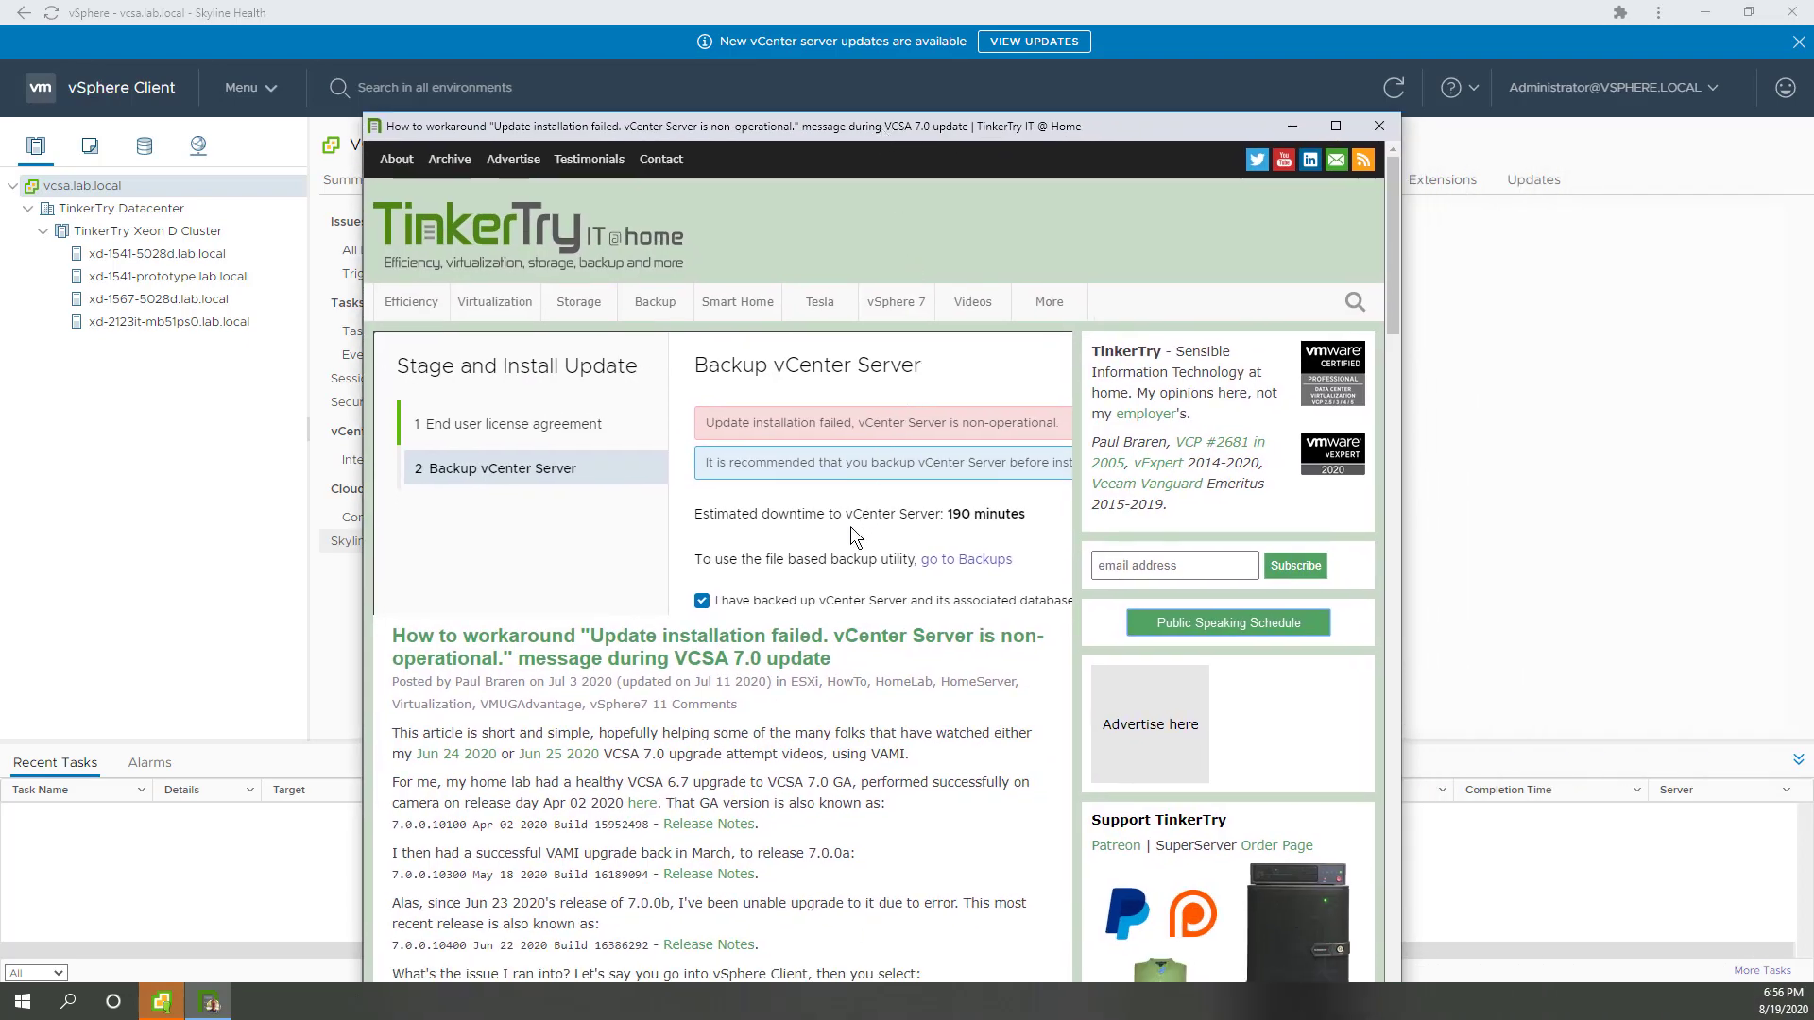
# Bring vSphere Client forward and review the vcsa.lab.local network and security health warnings
pyautogui.scroll(-3)
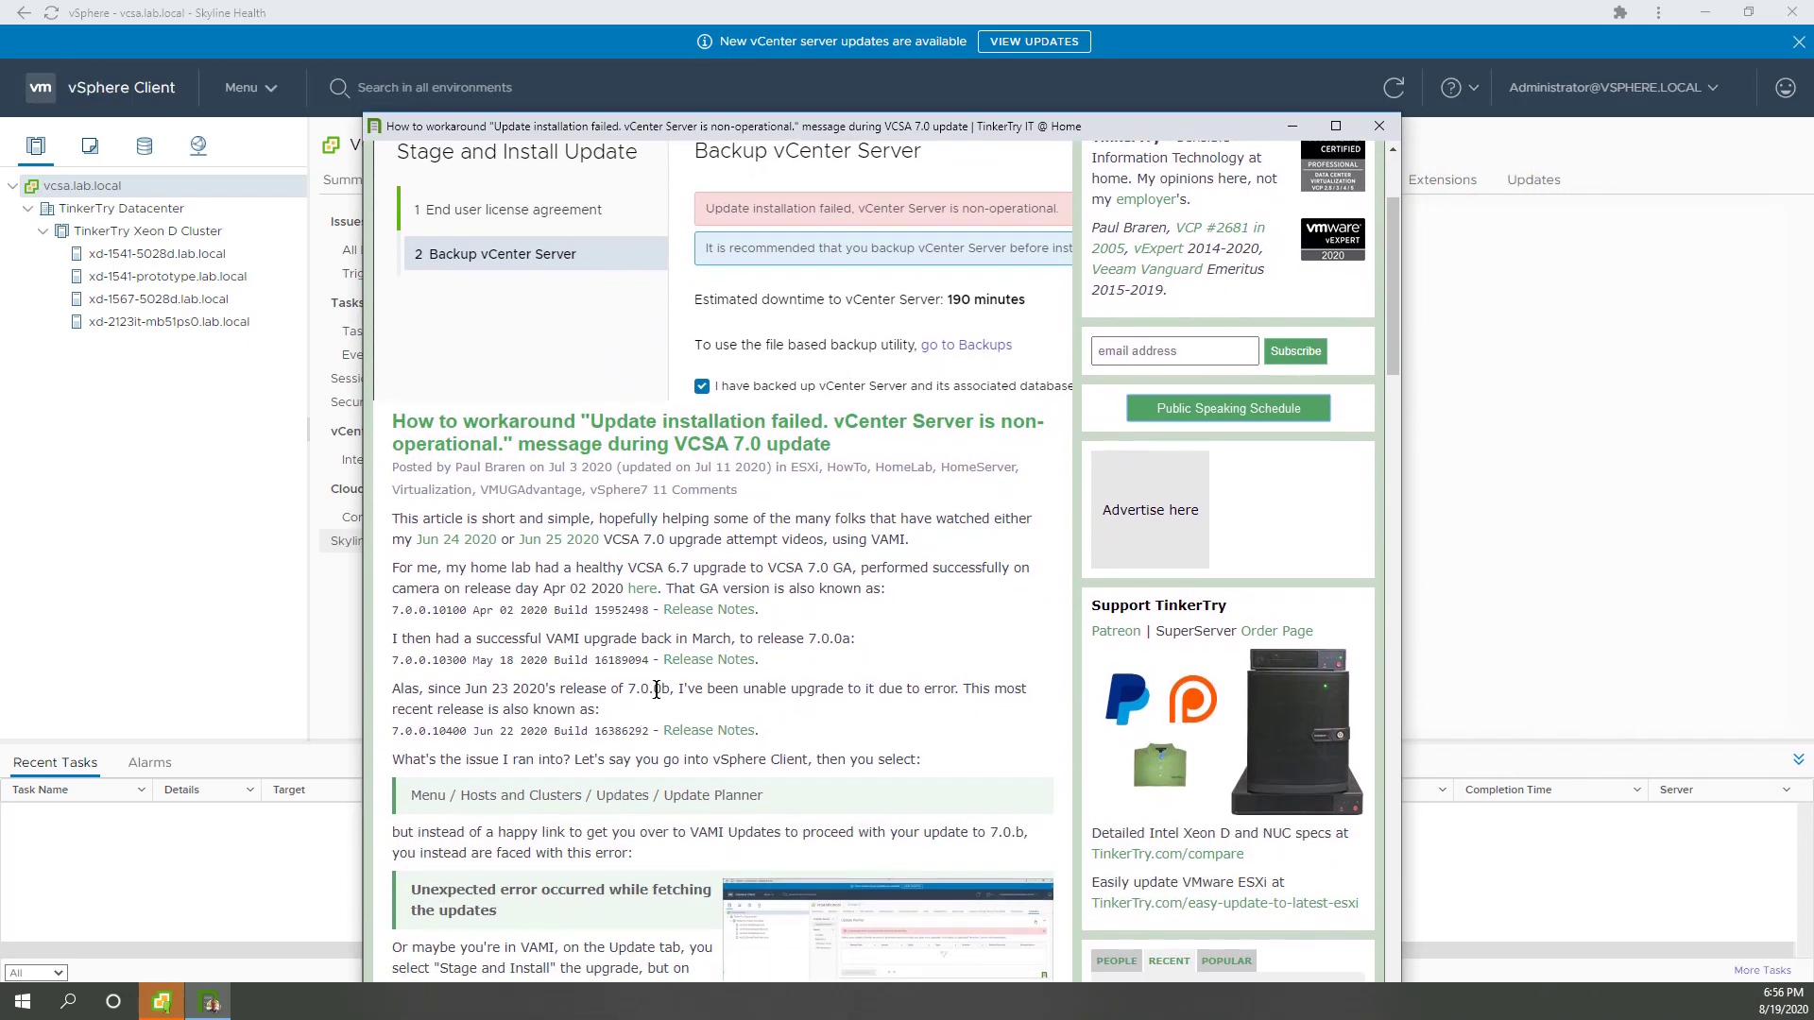
pyautogui.scroll(-3)
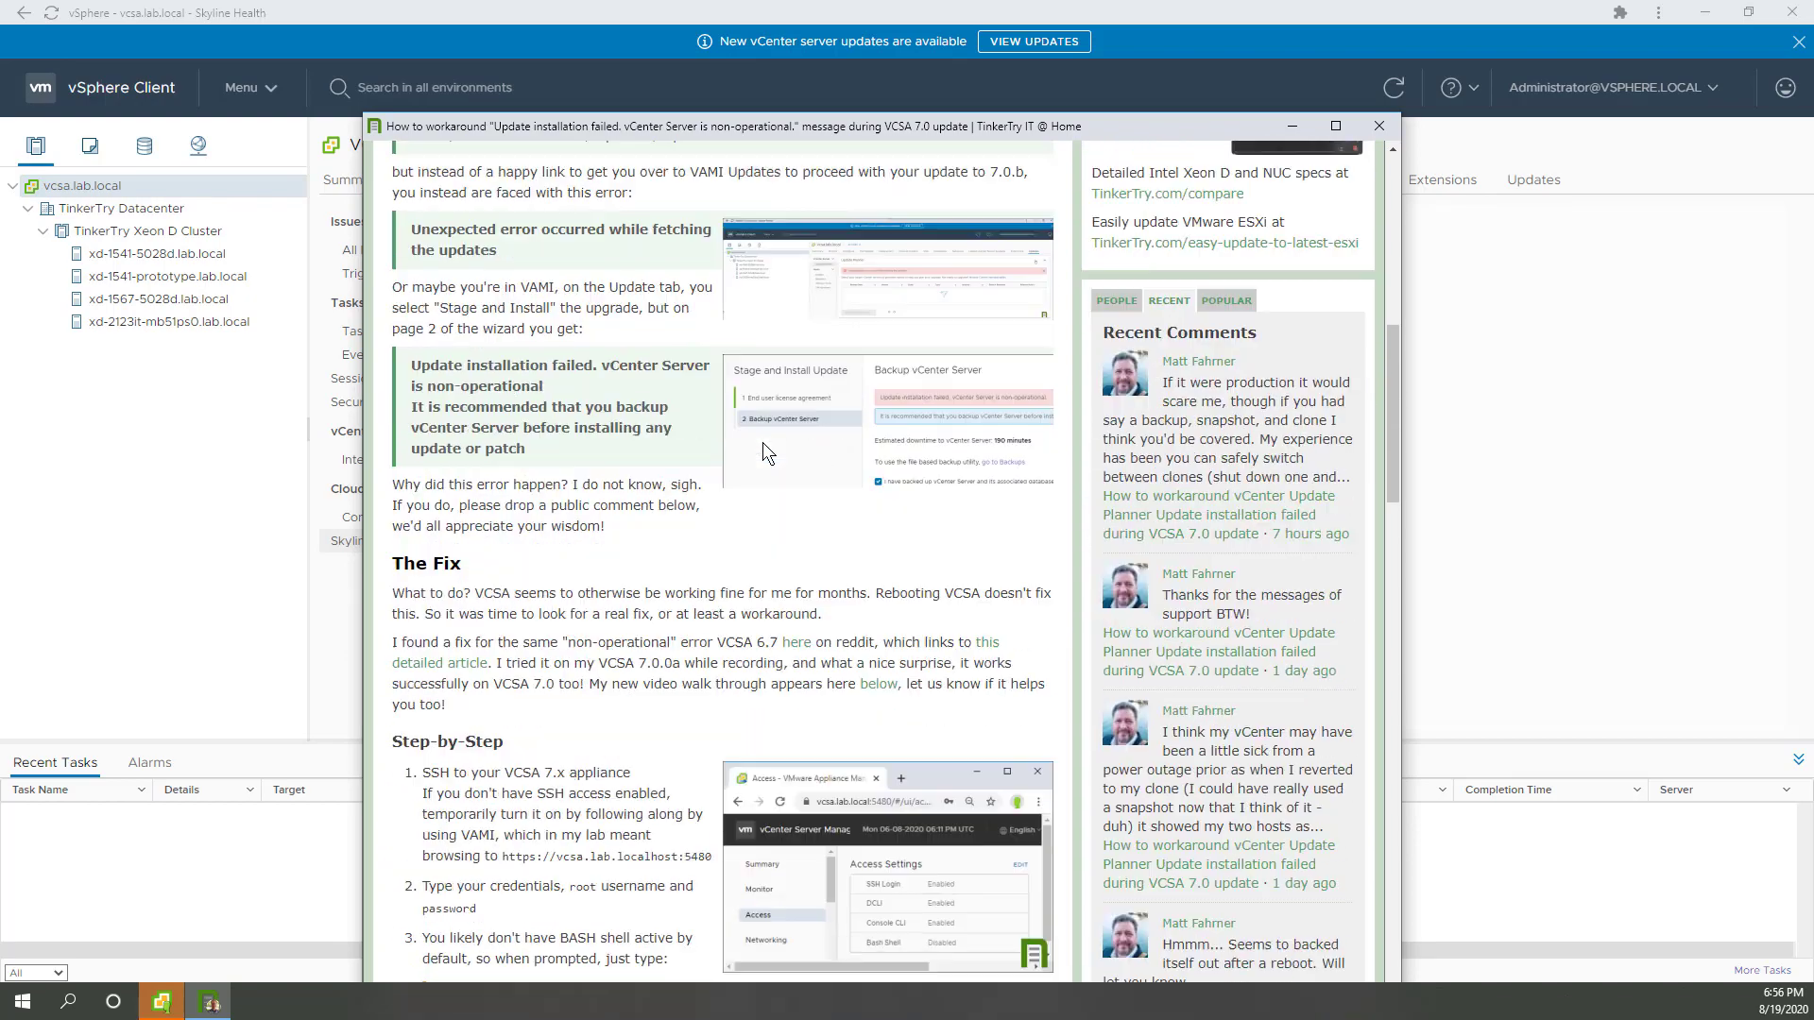
pyautogui.scroll(-3)
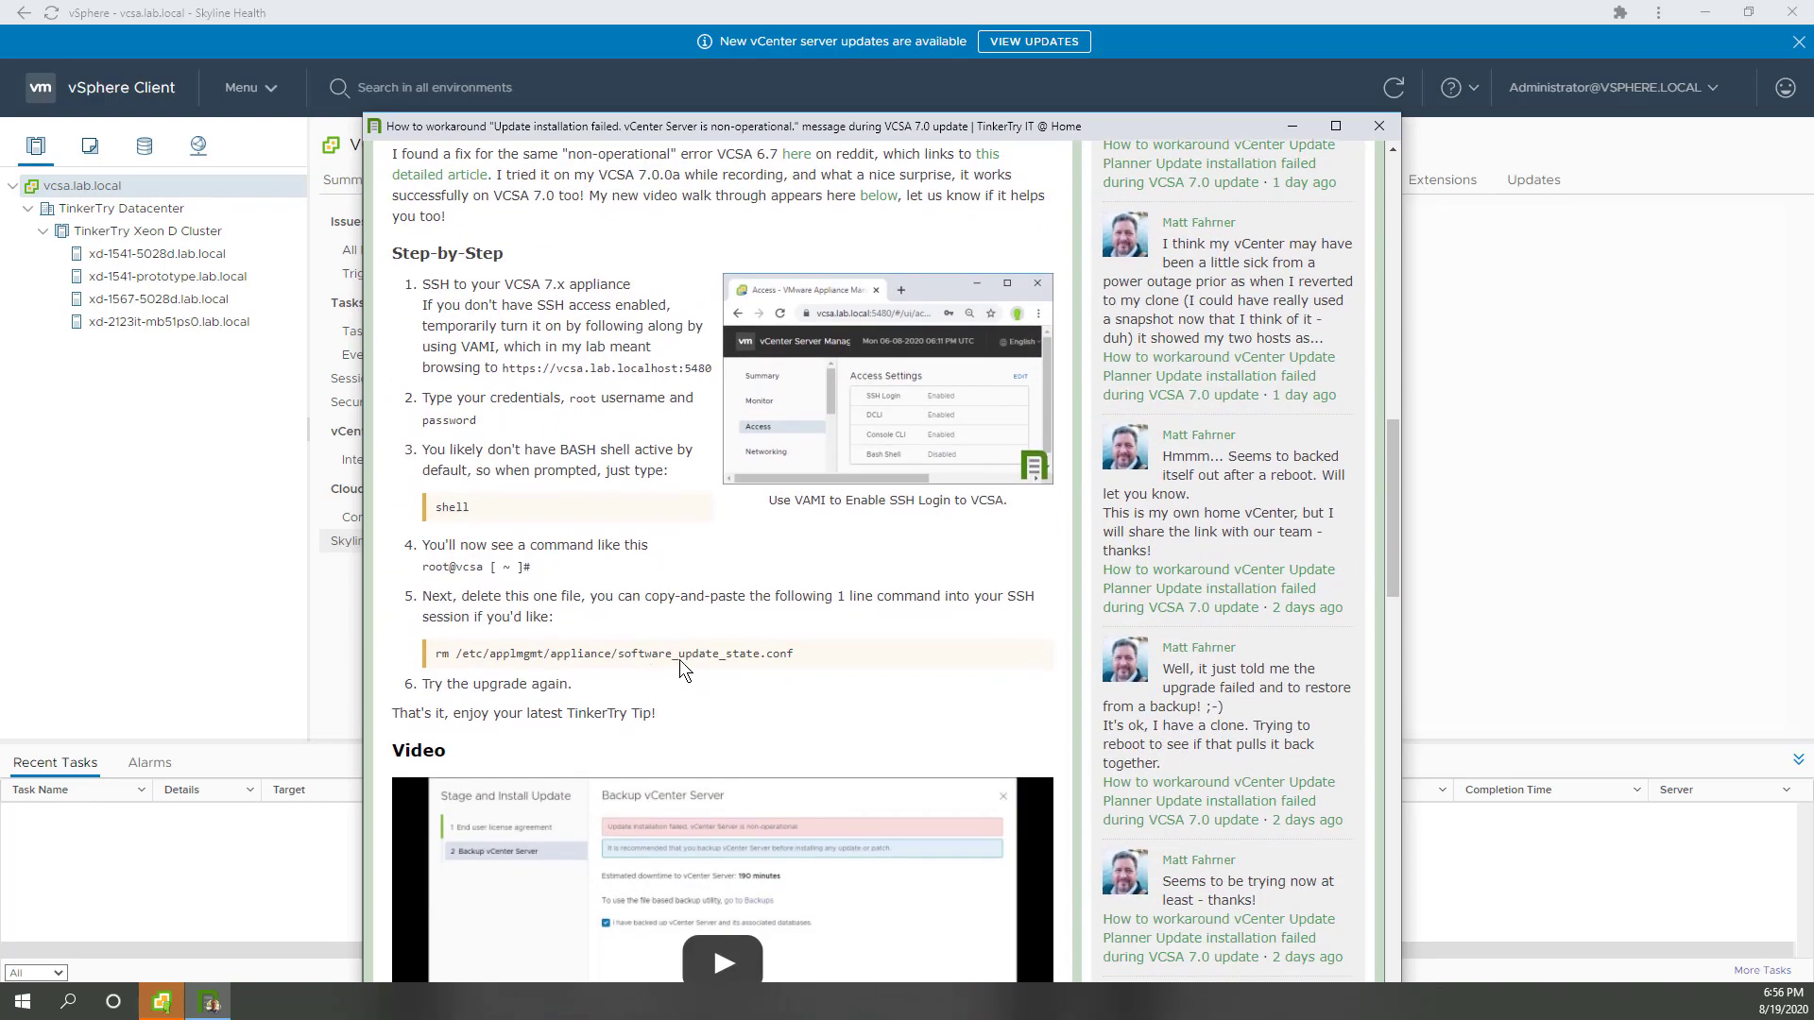
pyautogui.scroll(3)
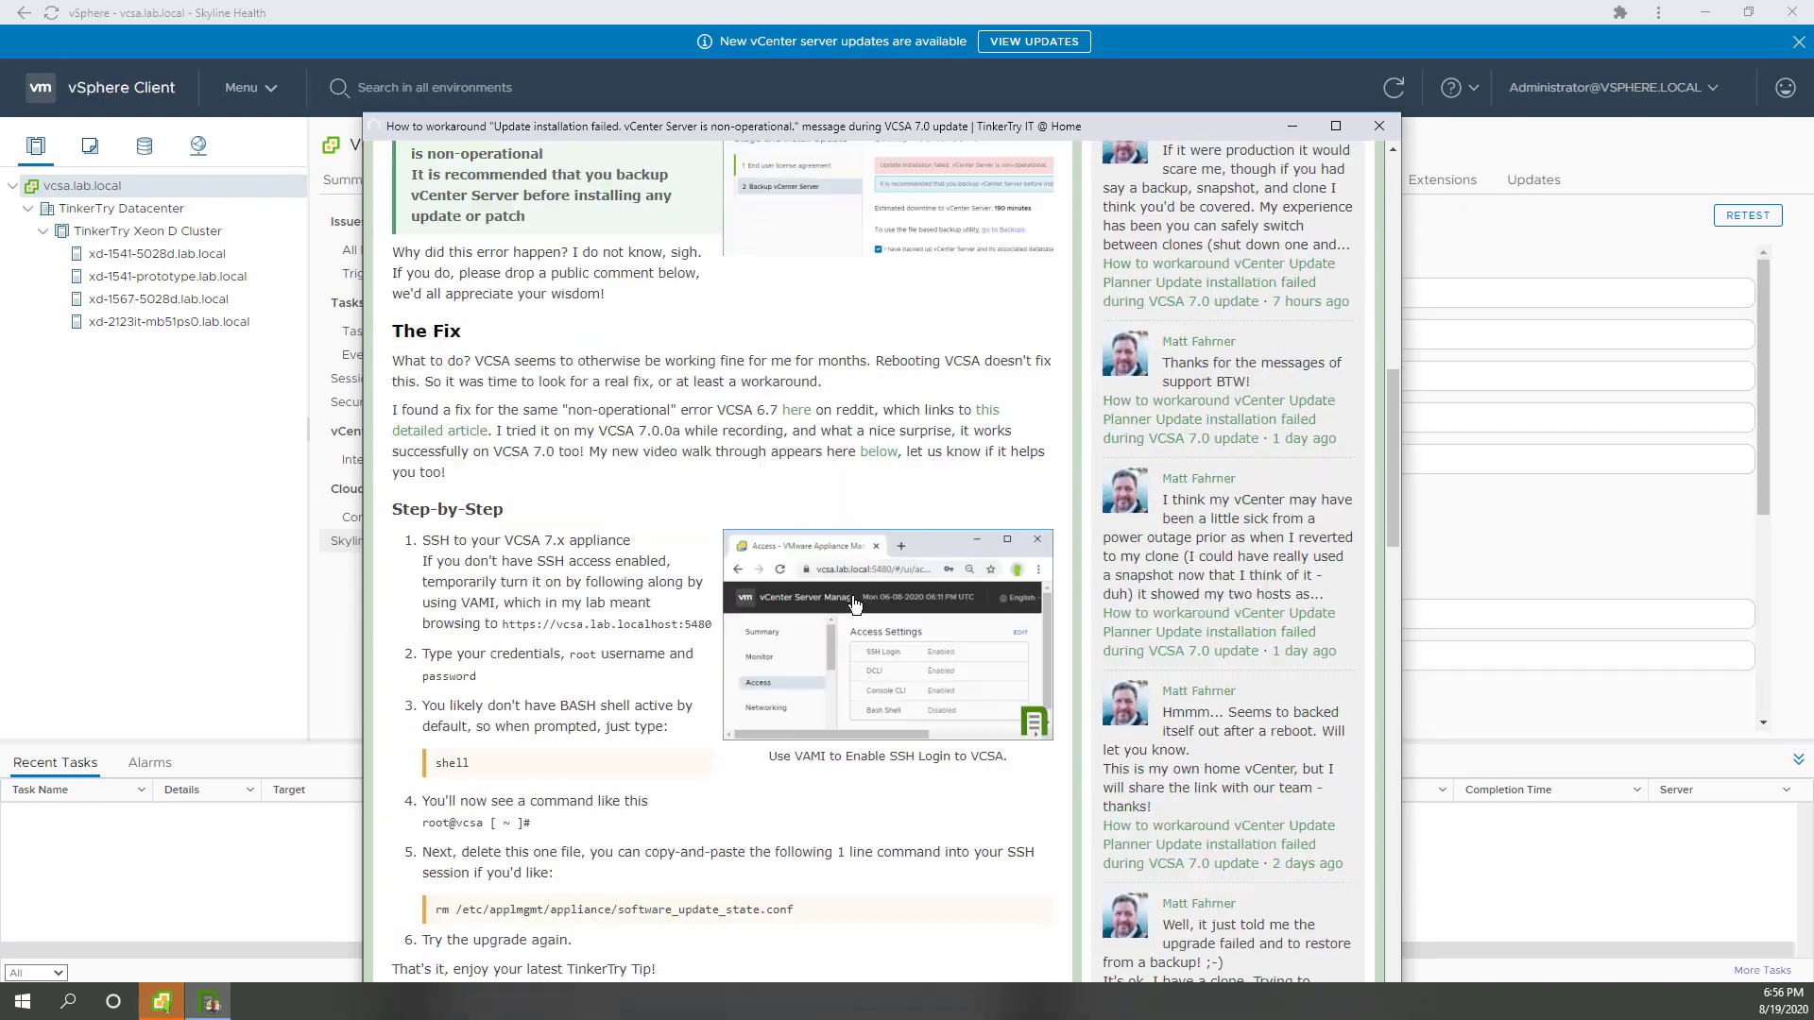
pyautogui.scroll(3)
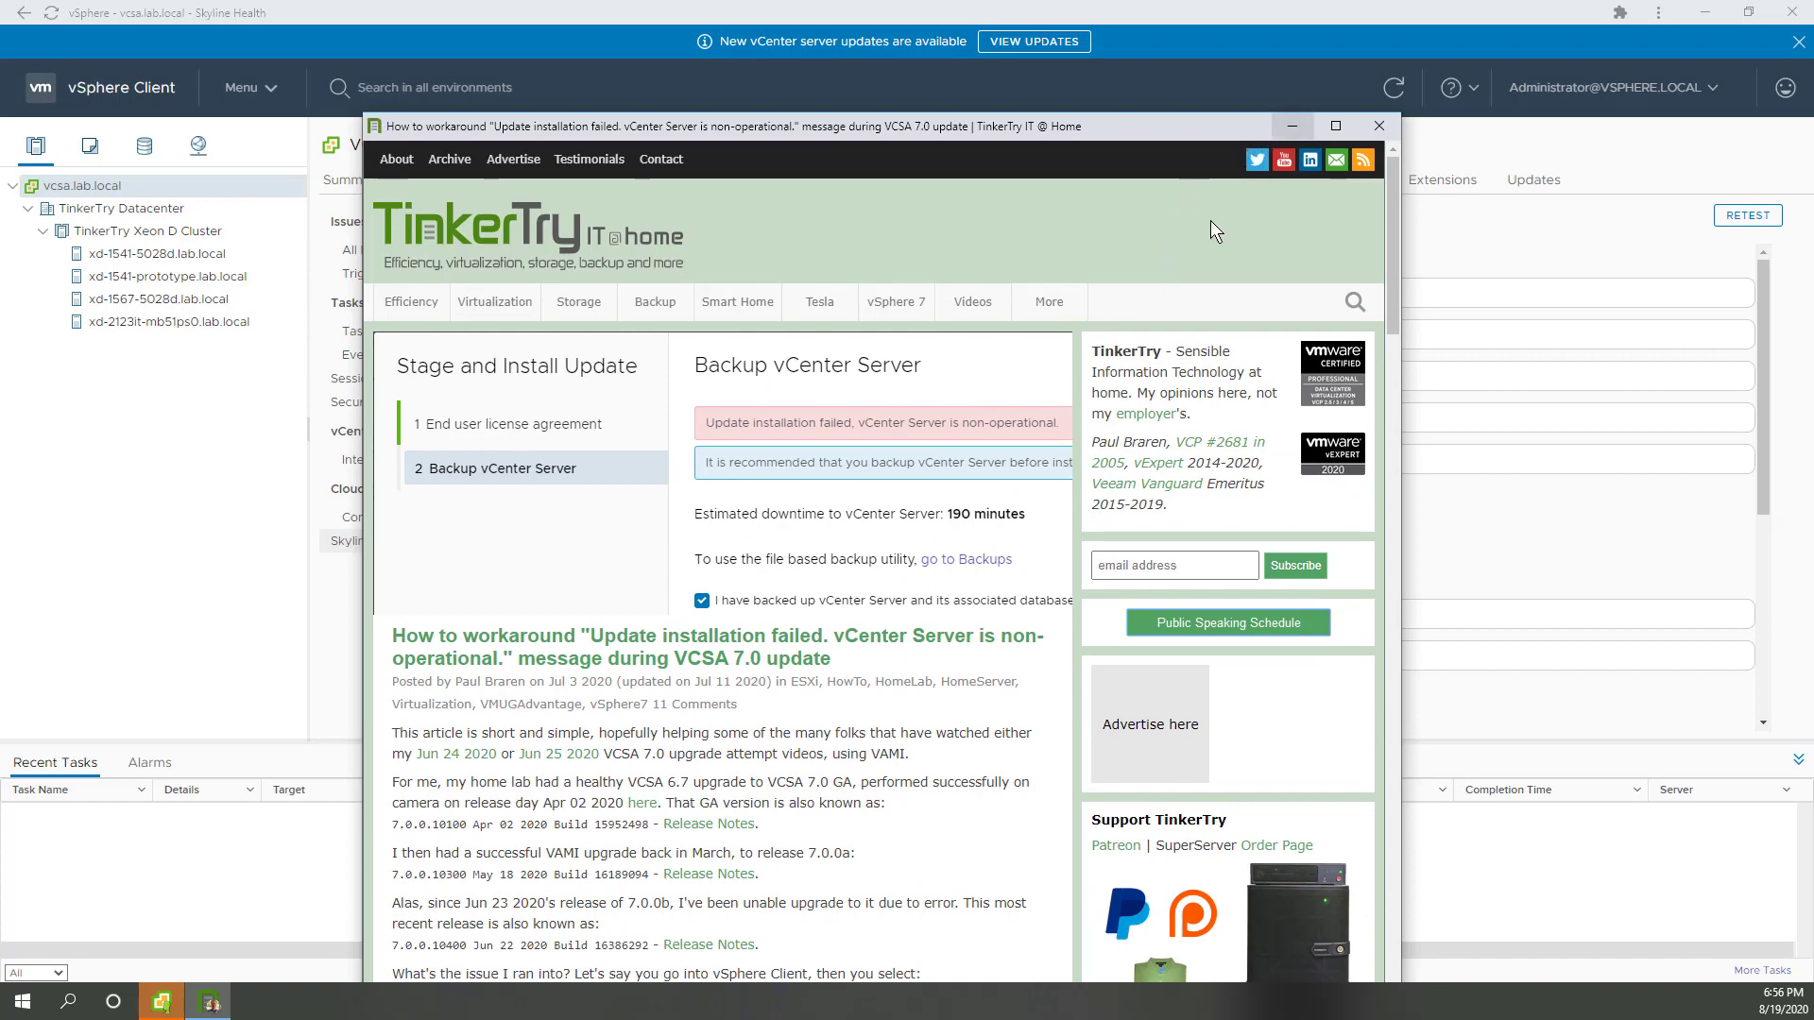
pyautogui.moveTo(1323, 176)
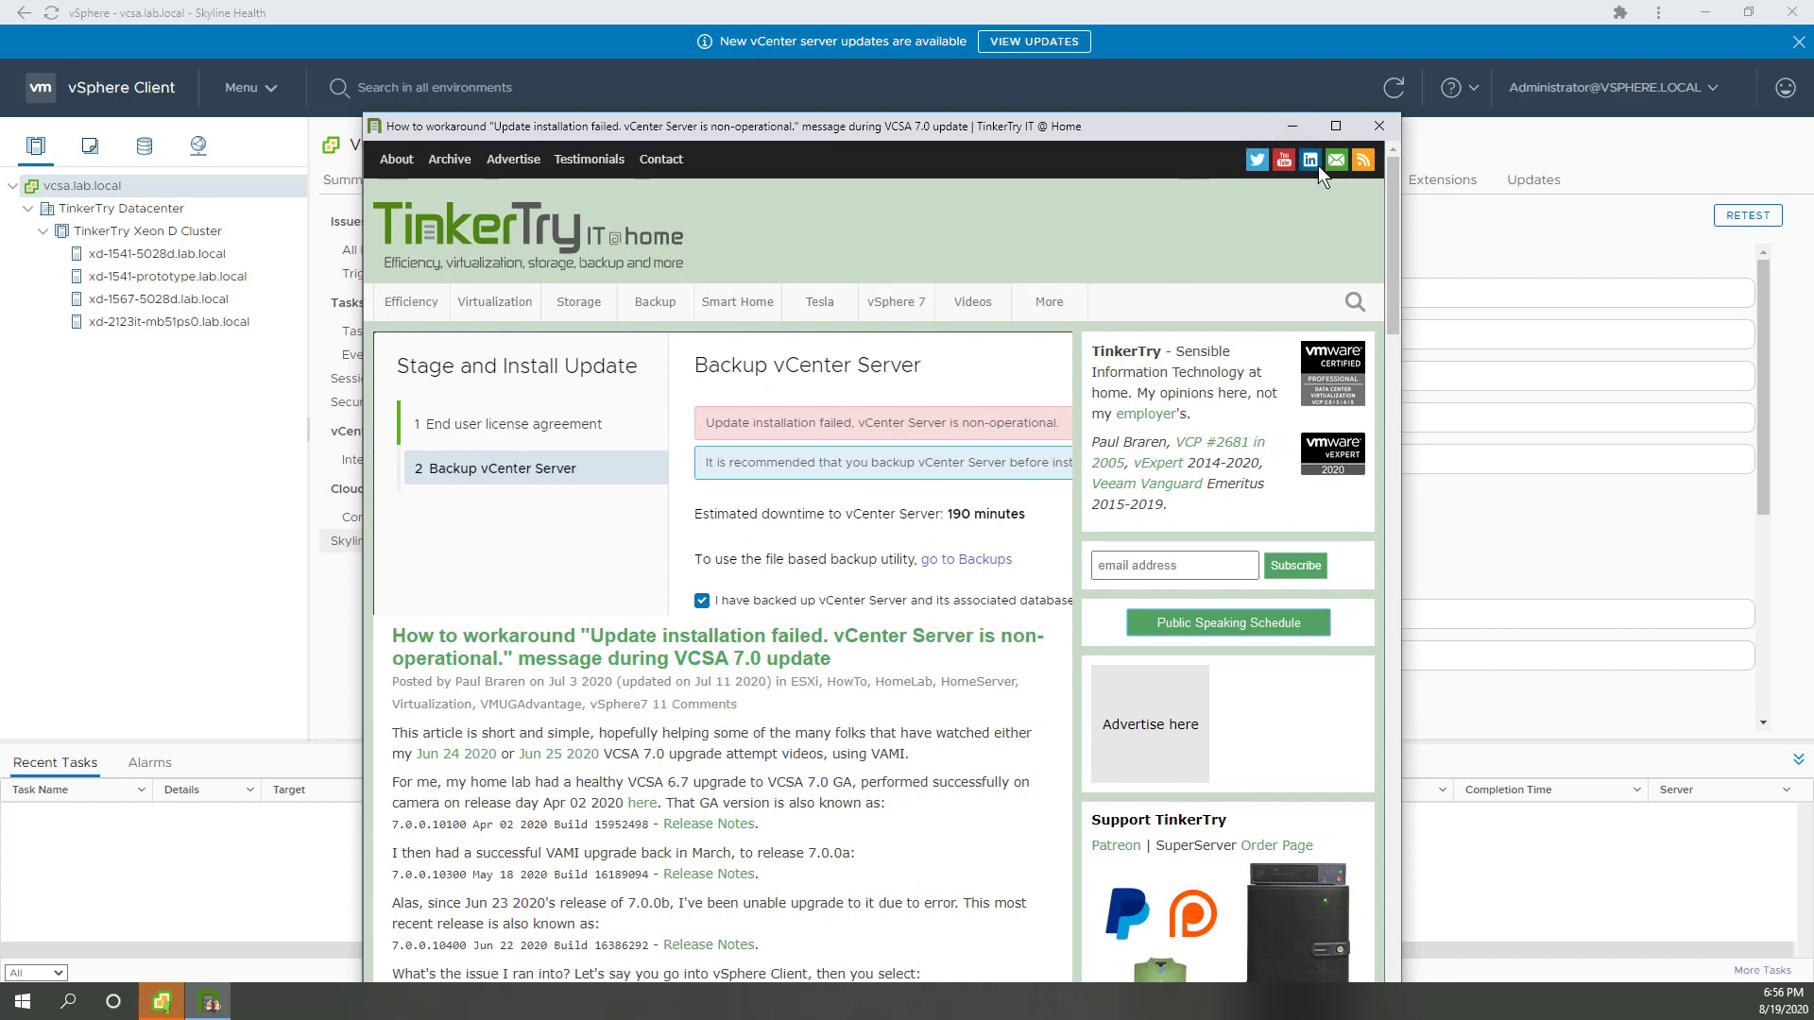
pyautogui.click(1377, 126)
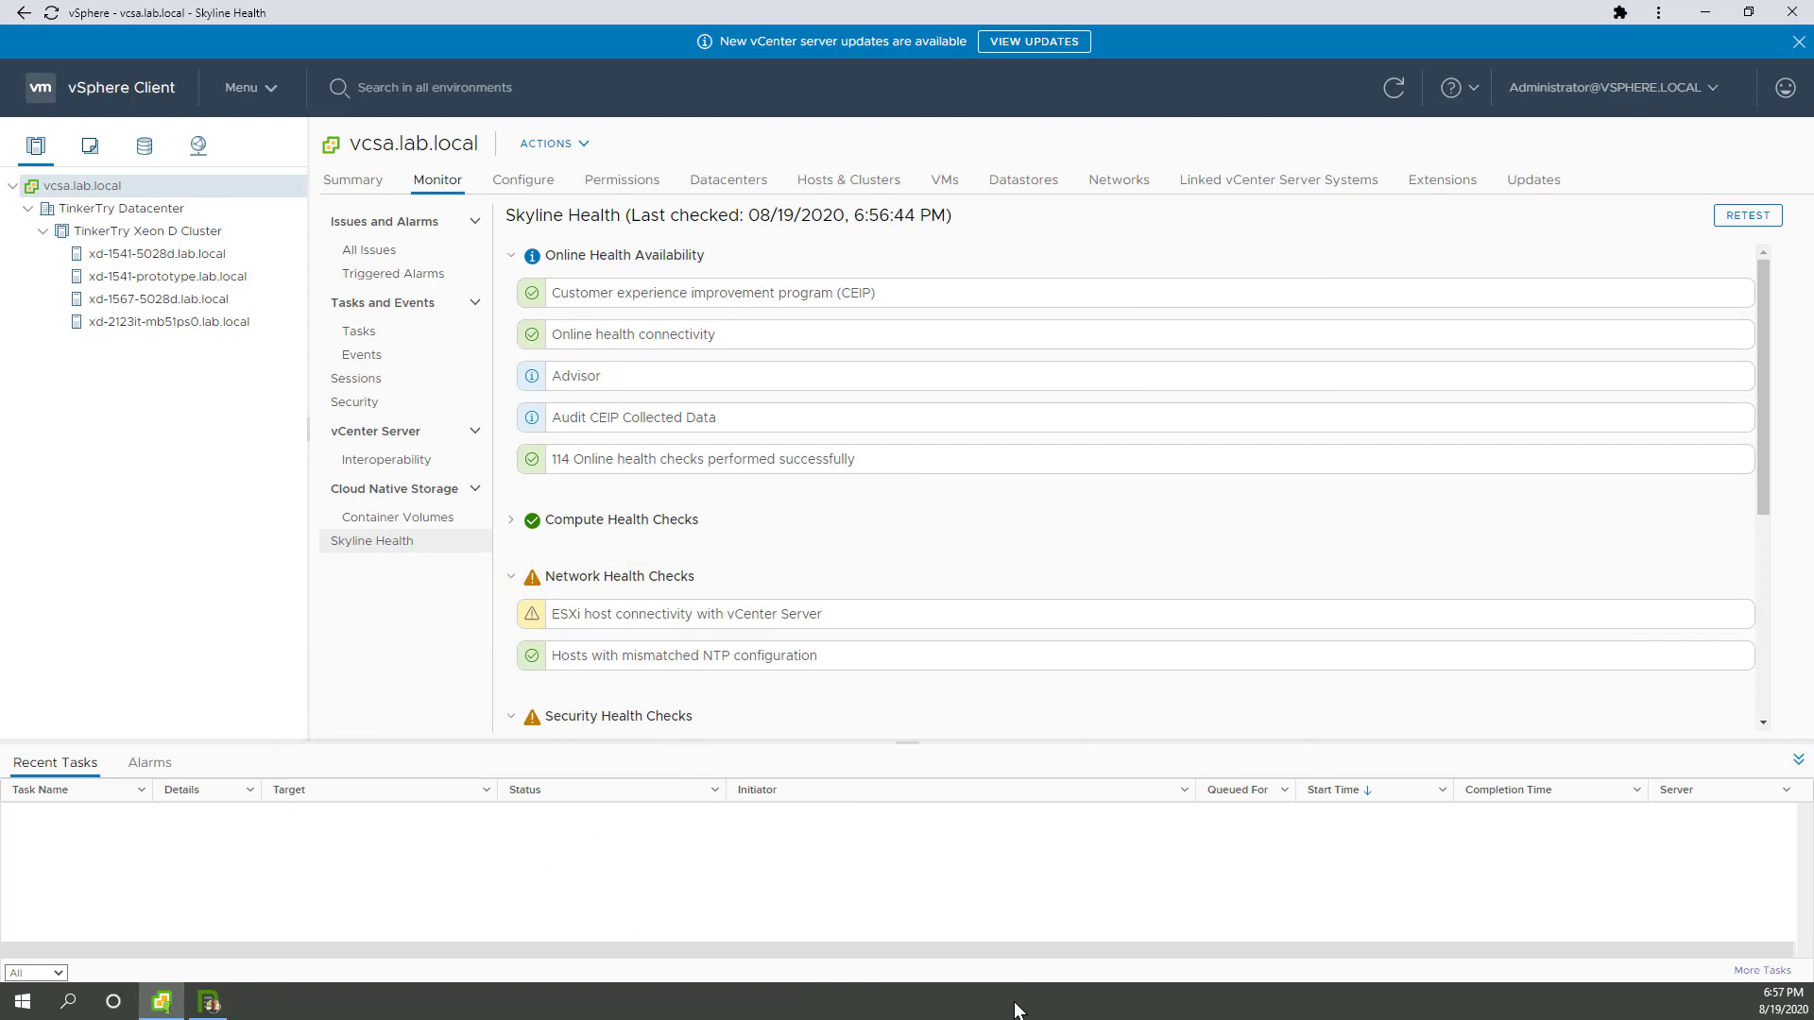
pyautogui.moveTo(1005, 804)
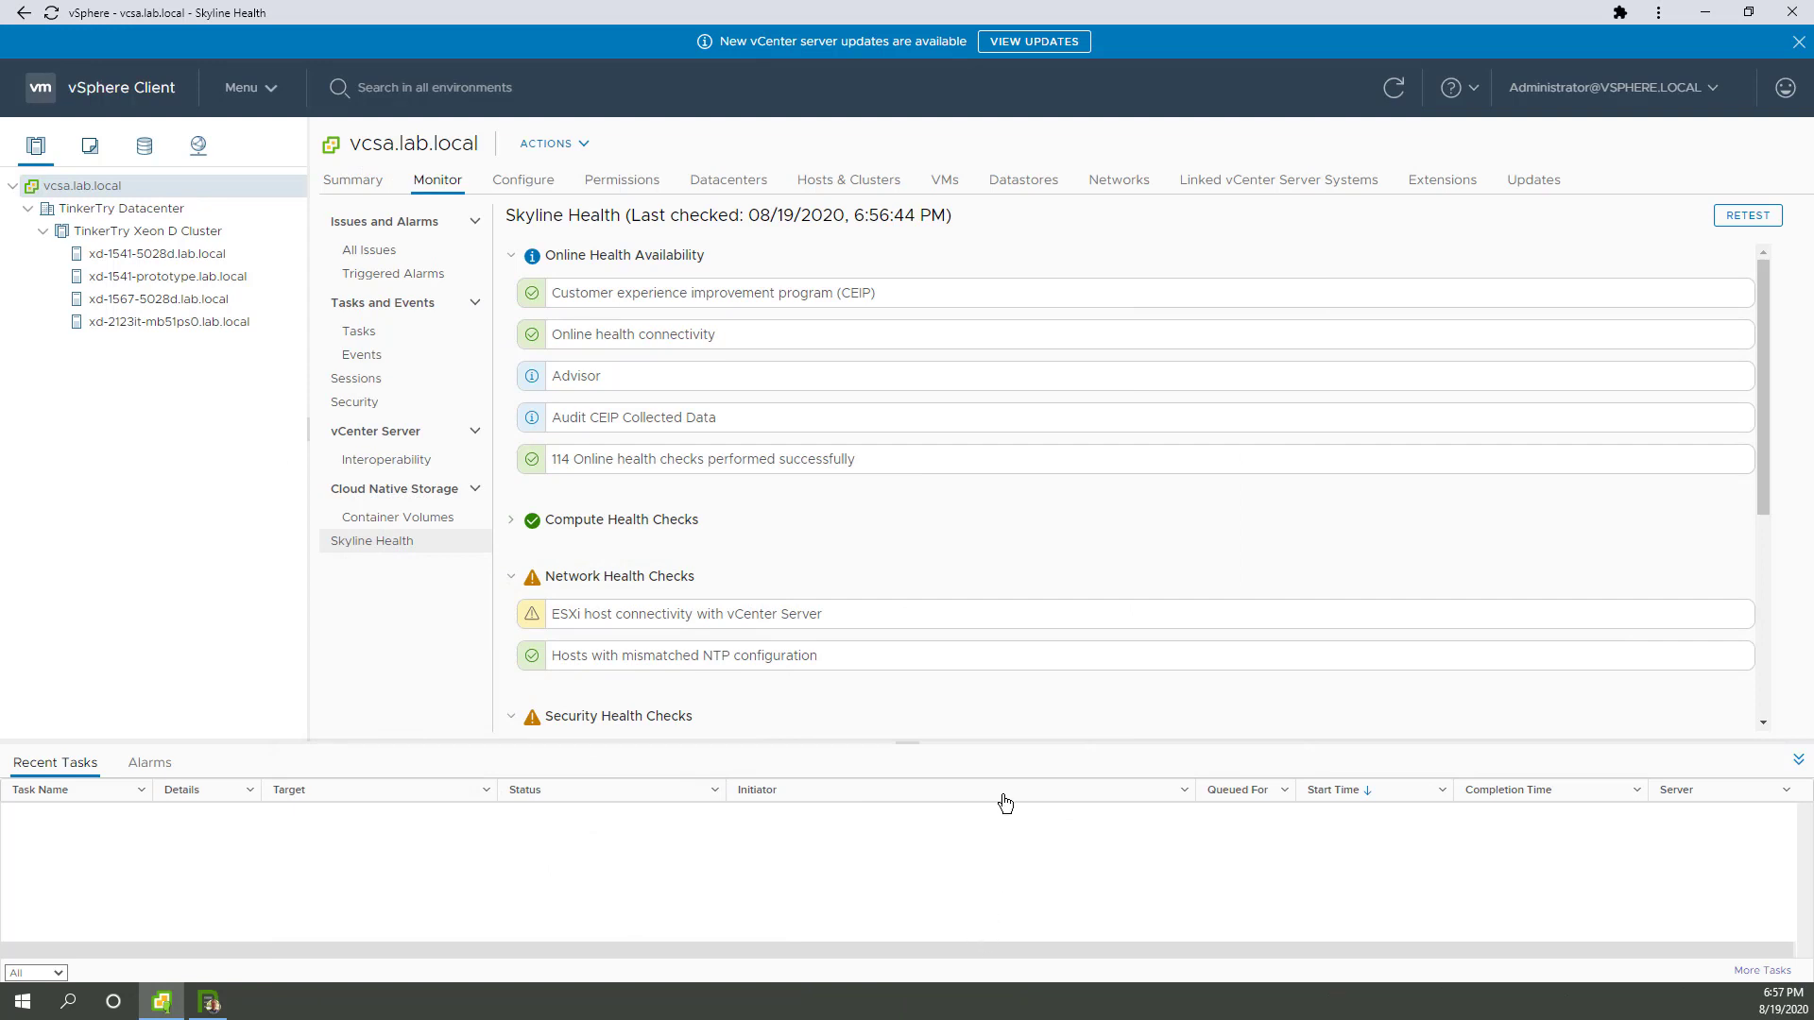
pyautogui.scroll(-3)
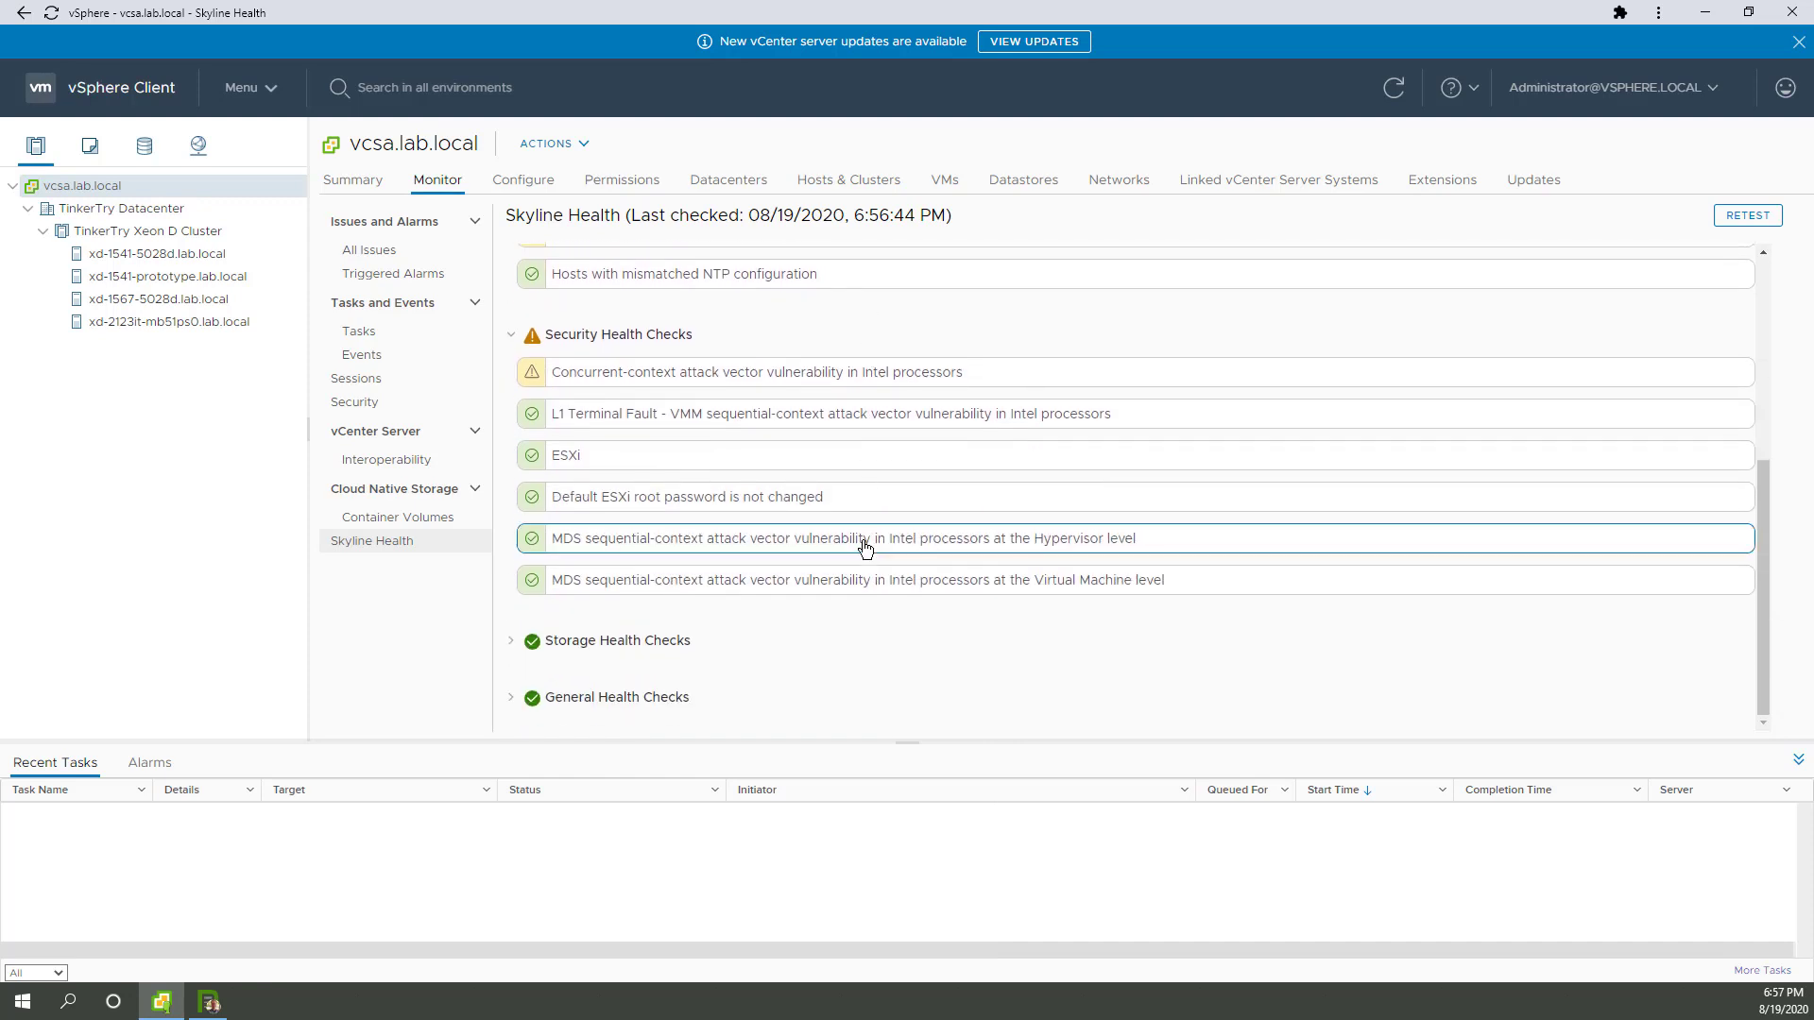
pyautogui.scroll(3)
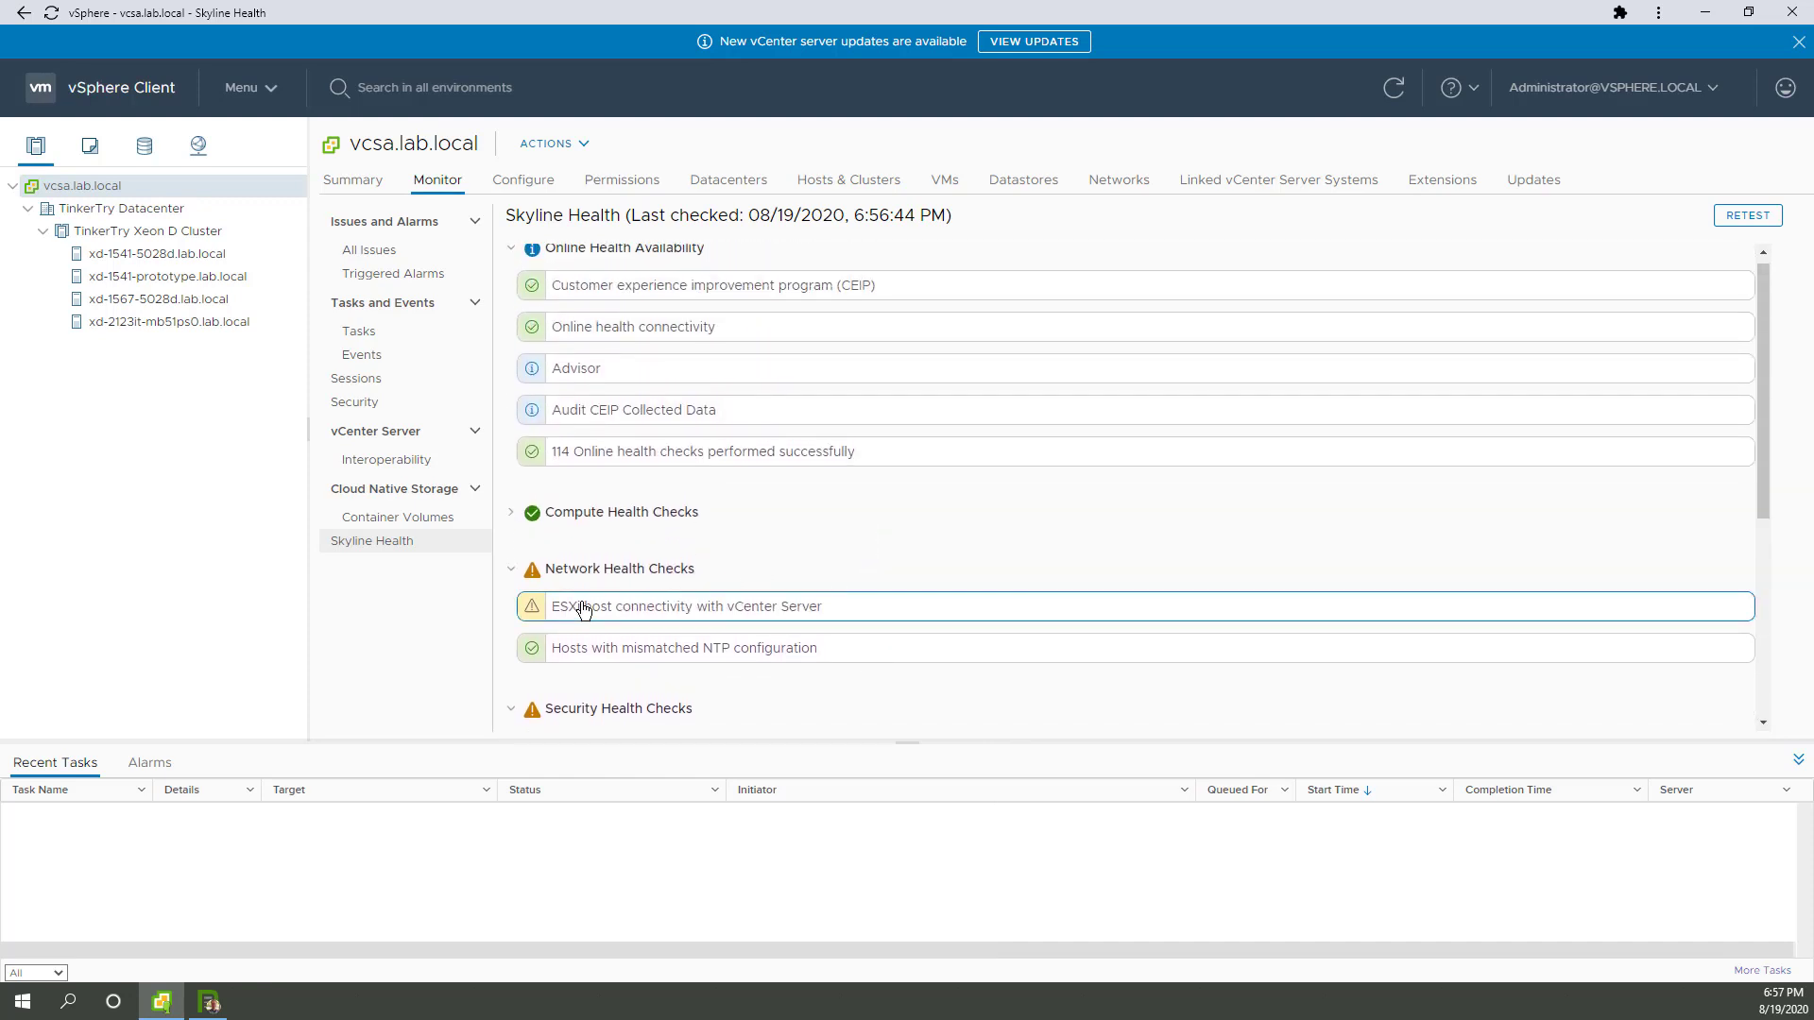
pyautogui.moveTo(665, 206)
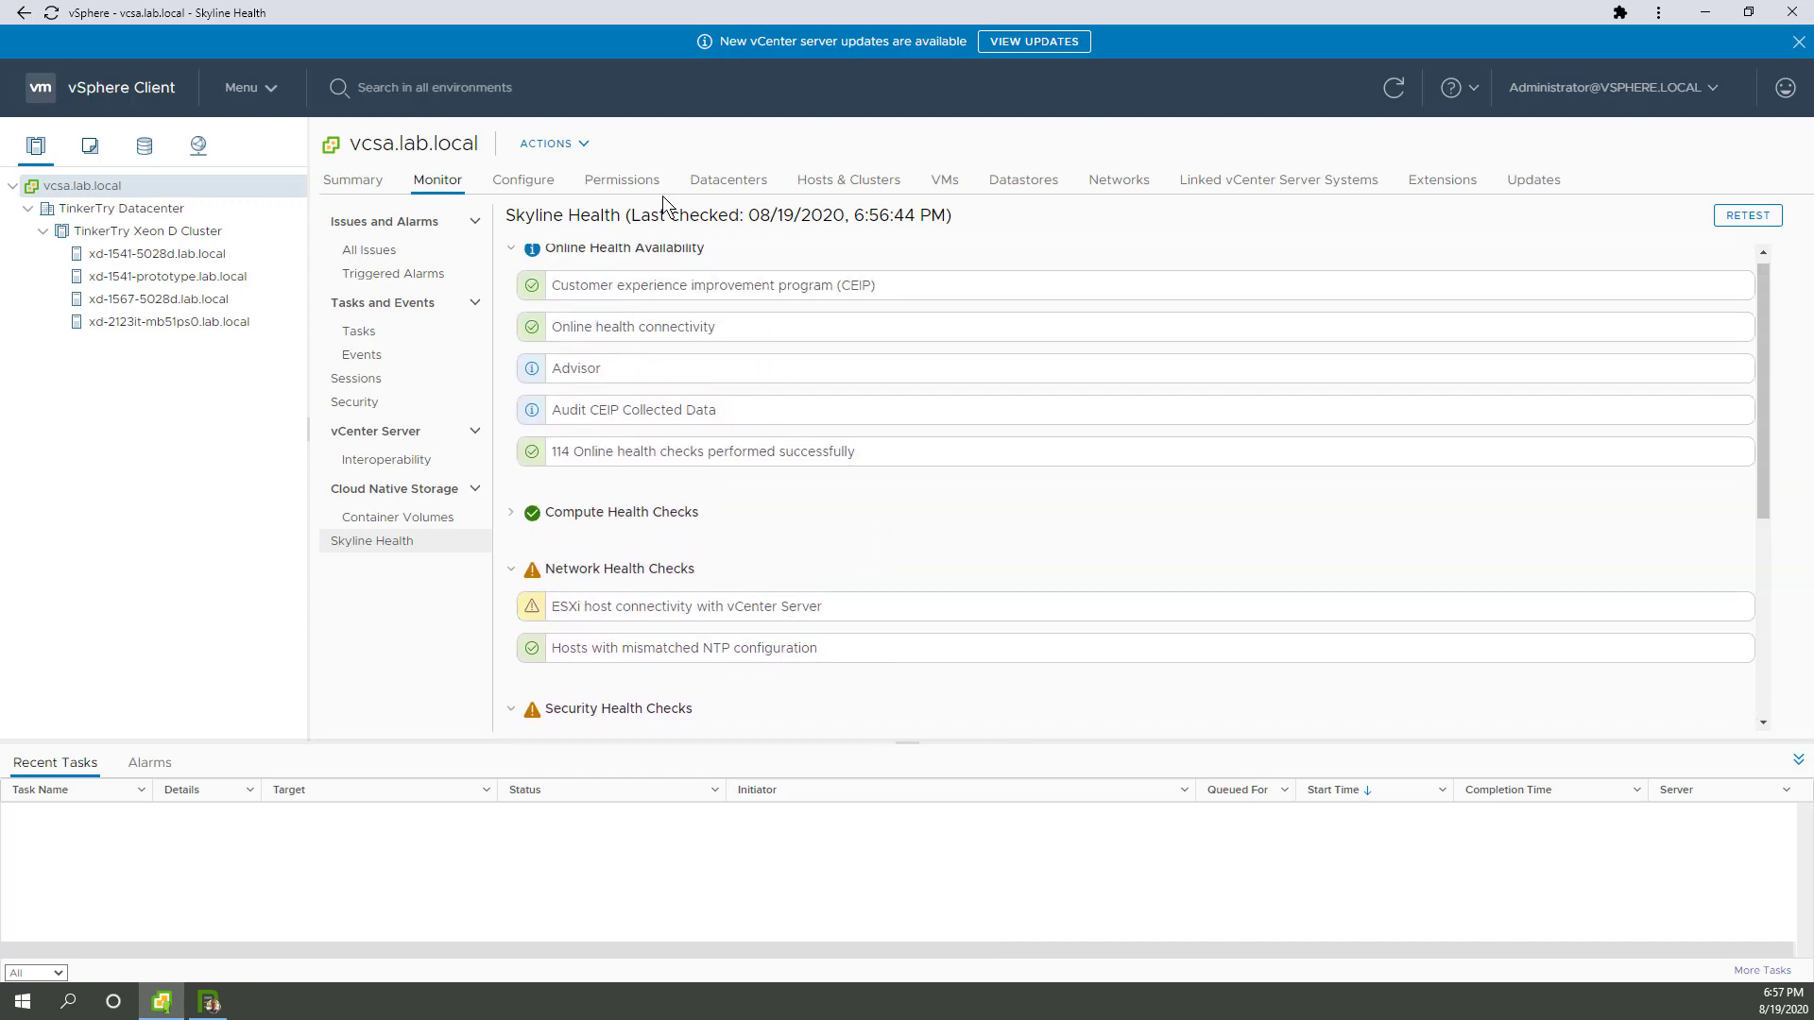
pyautogui.moveTo(727, 180)
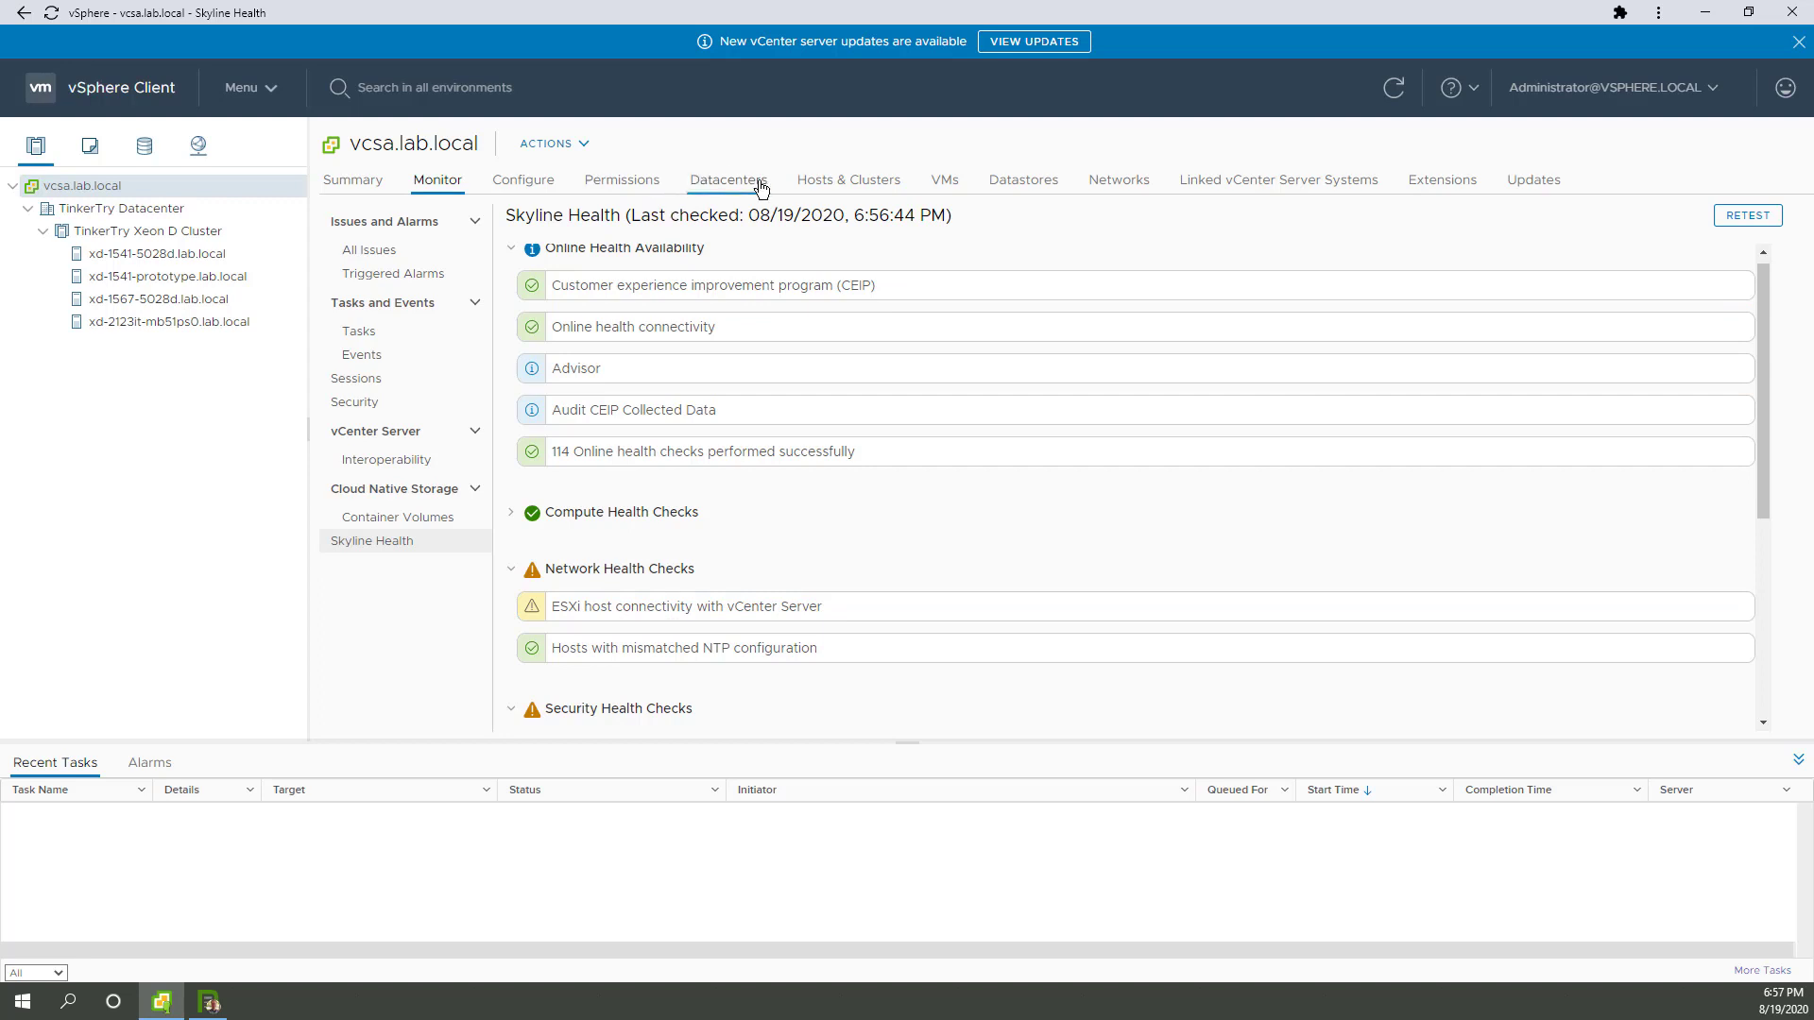
pyautogui.moveTo(1533, 185)
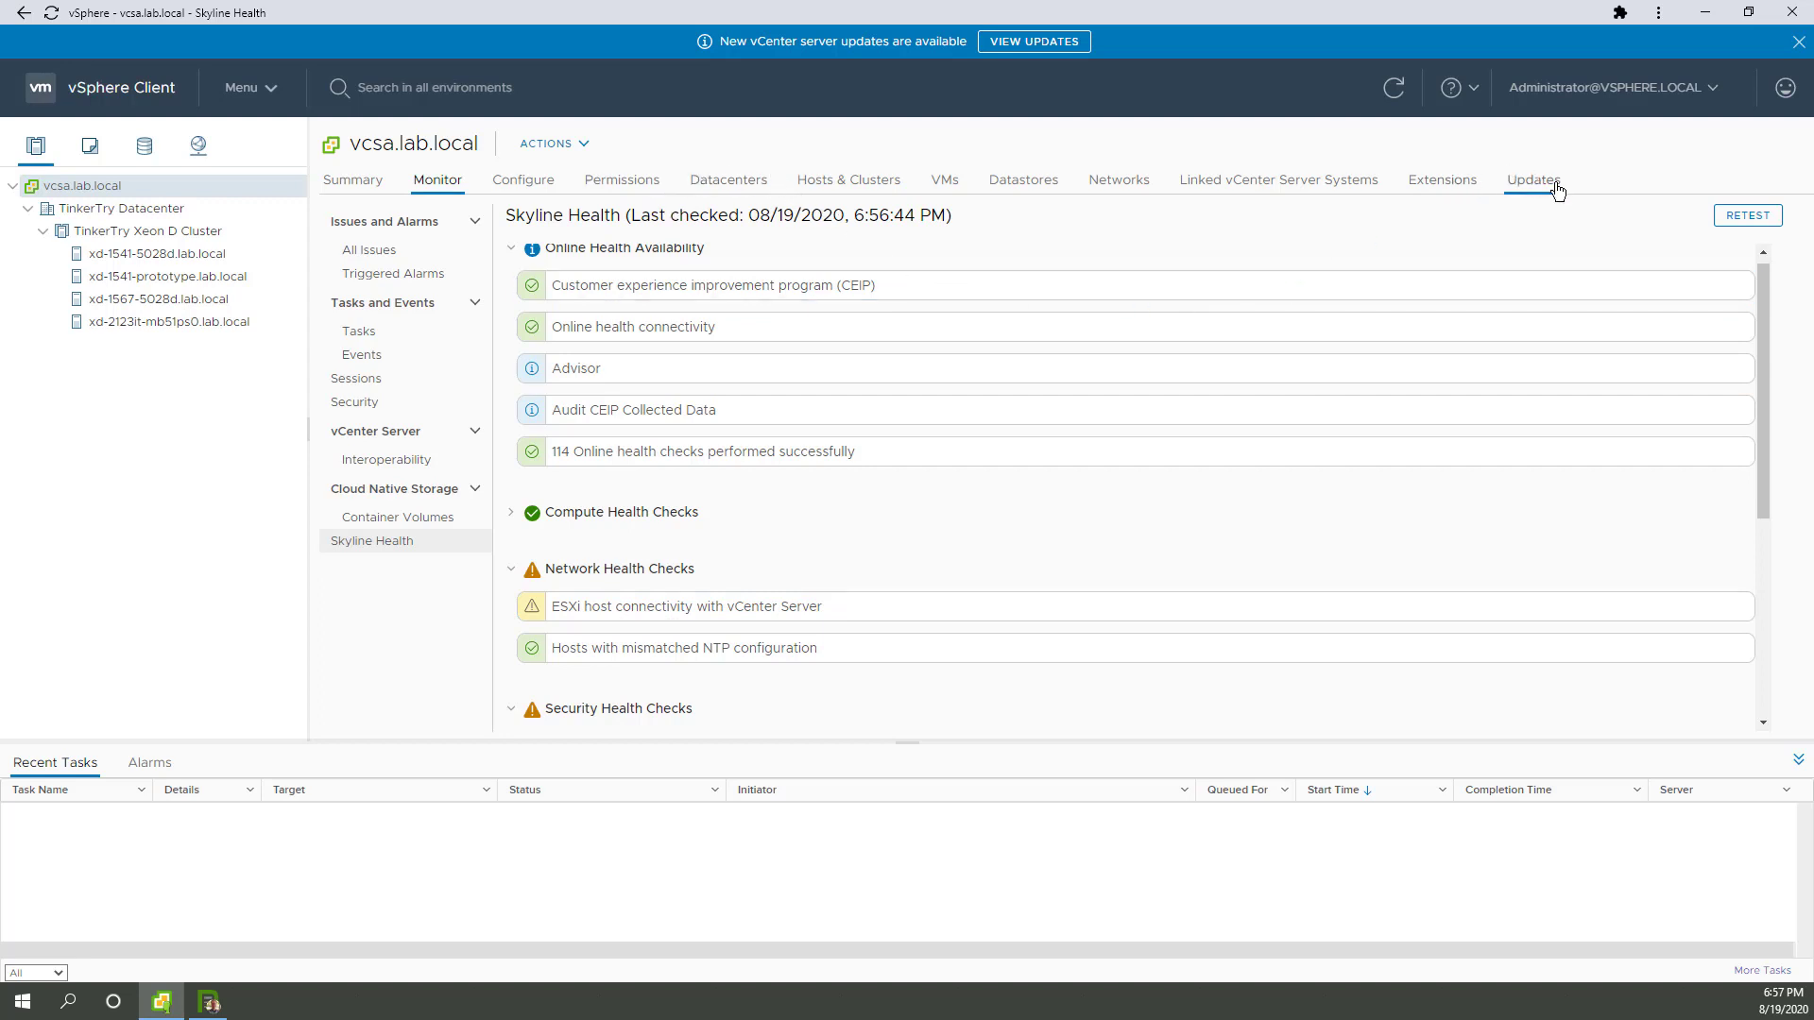
# Open the vcsa.lab.local Update Planner showing critical update 7.0.0.10600 from 07/29/2020
pyautogui.click(1531, 180)
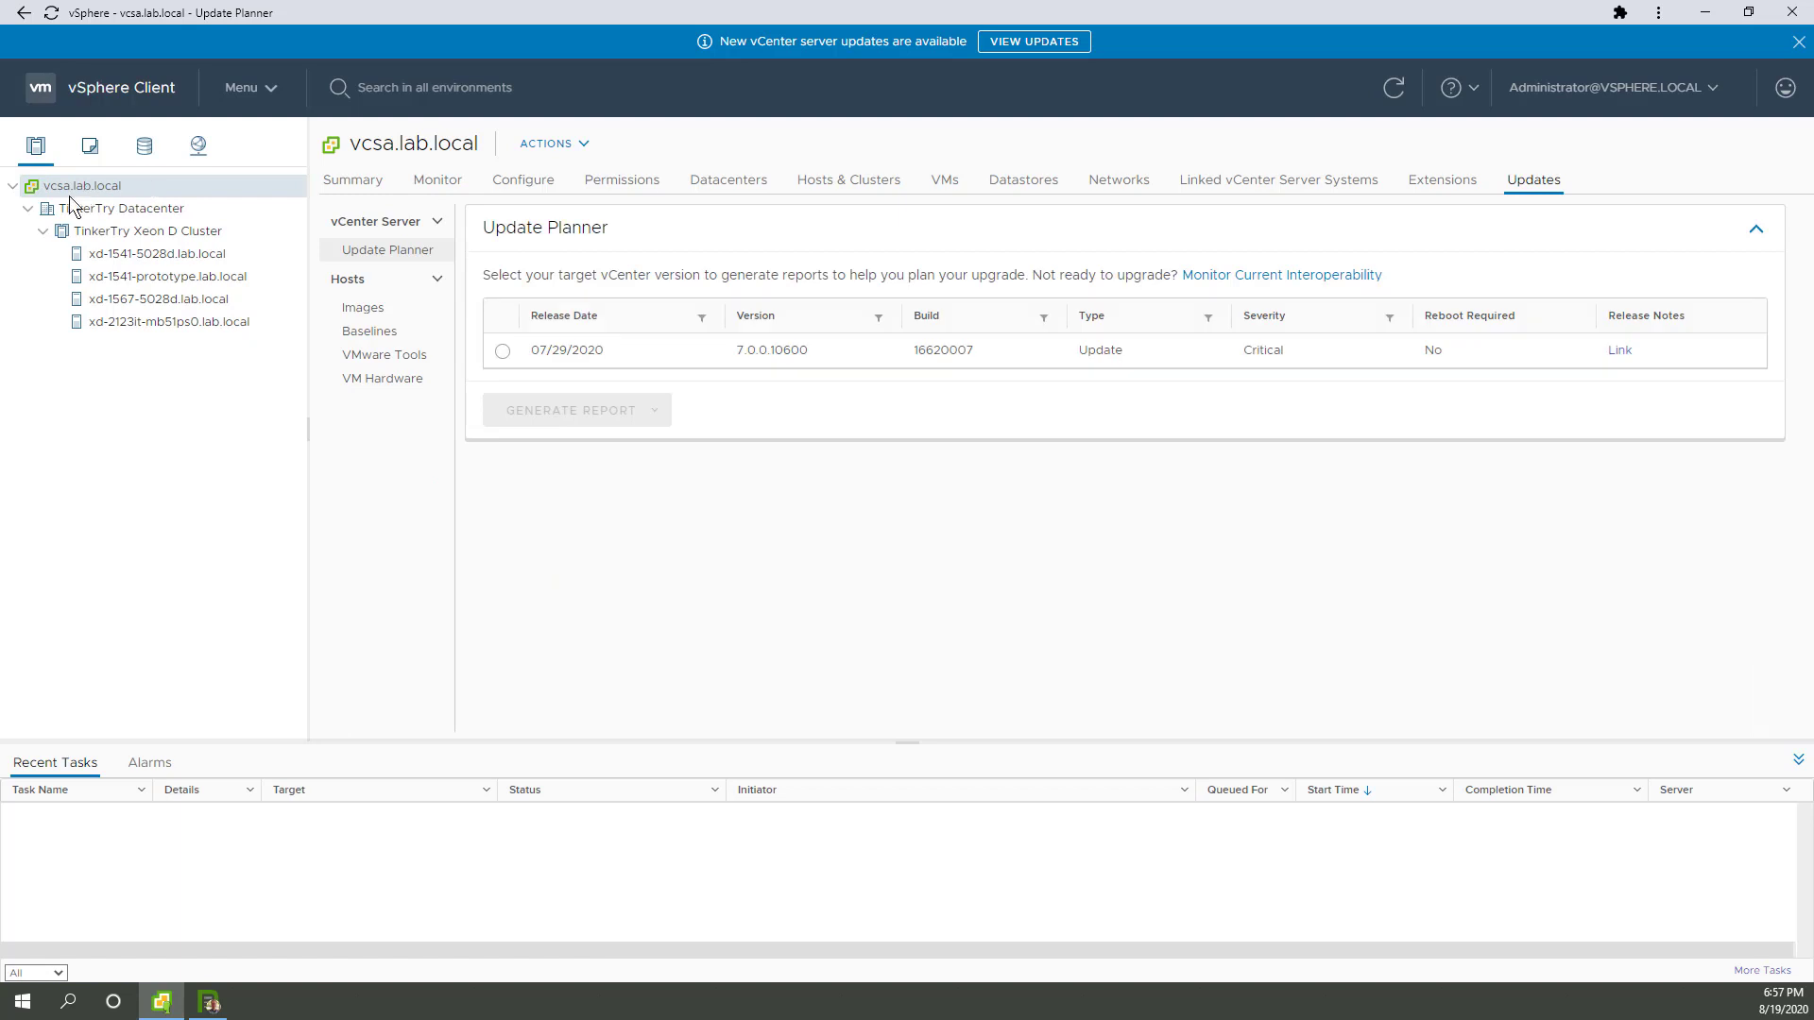
pyautogui.moveTo(968, 433)
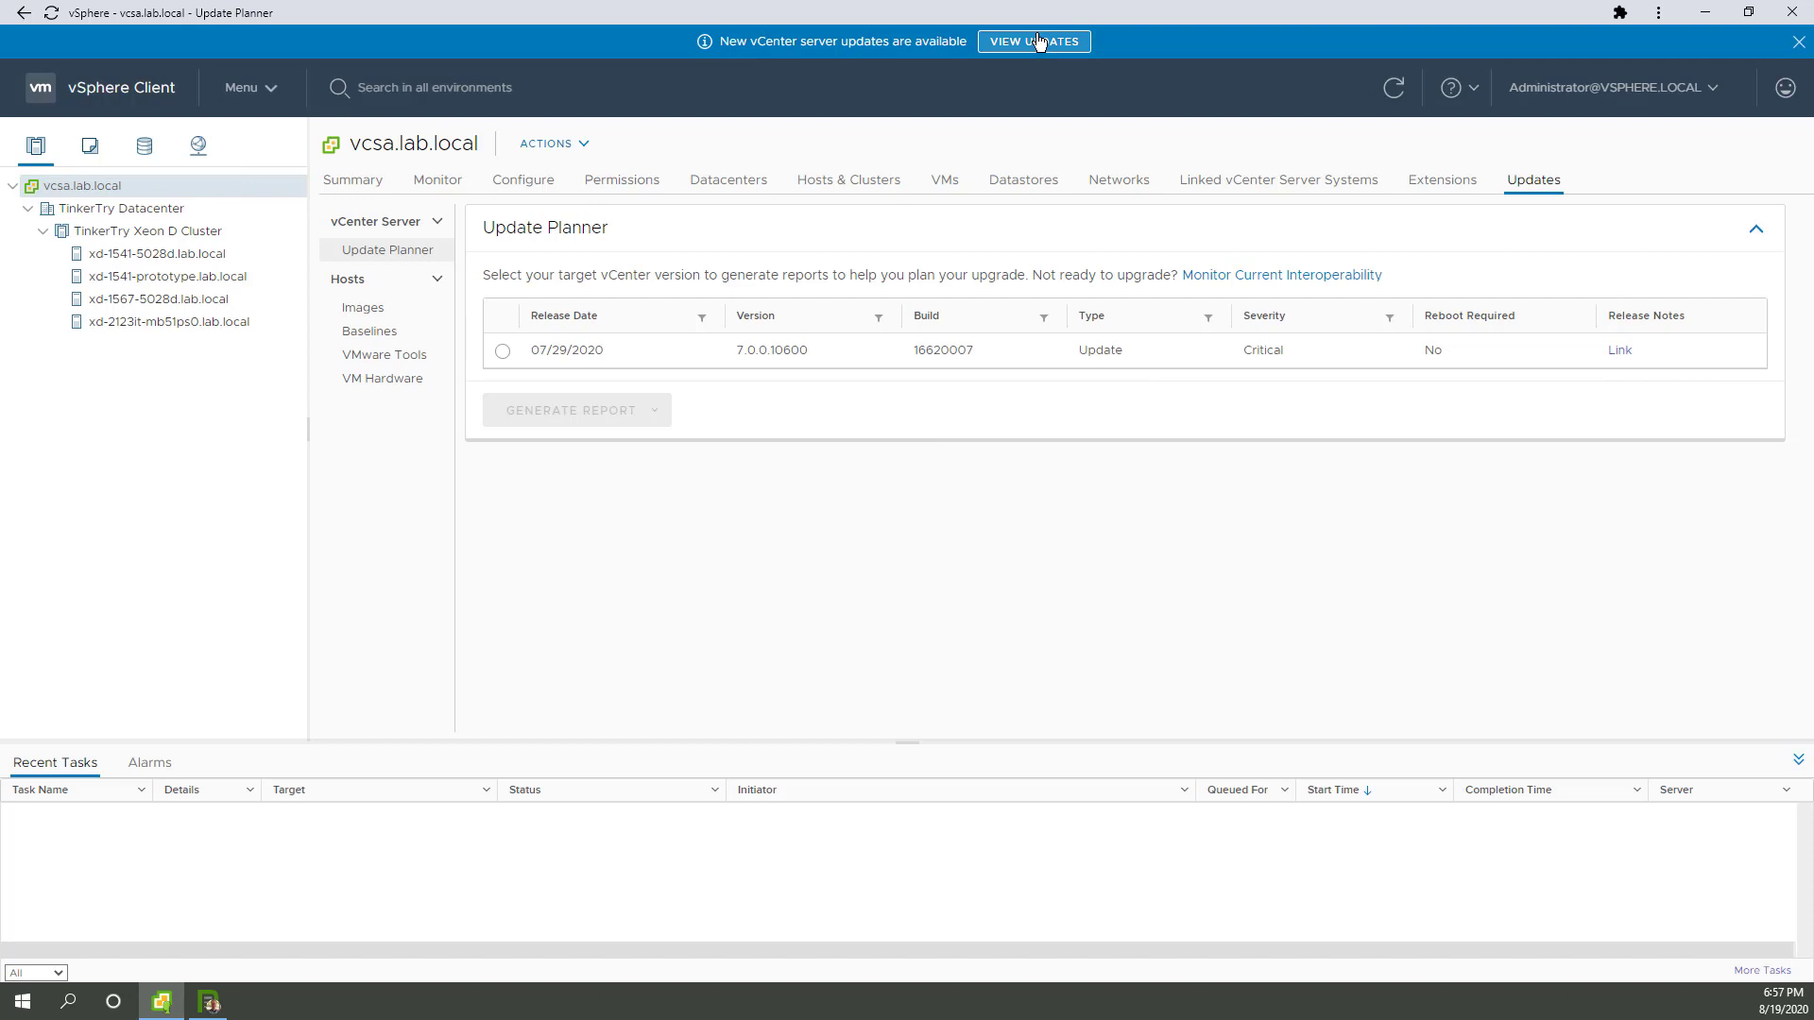
pyautogui.moveTo(655, 171)
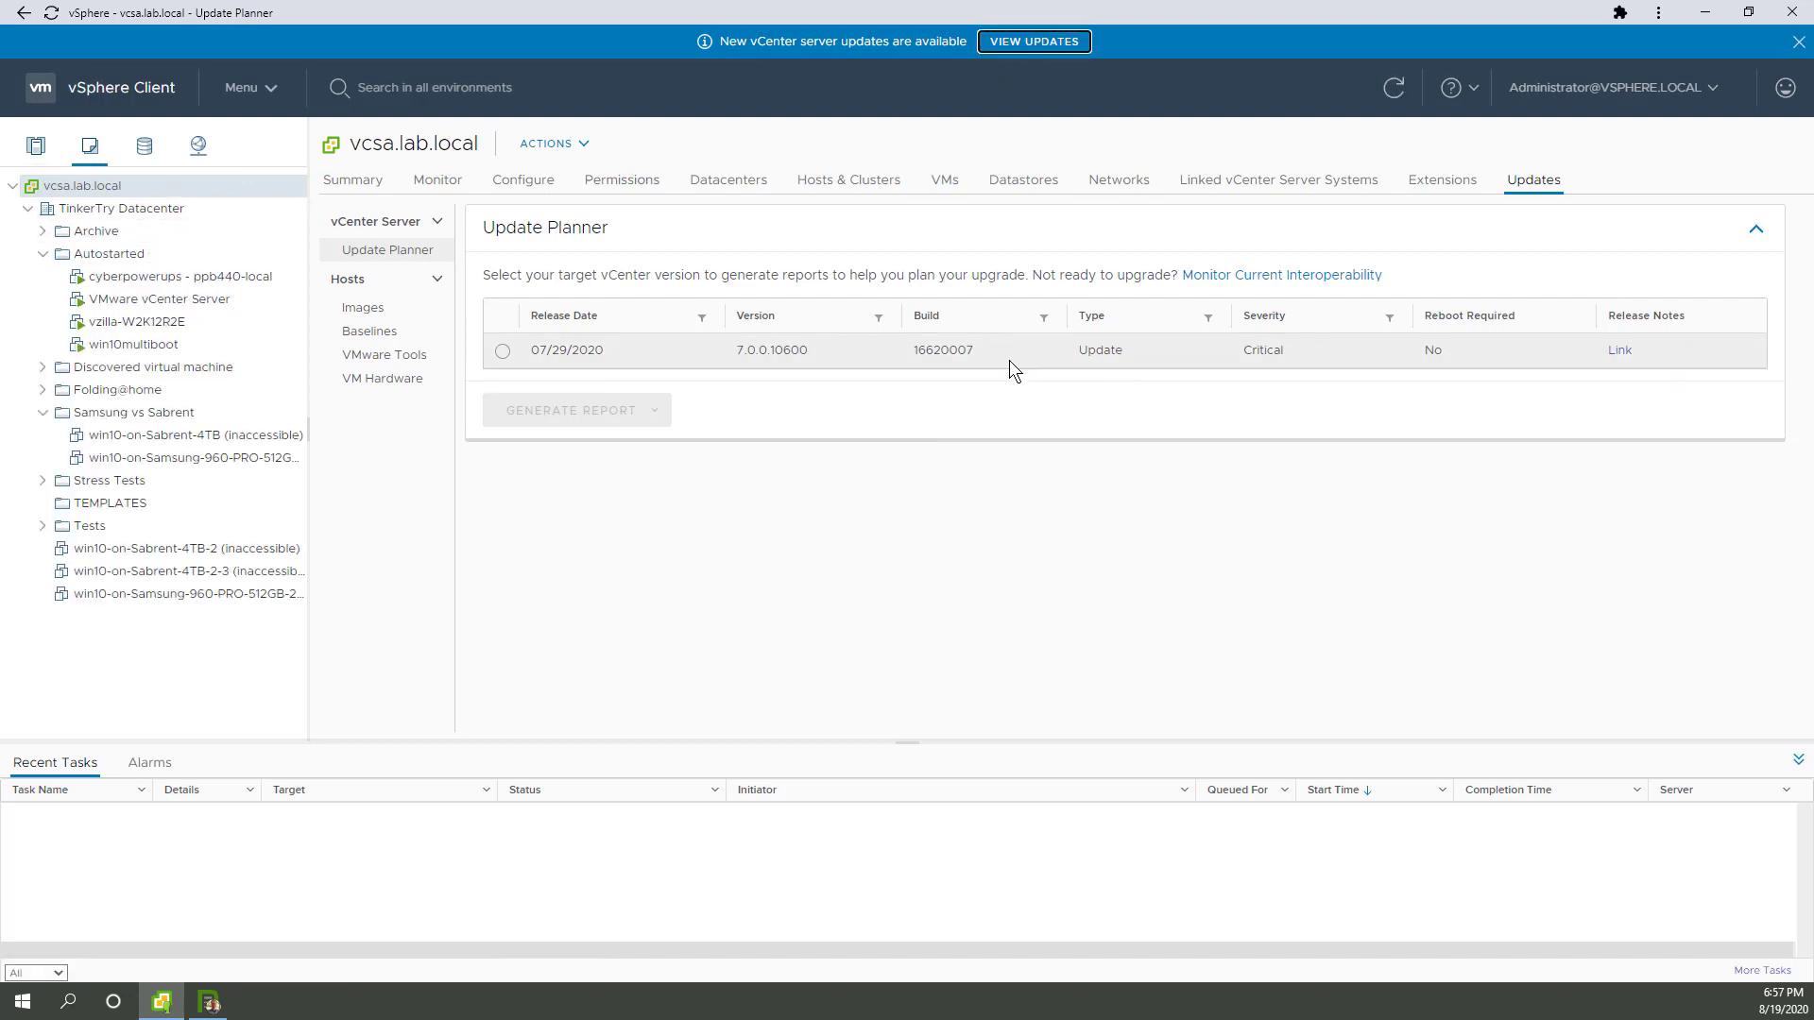
pyautogui.moveTo(787, 356)
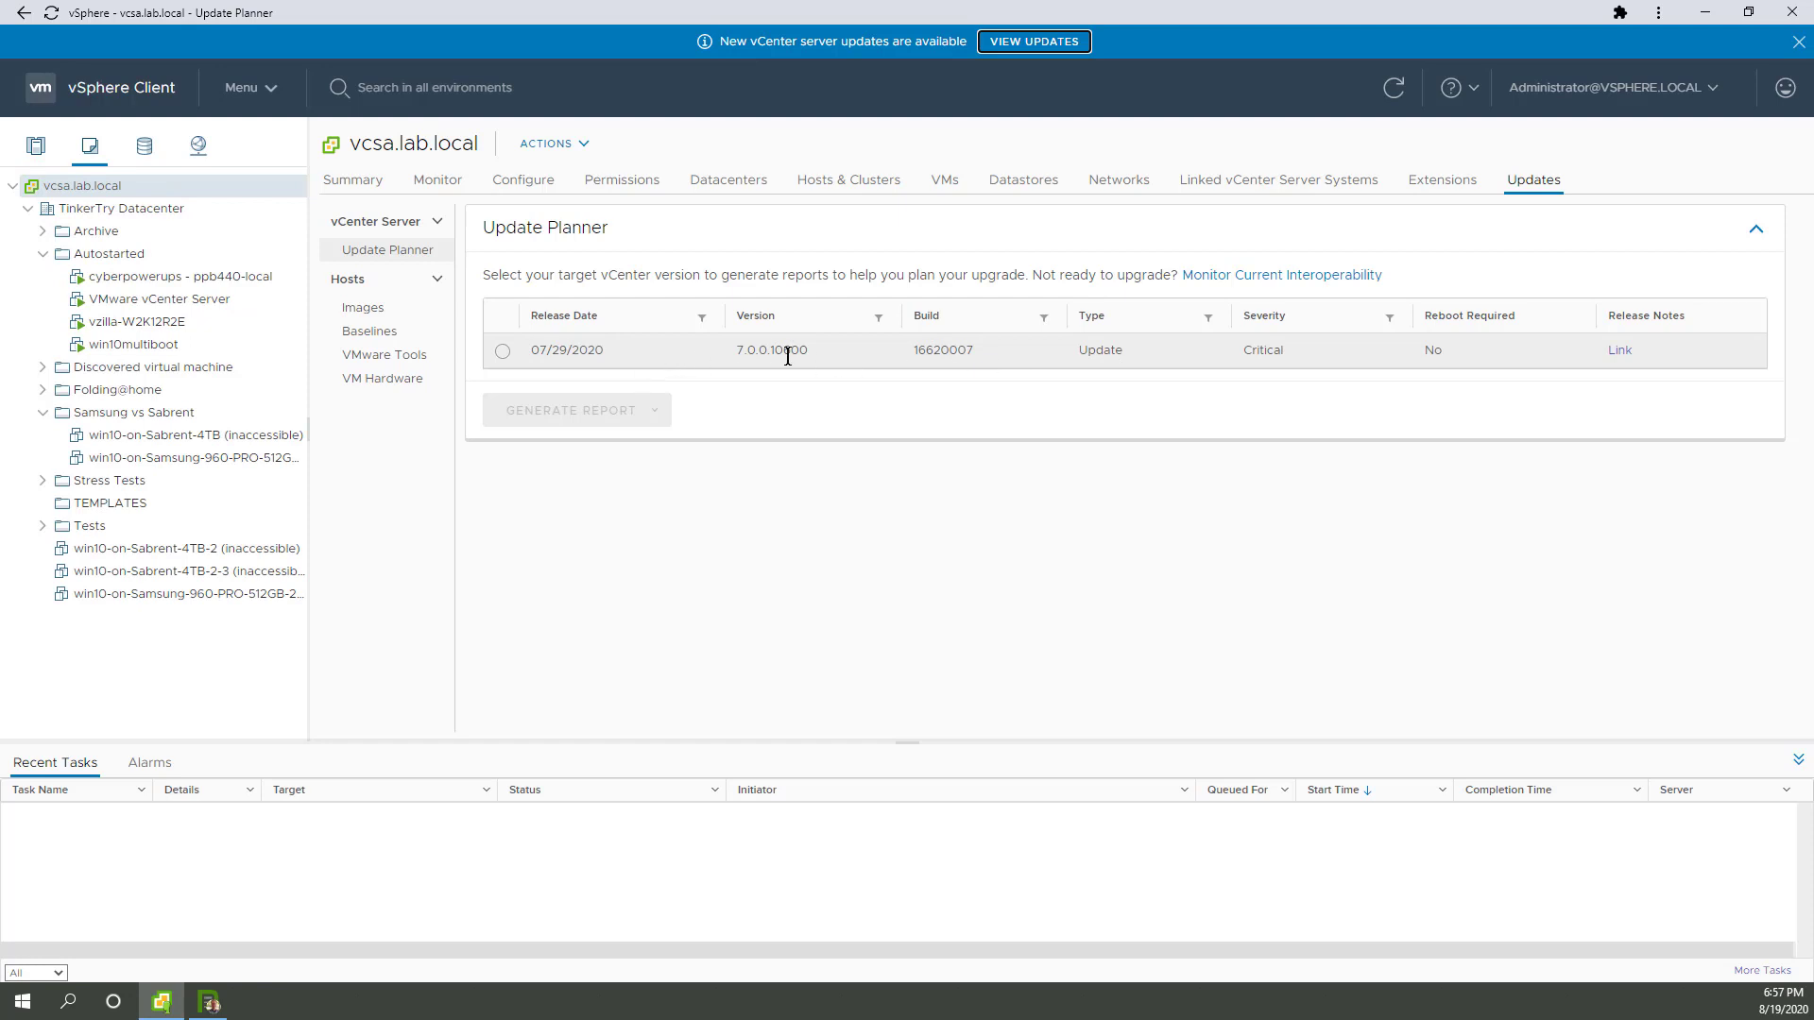
pyautogui.moveTo(1108, 538)
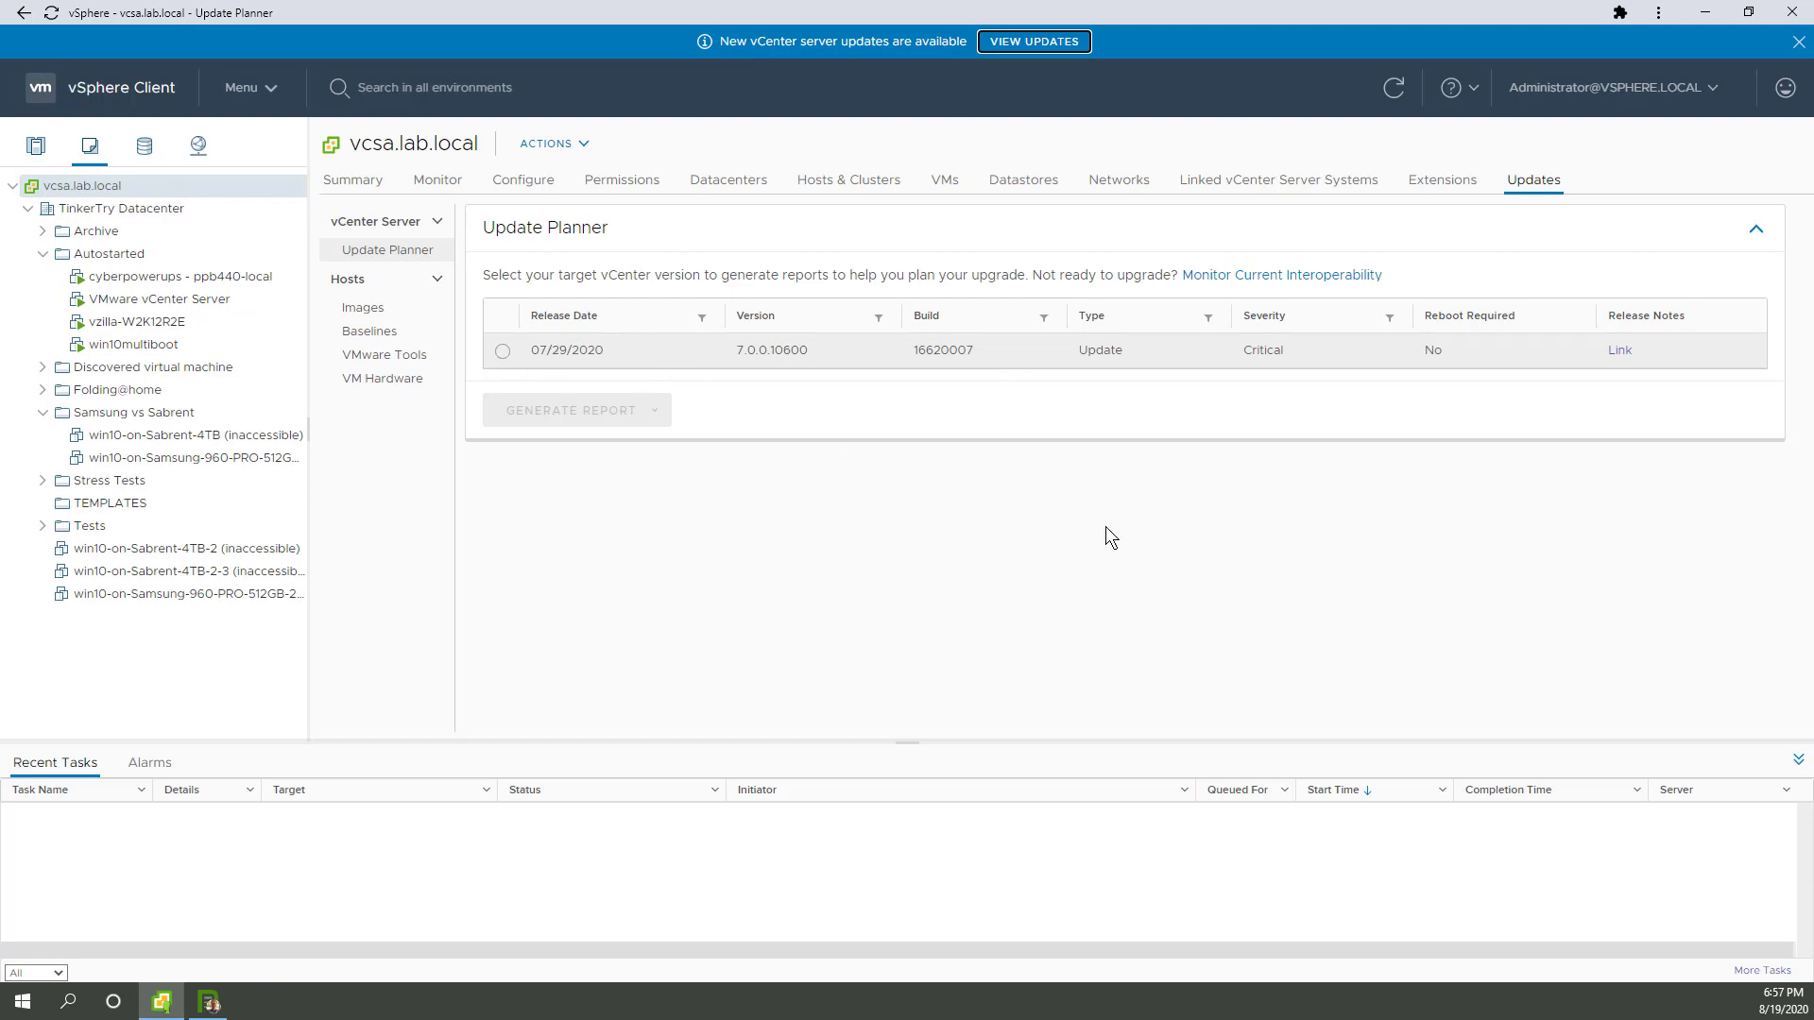
pyautogui.moveTo(1210, 388)
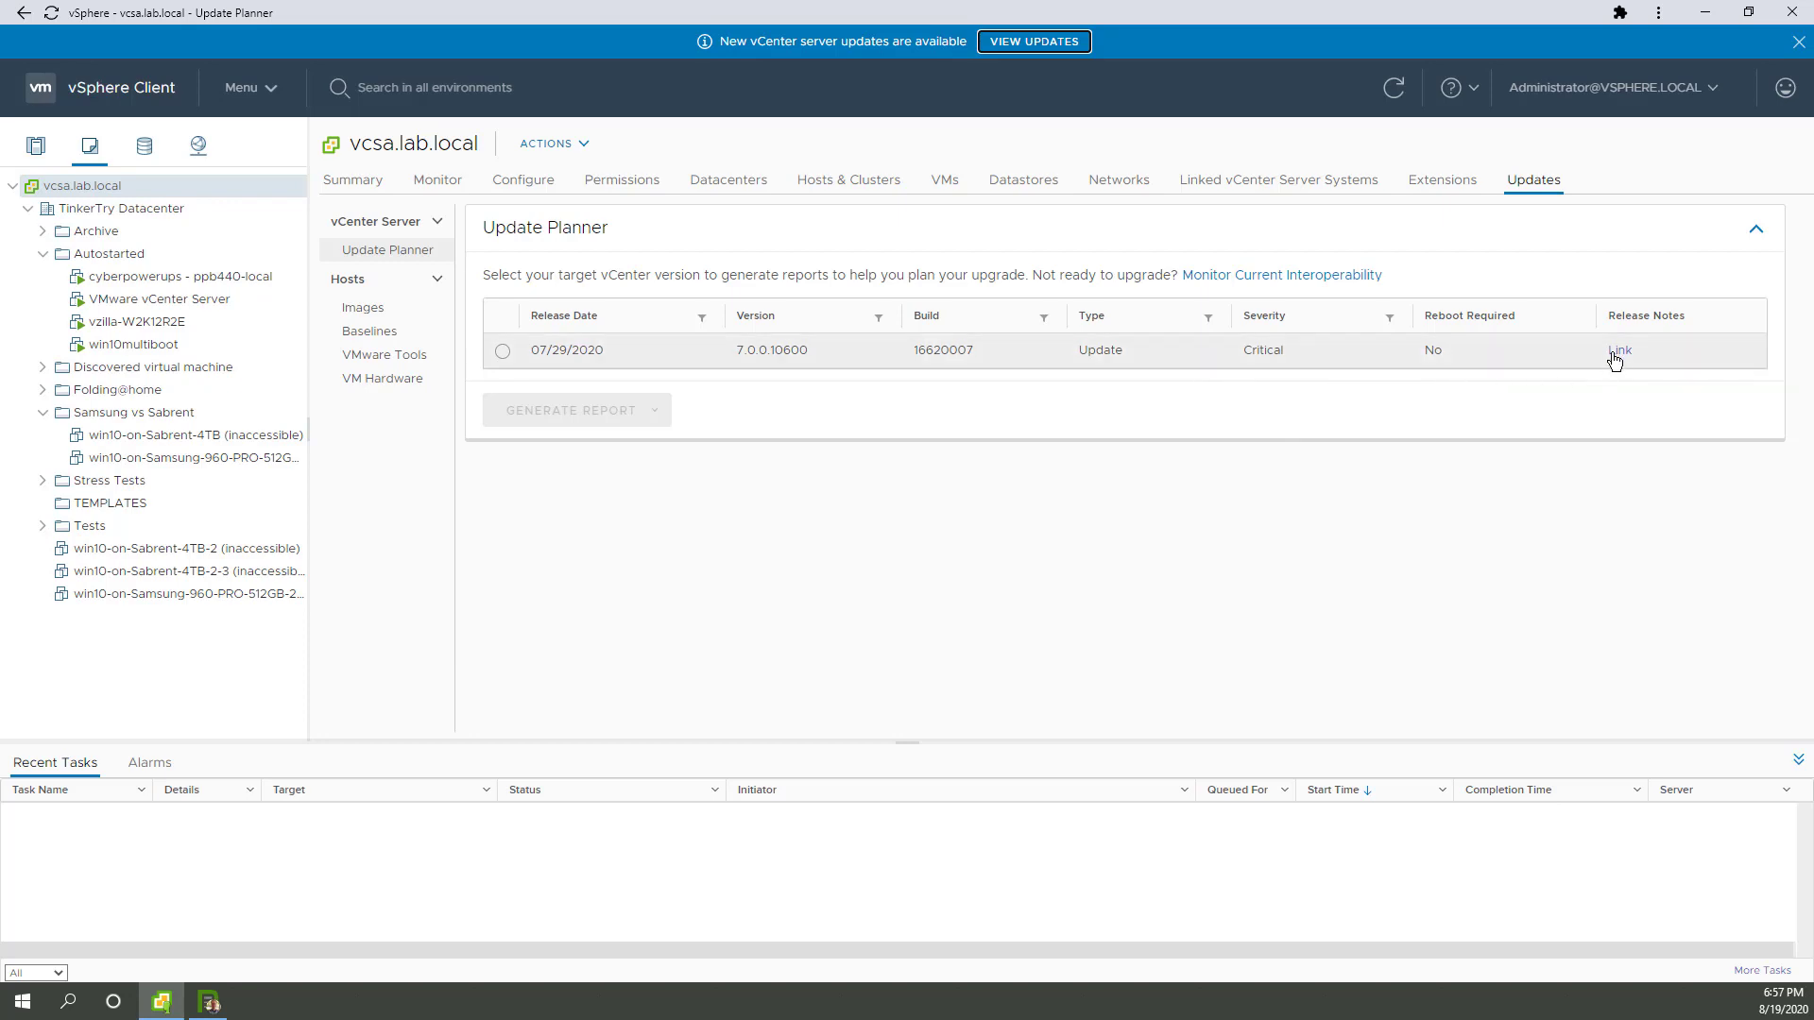
# Read the maximized vCenter Server 7.0.0c release notes for build 16620007
pyautogui.click(1619, 349)
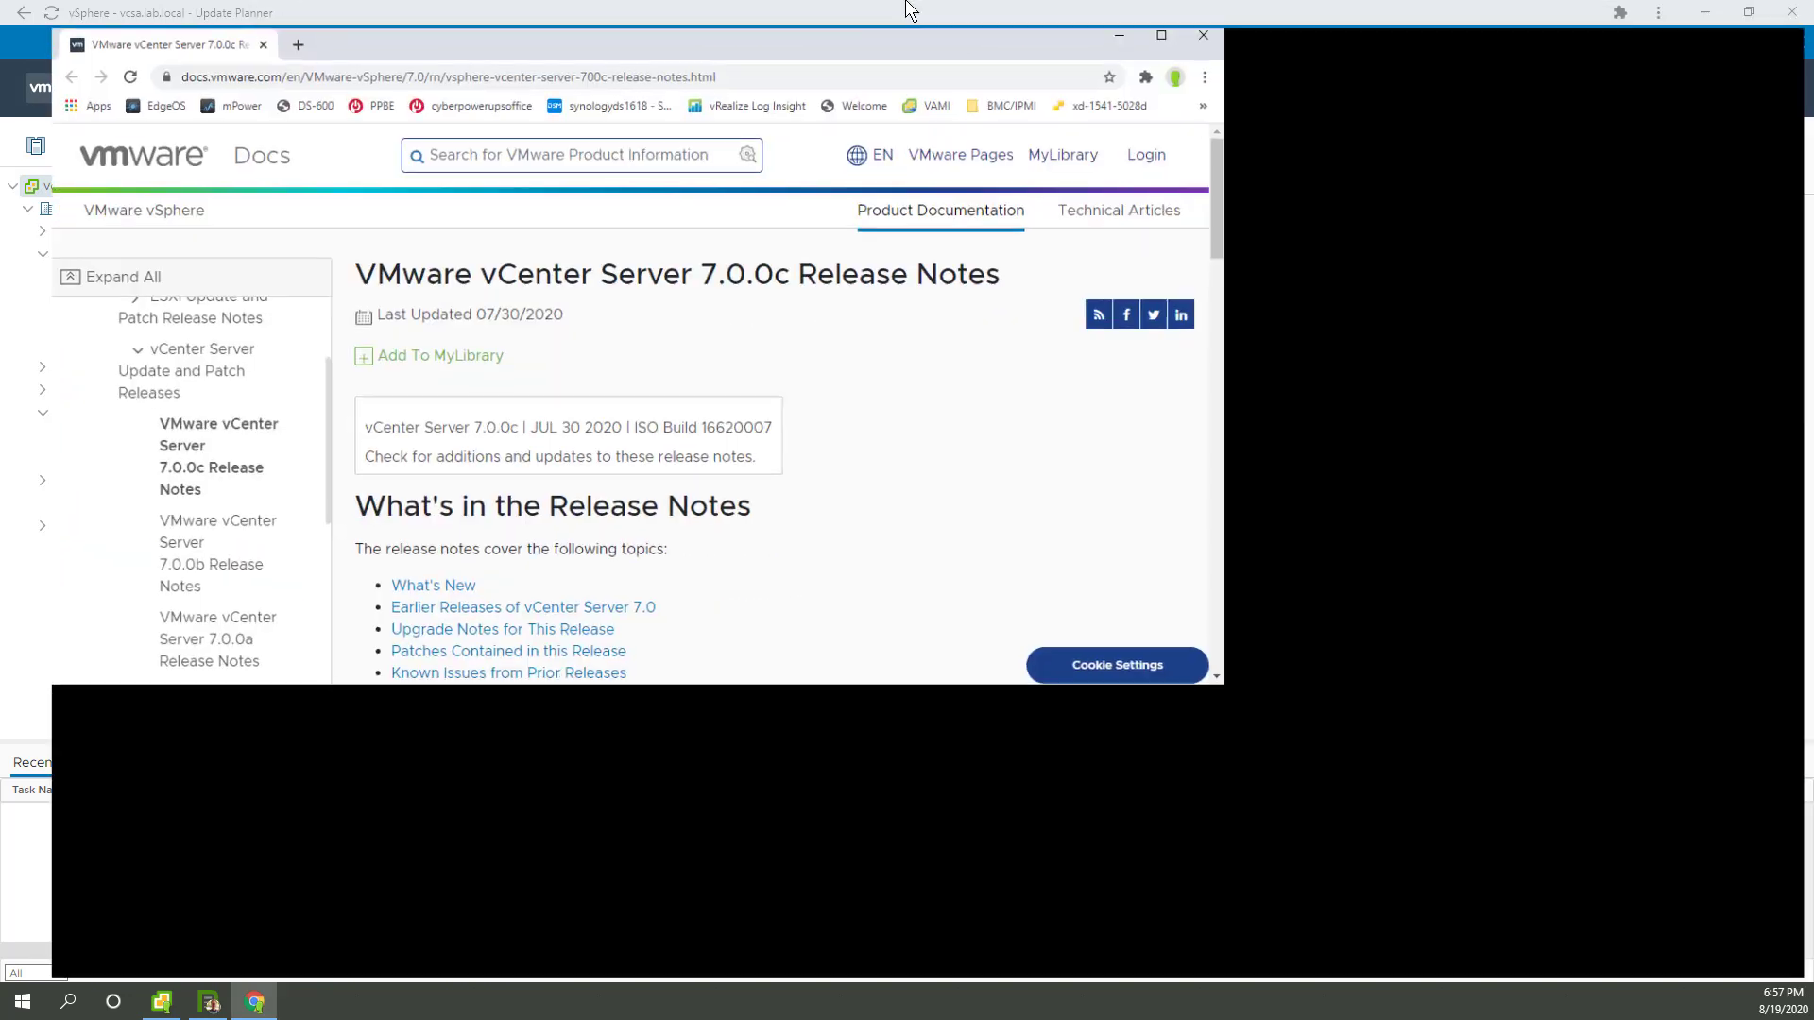
pyautogui.click(1159, 35)
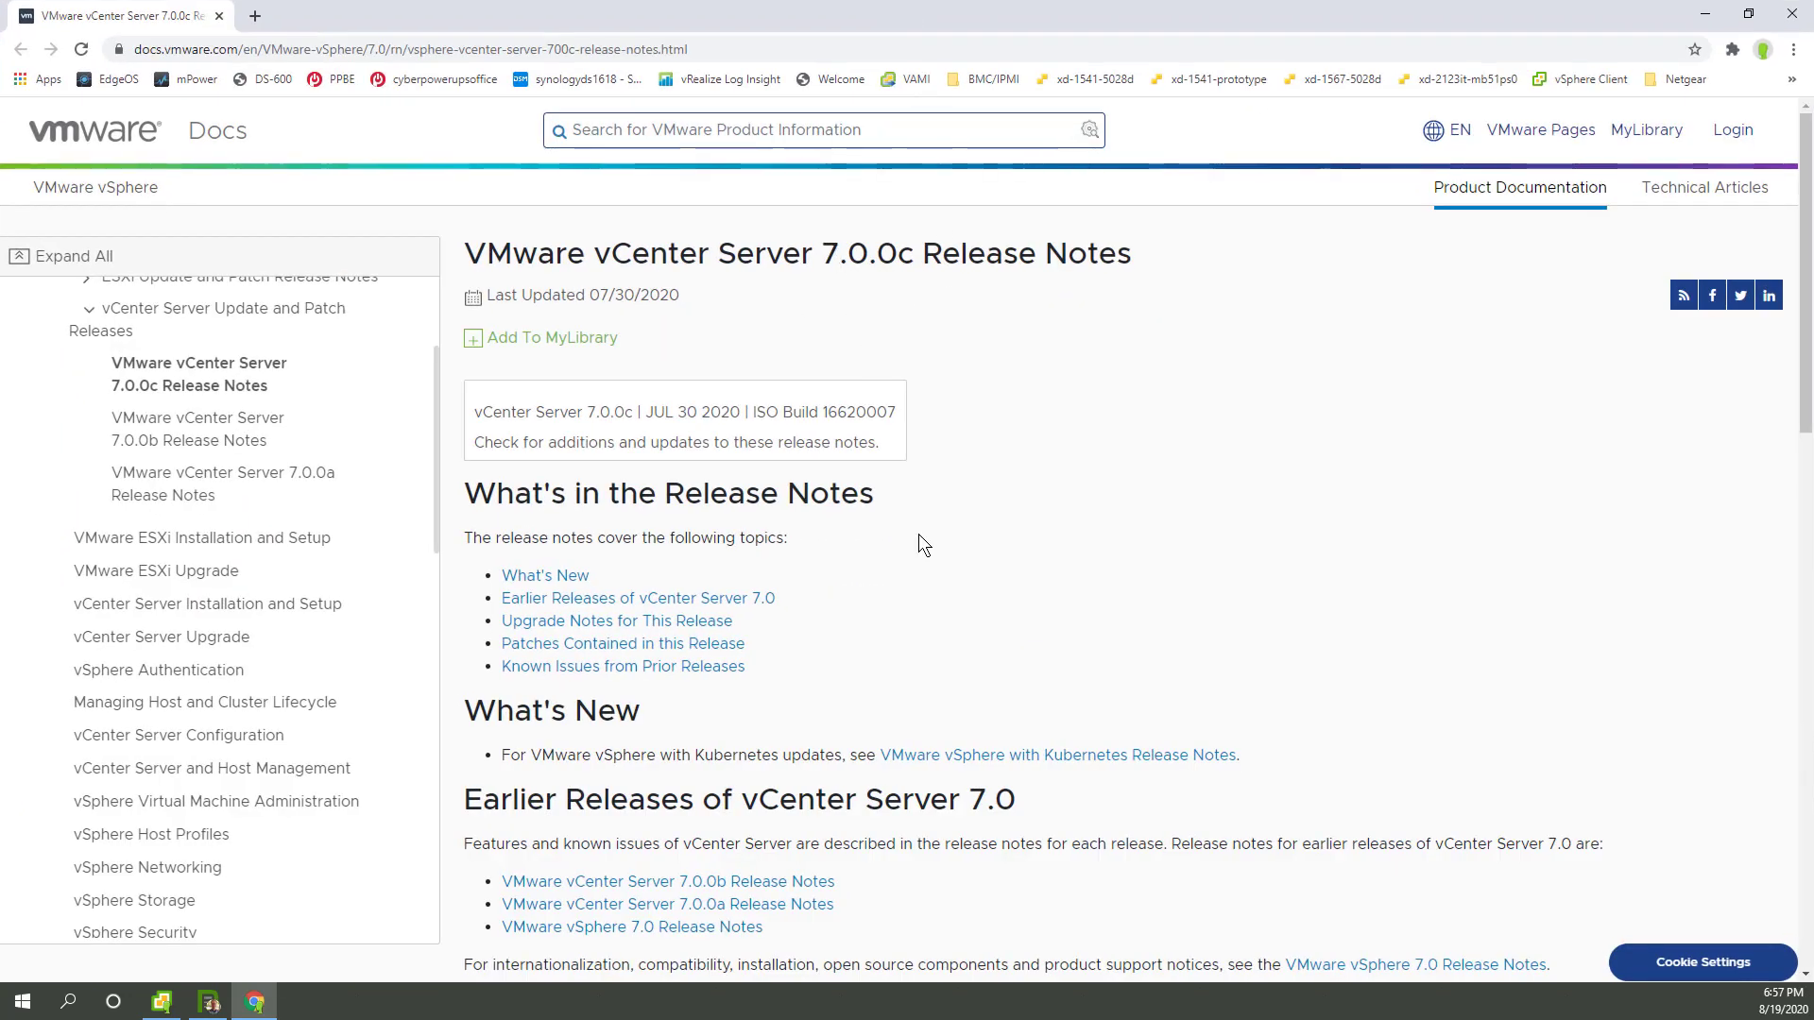
pyautogui.scroll(-3)
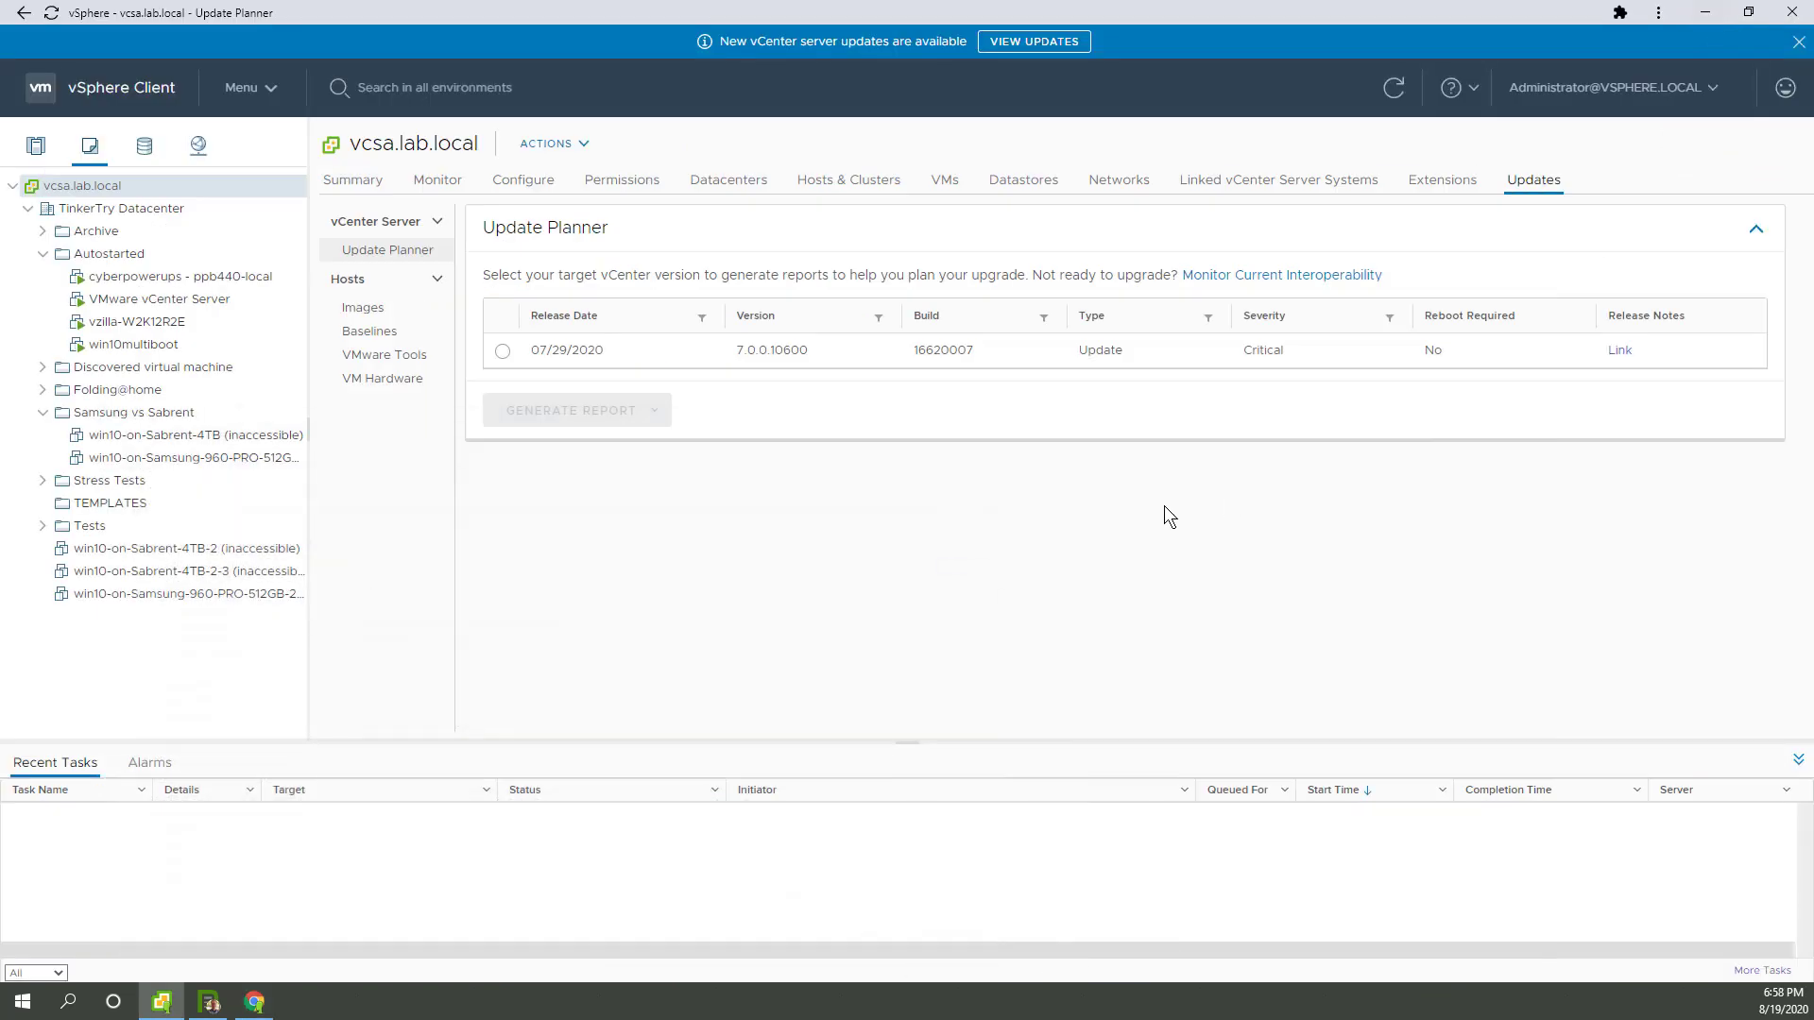
pyautogui.moveTo(1141, 561)
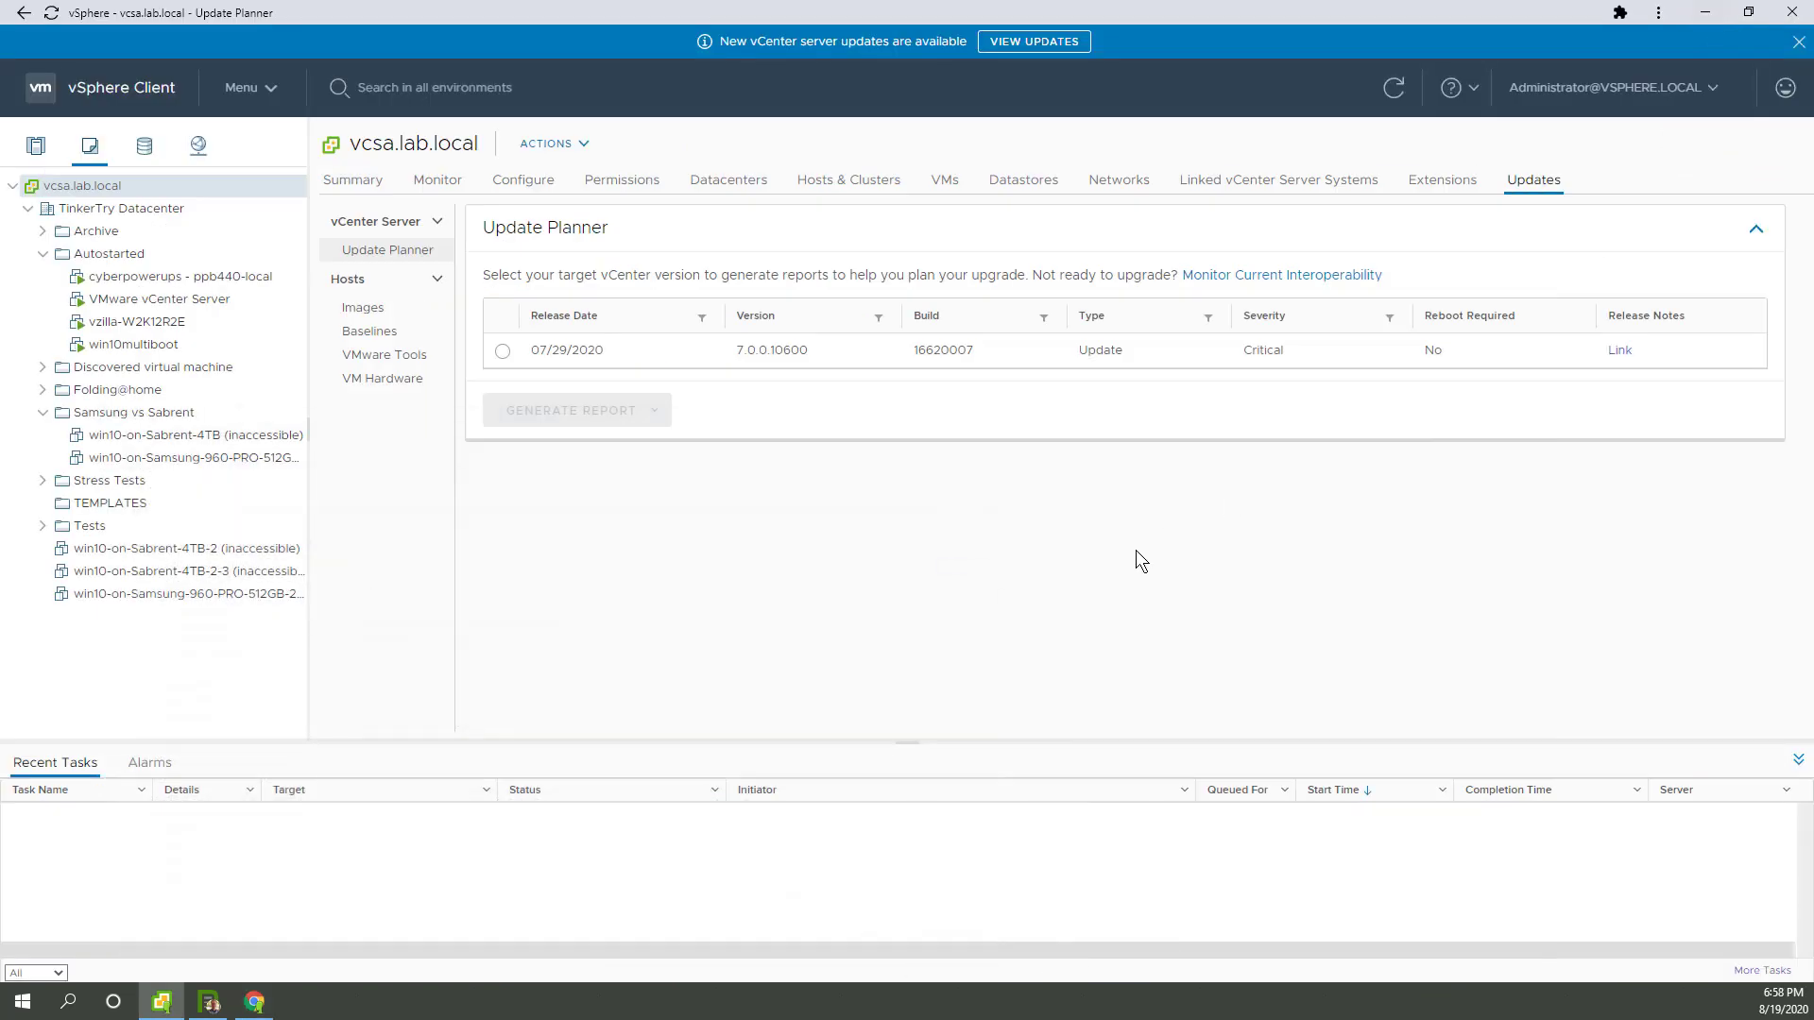
pyautogui.moveTo(1159, 529)
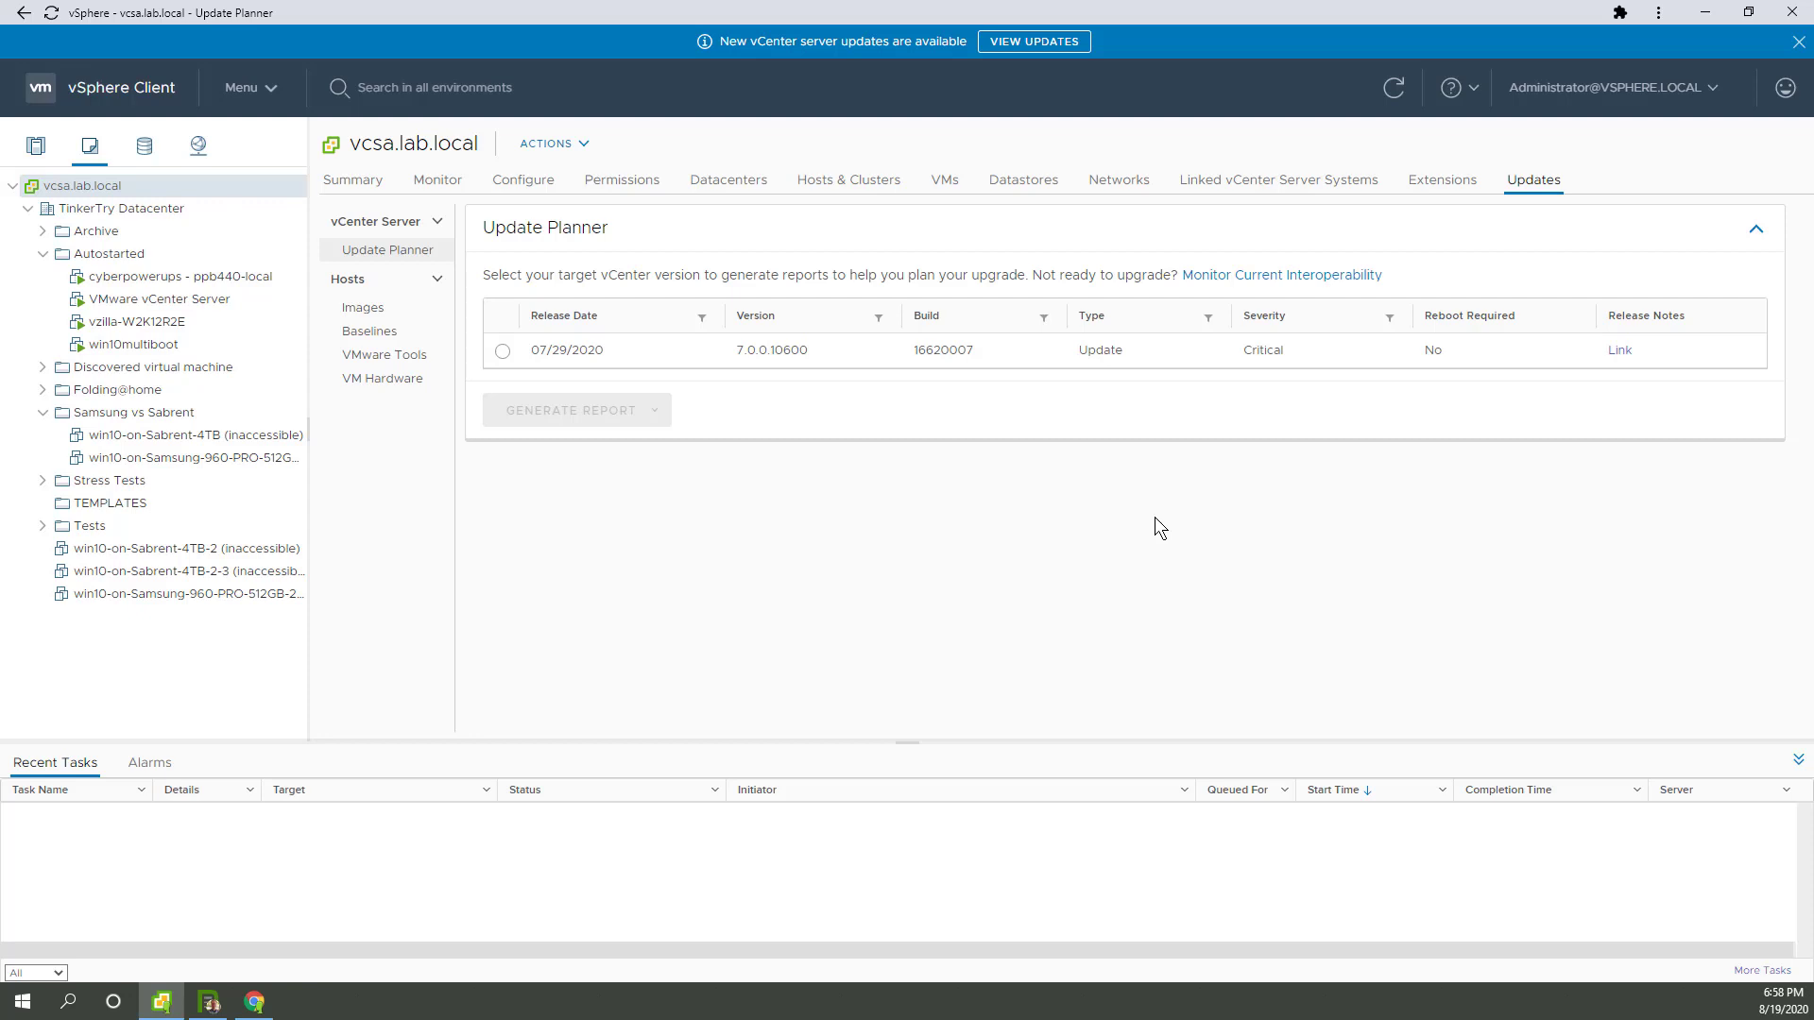
pyautogui.moveTo(1080, 562)
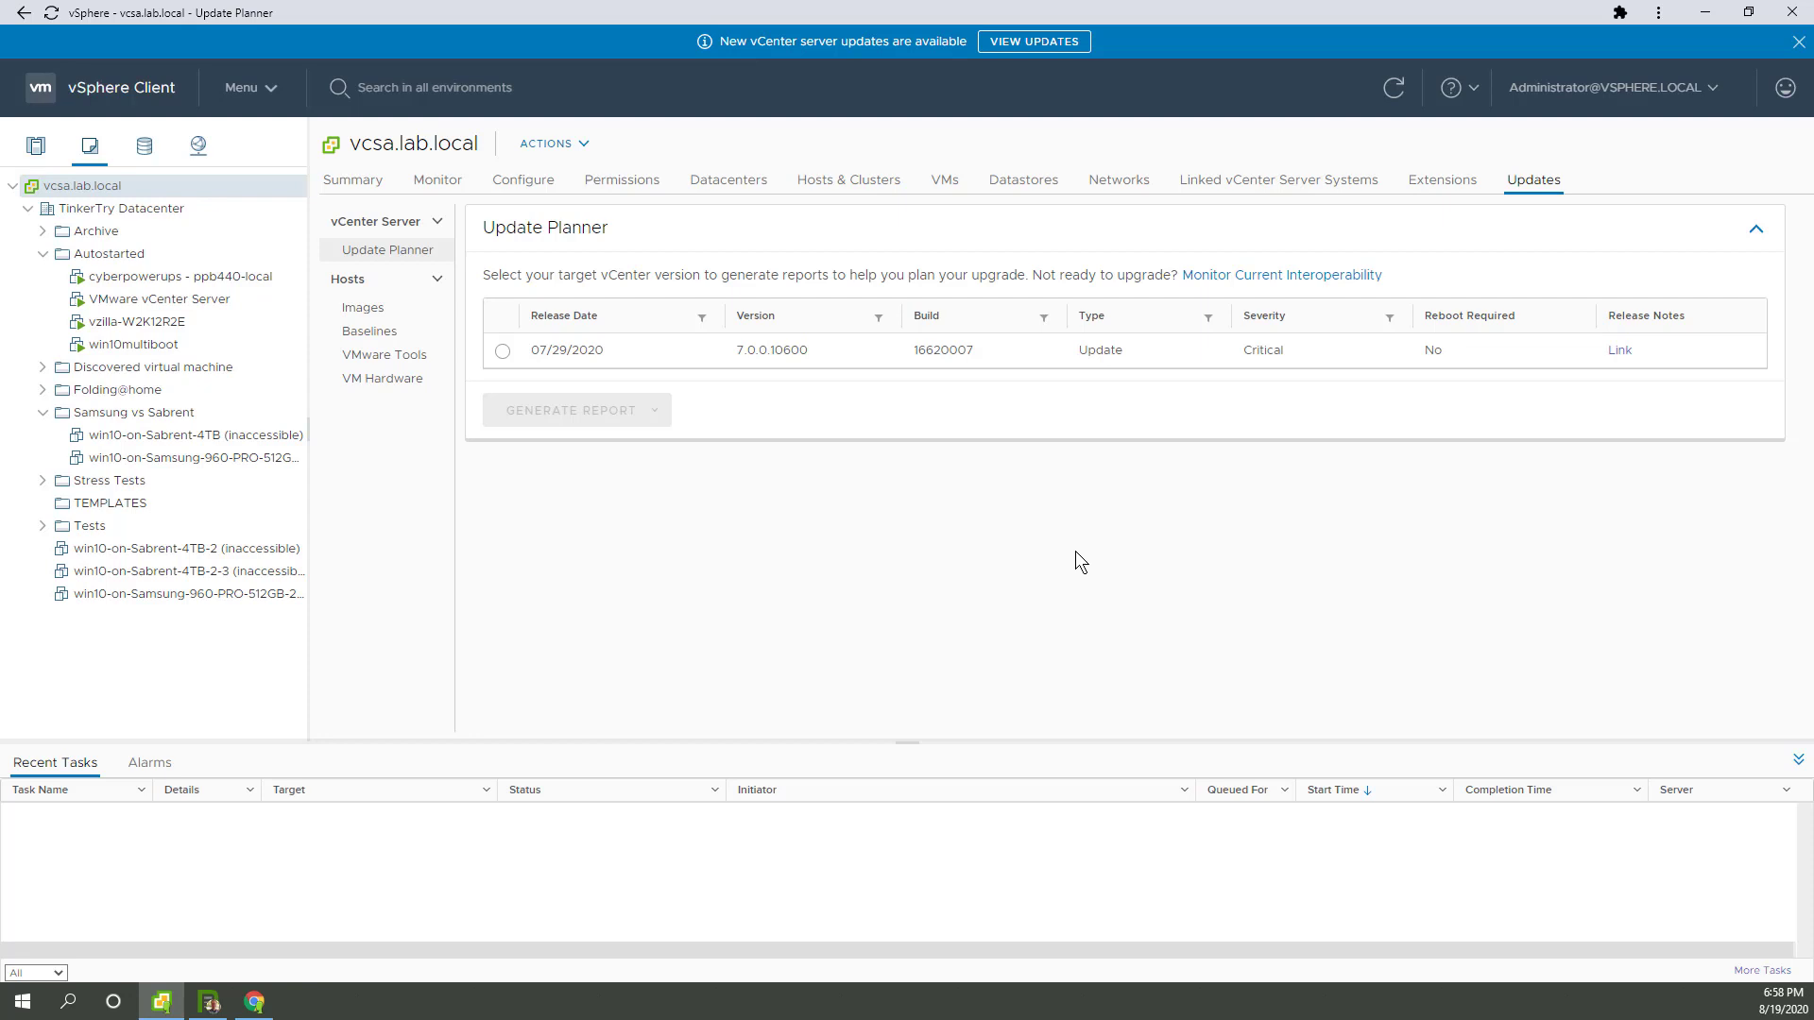
pyautogui.moveTo(1030, 563)
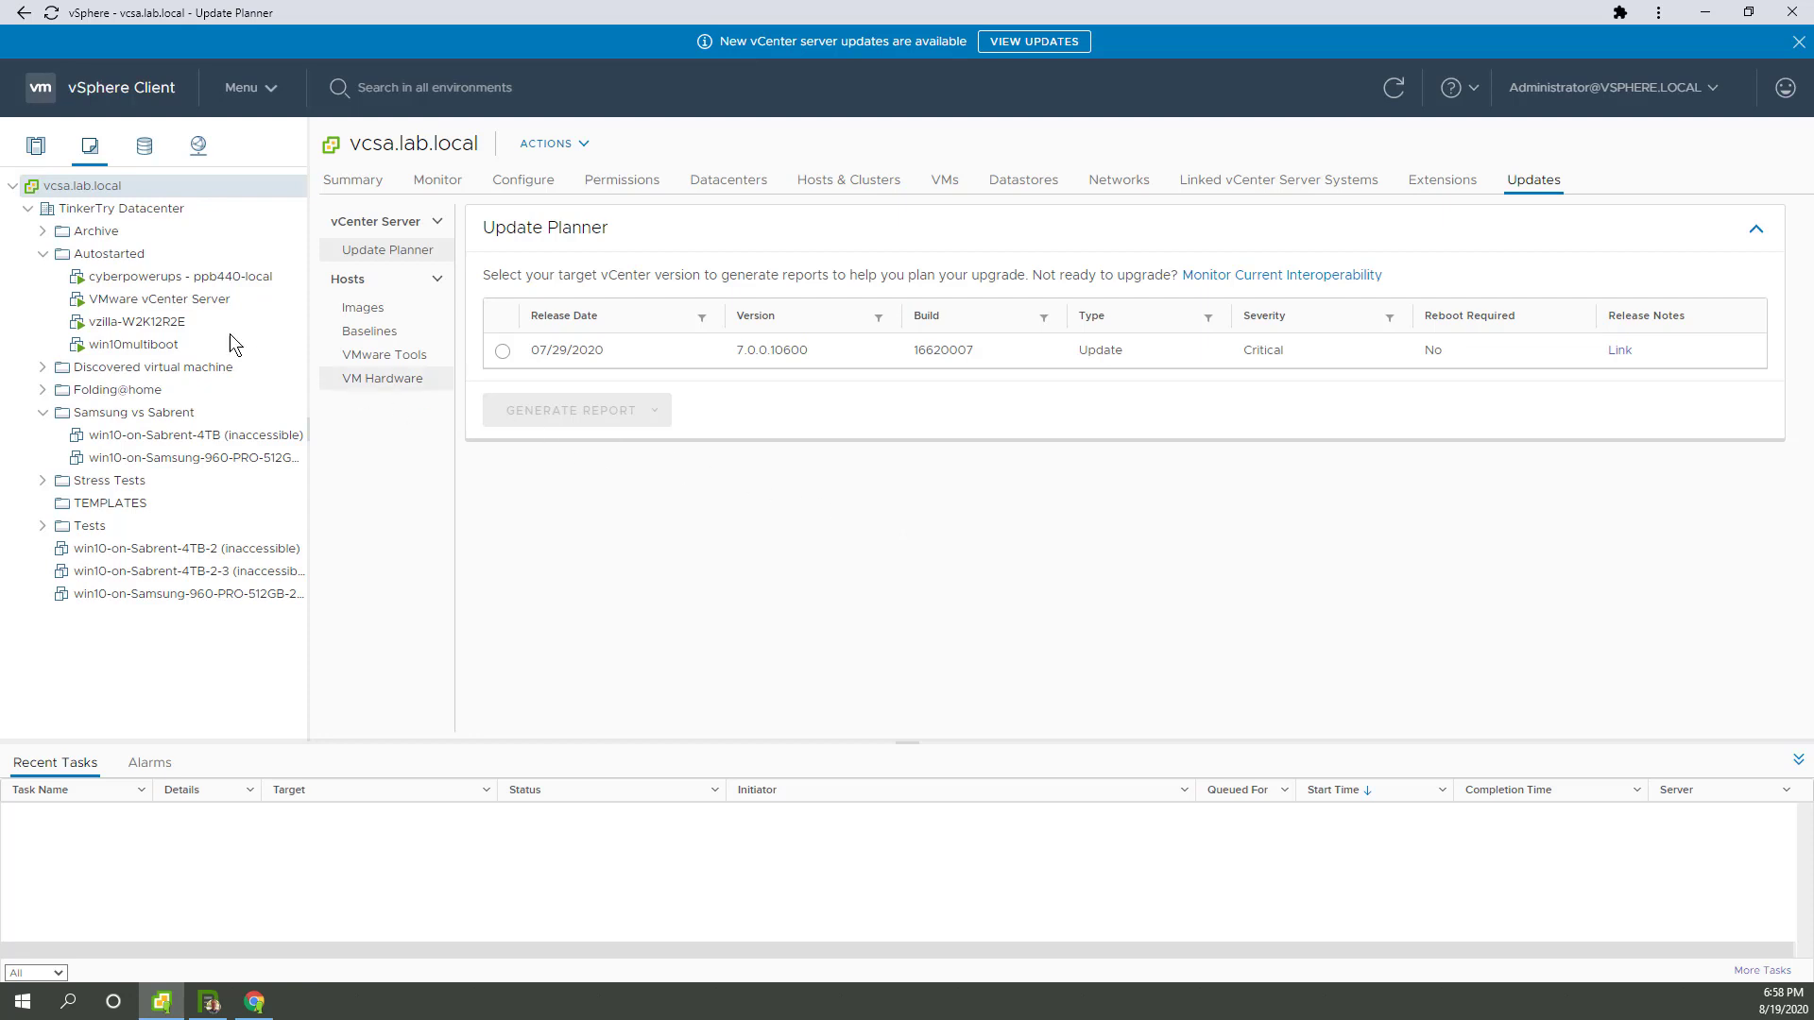
# Snapshot the VMware vCenter Server VM with memory, described 'before 7.0.0c update'
pyautogui.rightClick(159, 299)
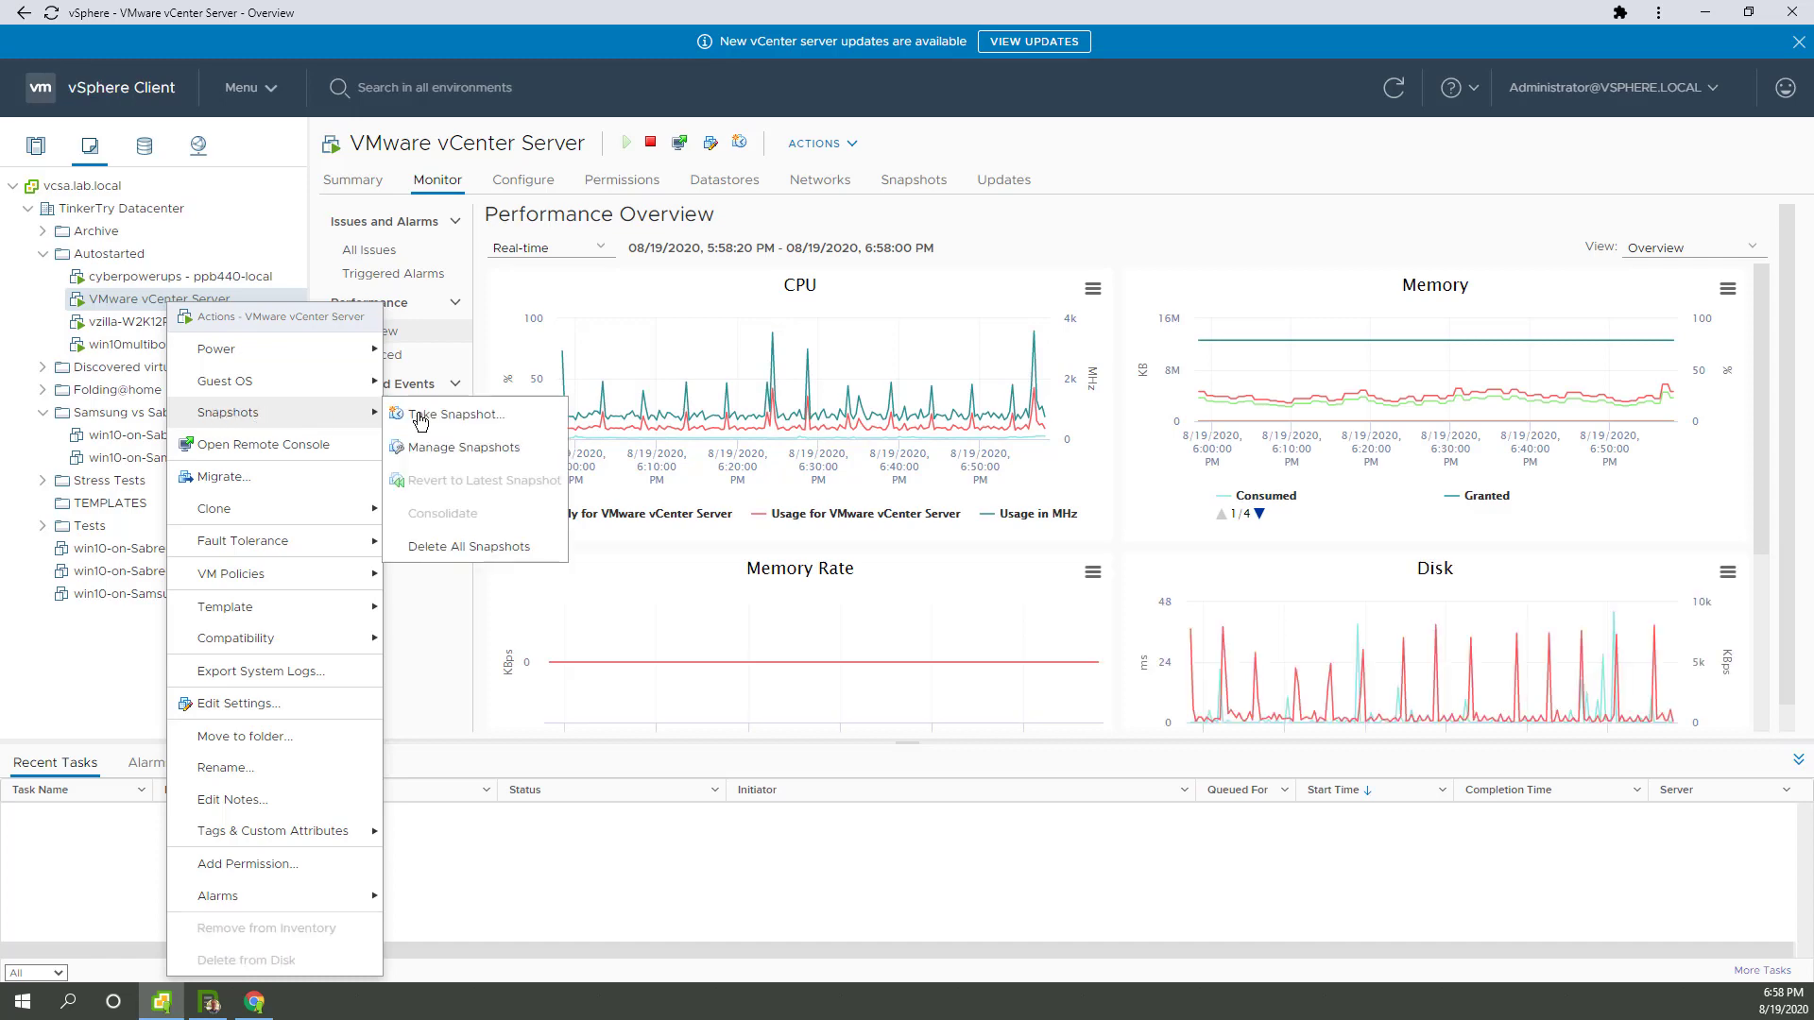
pyautogui.click(454, 413)
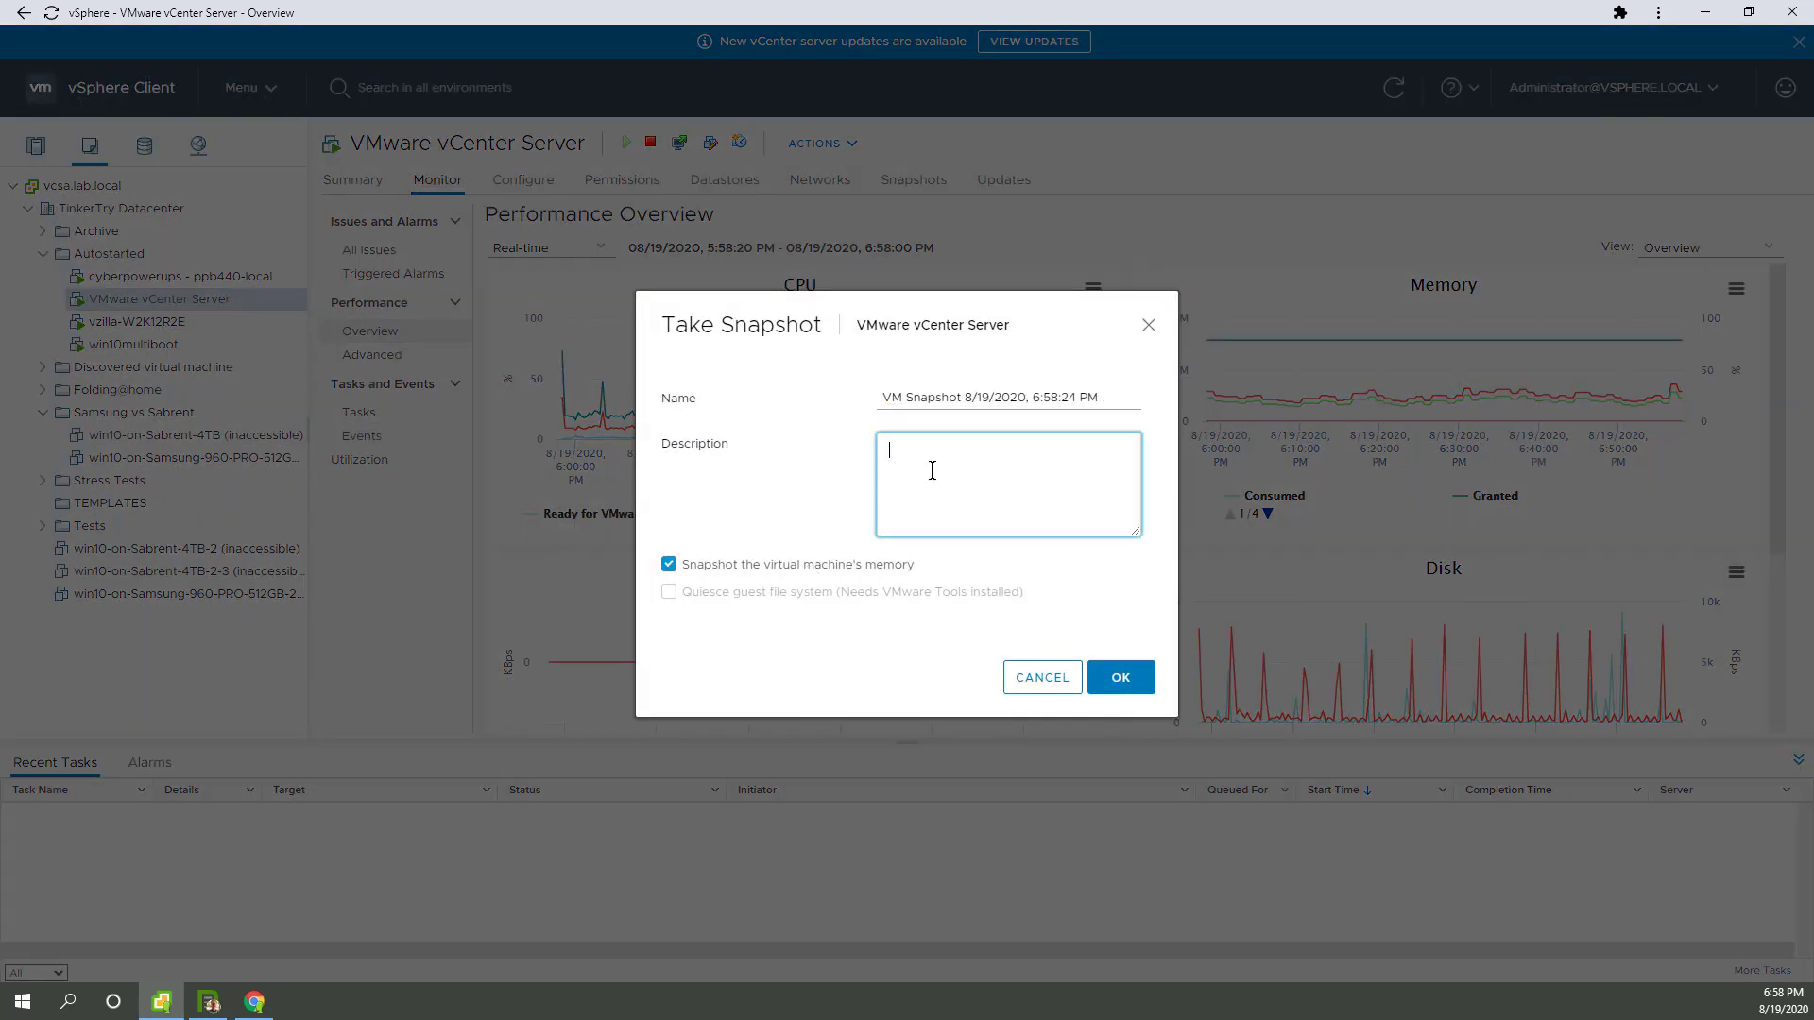
pyautogui.write('before 7')
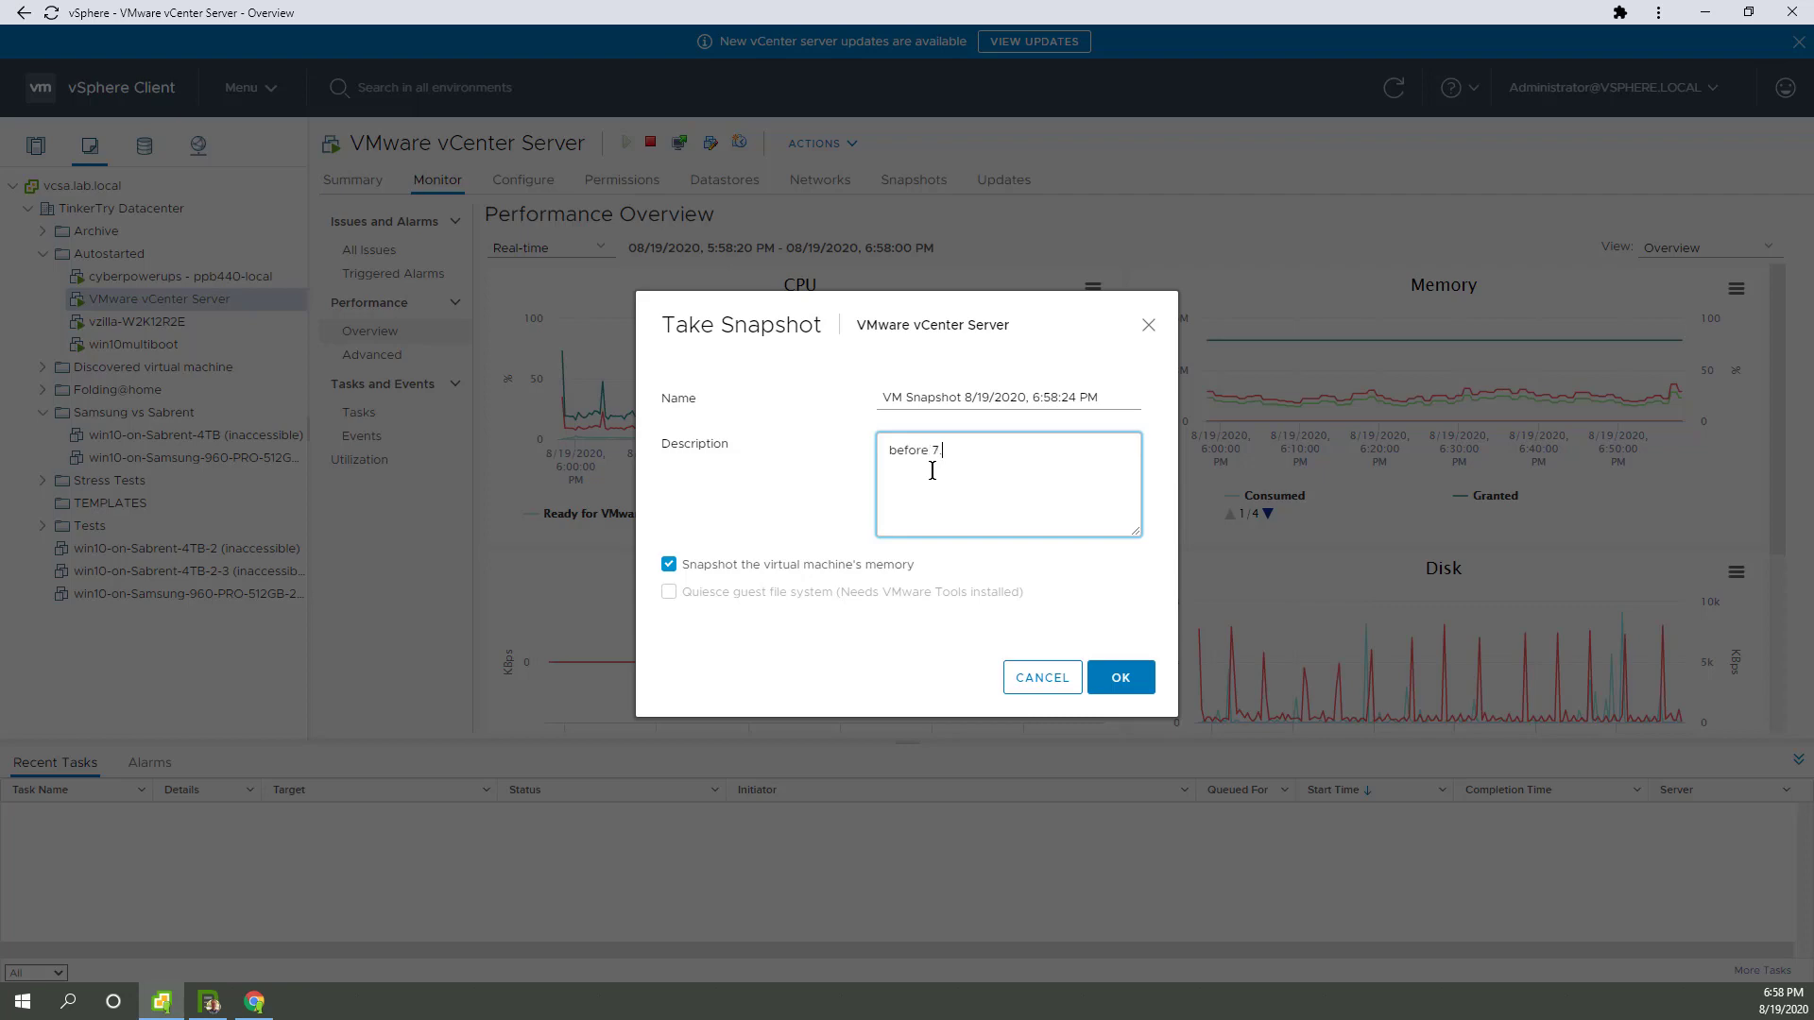
pyautogui.write('.0.0c up')
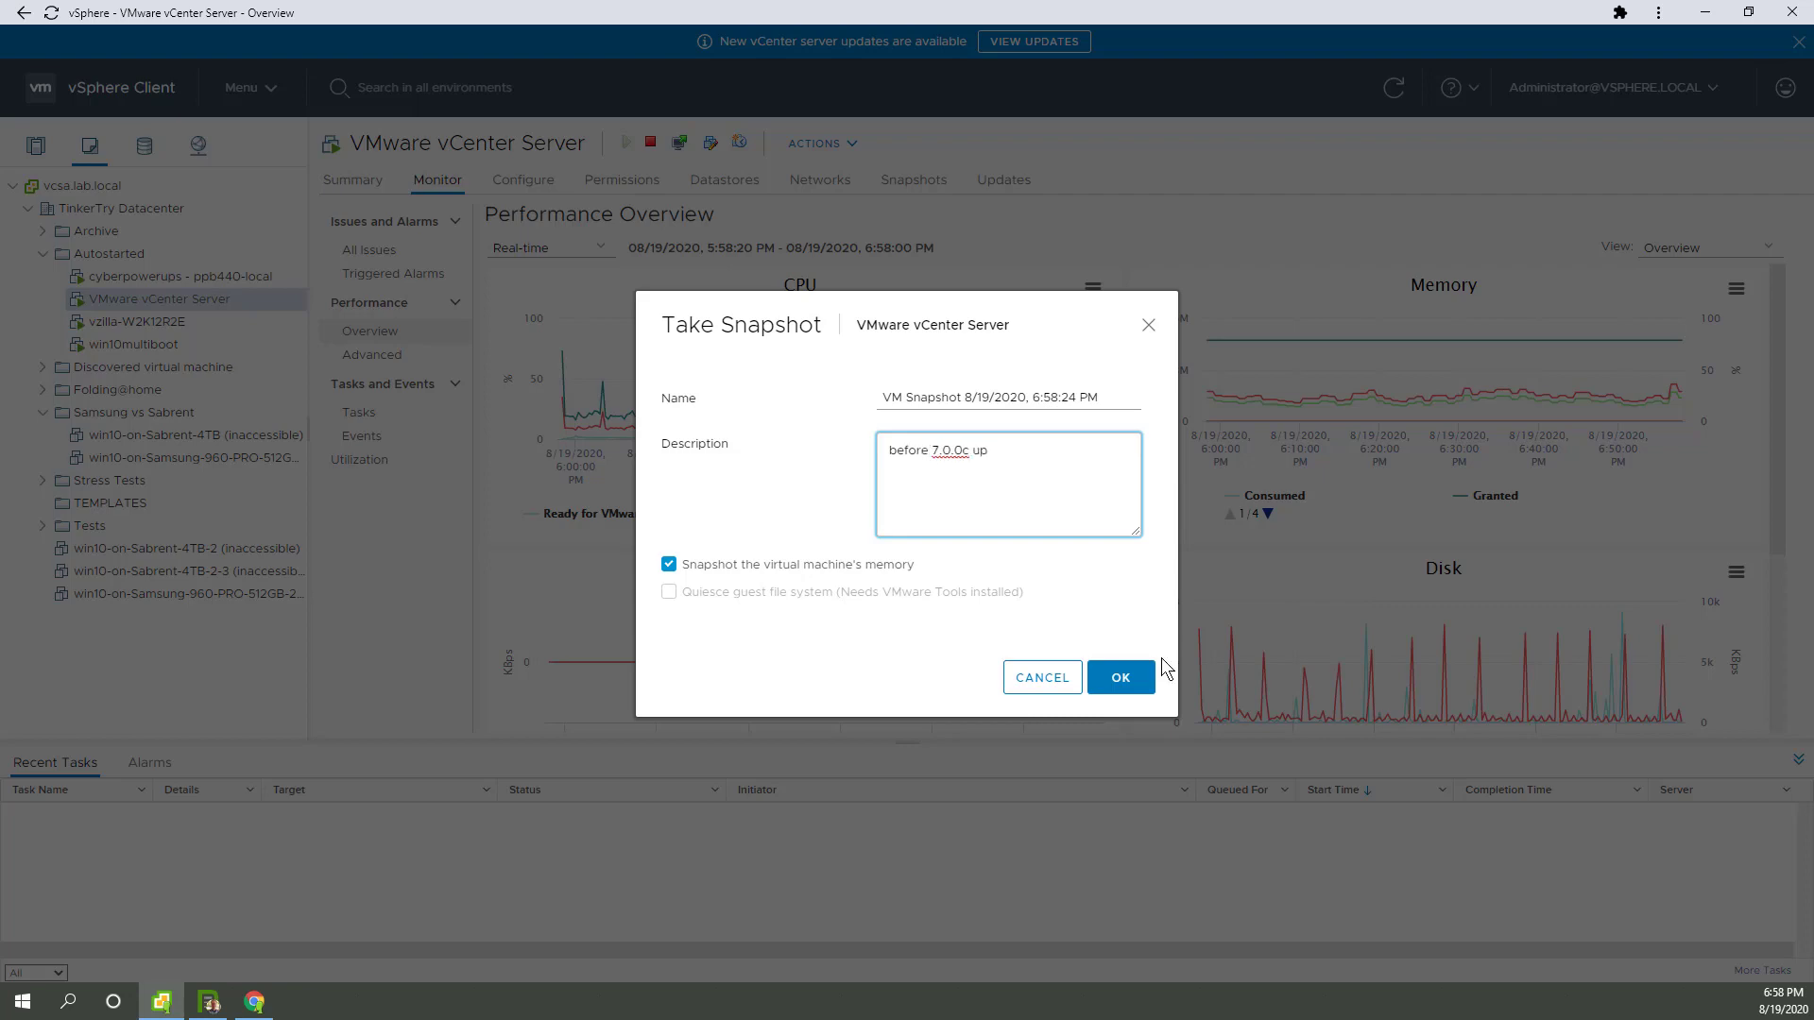
pyautogui.write('date')
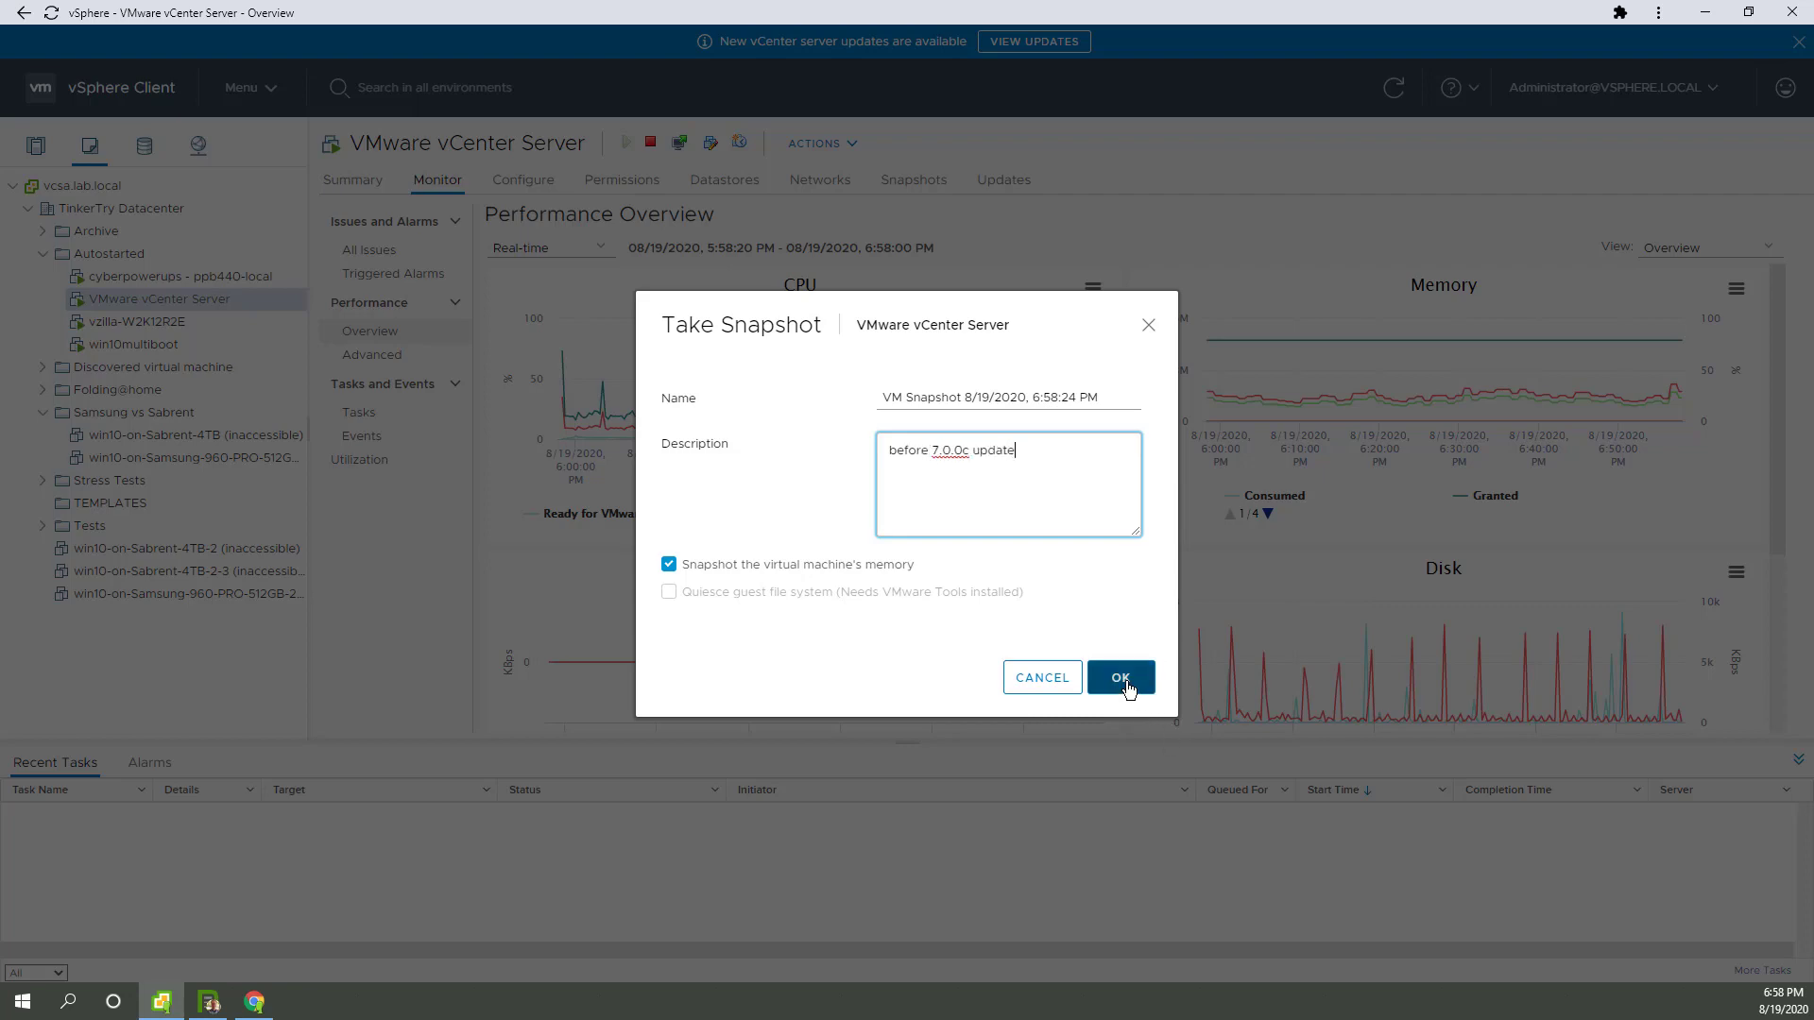
pyautogui.click(1118, 676)
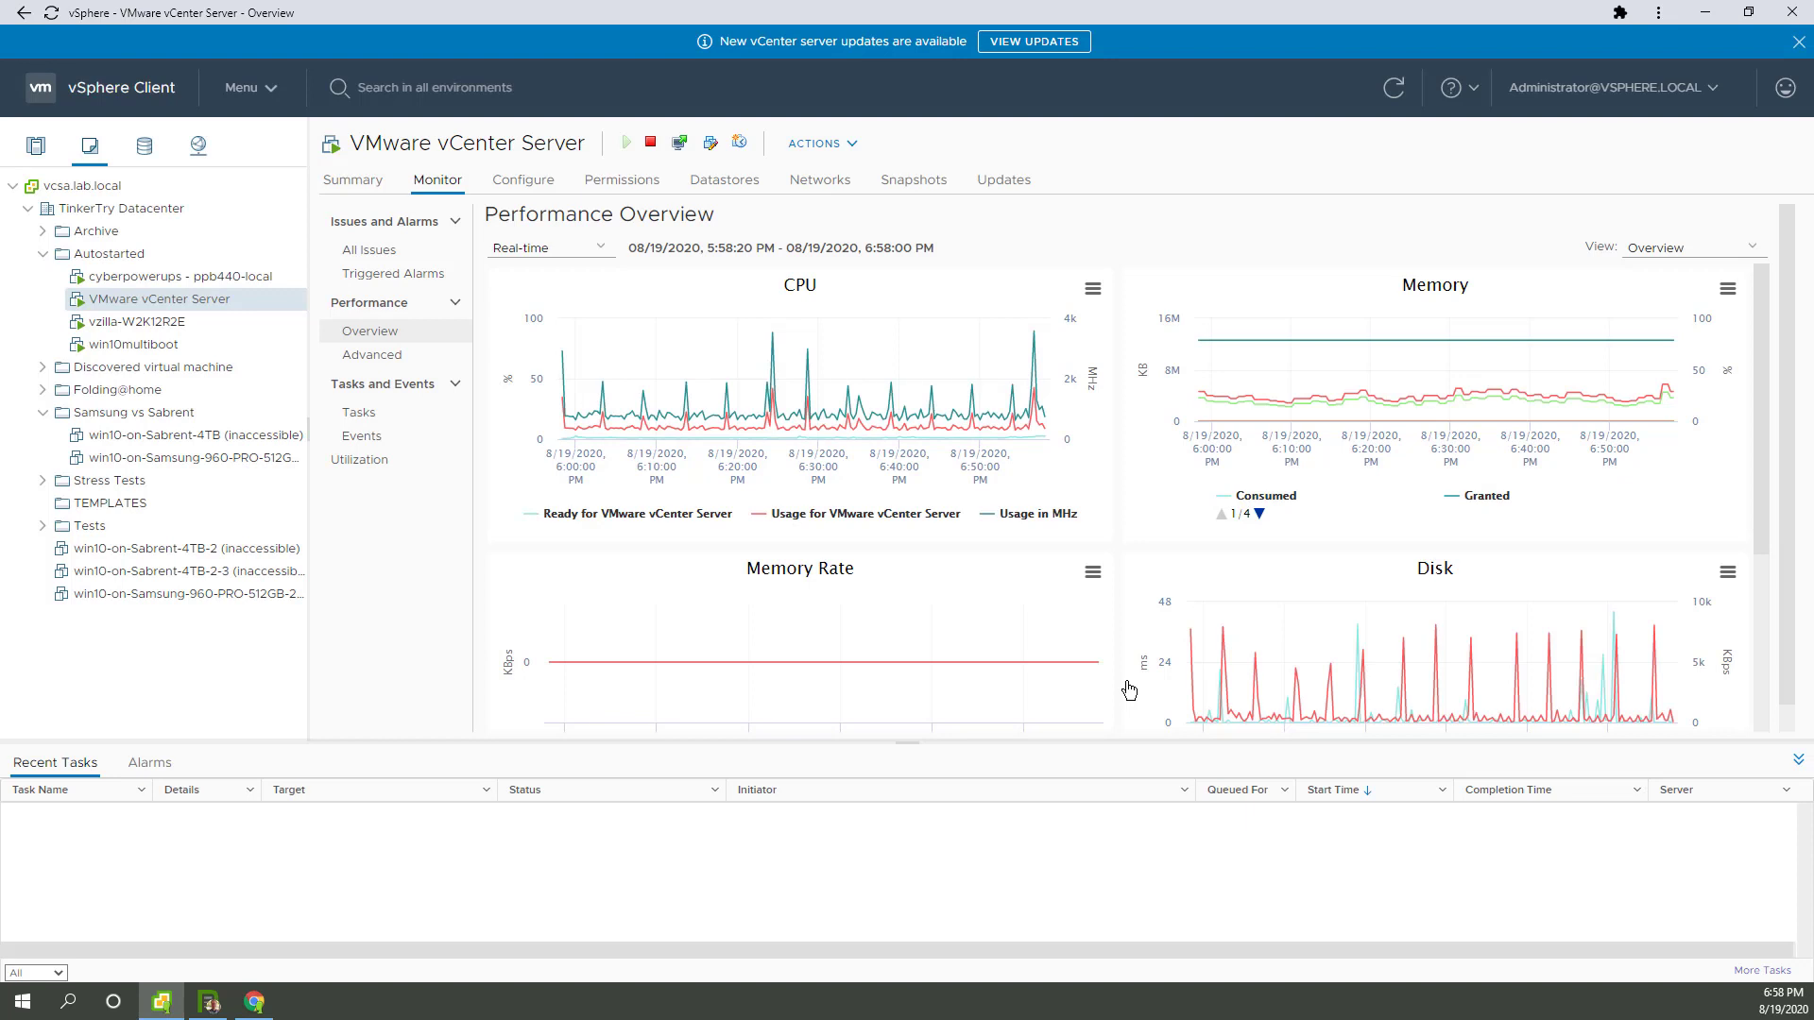
pyautogui.moveTo(1142, 691)
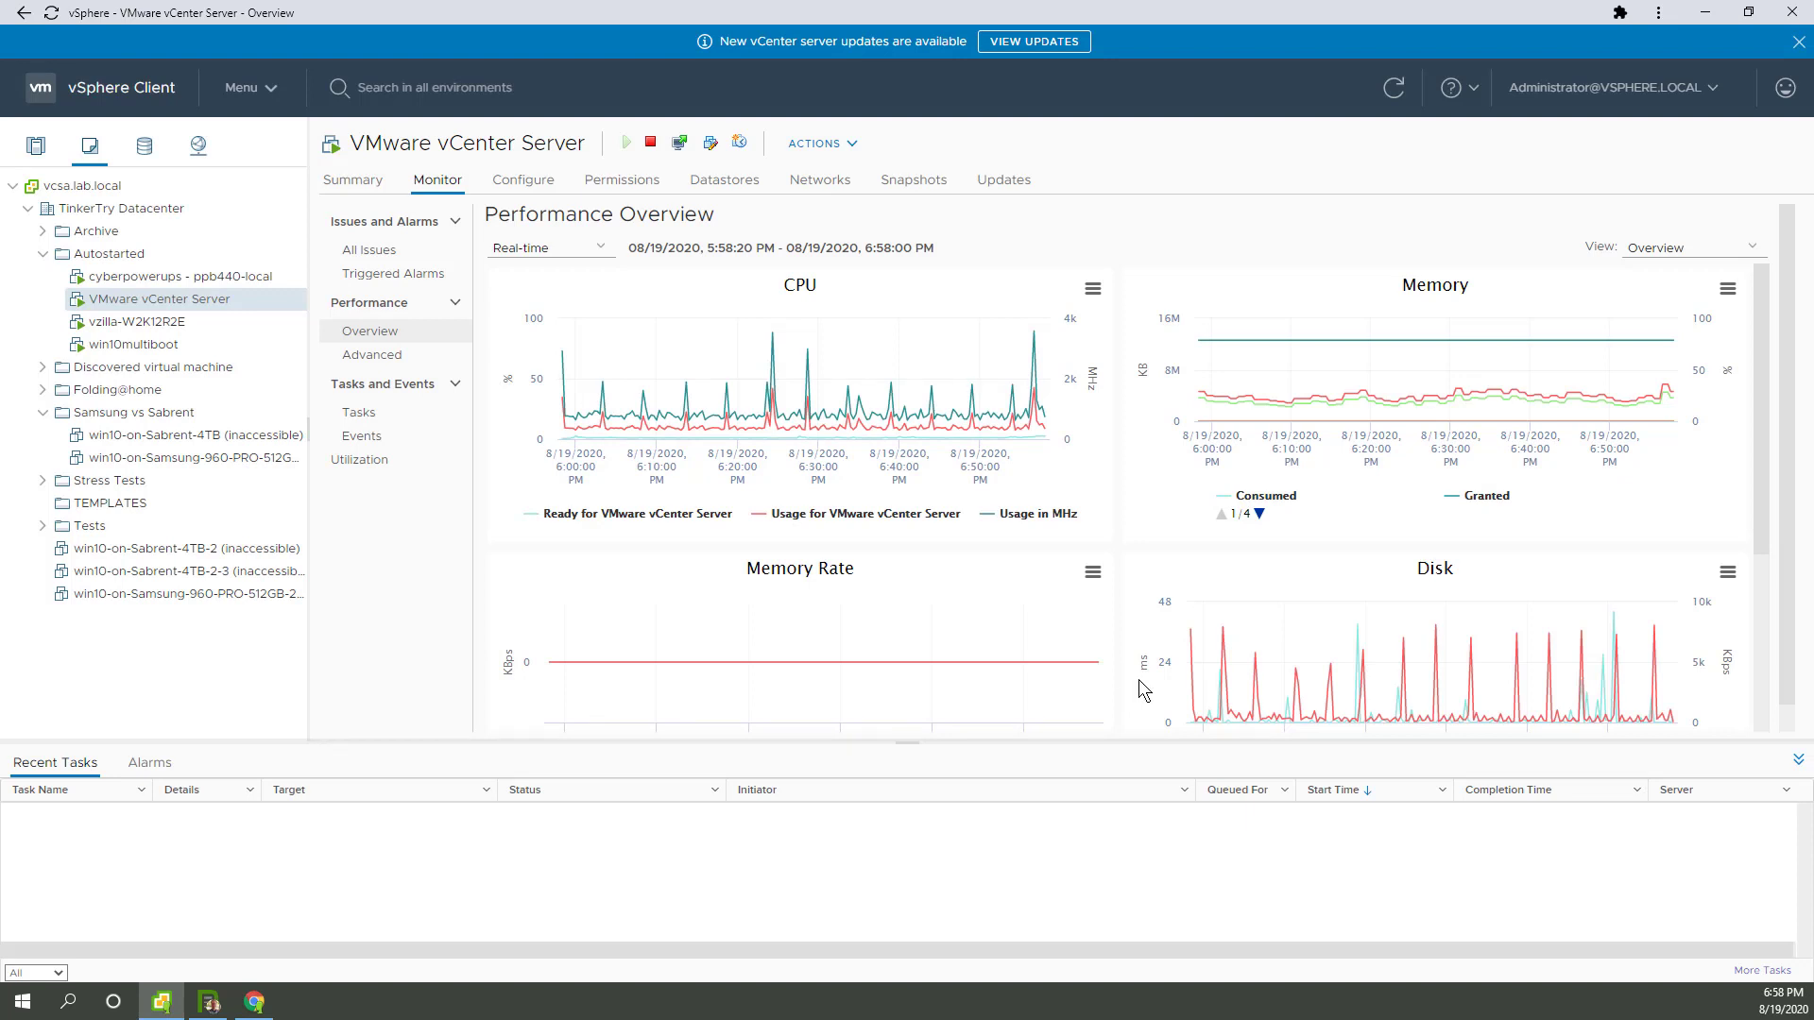
pyautogui.moveTo(1045, 411)
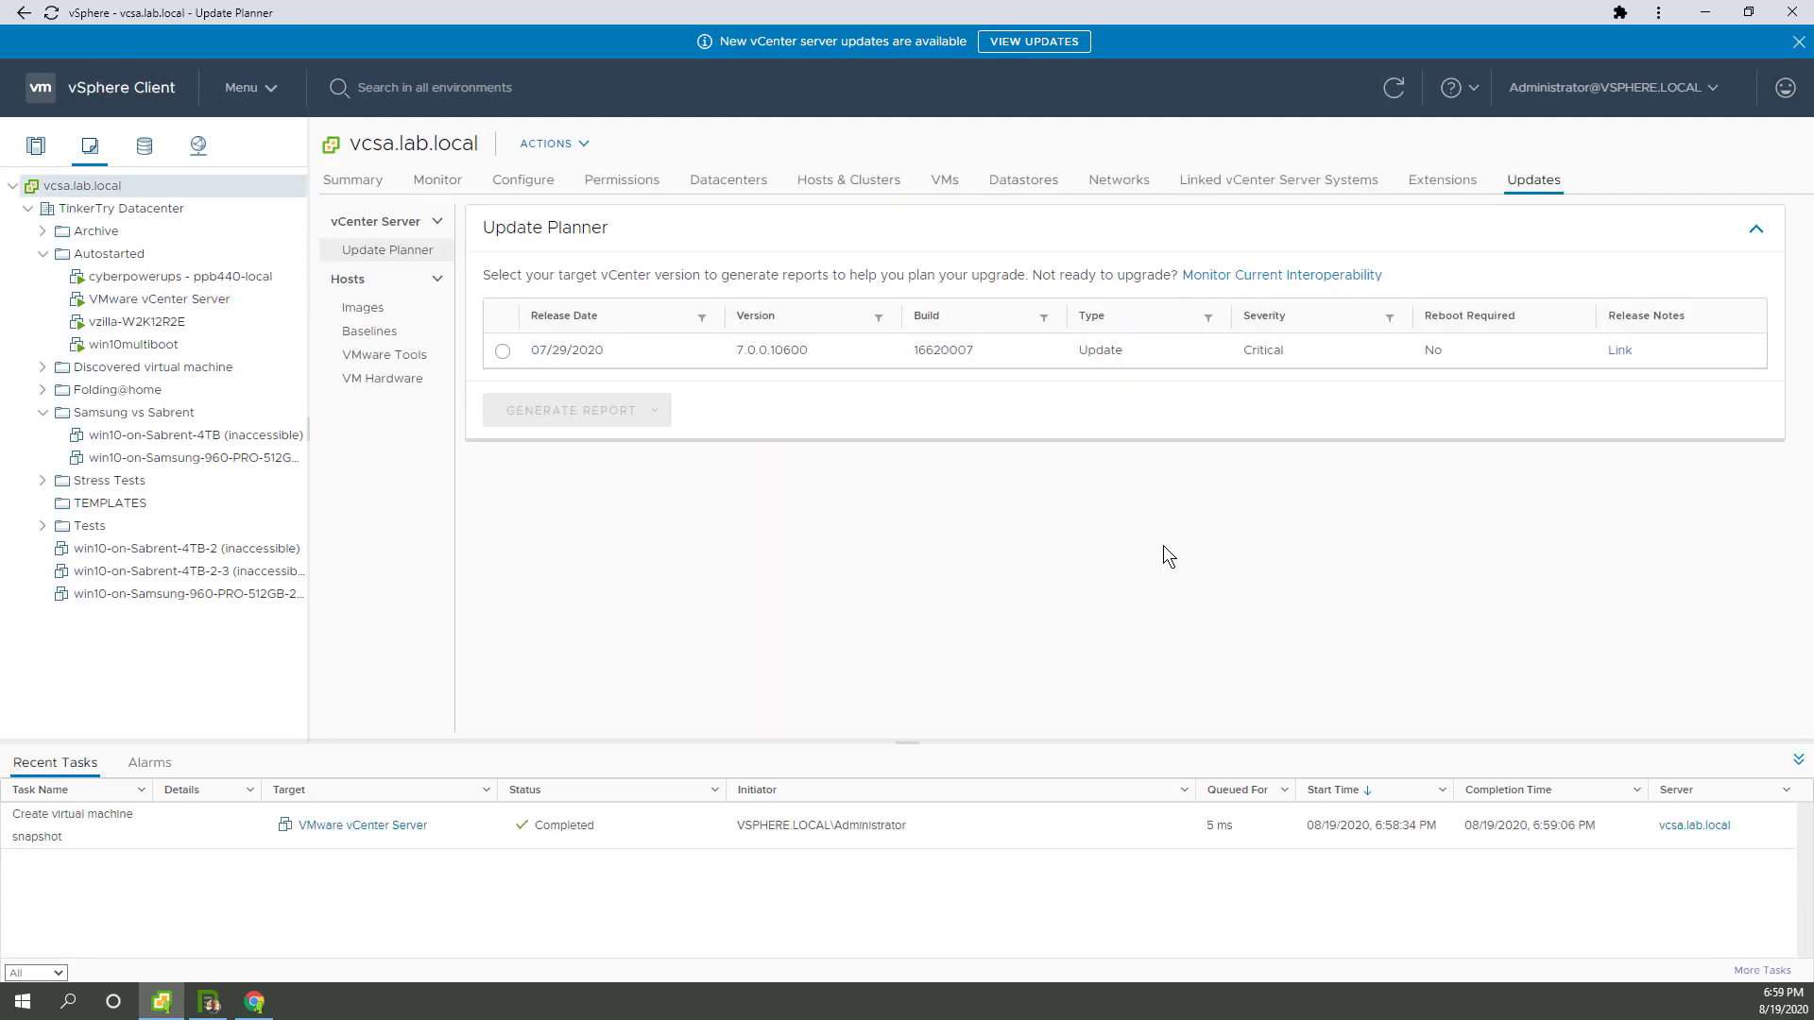
pyautogui.moveTo(1181, 553)
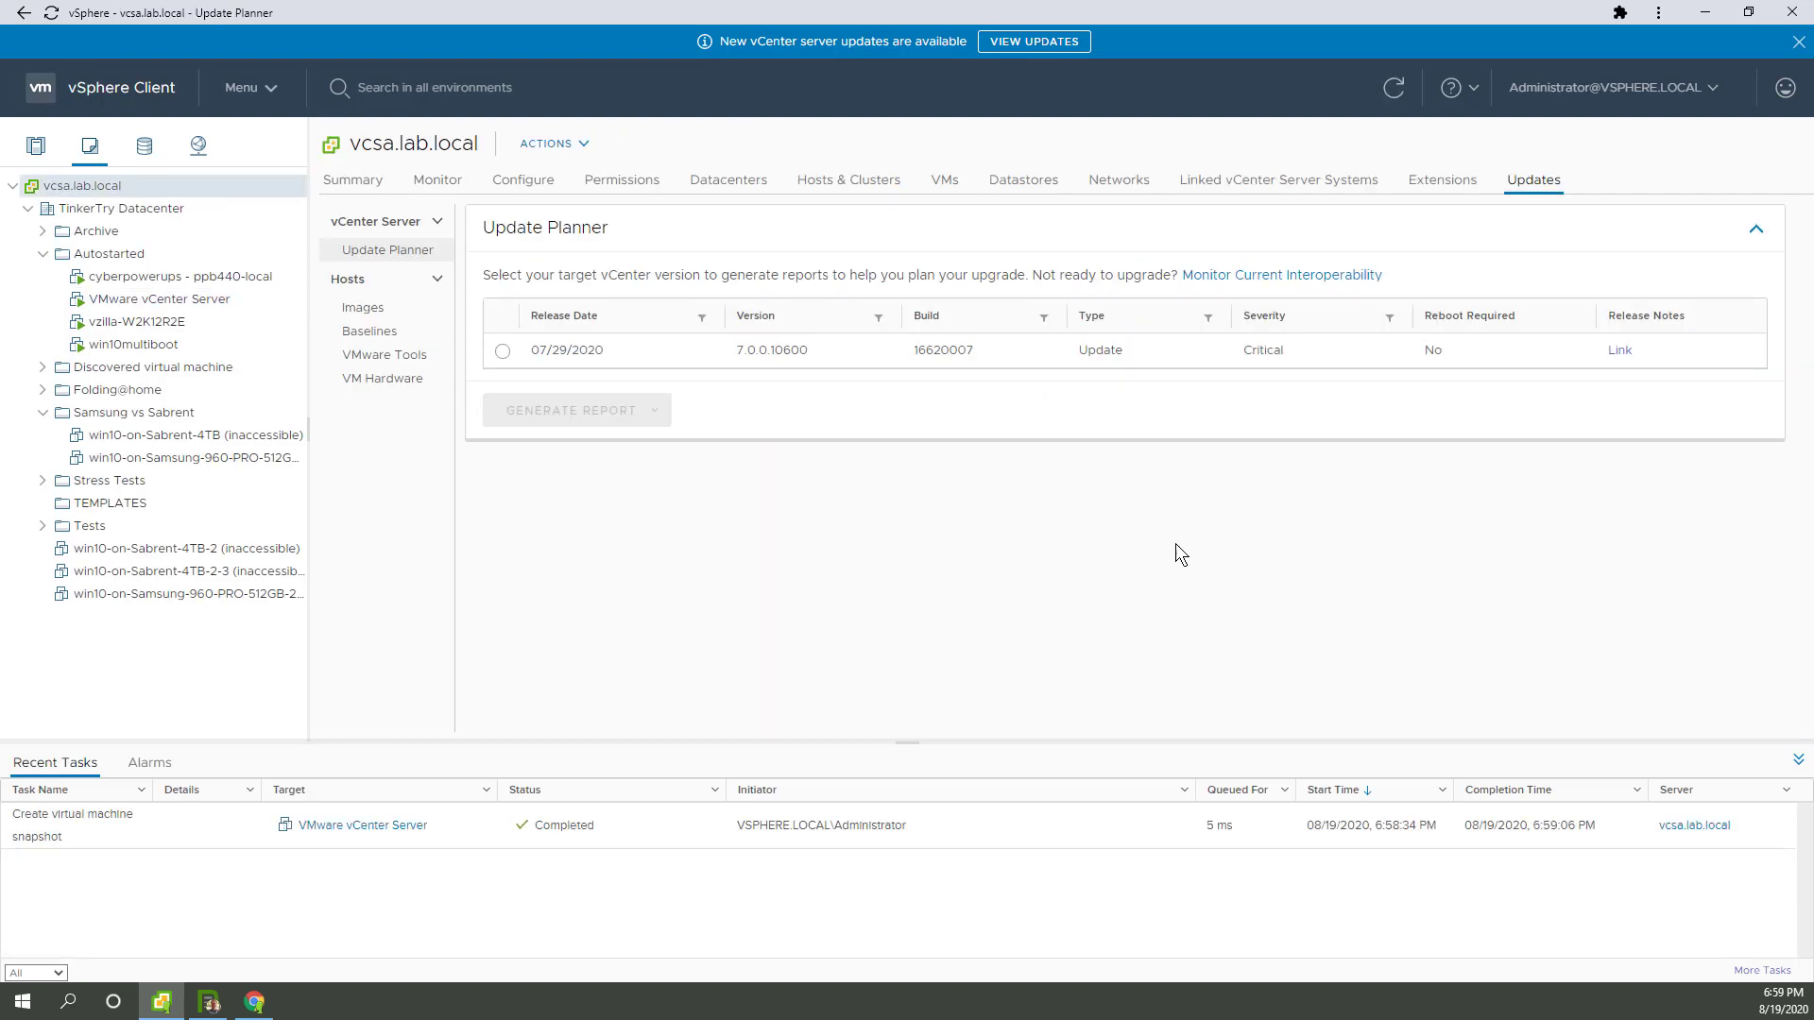
pyautogui.moveTo(391, 867)
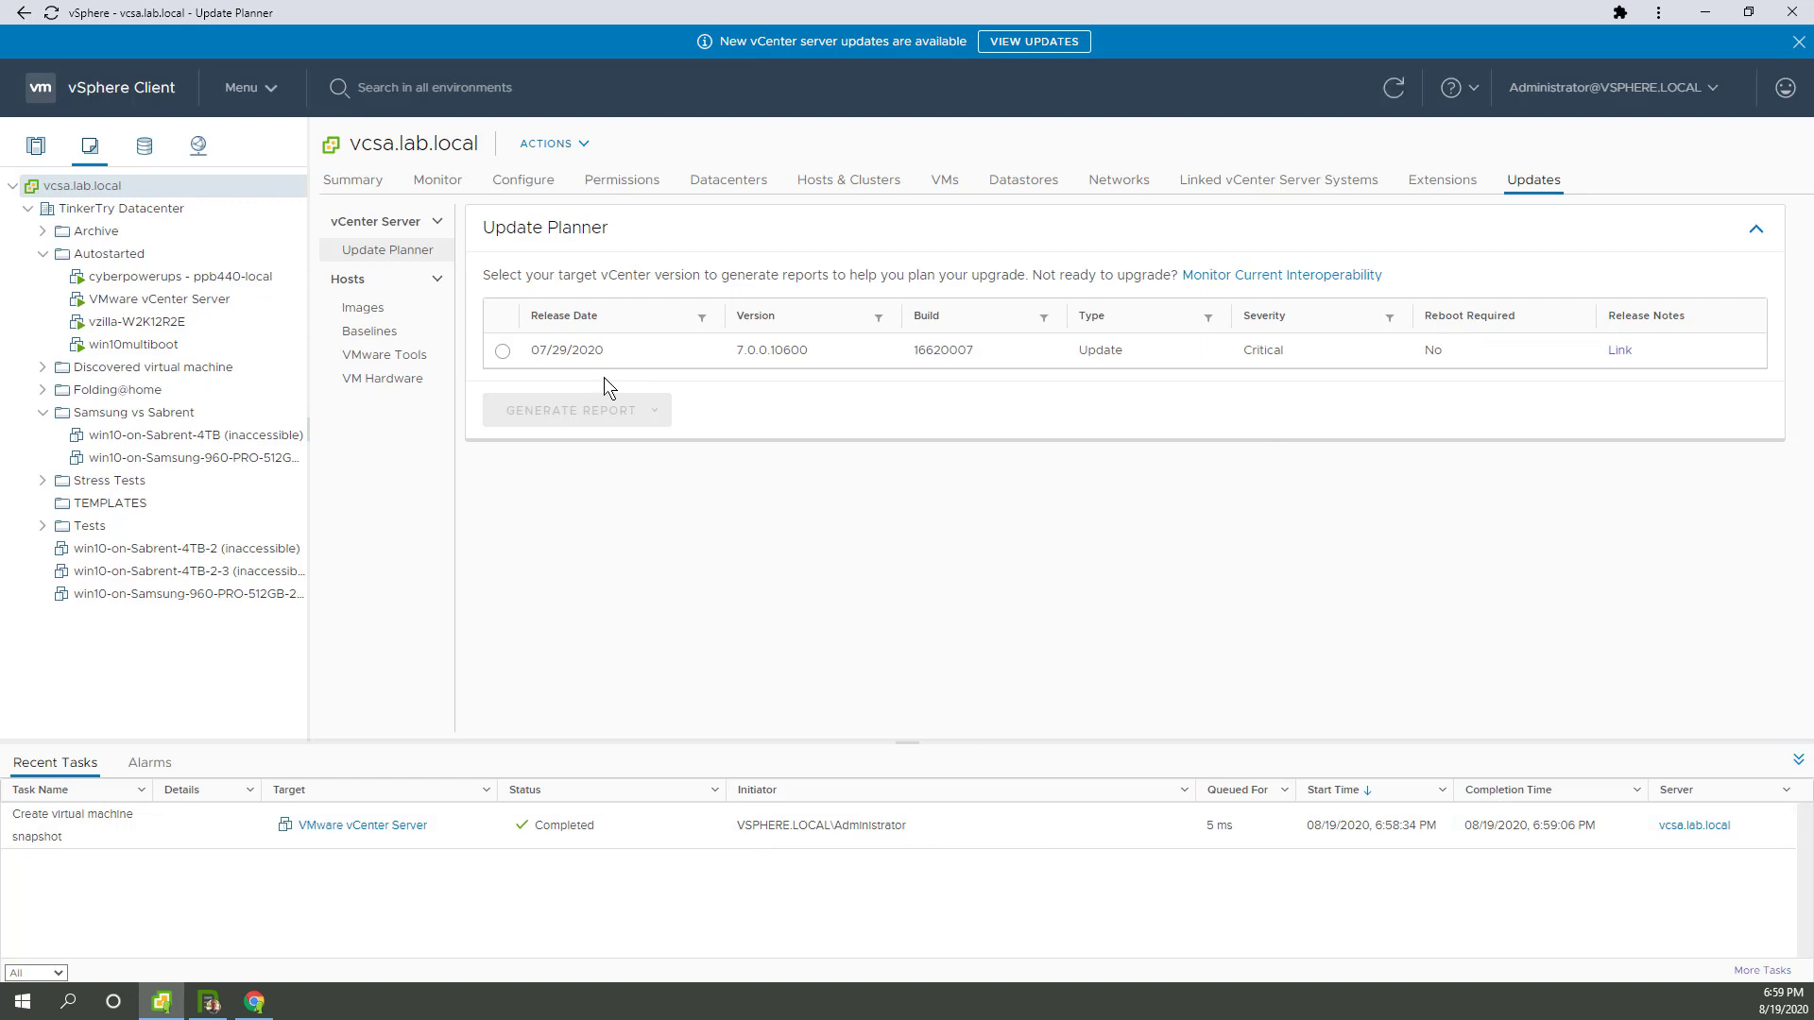
# Select the 7.0.0.10600 update and list the available report types
pyautogui.click(502, 351)
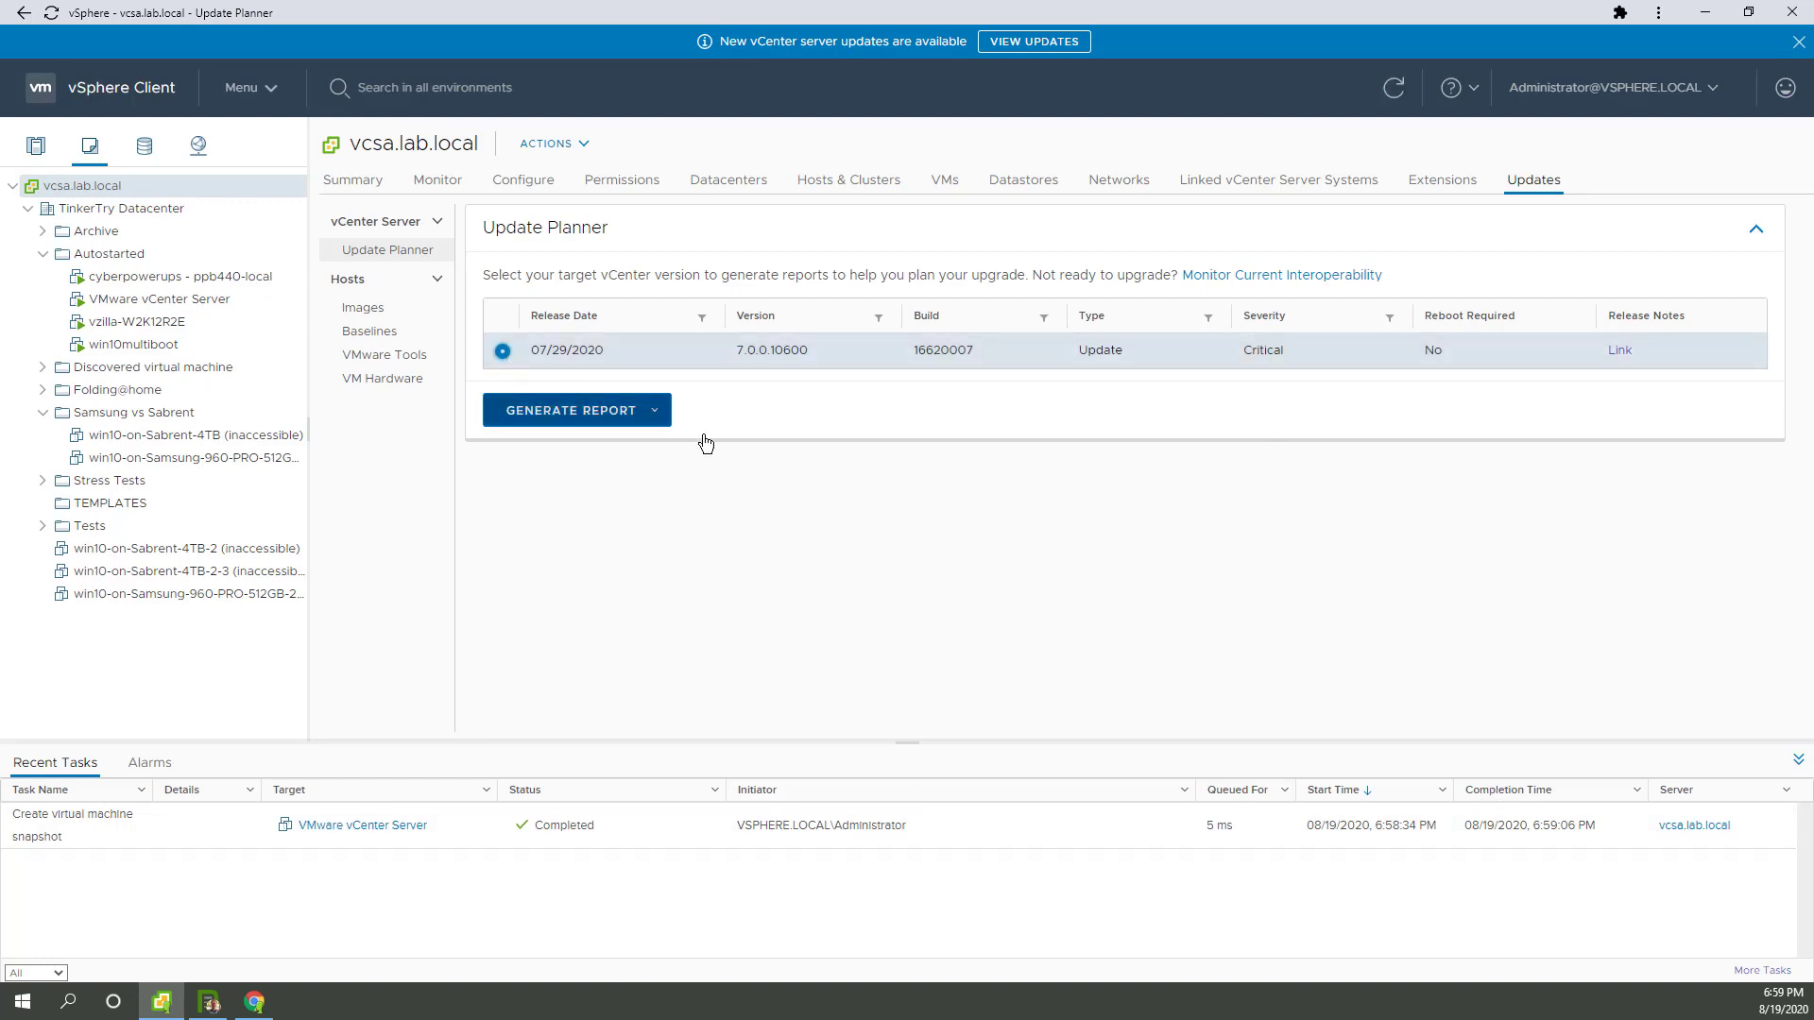
pyautogui.click(654, 409)
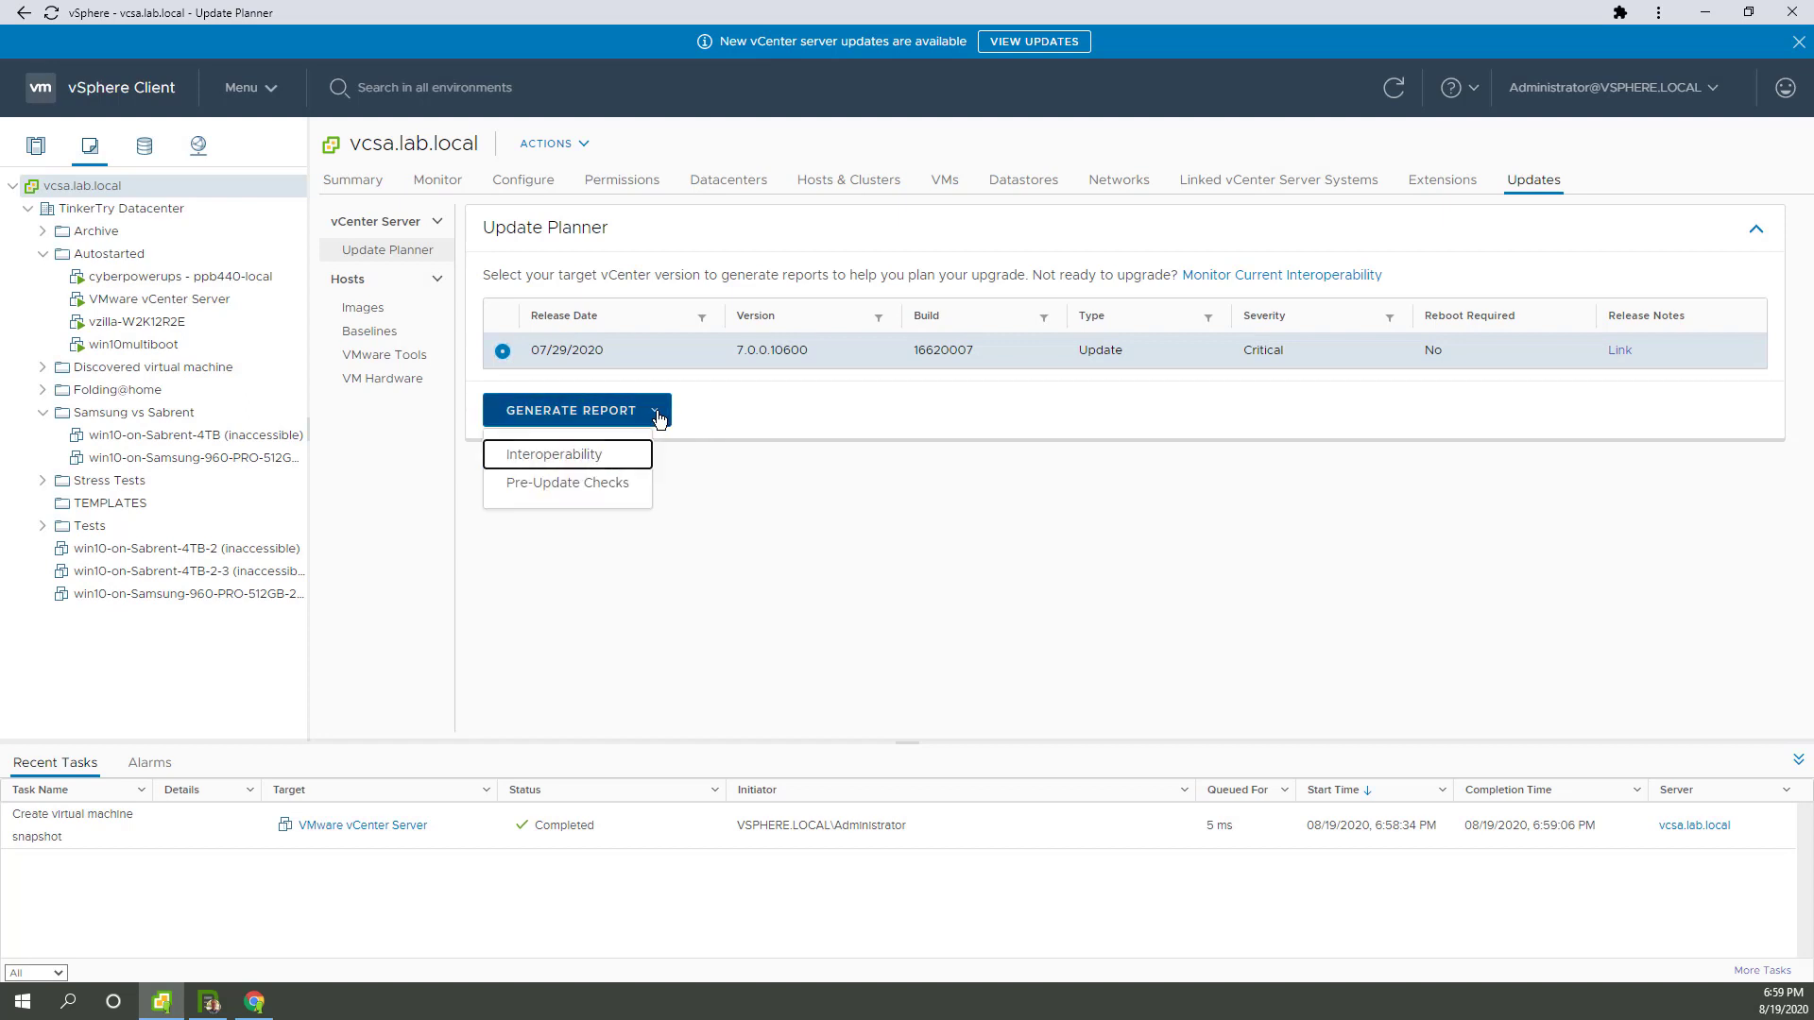
# Generate the interoperability report confirming ESXi 7.0.0 compatibility, then restore the release list
pyautogui.click(555, 453)
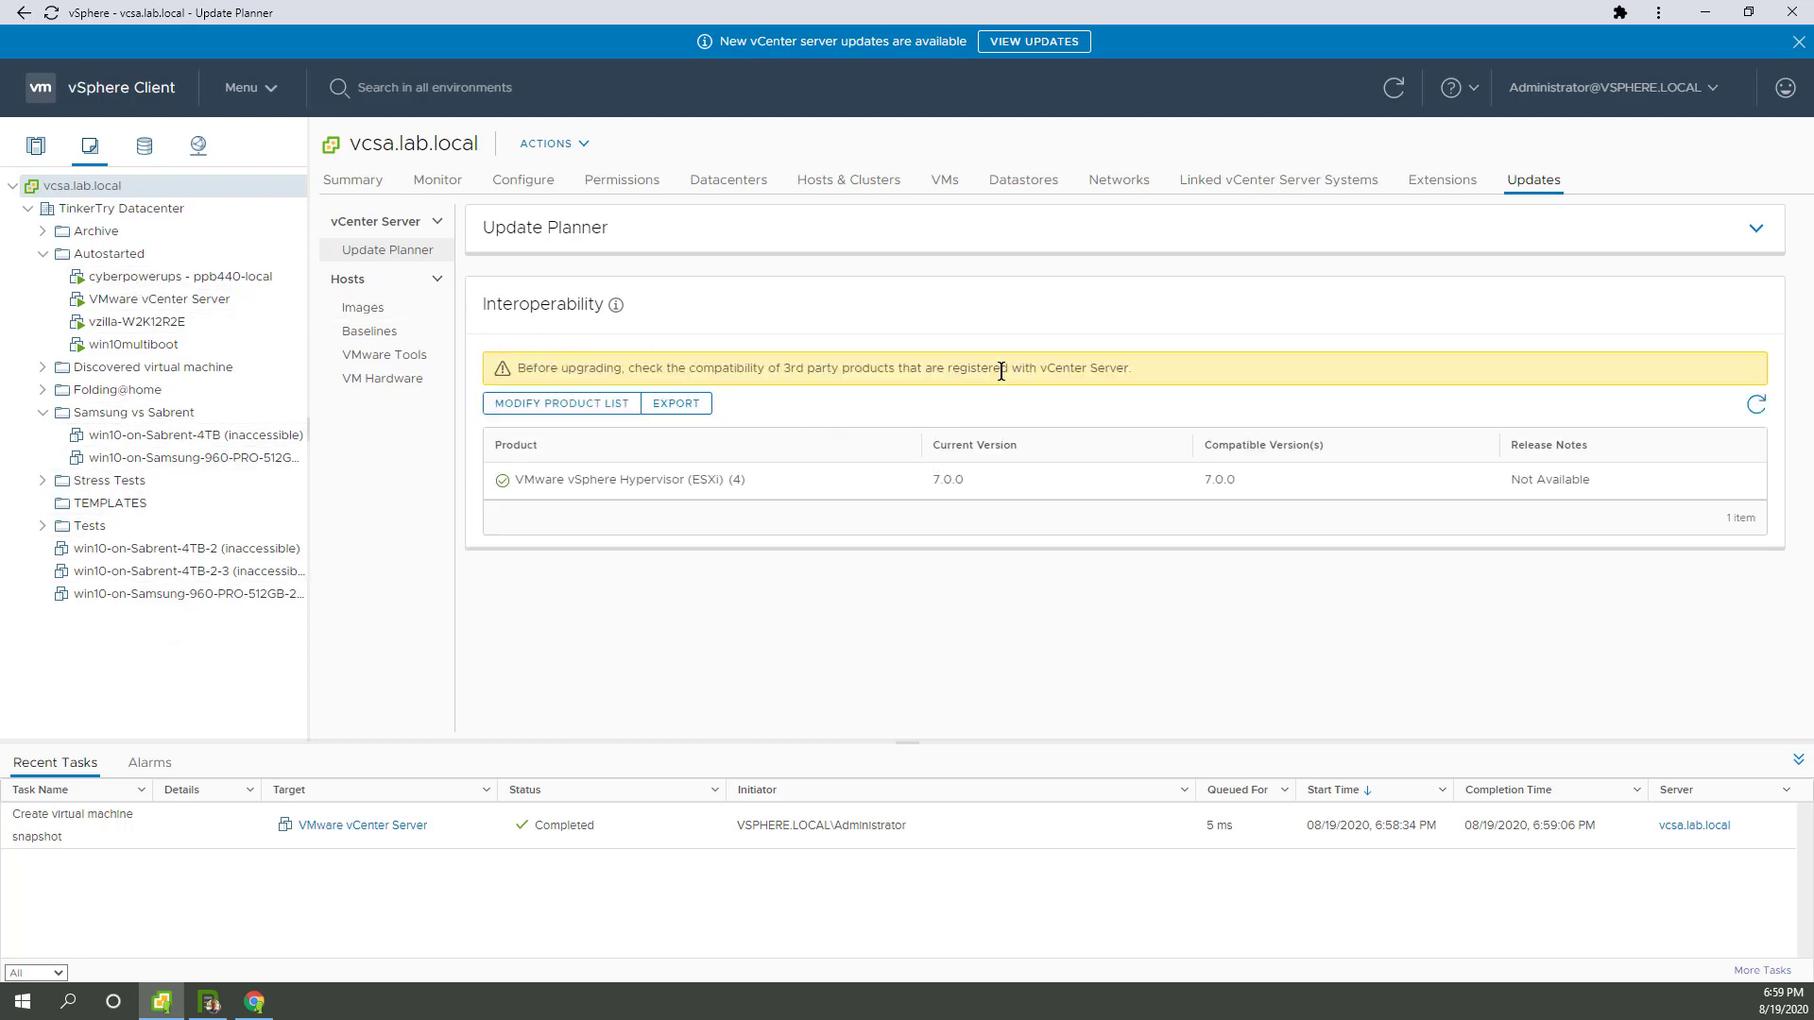
pyautogui.moveTo(649, 548)
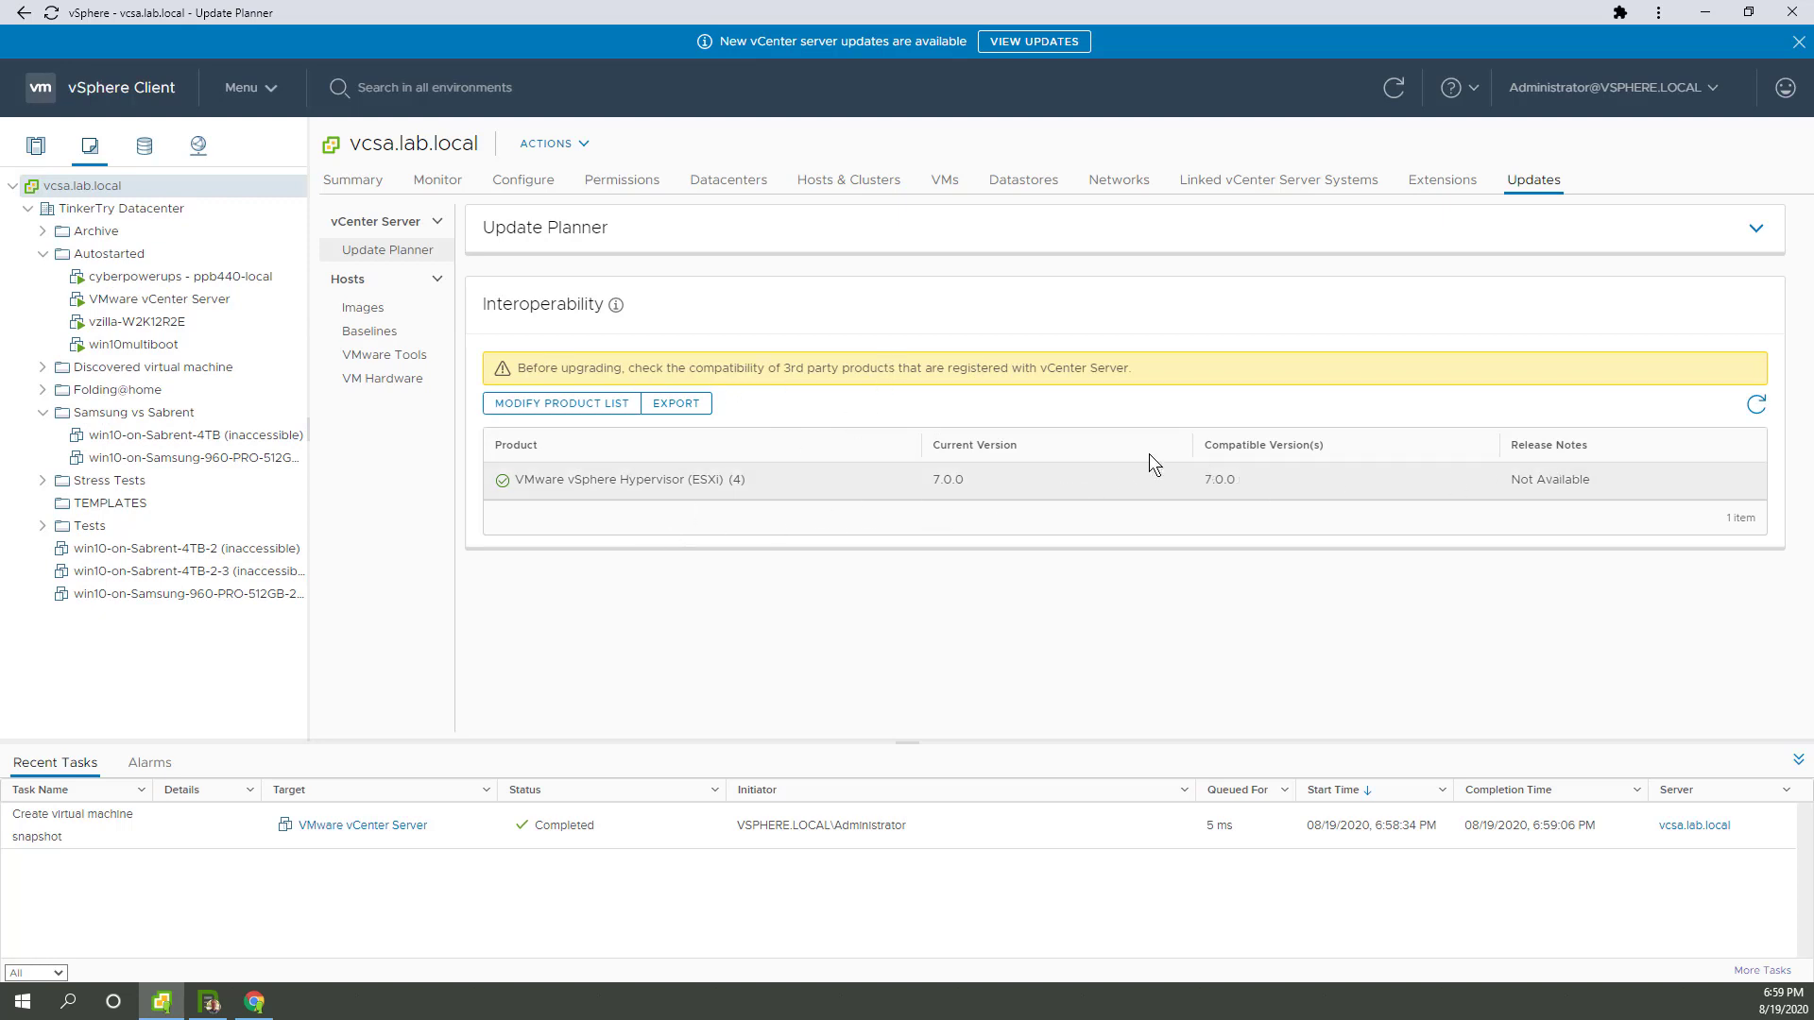
pyautogui.moveTo(1336, 215)
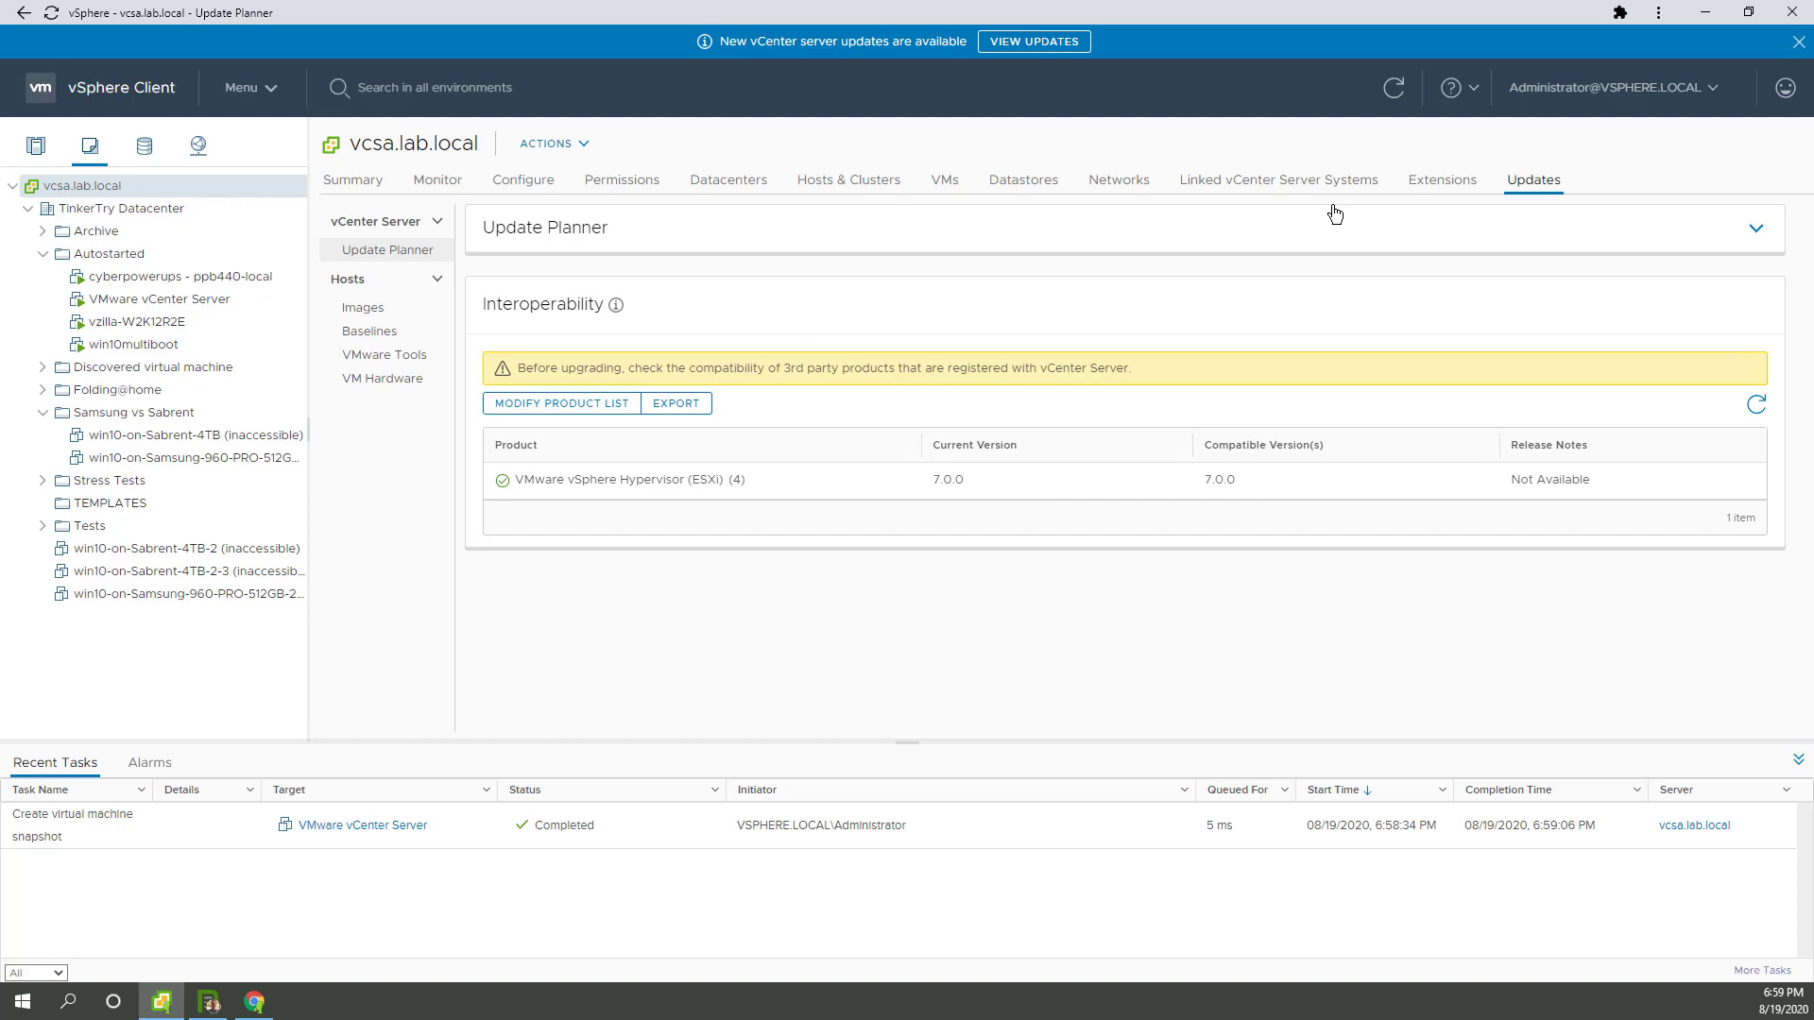
pyautogui.moveTo(1354, 232)
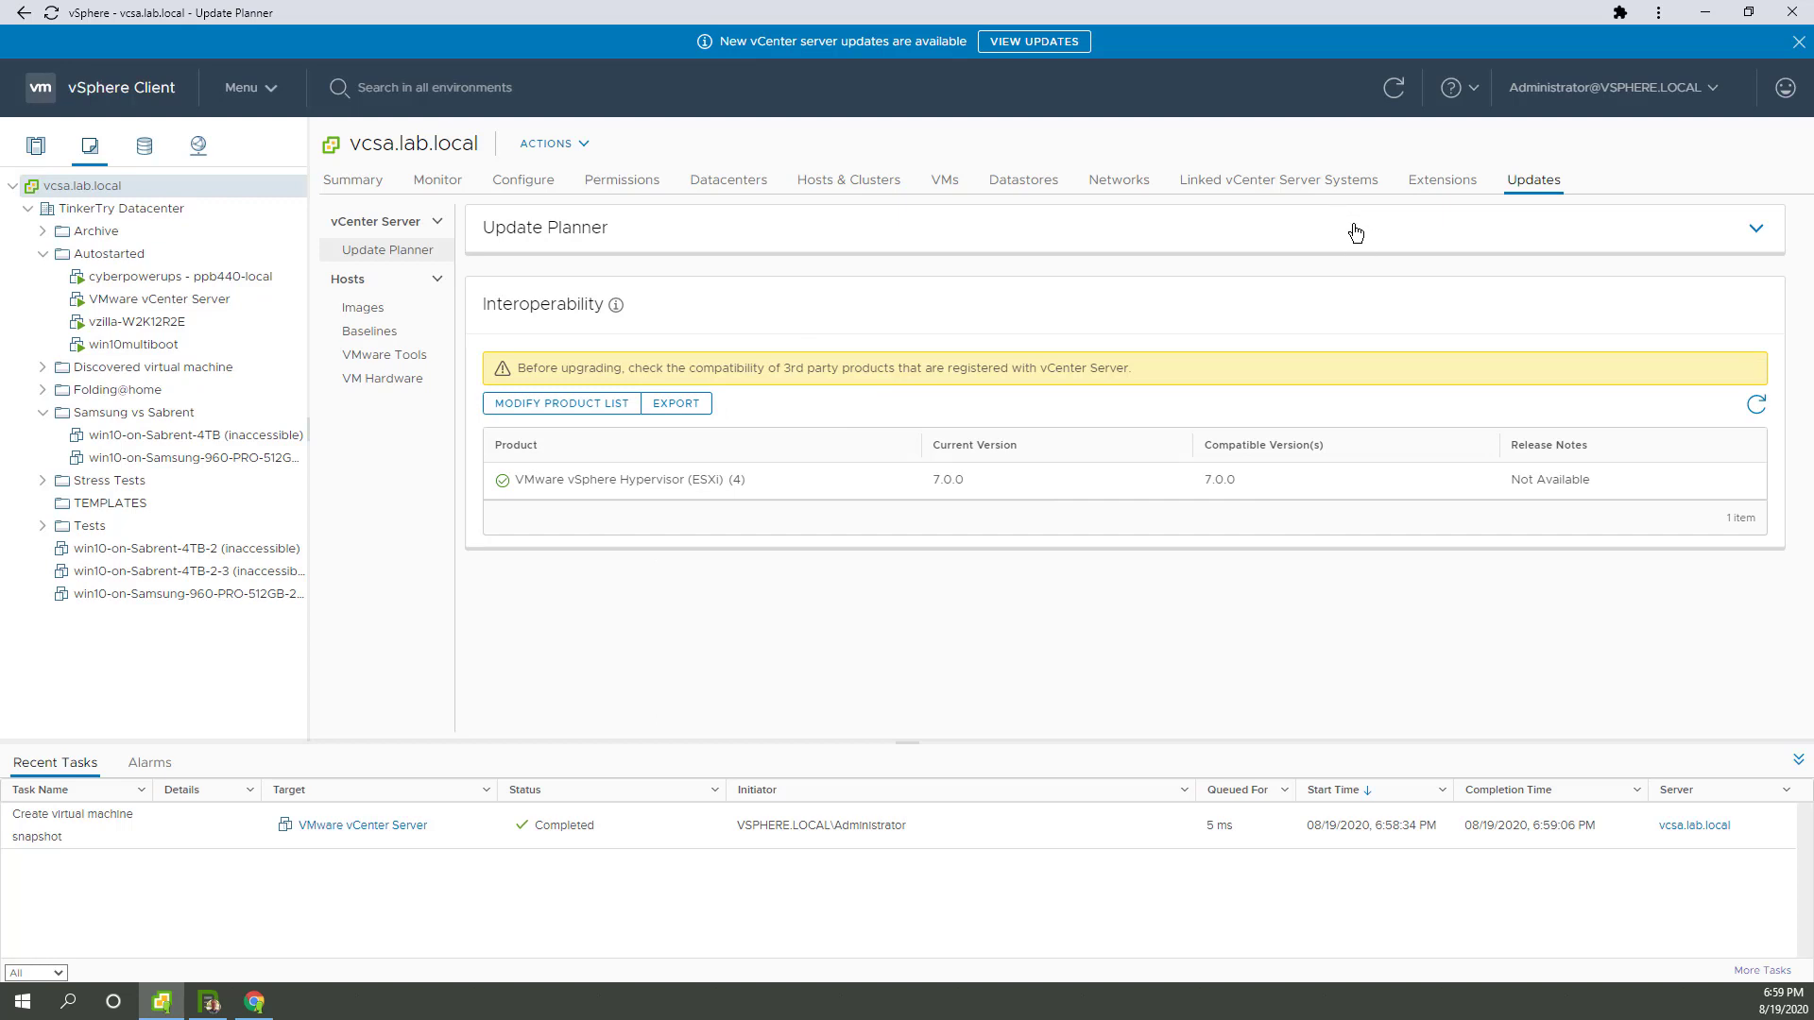
pyautogui.click(1753, 227)
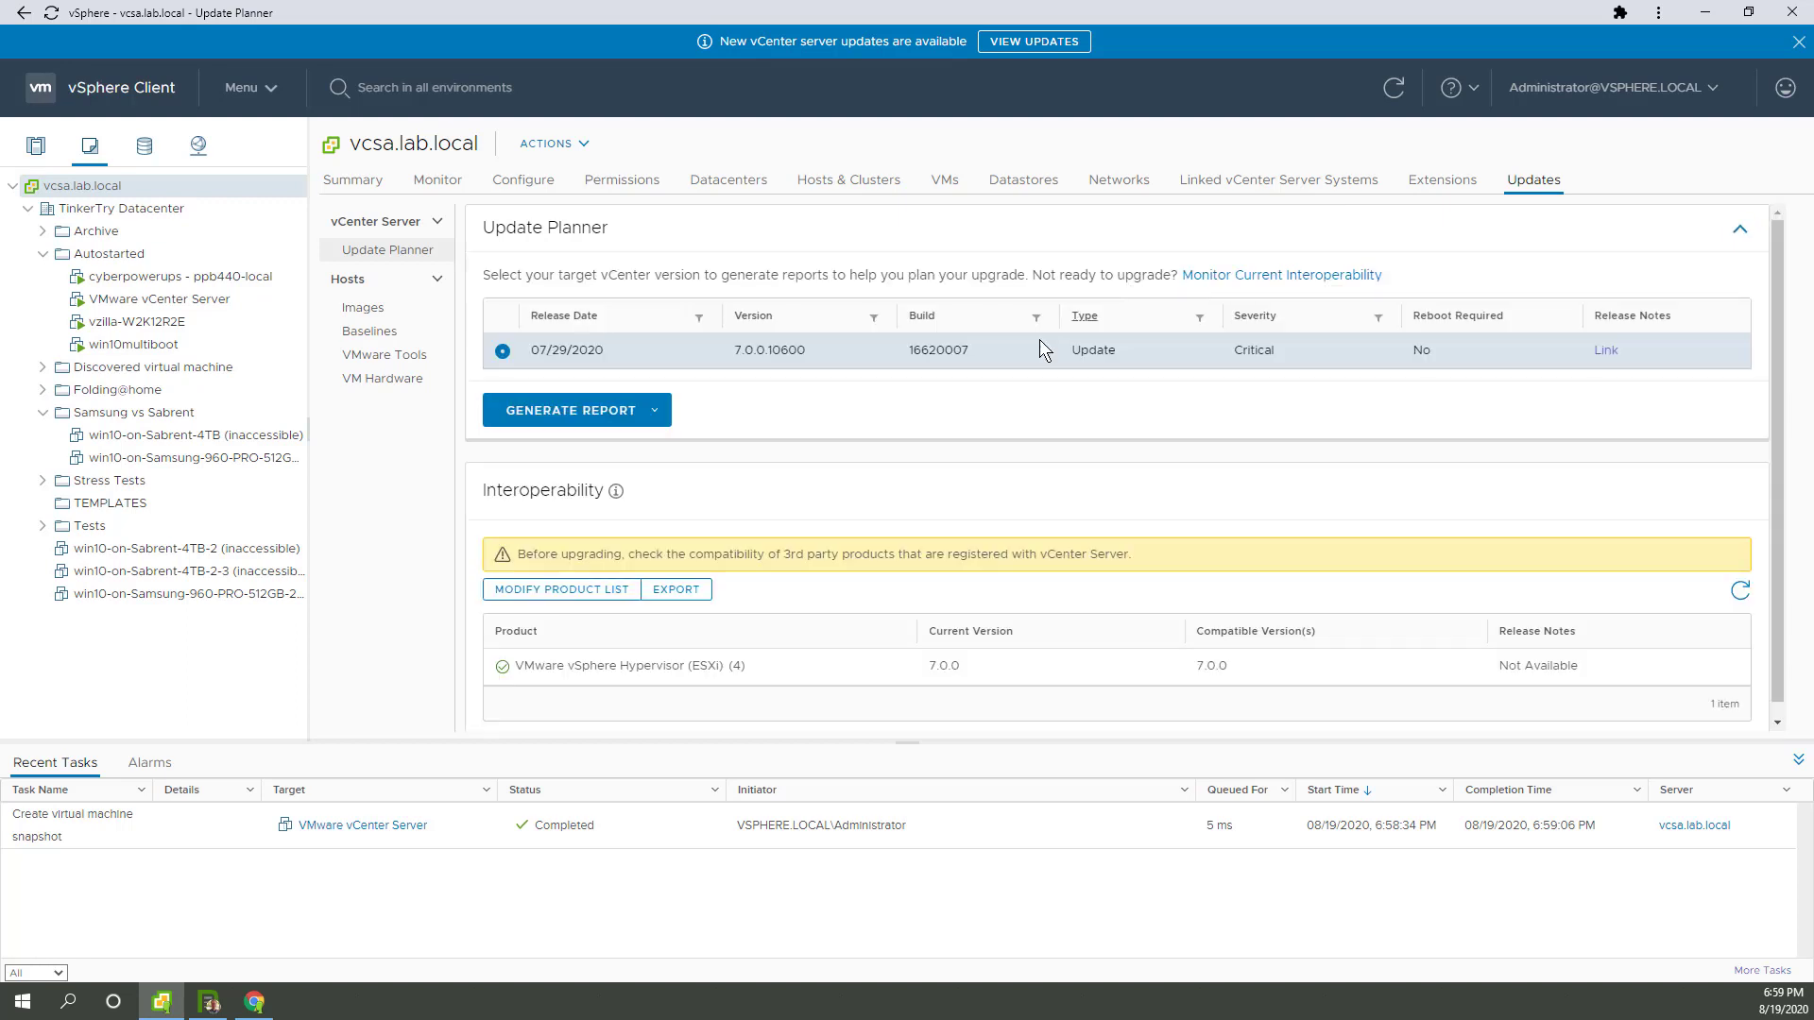
# Run the Pre-Update Checks report for the 7.0.0.10600 update
pyautogui.click(653, 409)
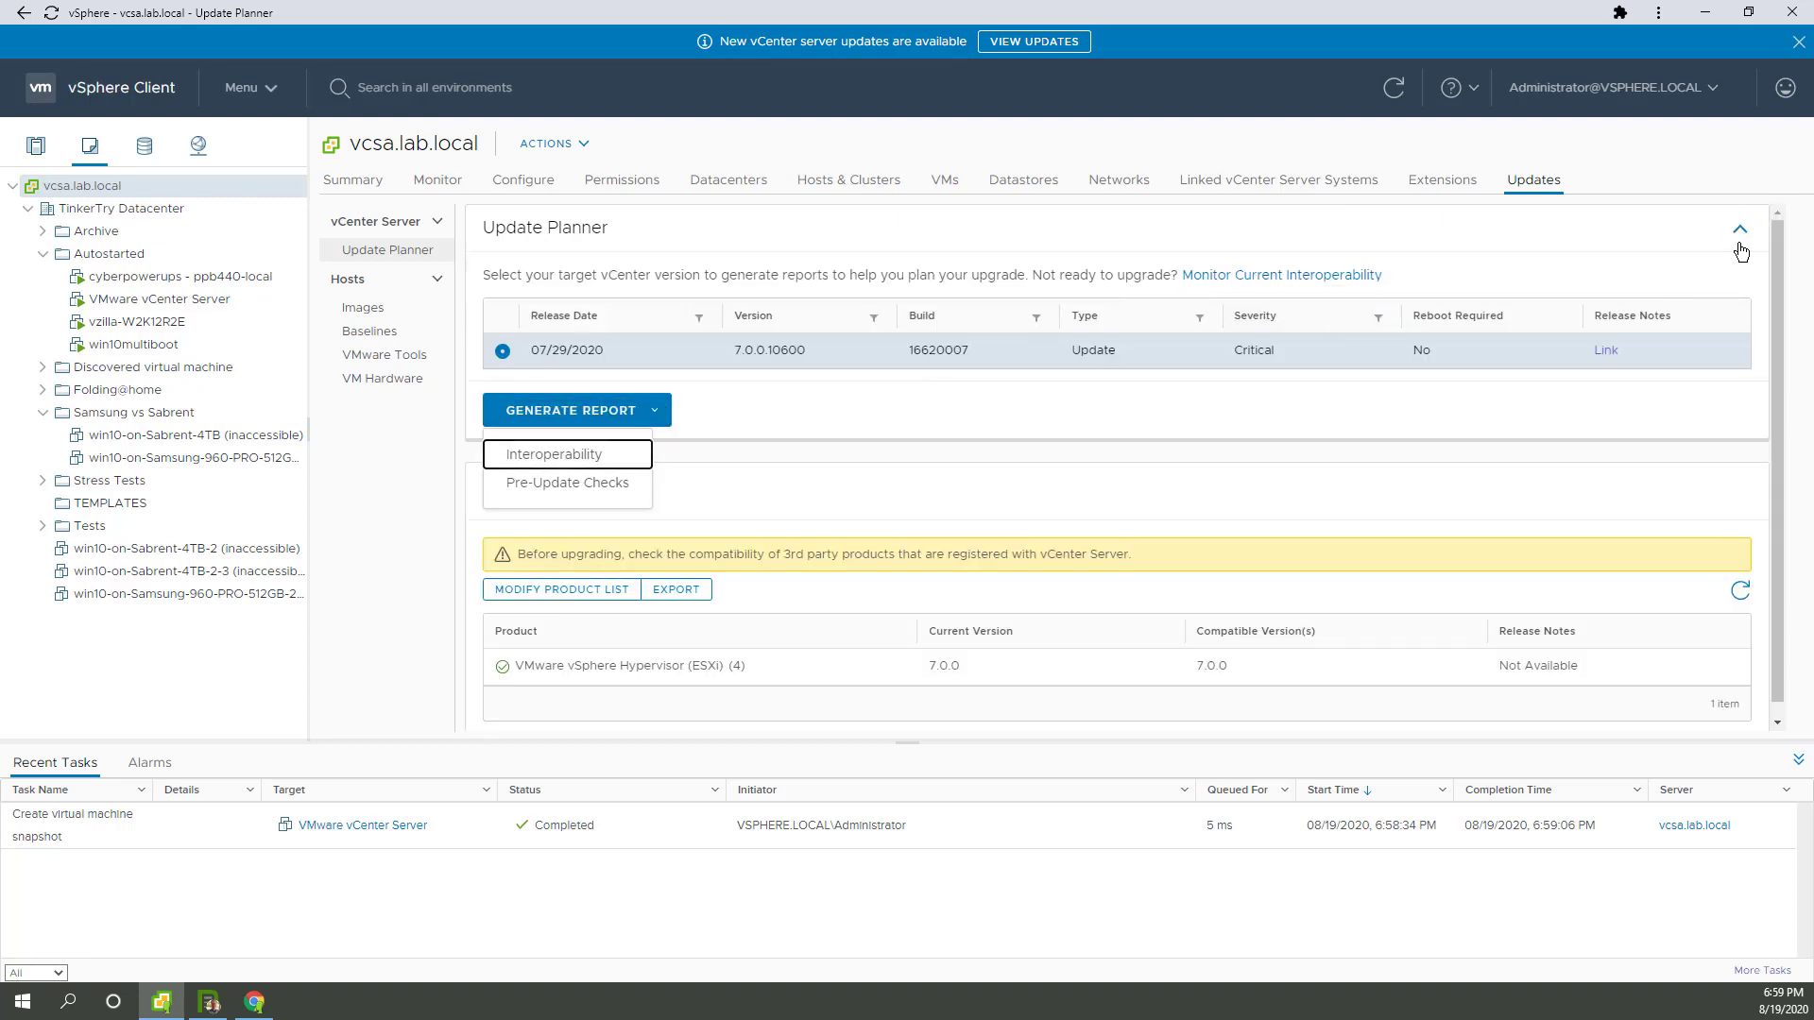
pyautogui.click(567, 483)
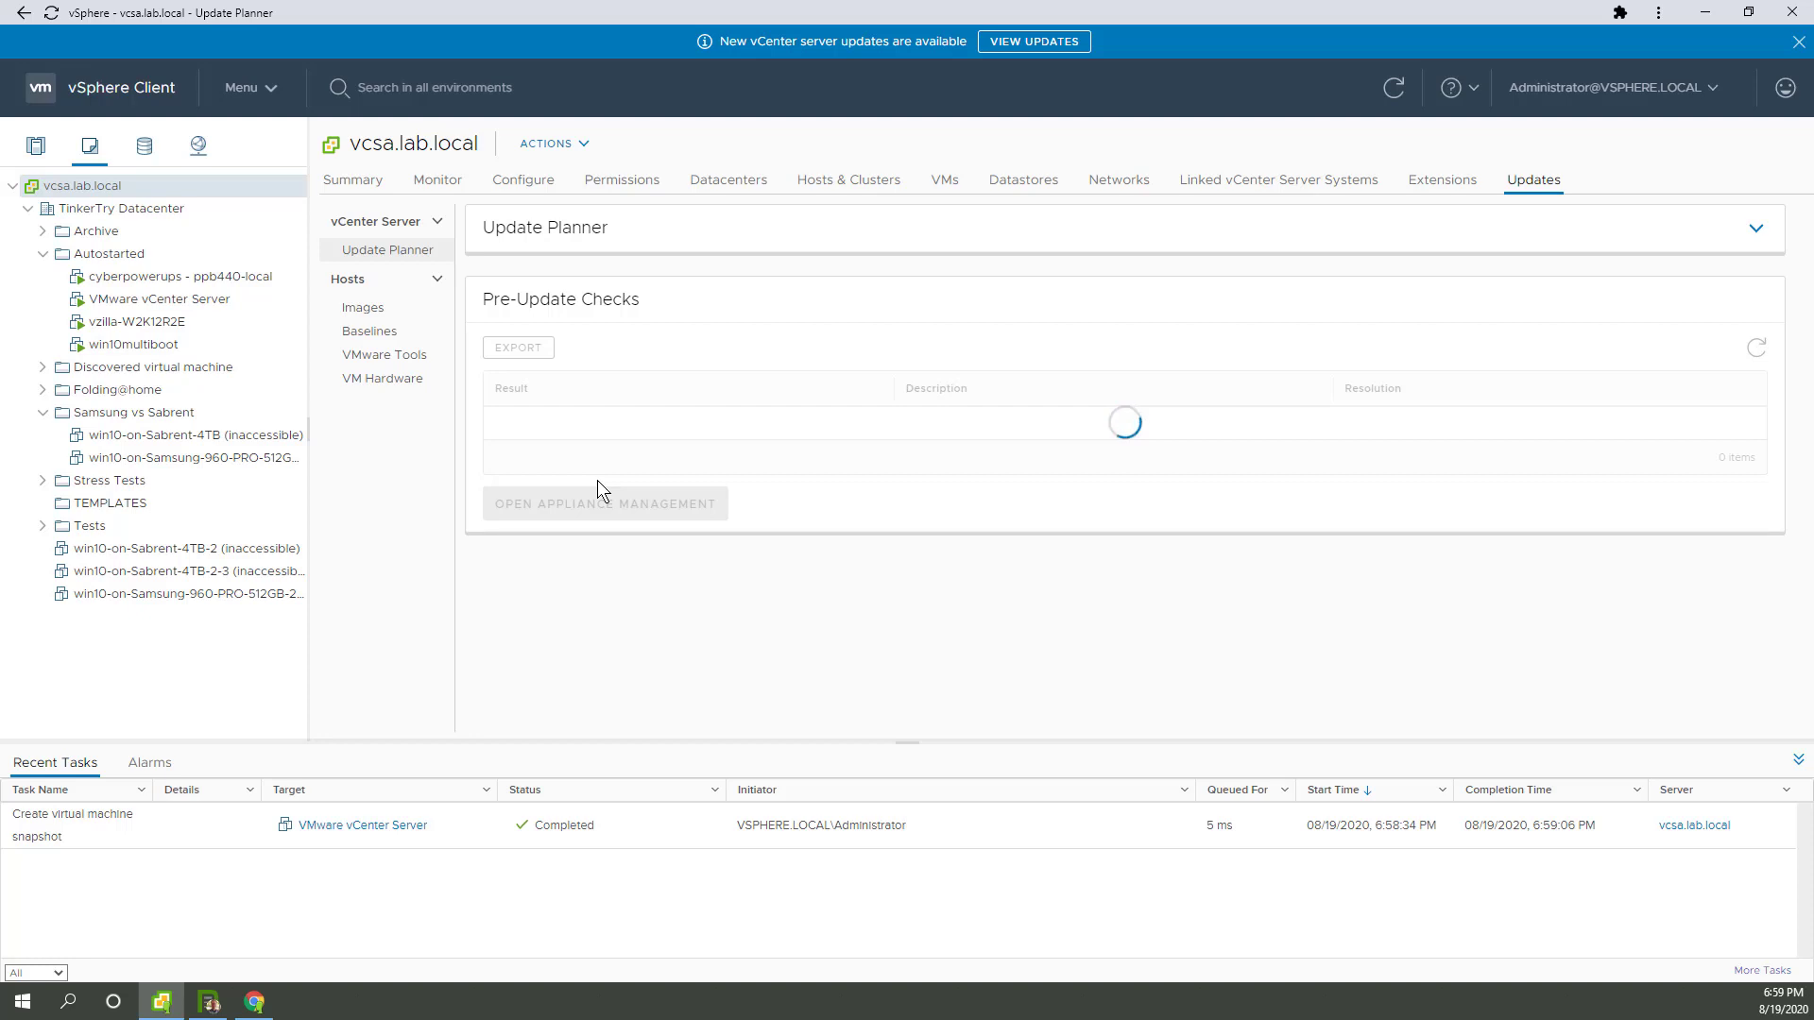
pyautogui.moveTo(691, 515)
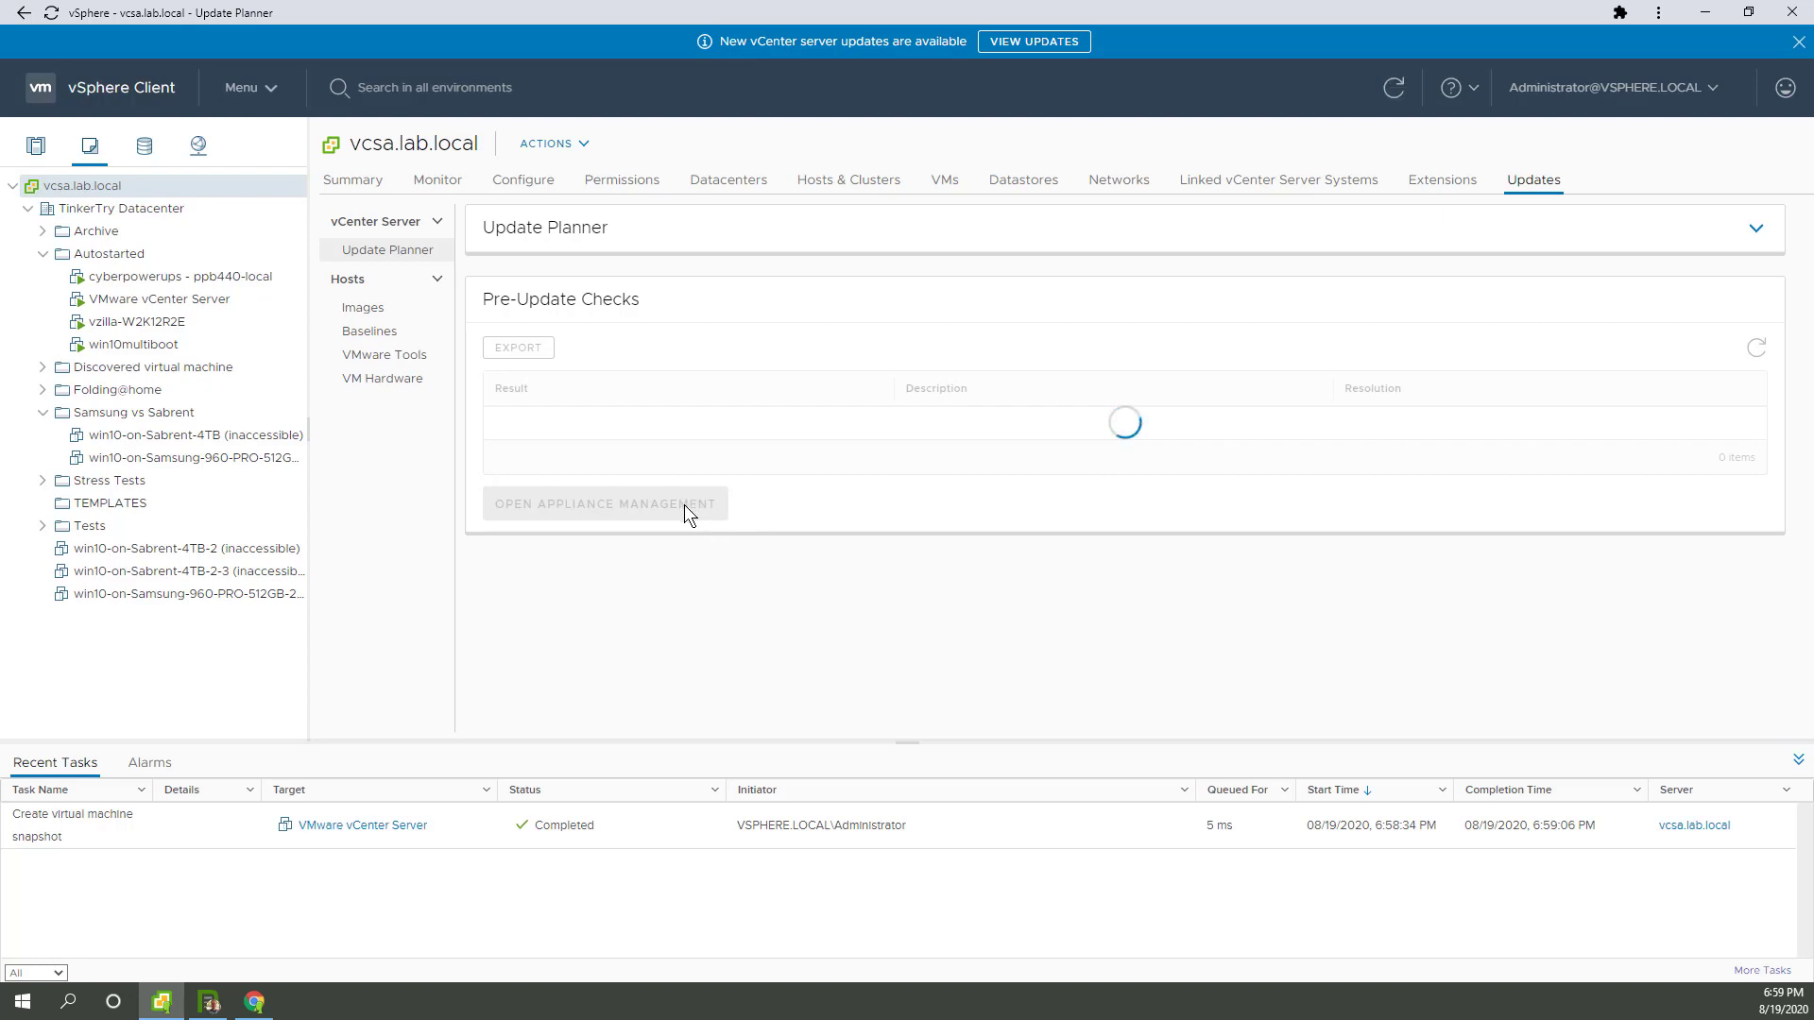
pyautogui.moveTo(1427, 795)
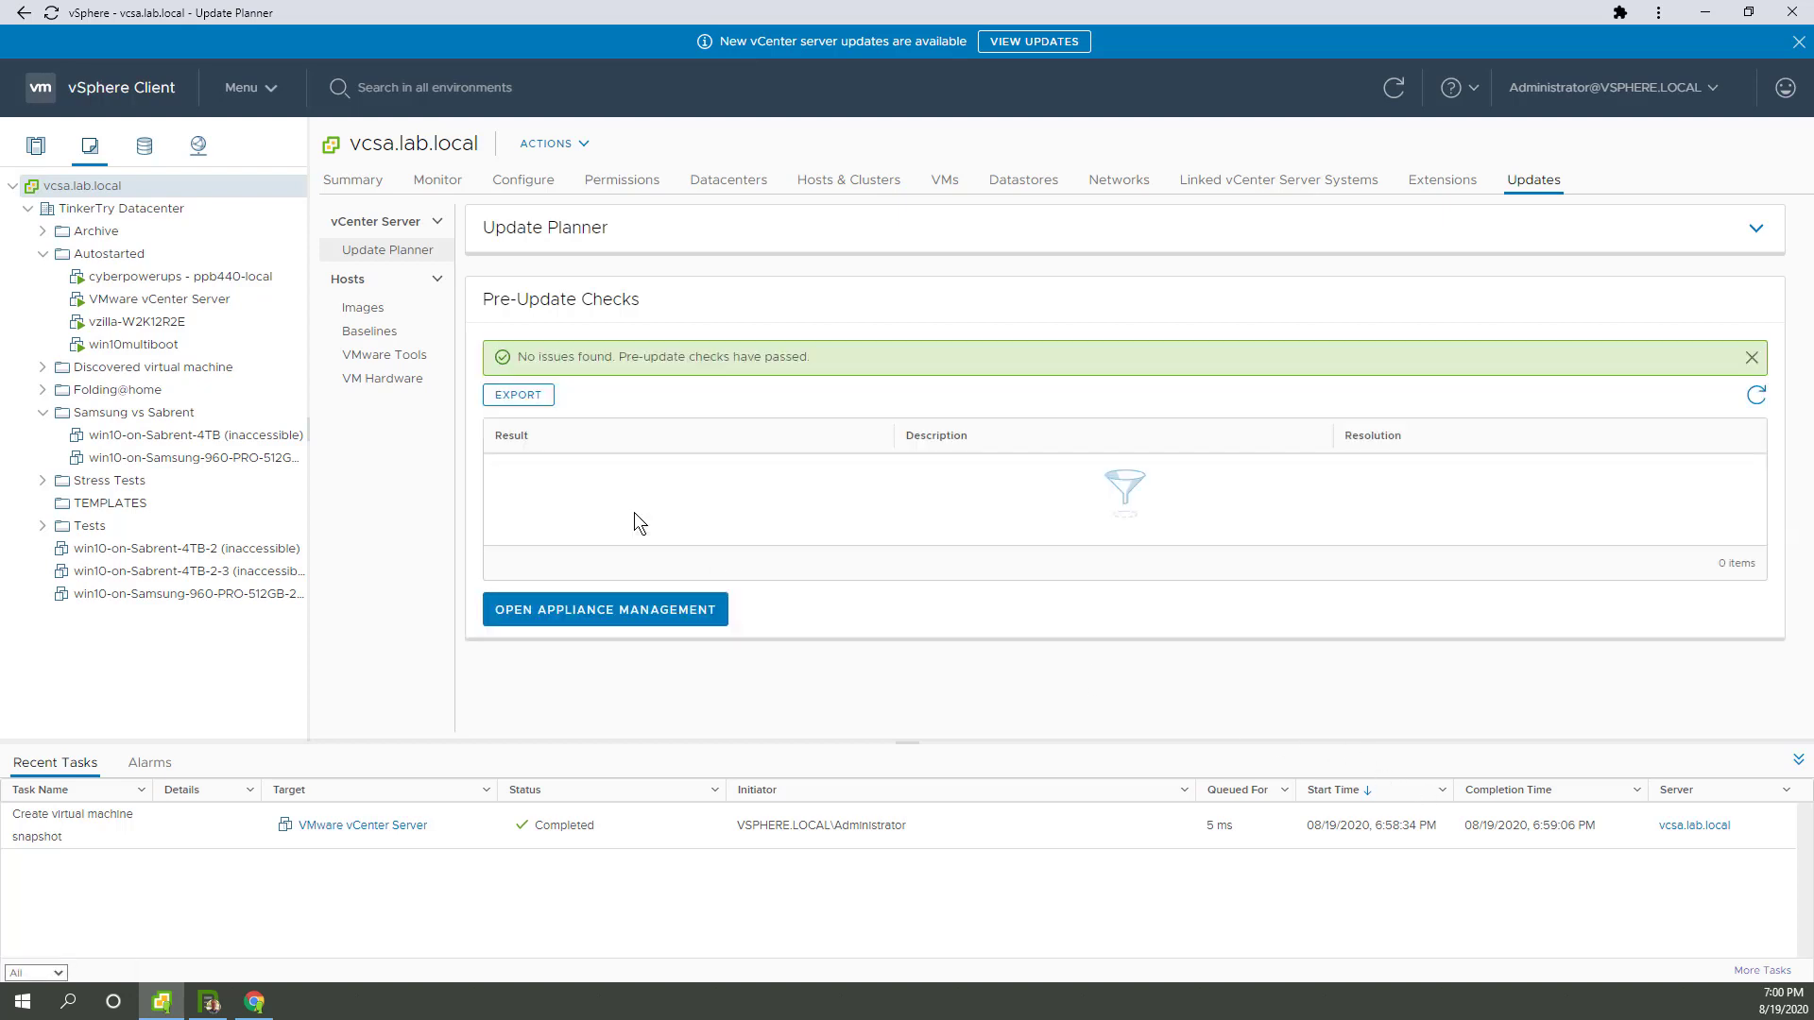
pyautogui.moveTo(721, 557)
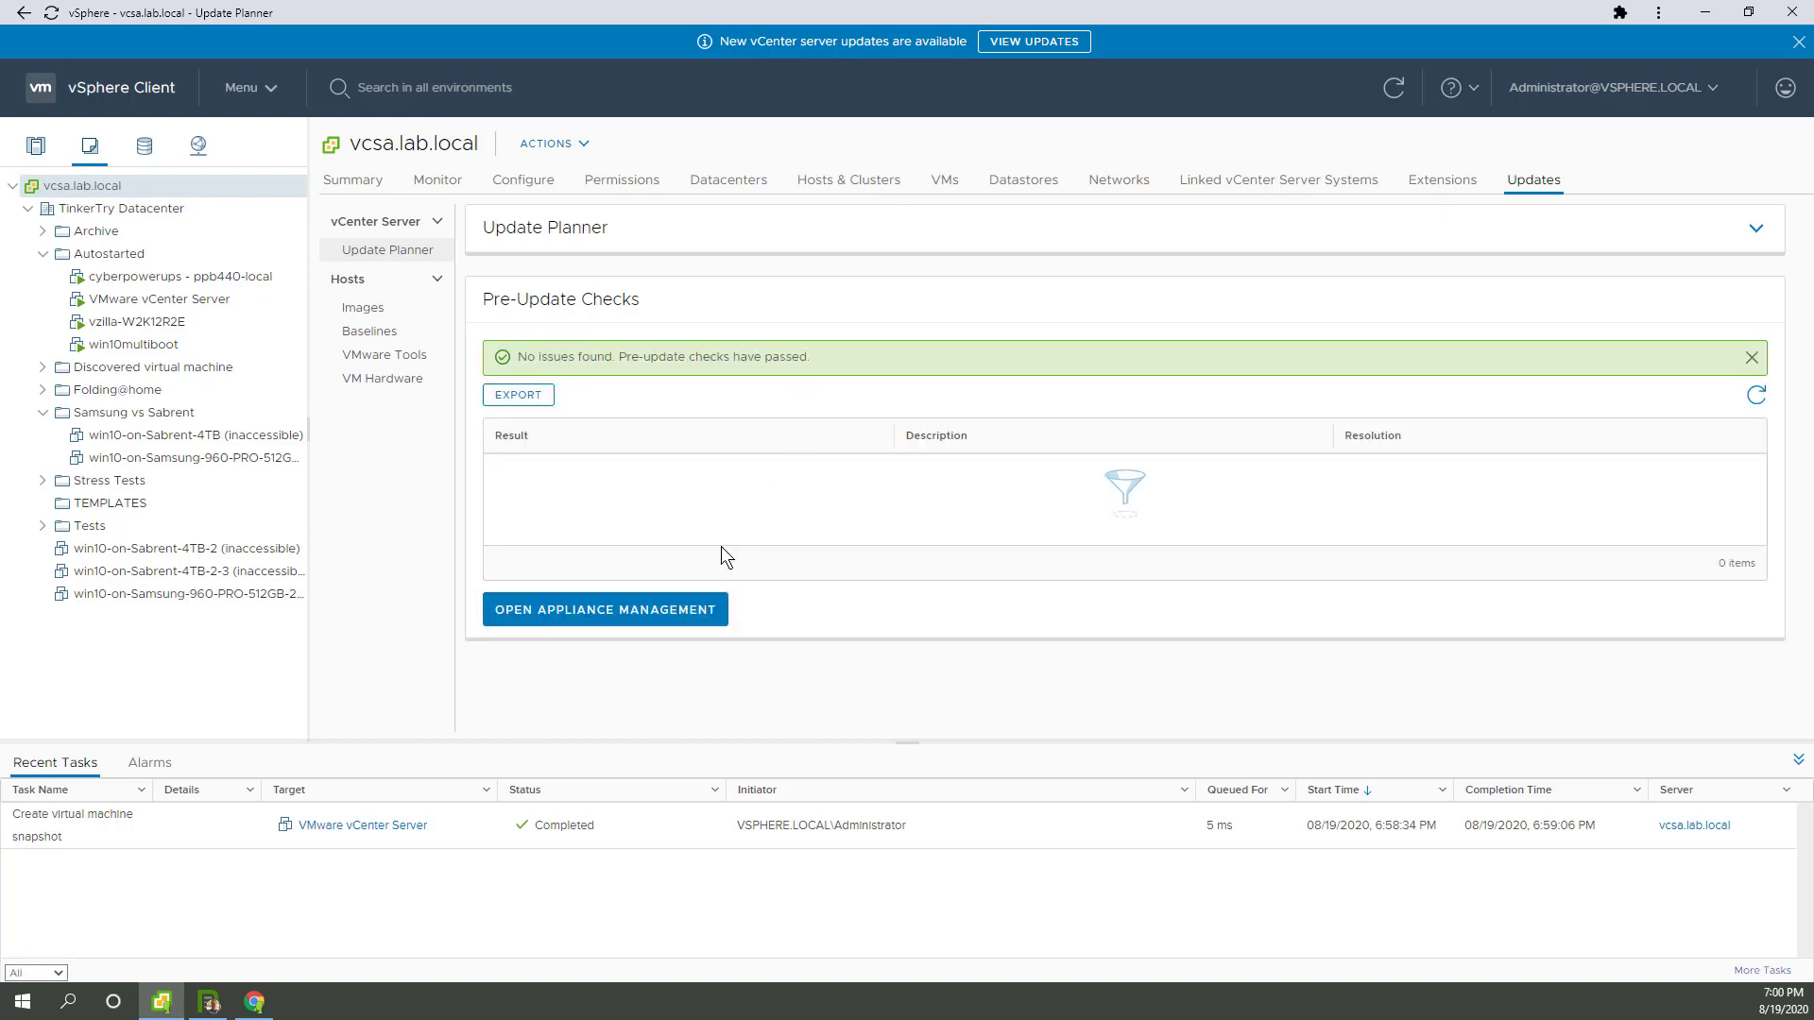
# Sign in to appliance management and inspect the low-memory alert on version 7.0.0.10400
pyautogui.click(604, 610)
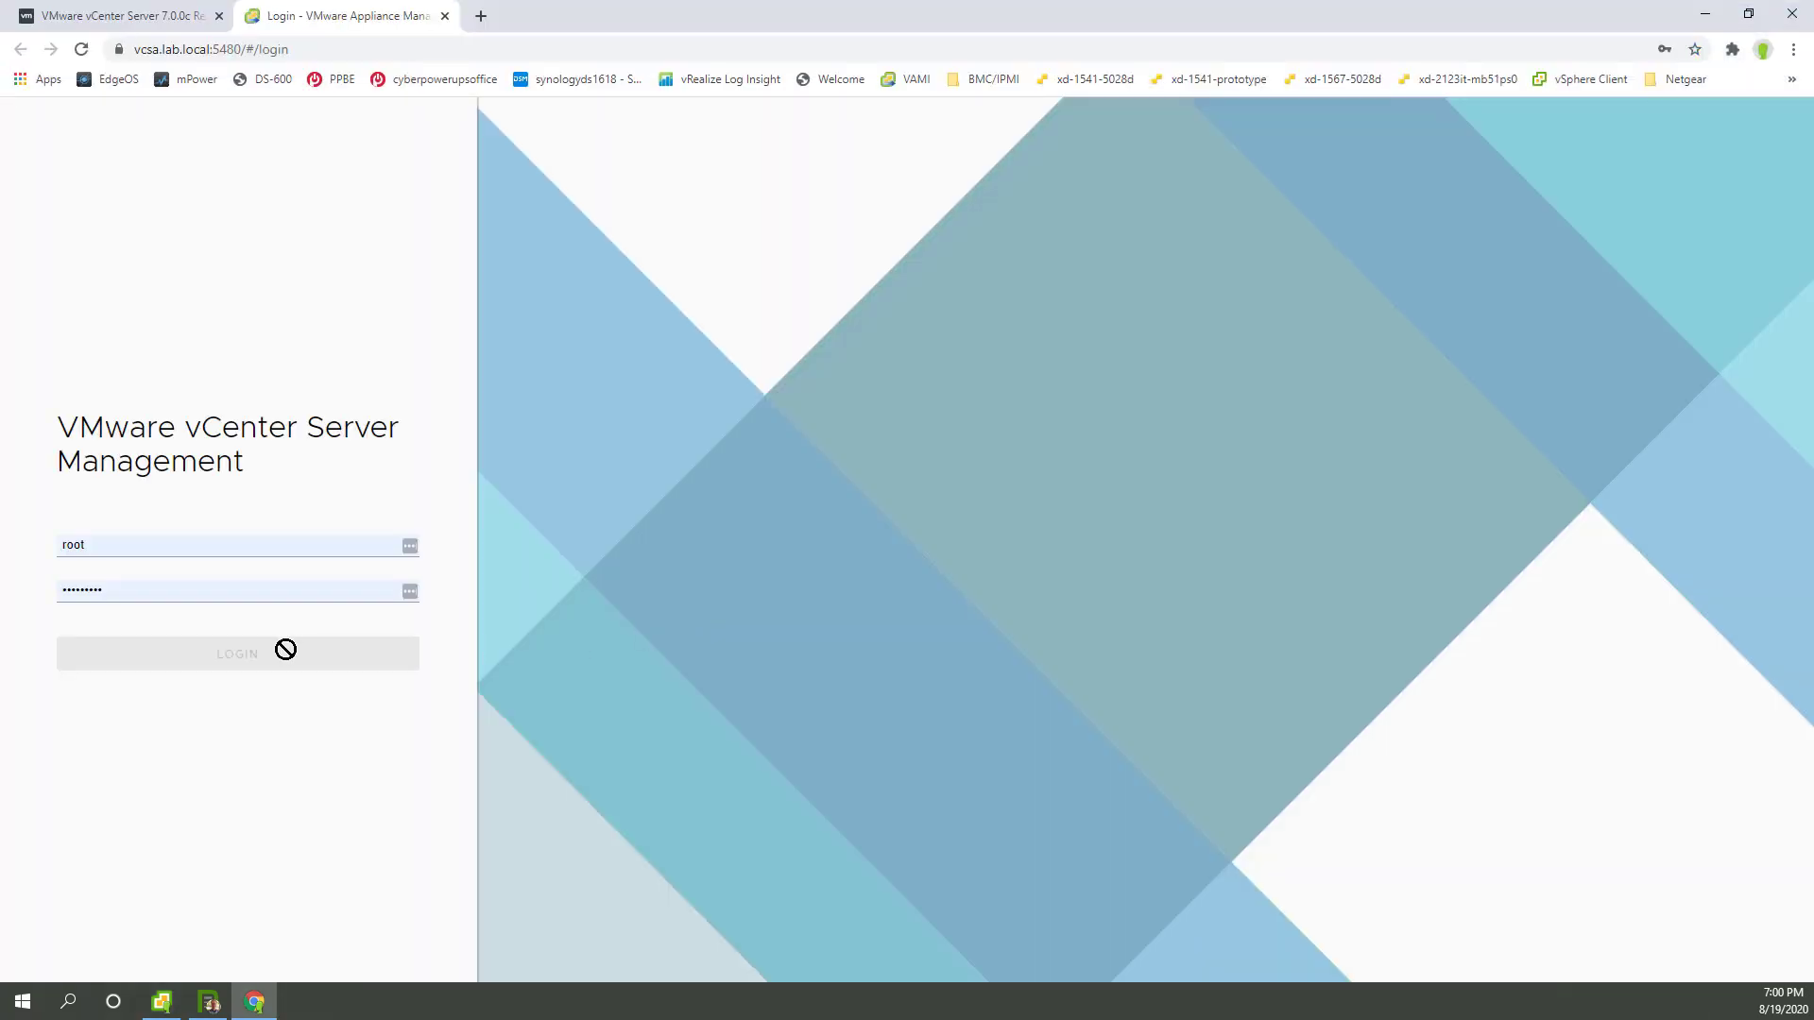
pyautogui.click(237, 653)
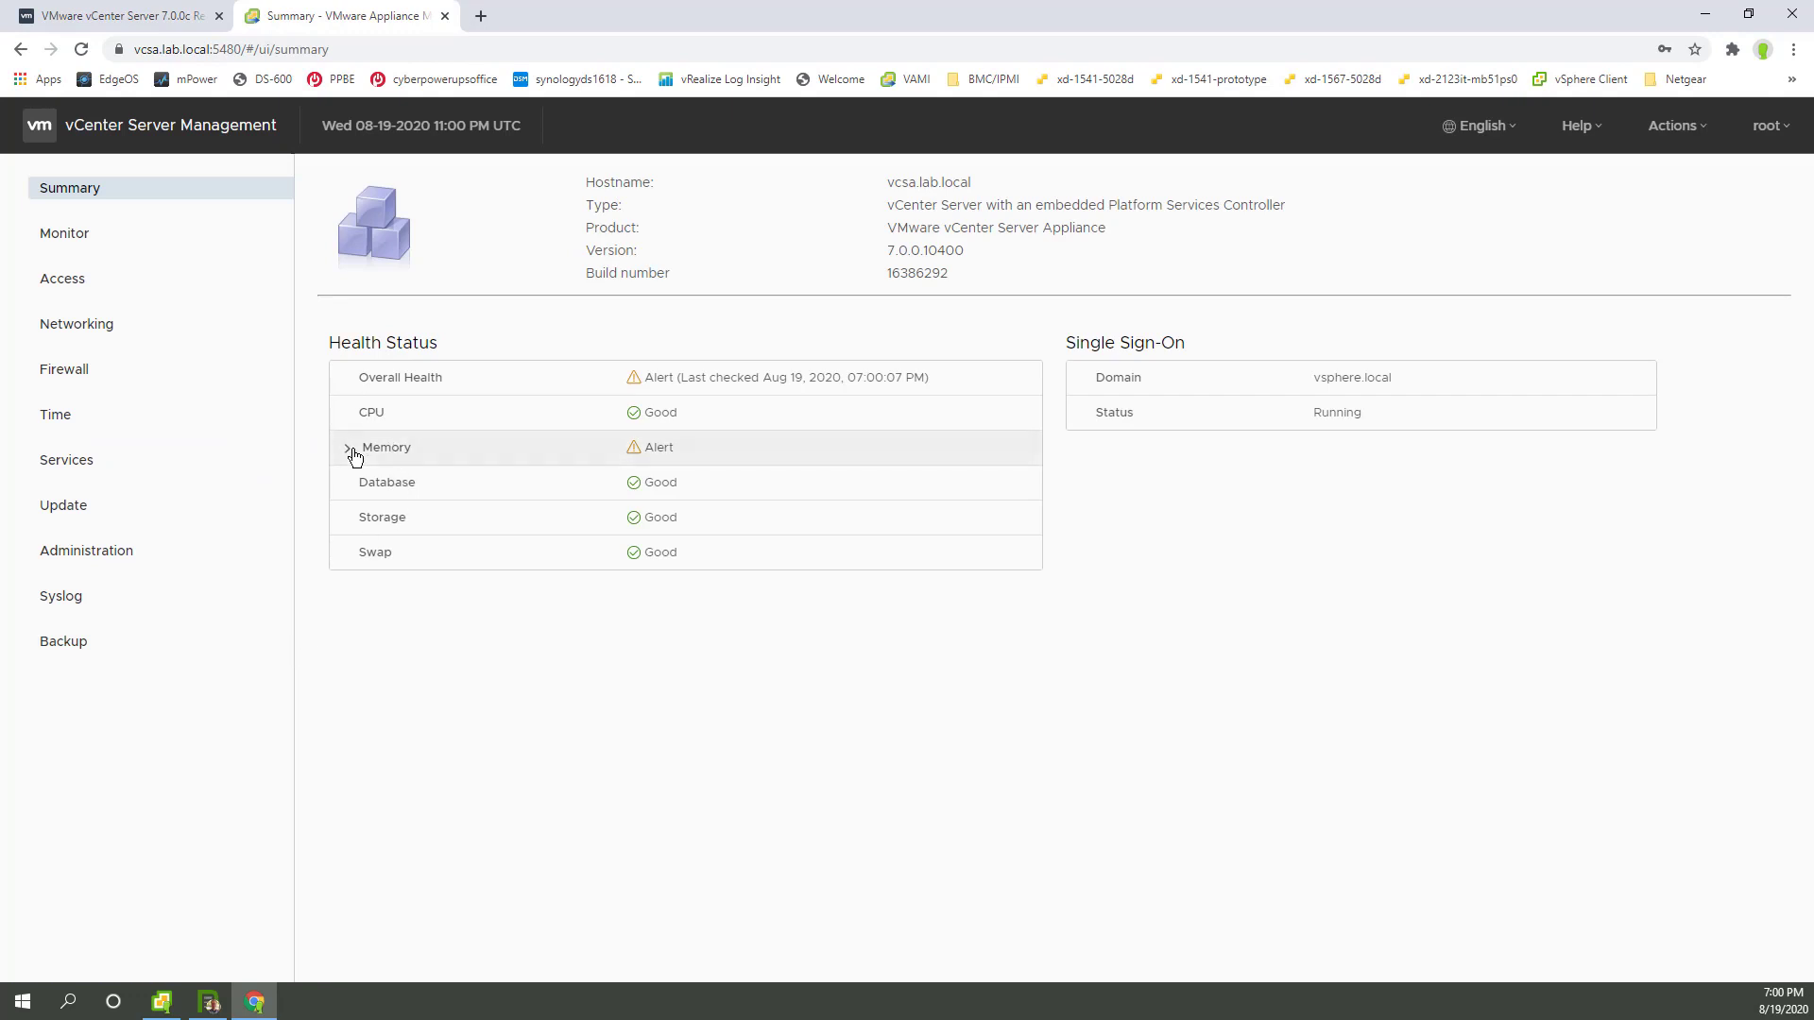
pyautogui.click(347, 451)
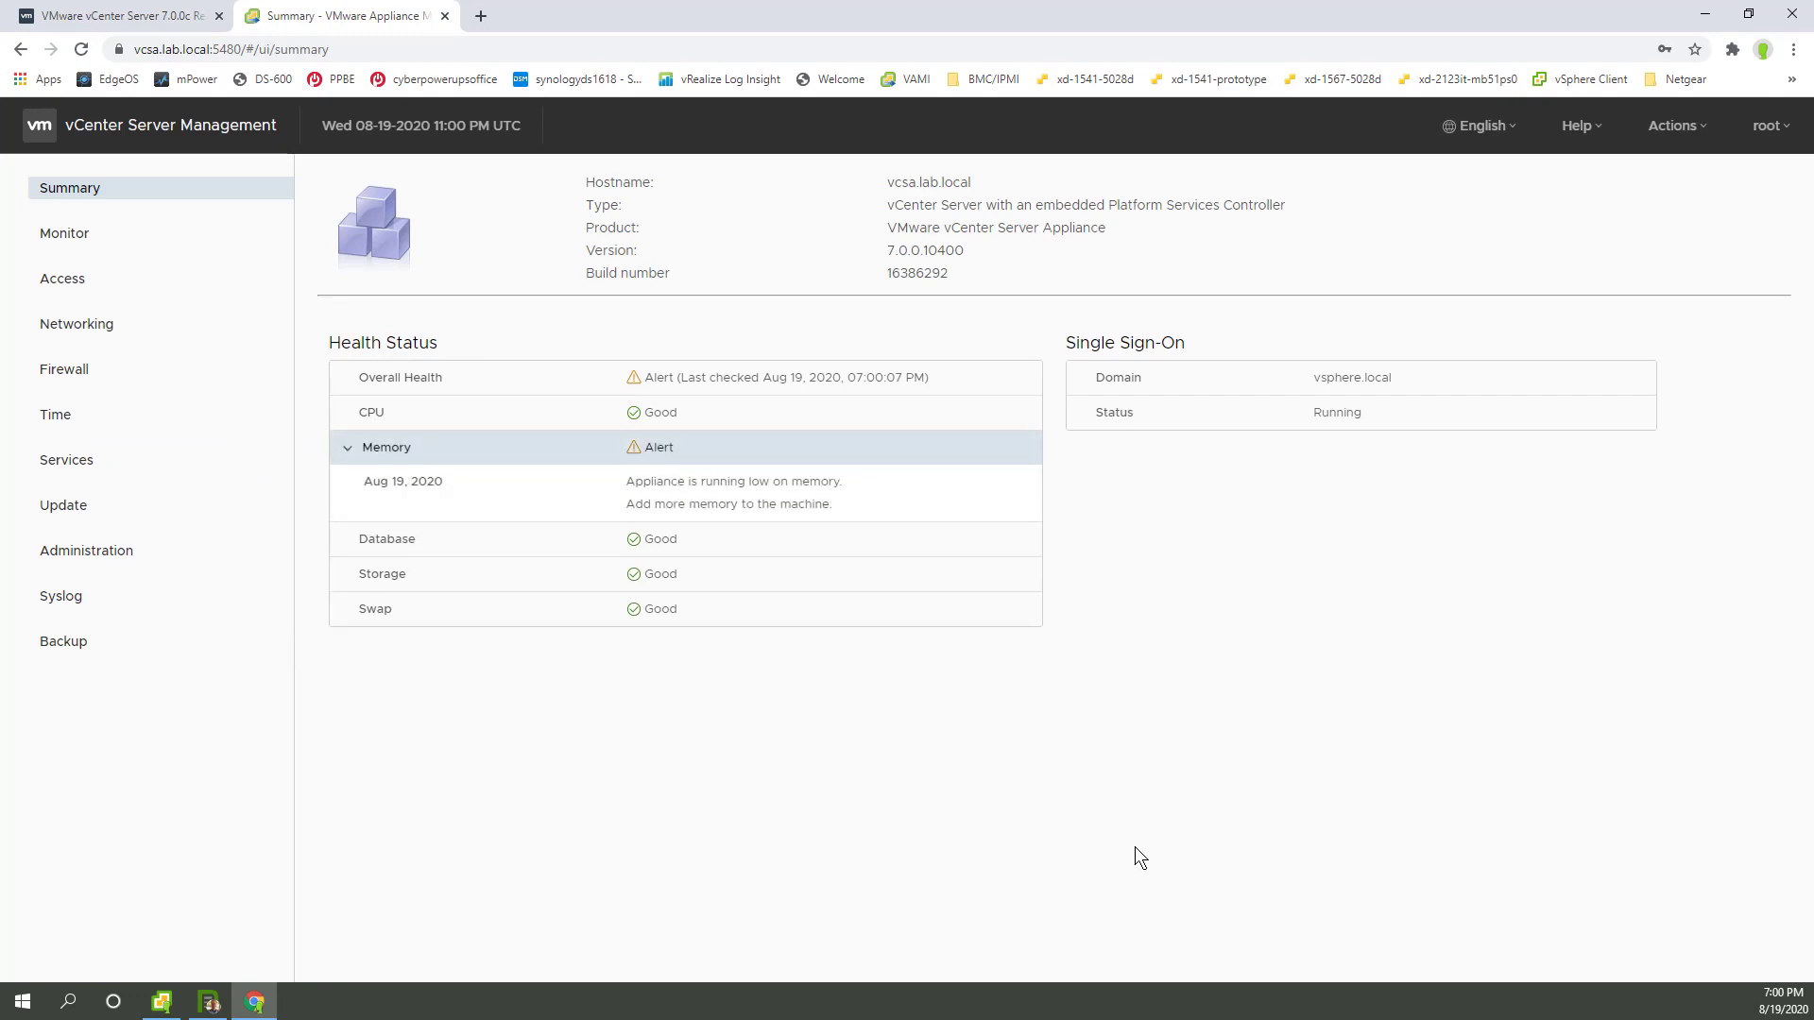
pyautogui.moveTo(1061, 715)
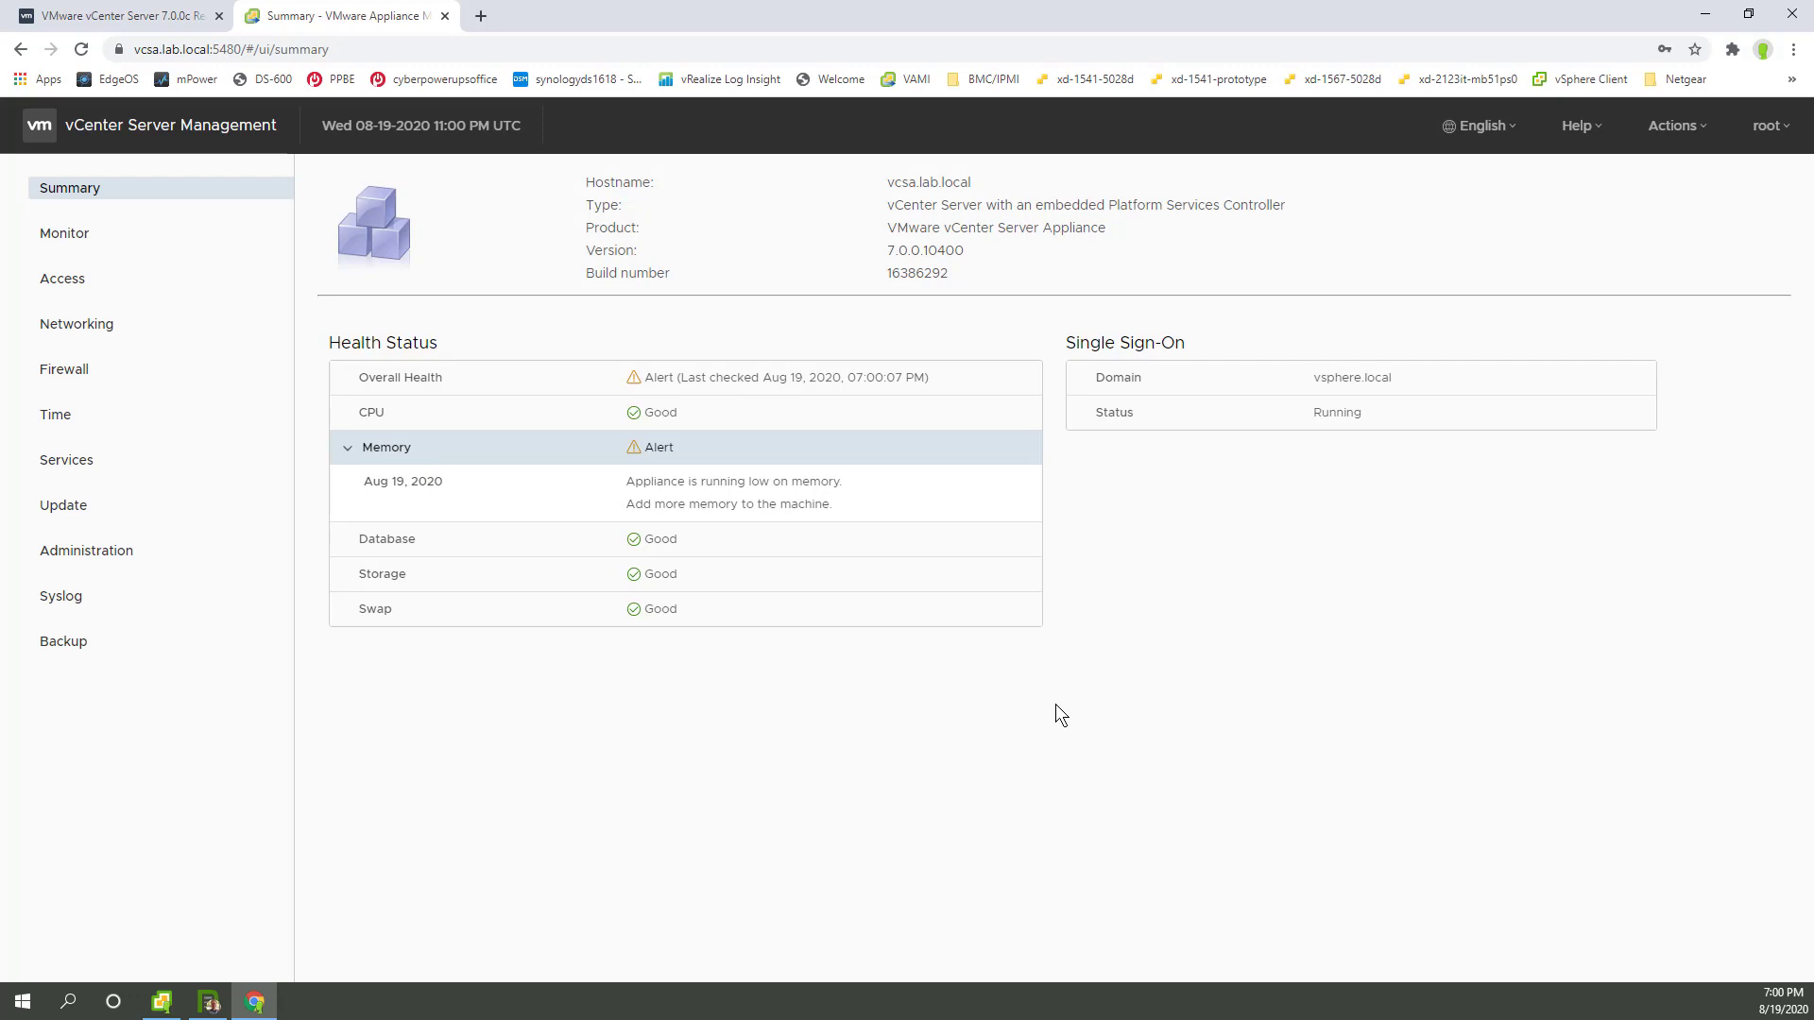
pyautogui.moveTo(880, 280)
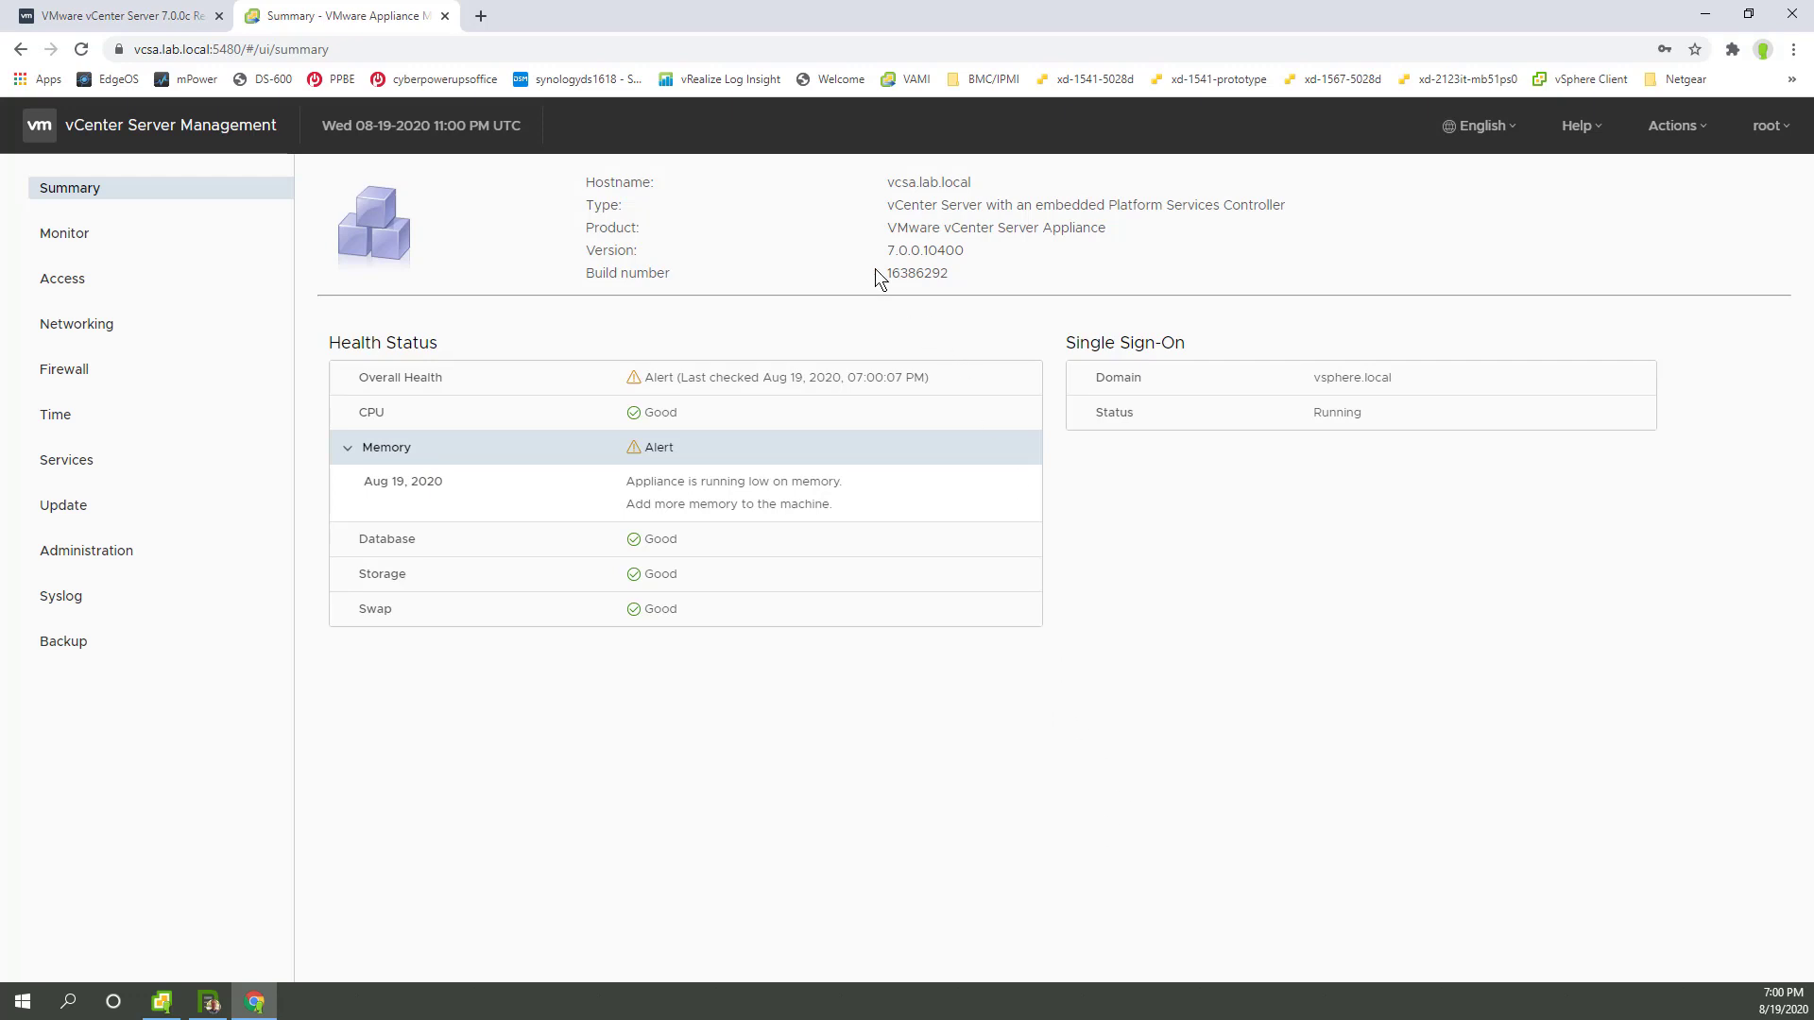
pyautogui.moveTo(926, 283)
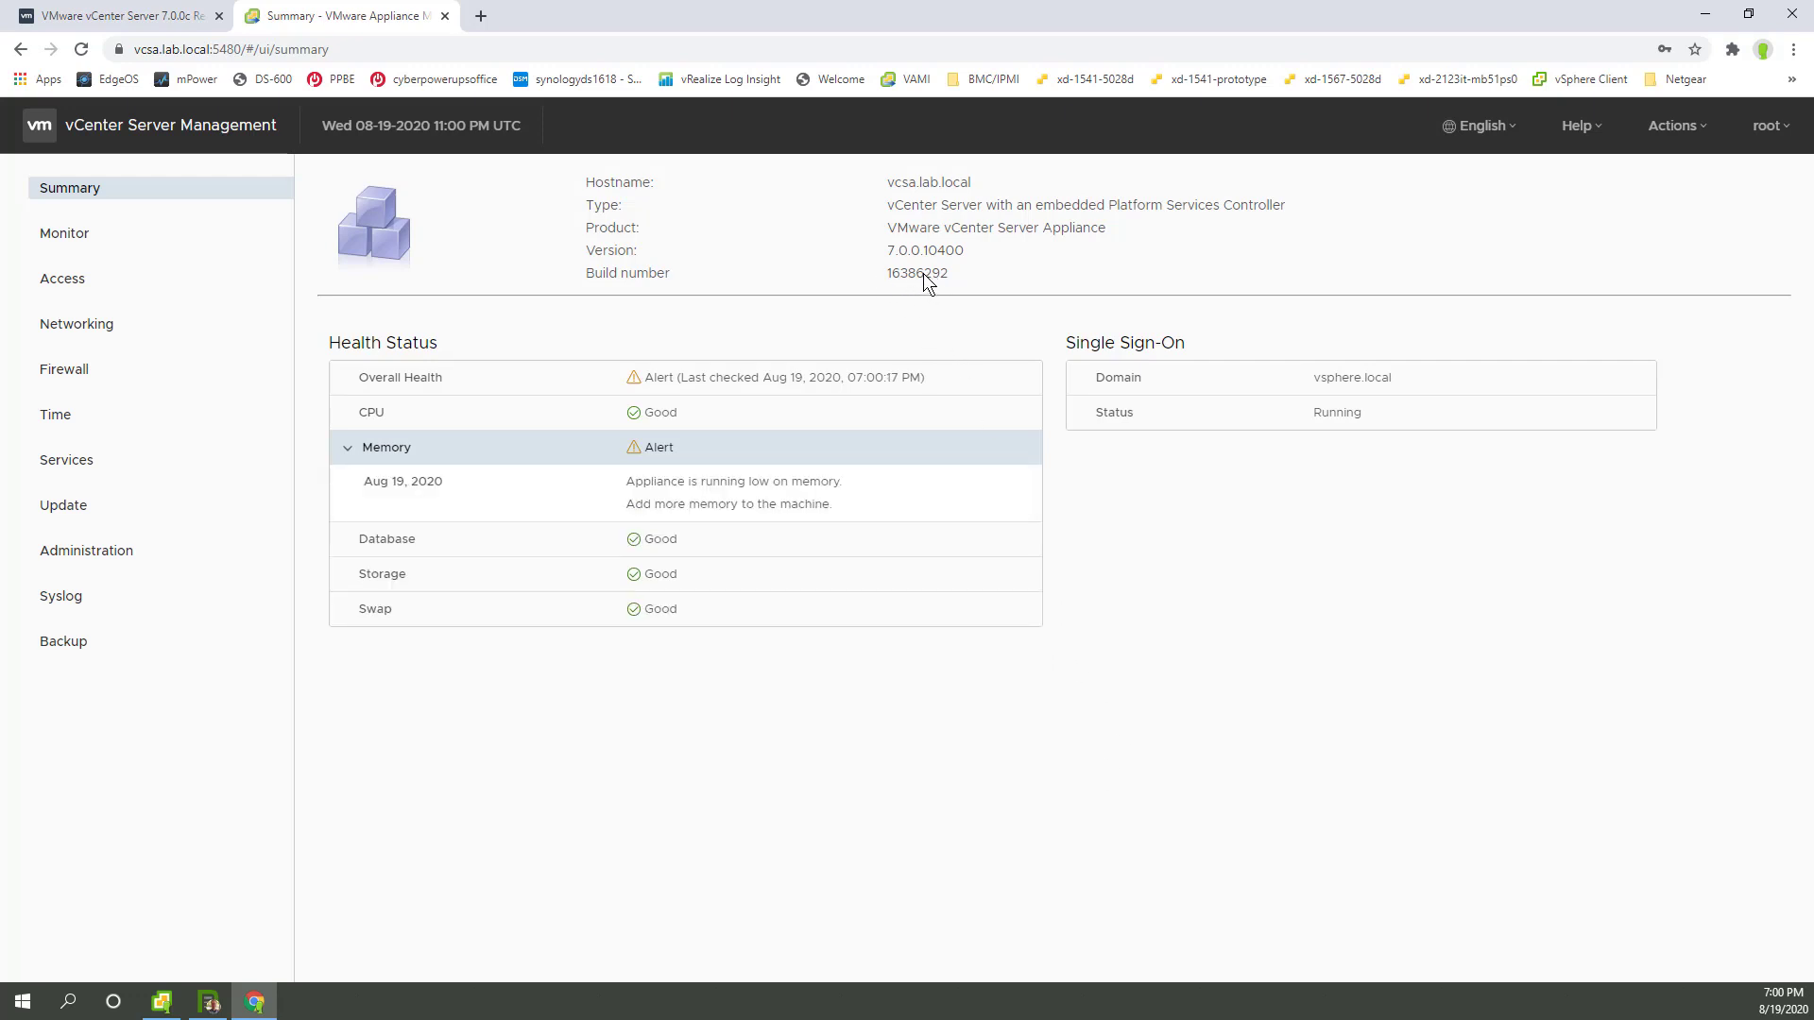
pyautogui.click(115, 15)
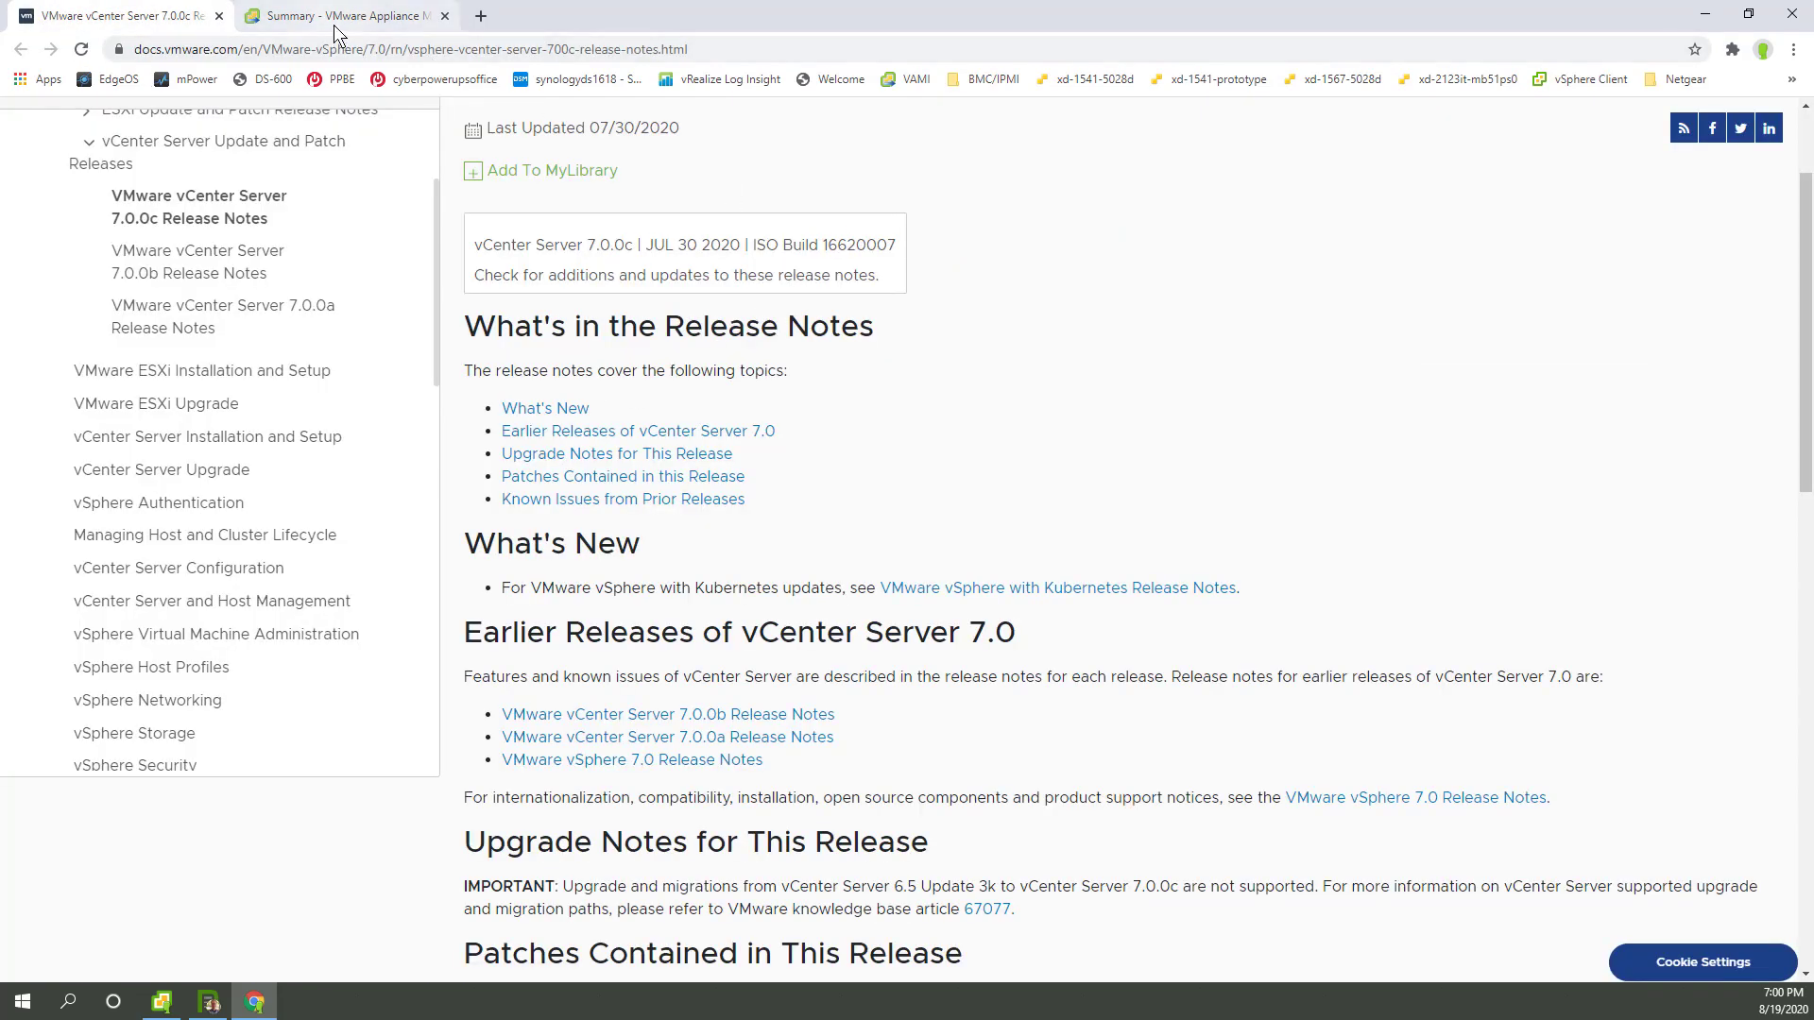
pyautogui.click(341, 15)
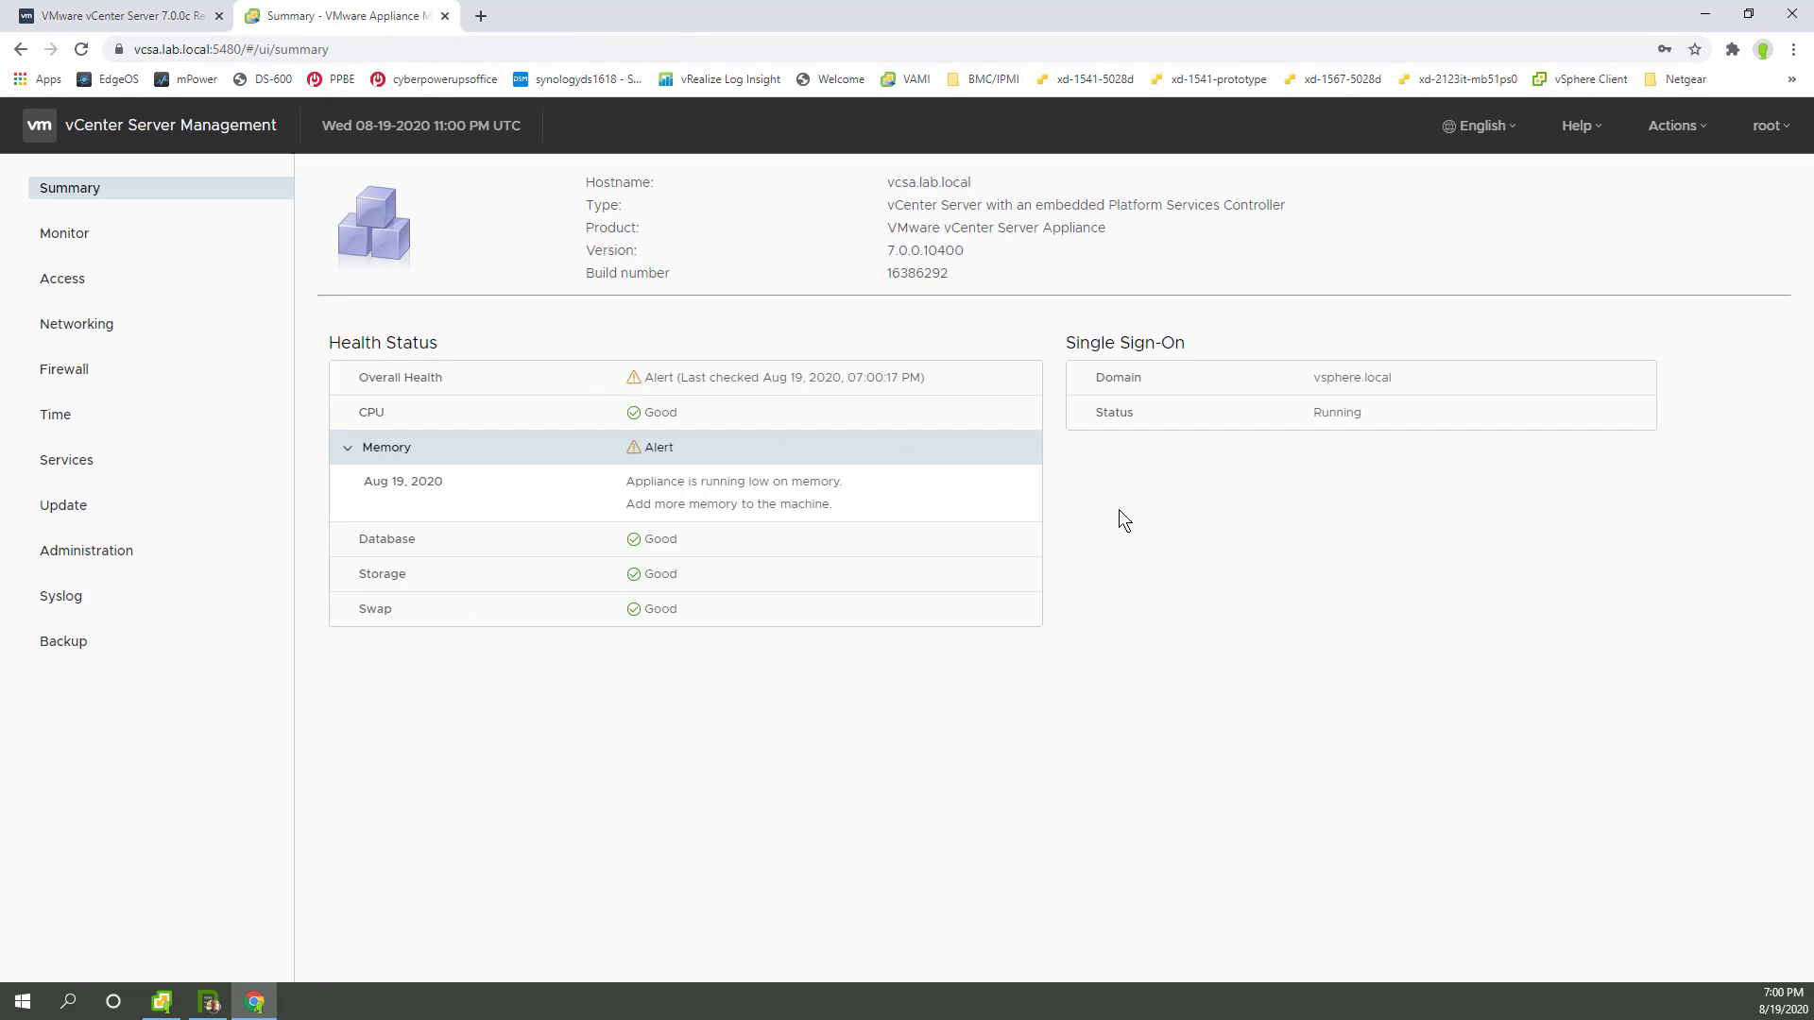
pyautogui.moveTo(1675, 124)
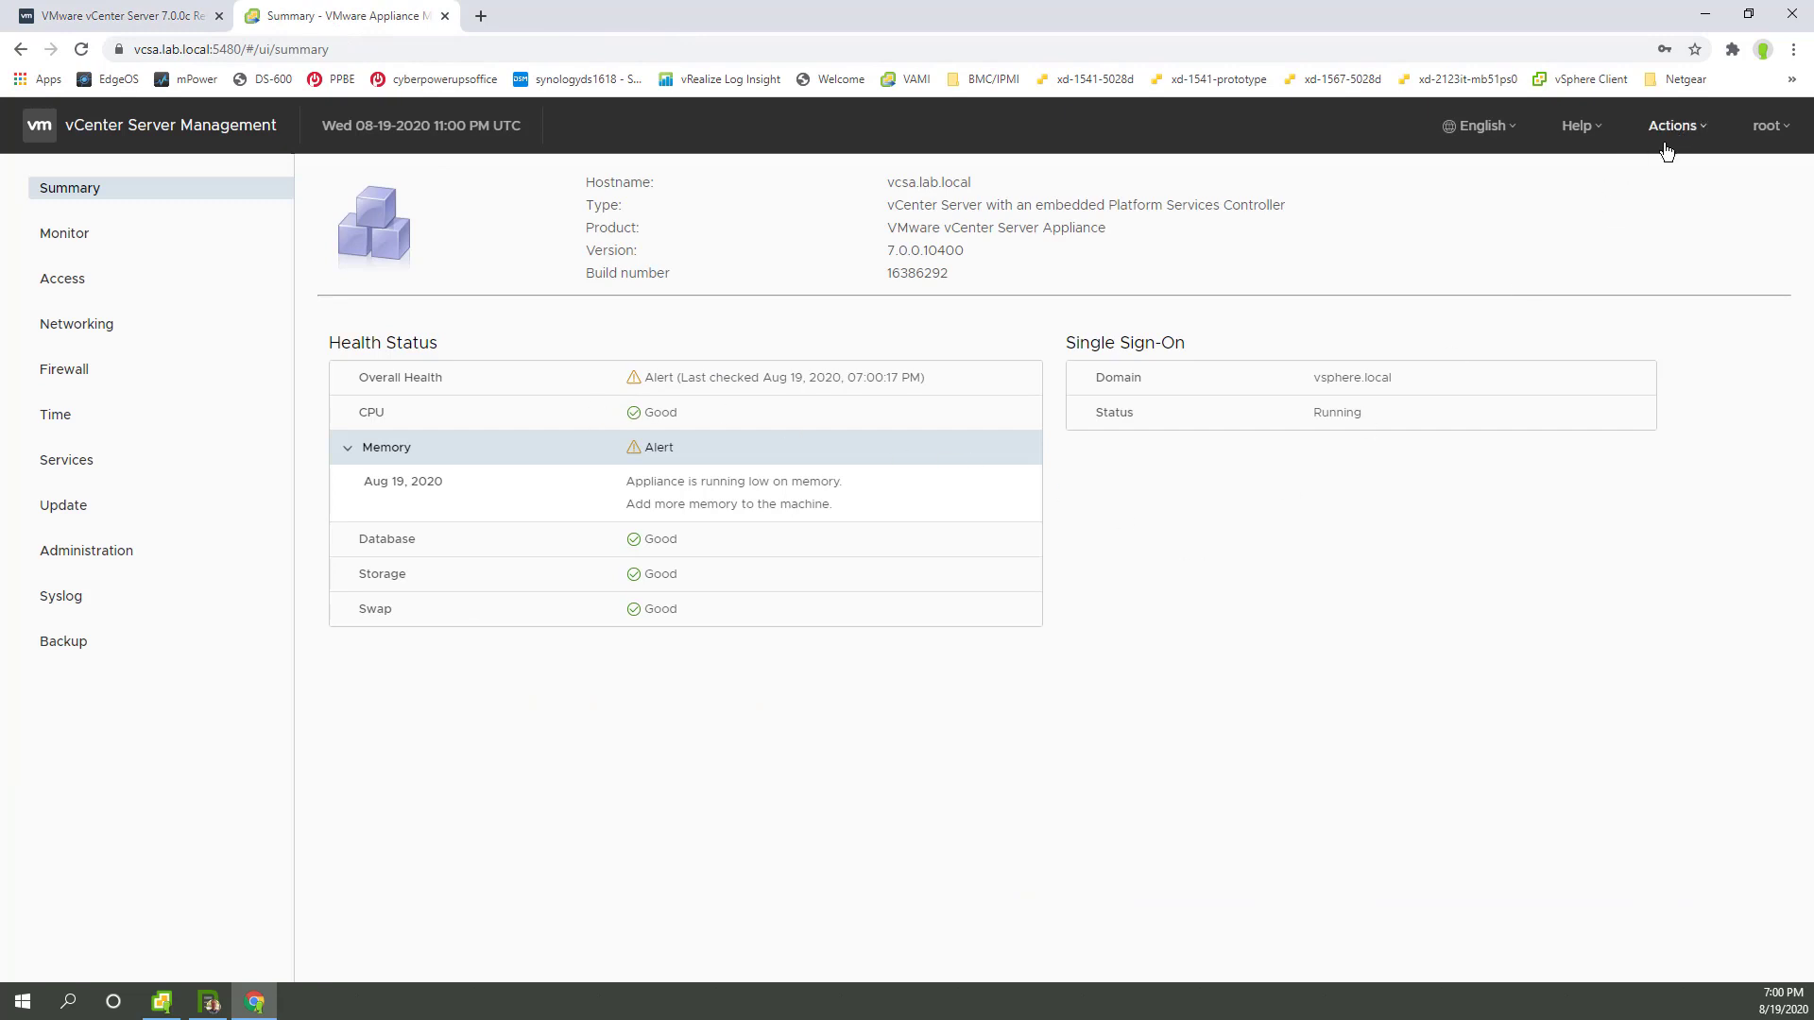
# Check CD ROM + URL for updates and expand the 5.06 GB 7.0.0.10600 patch
pyautogui.click(63, 504)
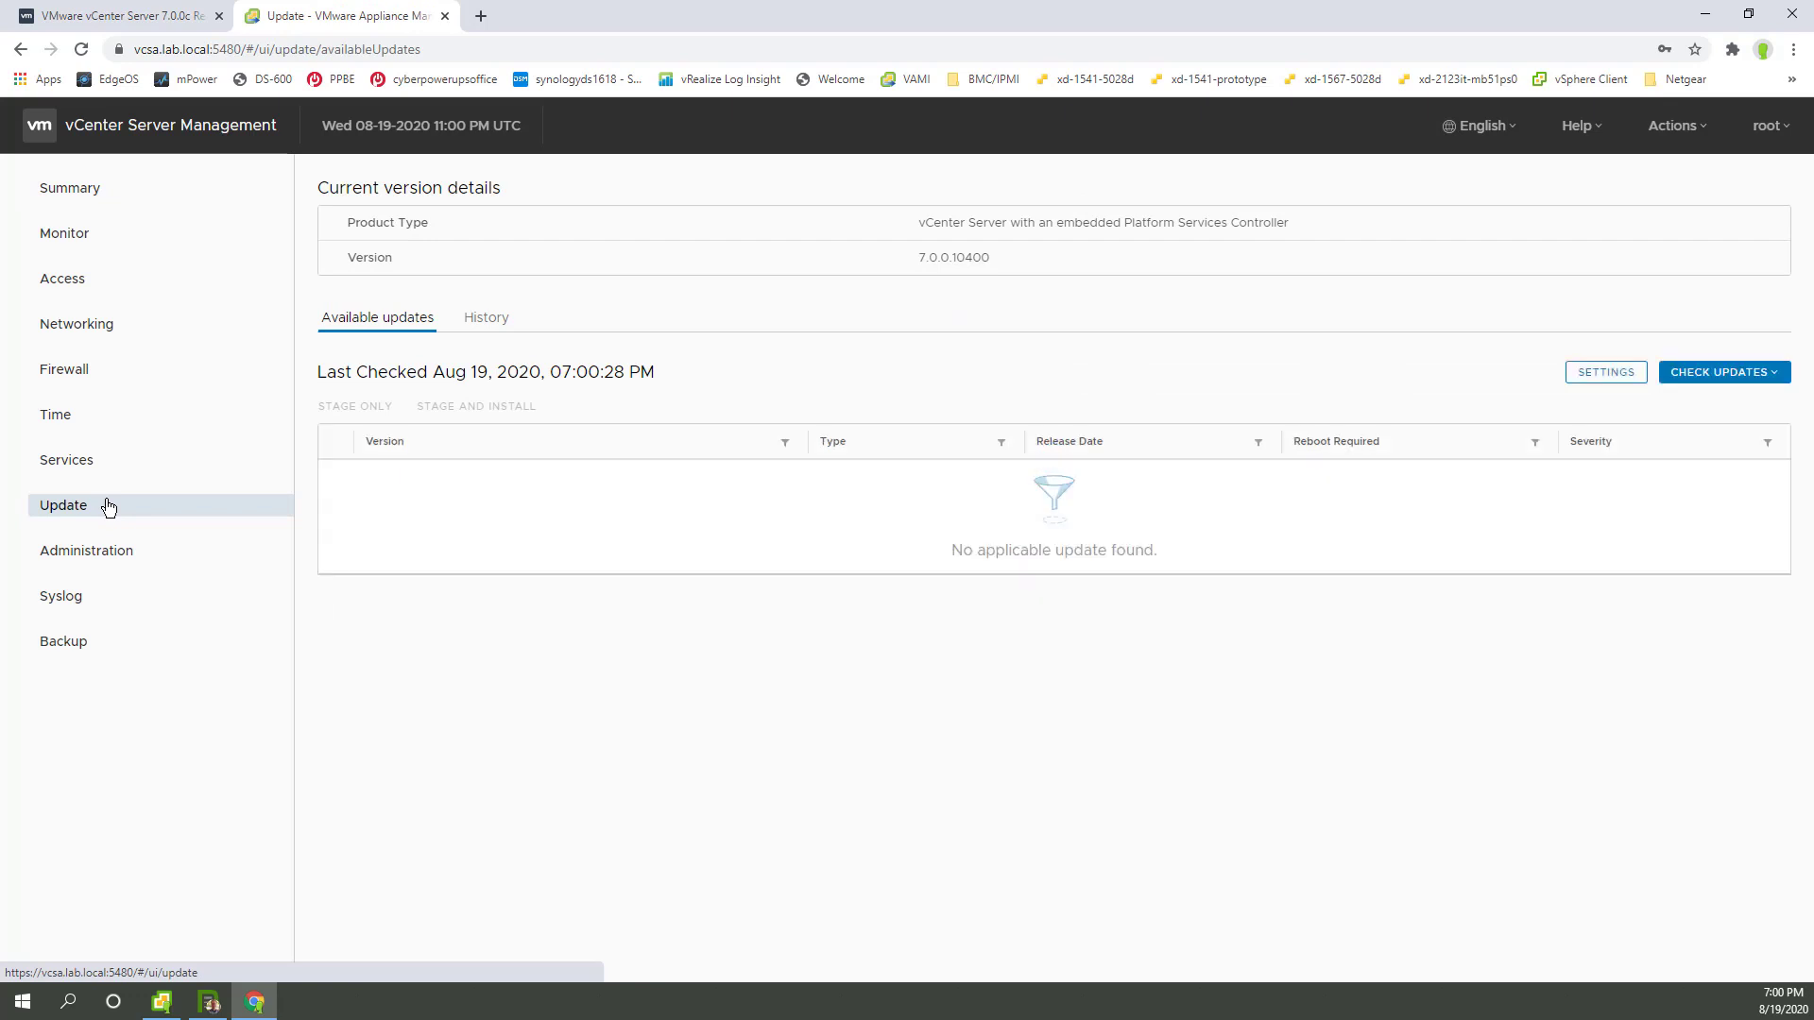
pyautogui.moveTo(120, 506)
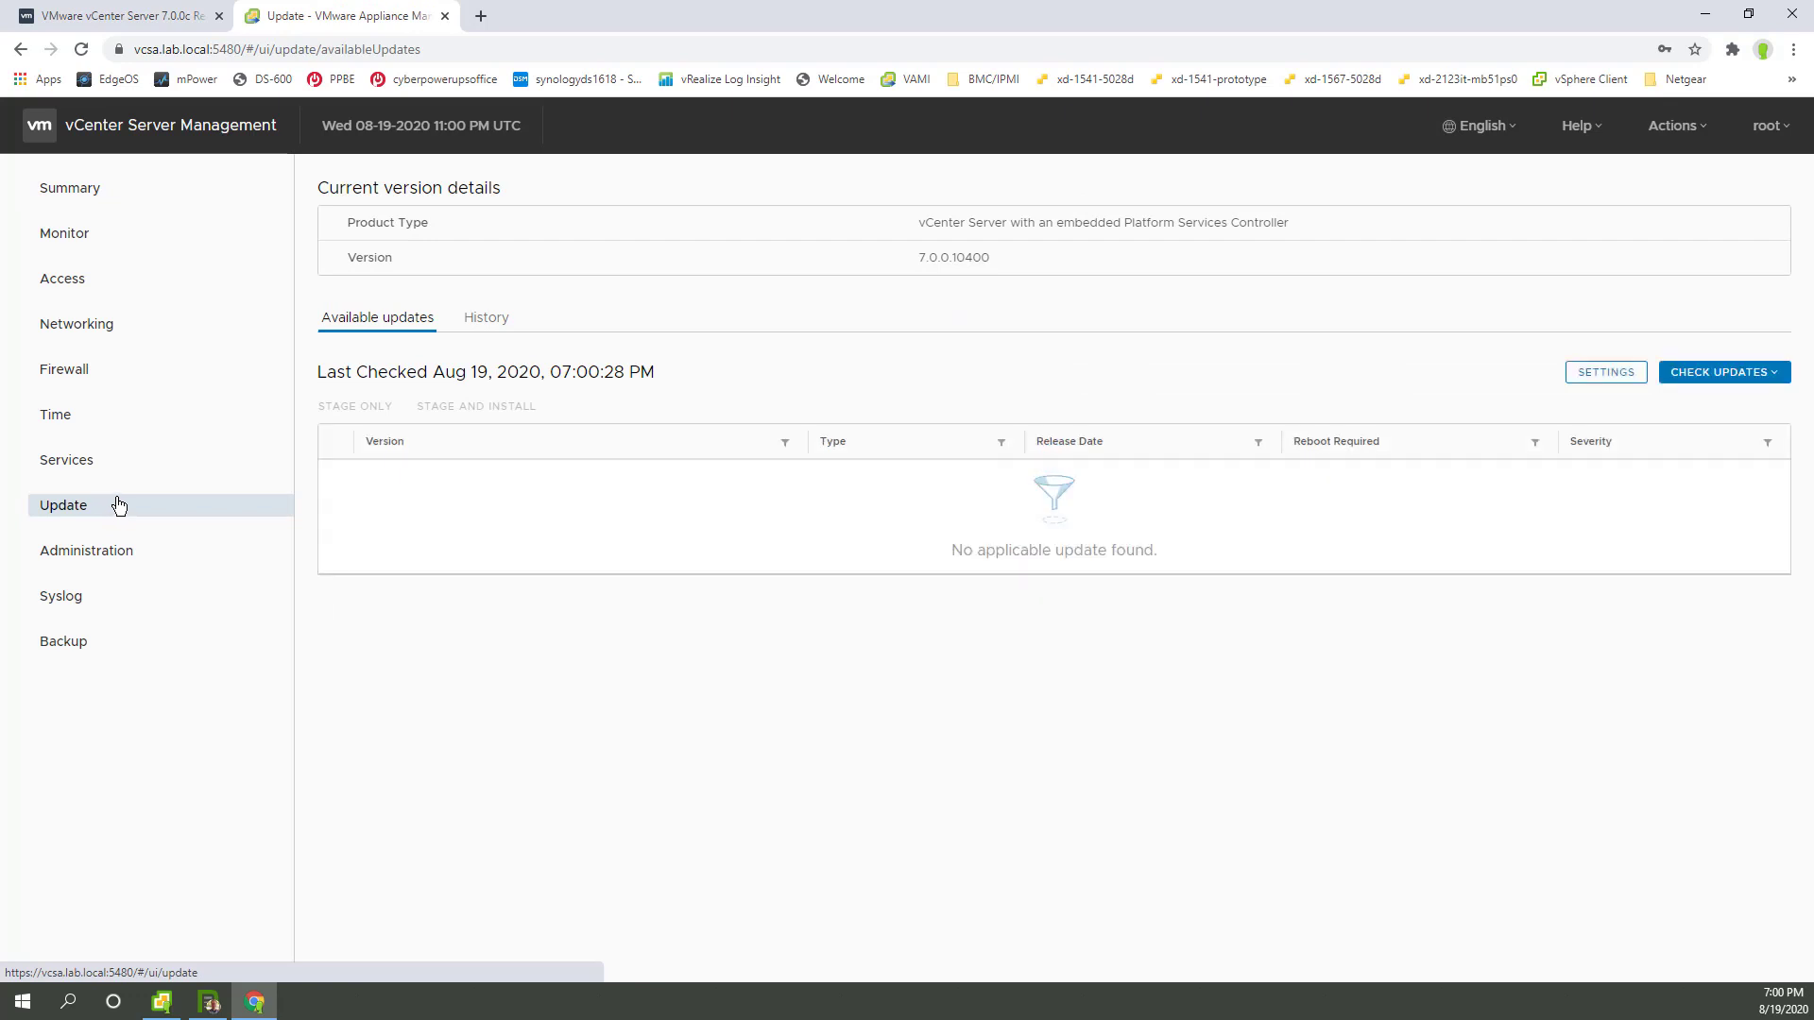
pyautogui.moveTo(1605, 371)
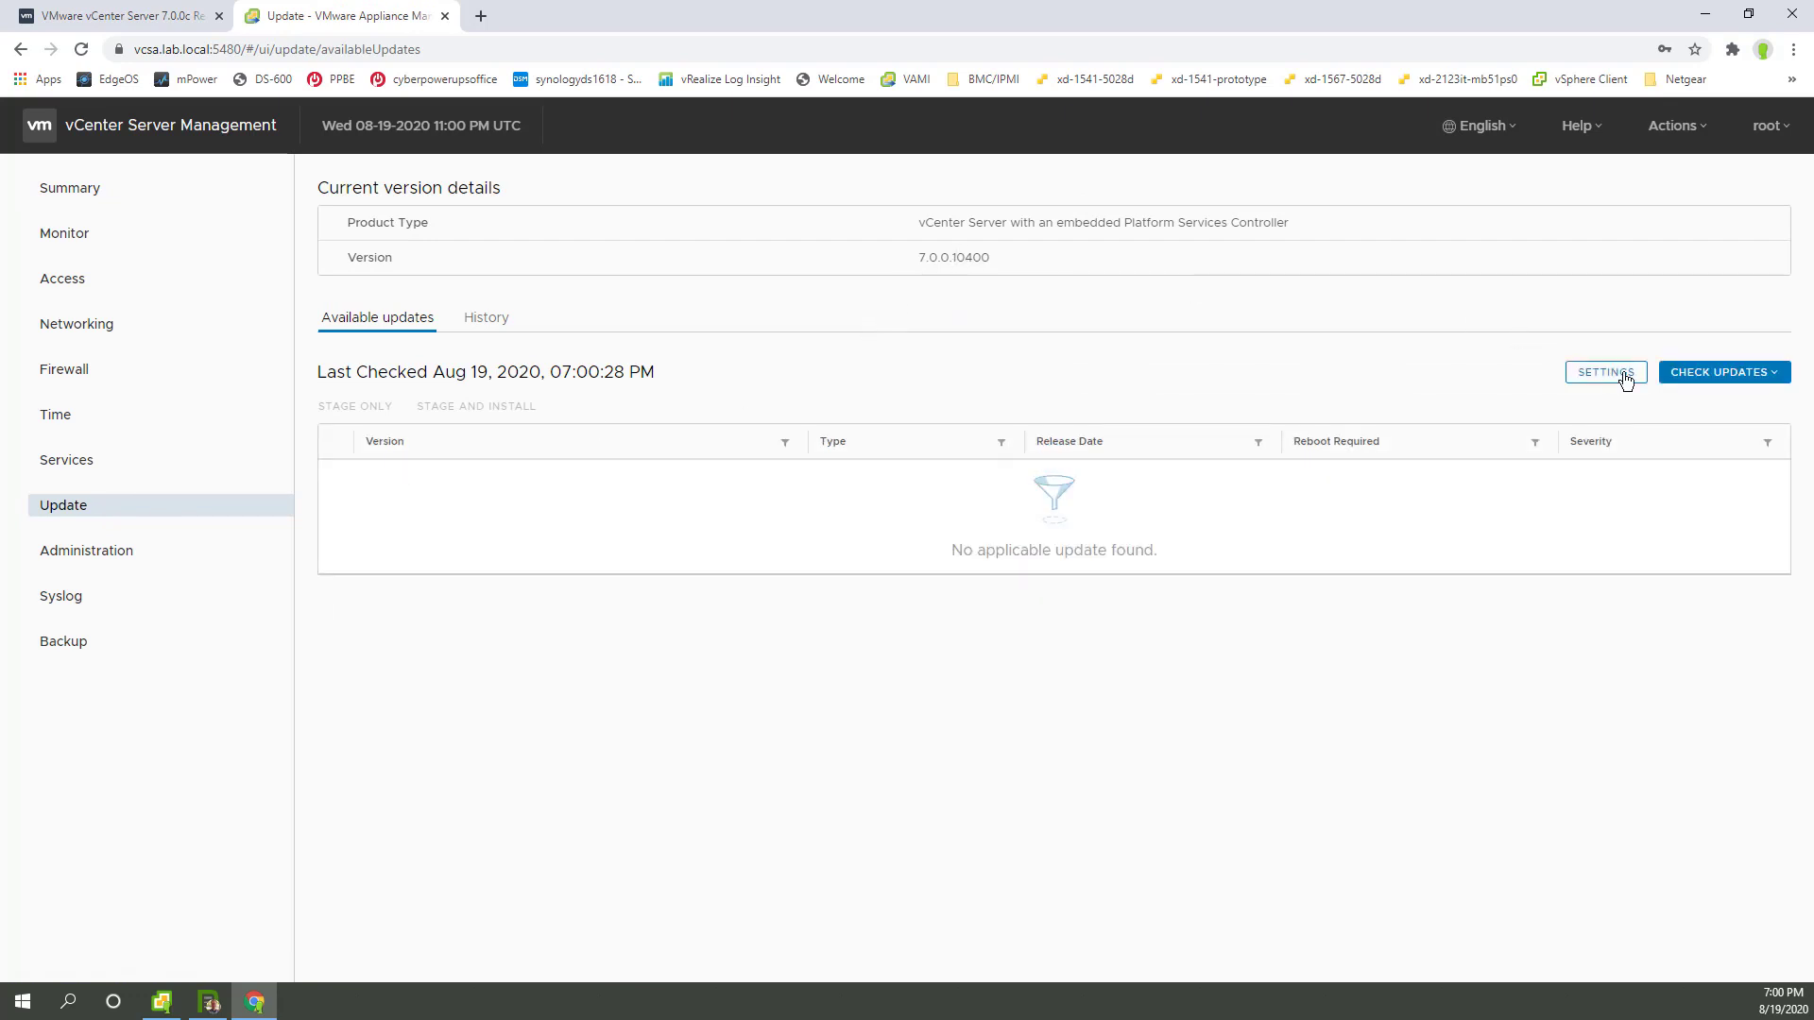
pyautogui.click(1723, 371)
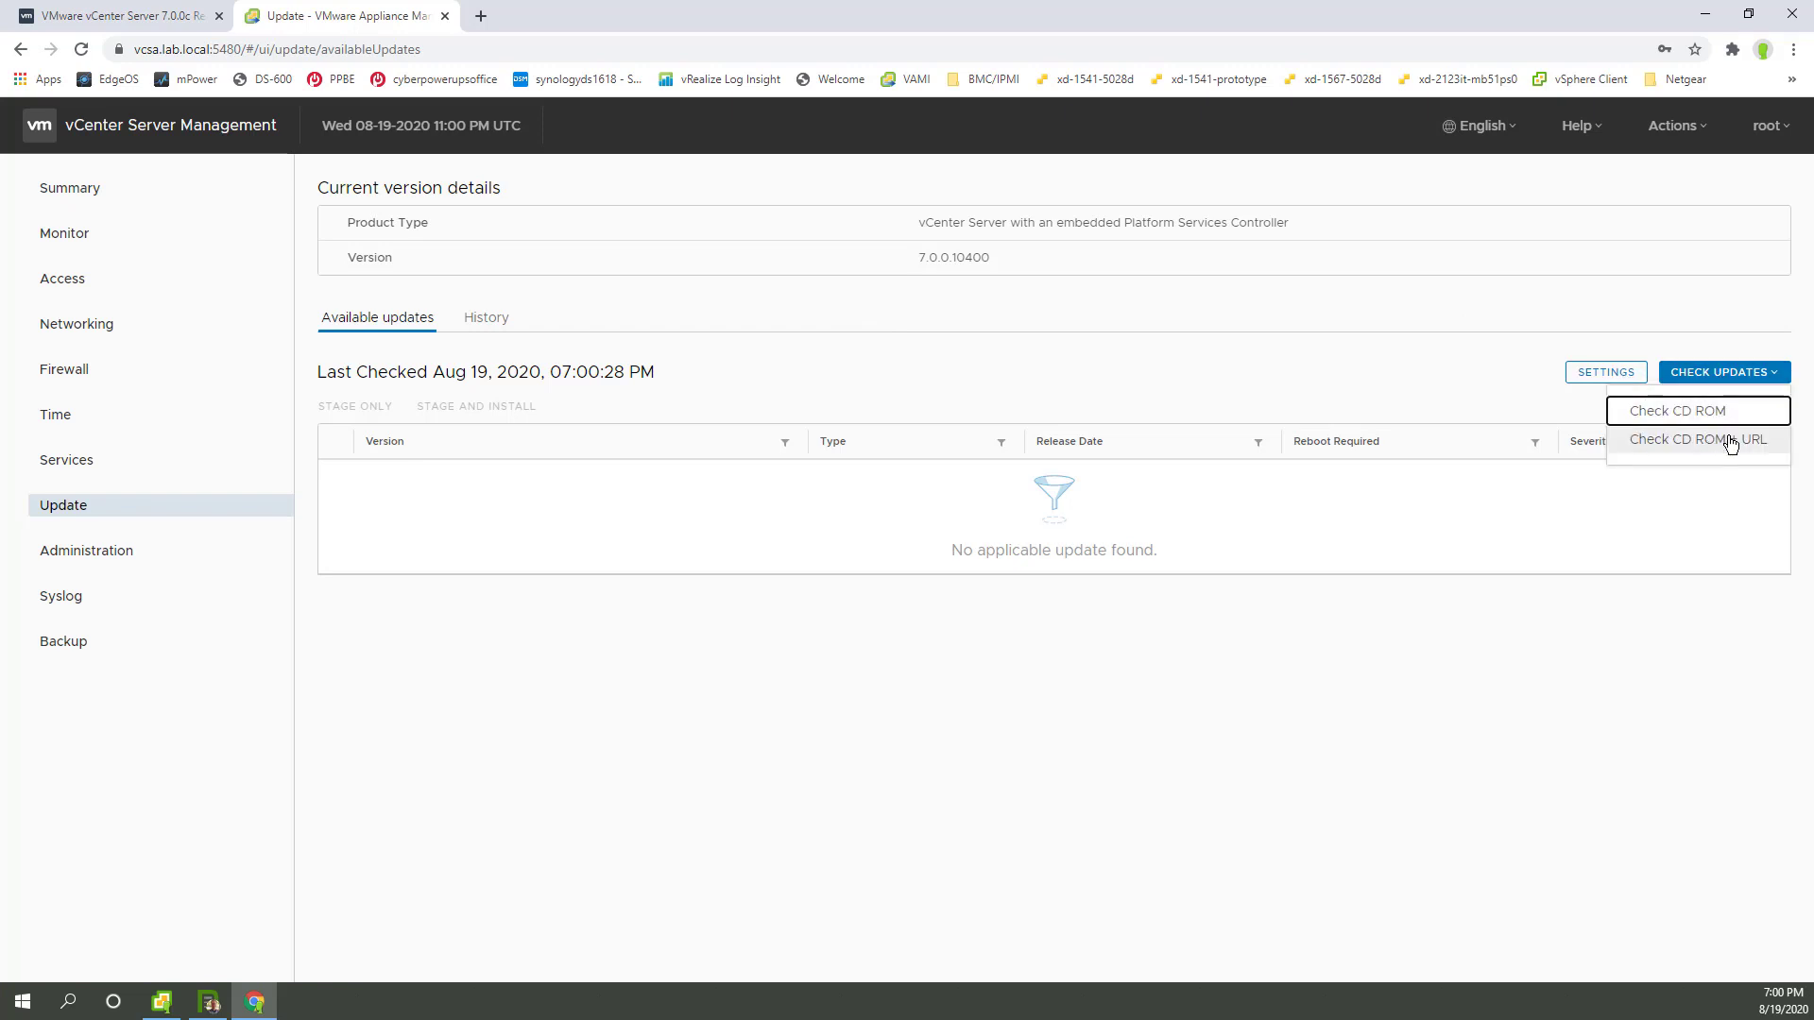
pyautogui.click(1700, 439)
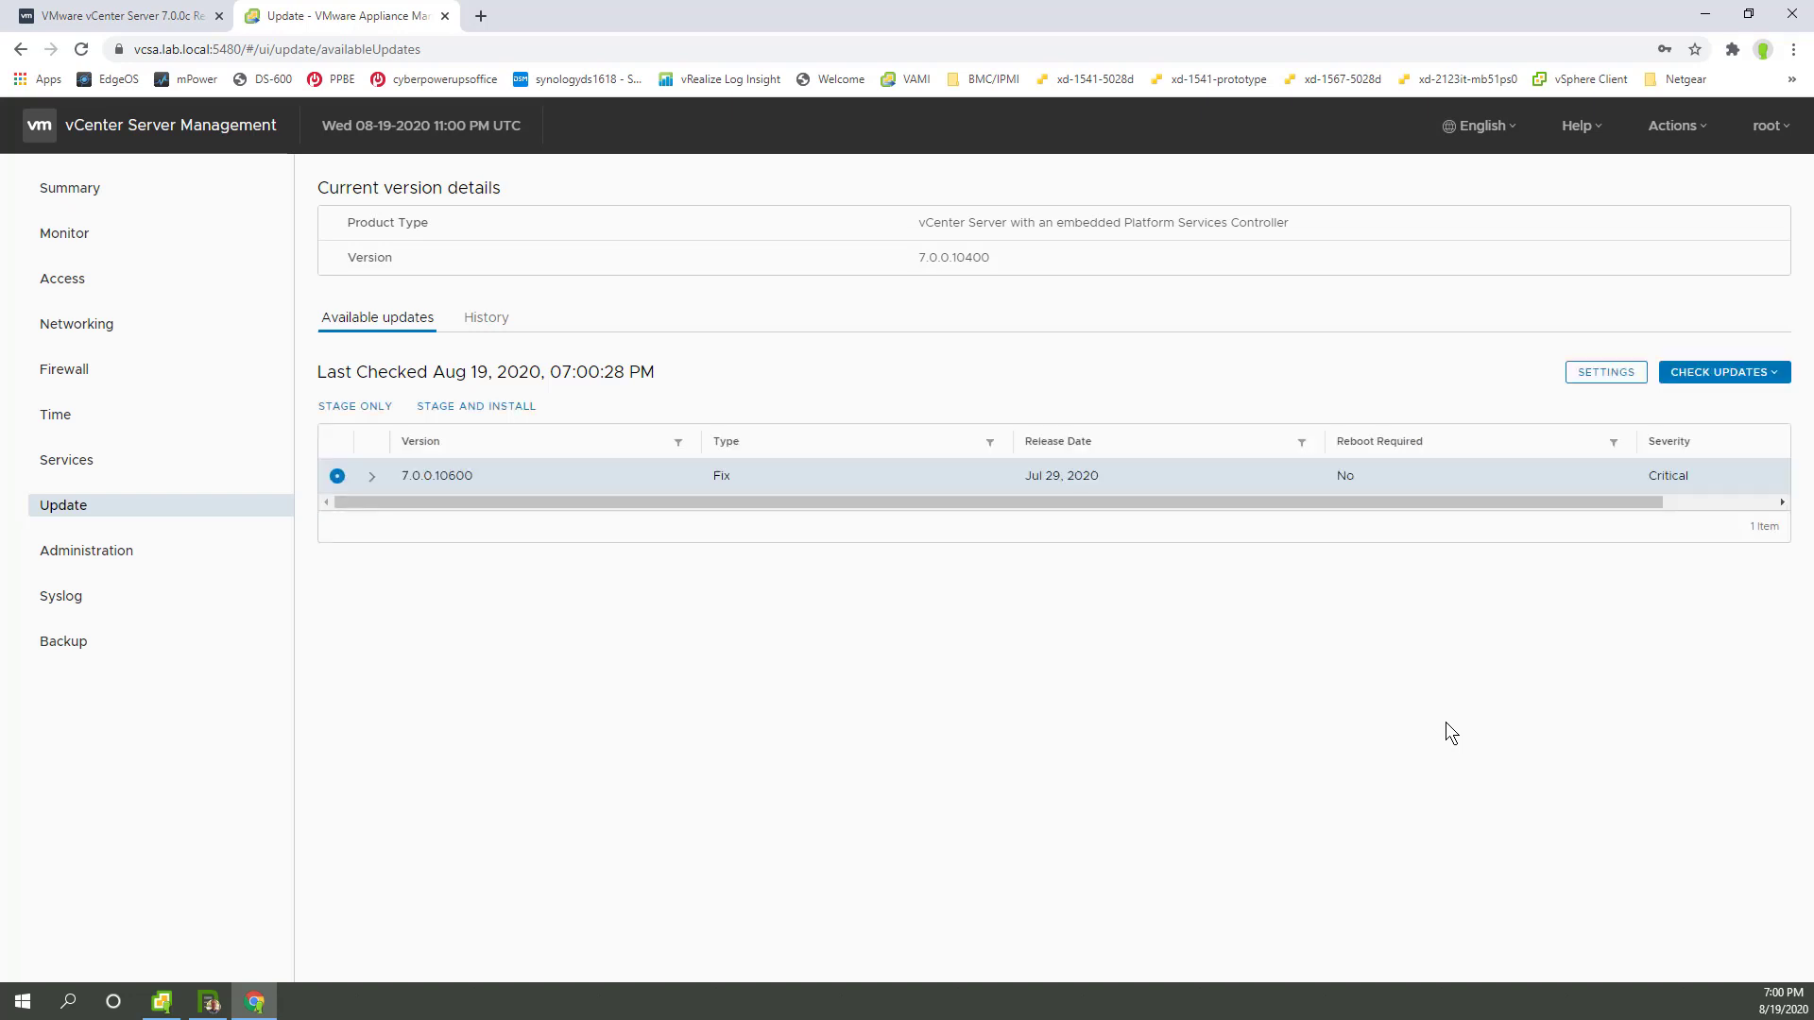
pyautogui.moveTo(1452, 741)
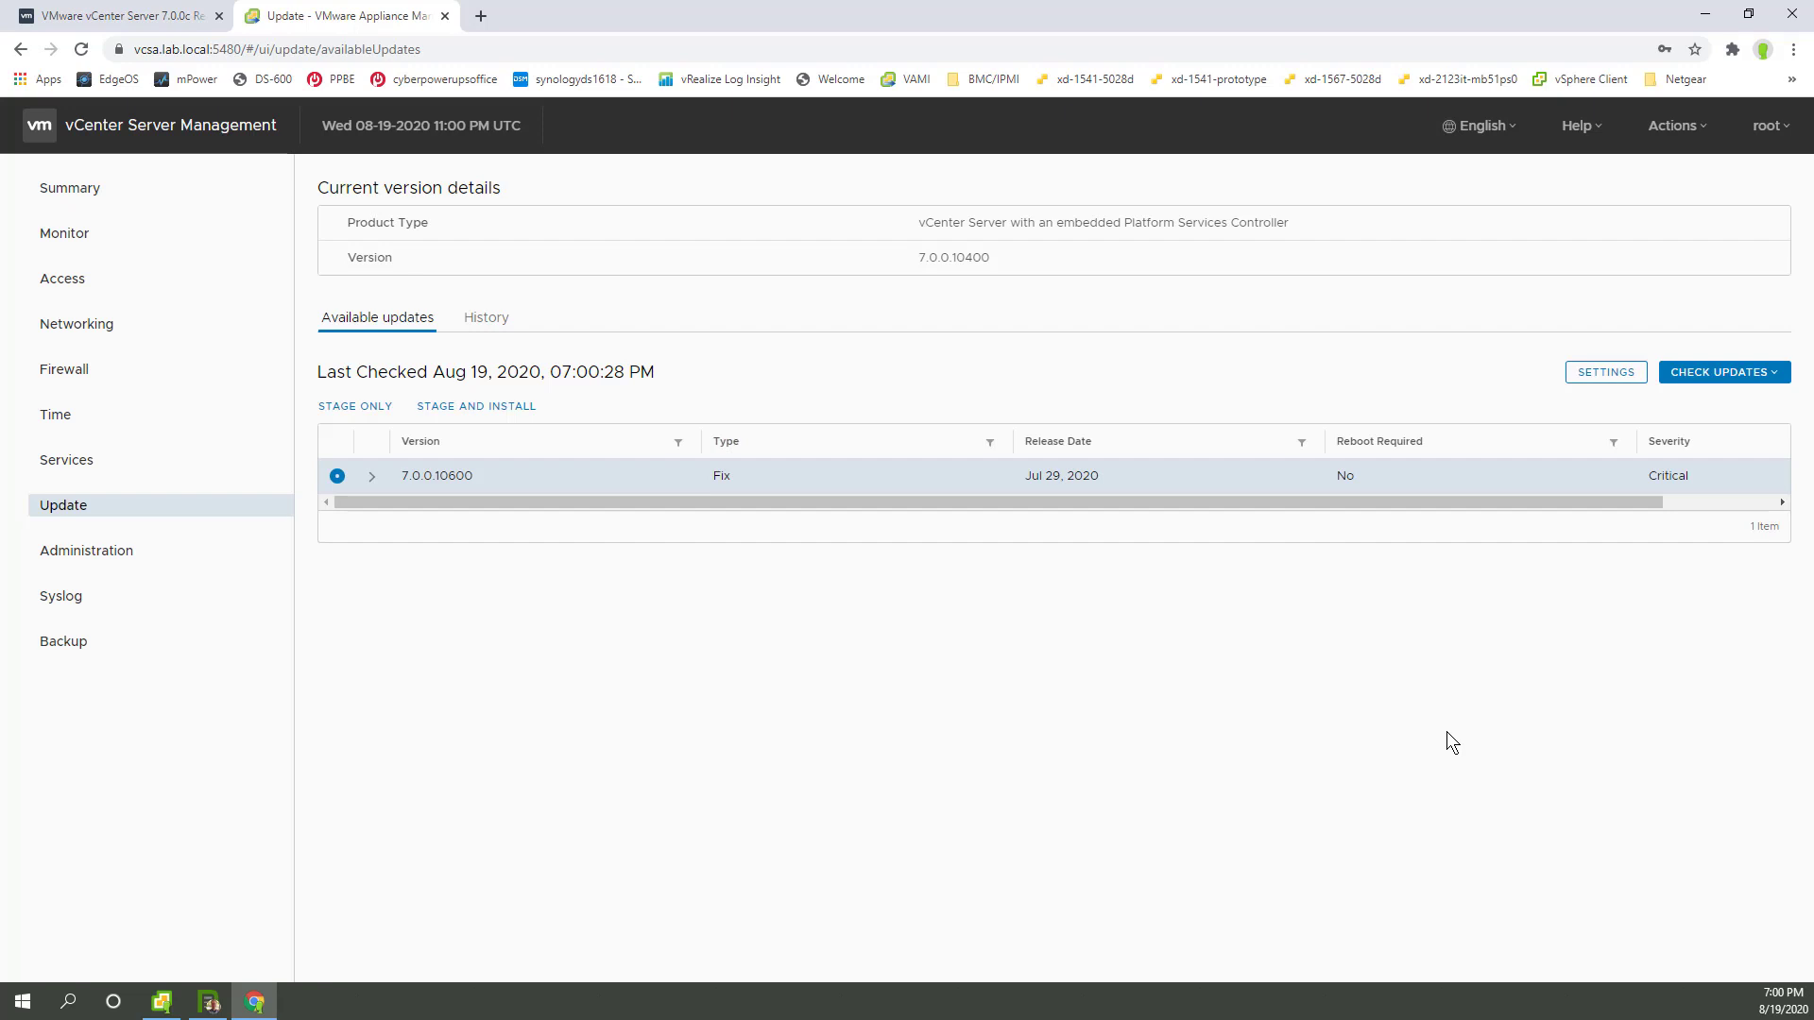
pyautogui.moveTo(1222, 508)
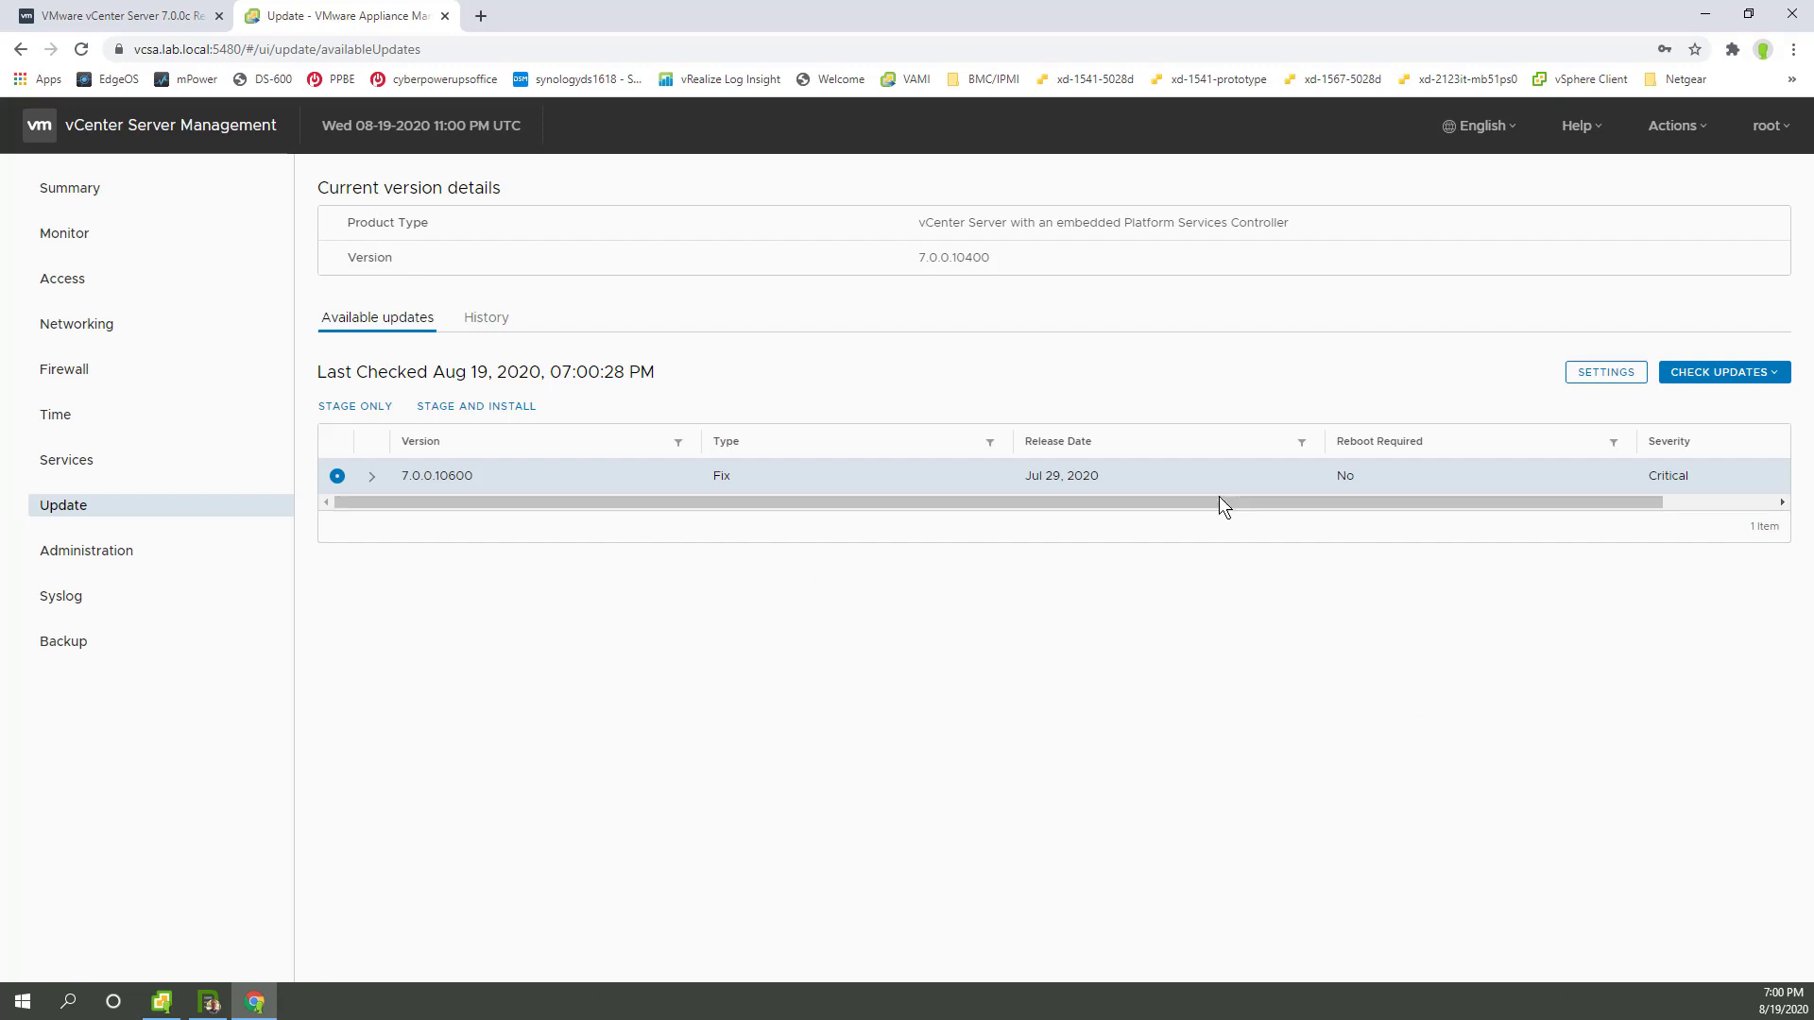
pyautogui.moveTo(542, 747)
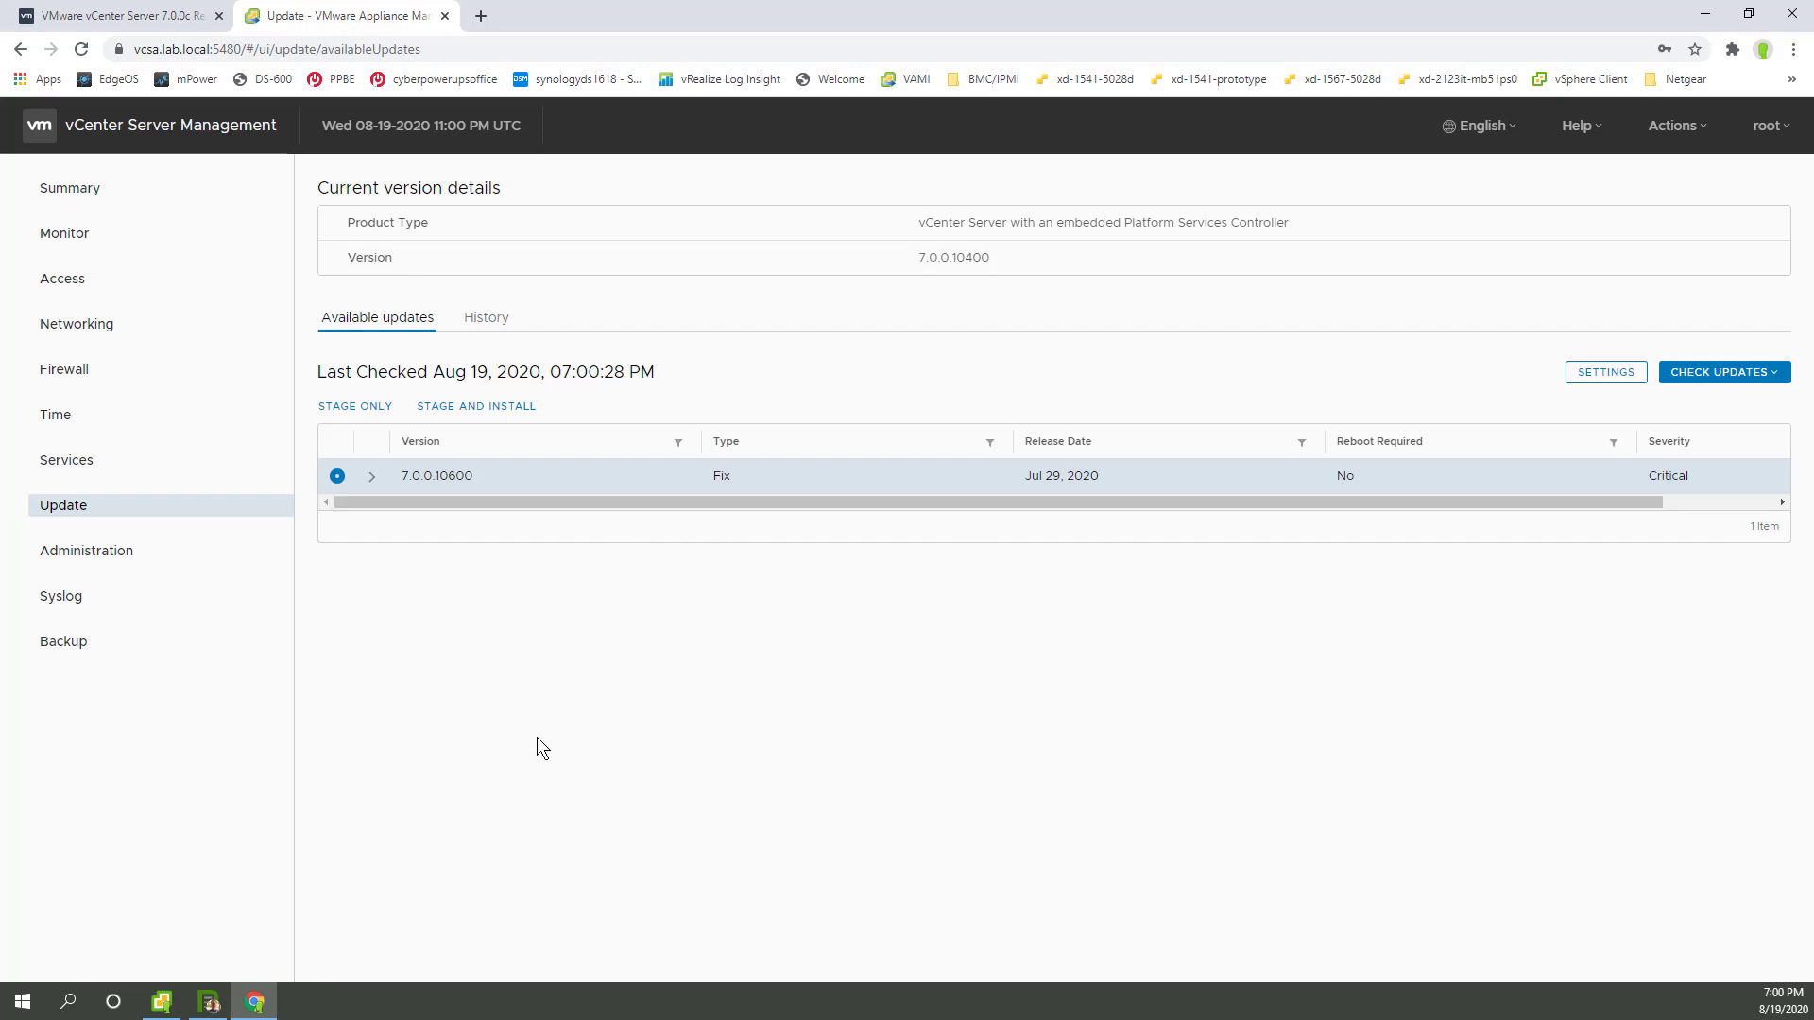
pyautogui.moveTo(1639, 378)
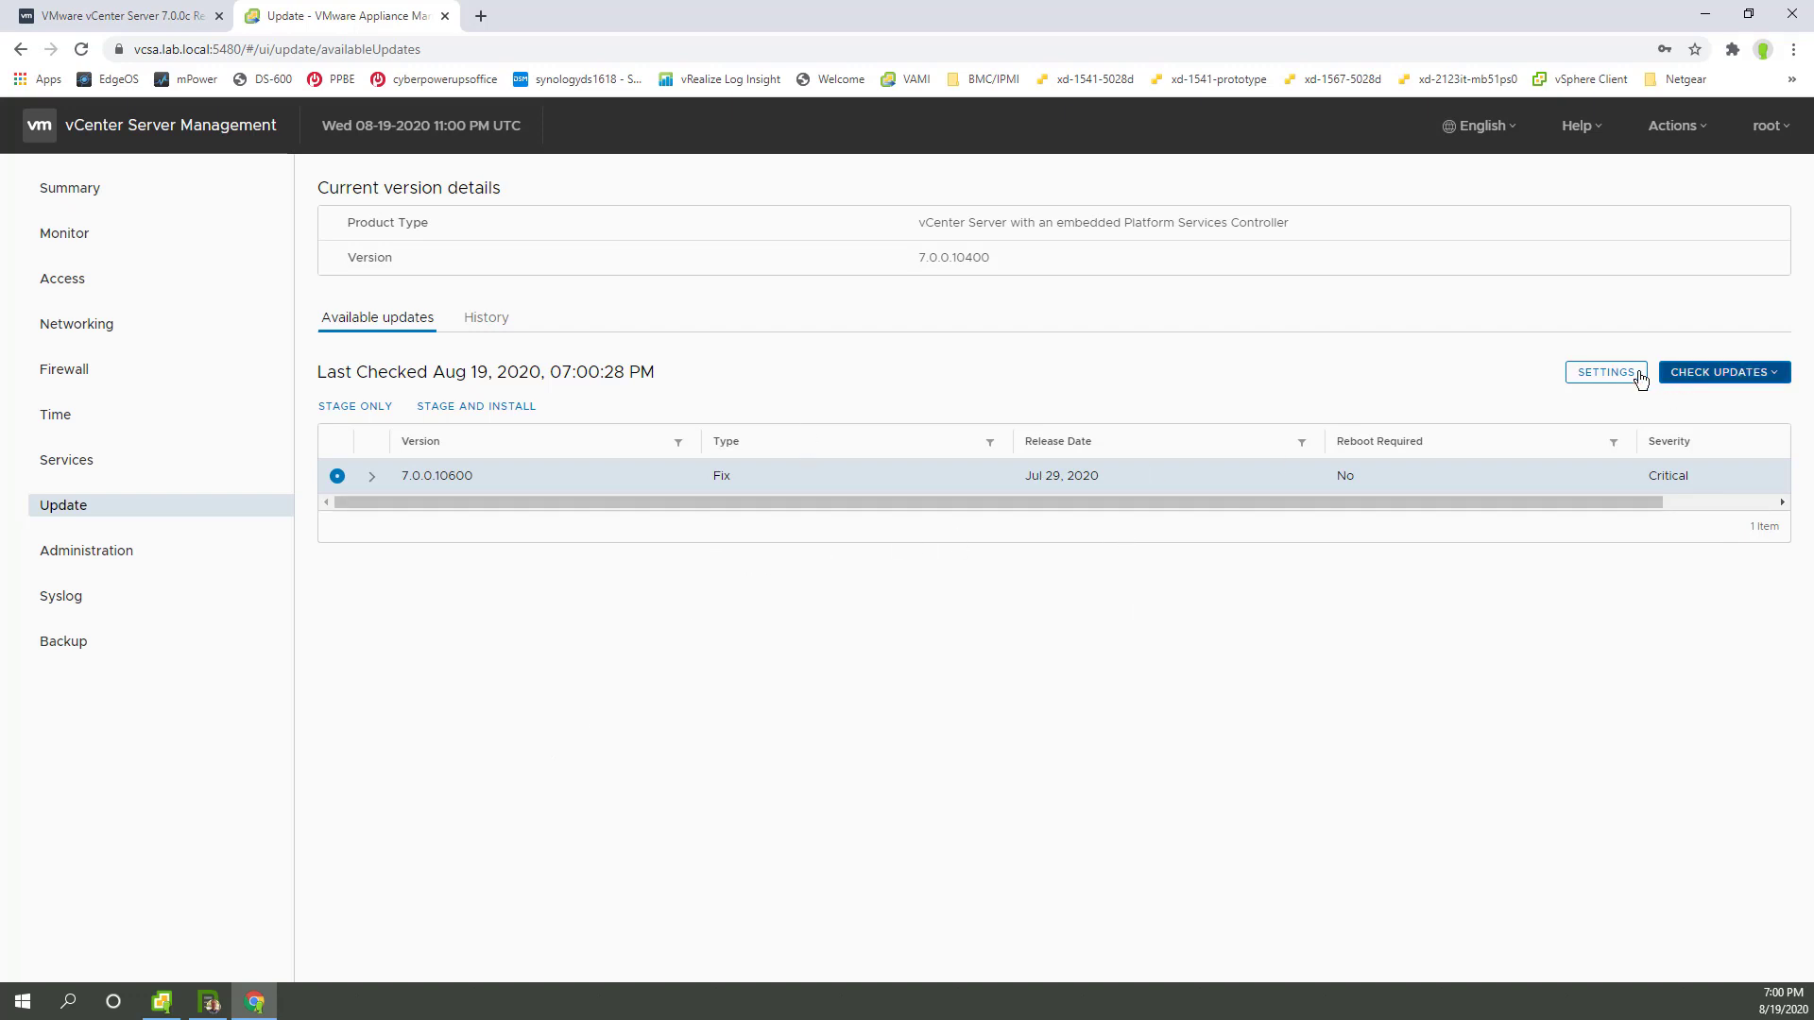
pyautogui.moveTo(513, 423)
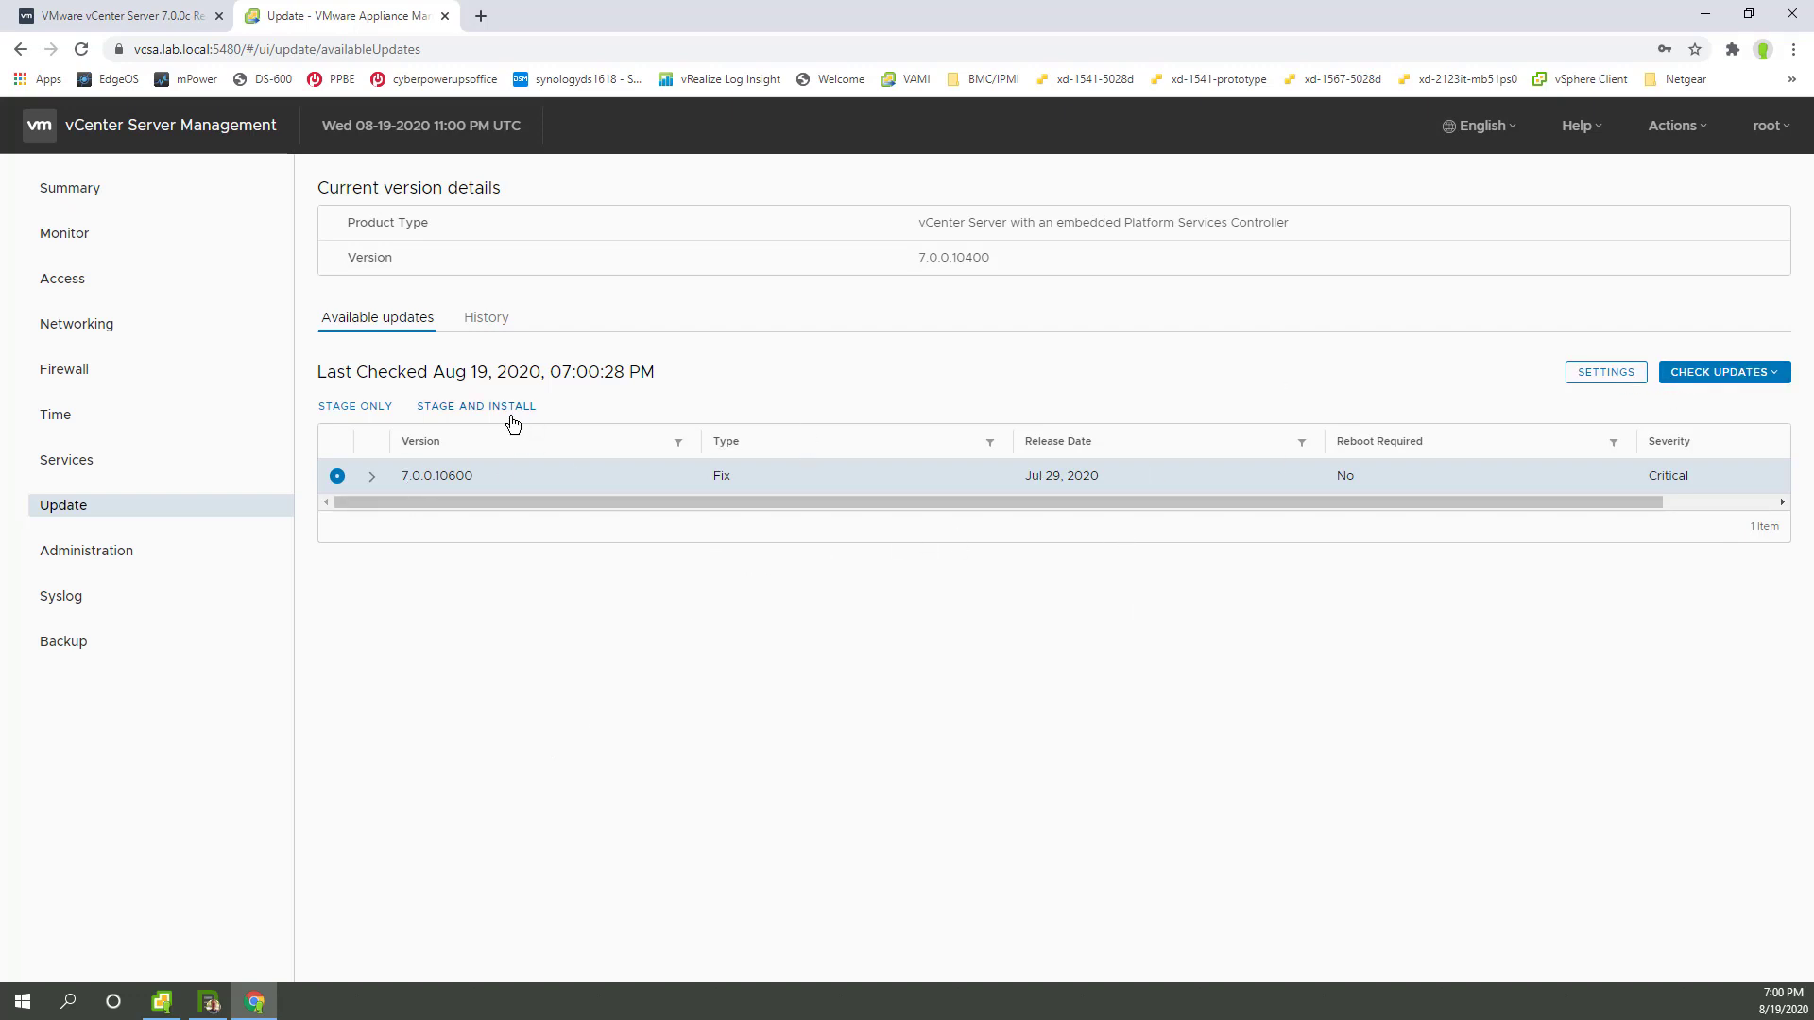
pyautogui.moveTo(371, 482)
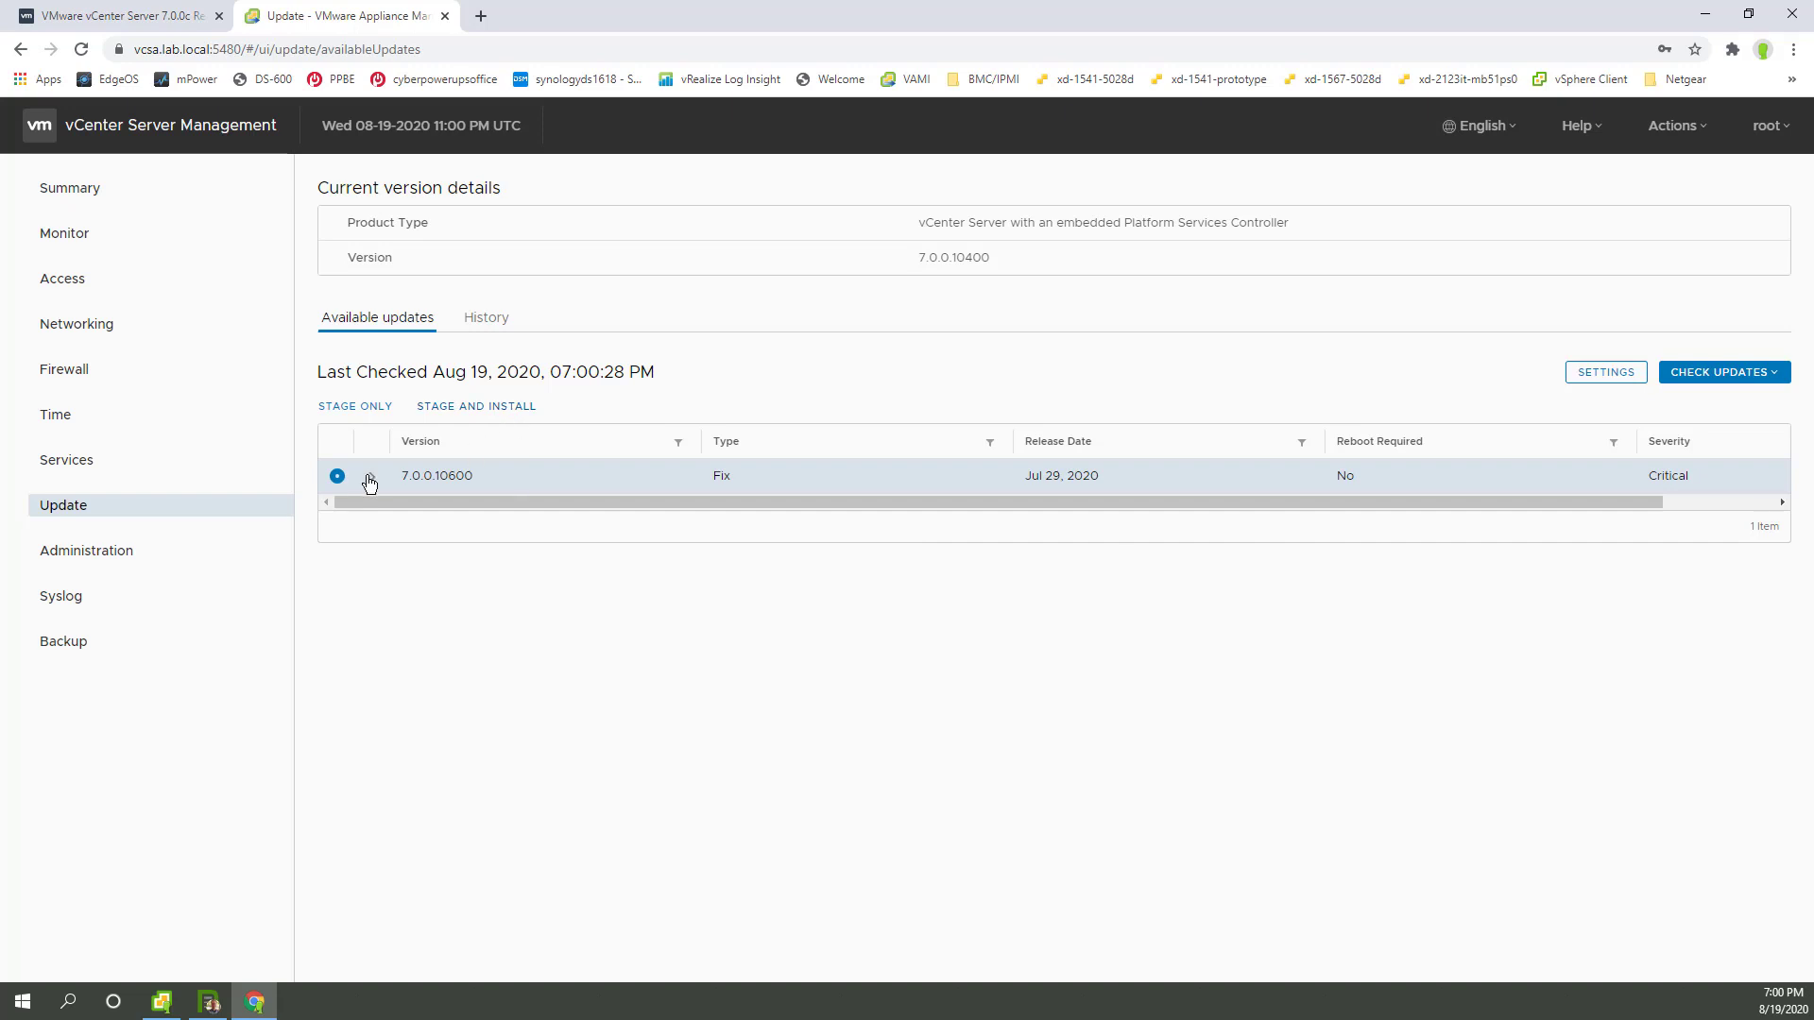
pyautogui.click(371, 476)
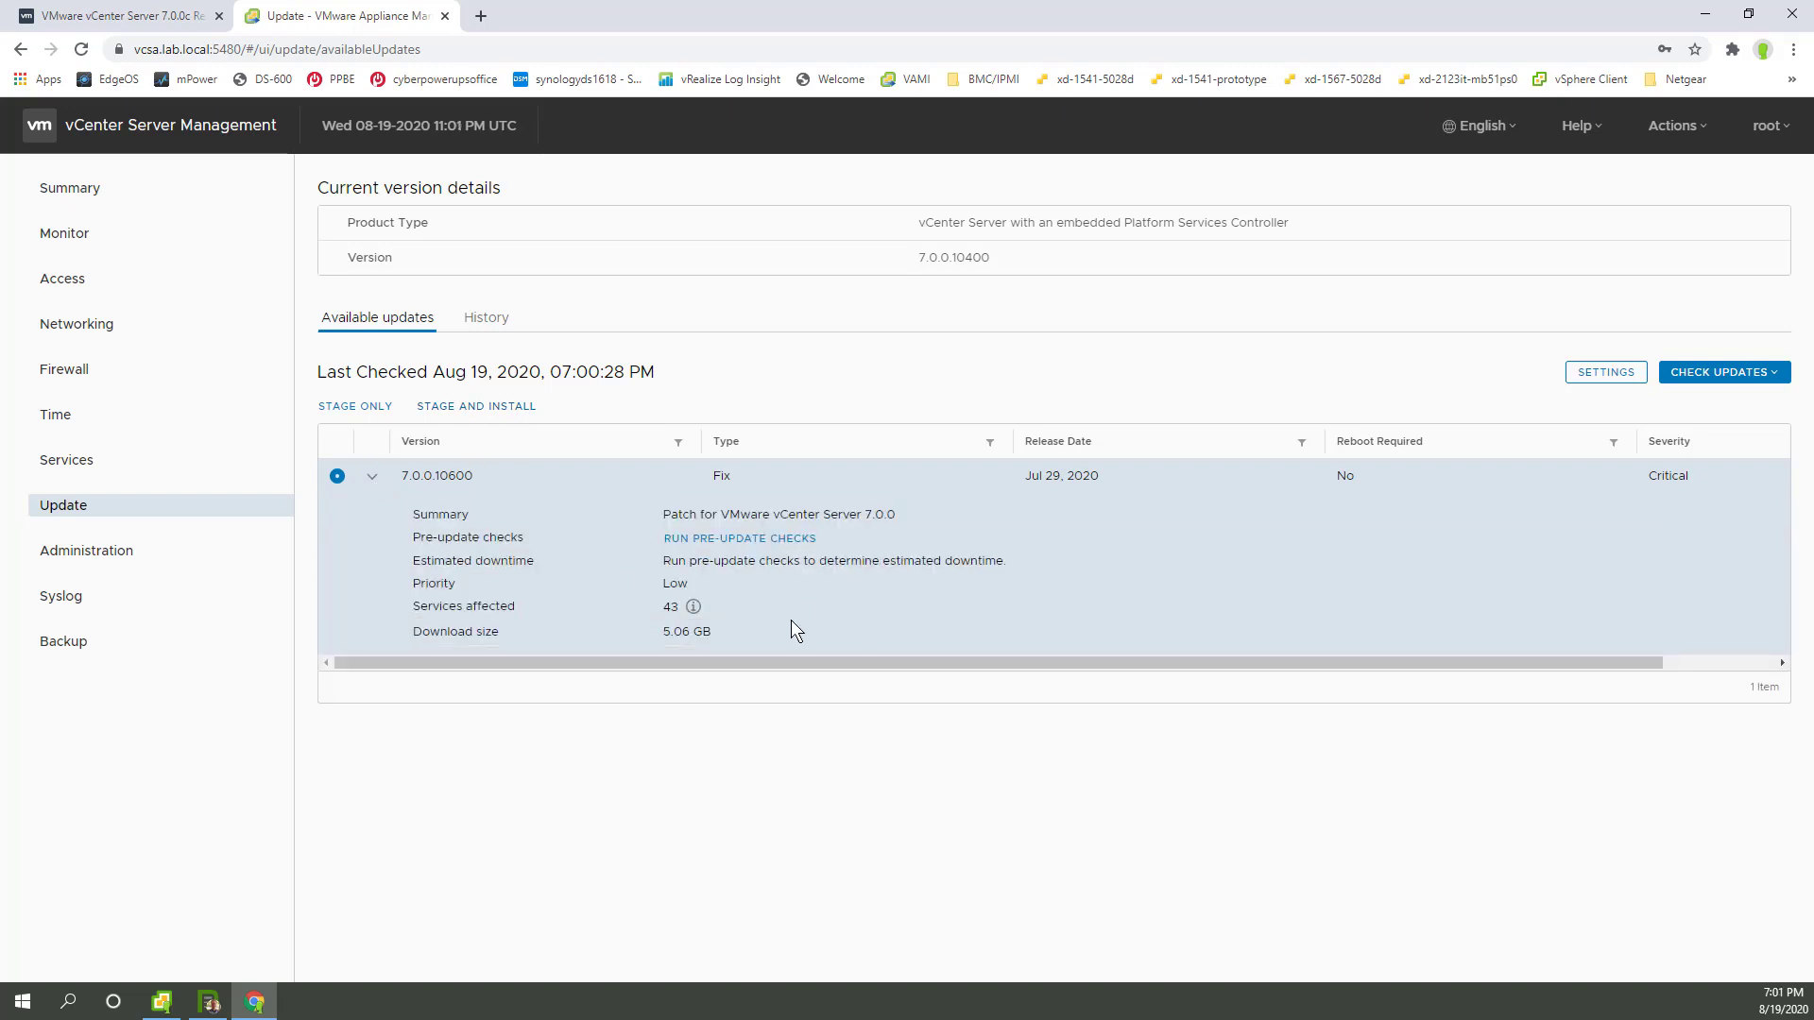
pyautogui.moveTo(809, 635)
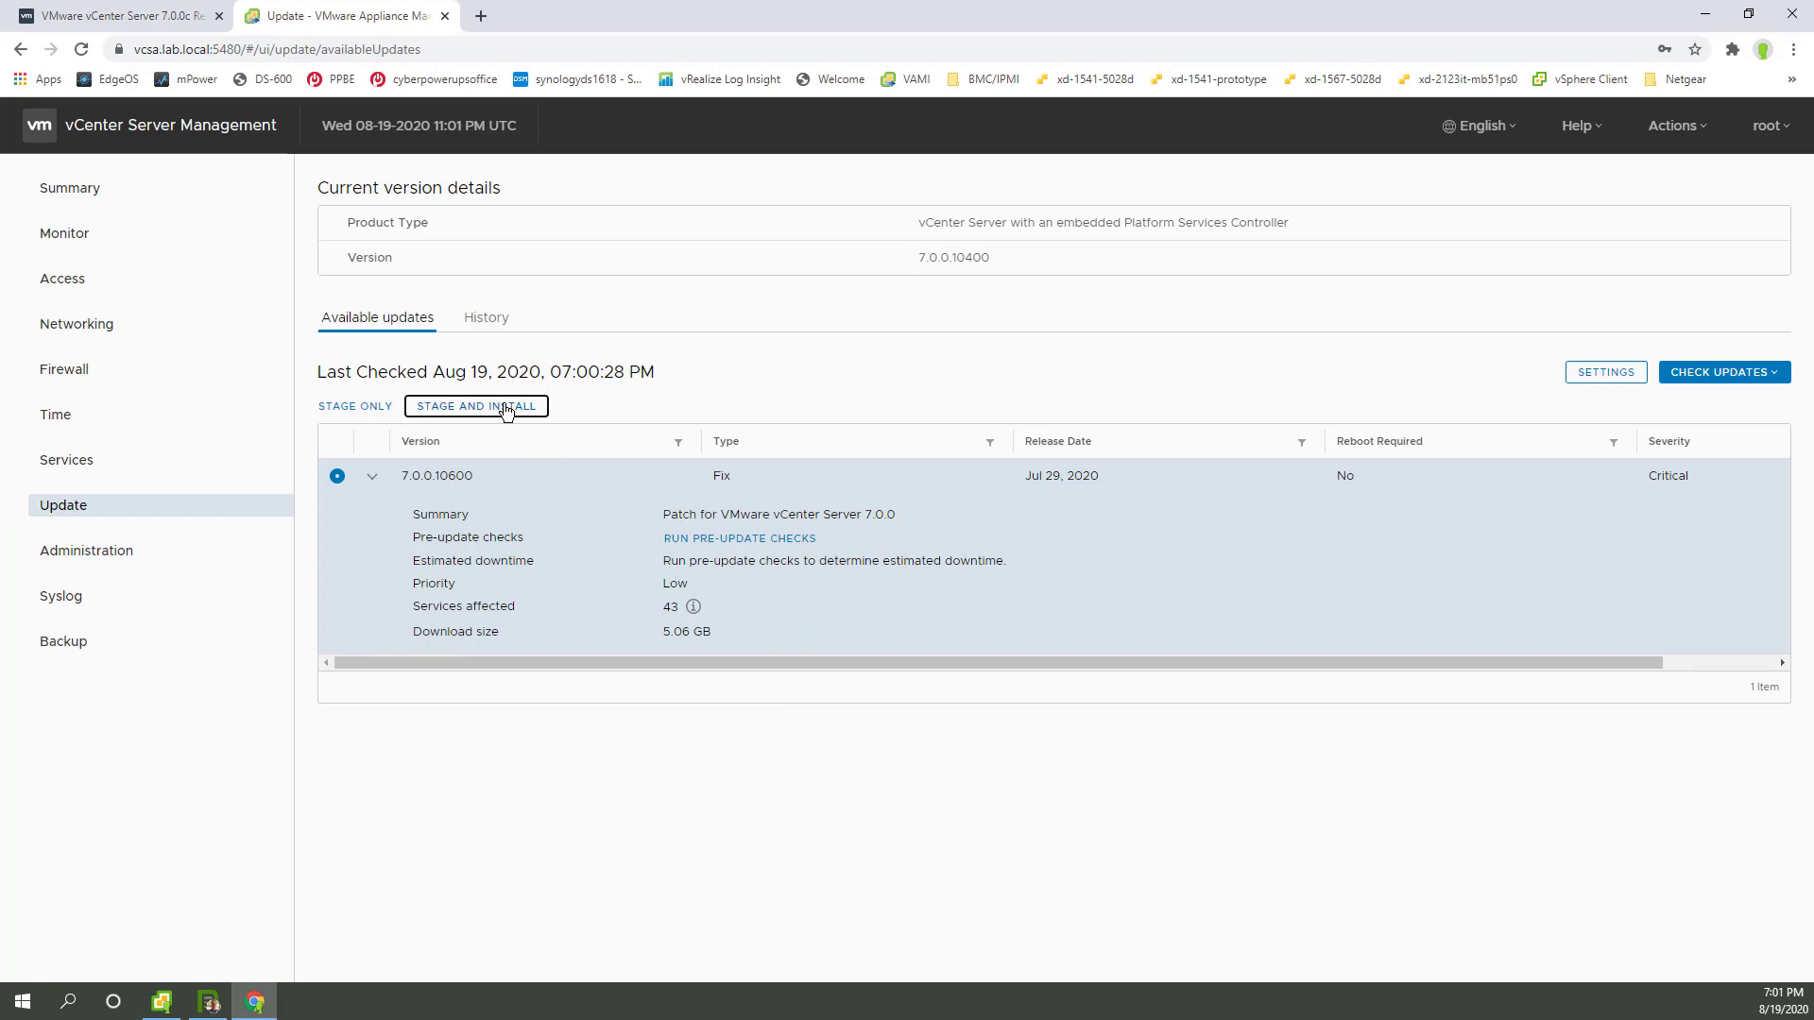
# Start Stage and Install, then review backup activity sorted newest first by End Time
pyautogui.click(475, 406)
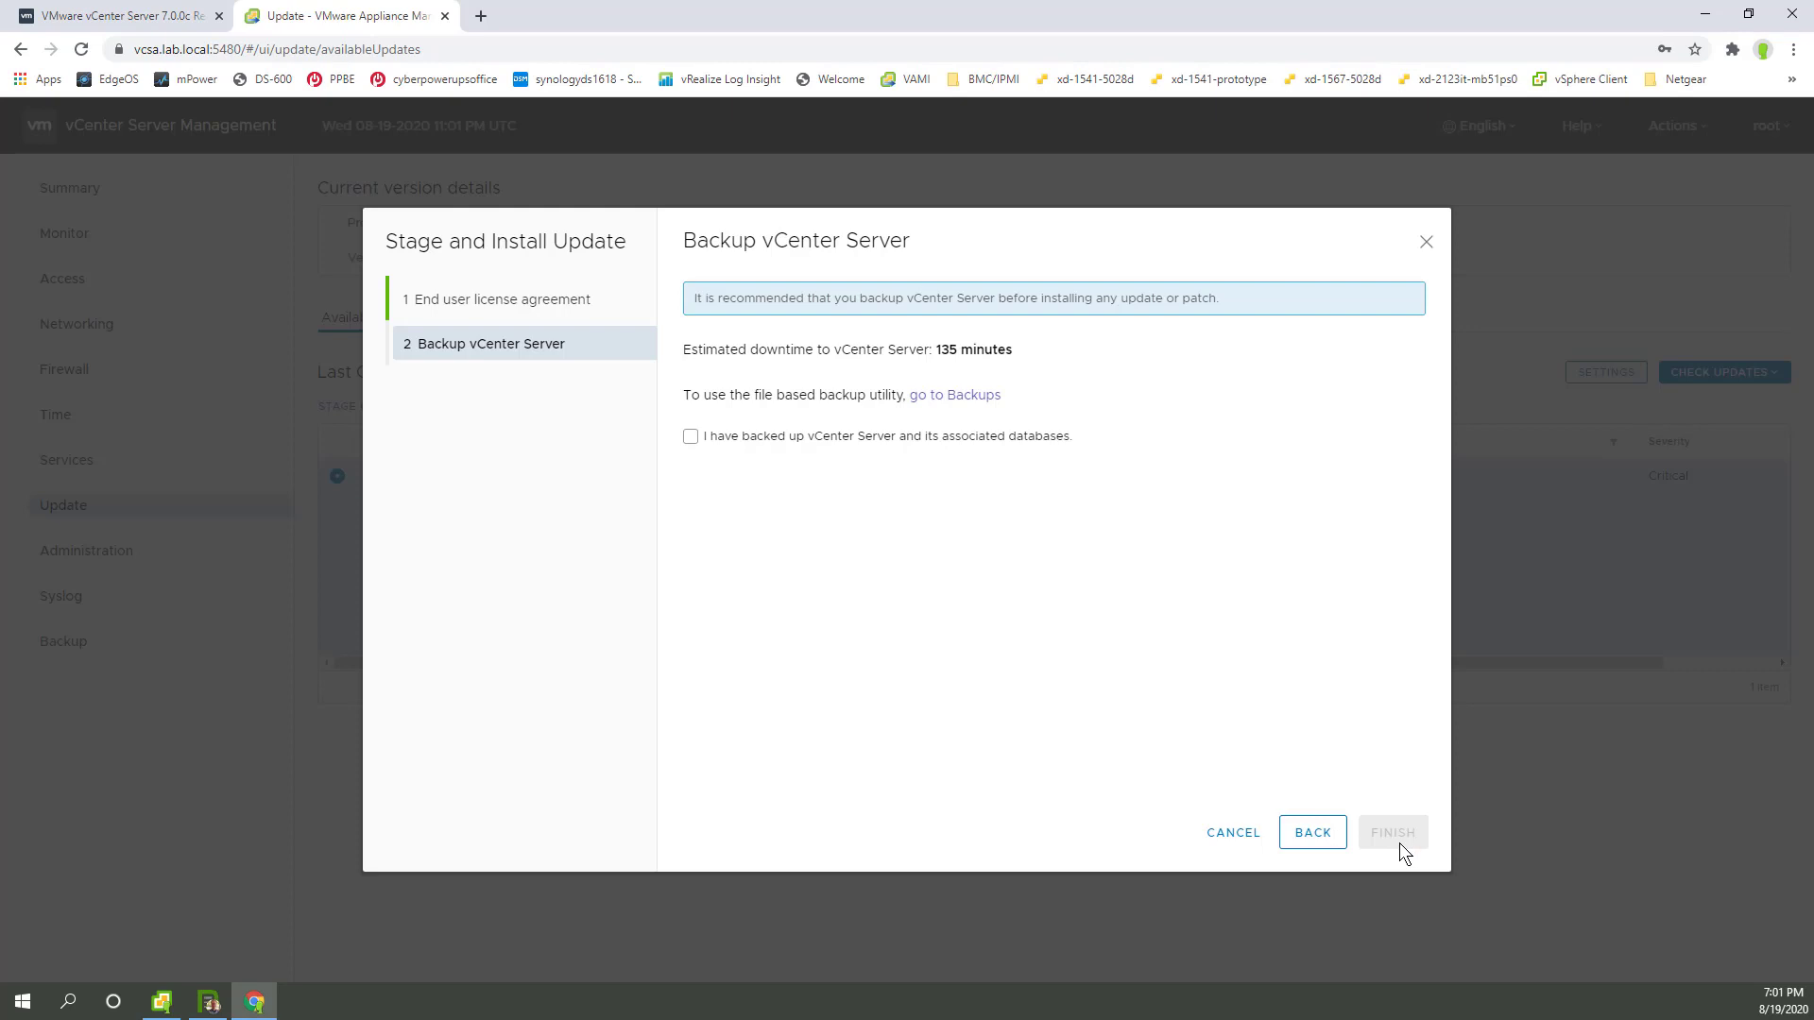
pyautogui.moveTo(955, 395)
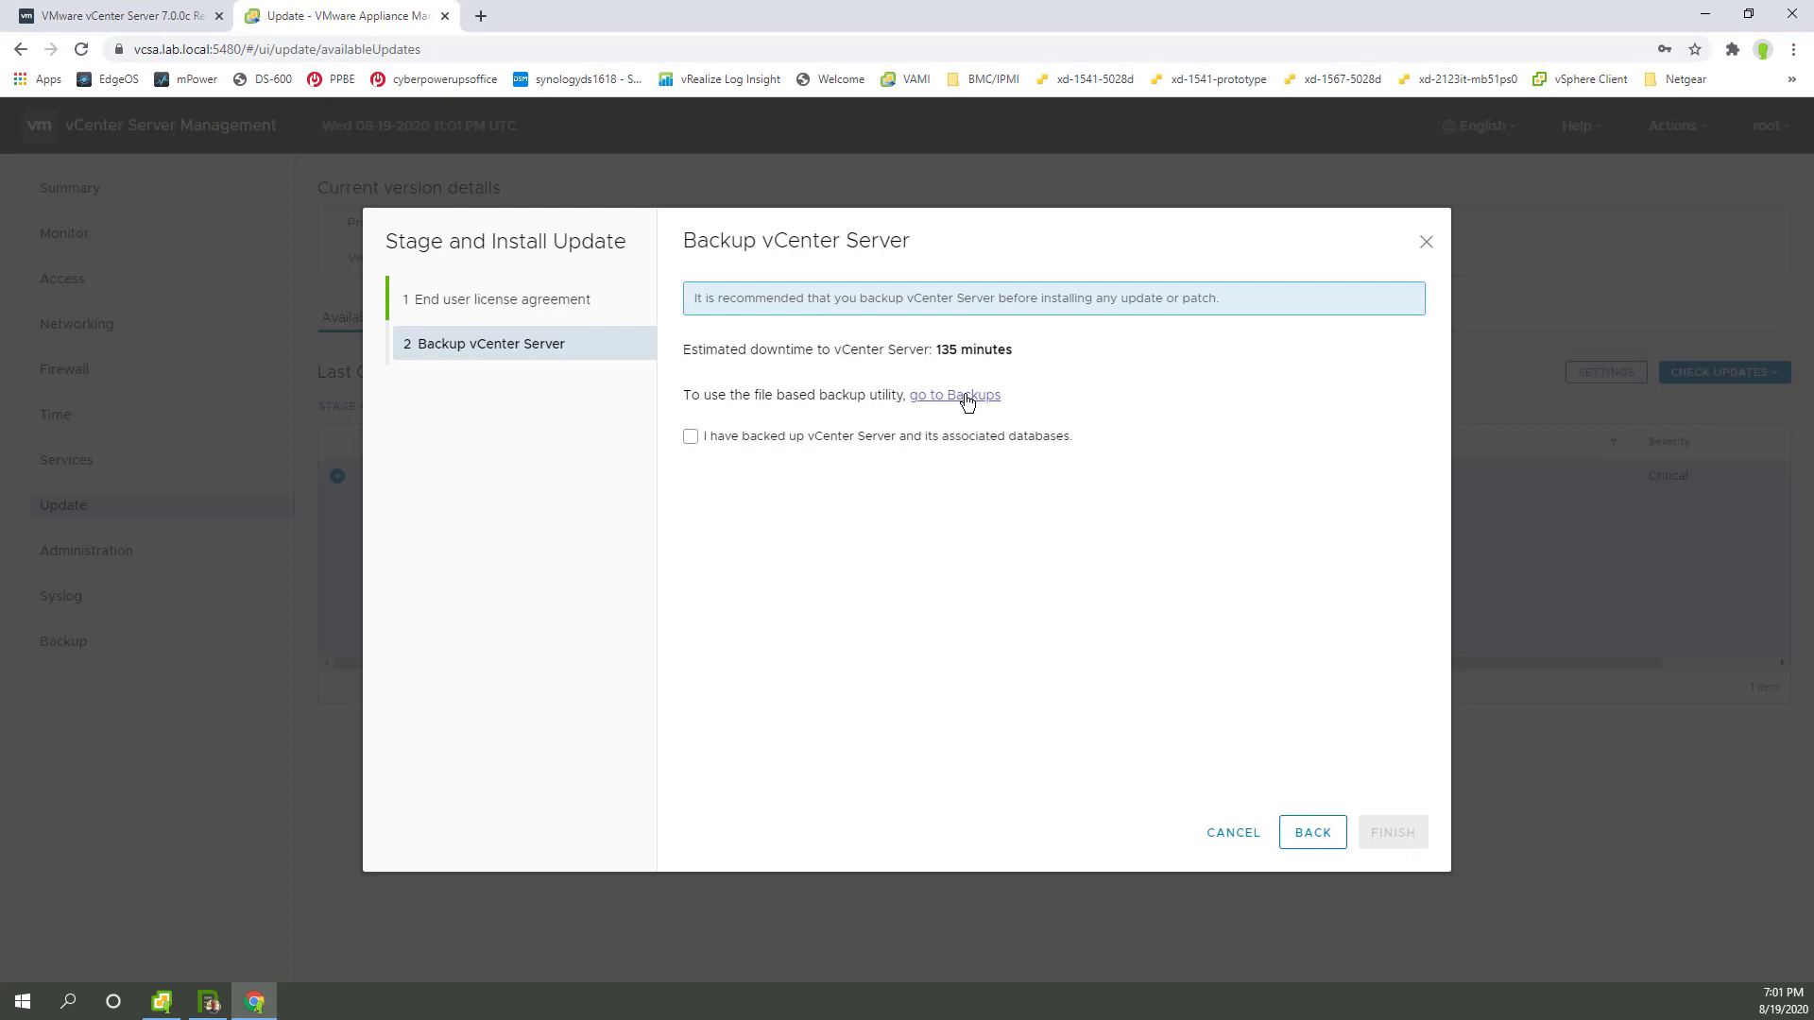
pyautogui.click(953, 395)
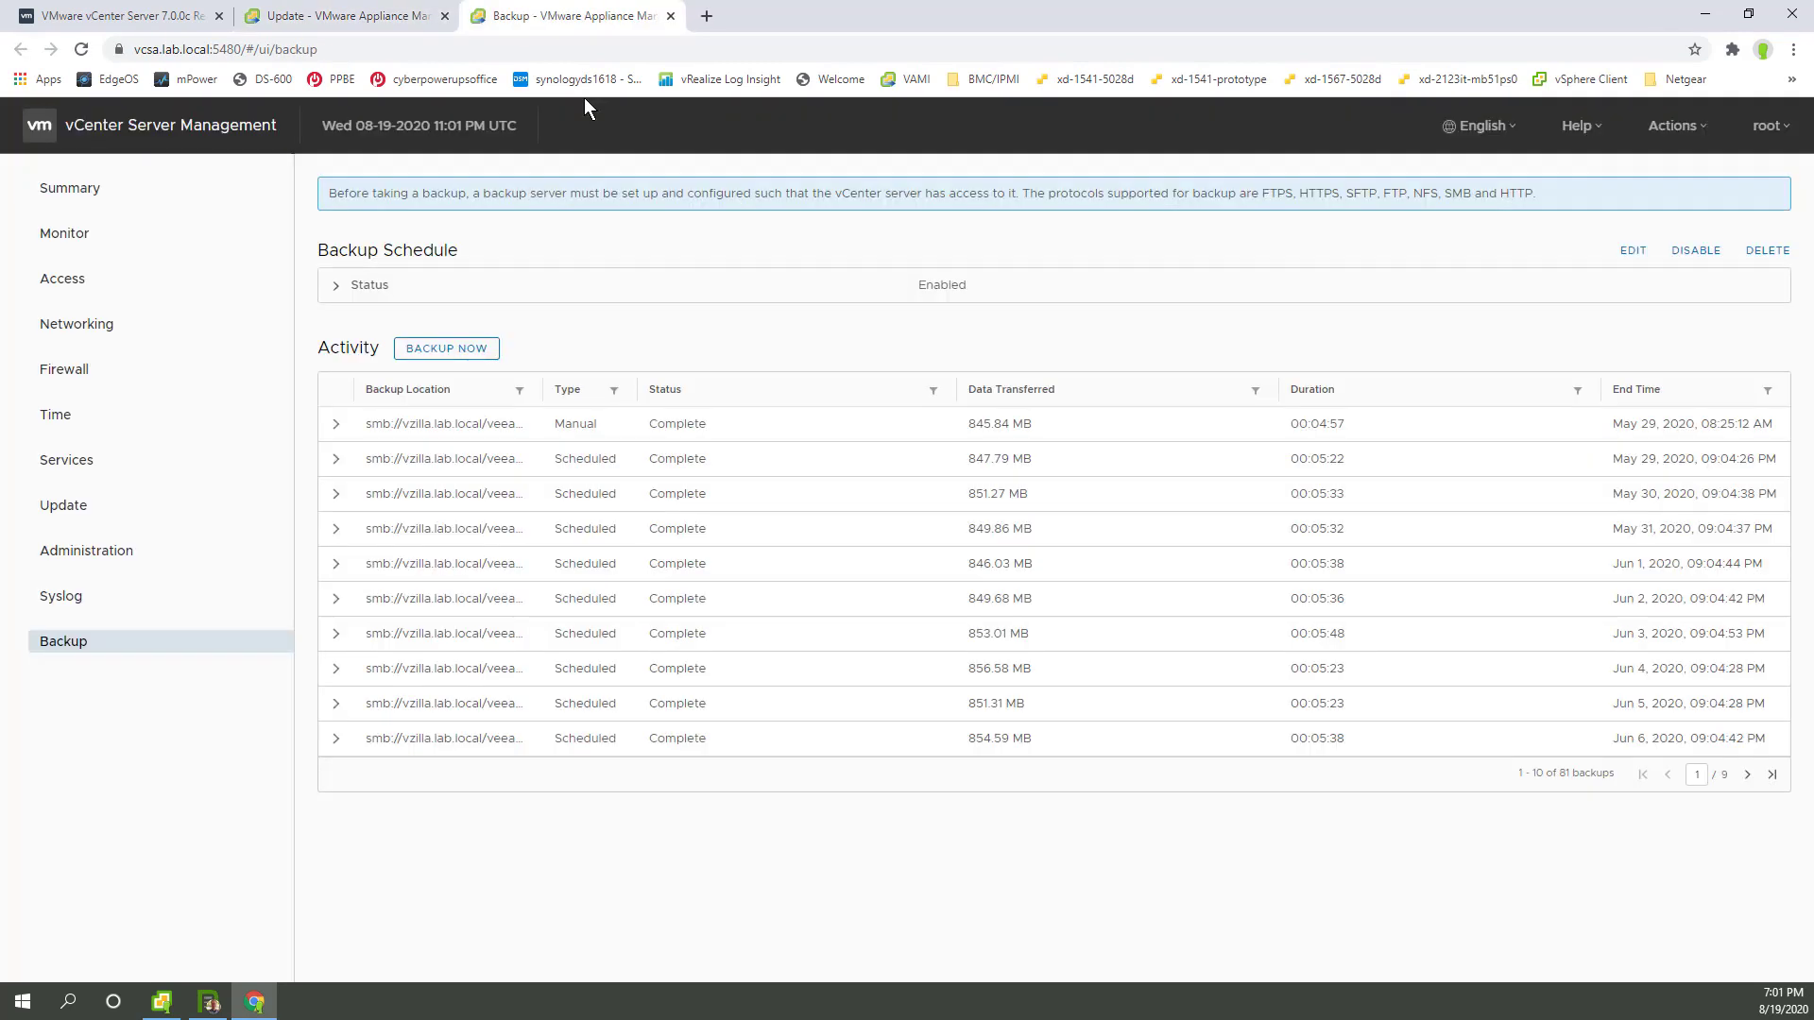
pyautogui.moveTo(1653, 412)
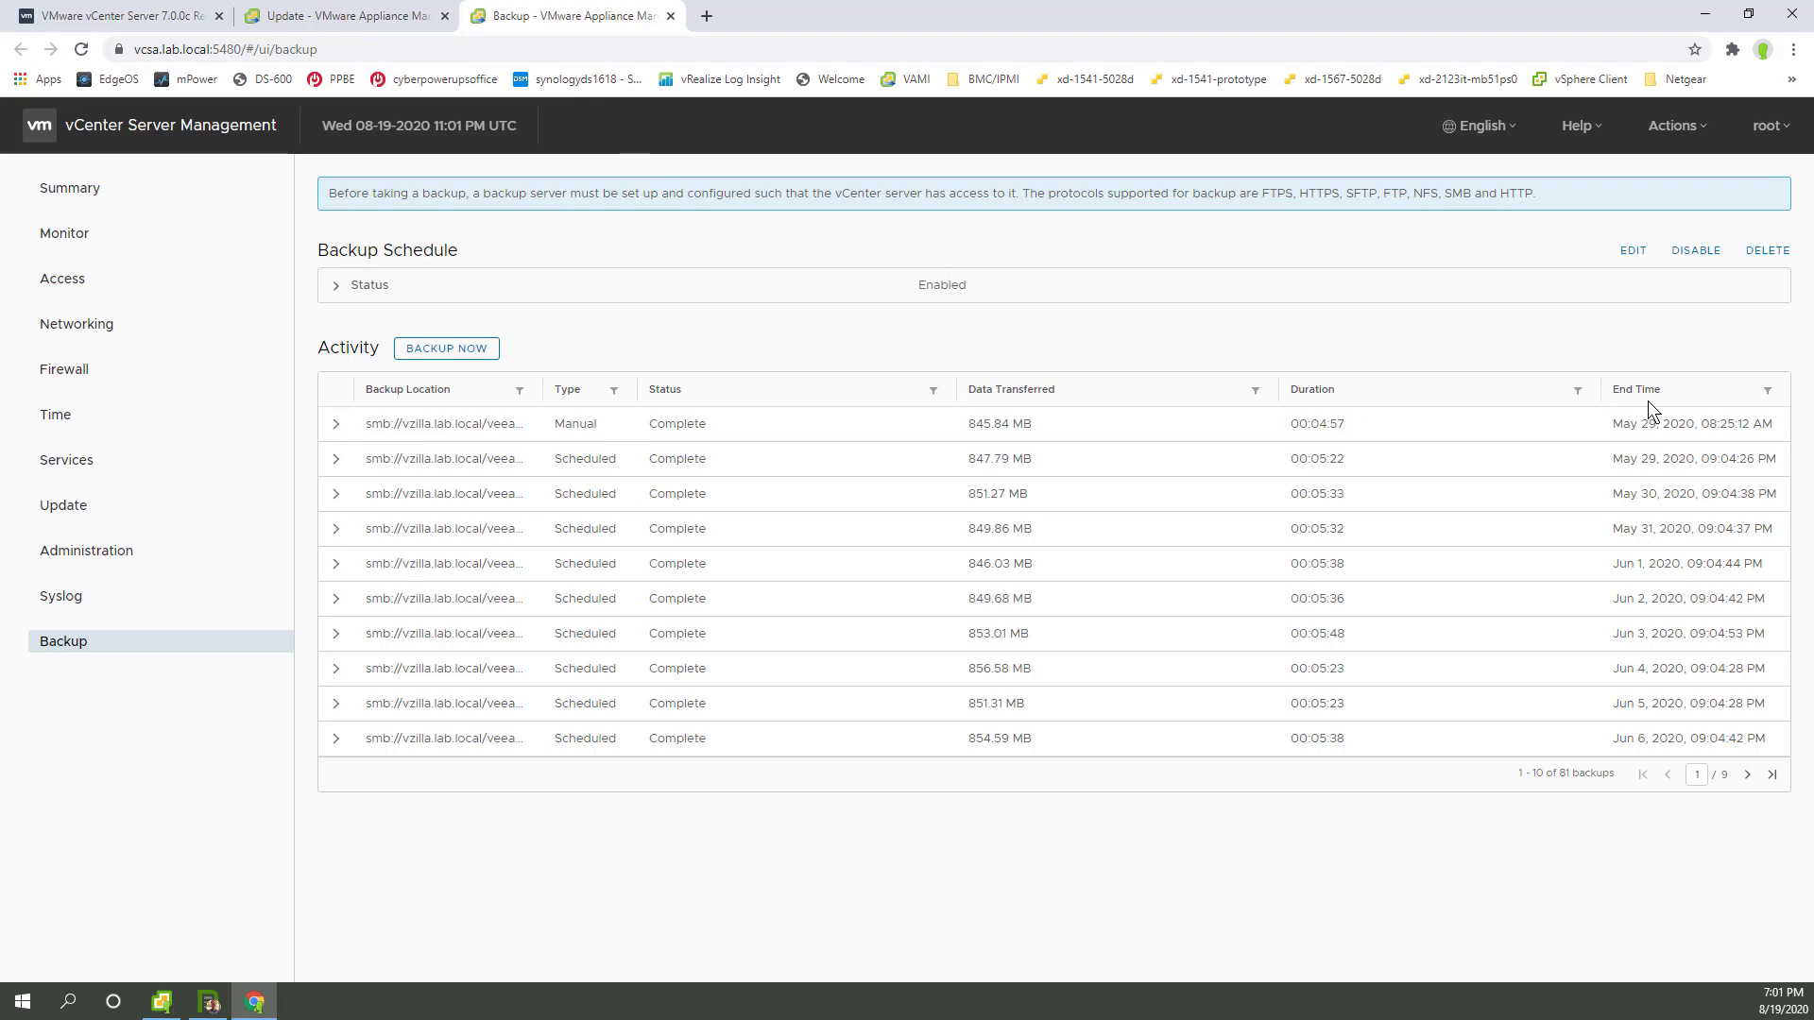
pyautogui.moveTo(1629, 668)
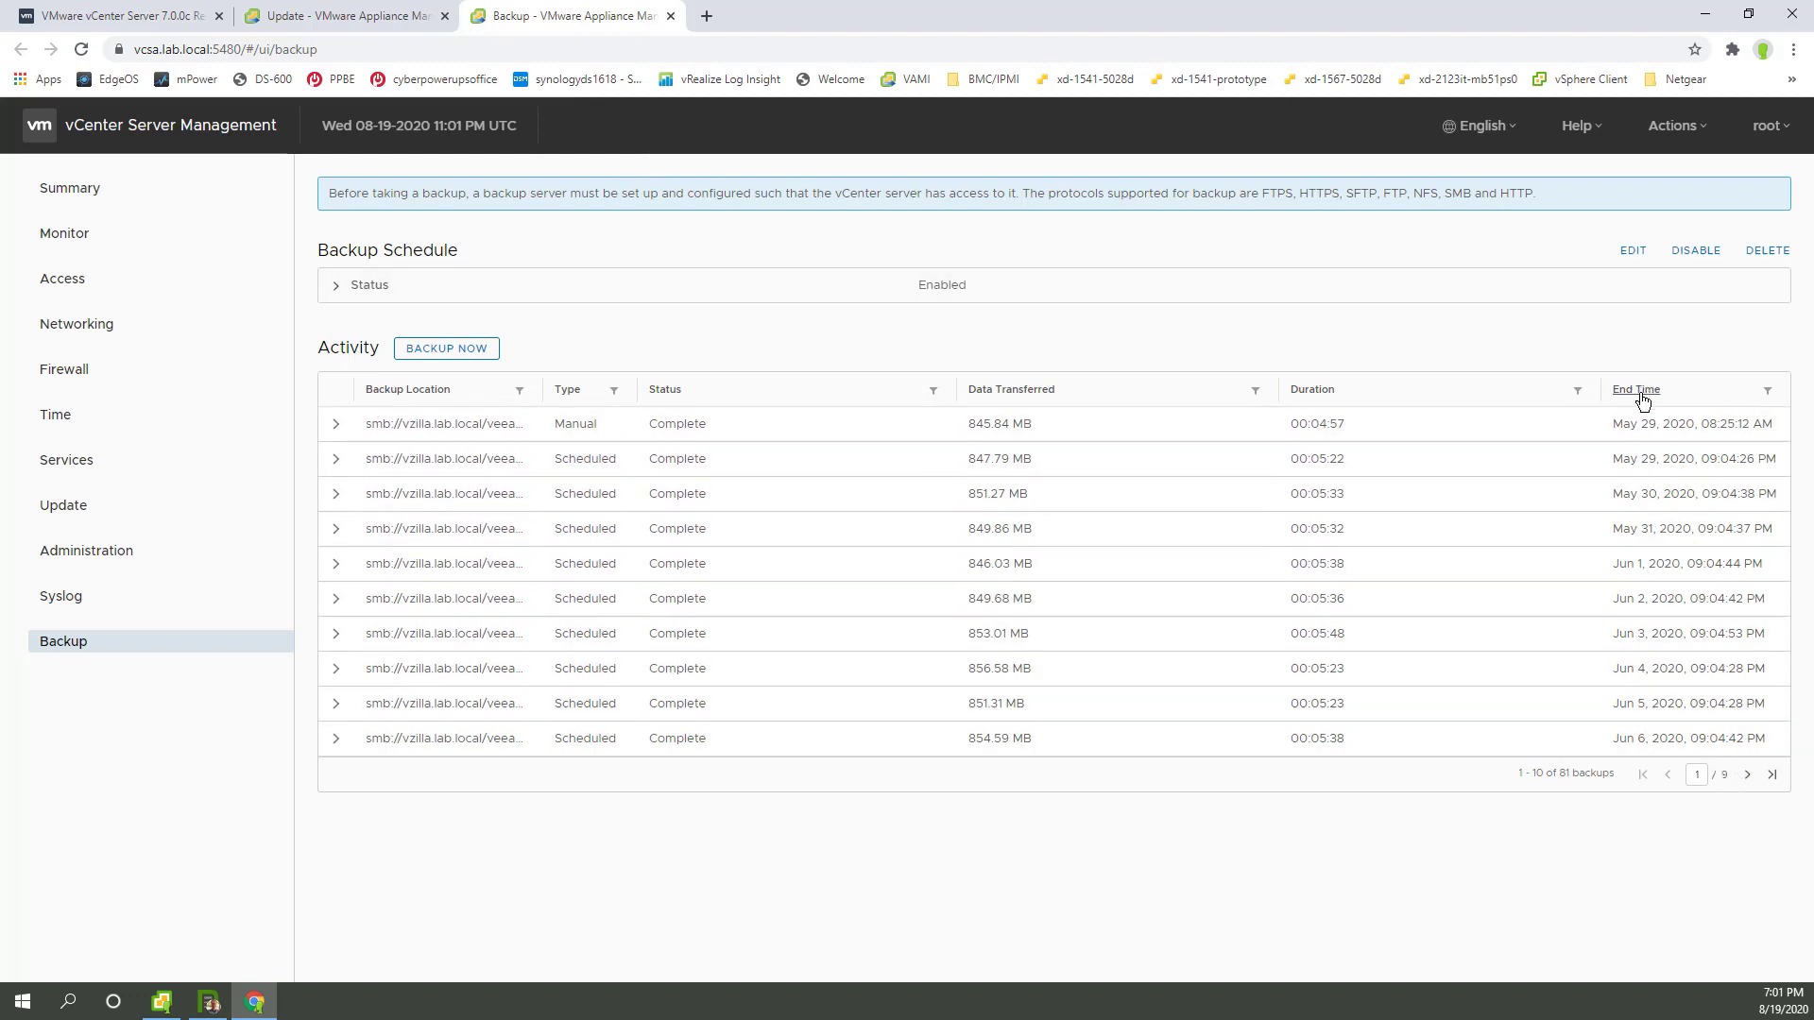
pyautogui.click(1636, 390)
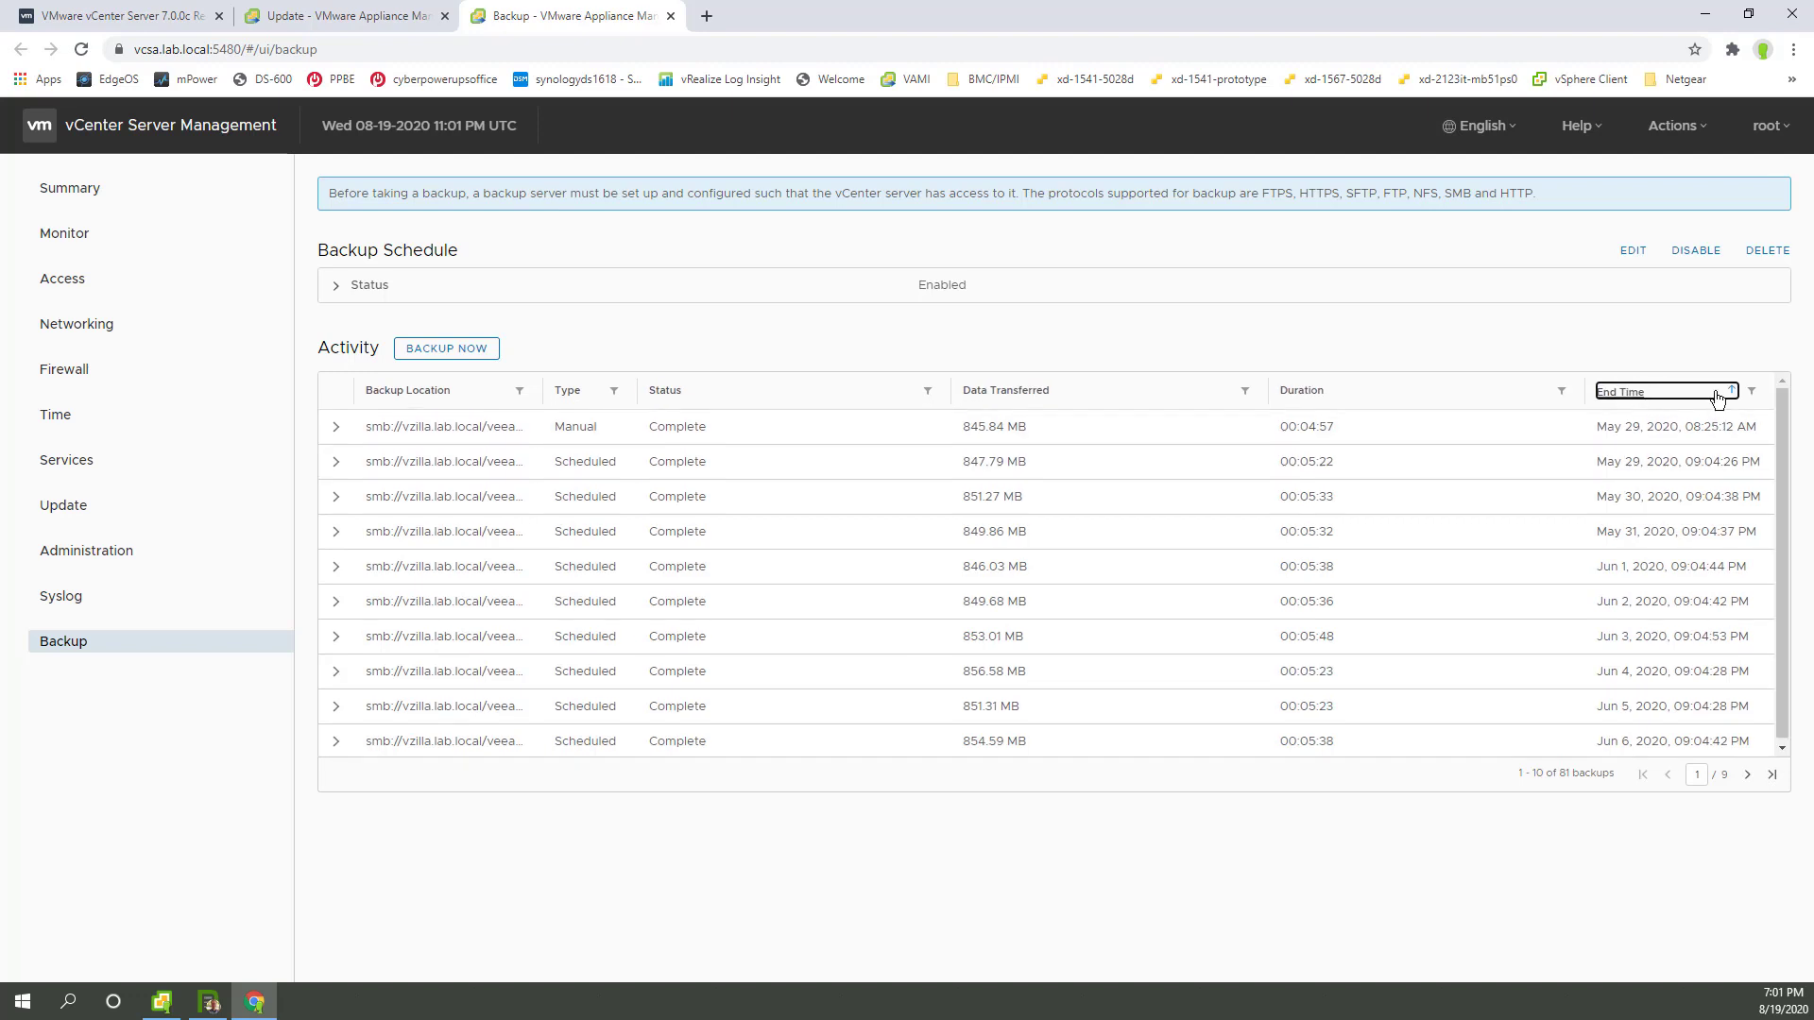
pyautogui.click(1701, 391)
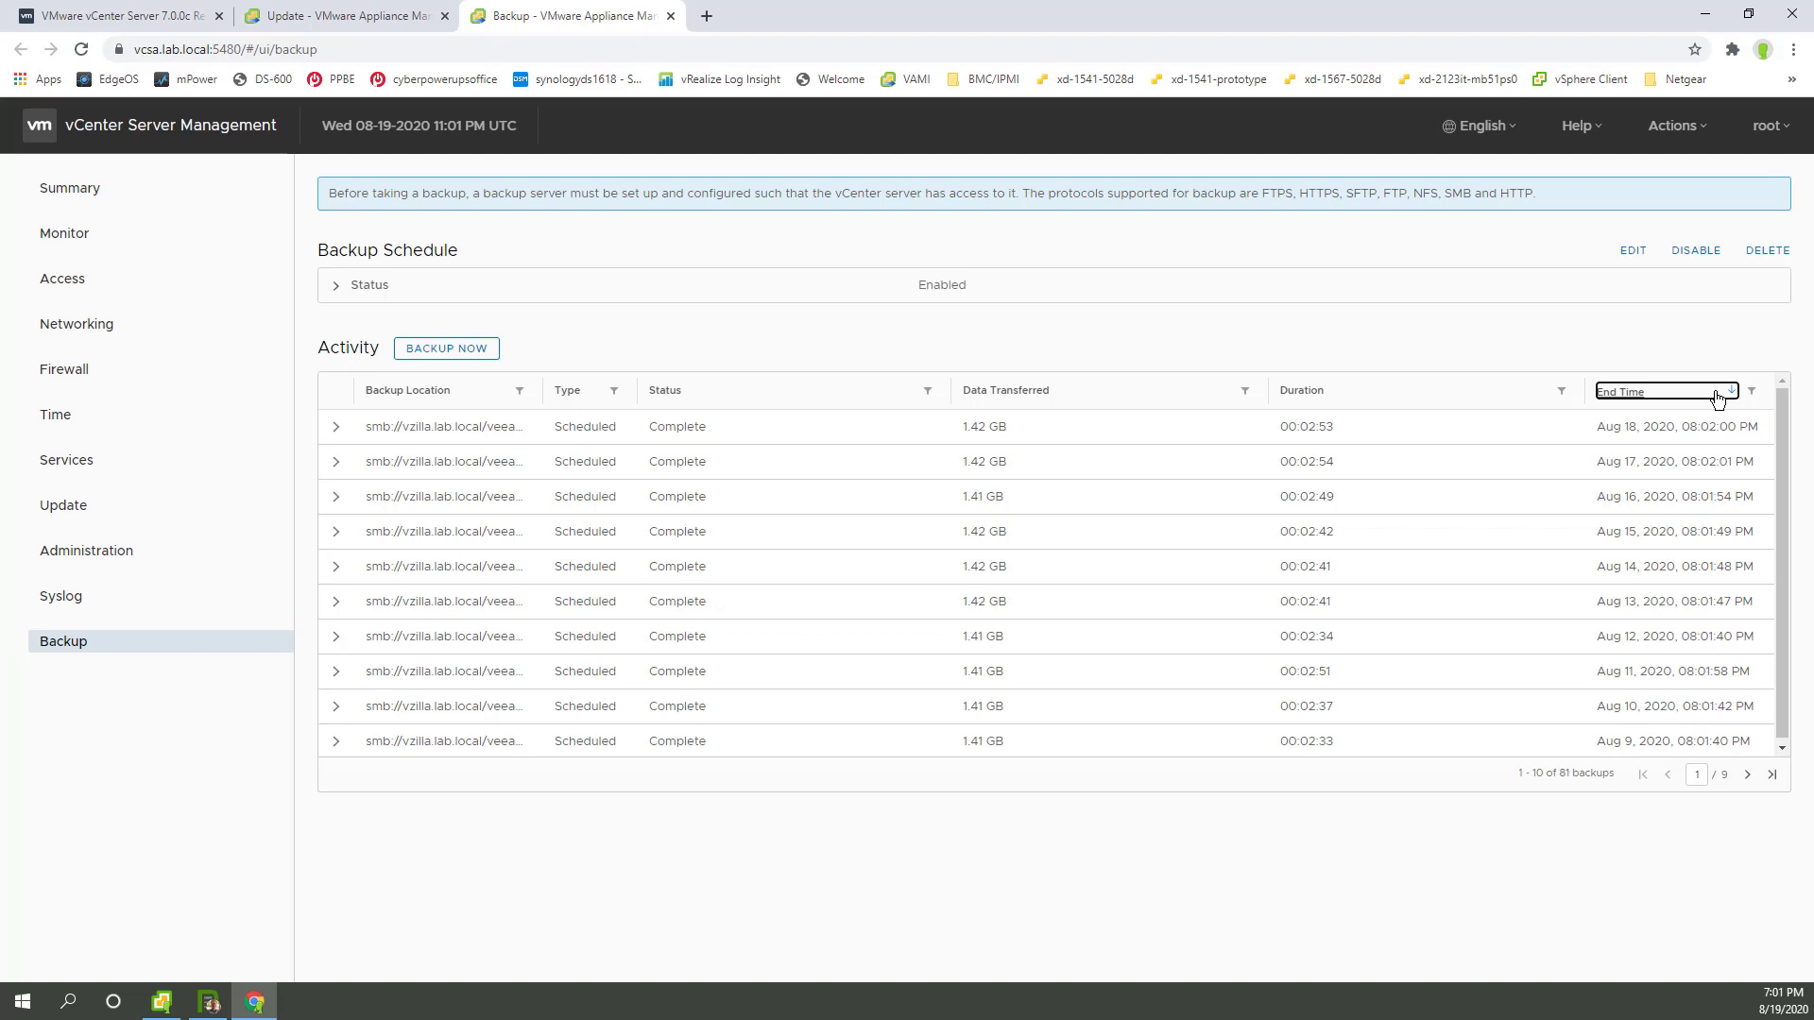
pyautogui.moveTo(1689, 426)
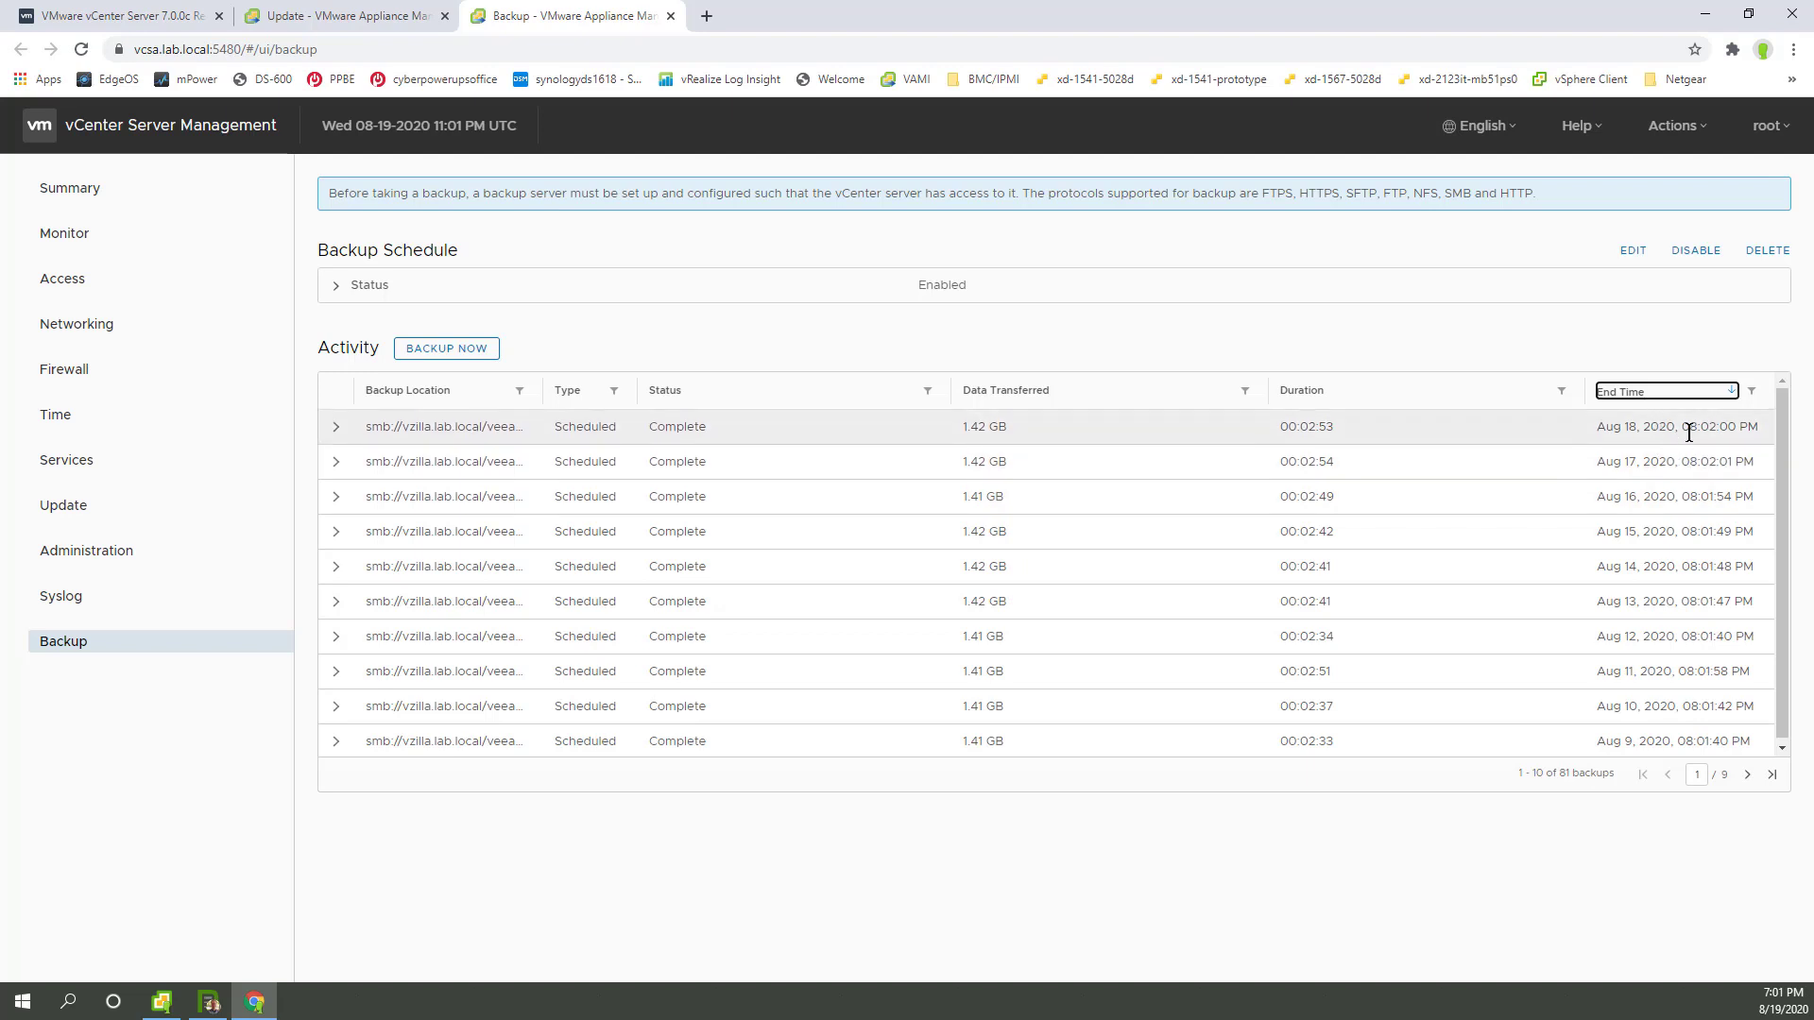
pyautogui.moveTo(676, 21)
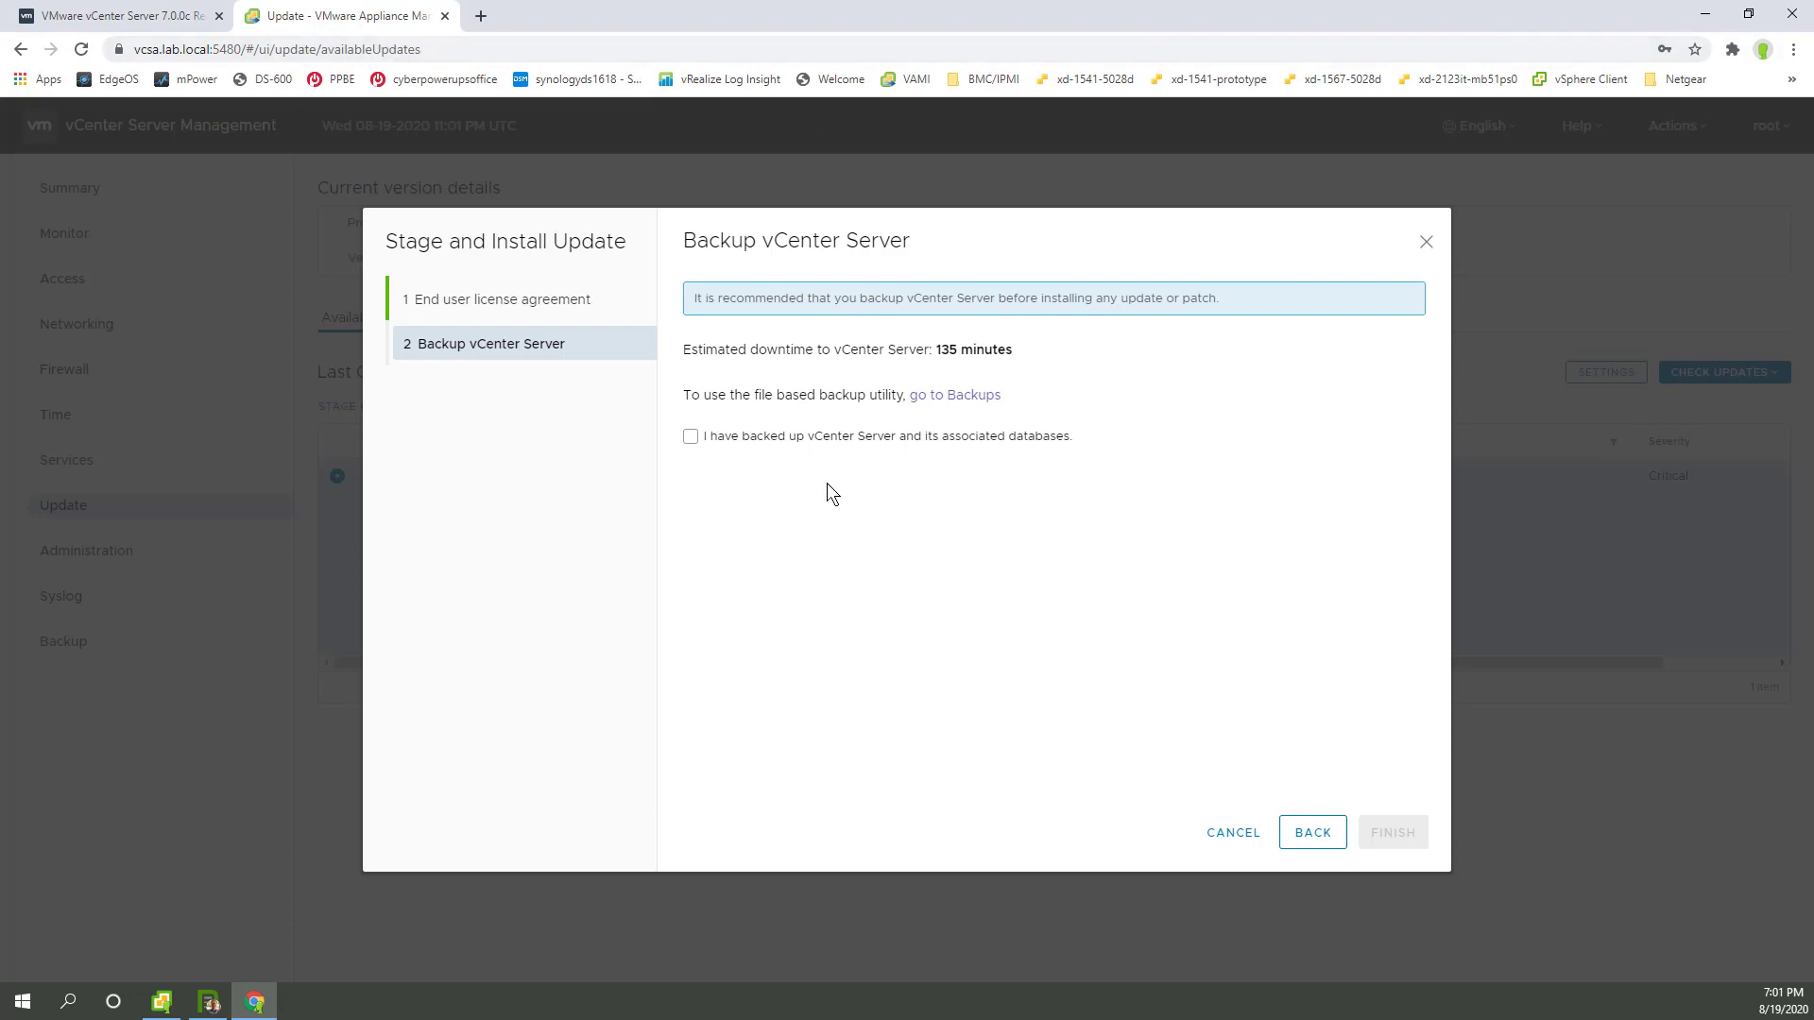
# Confirm the vCenter backup and start installing the 7.0.0.10600 update
pyautogui.click(690, 437)
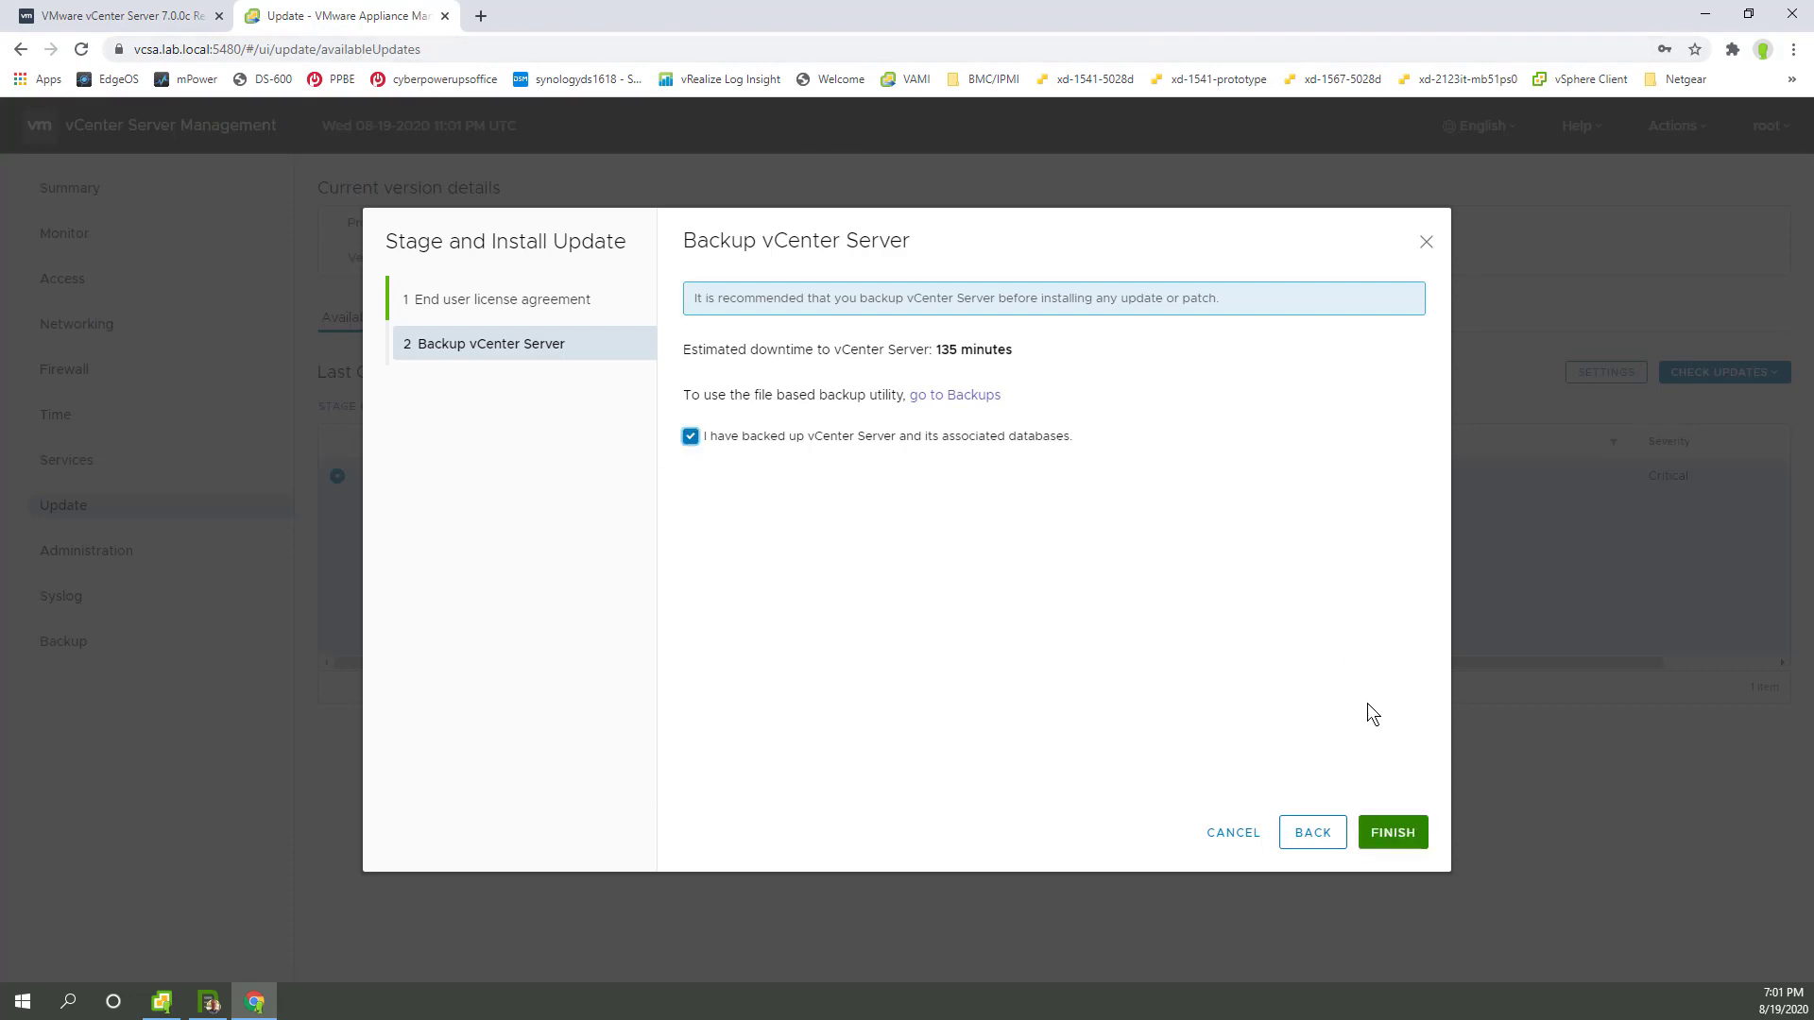
pyautogui.moveTo(1393, 832)
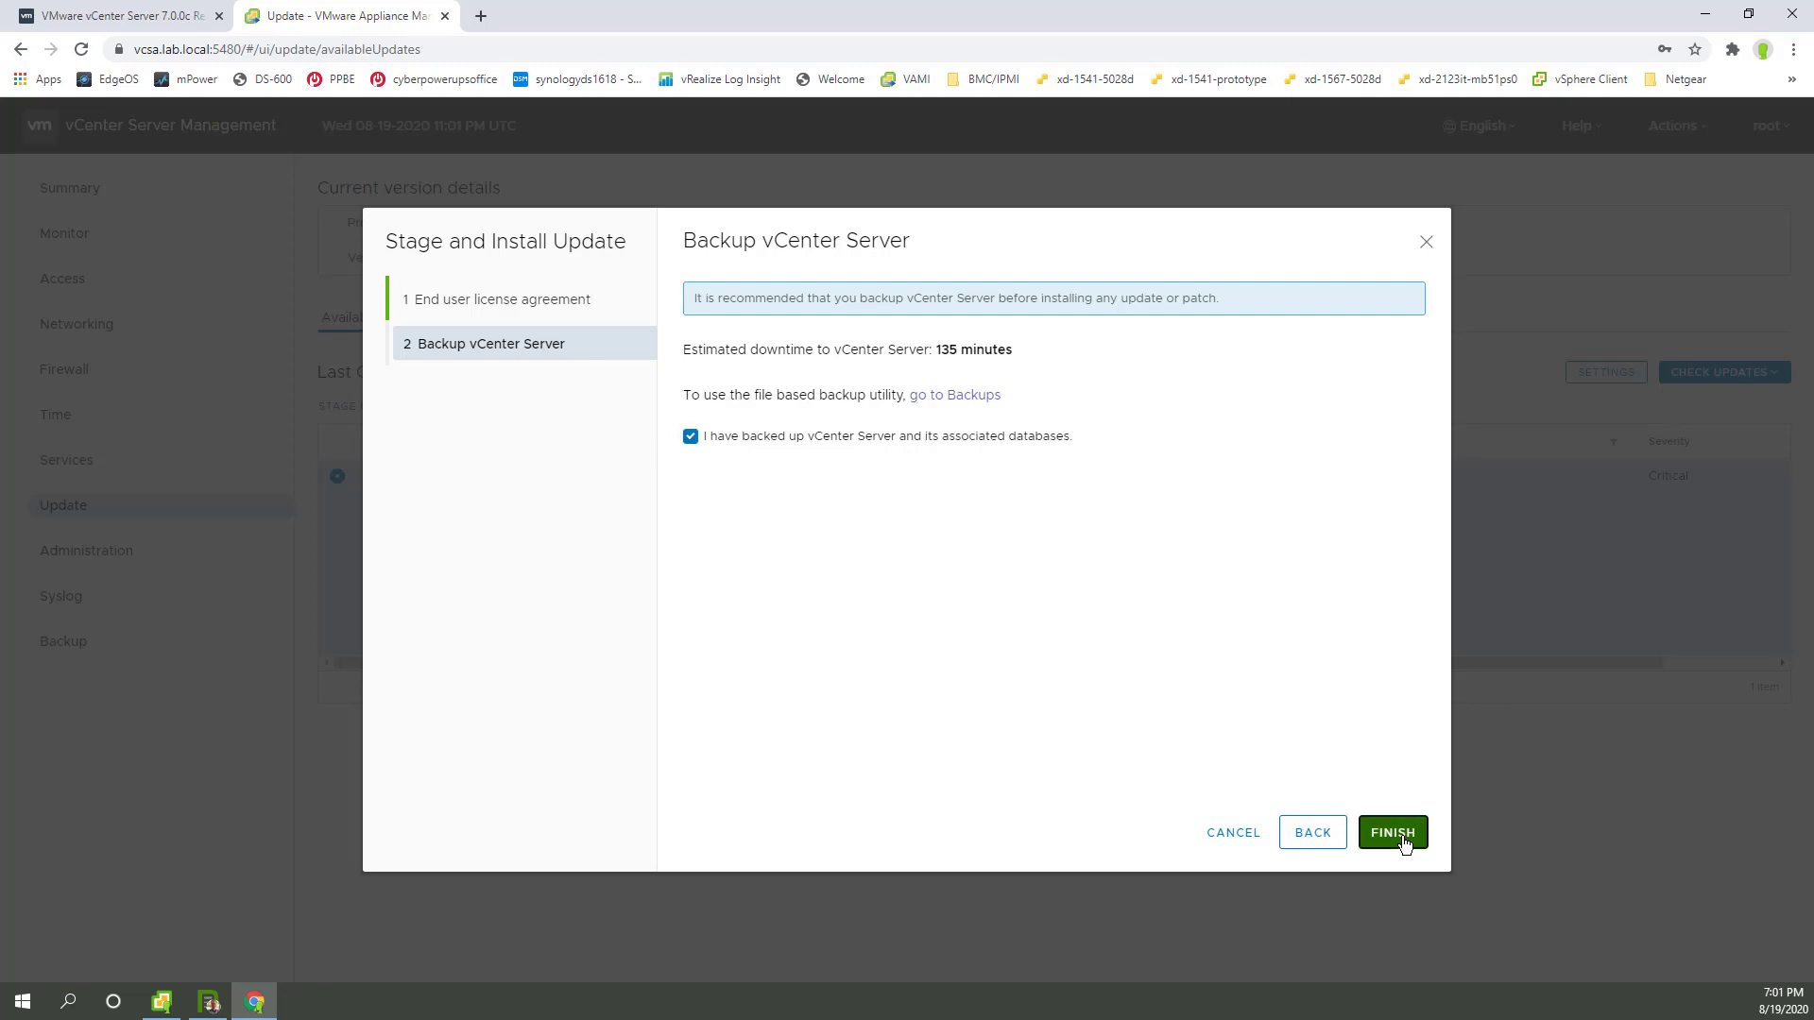
pyautogui.click(1392, 832)
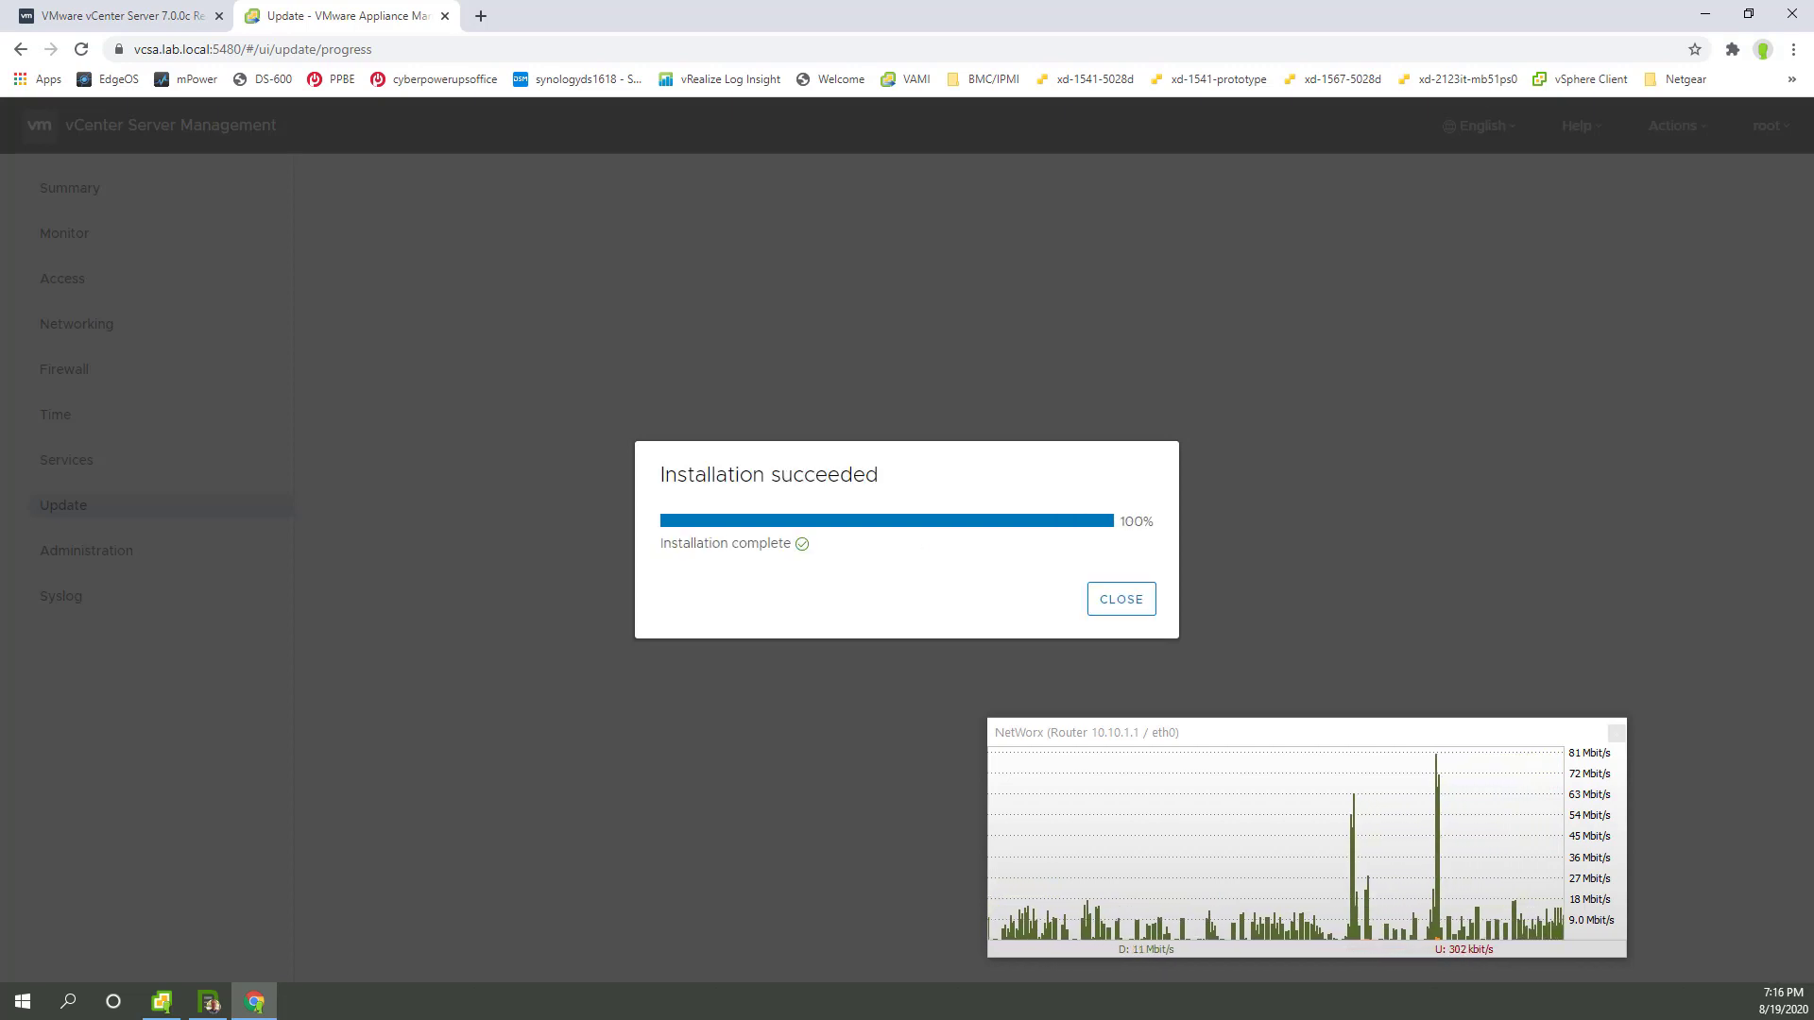
pyautogui.moveTo(1377, 830)
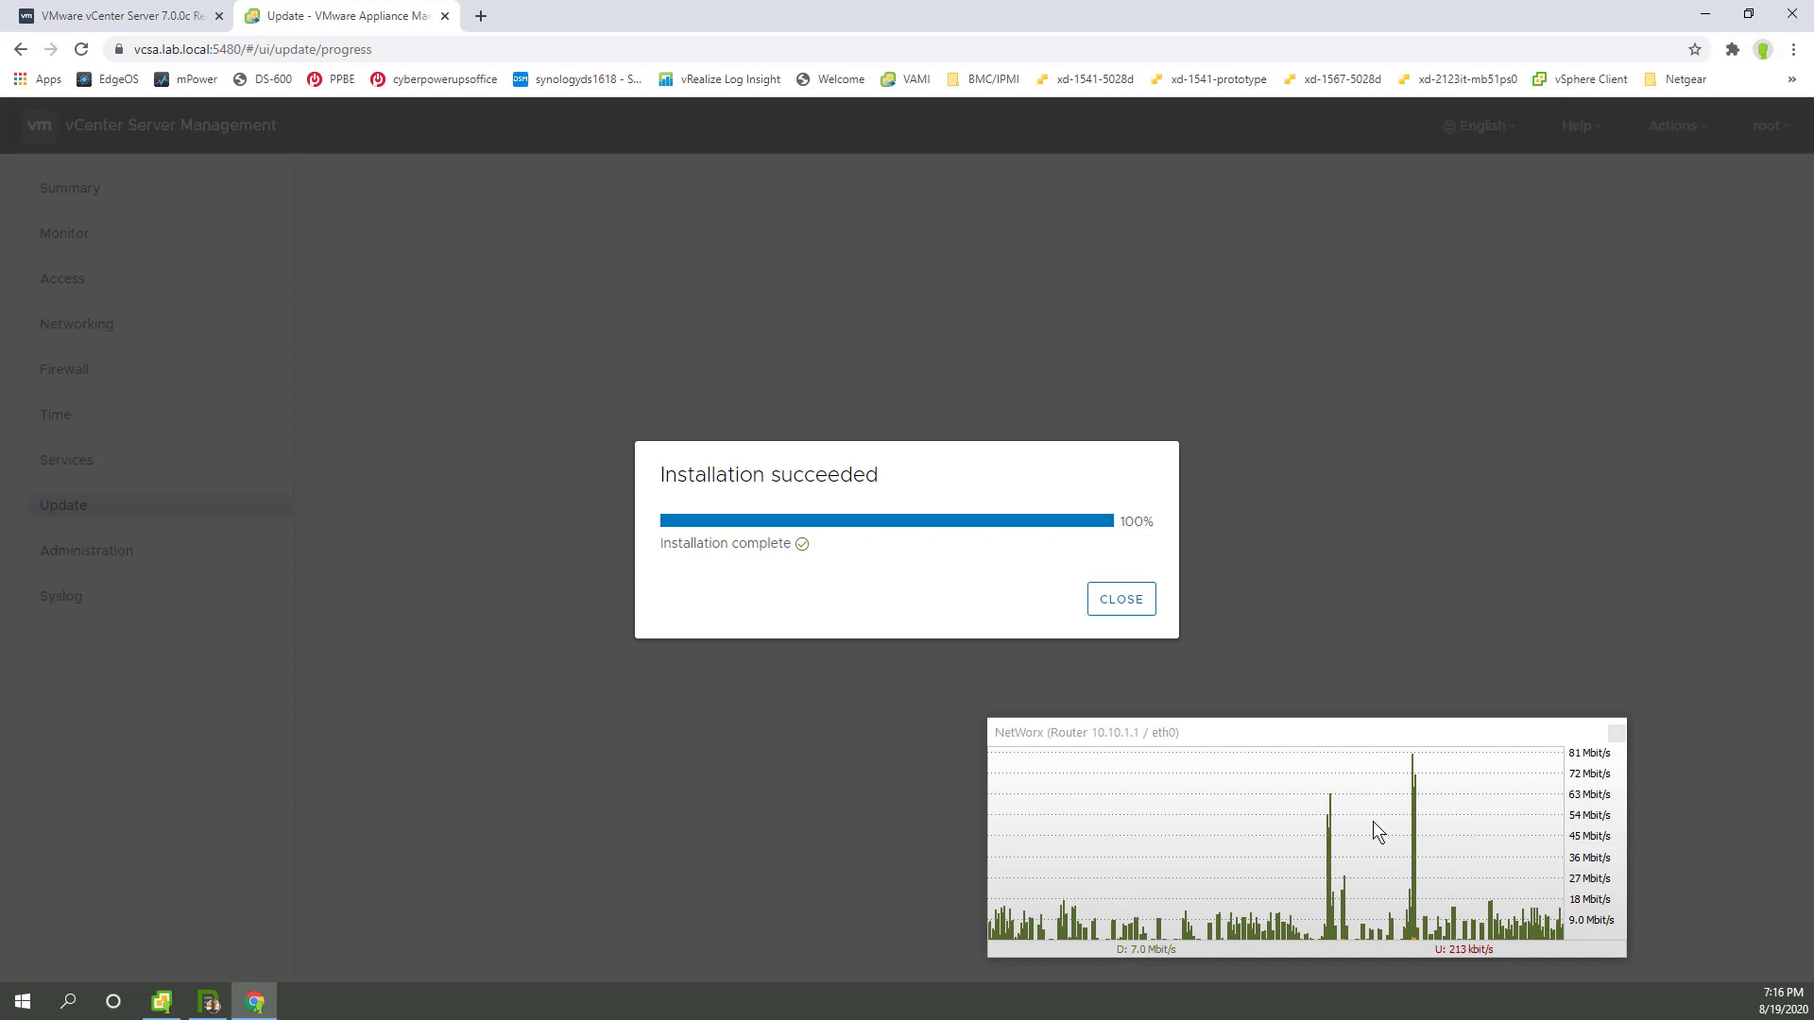
pyautogui.moveTo(1617, 734)
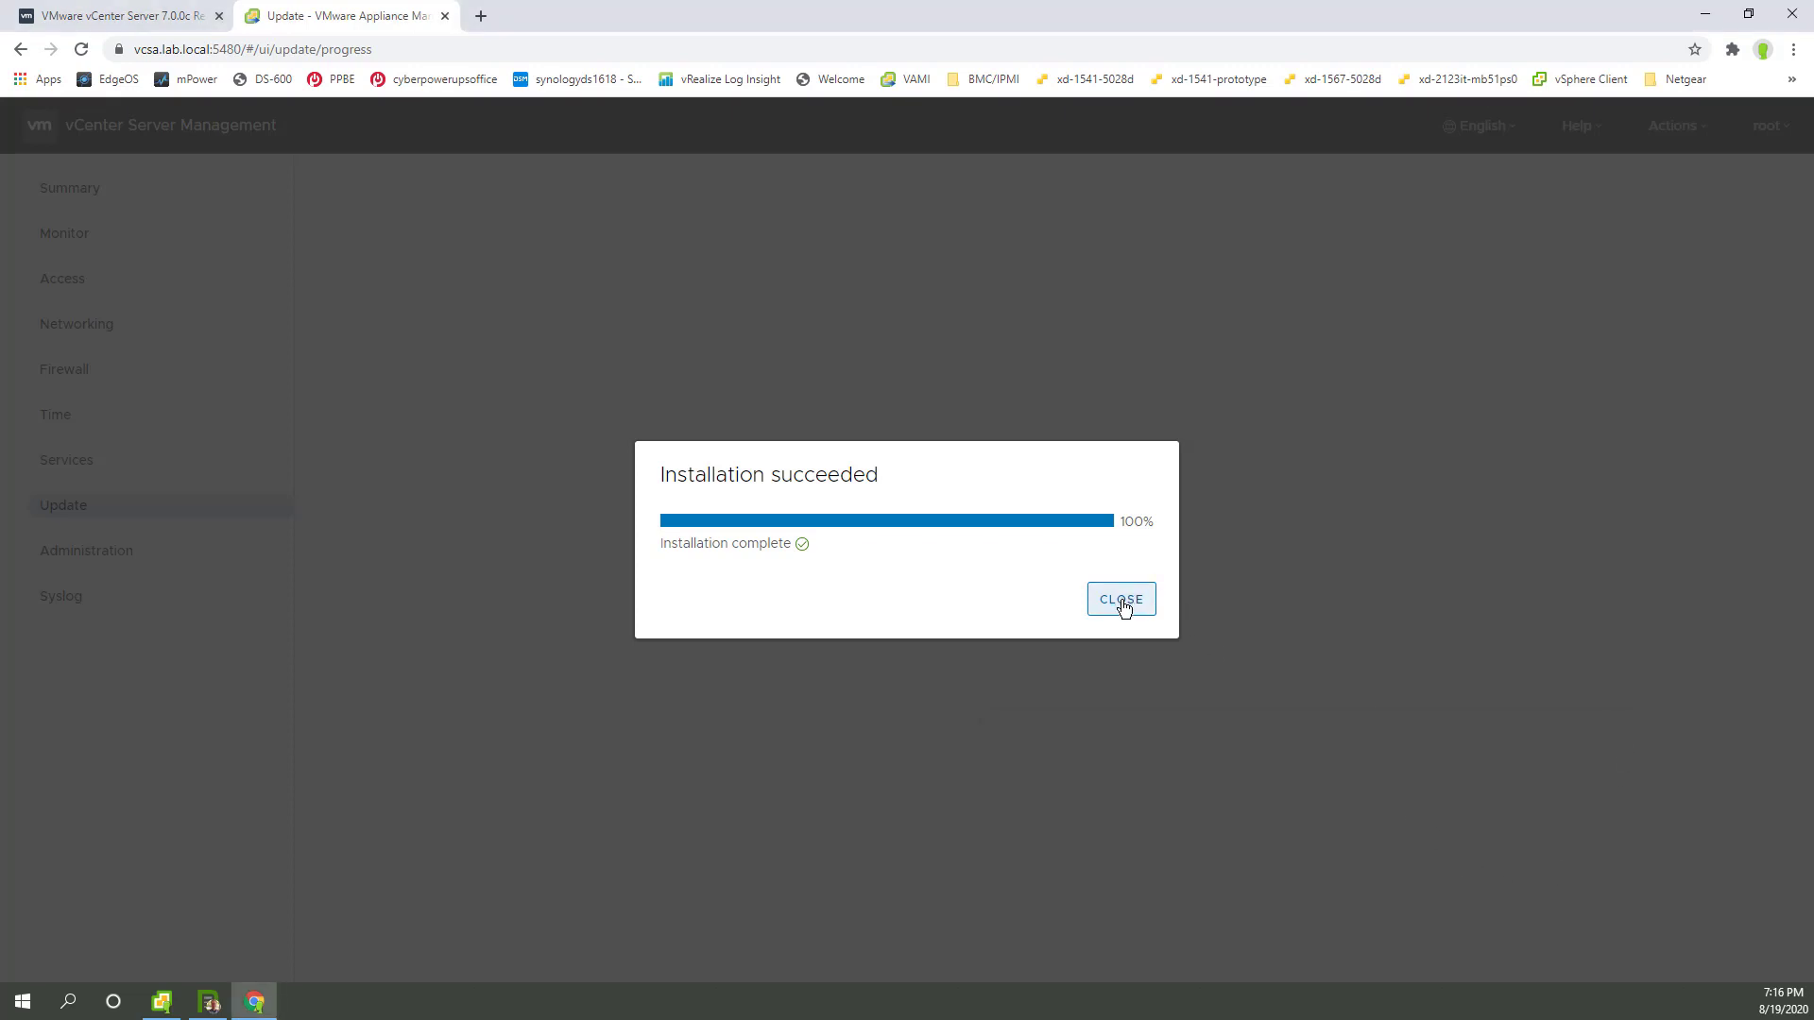
pyautogui.click(1119, 598)
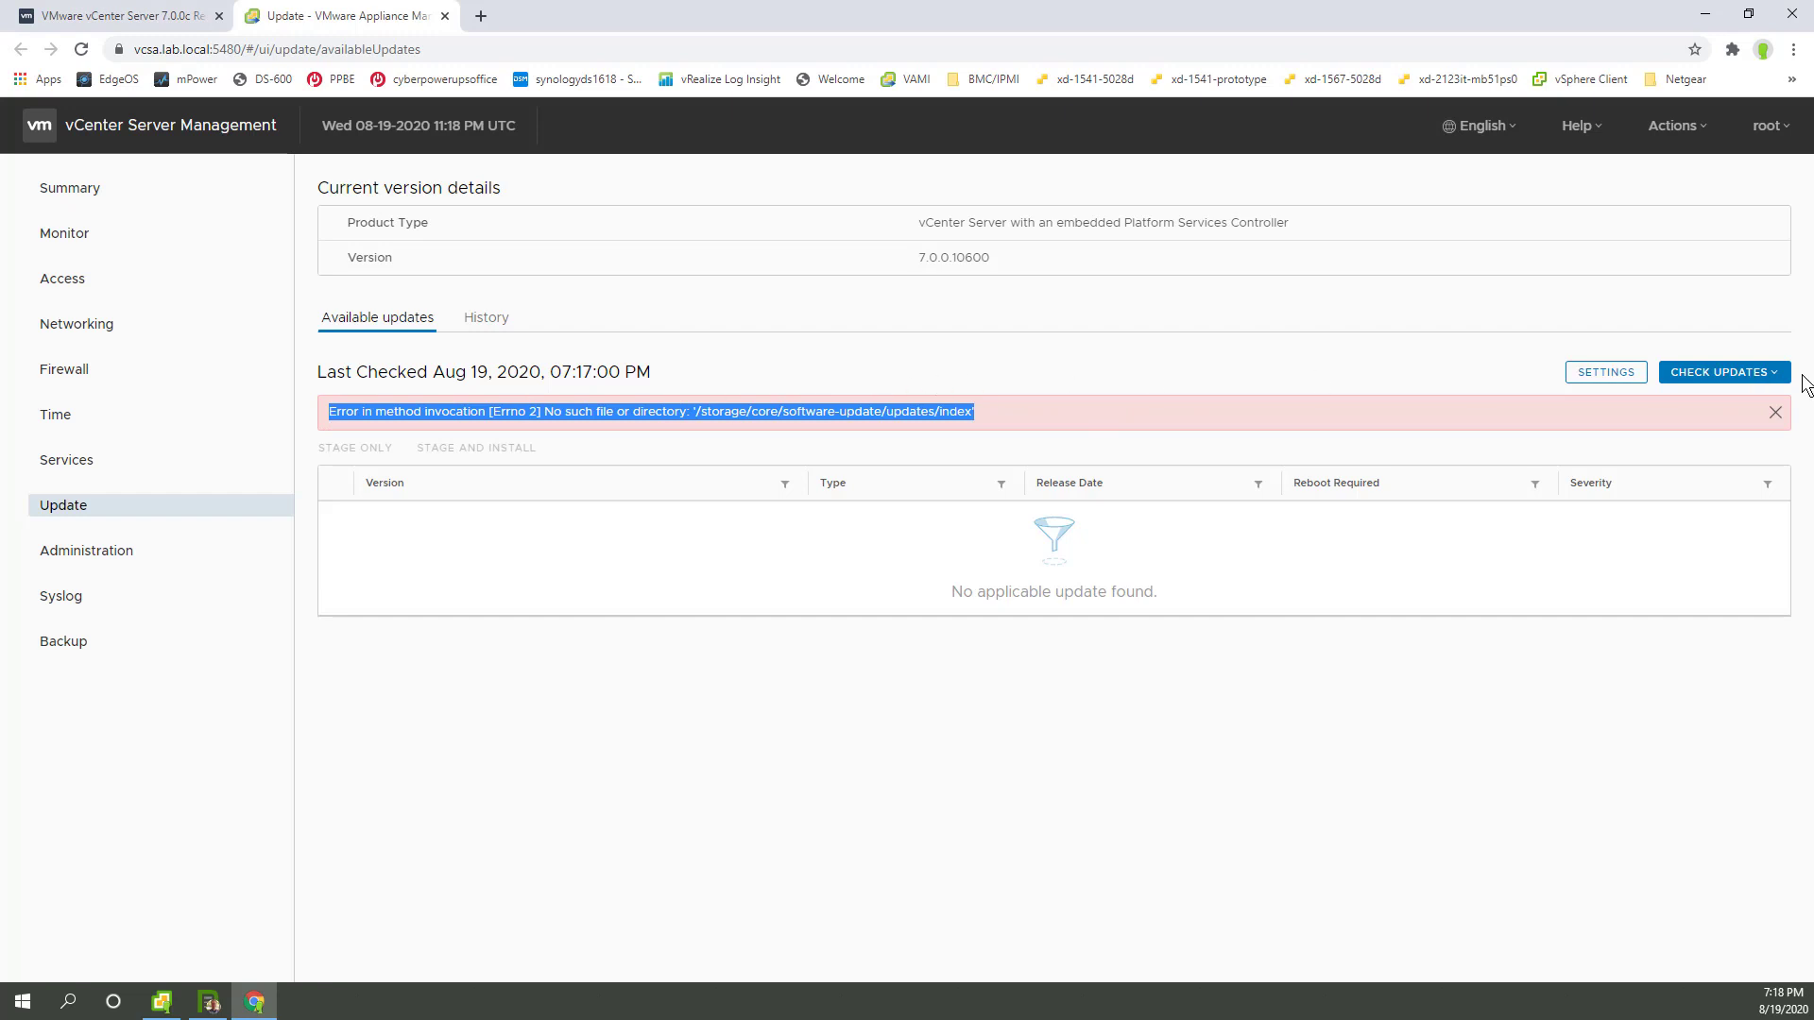
pyautogui.click(1775, 413)
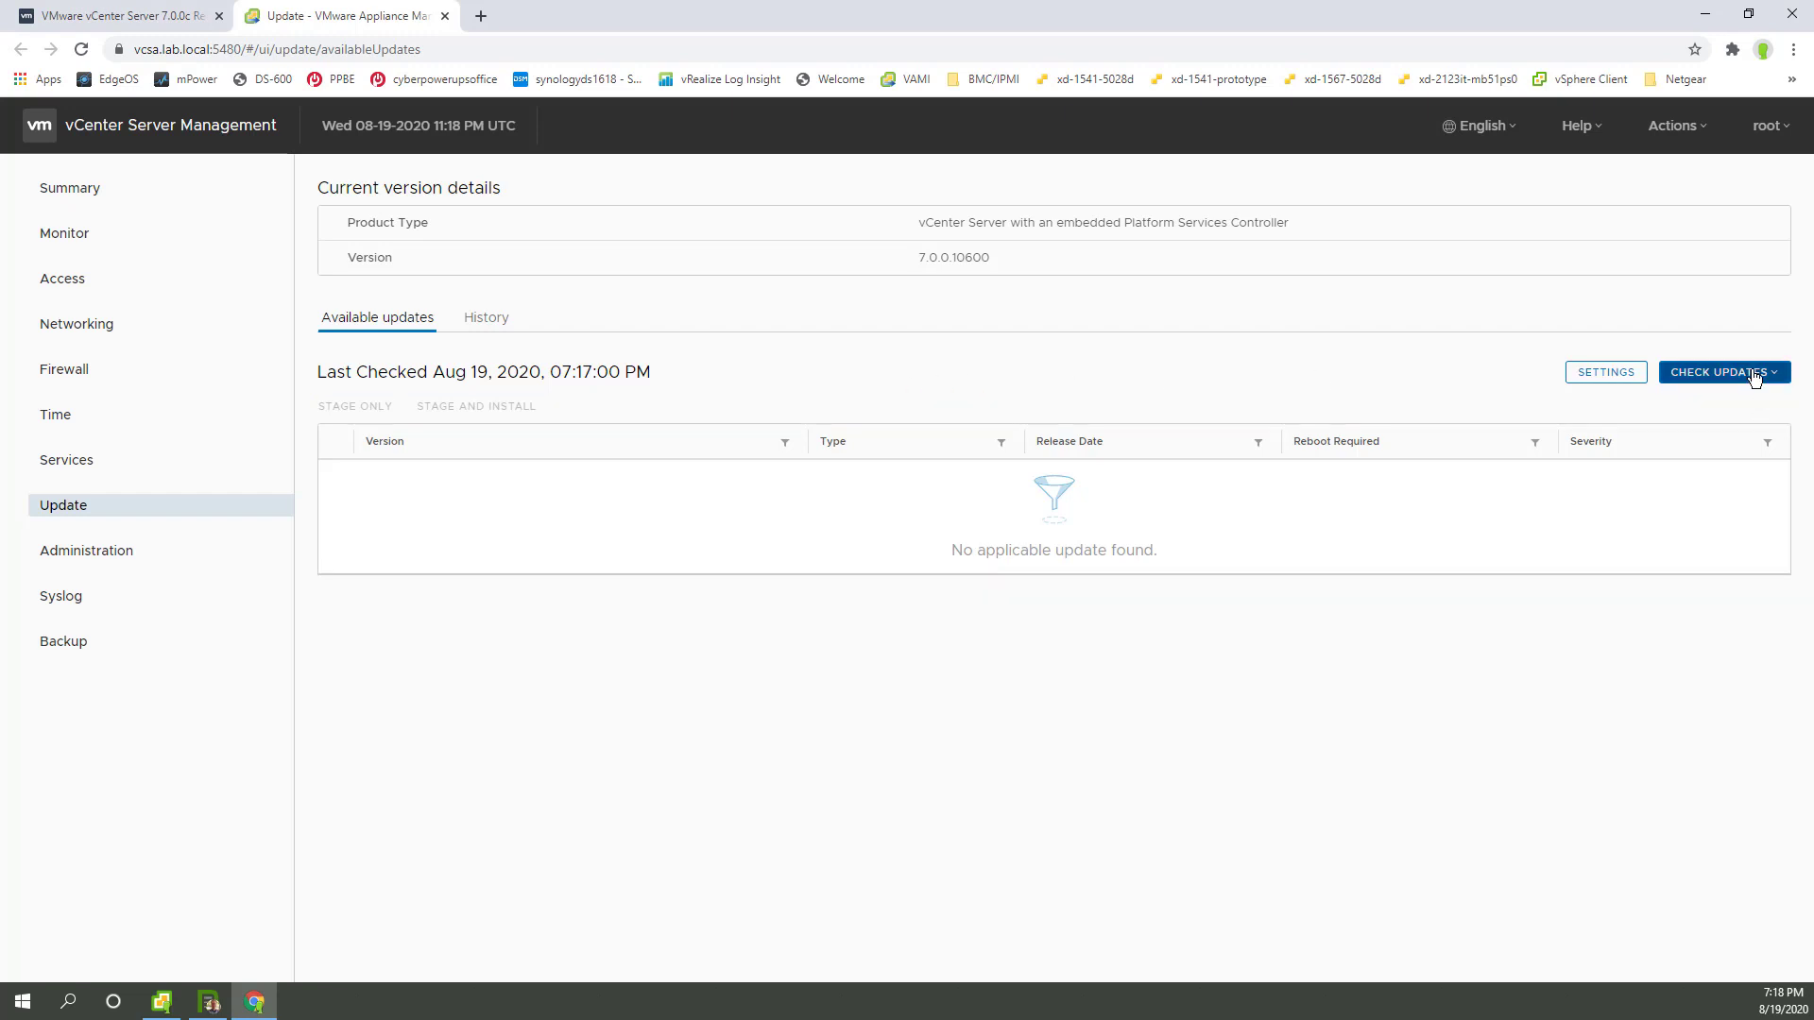
pyautogui.click(1717, 371)
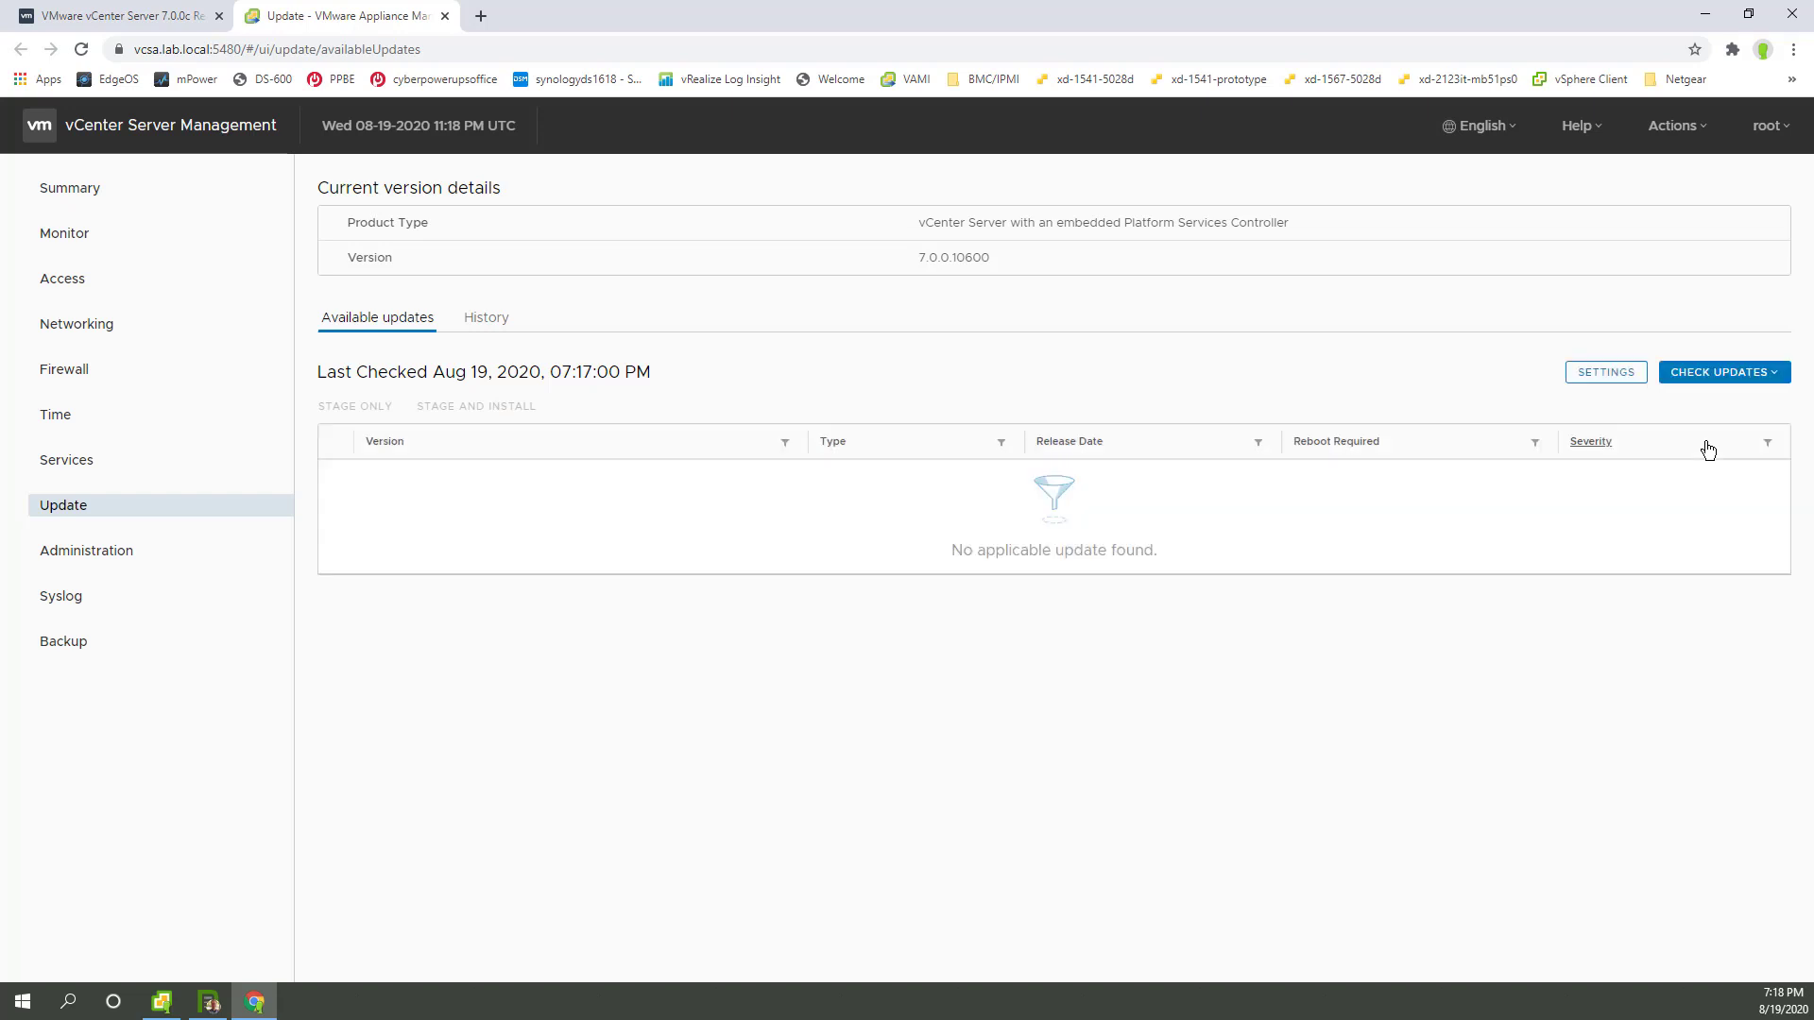
pyautogui.moveTo(1094, 610)
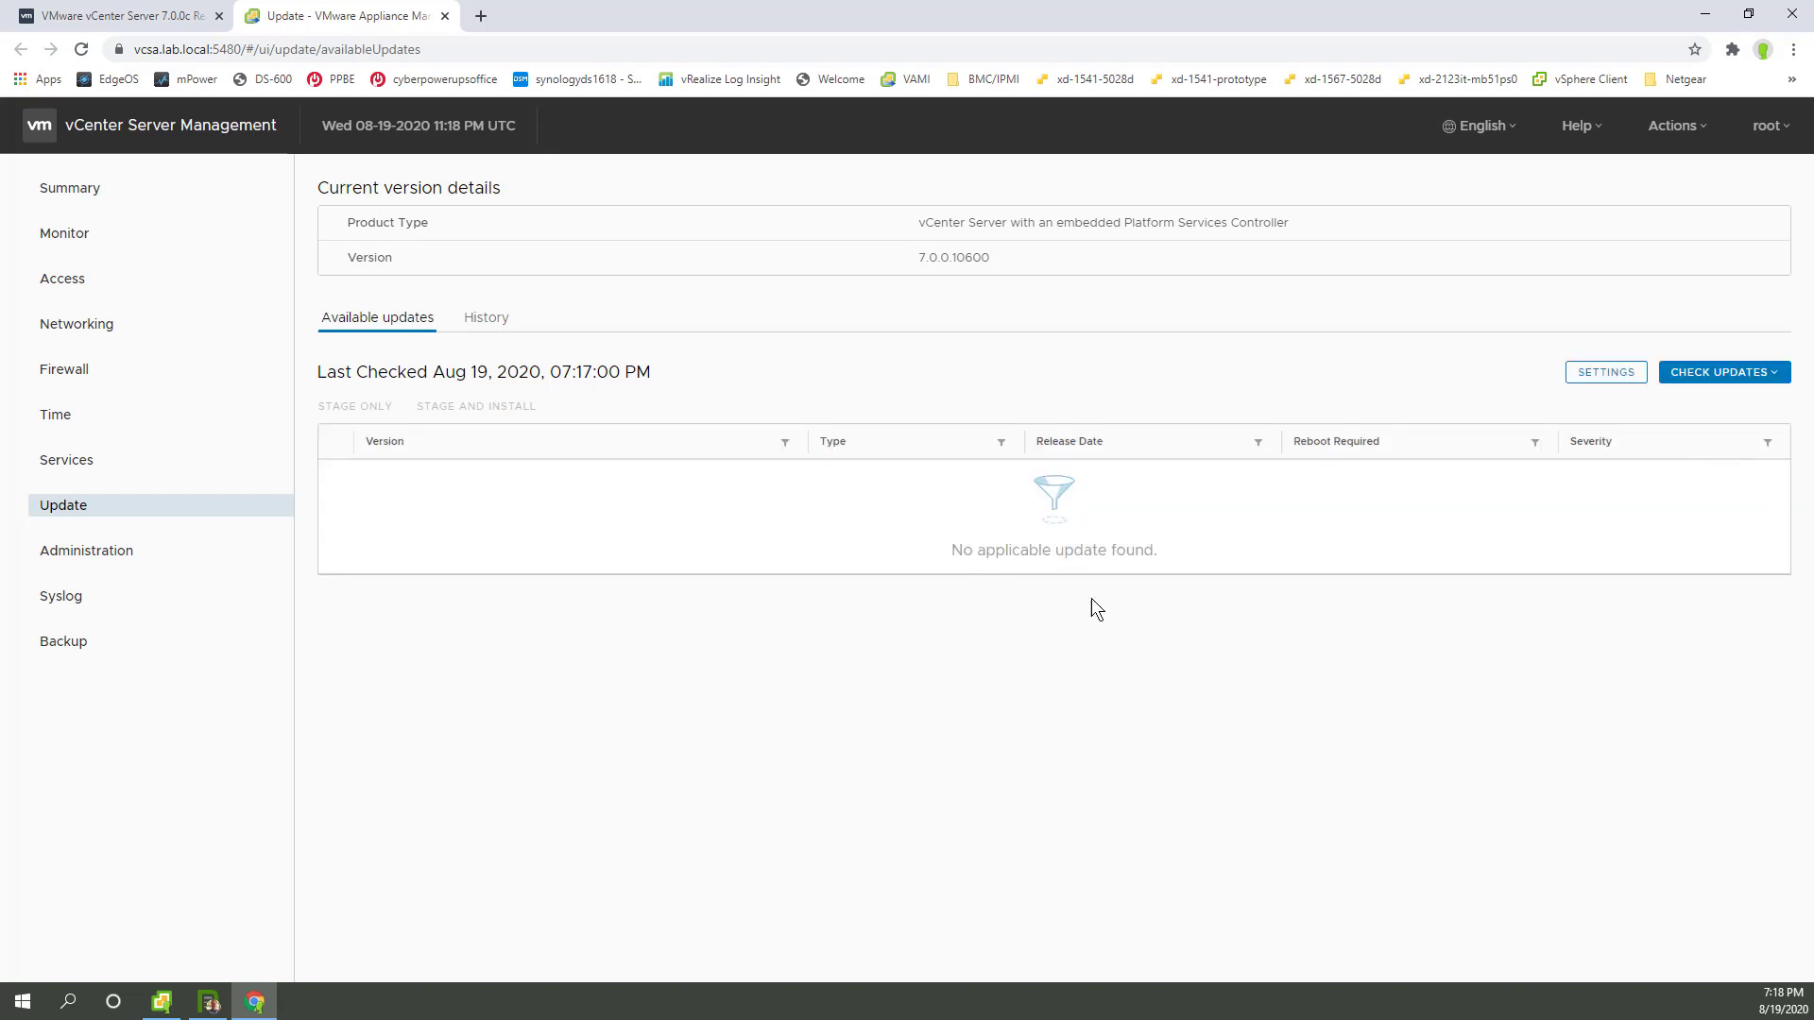
pyautogui.moveTo(881, 403)
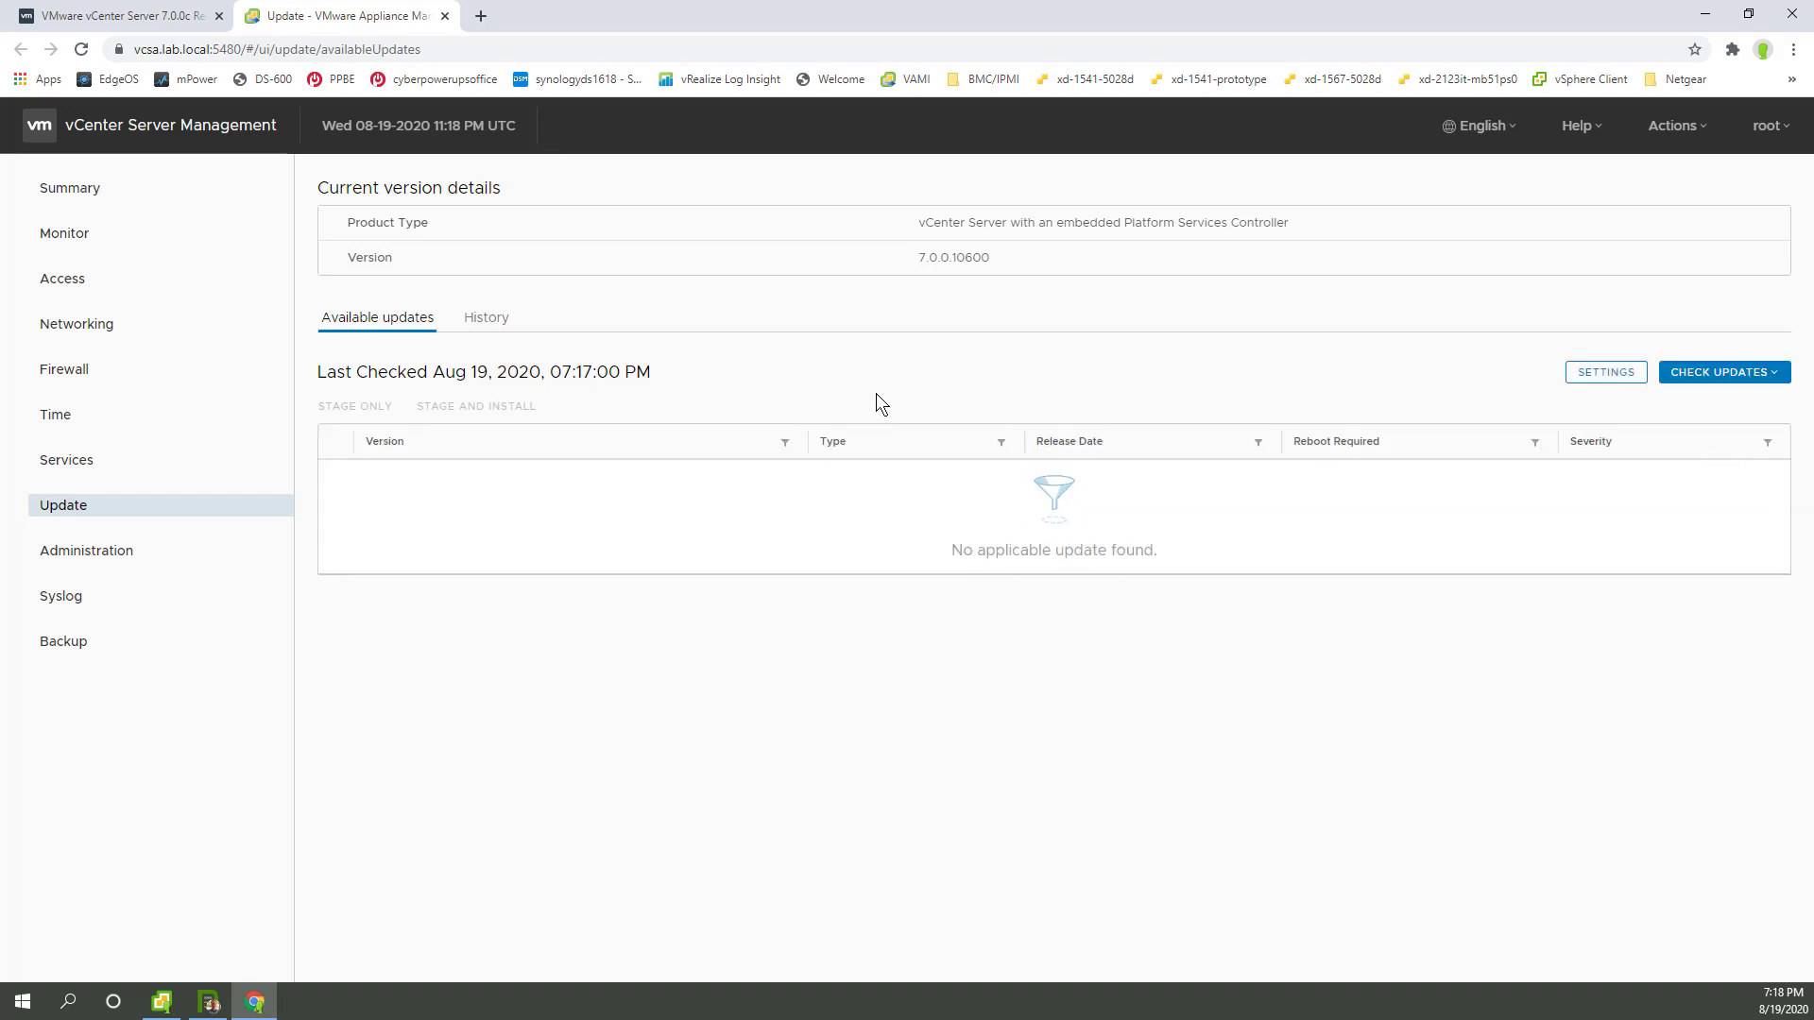
pyautogui.moveTo(934, 191)
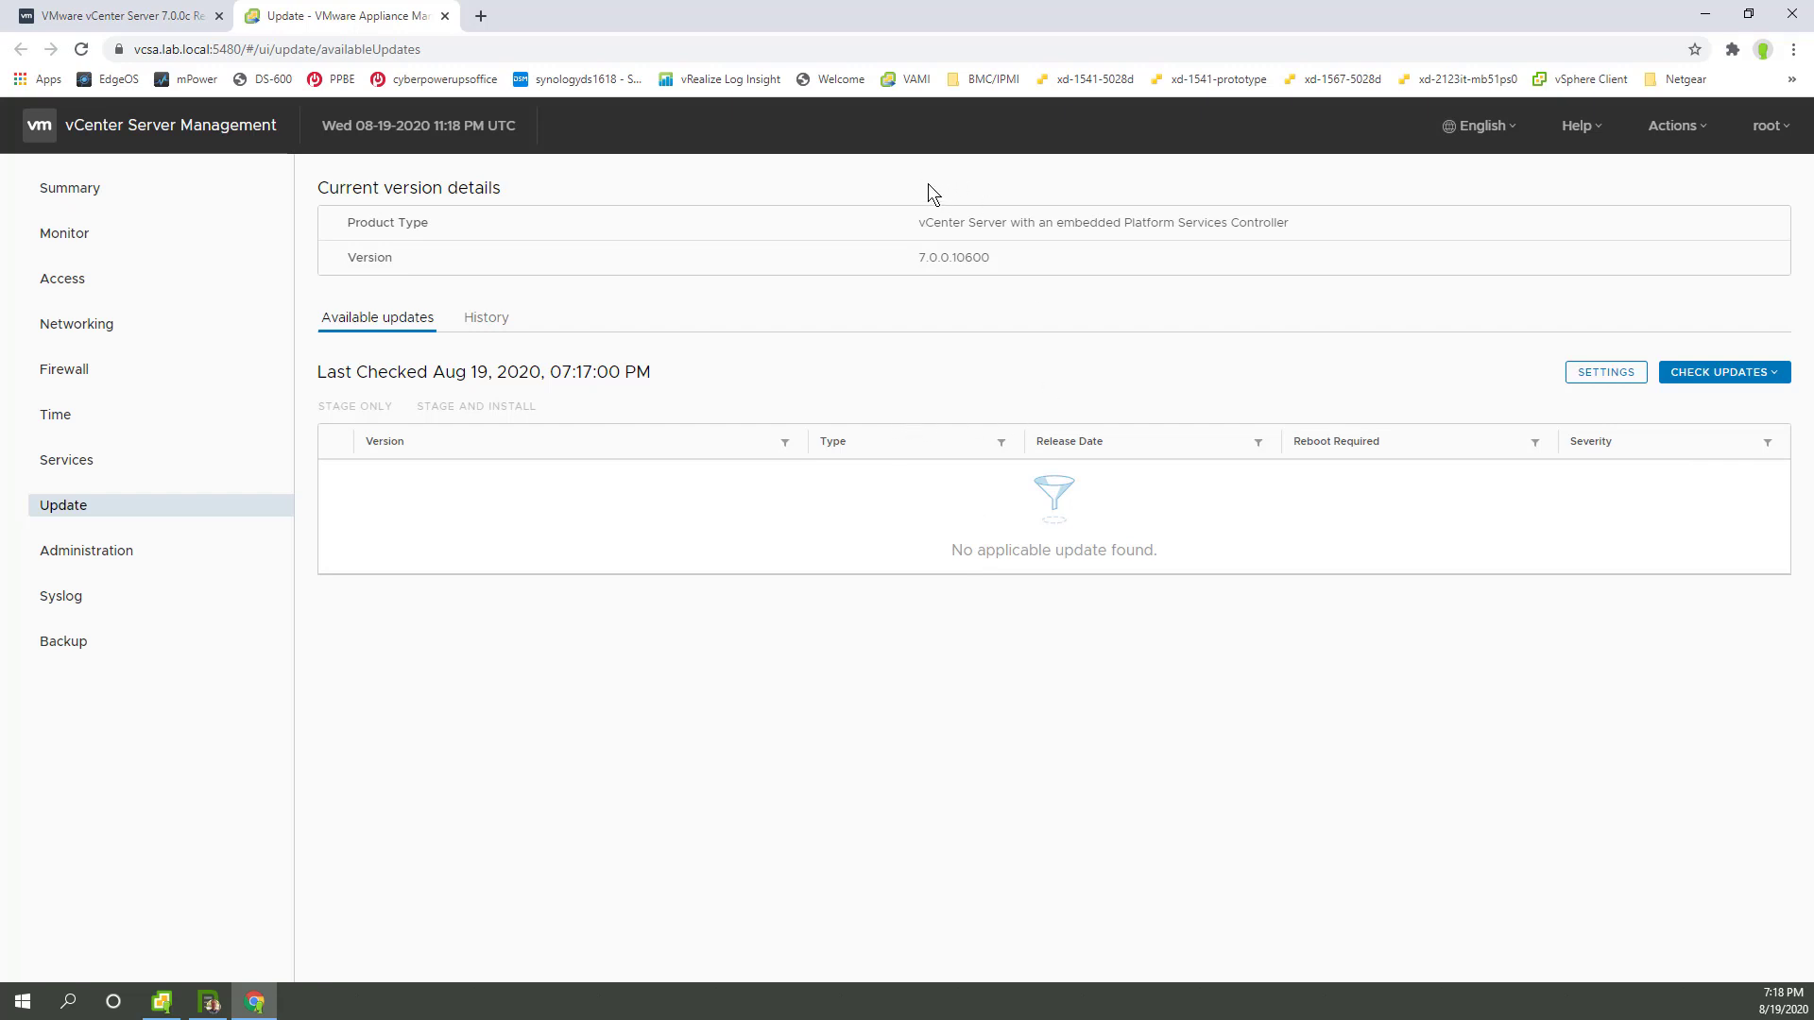
pyautogui.moveTo(903, 491)
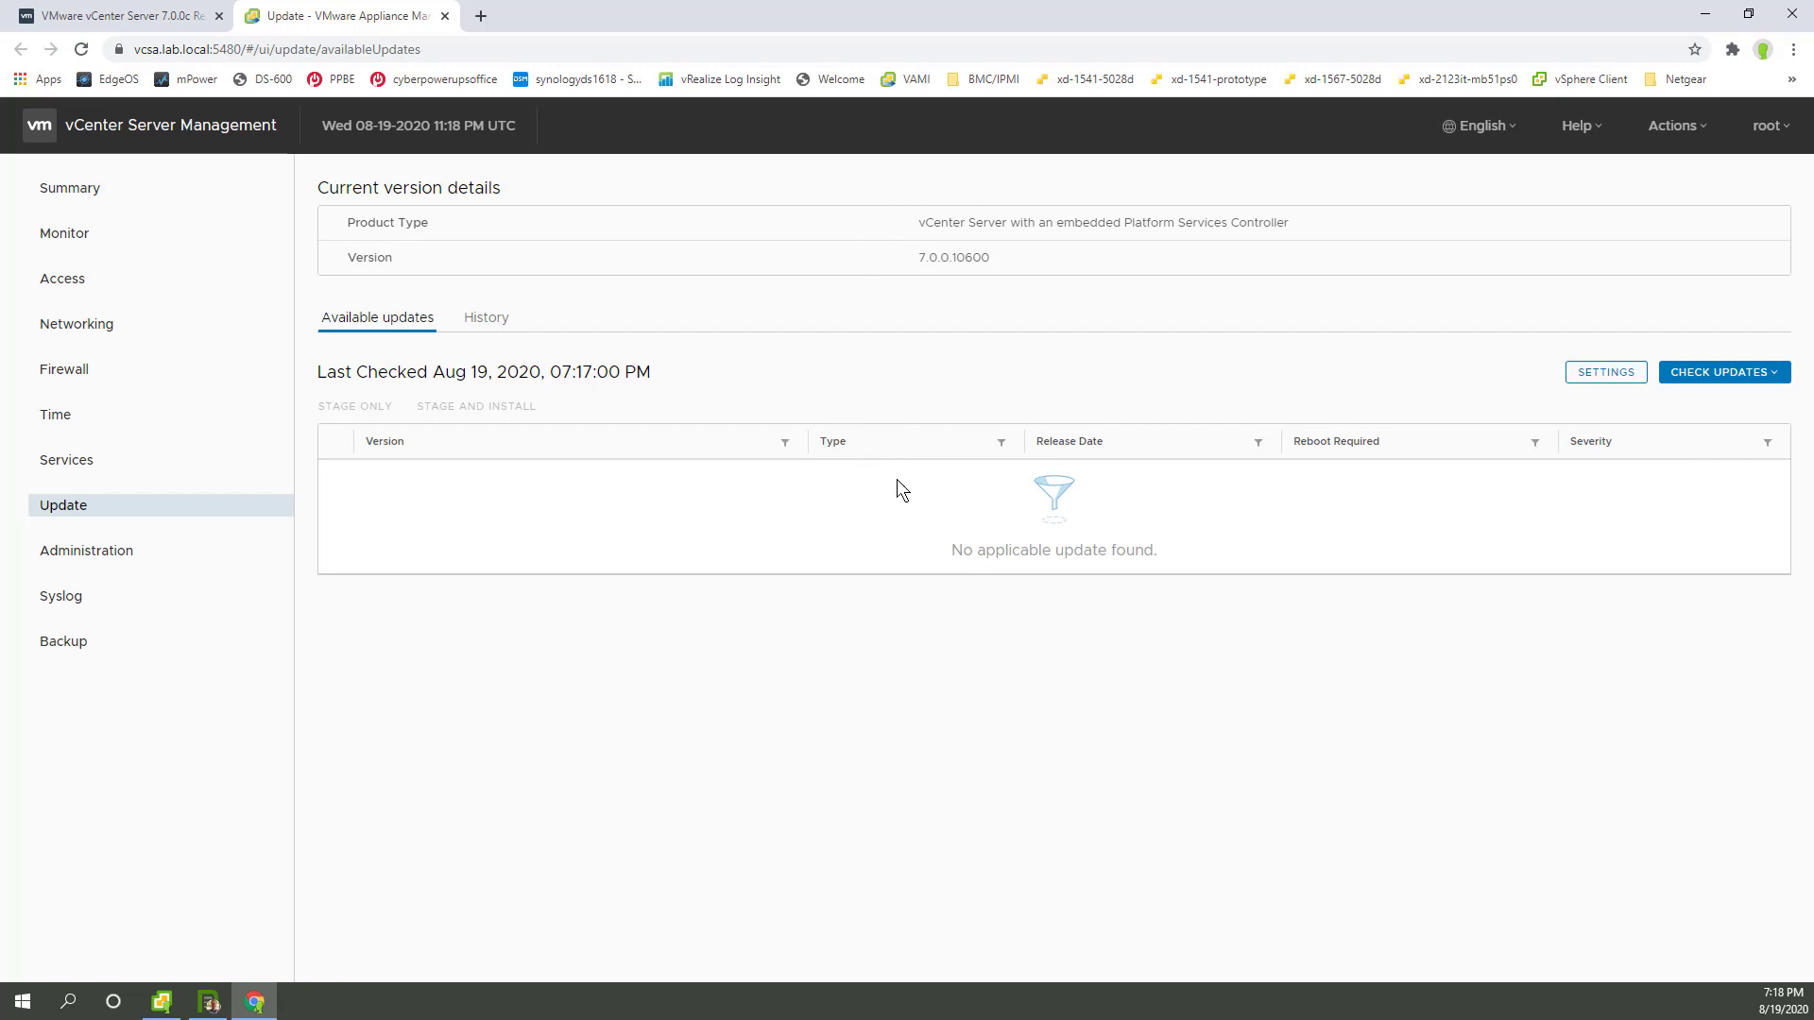
pyautogui.moveTo(997, 500)
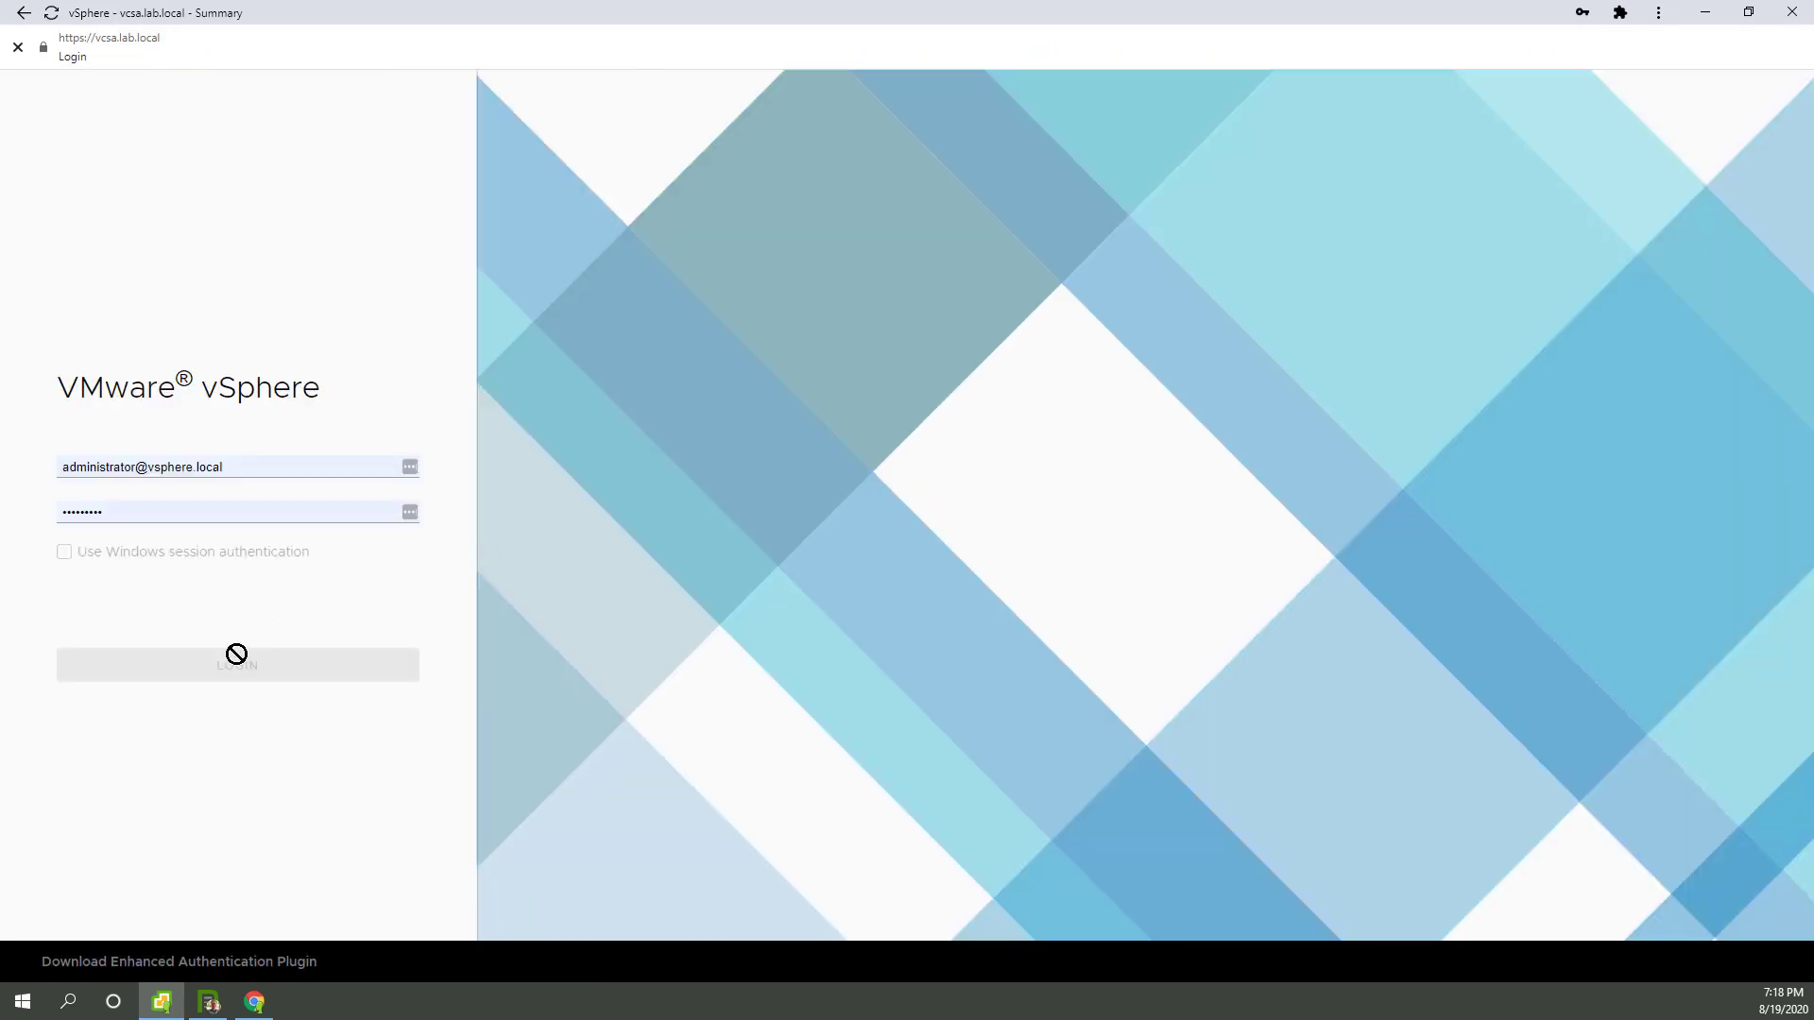
# Sign in to vSphere Client and show the Hosts and Clusters inventory
pyautogui.click(237, 664)
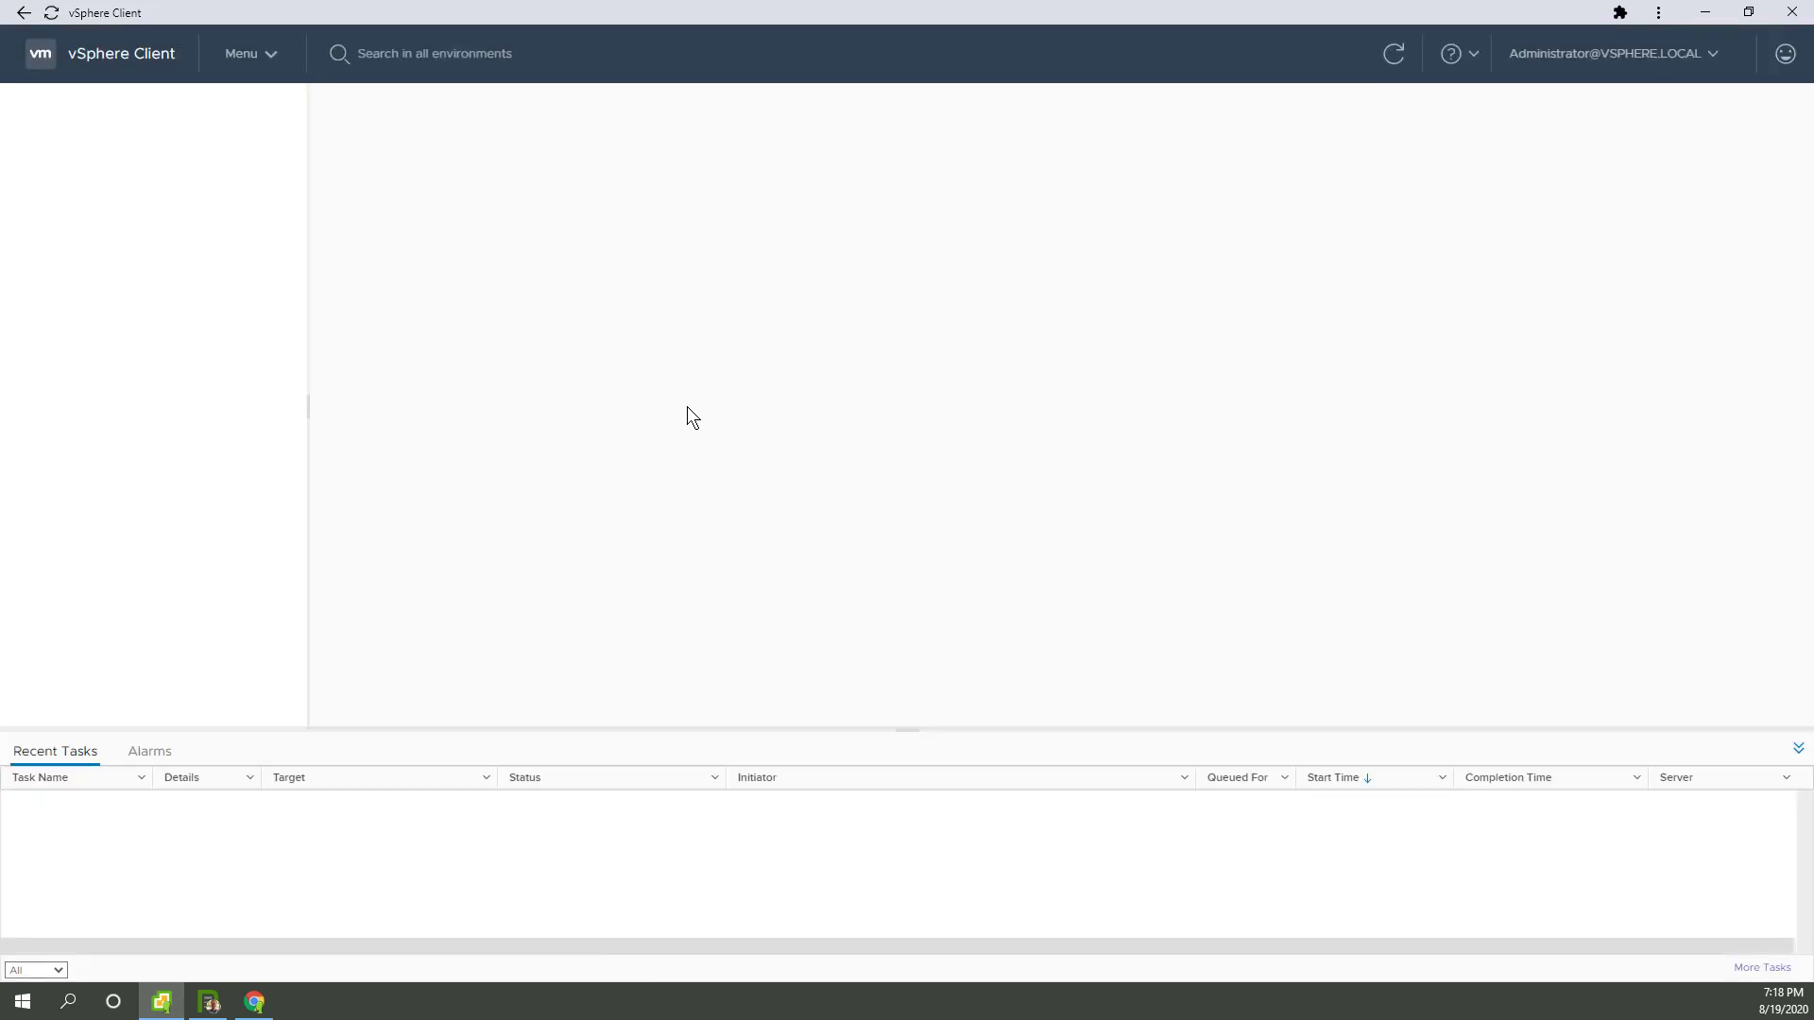
pyautogui.click(1393, 53)
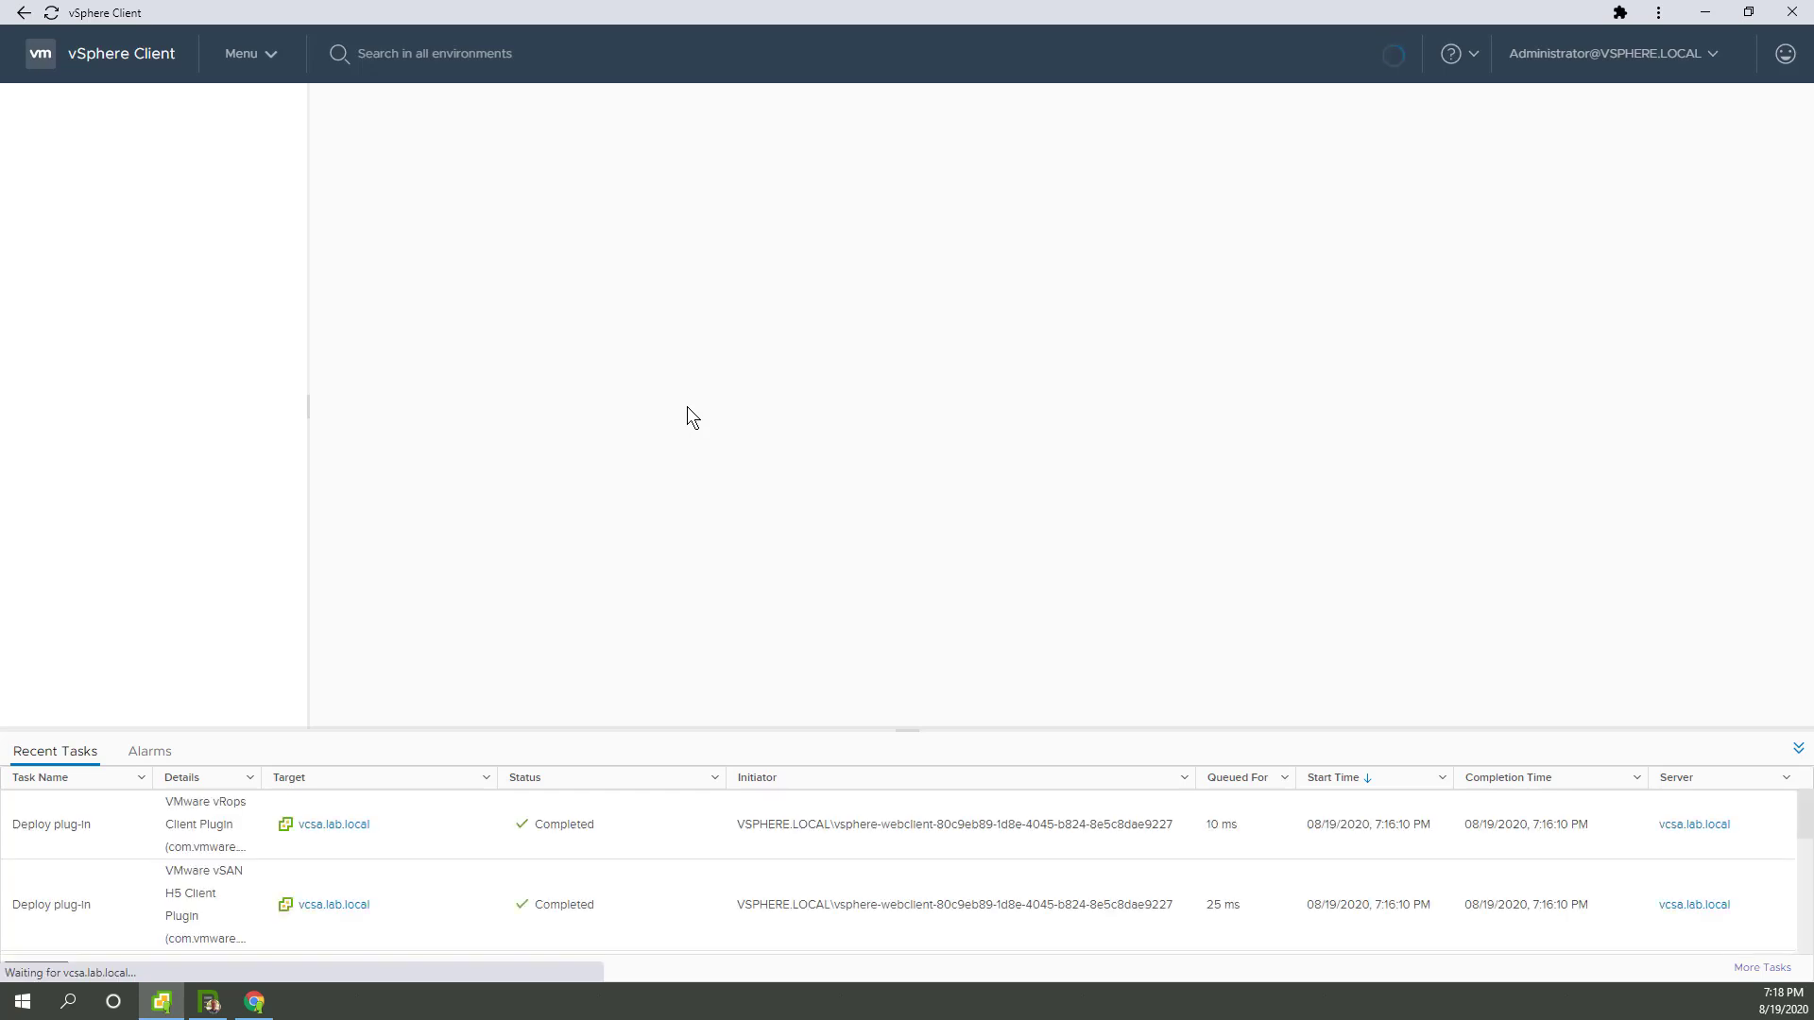
pyautogui.click(36, 112)
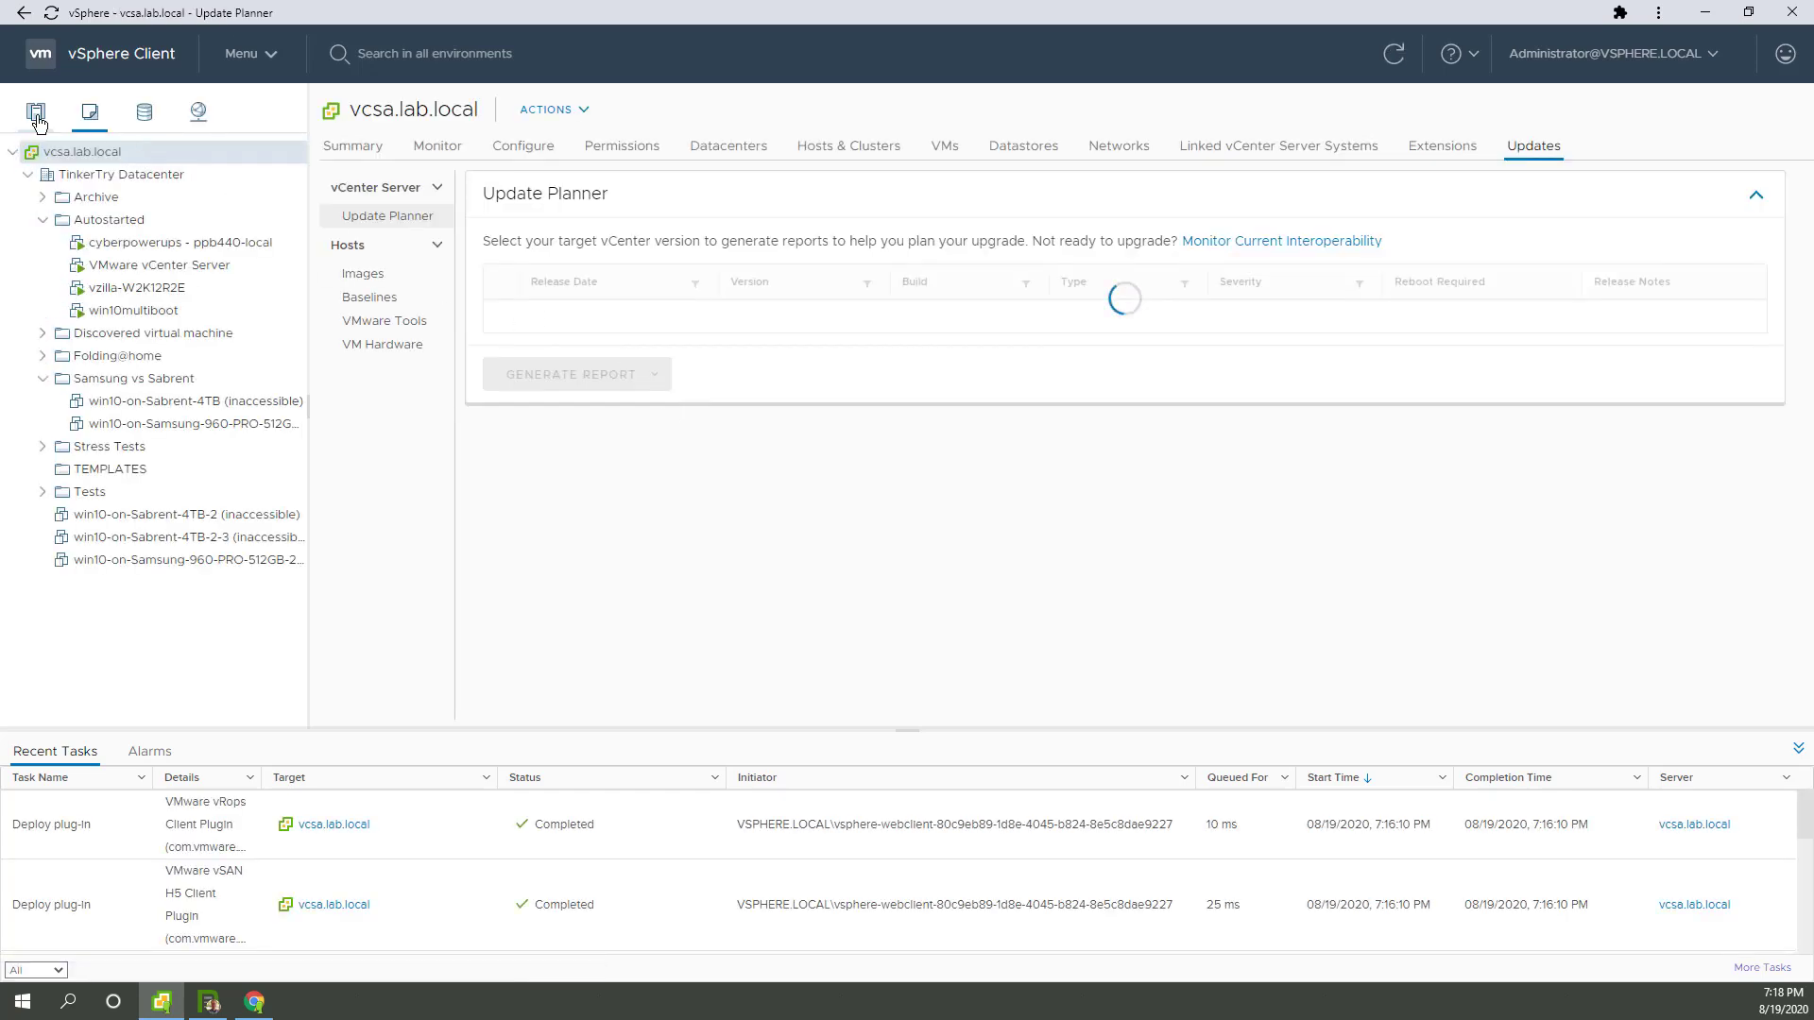
pyautogui.click(36, 112)
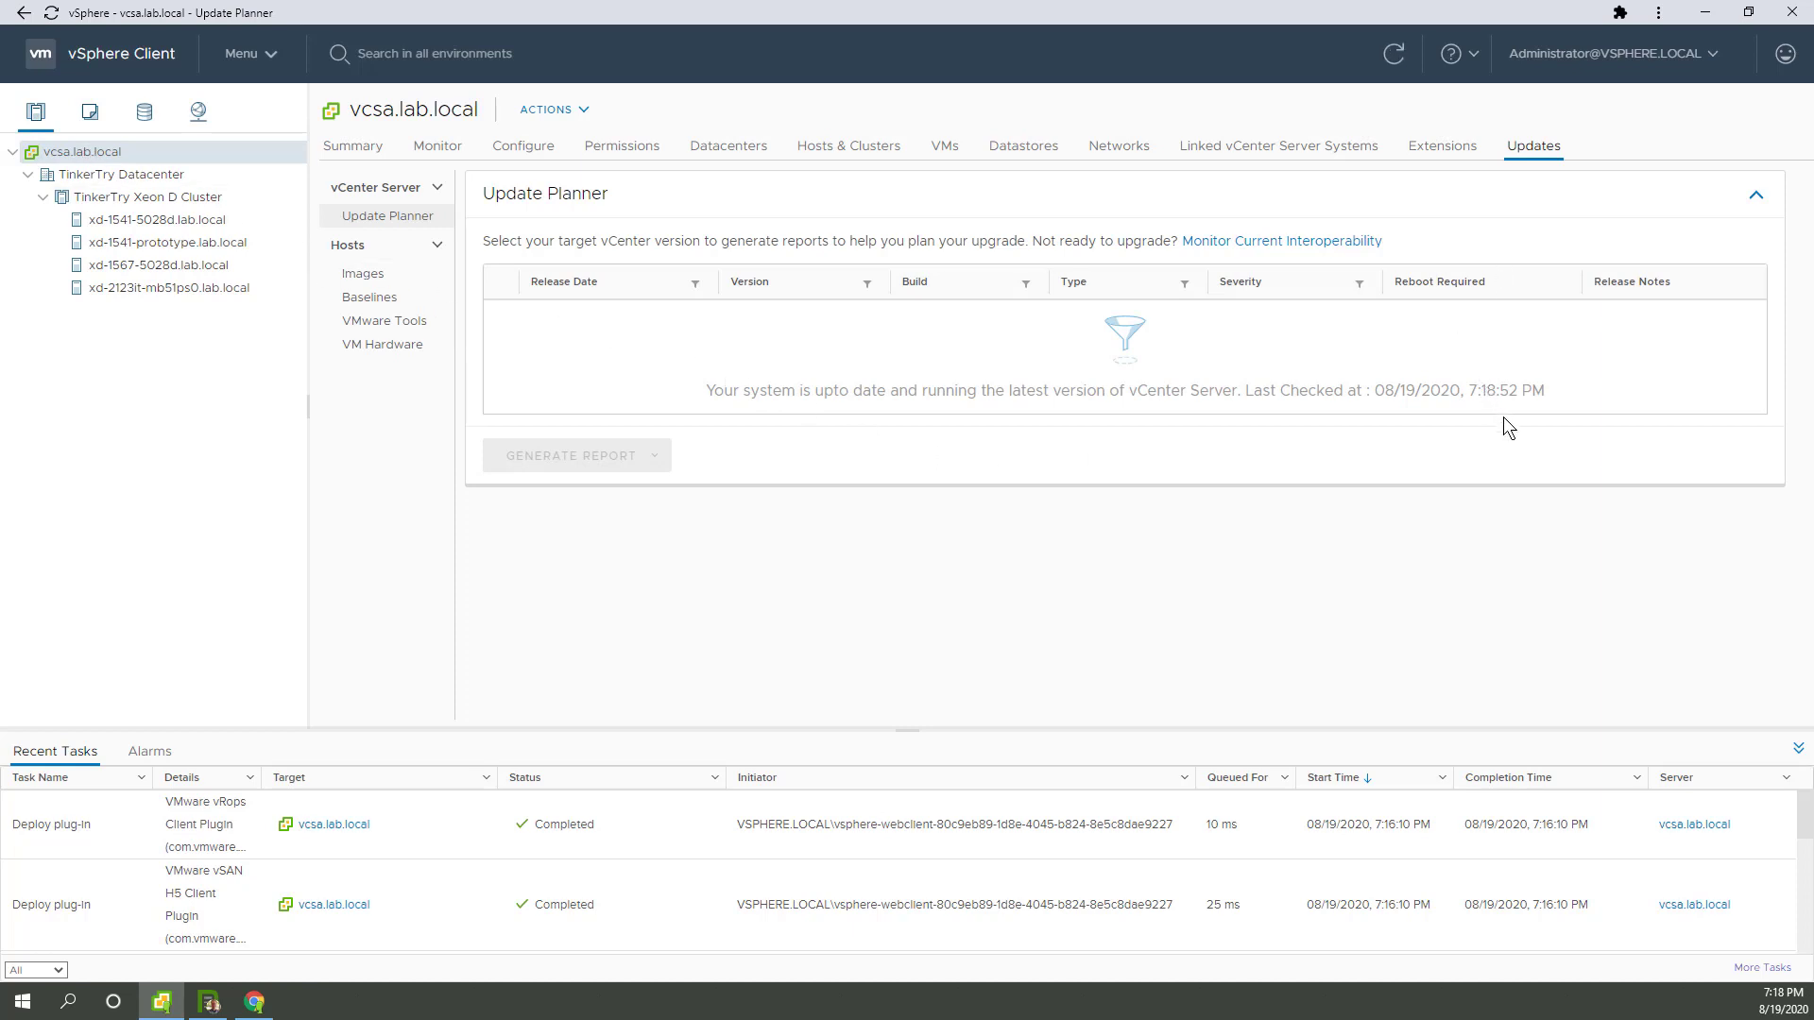
pyautogui.moveTo(1170, 320)
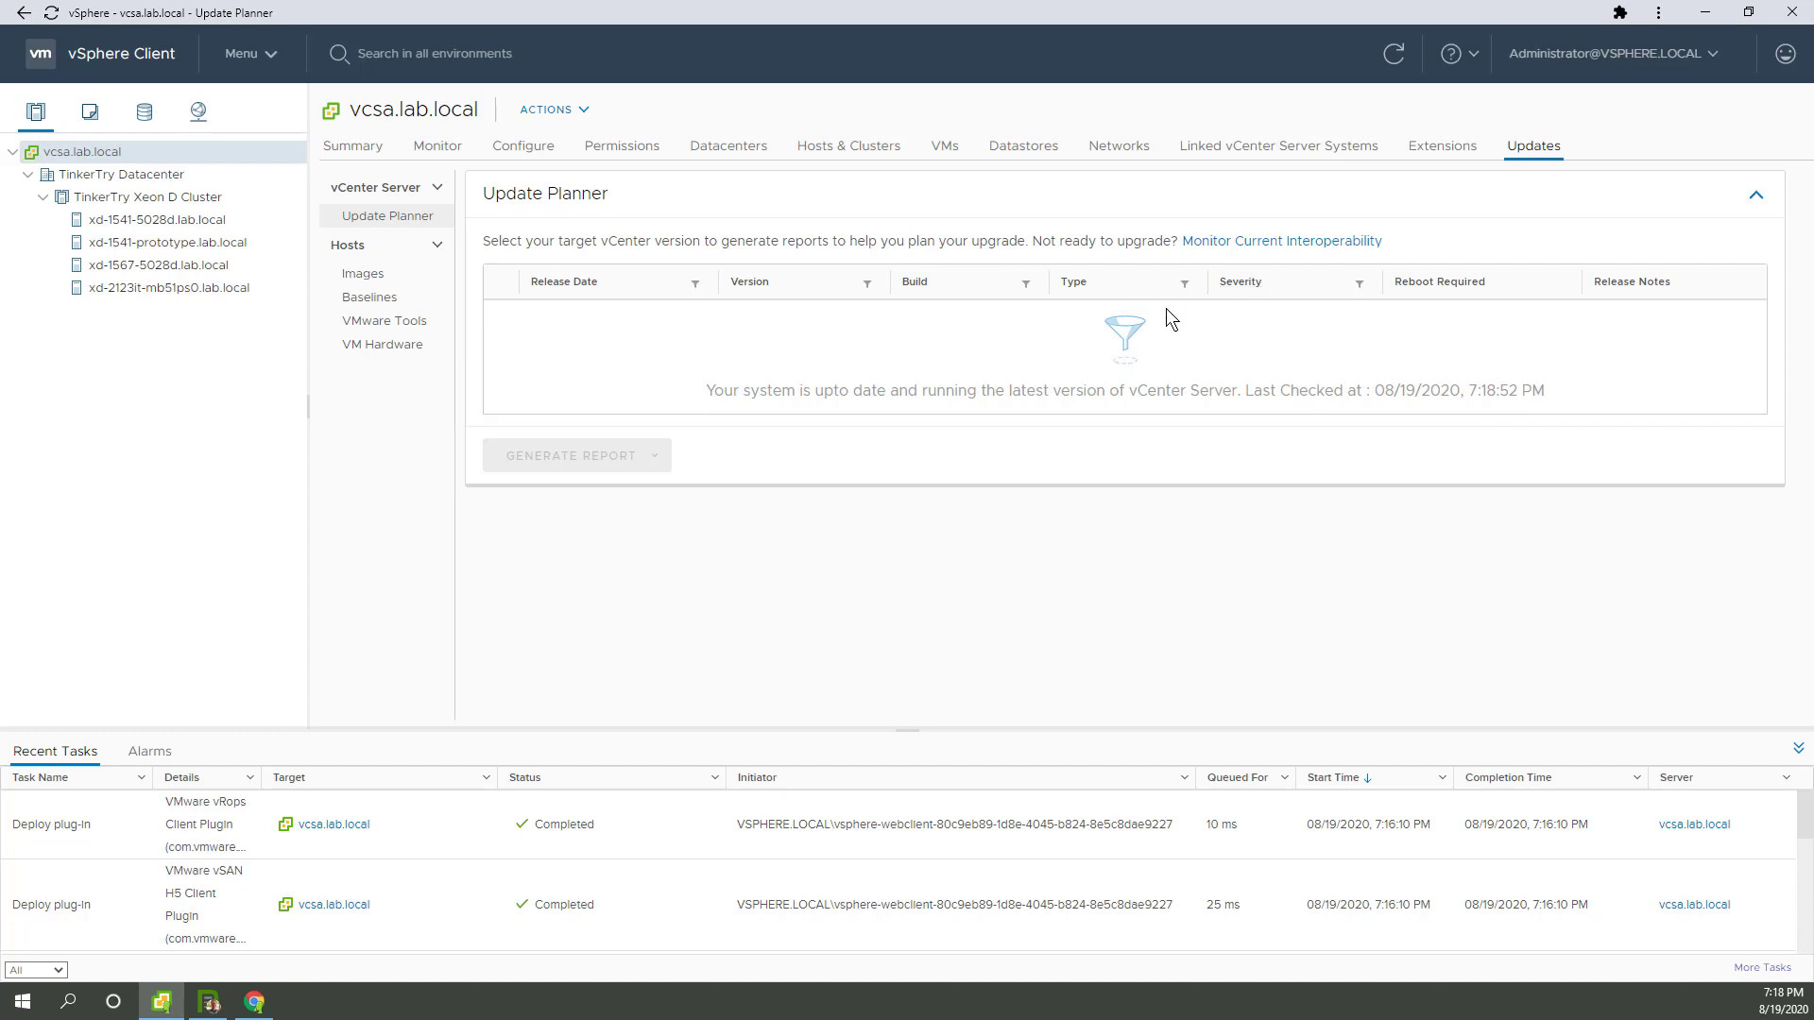
pyautogui.moveTo(1372, 48)
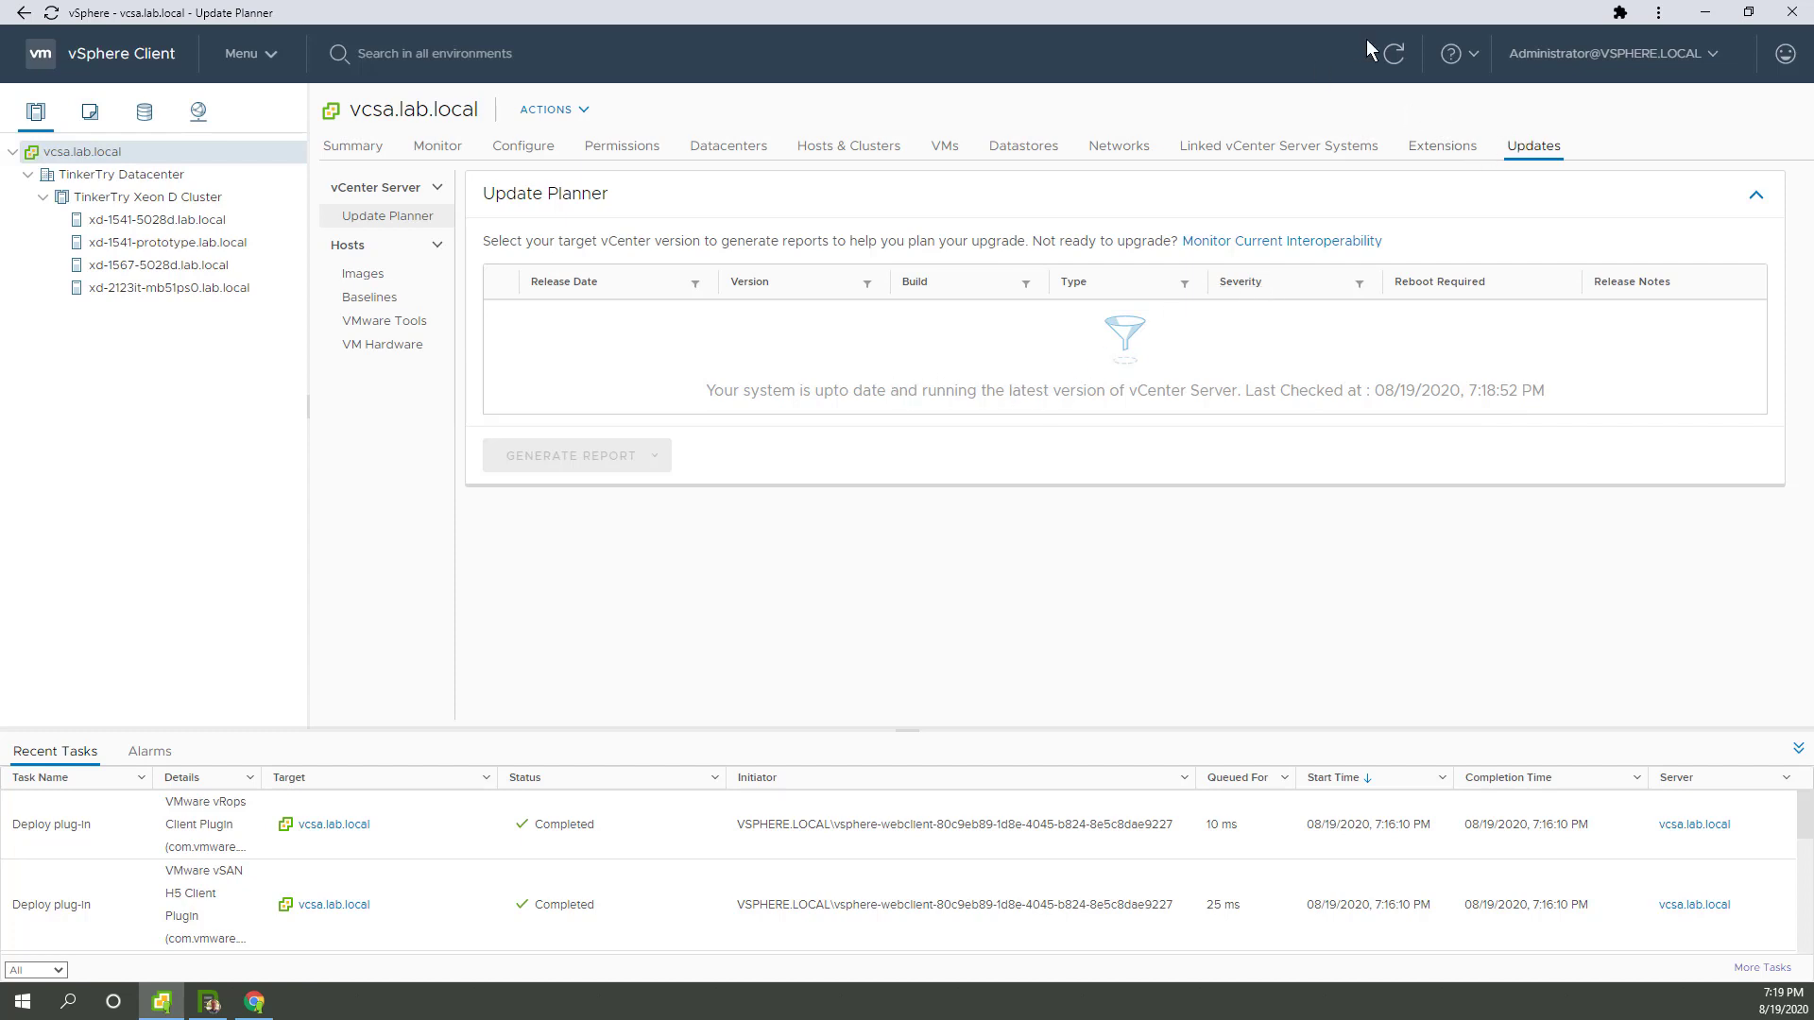
# Recheck vCenter updates, then view the vcsa.lab.local summary showing build 16620013
pyautogui.click(1393, 53)
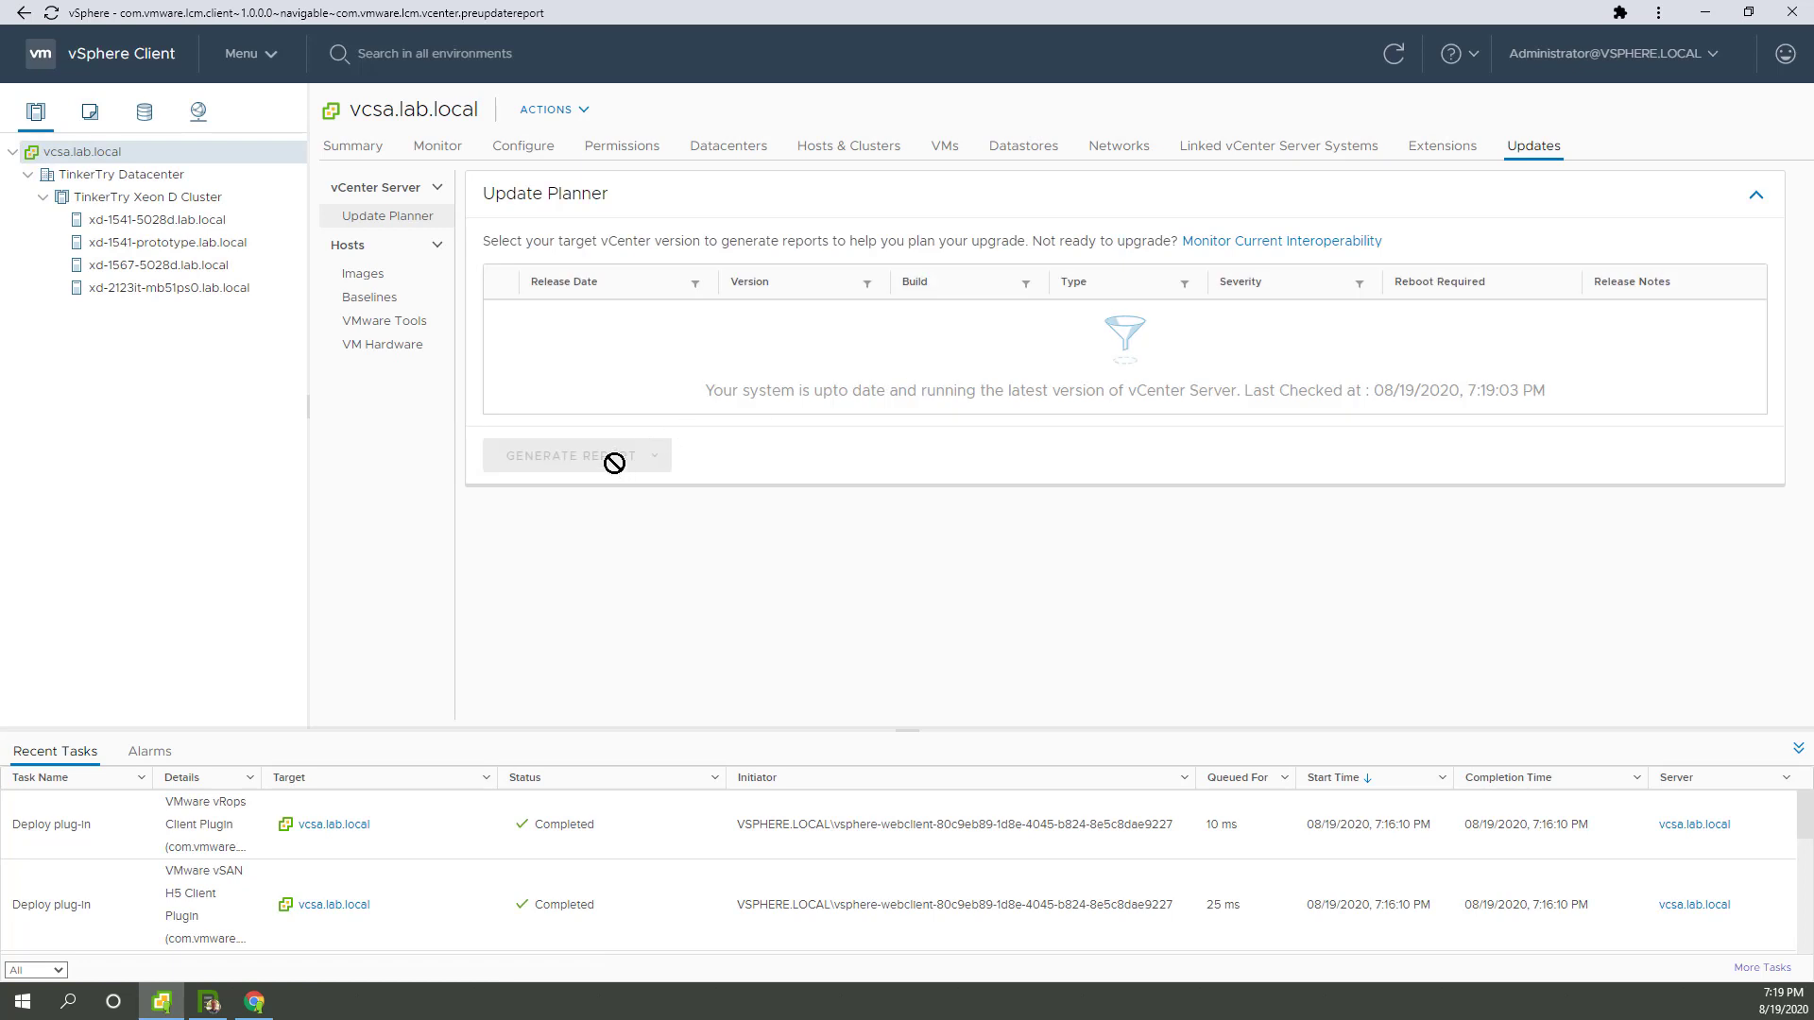
pyautogui.moveTo(1561, 403)
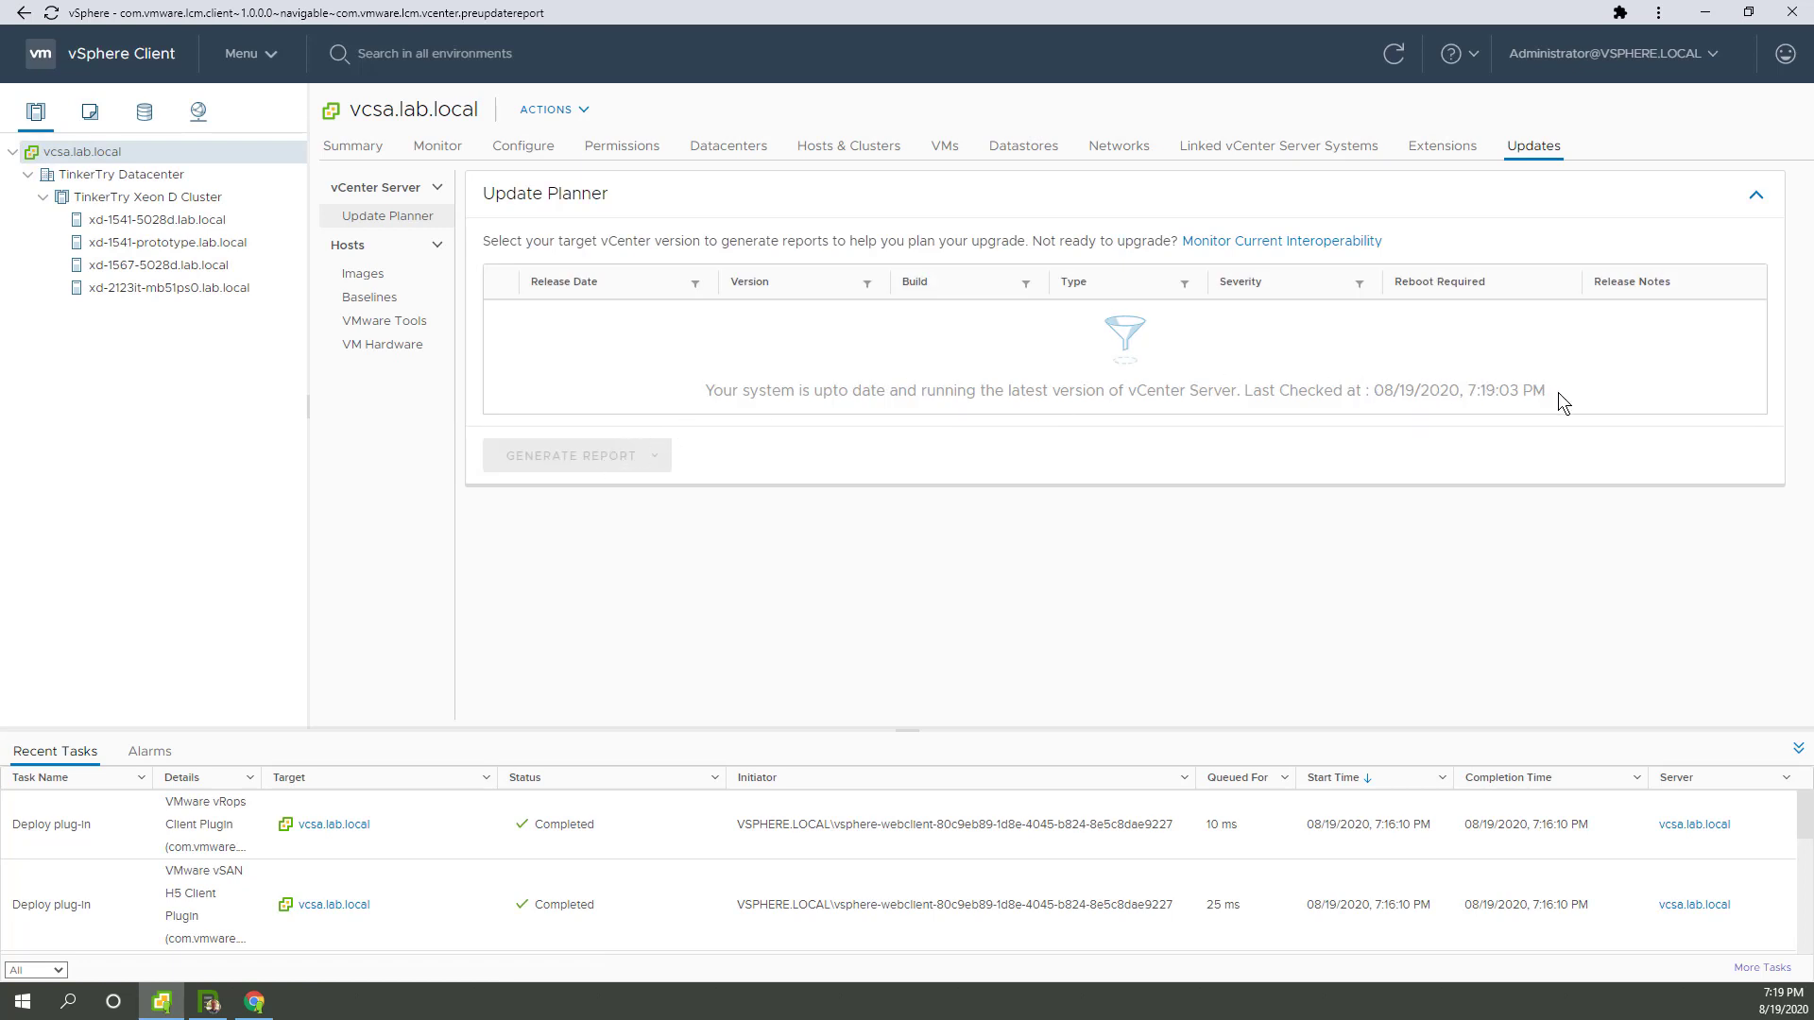
pyautogui.doubleClick(1505, 391)
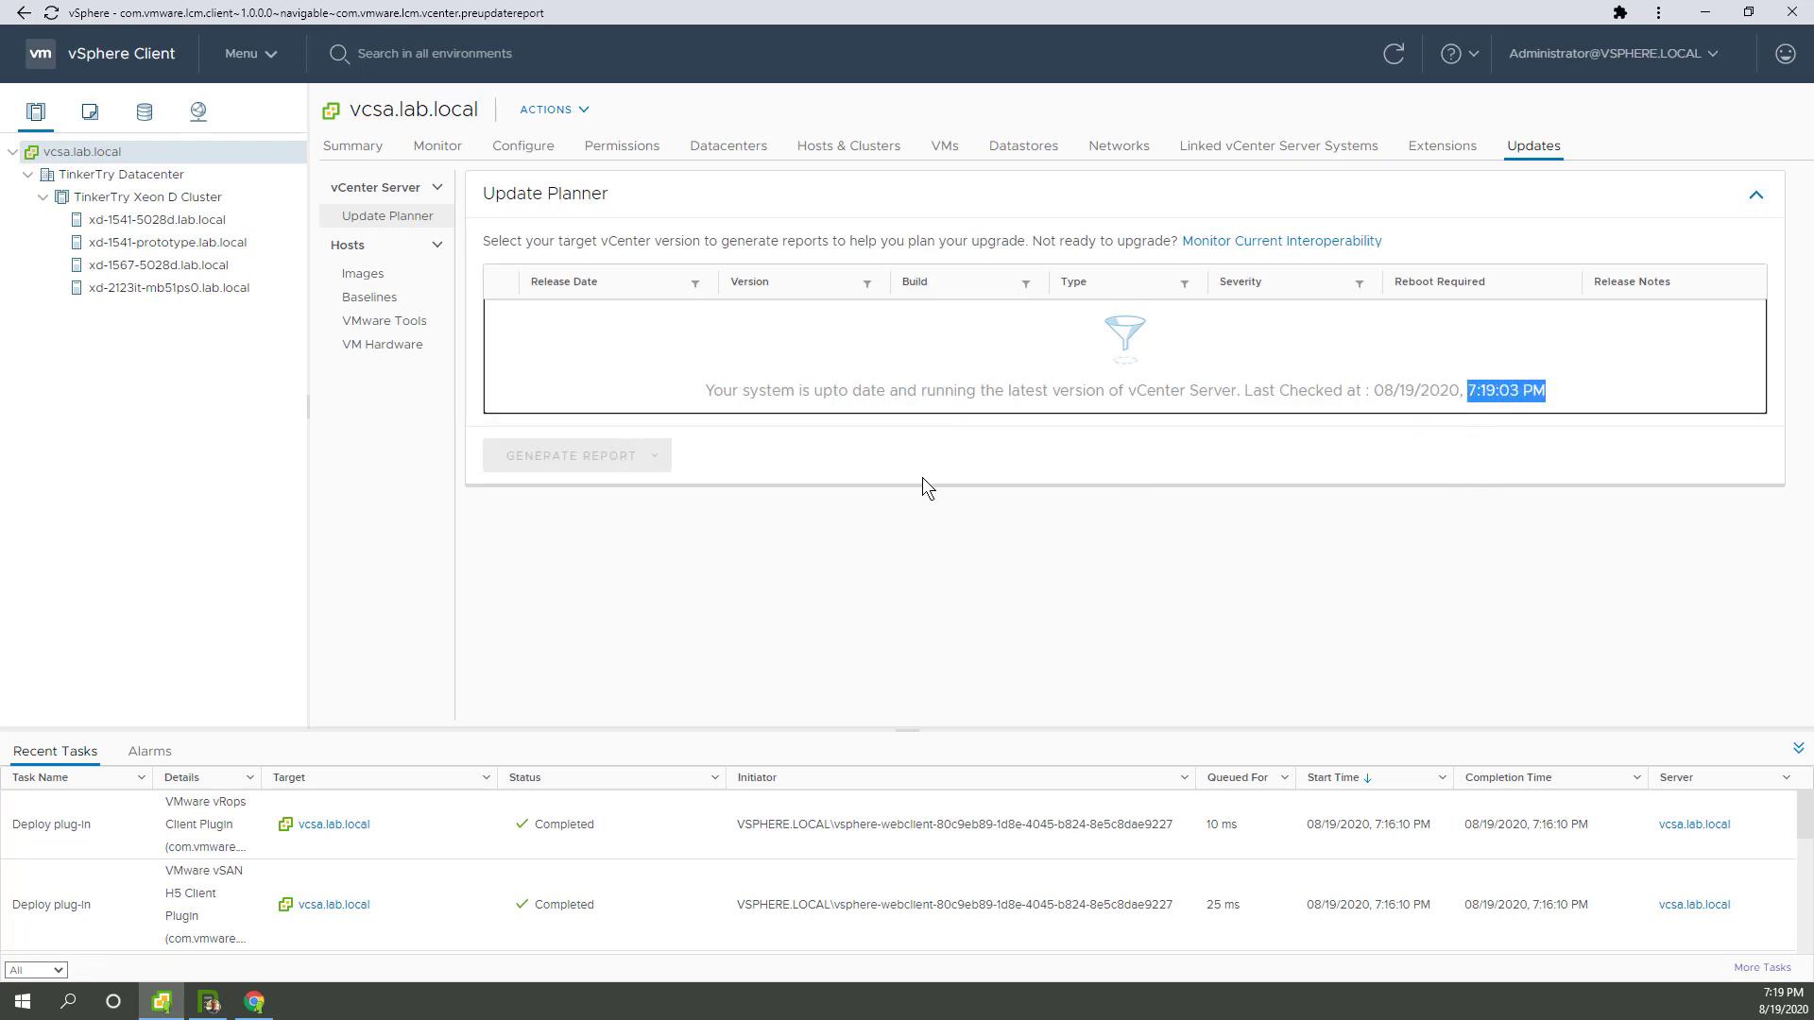
pyautogui.moveTo(948, 561)
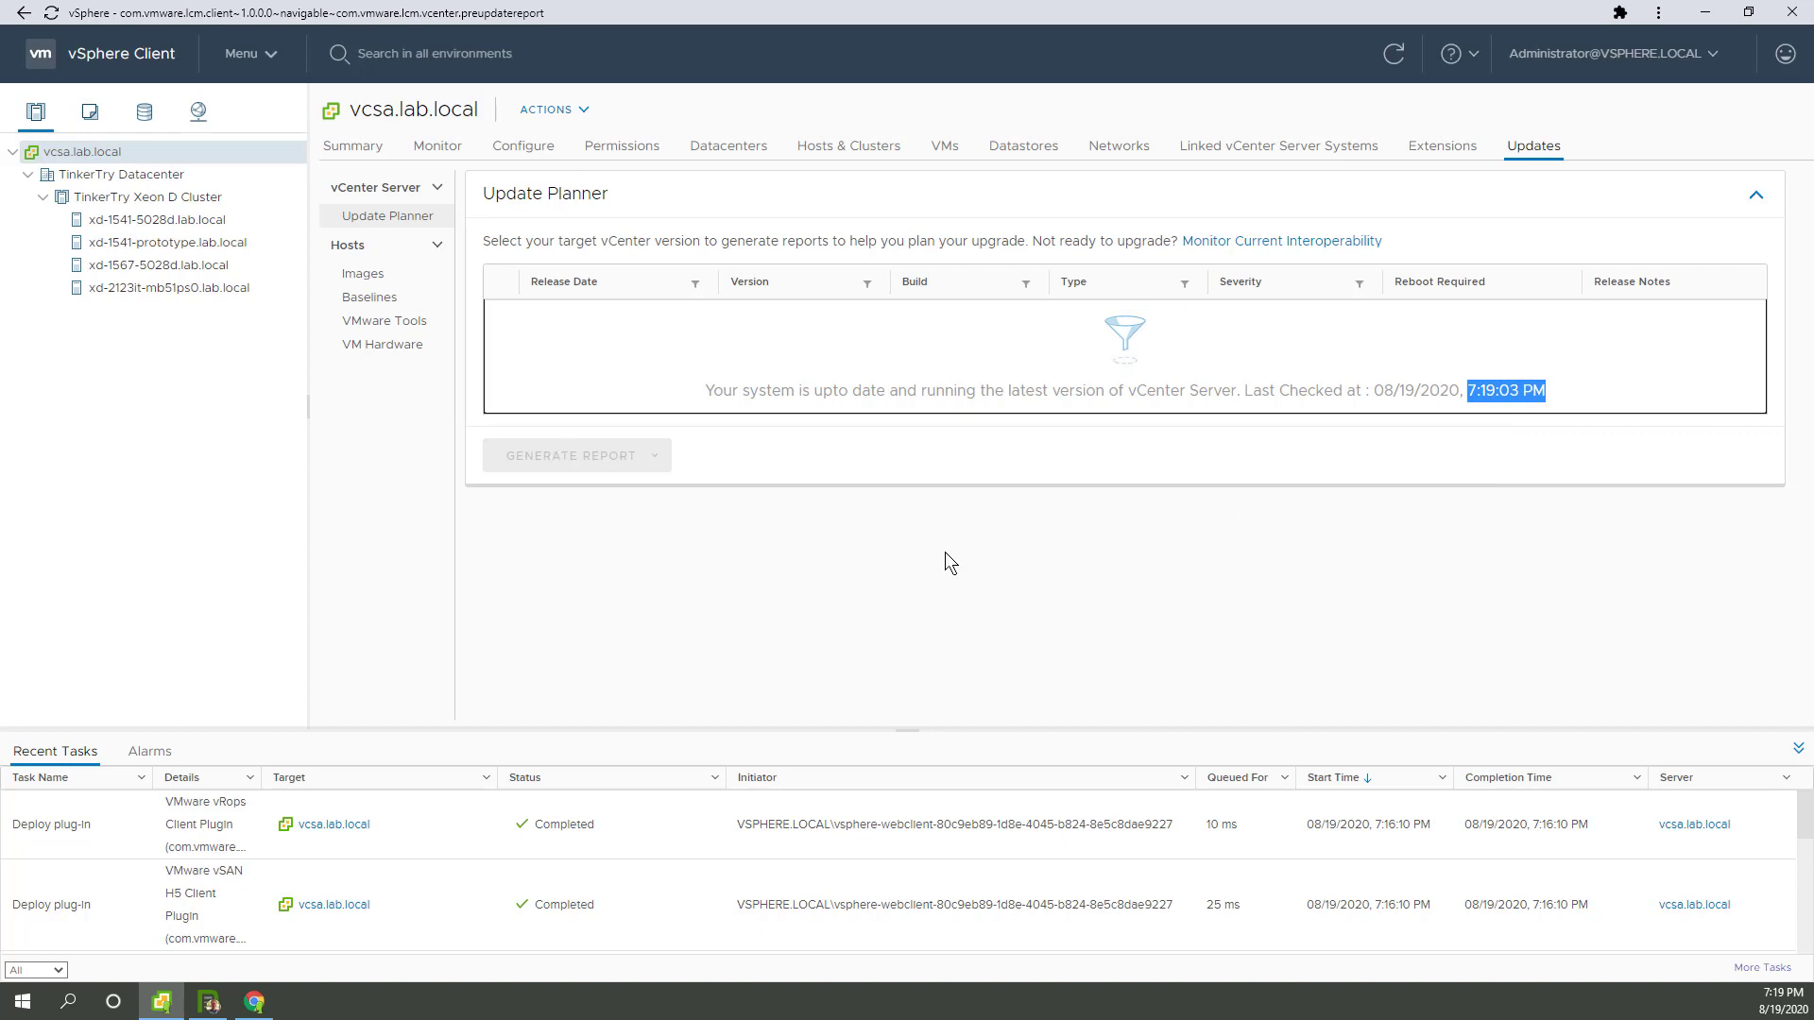
pyautogui.click(352, 146)
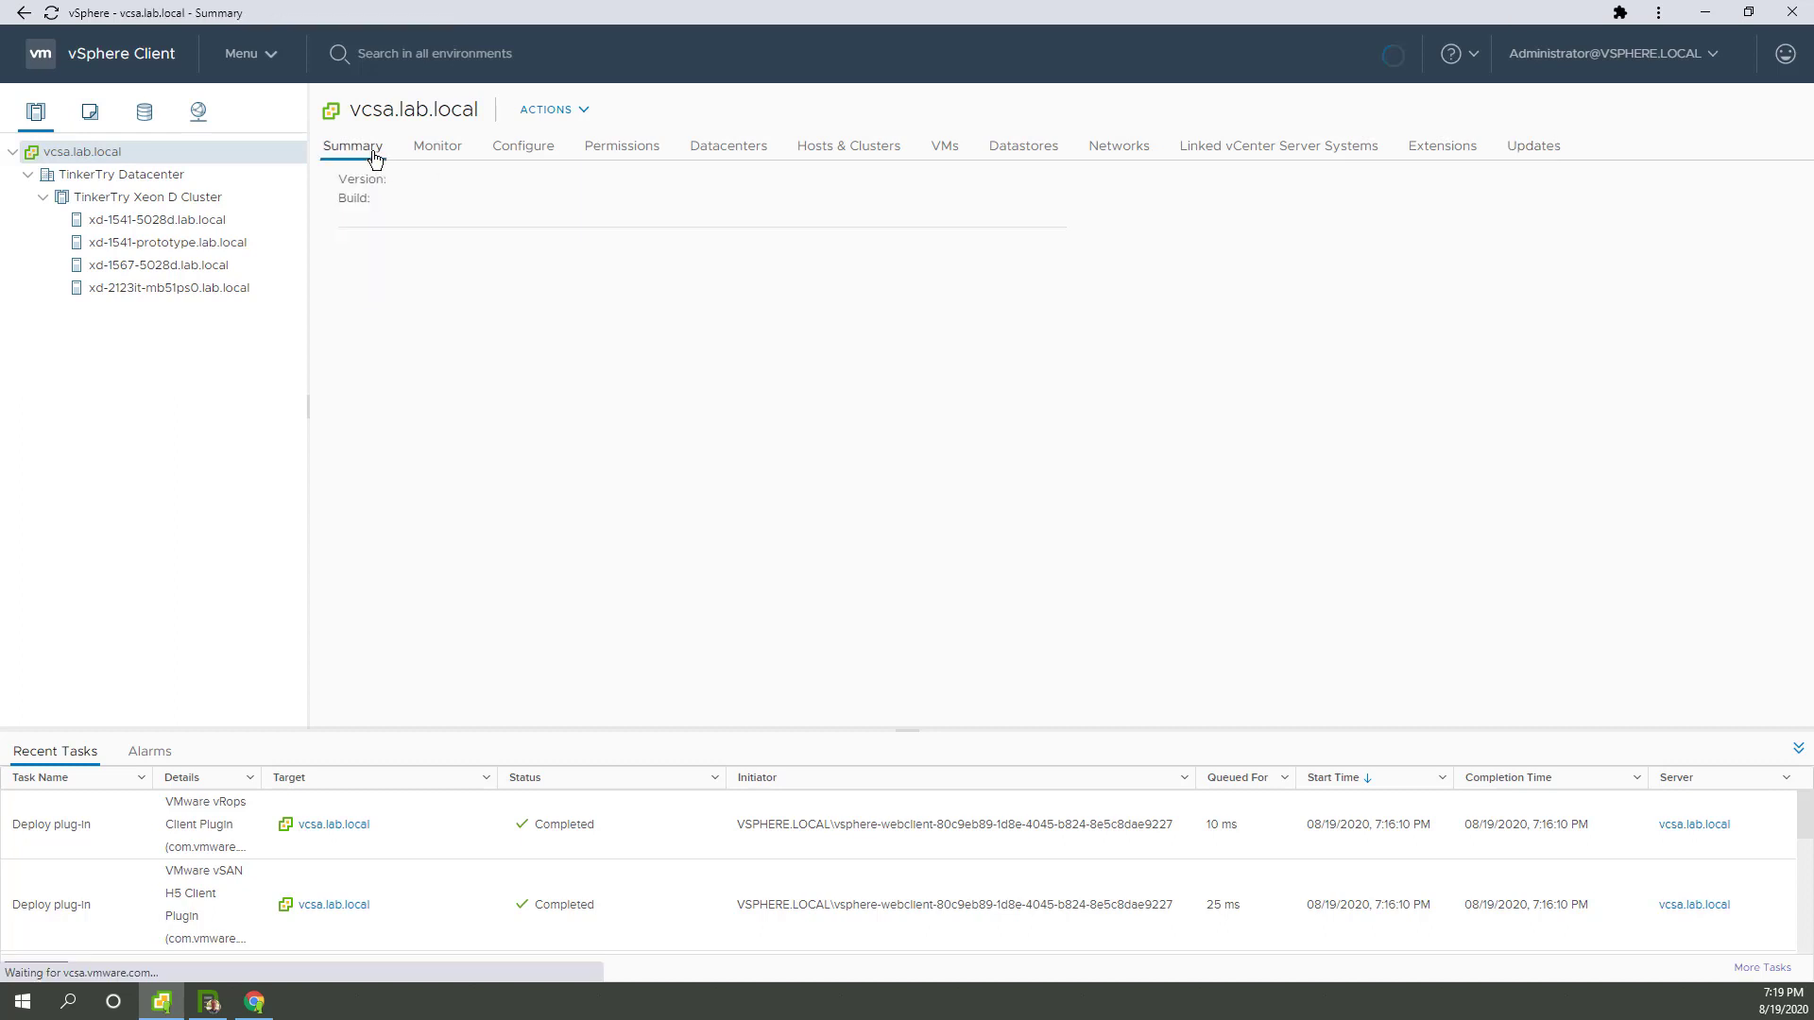
pyautogui.click(352, 145)
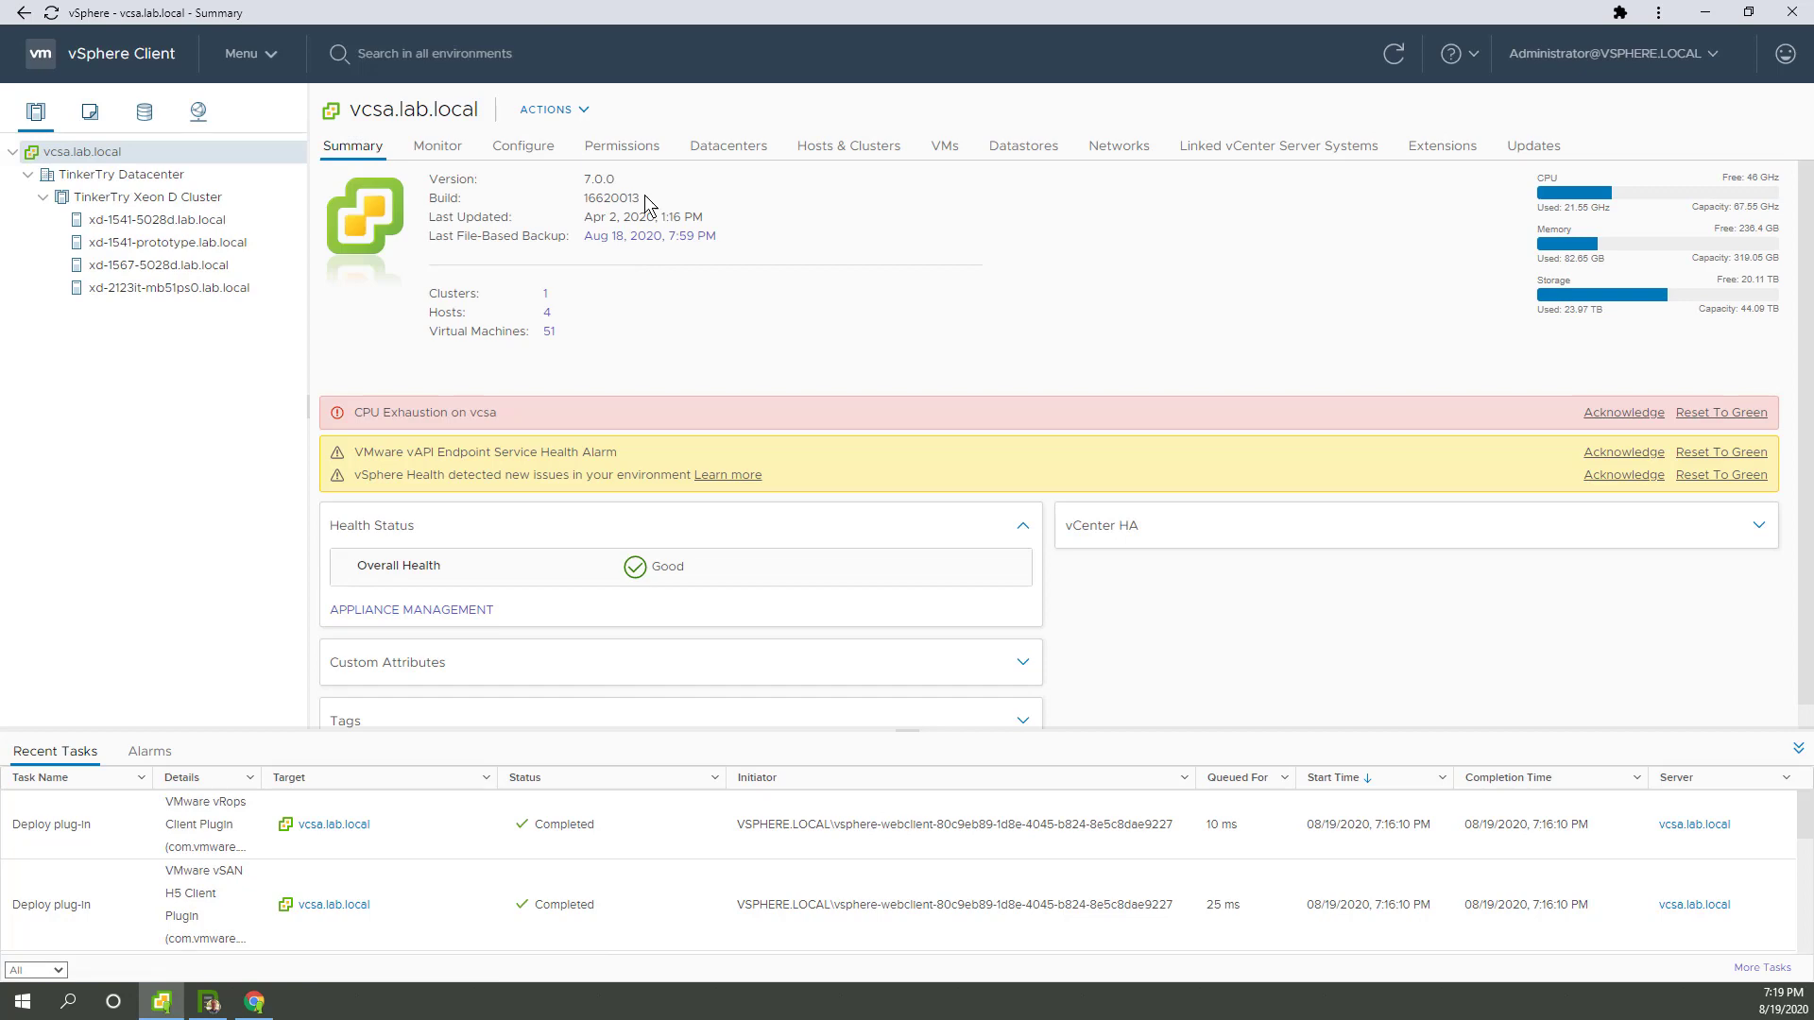
pyautogui.moveTo(253, 1000)
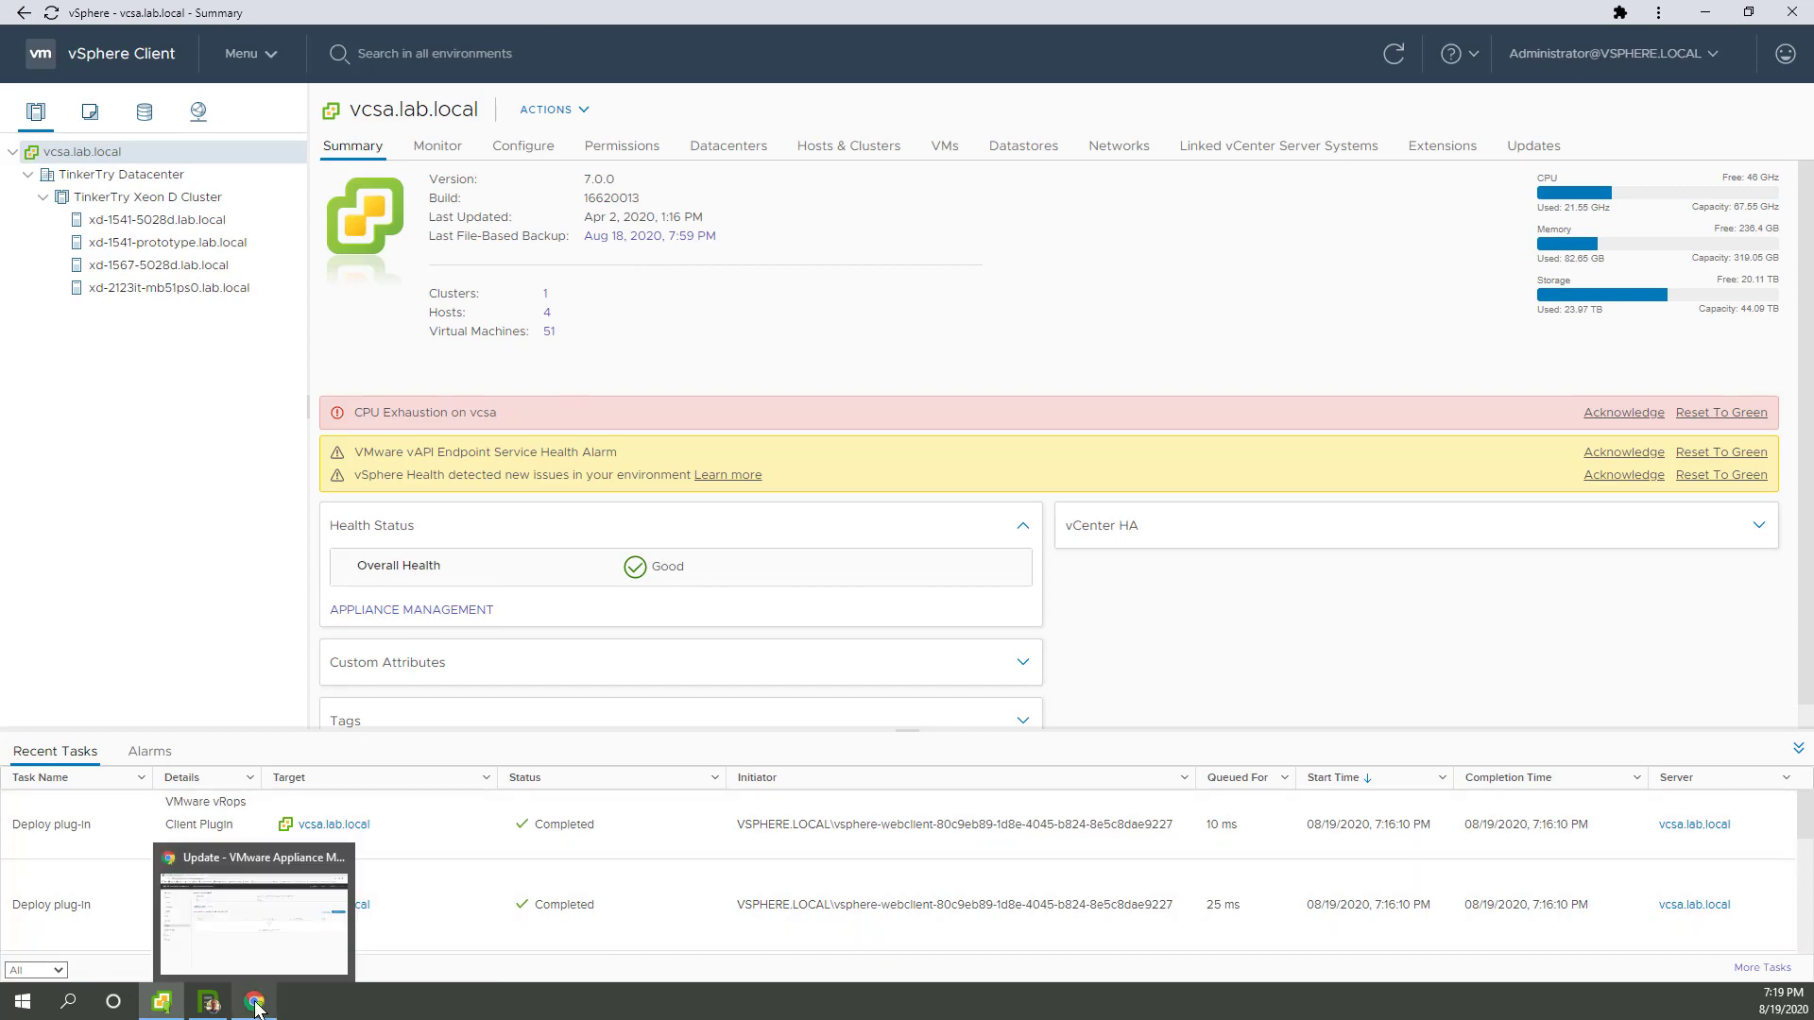
# Search the vCenter 7.0.0c release notes for build '20013'
pyautogui.click(253, 914)
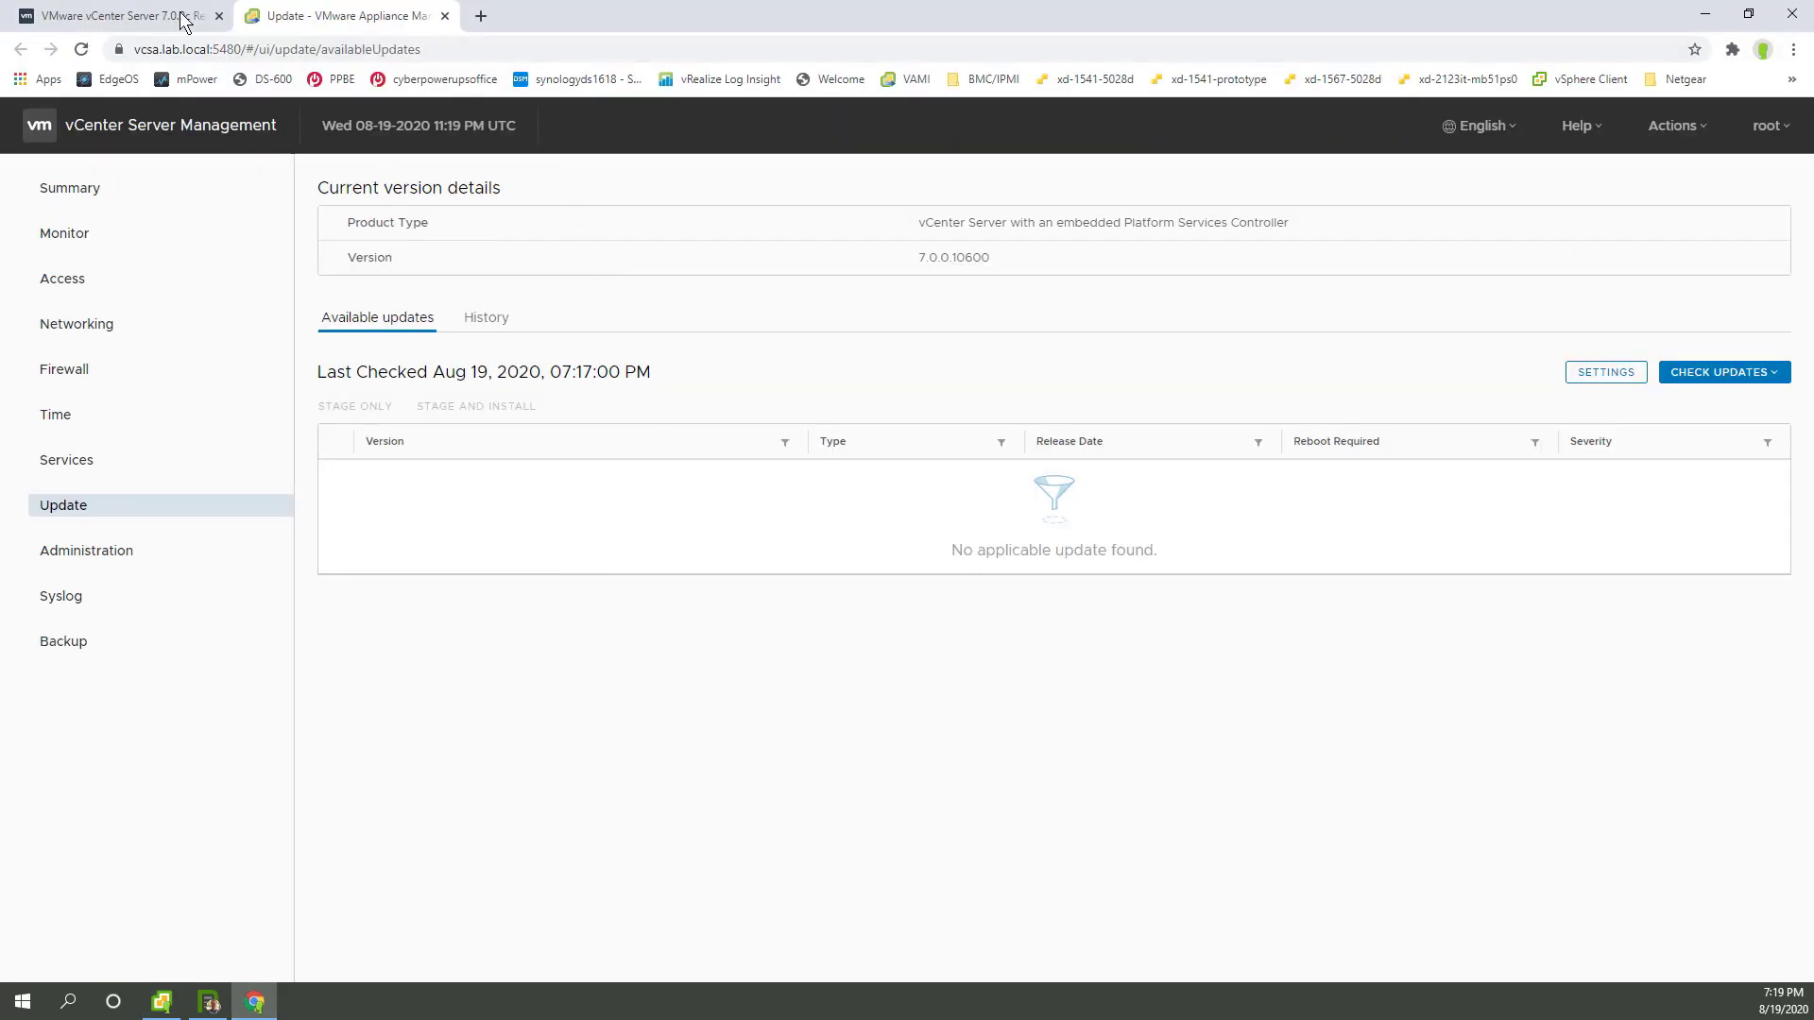
pyautogui.click(104, 15)
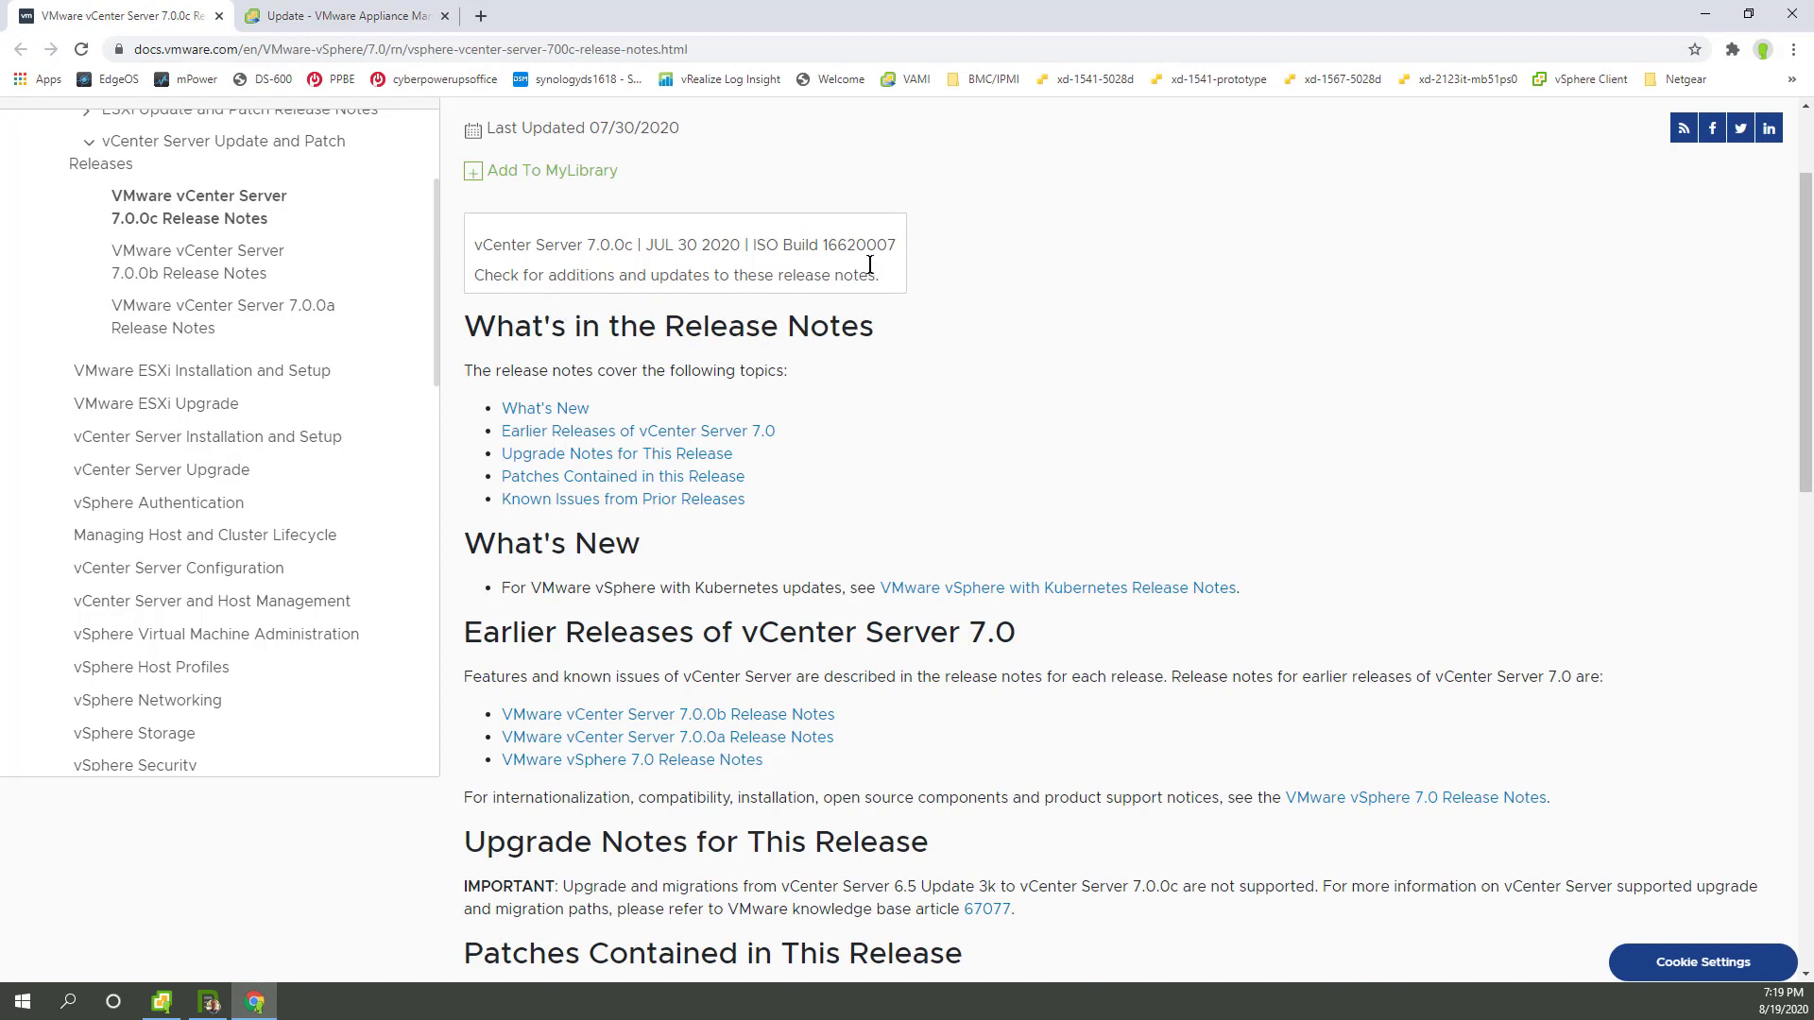
pyautogui.press('ctrl+f')
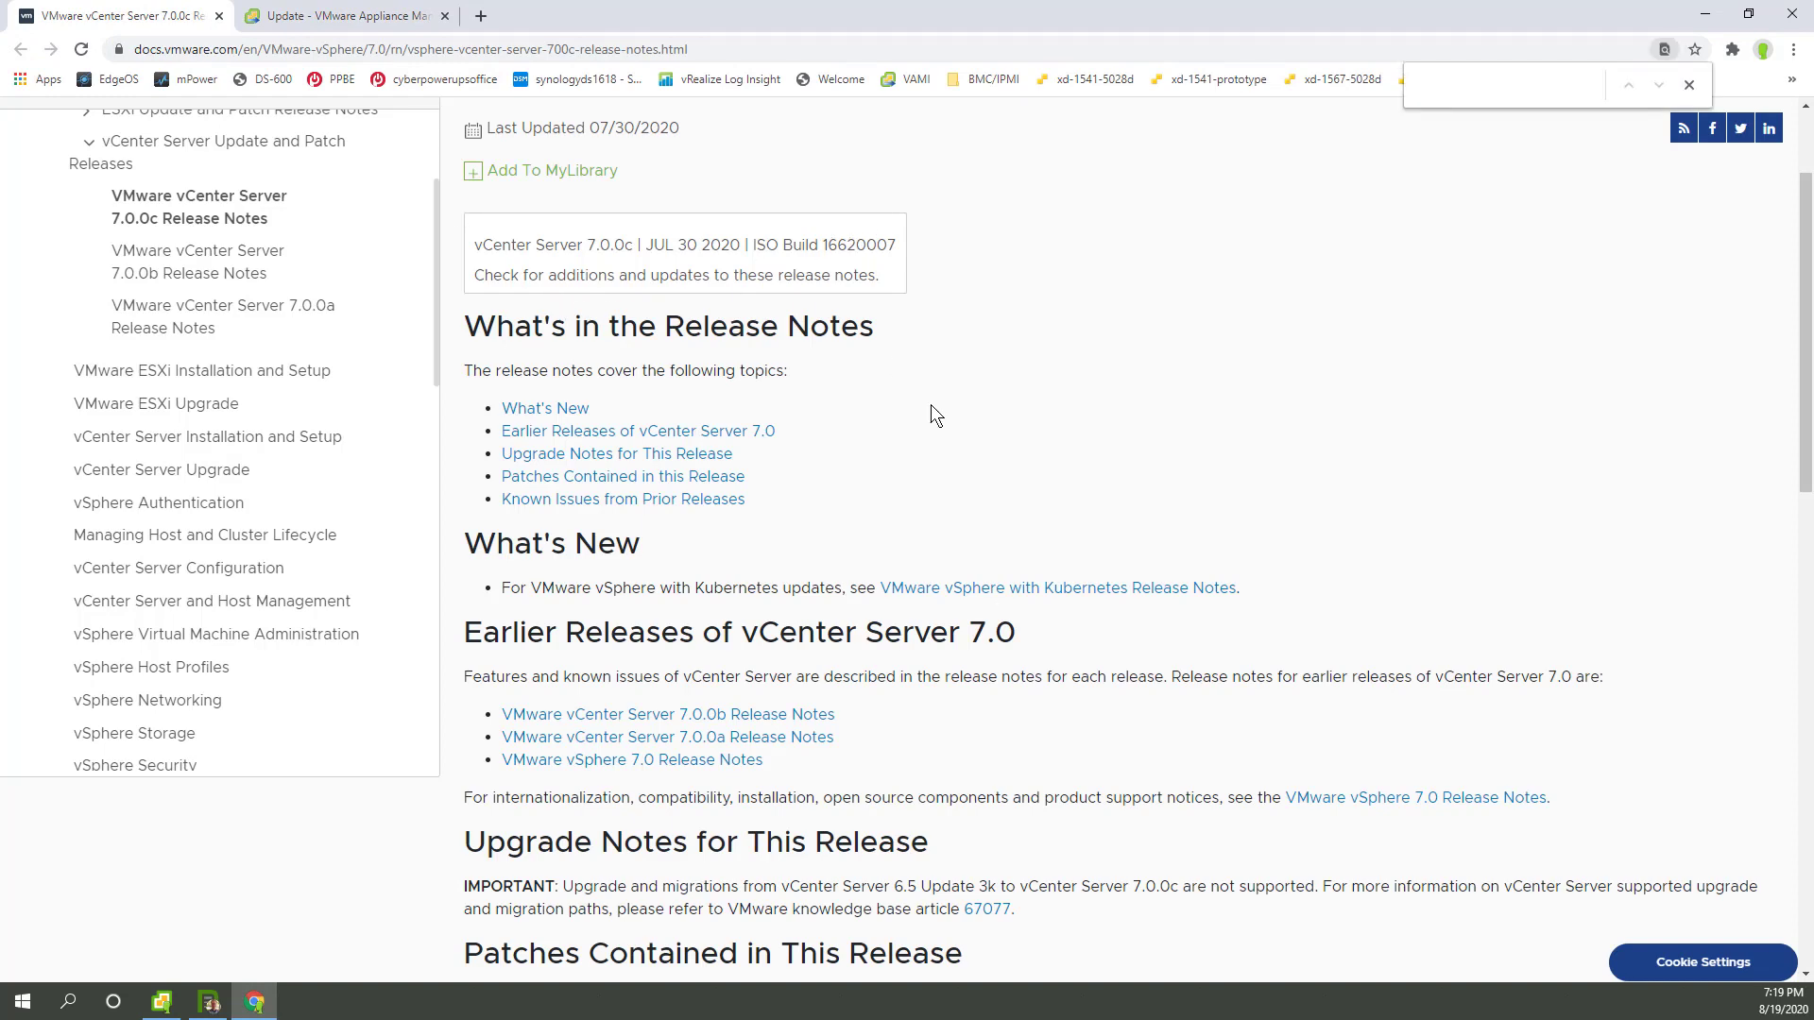
pyautogui.write('20013')
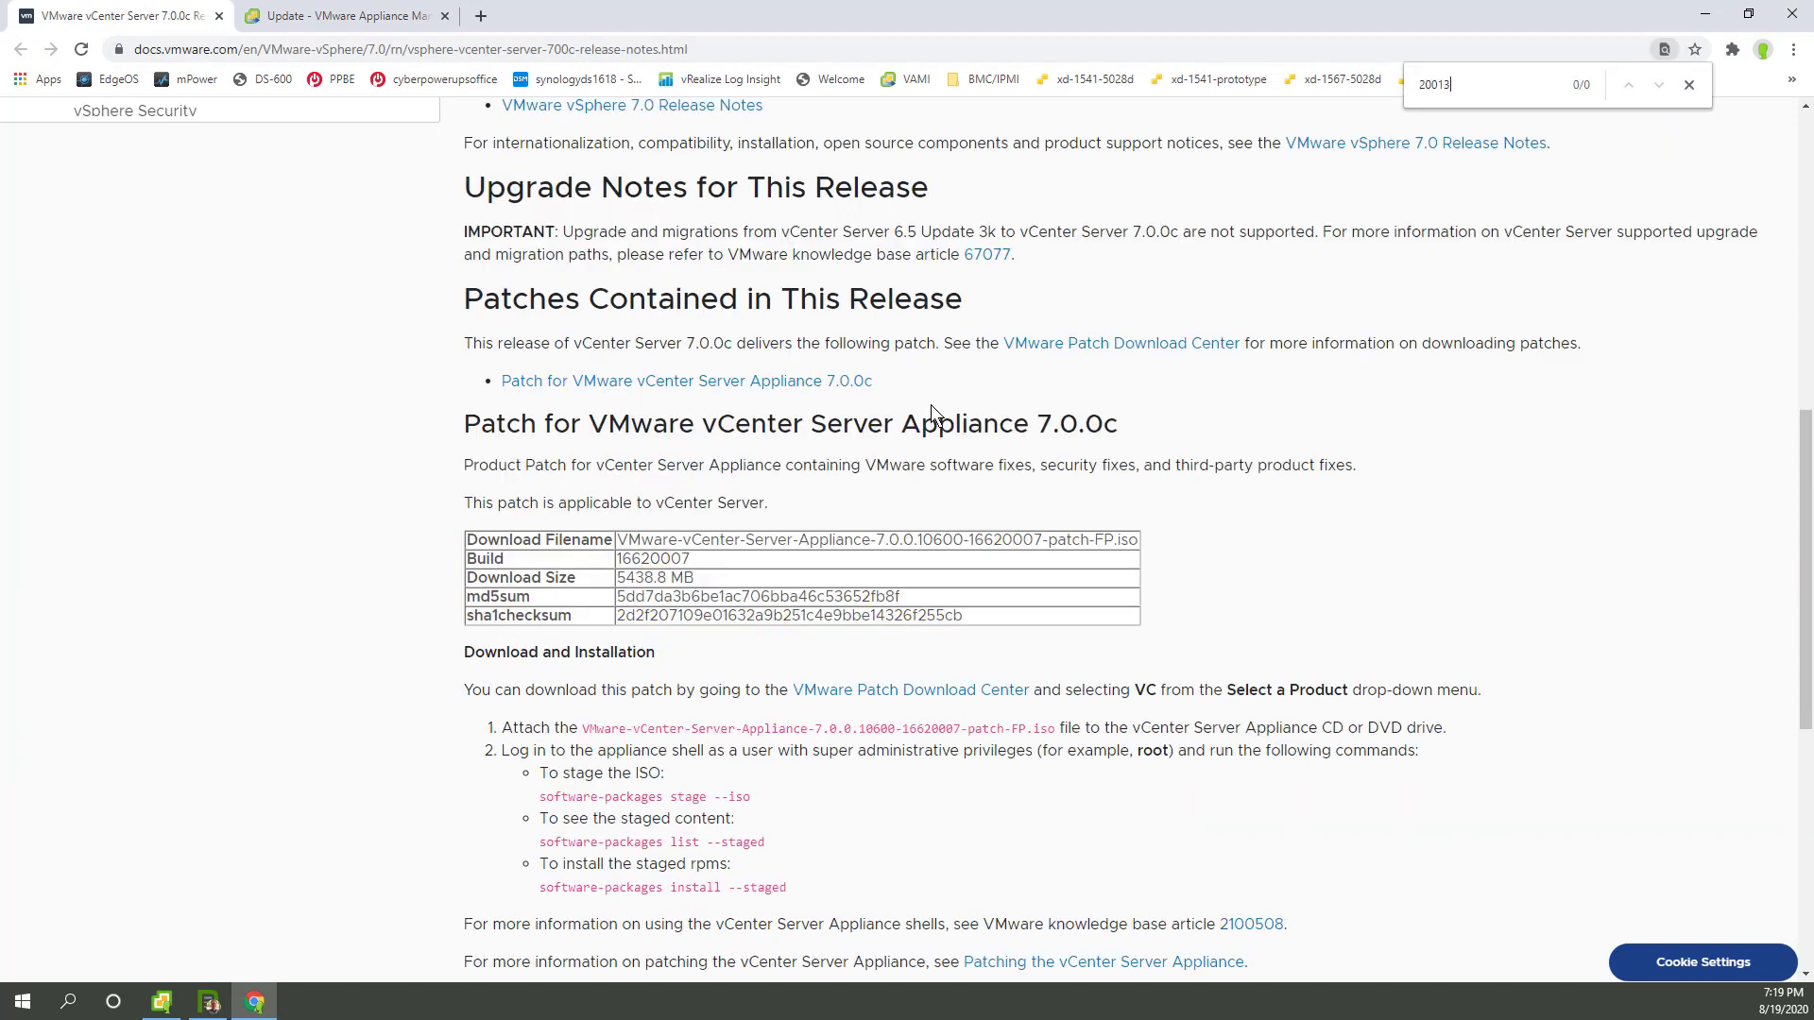
pyautogui.moveTo(753, 711)
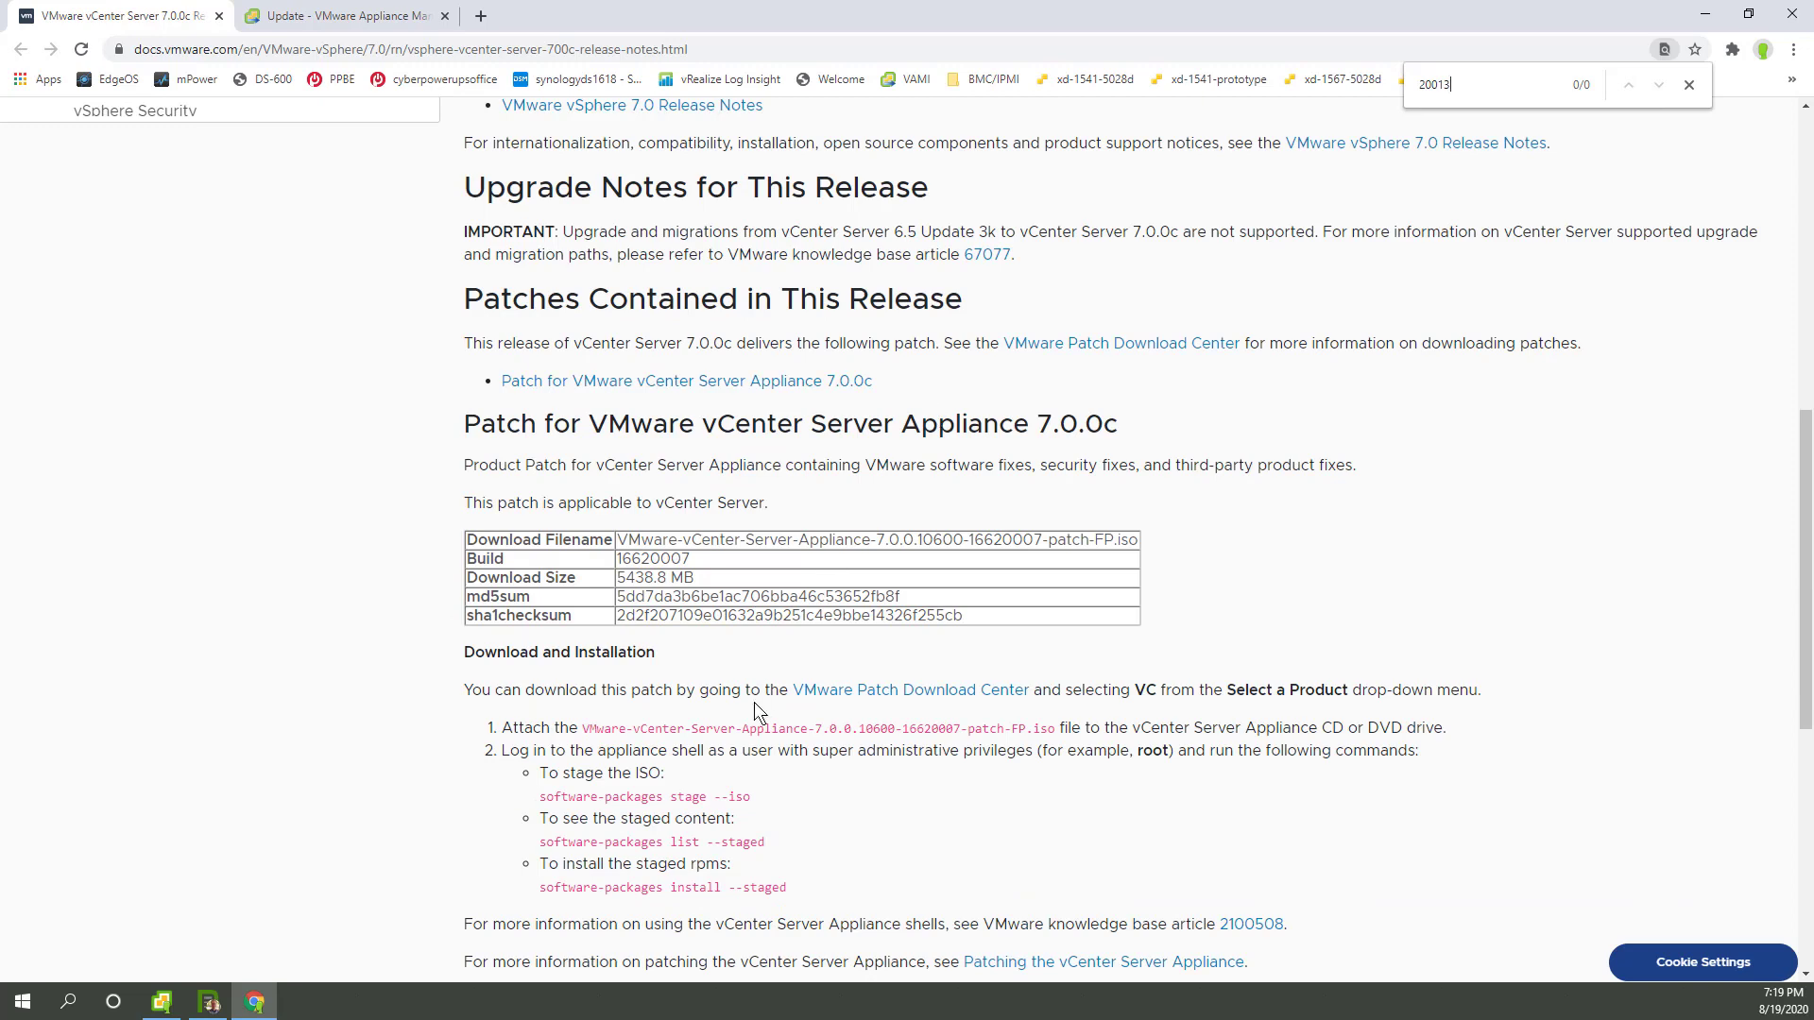
pyautogui.moveTo(552, 366)
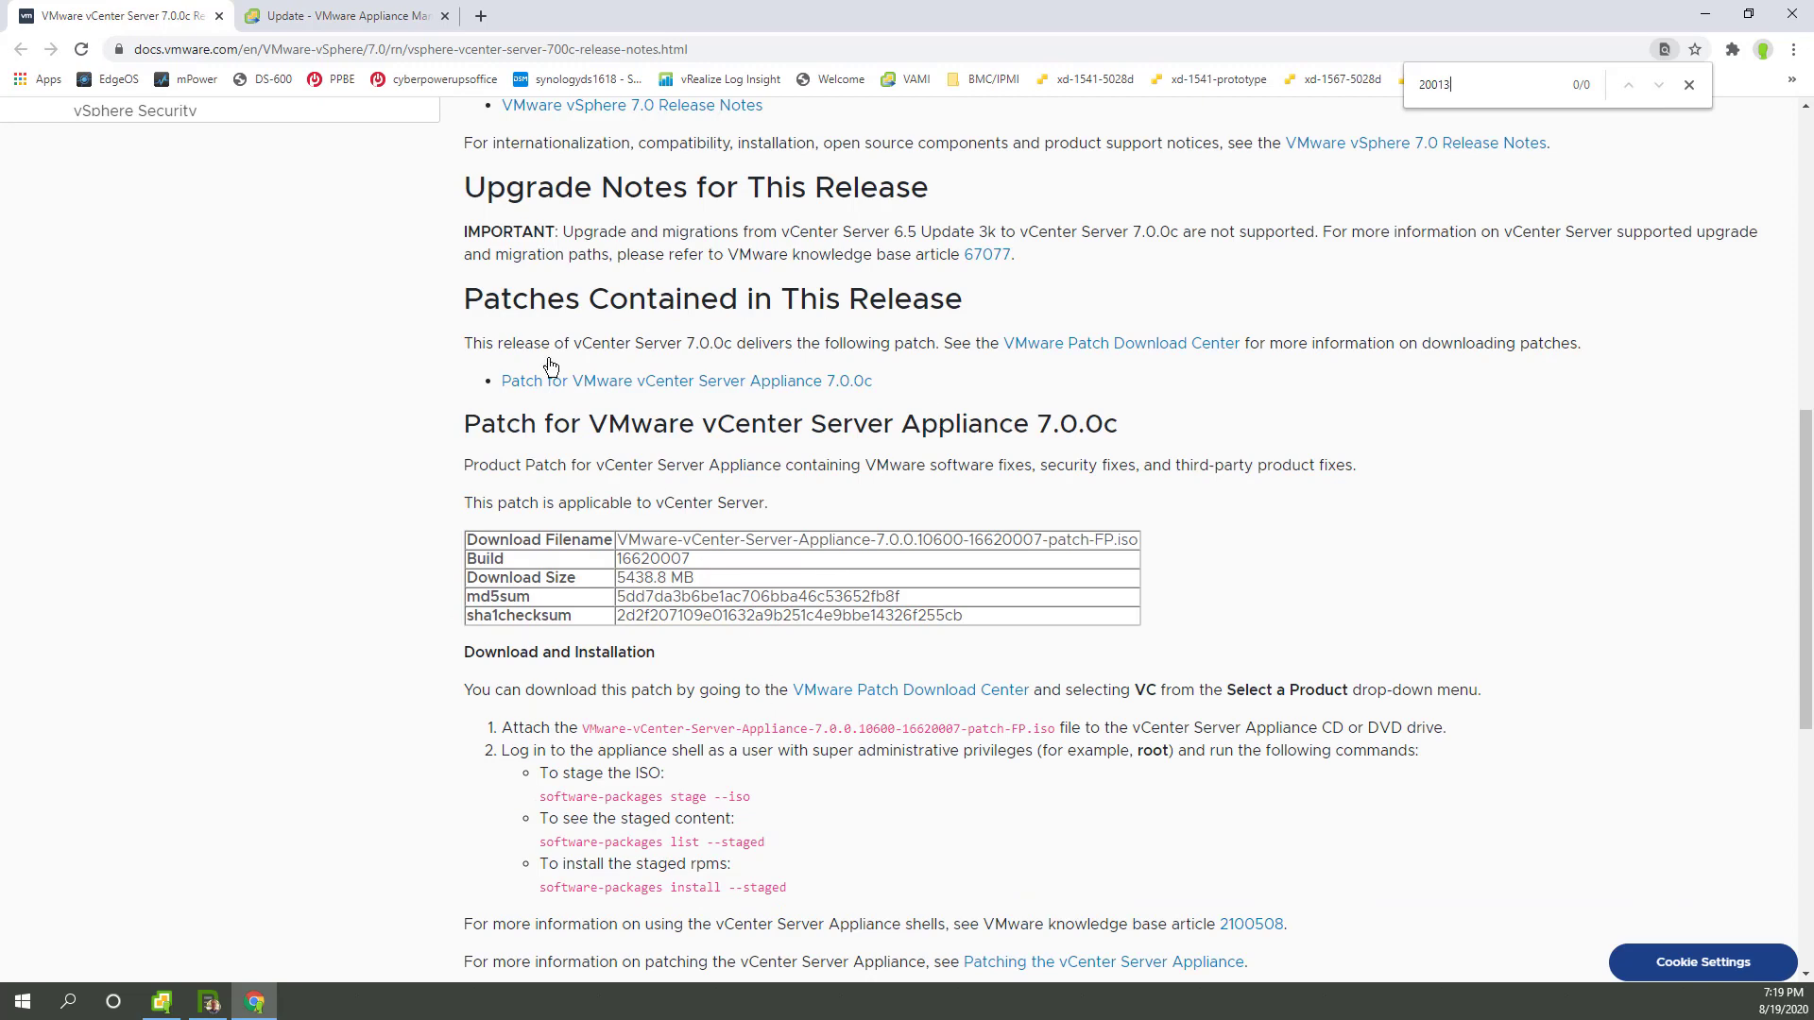
# Copy the installed version 7.0.0.10600 from appliance management and search the release notes for it
pyautogui.click(341, 15)
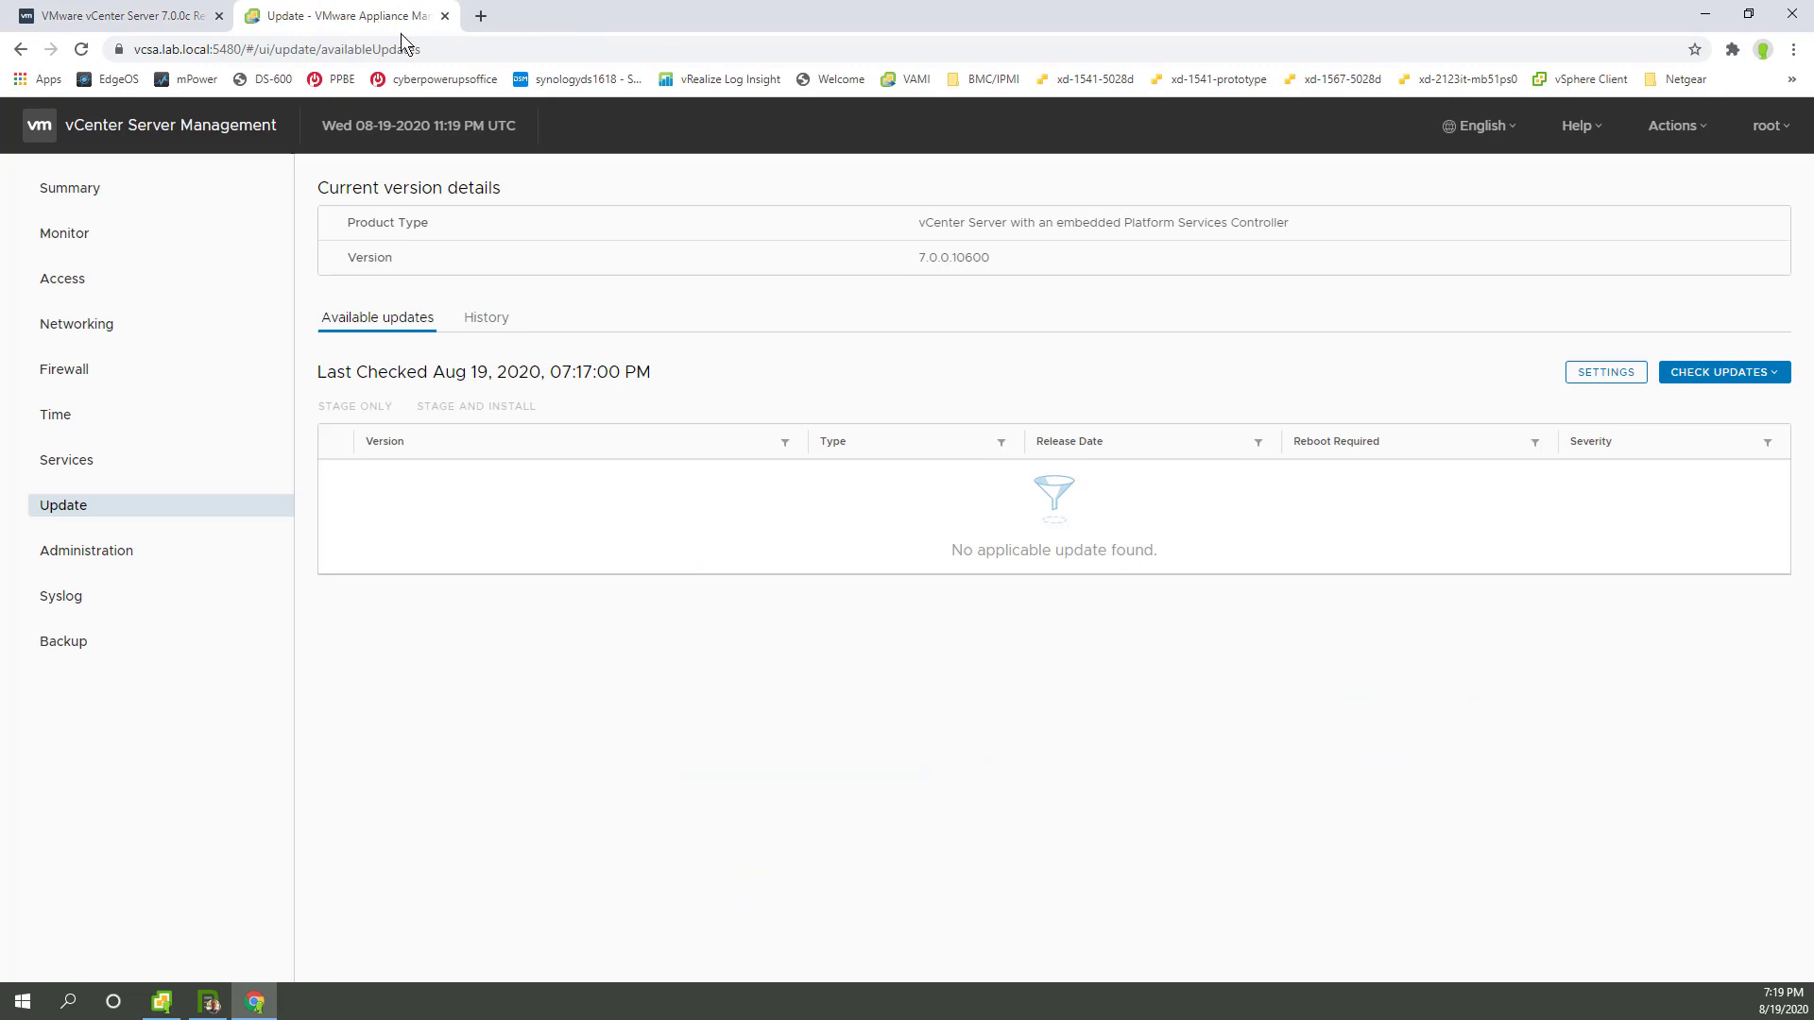
pyautogui.moveTo(998, 266)
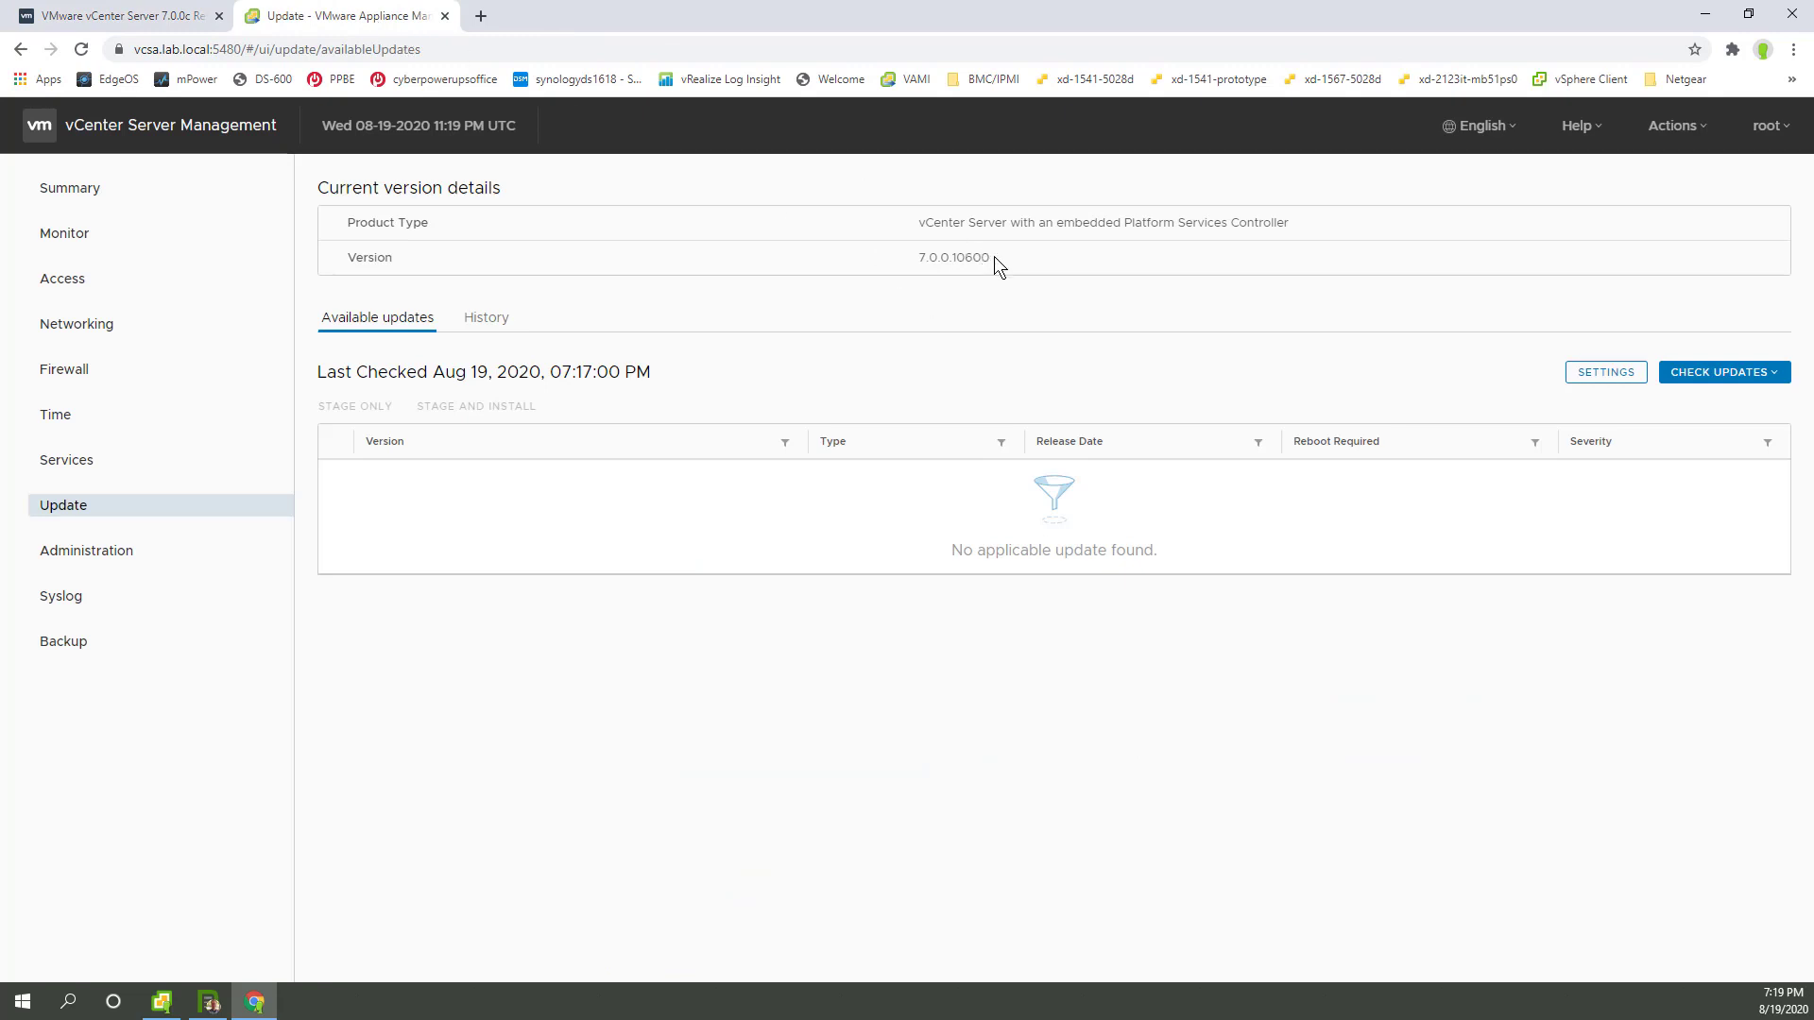
pyautogui.doubleClick(953, 257)
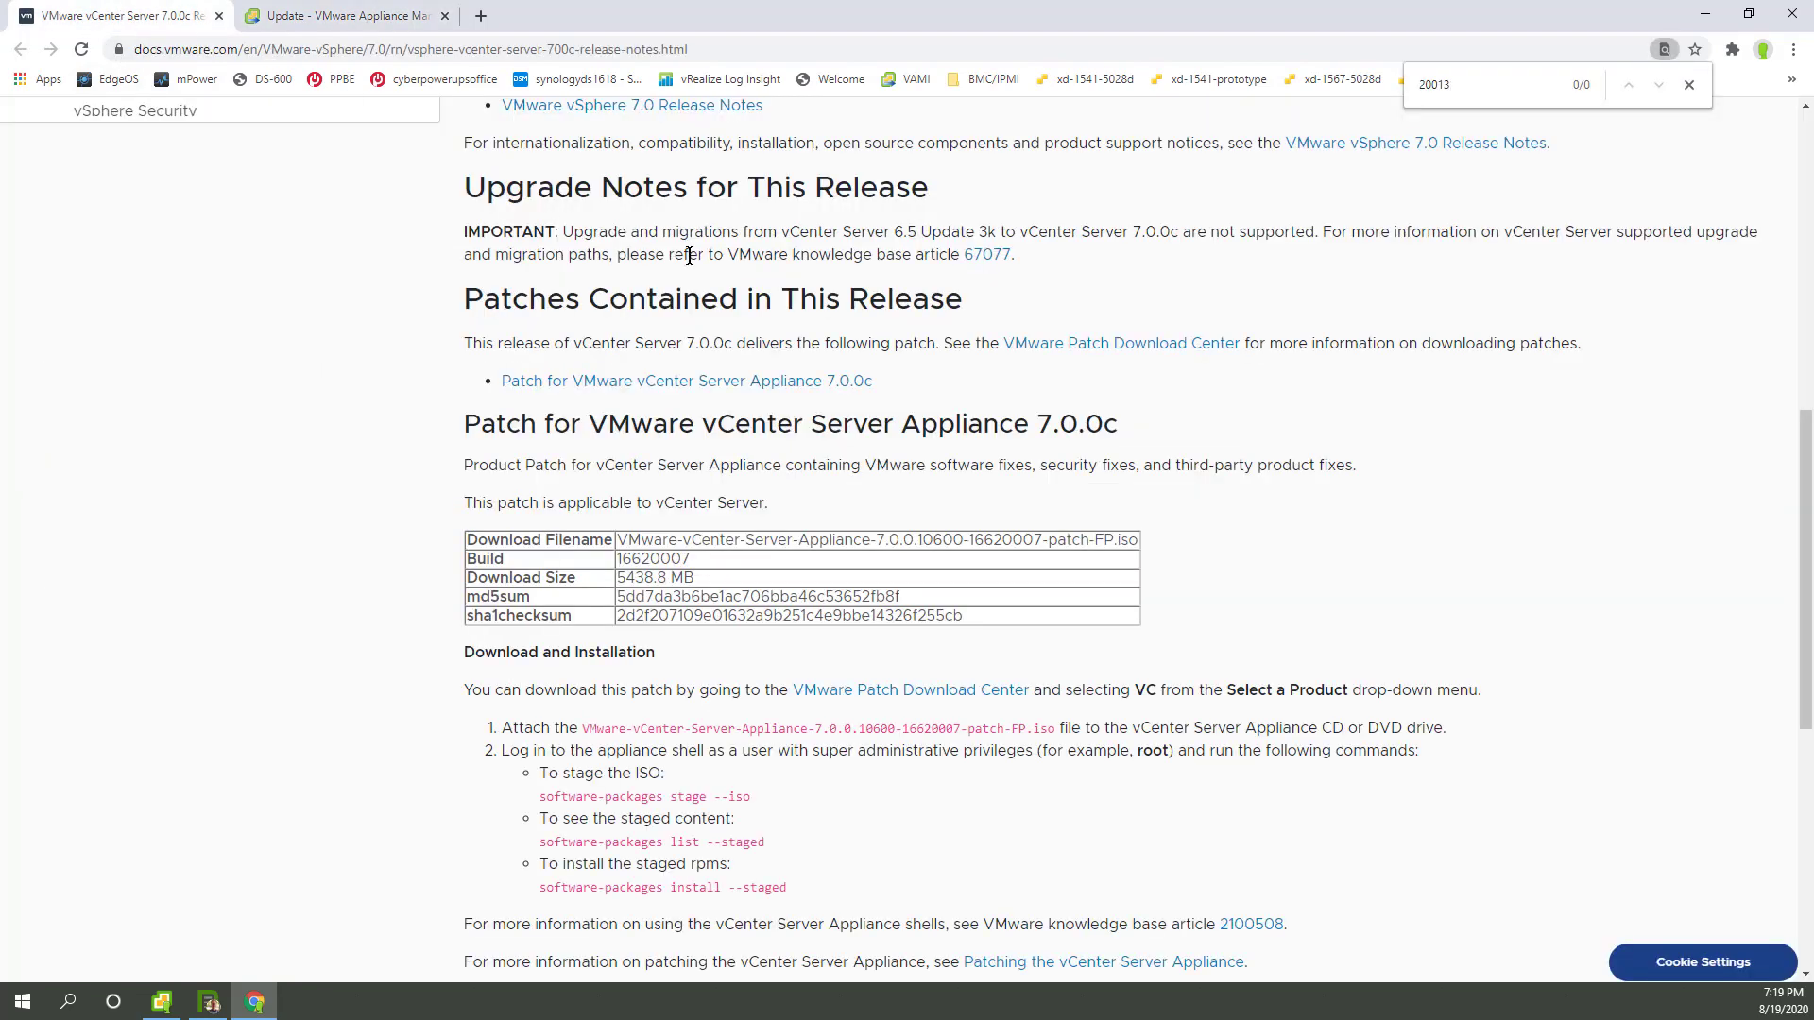
pyautogui.write('7.0.0.10600')
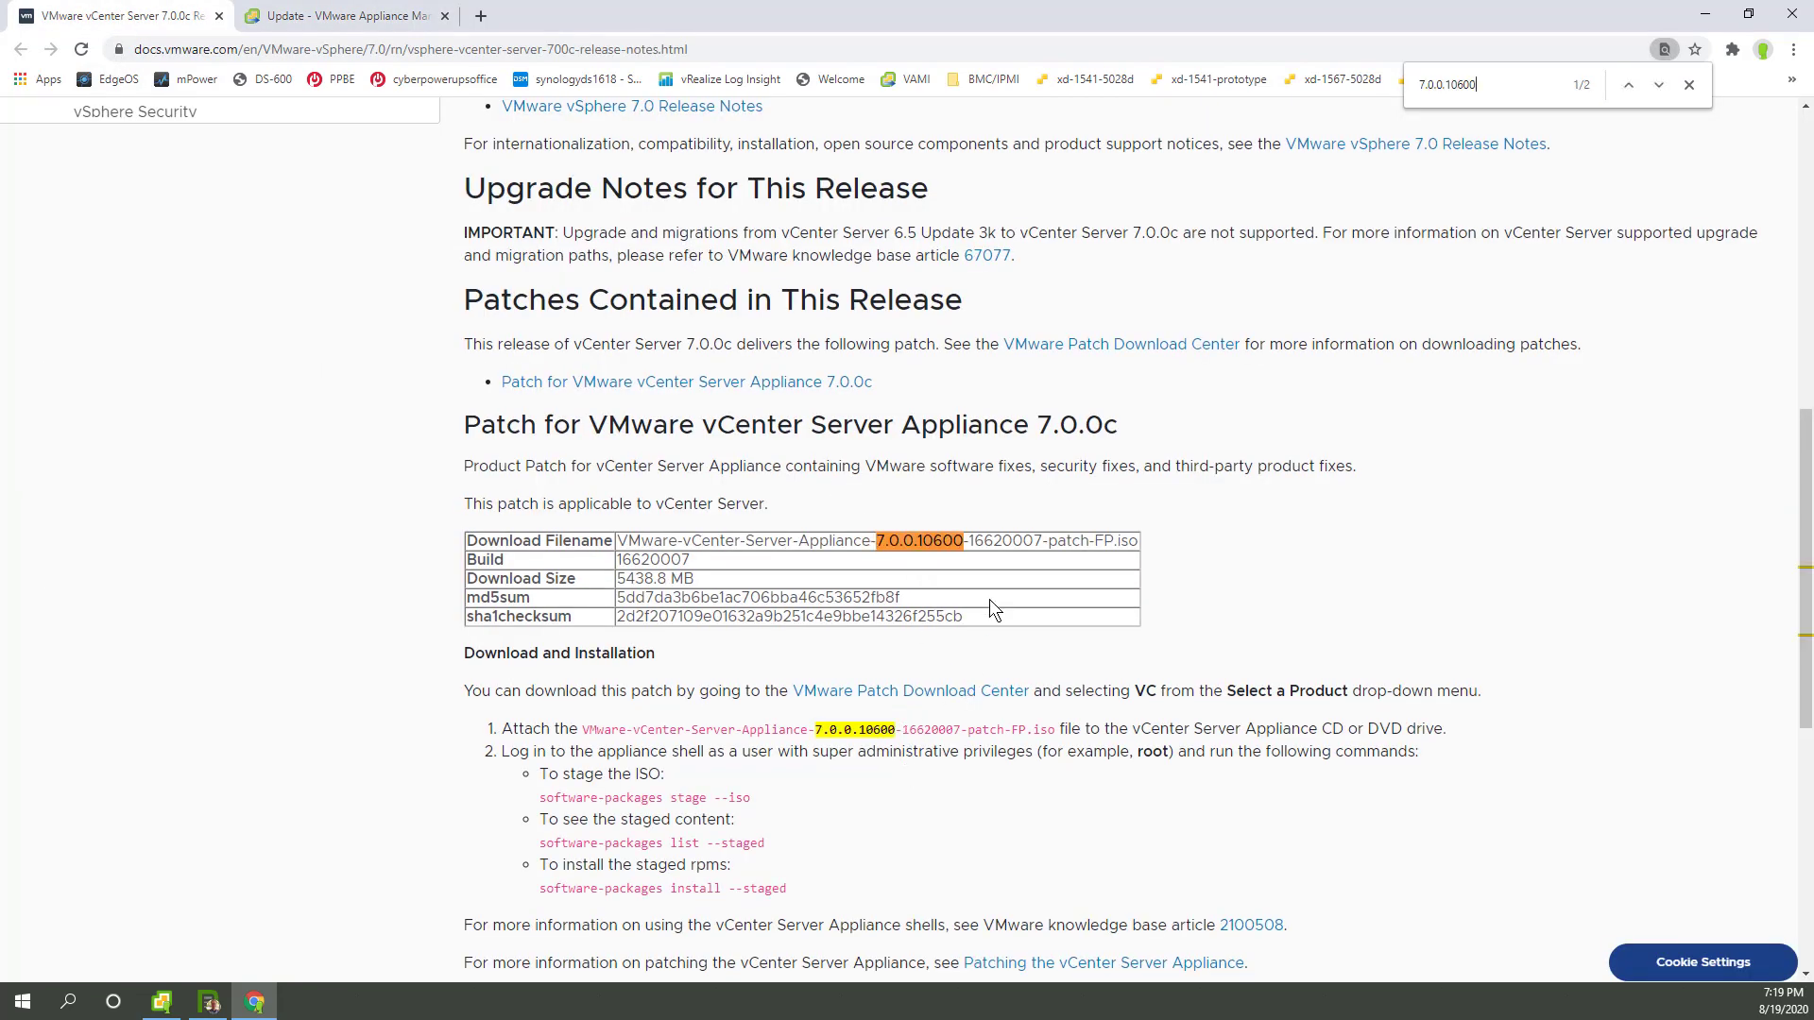
pyautogui.scroll(3)
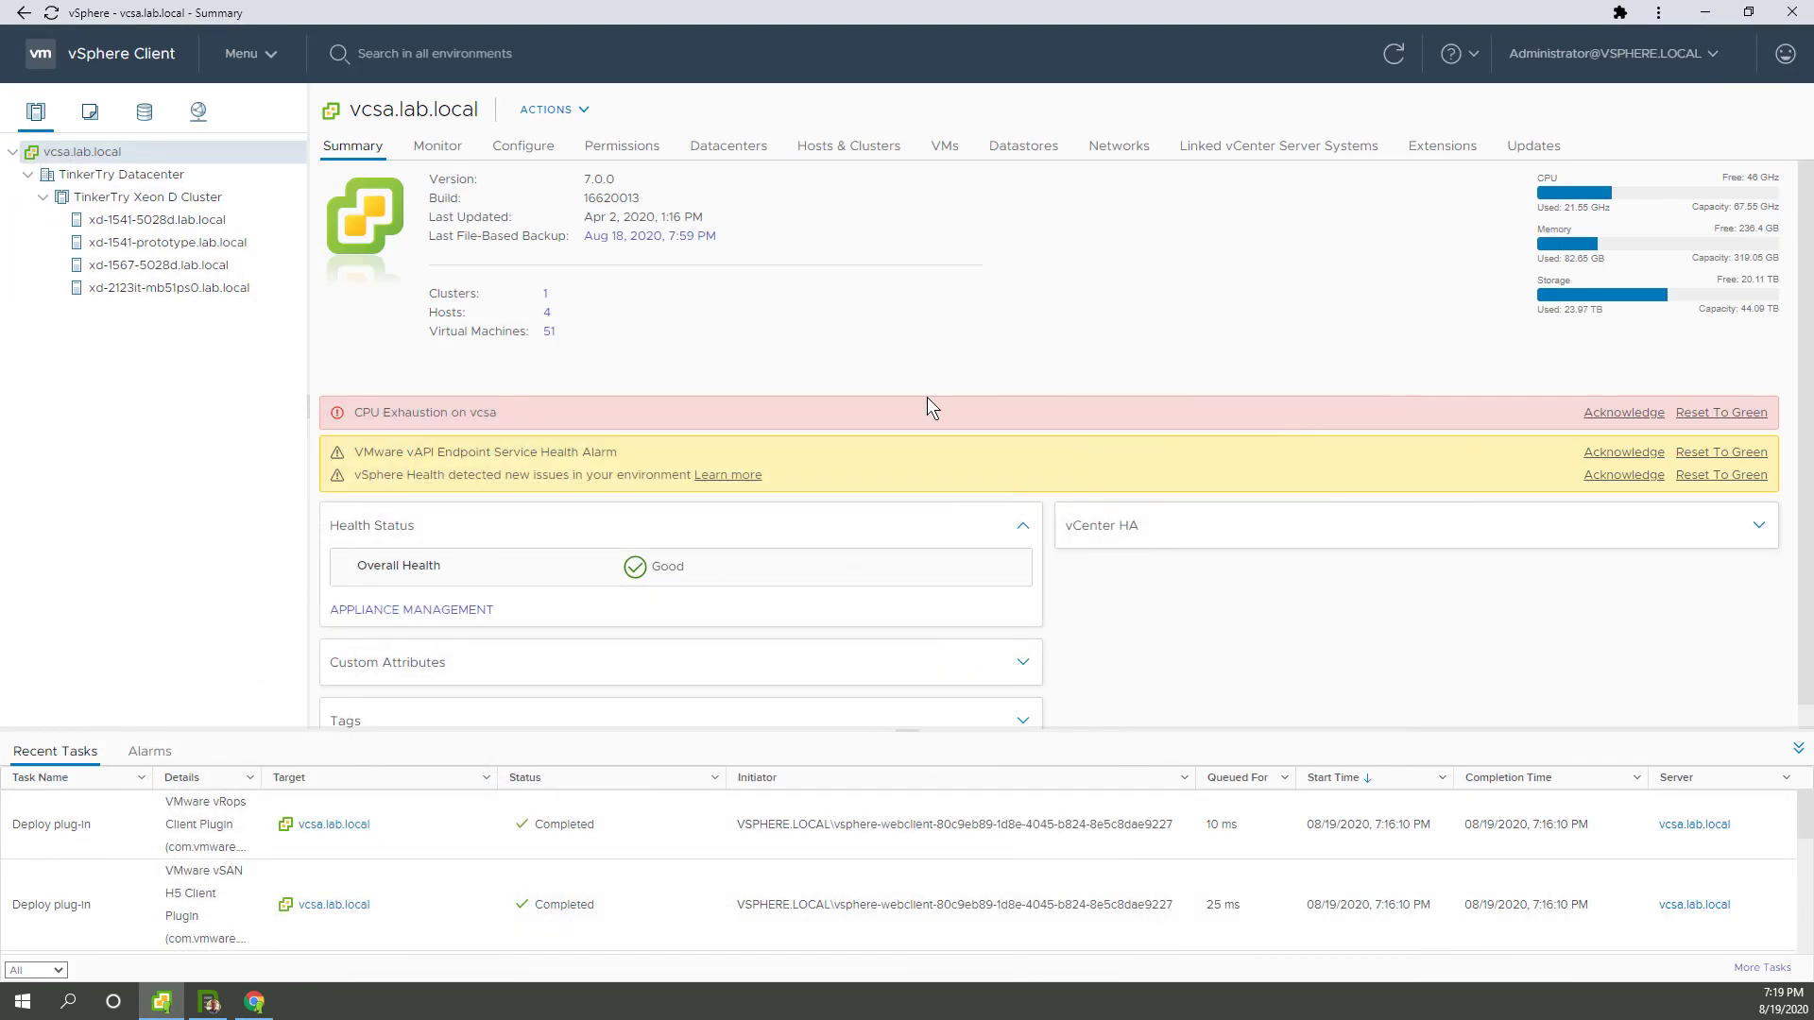
pyautogui.moveTo(584, 205)
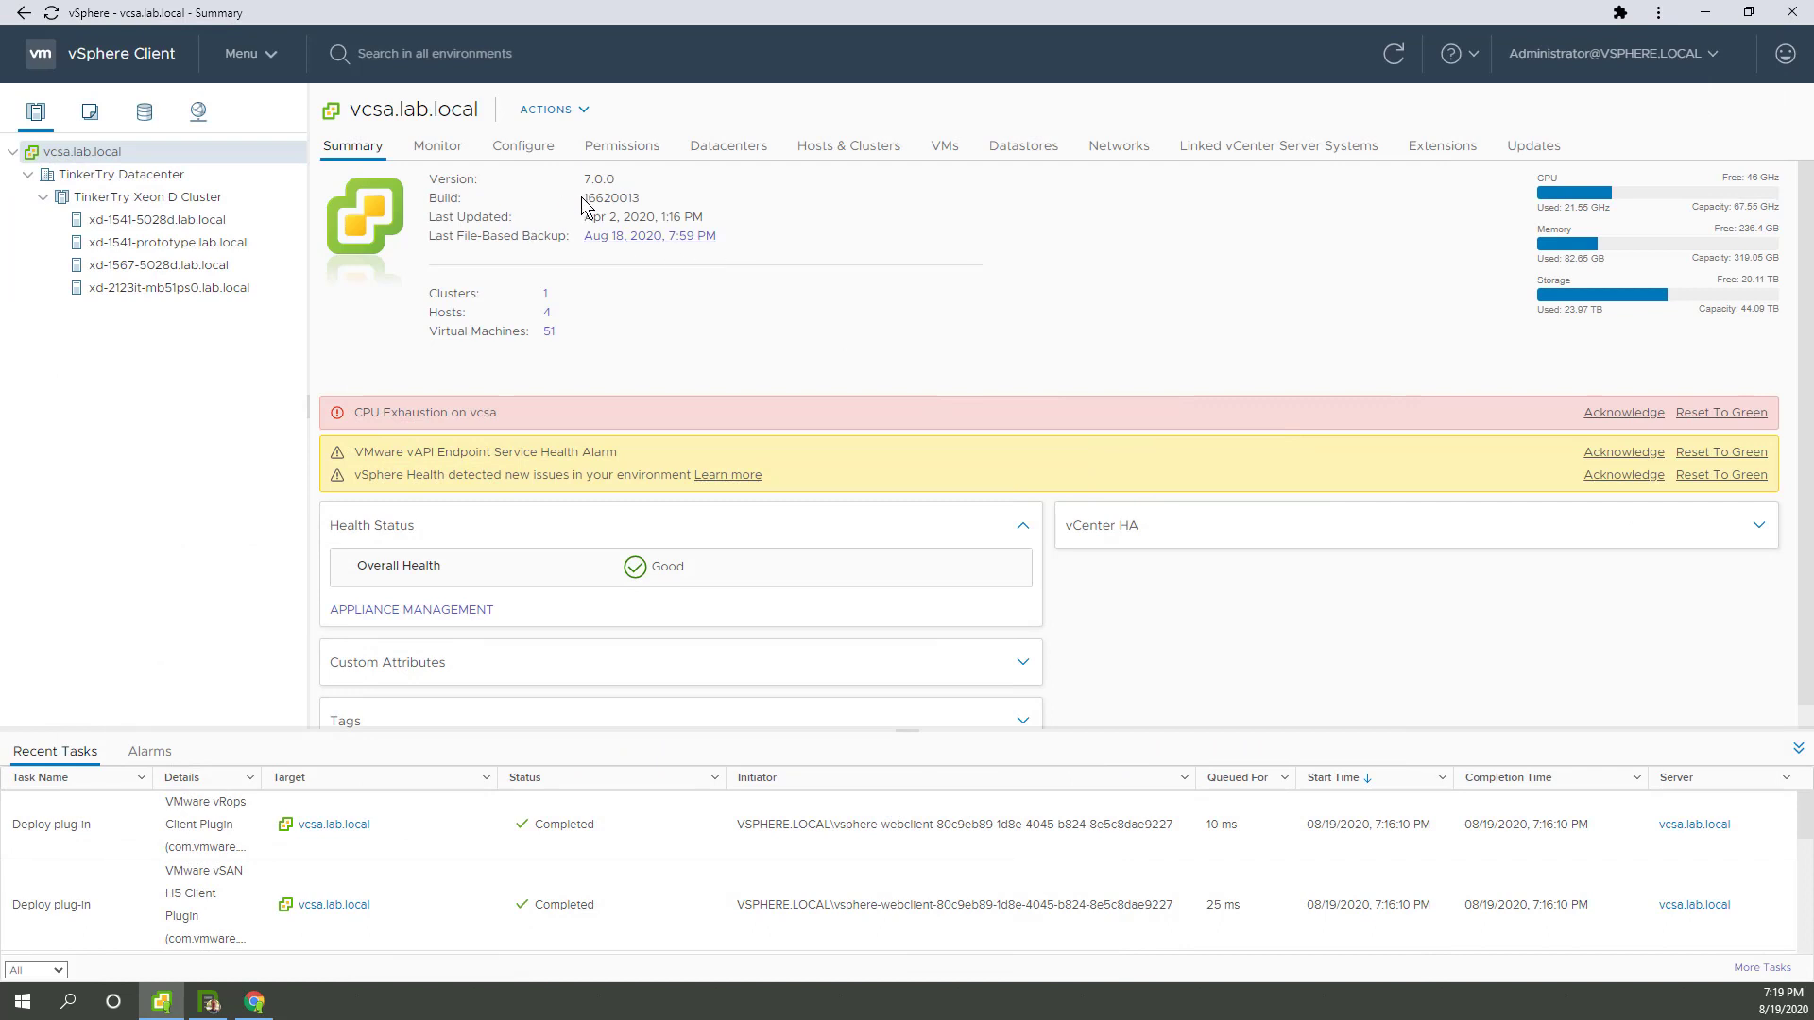
# Select build 16620013 and reset the CPU Exhaustion on vcsa alarm to green
pyautogui.doubleClick(611, 198)
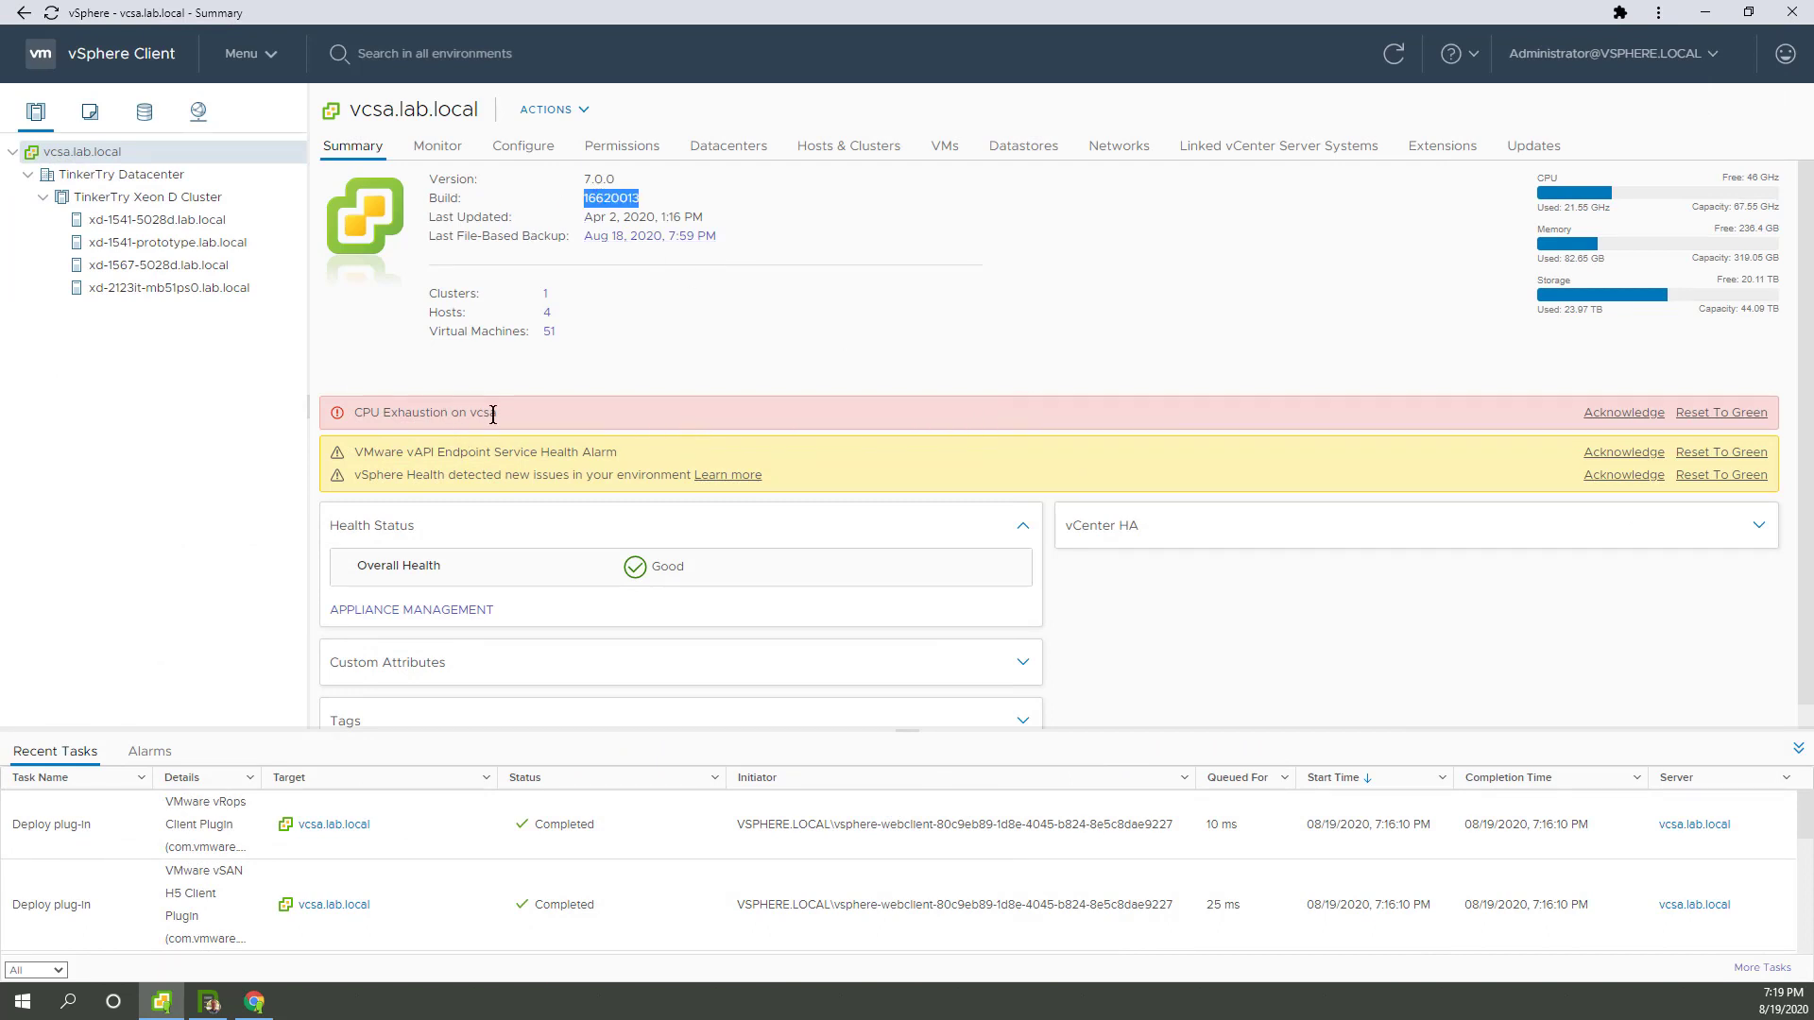
pyautogui.moveTo(1721, 412)
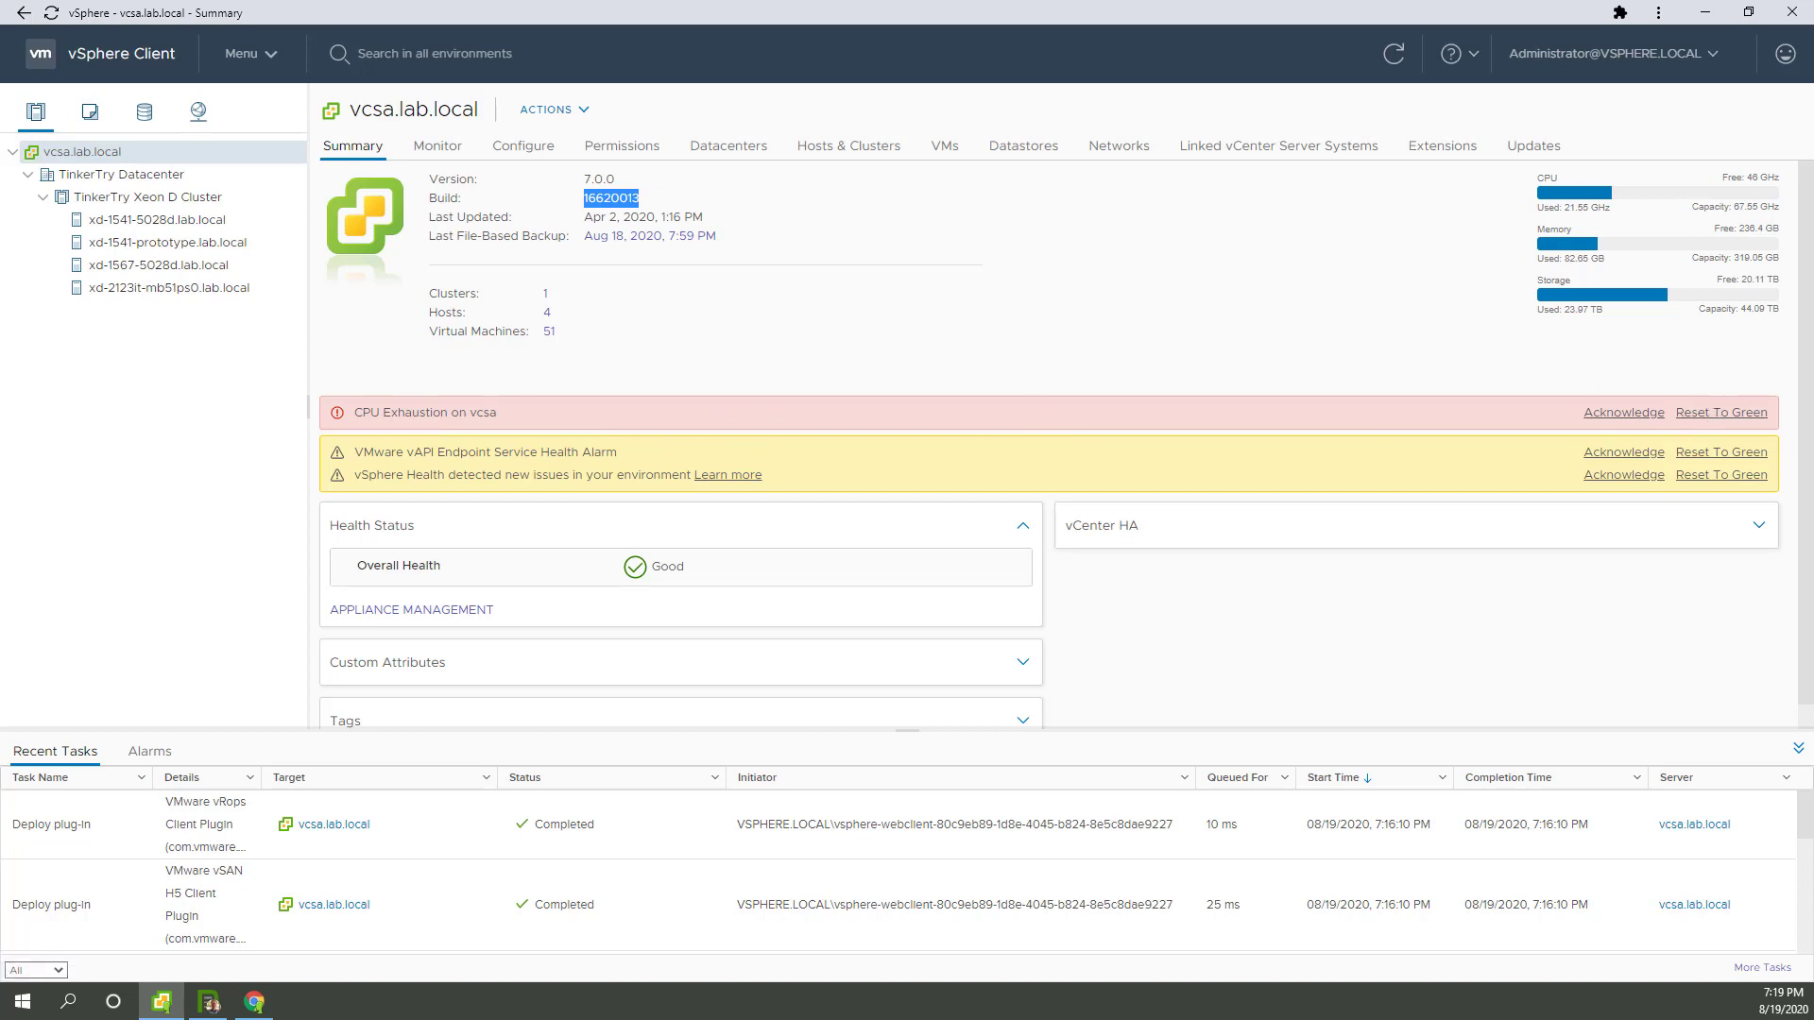
pyautogui.moveTo(1733, 413)
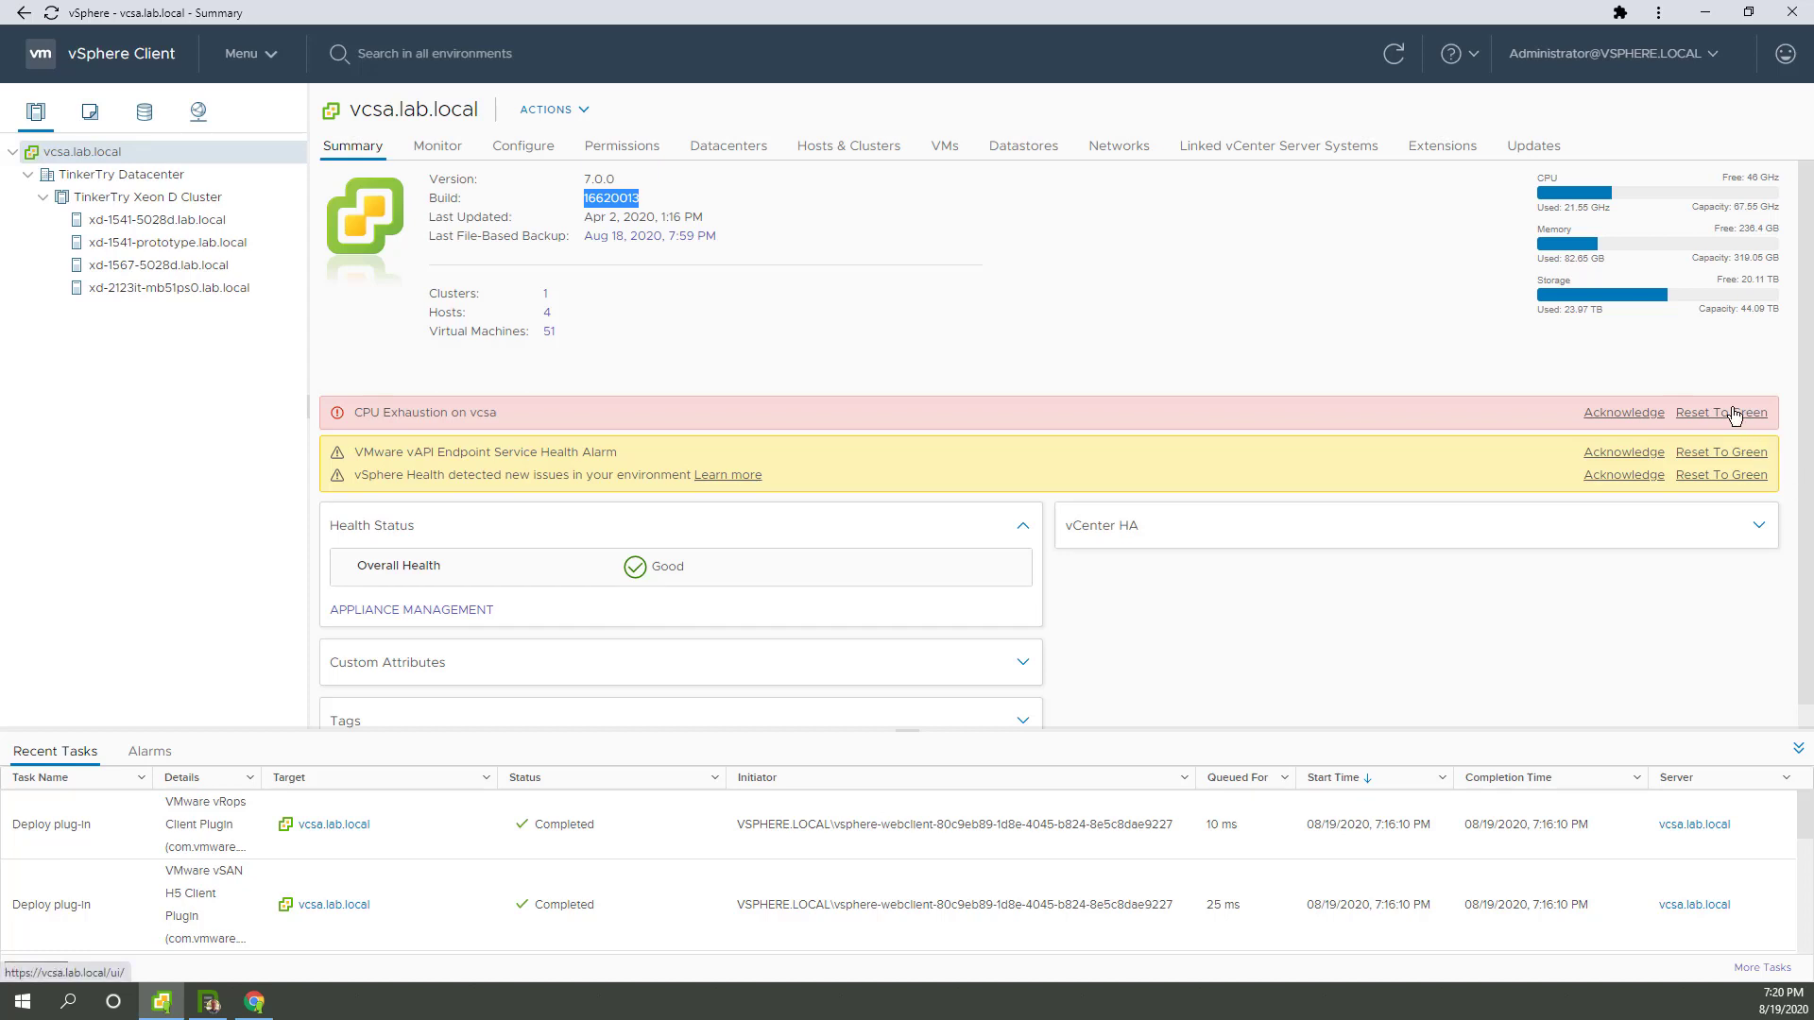
pyautogui.moveTo(1738, 408)
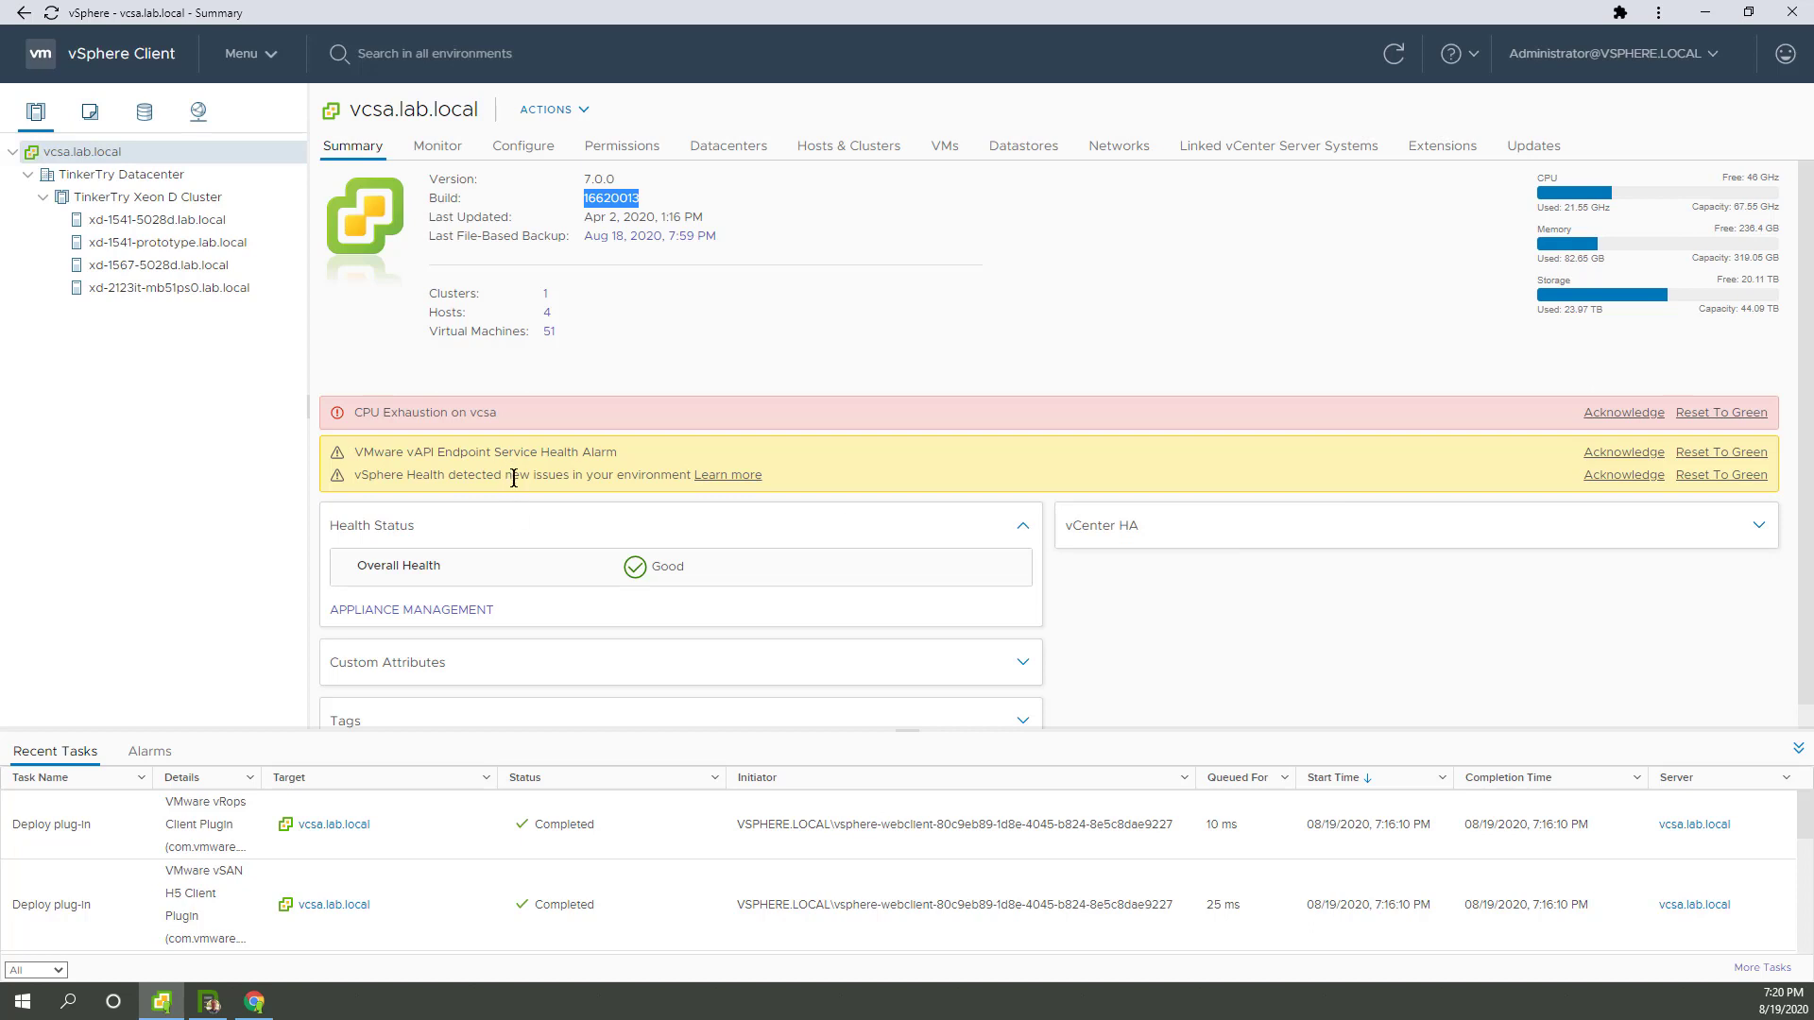
pyautogui.moveTo(1785, 485)
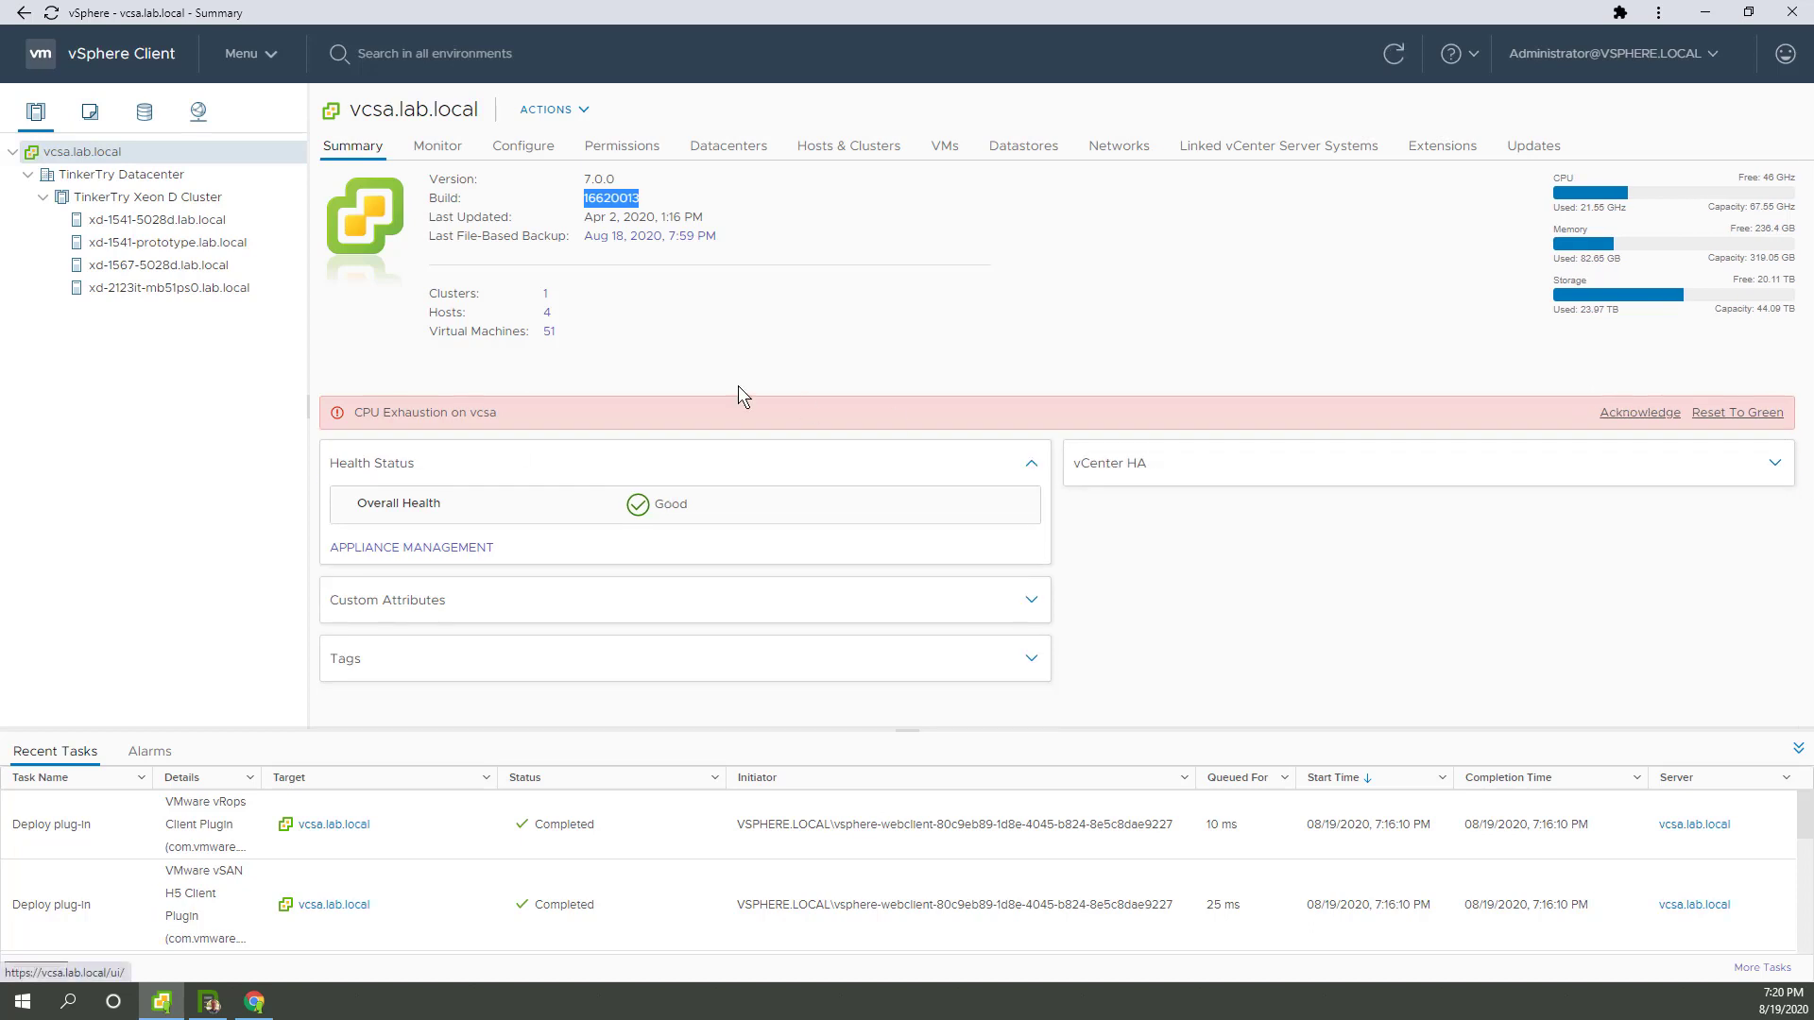
pyautogui.moveTo(1736, 412)
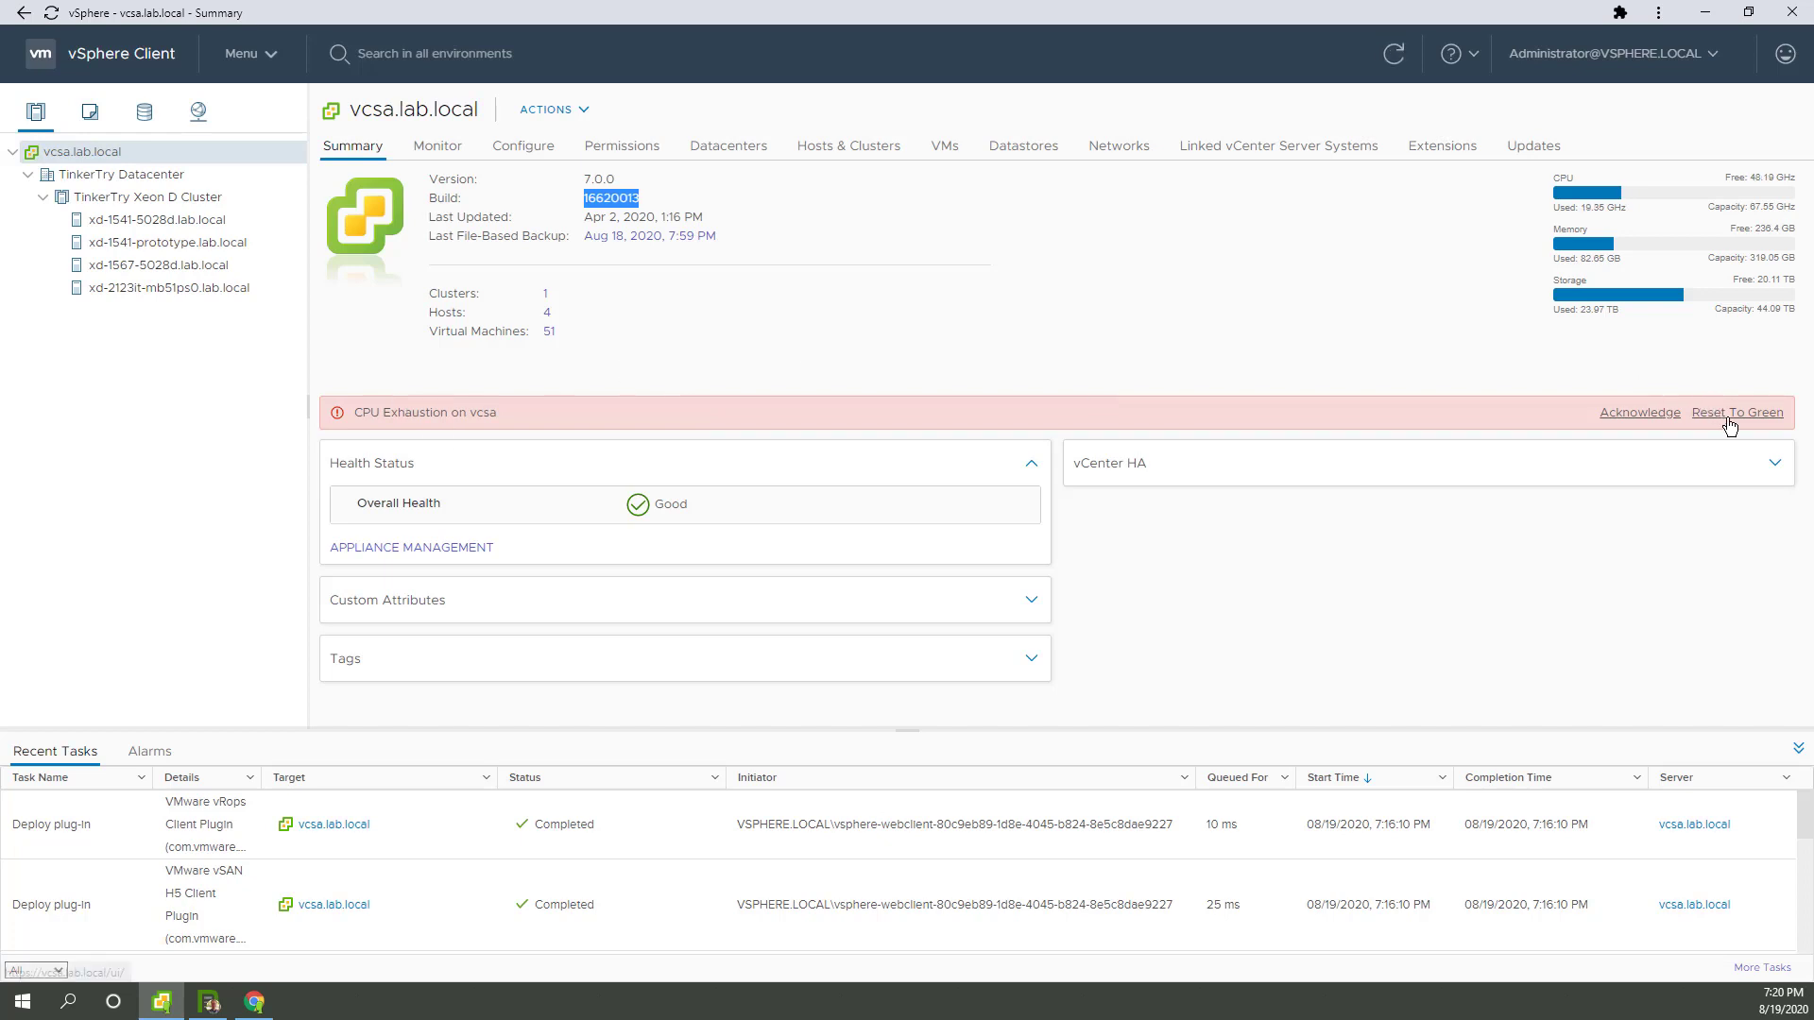
pyautogui.click(1735, 412)
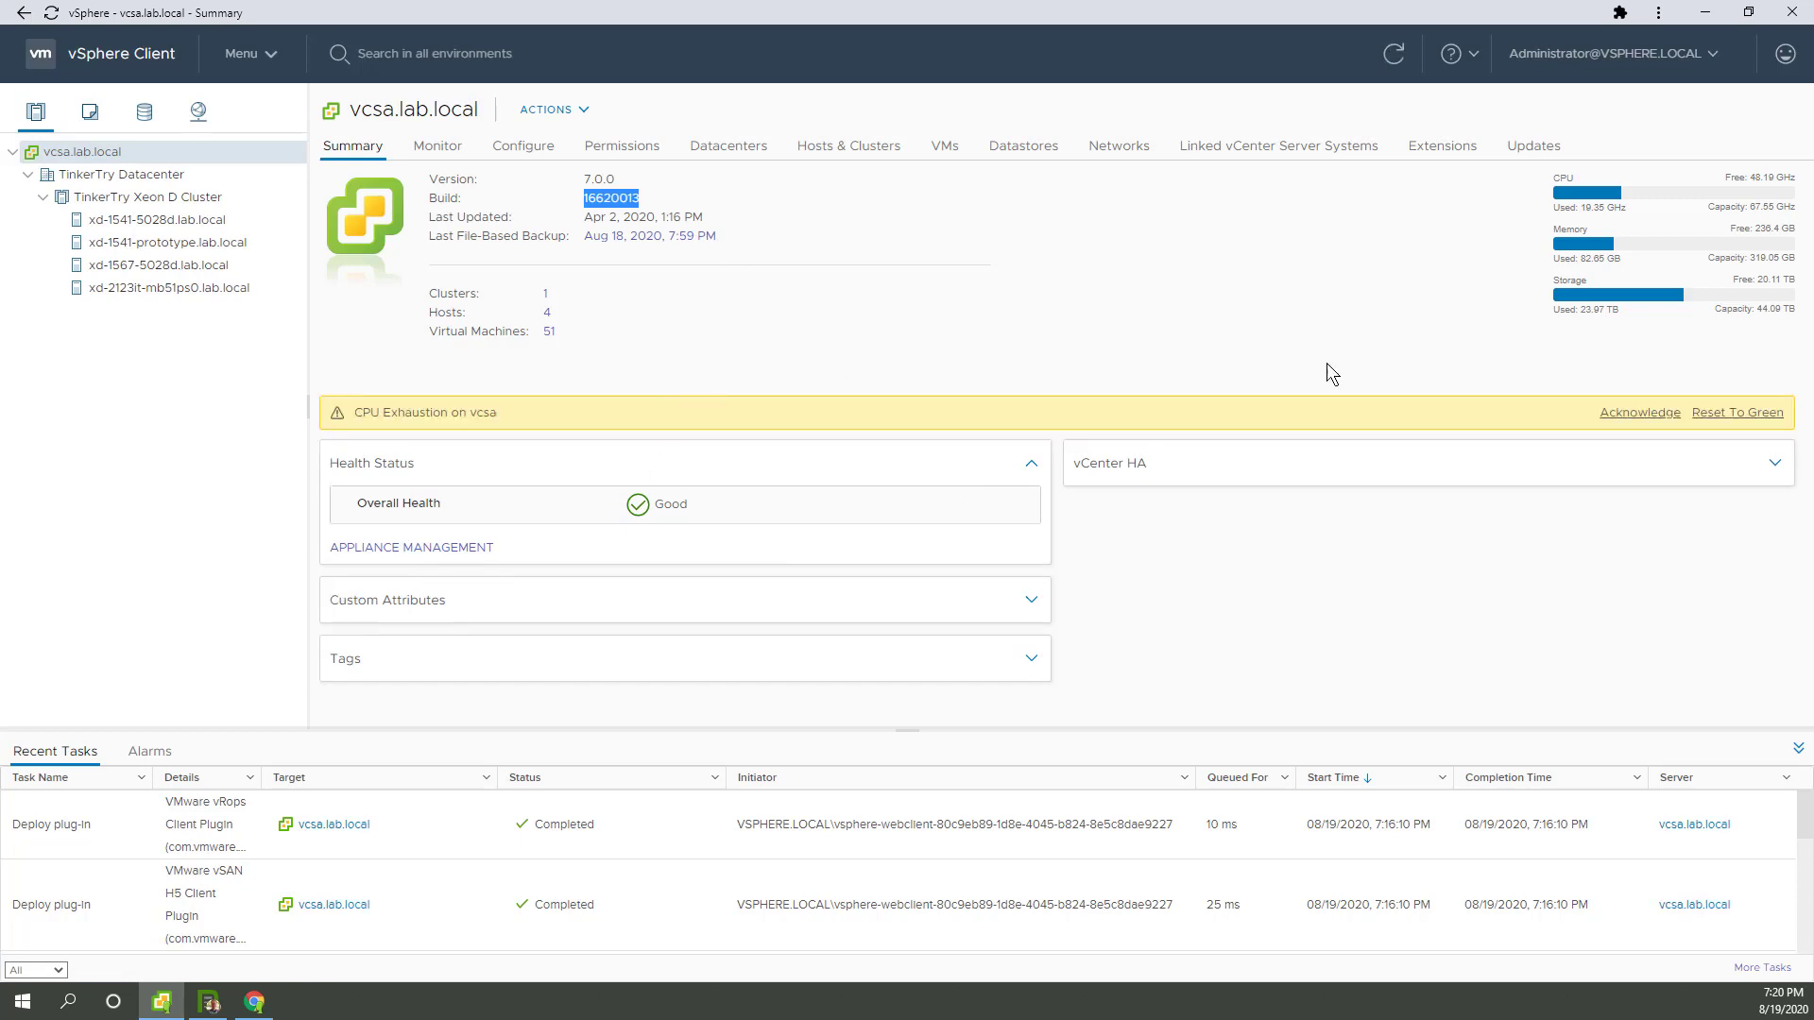
pyautogui.moveTo(1637, 412)
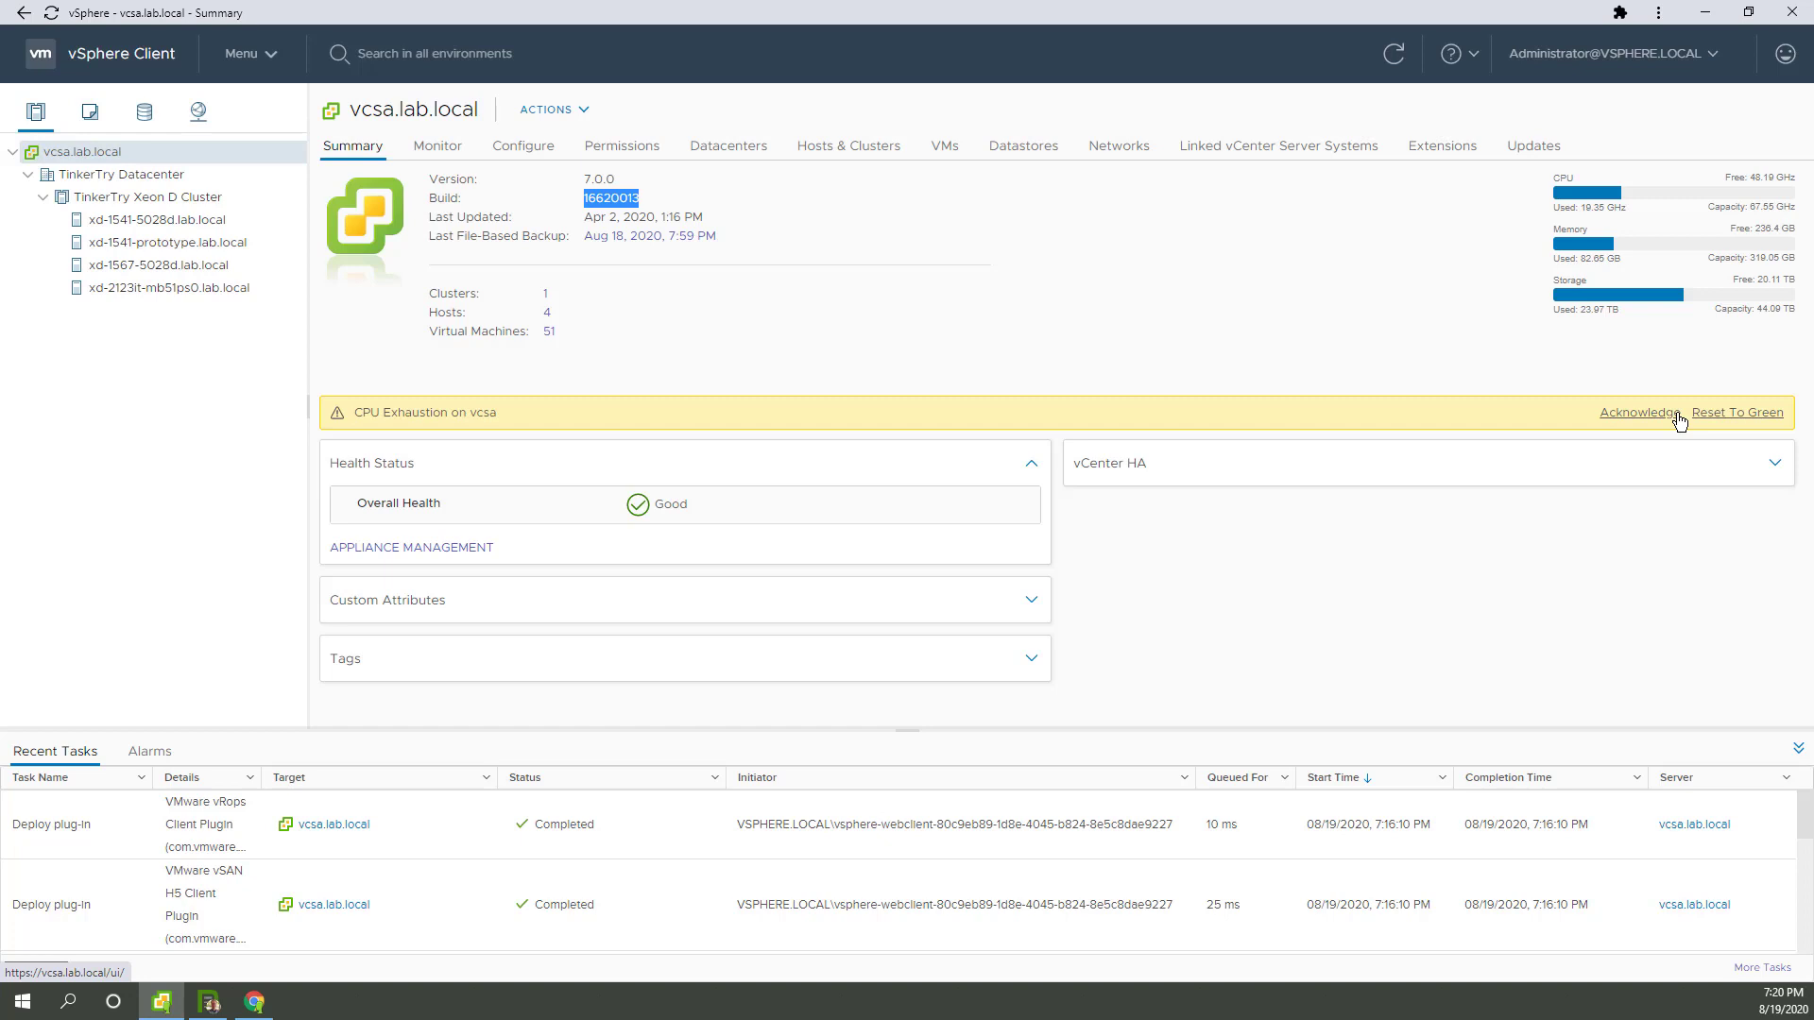
pyautogui.moveTo(96, 130)
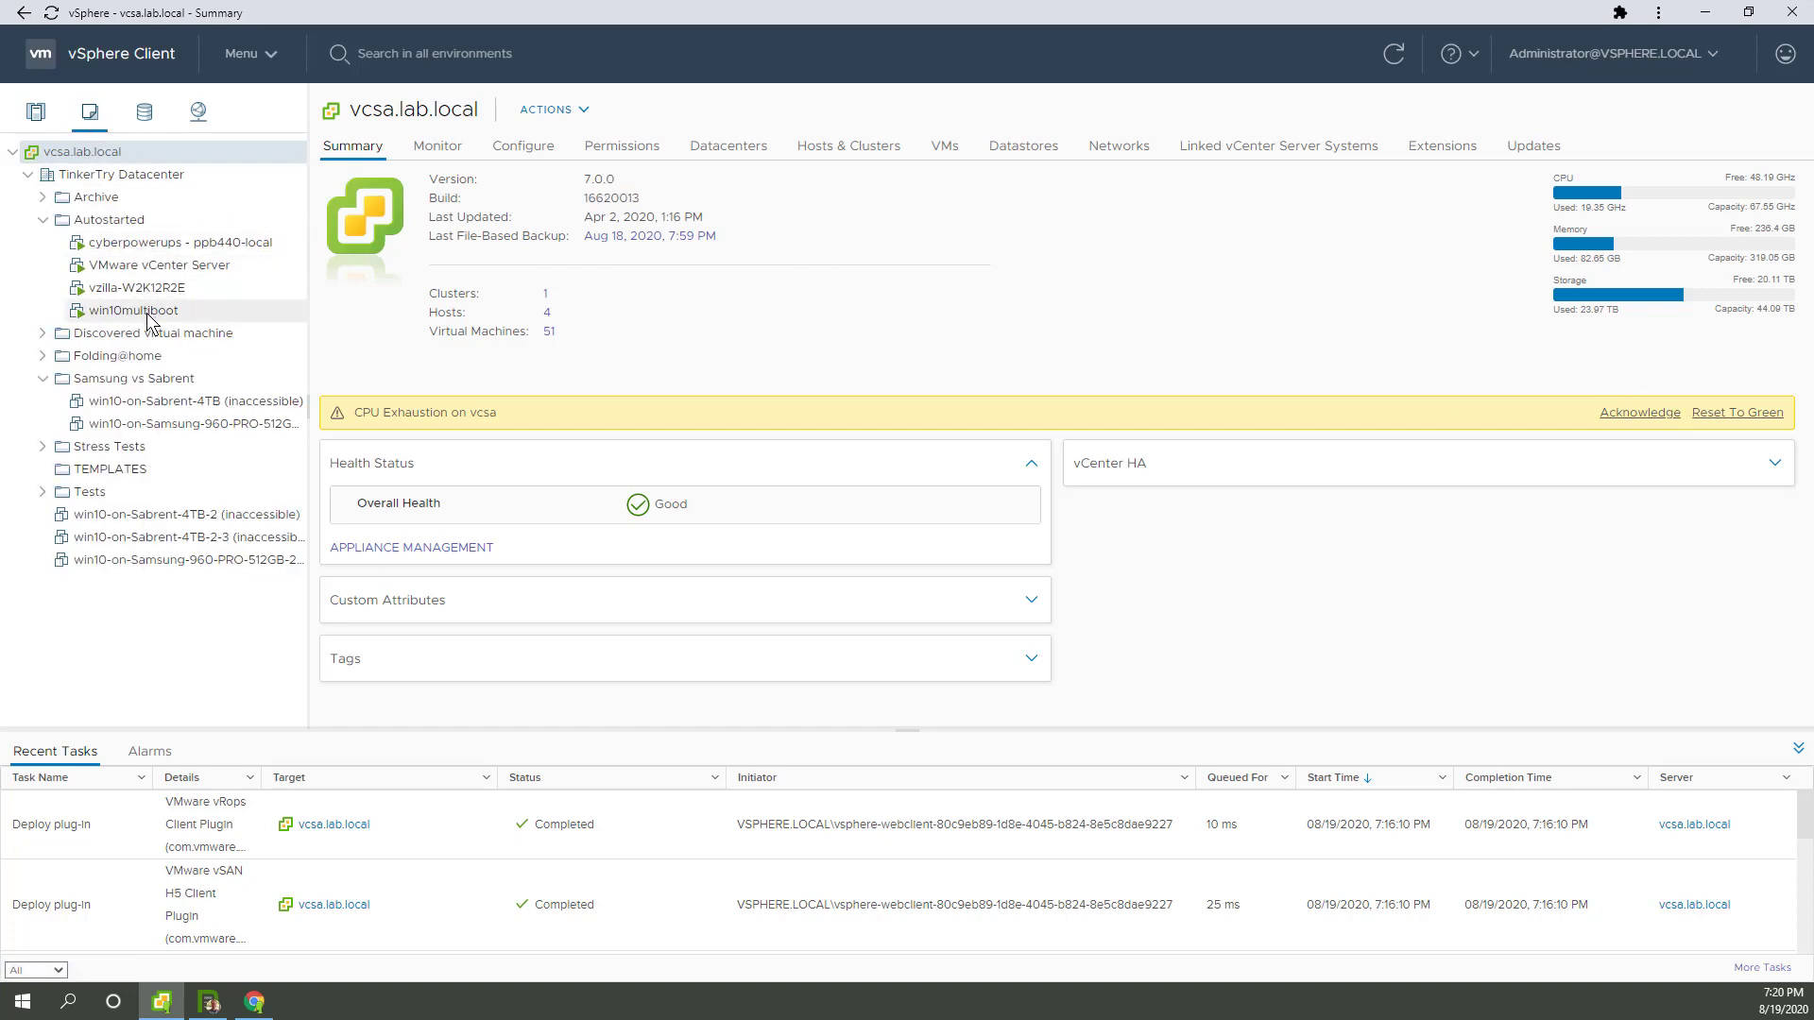
# Show the VMware vCenter Server VM's CPU, memory and disk performance overview charts
pyautogui.click(159, 265)
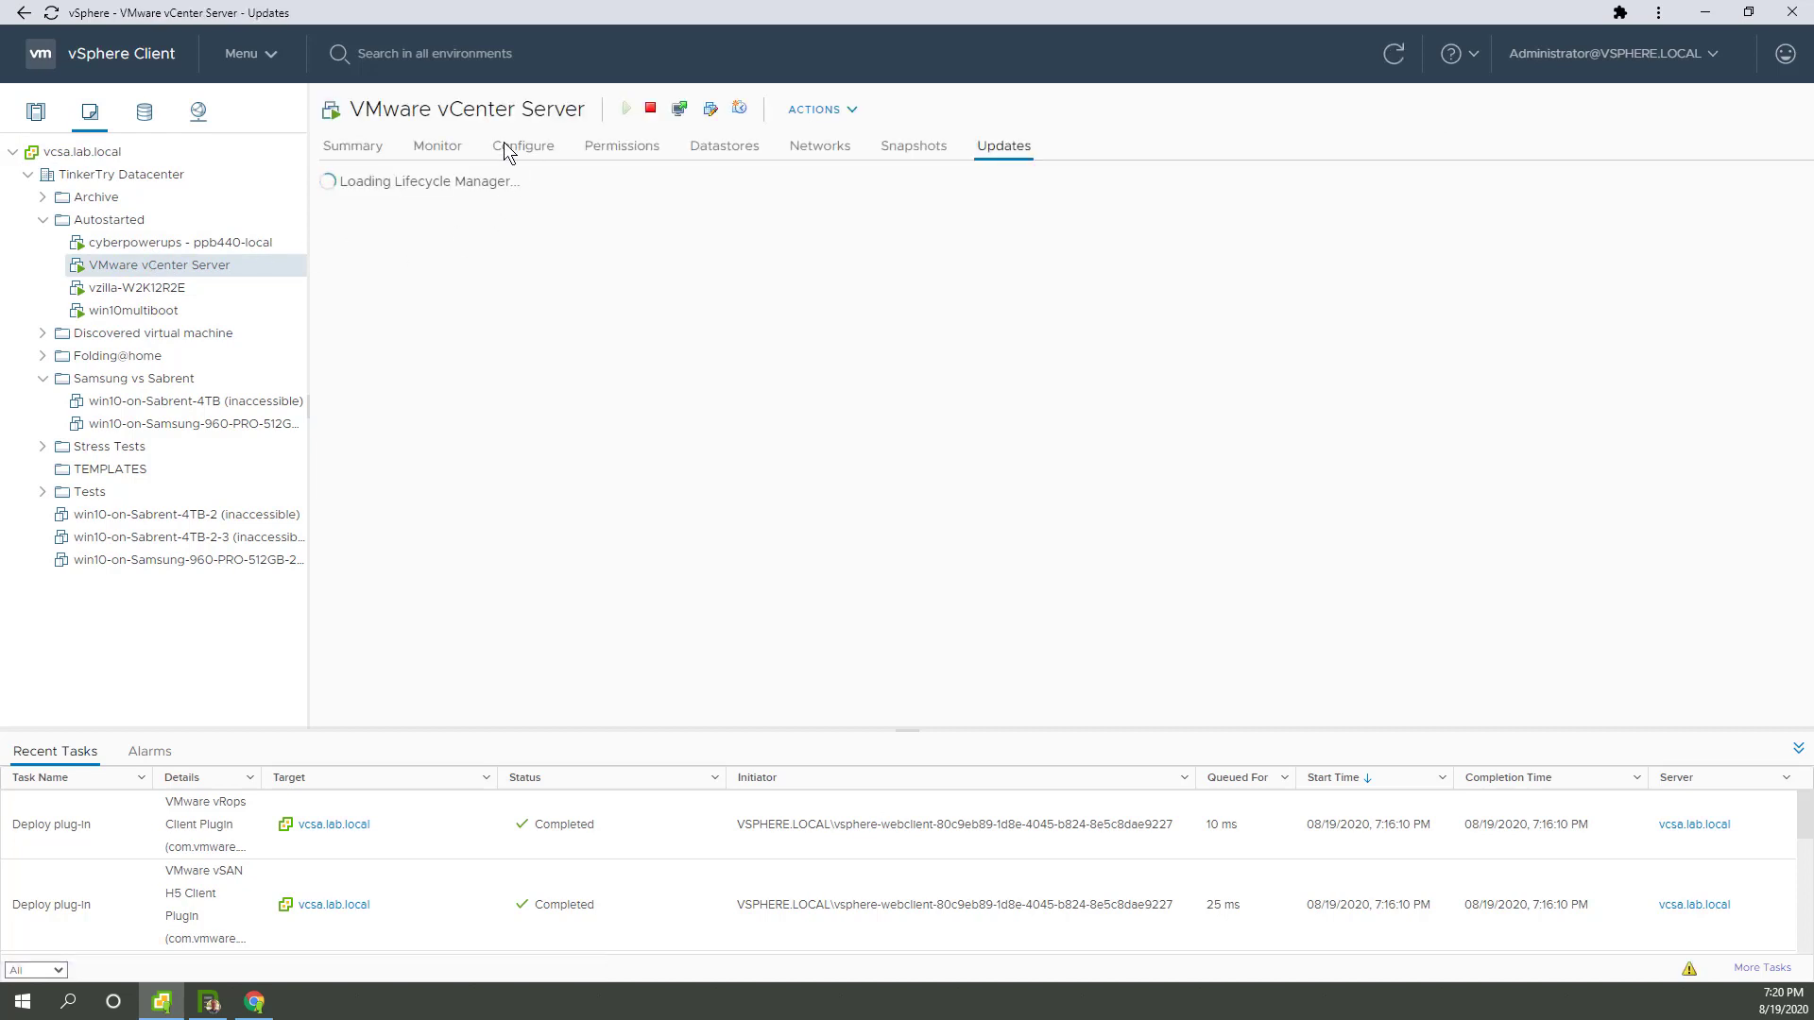
pyautogui.click(438, 144)
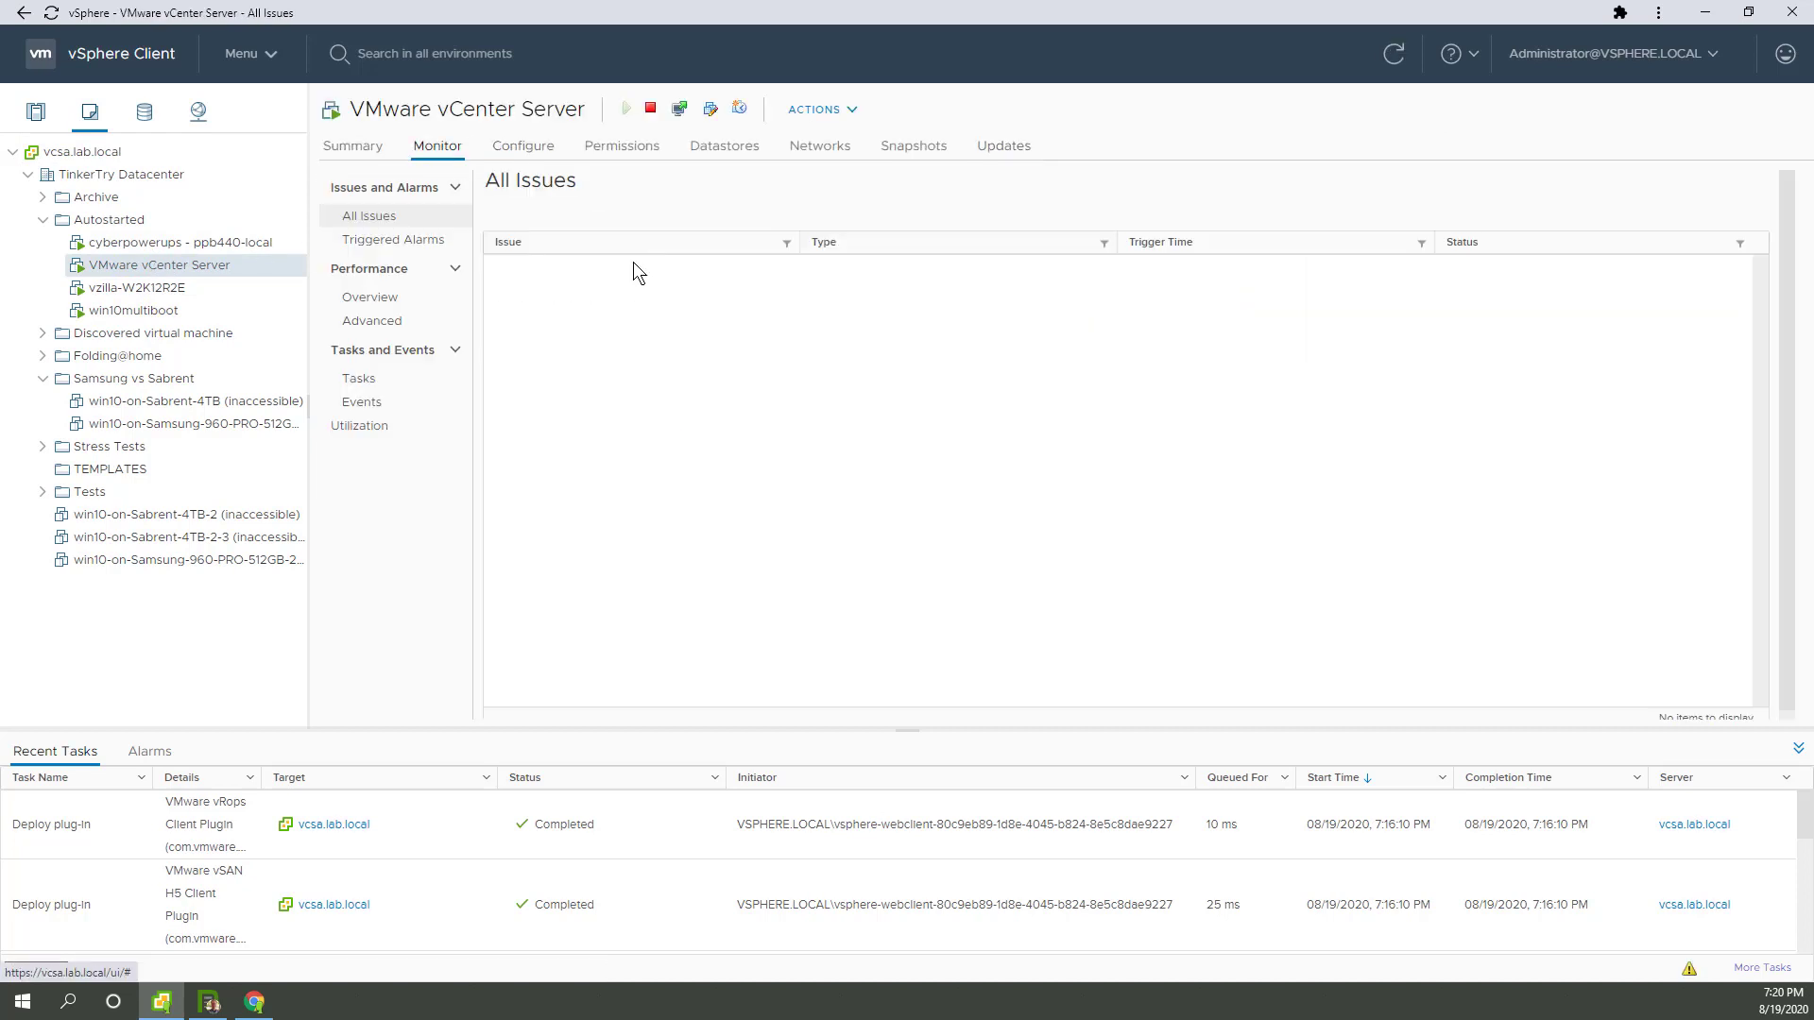
pyautogui.click(371, 296)
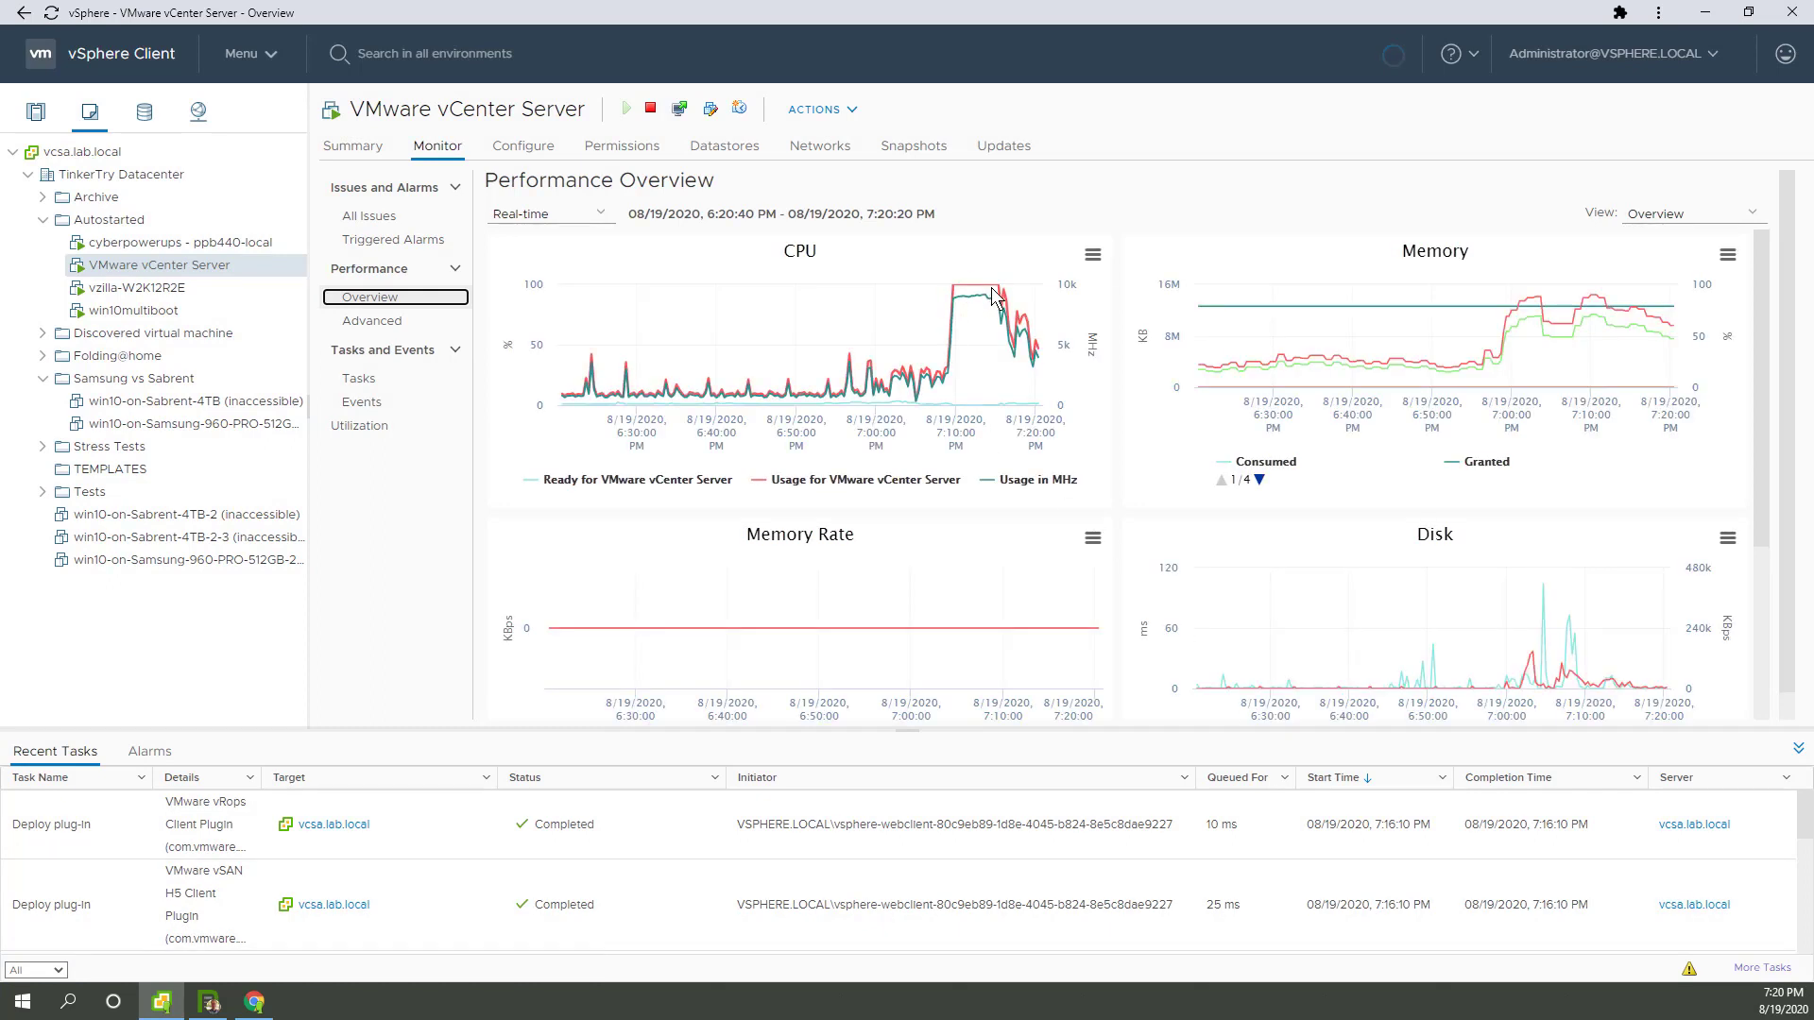
pyautogui.moveTo(989, 299)
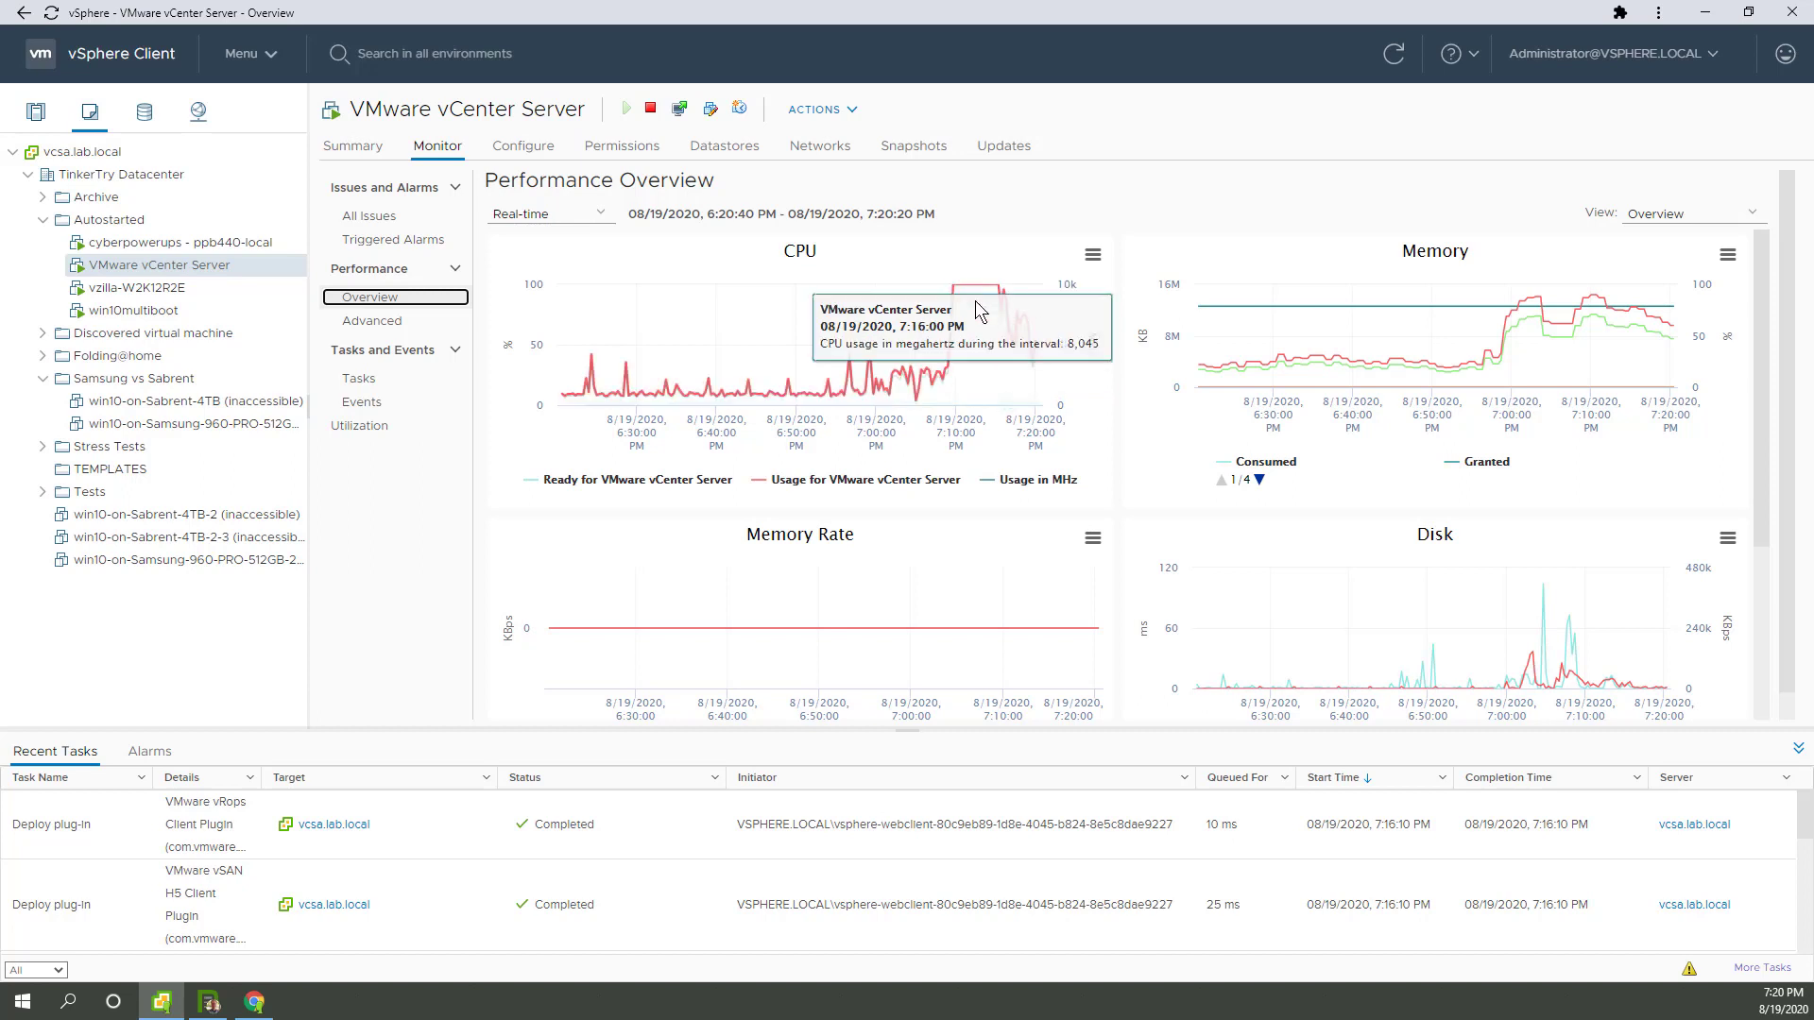
pyautogui.moveTo(1308, 386)
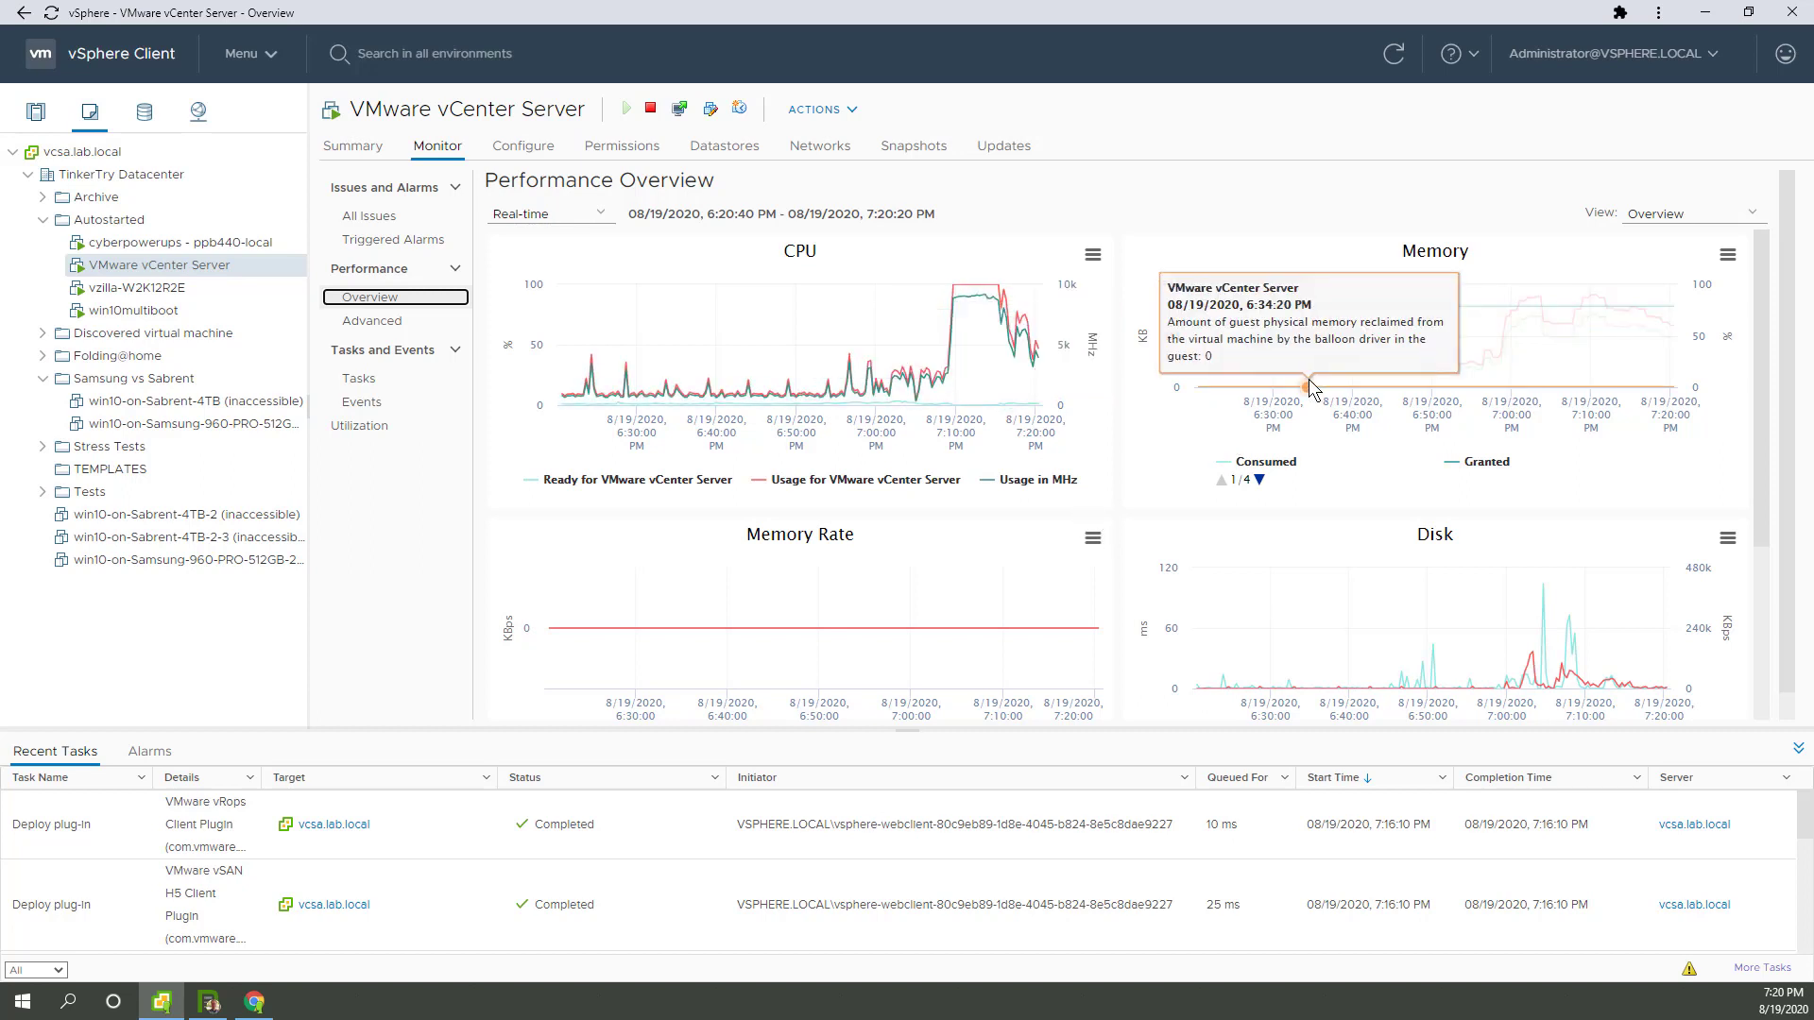
pyautogui.moveTo(1389, 345)
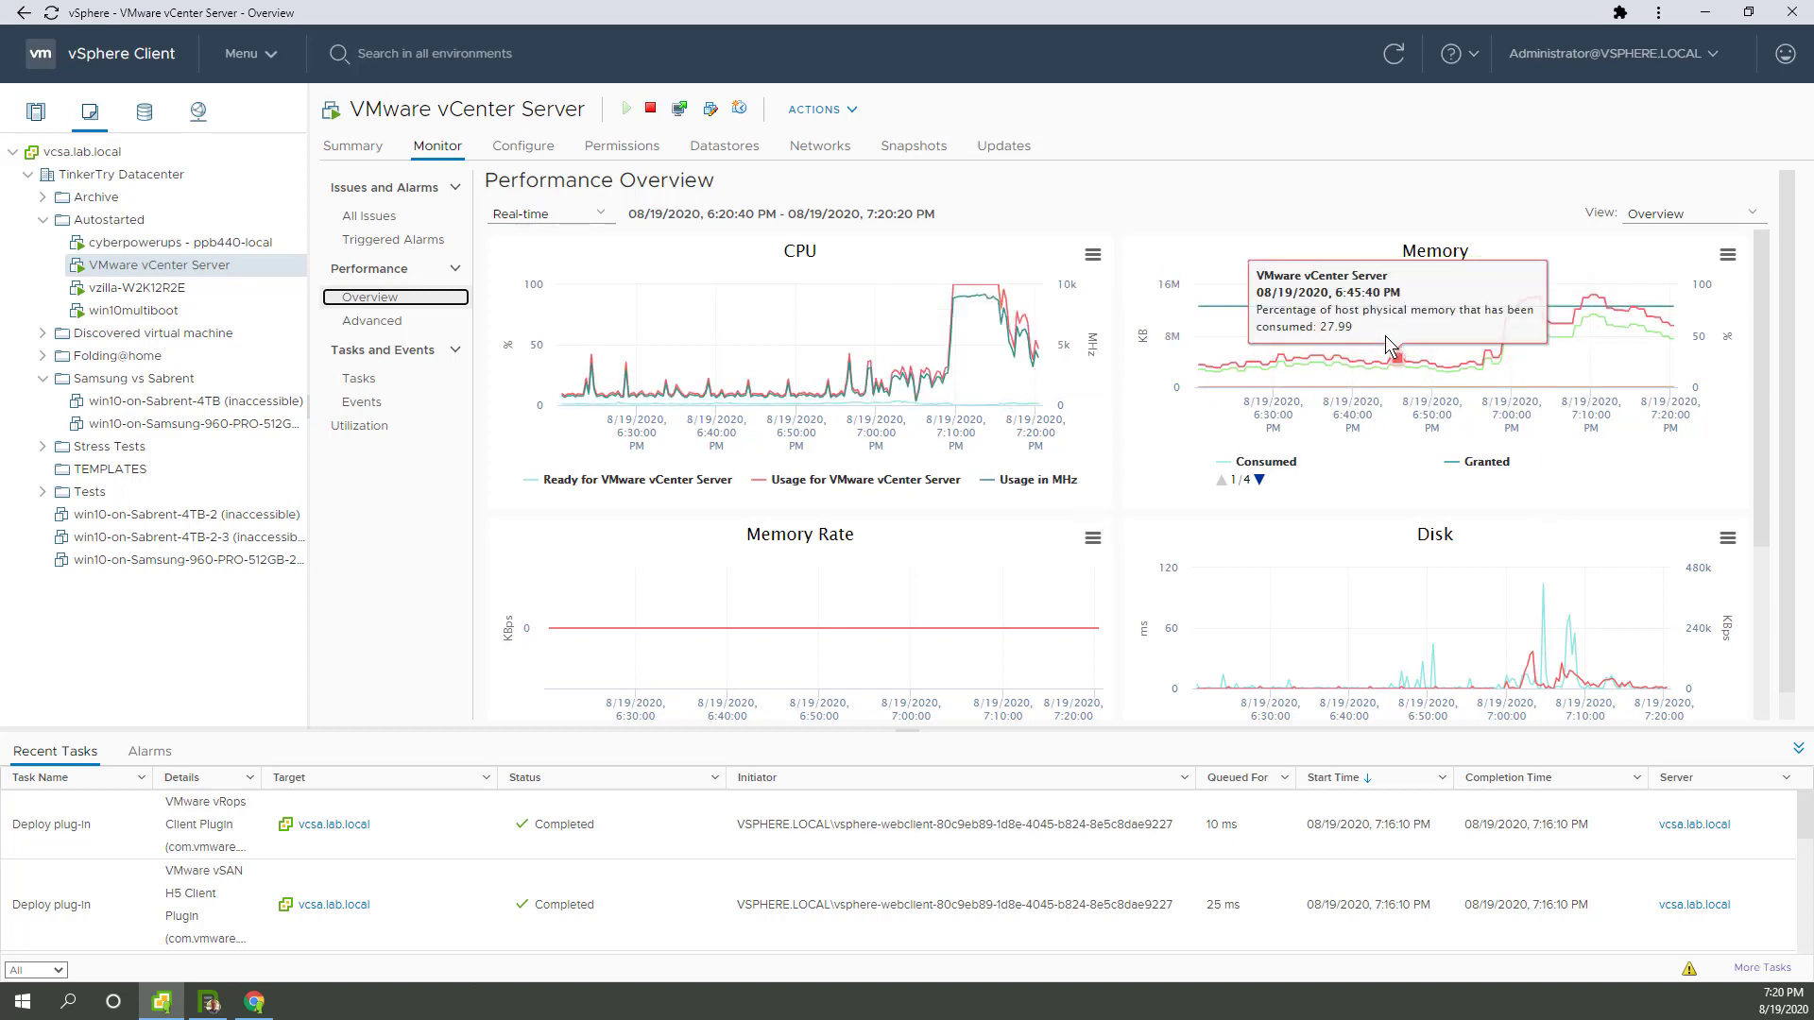
pyautogui.moveTo(764, 370)
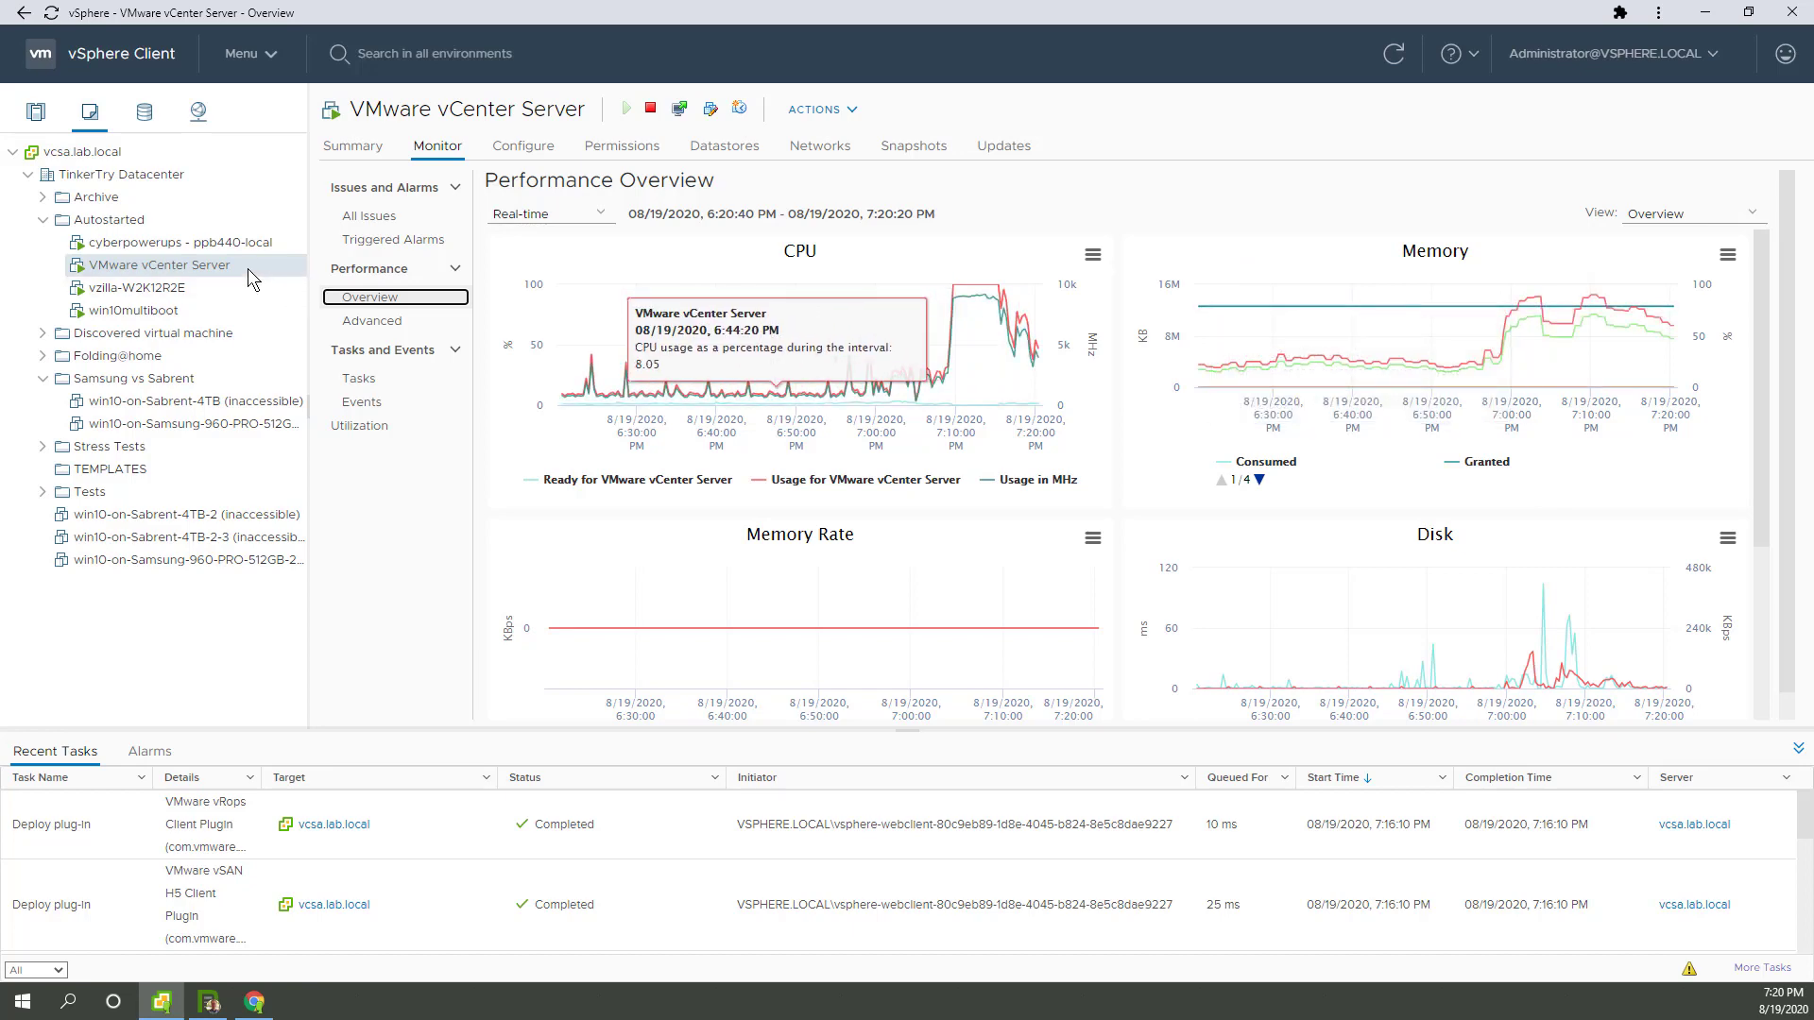
pyautogui.rightClick(156, 265)
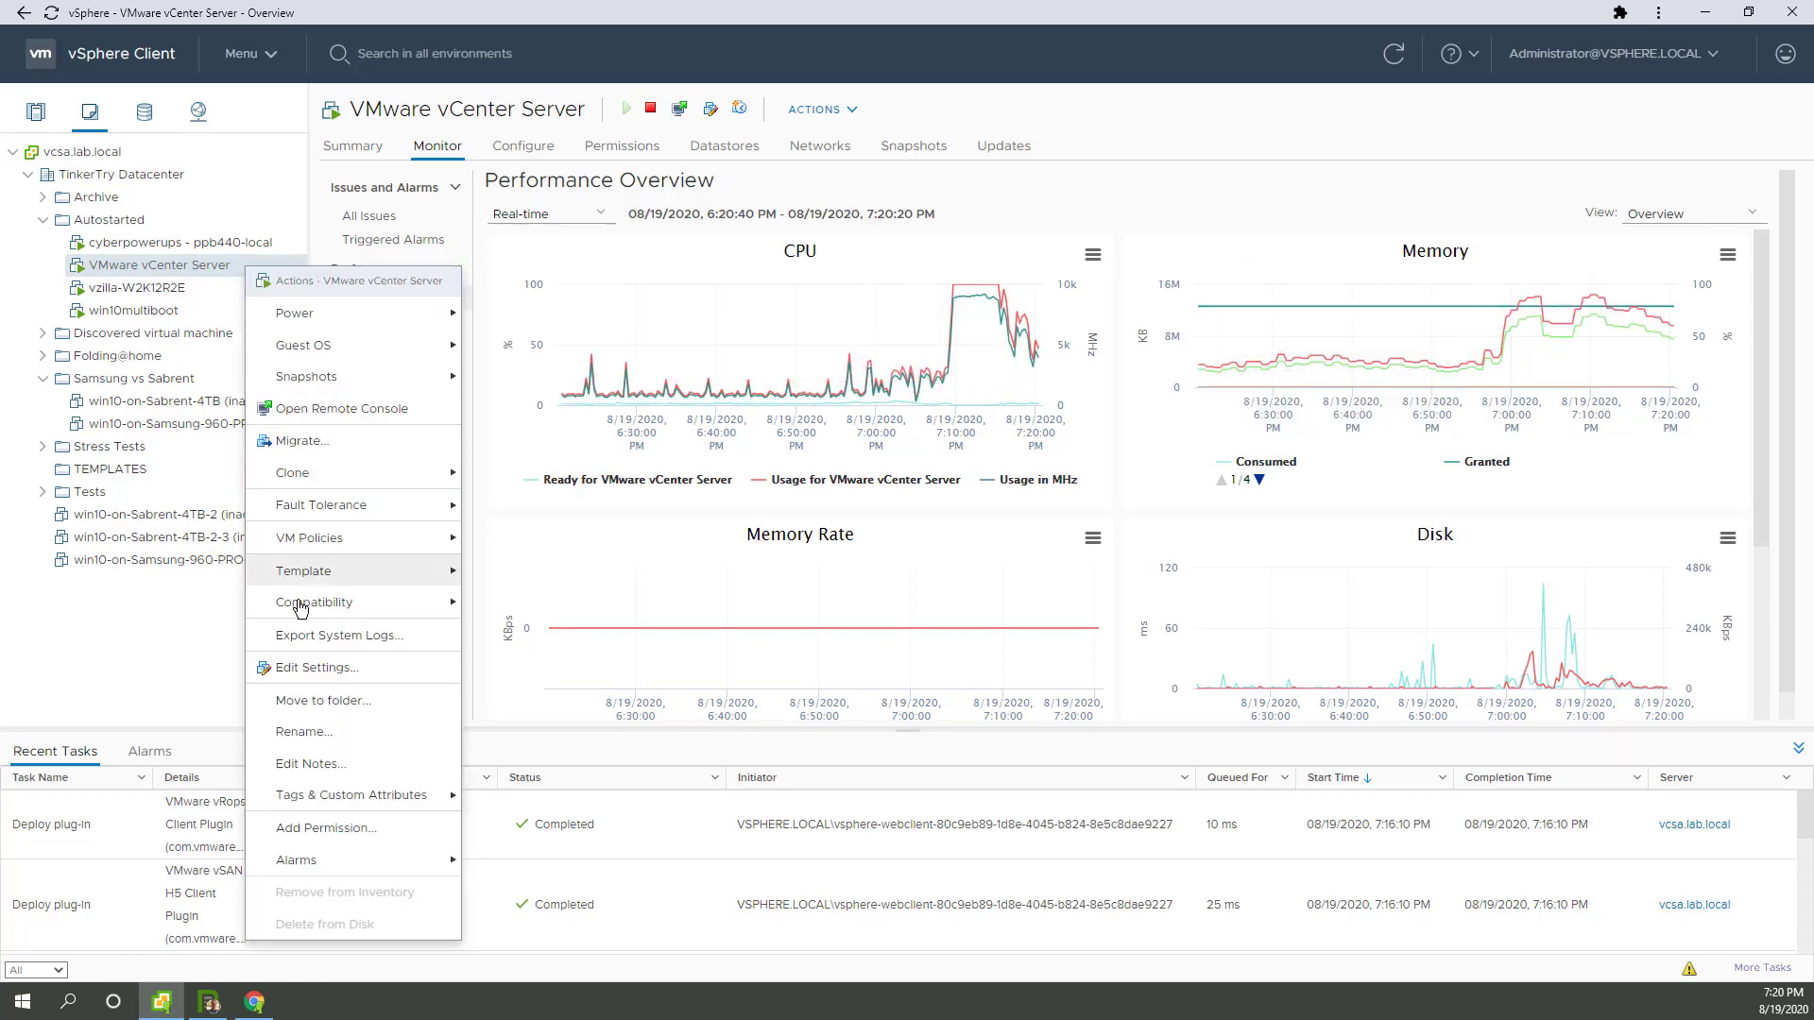
pyautogui.click(313, 668)
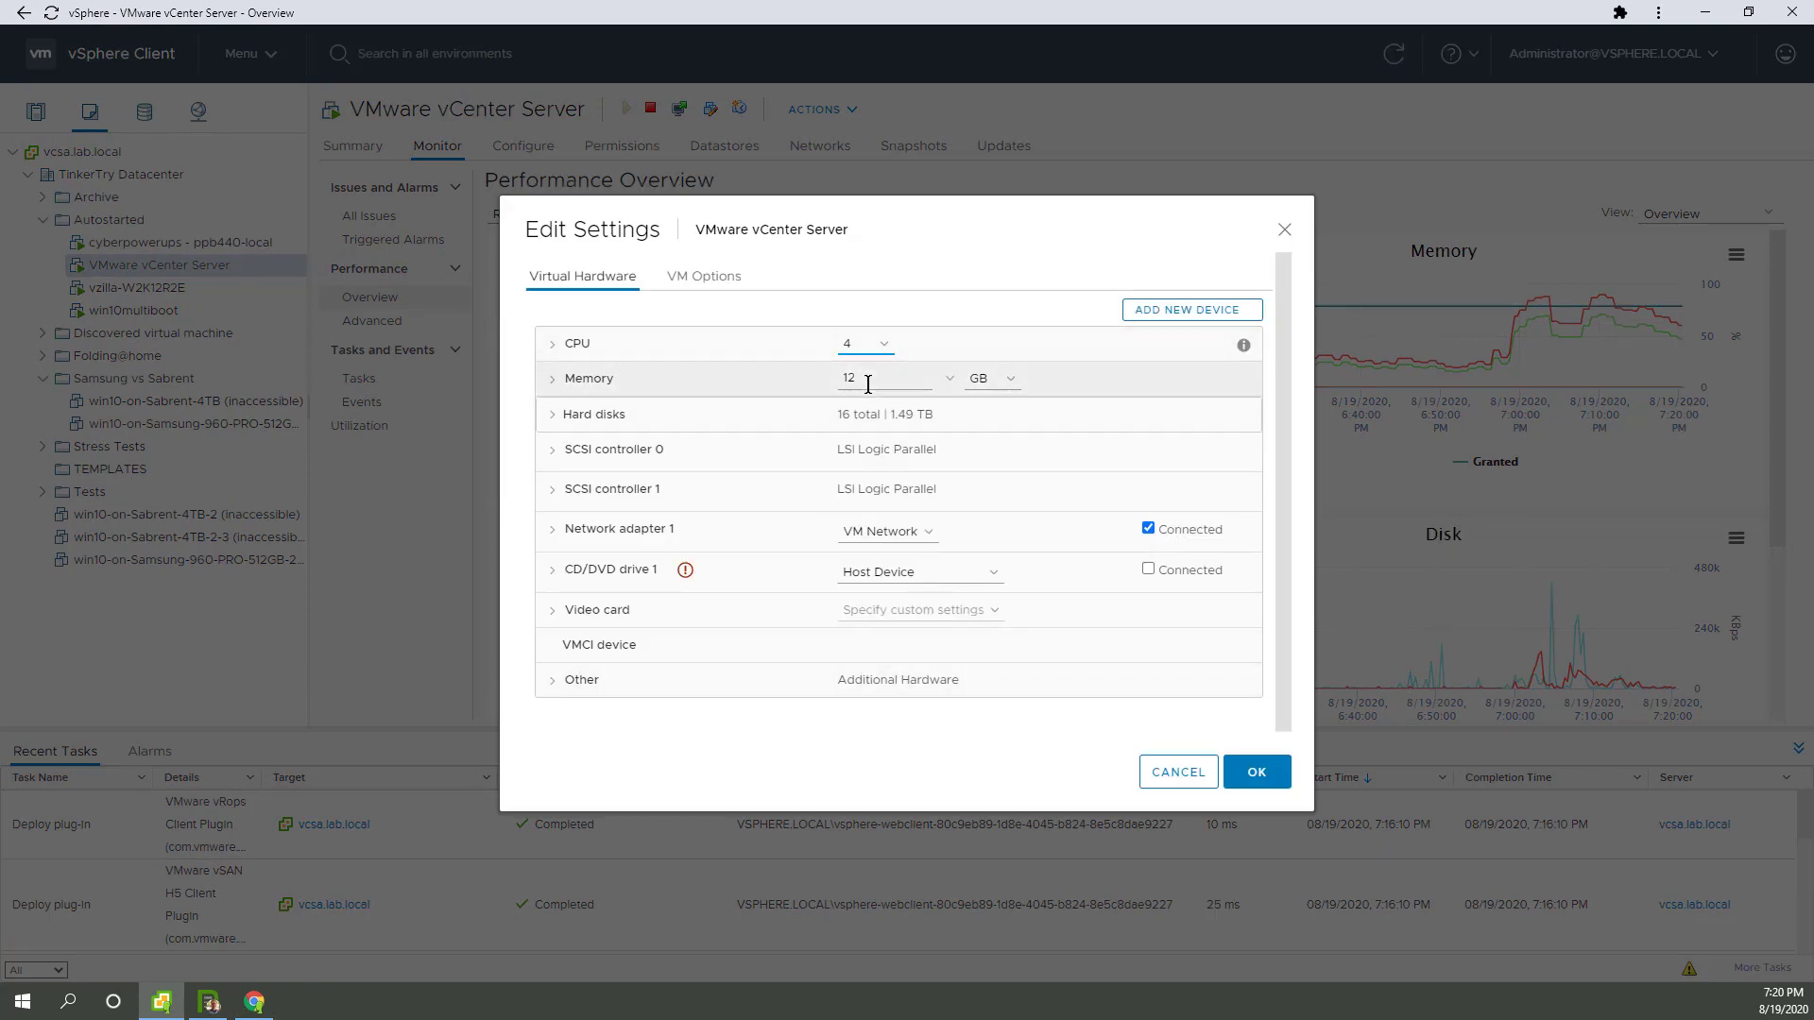
pyautogui.moveTo(1177, 772)
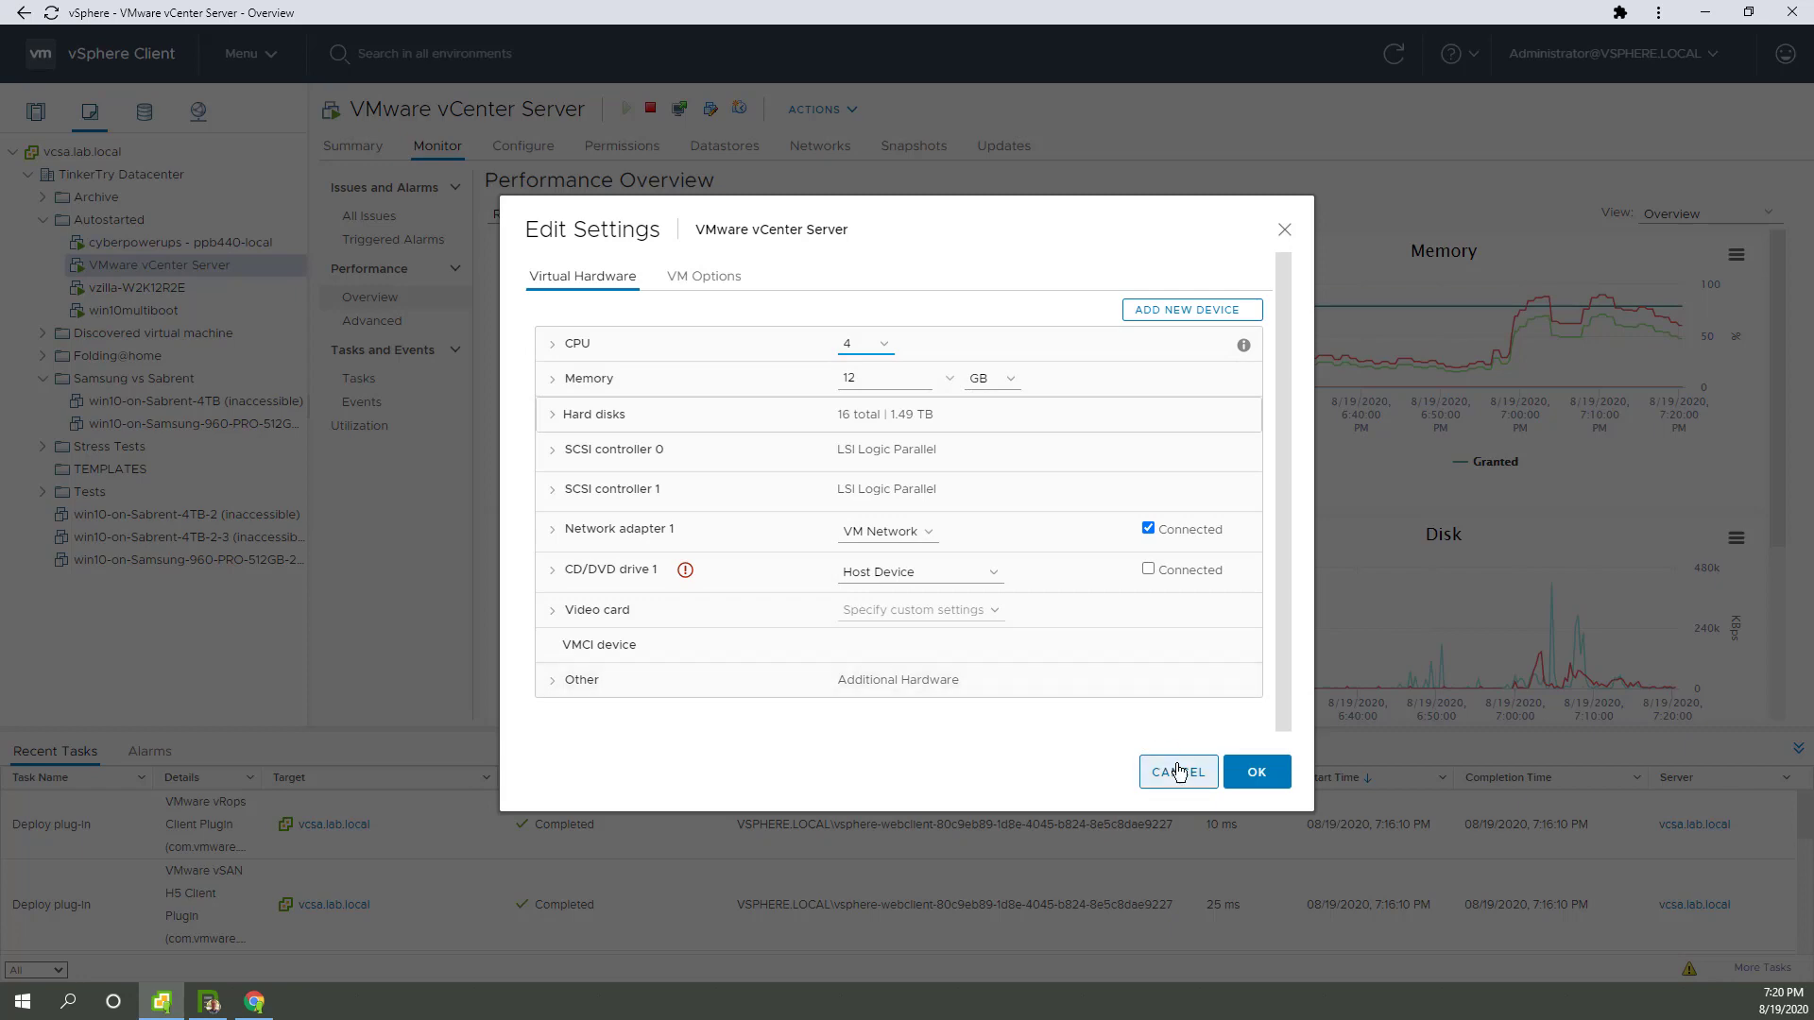
pyautogui.click(1177, 772)
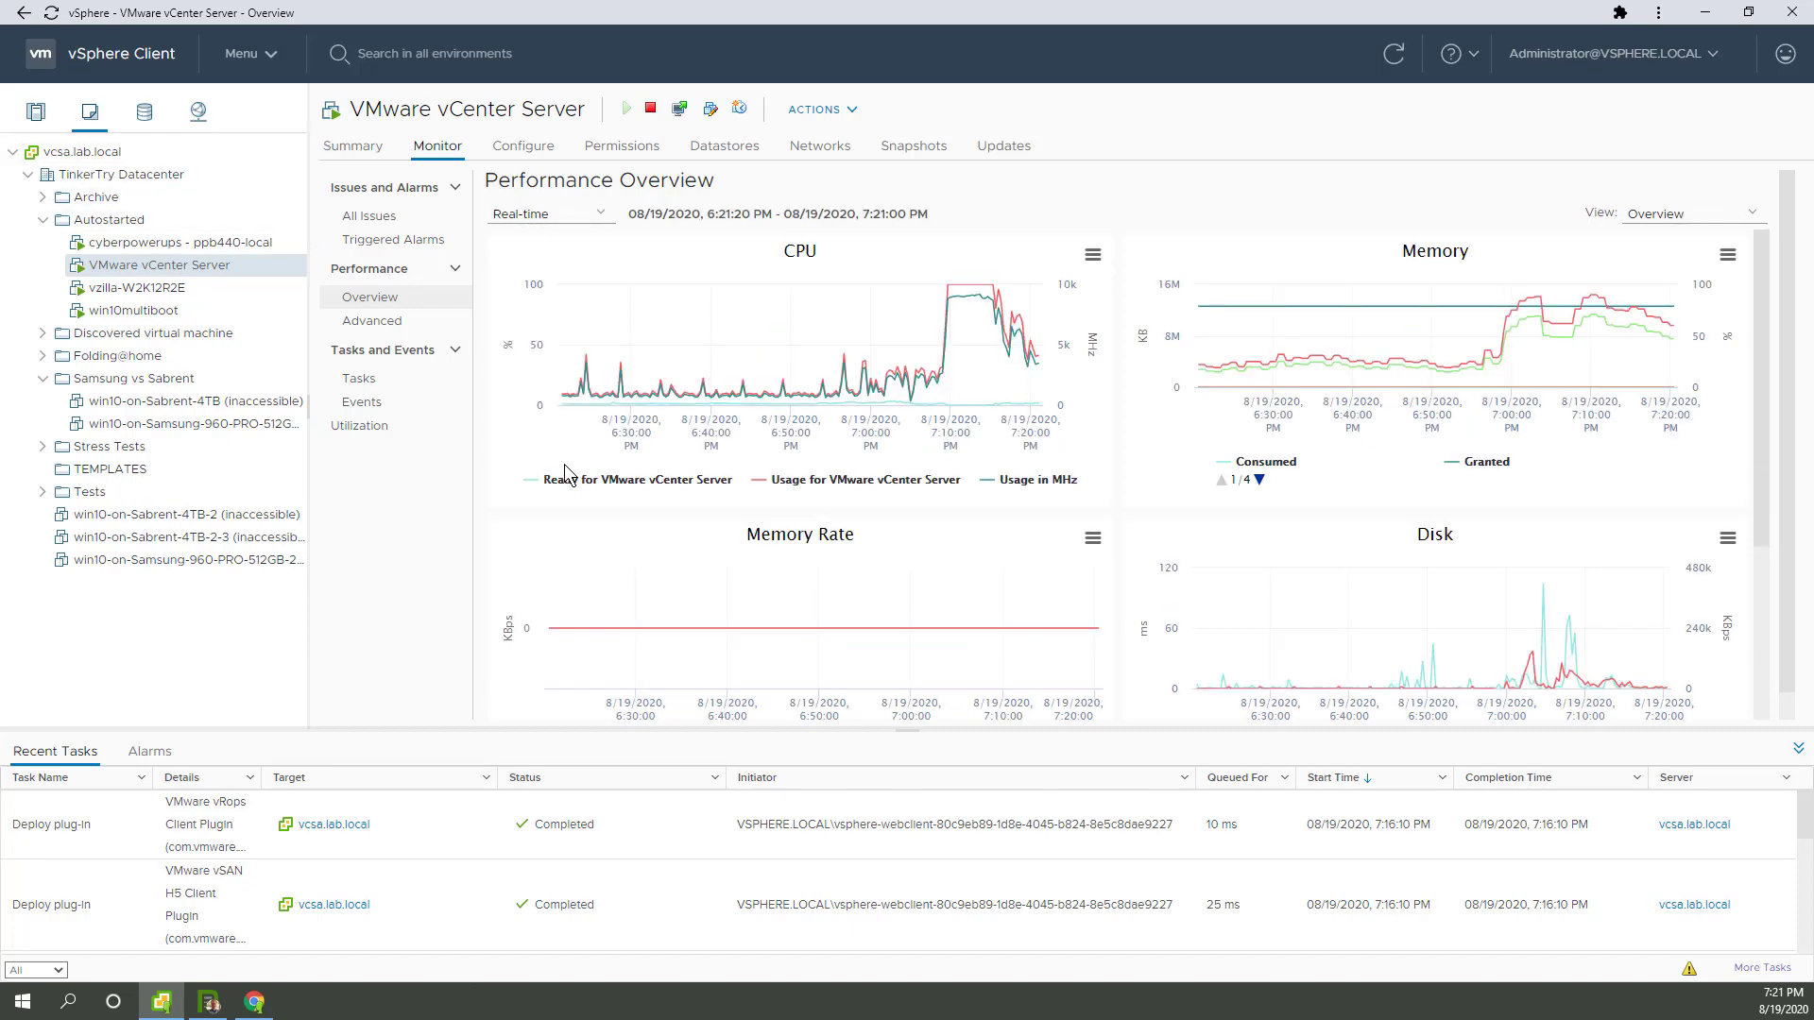
# From the VM summary, choose Delete All Snapshots for the VMware vCenter Server VM
pyautogui.click(352, 146)
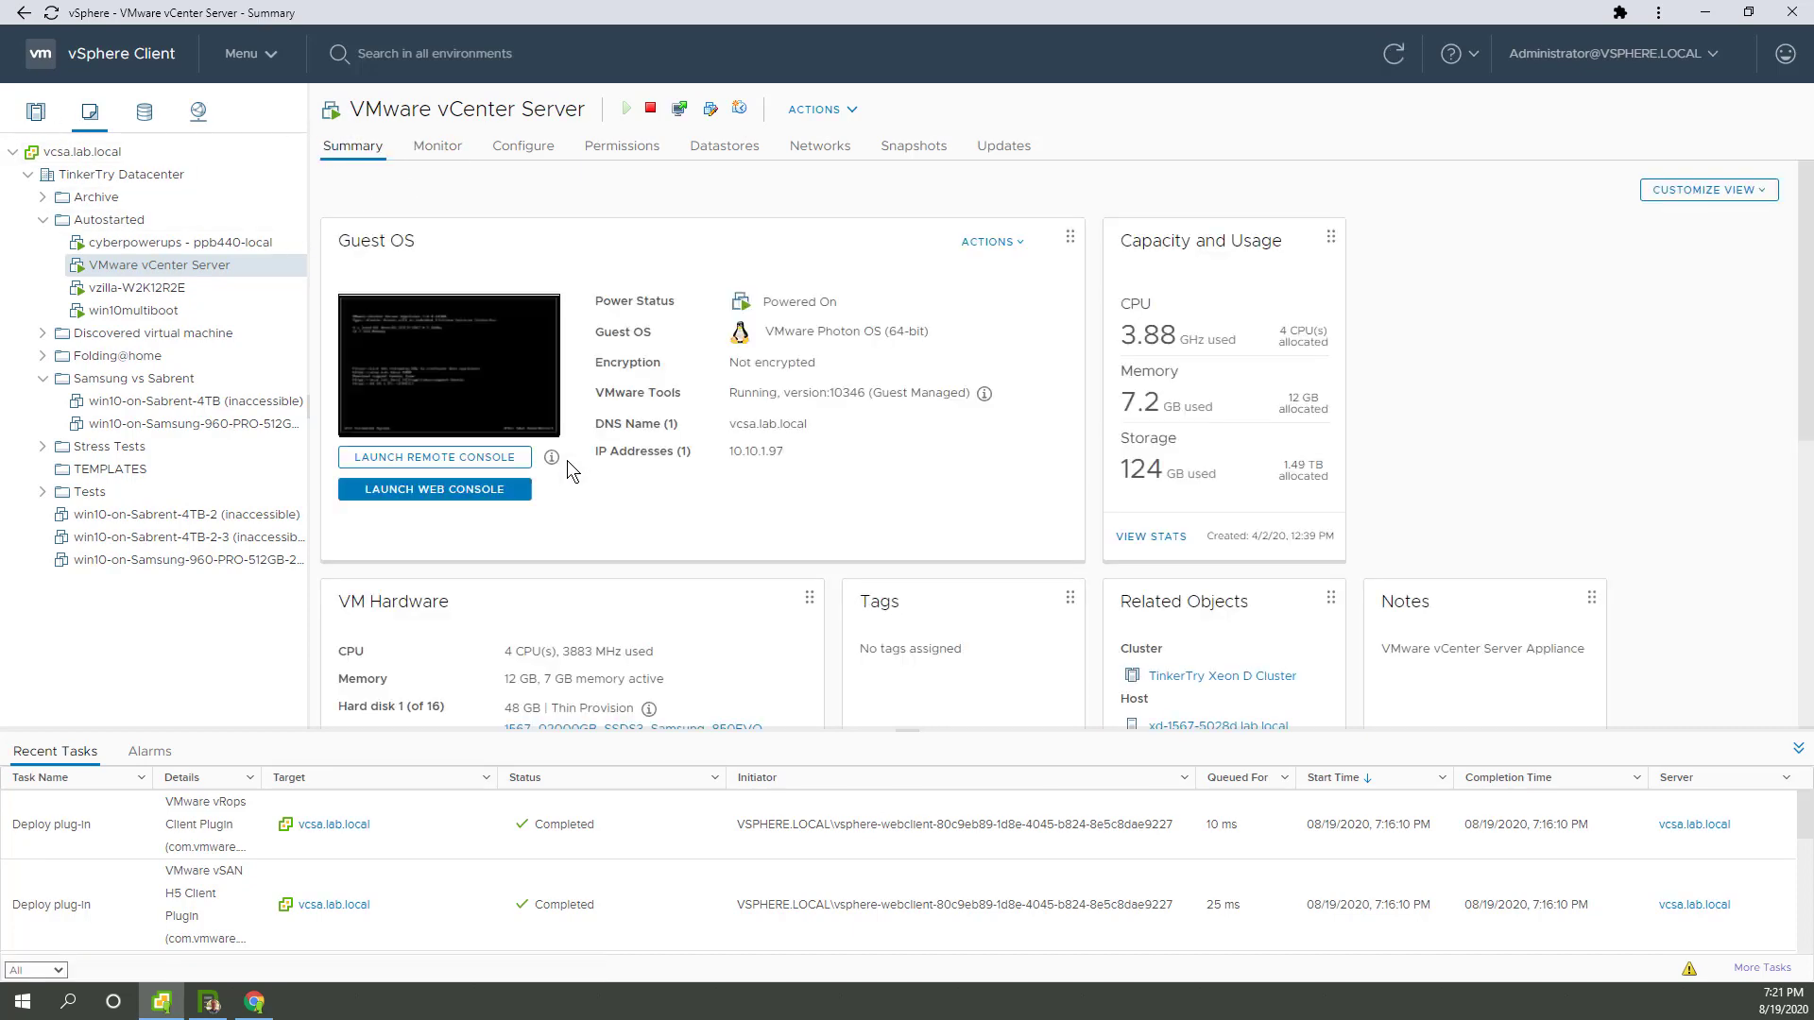
pyautogui.moveTo(752, 397)
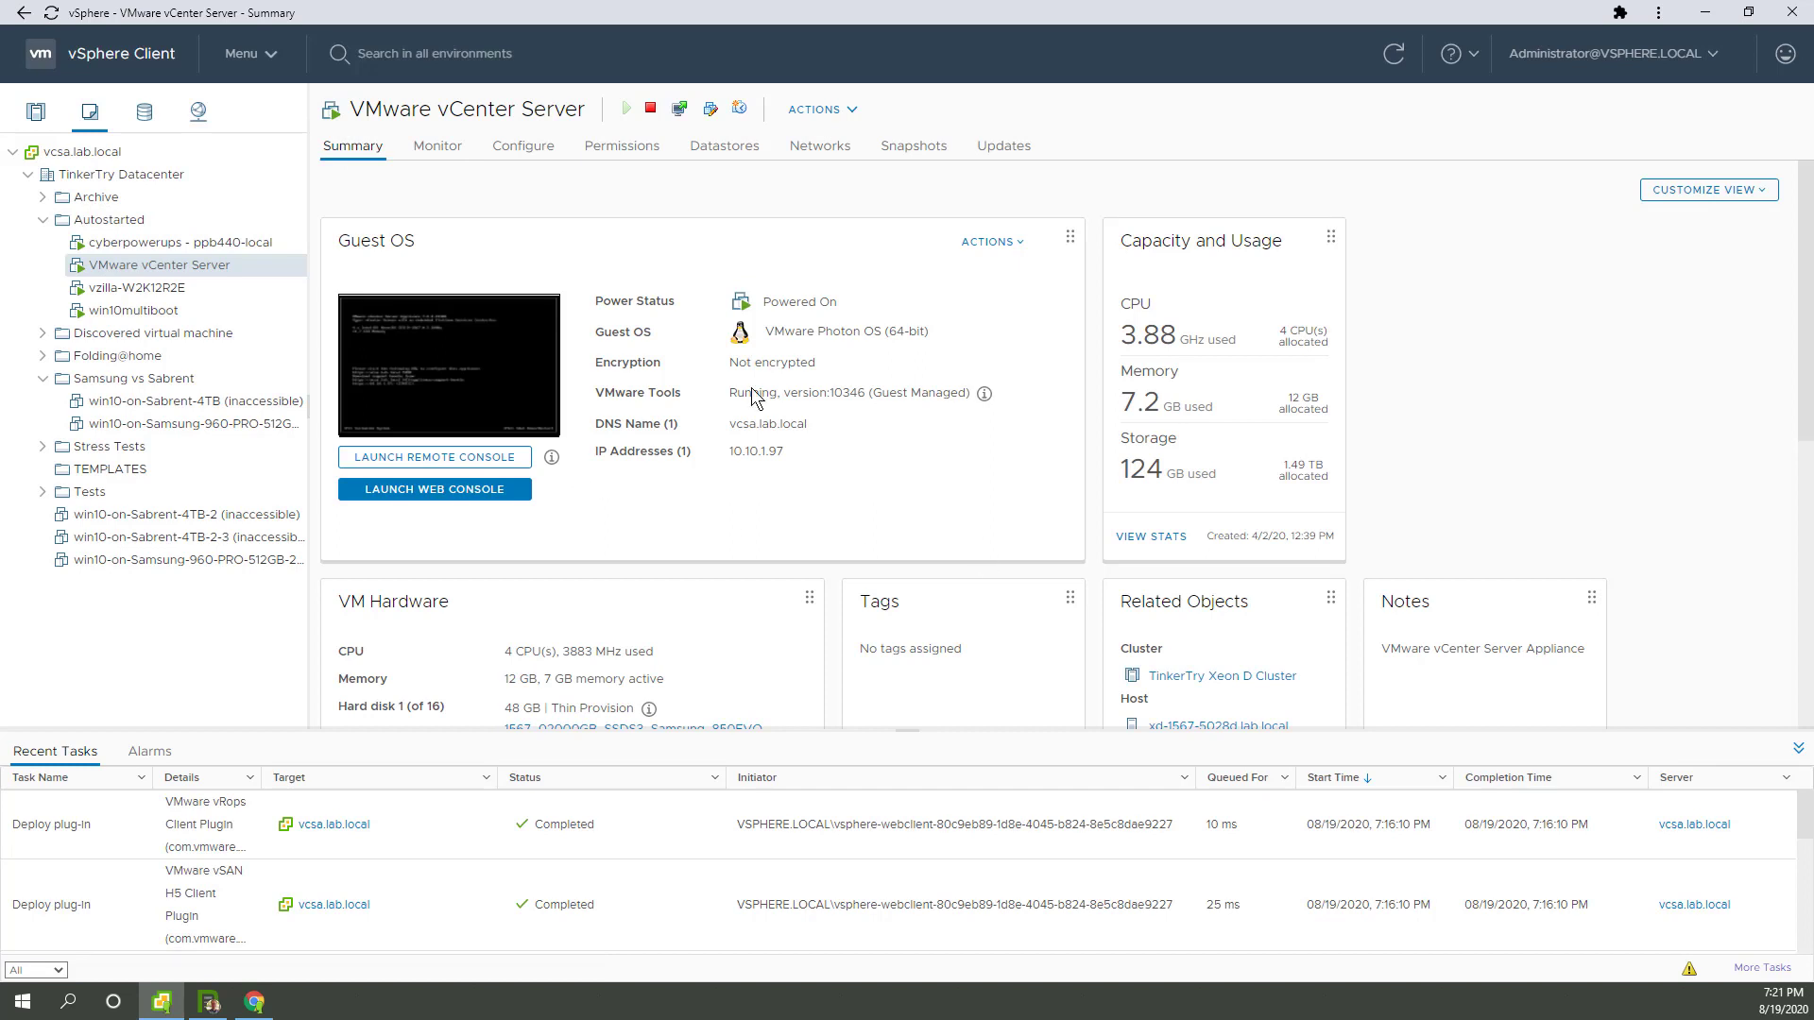
pyautogui.rightClick(159, 265)
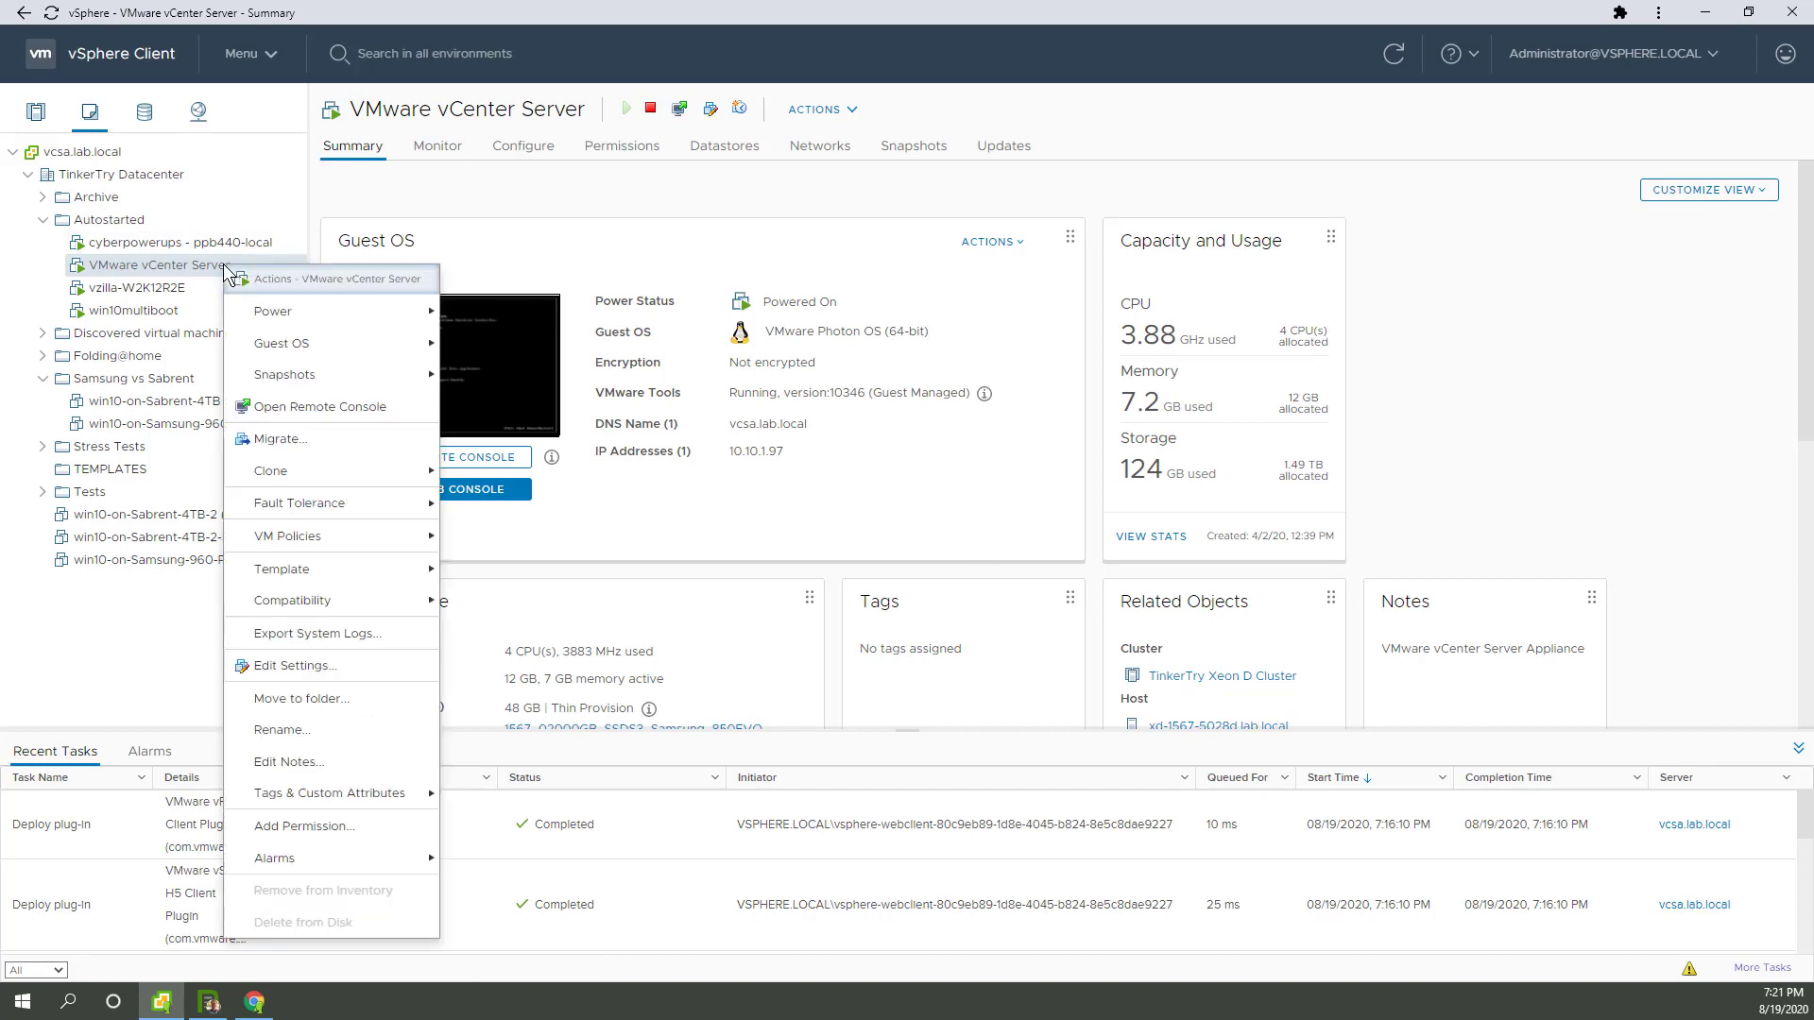
pyautogui.moveTo(242, 306)
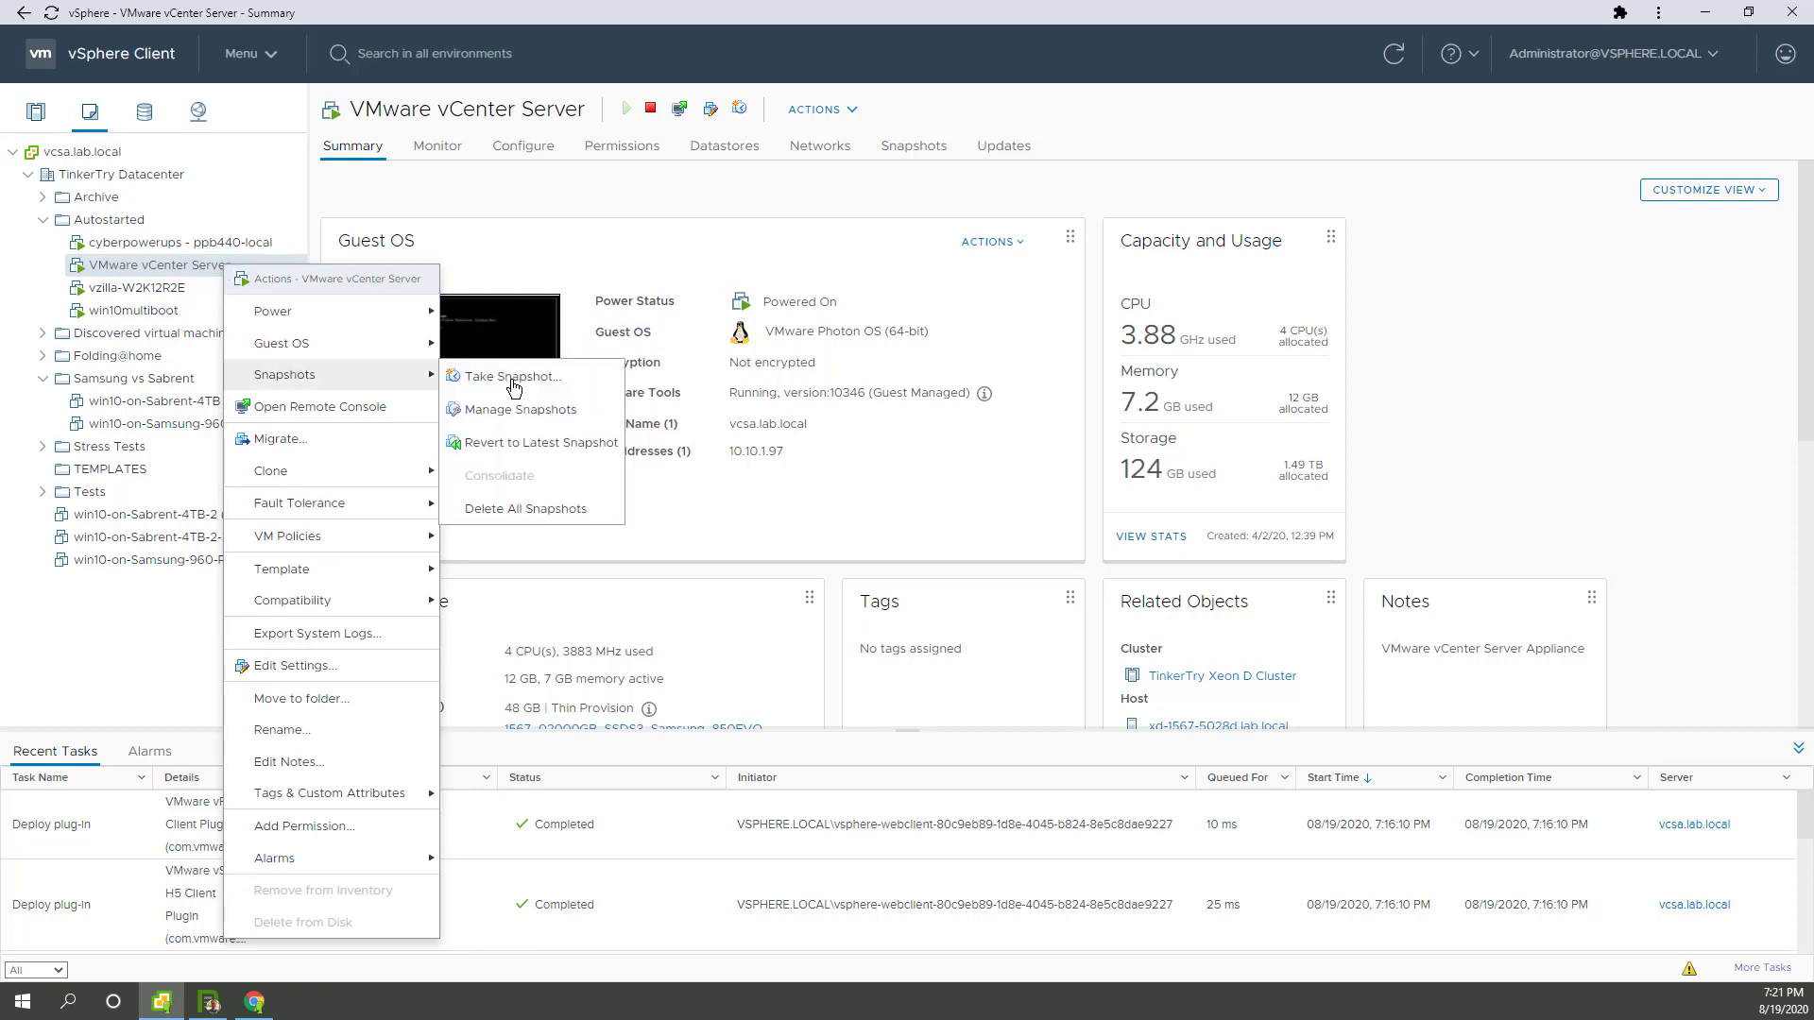
pyautogui.moveTo(526, 515)
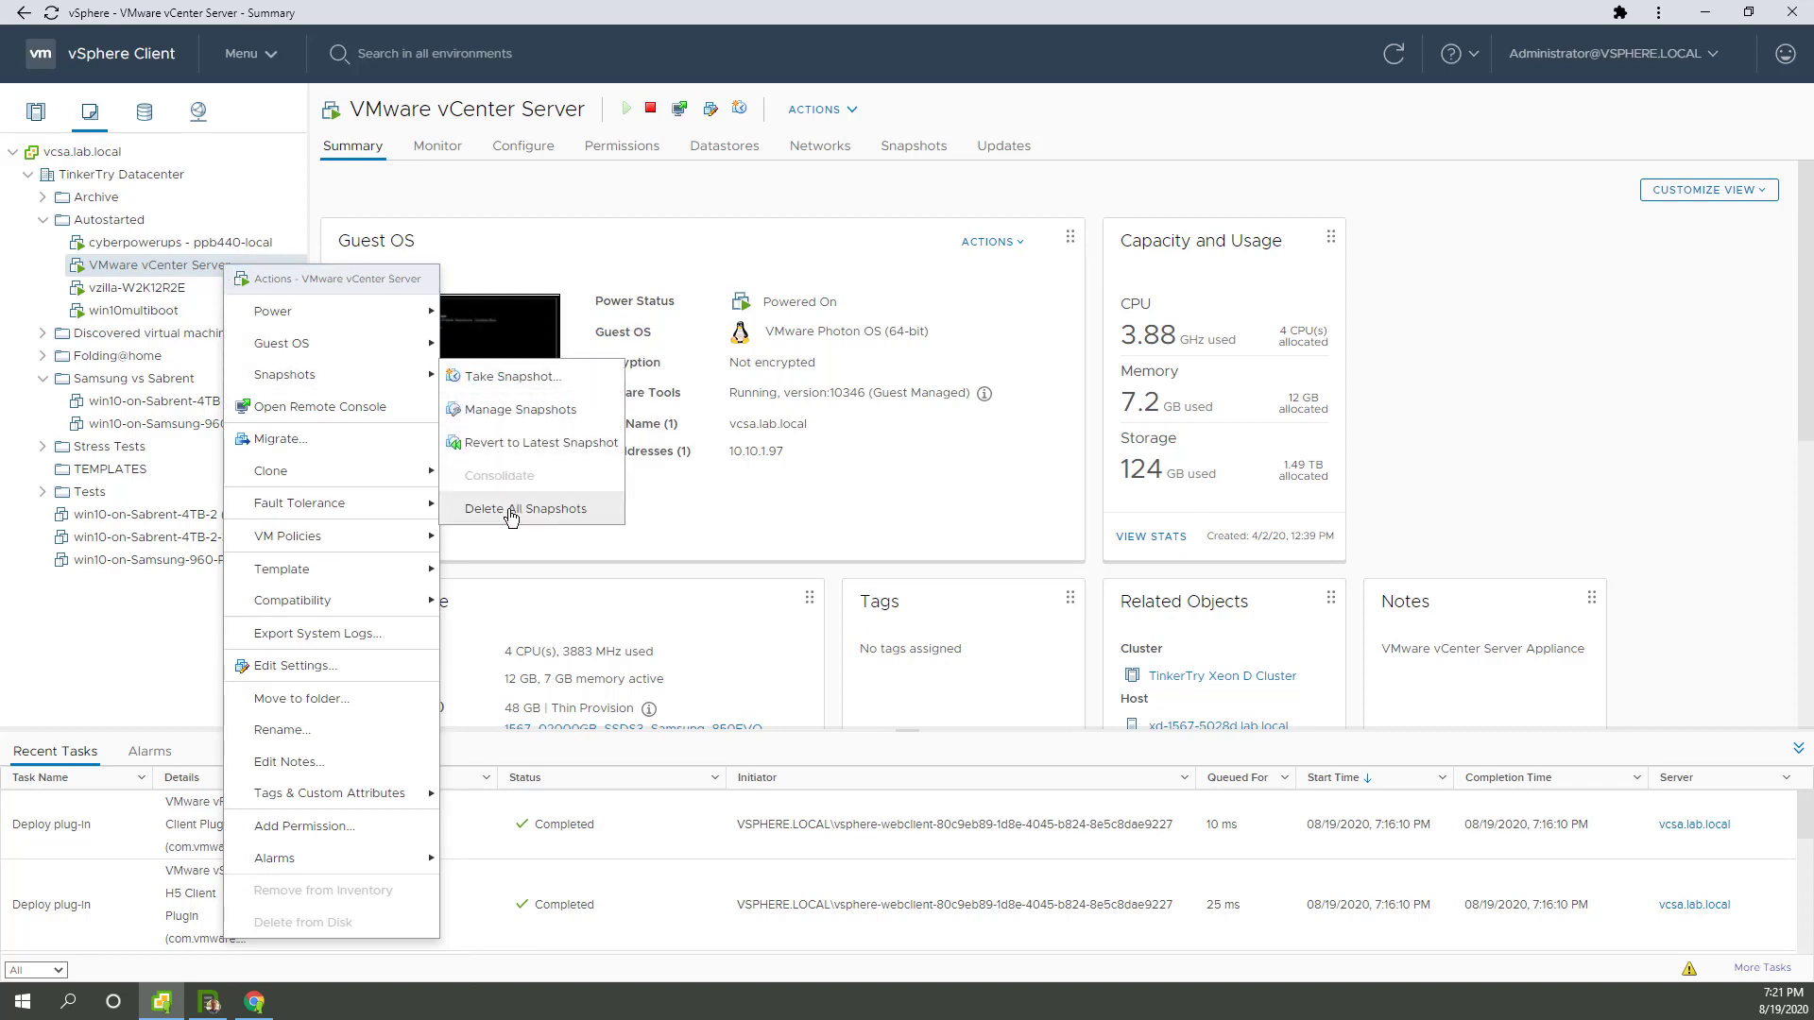
pyautogui.click(524, 509)
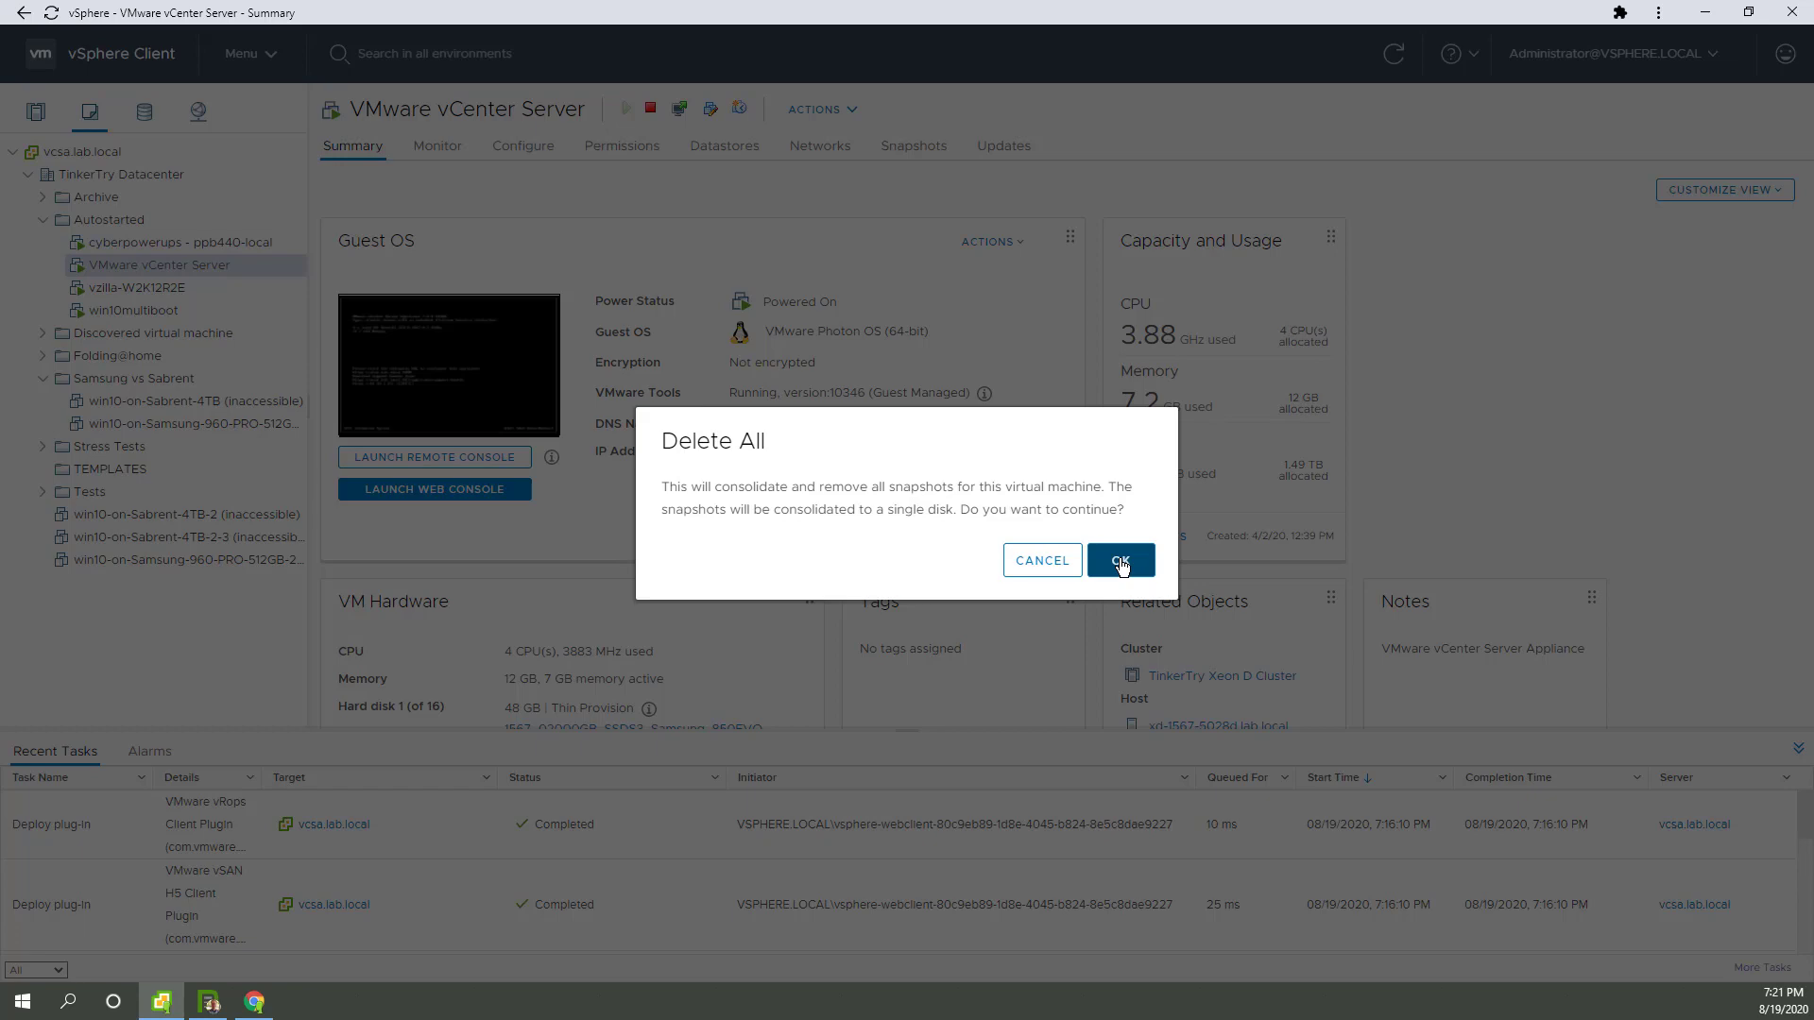
# Confirm removing all snapshots of the VMware vCenter Server VM
pyautogui.click(1119, 560)
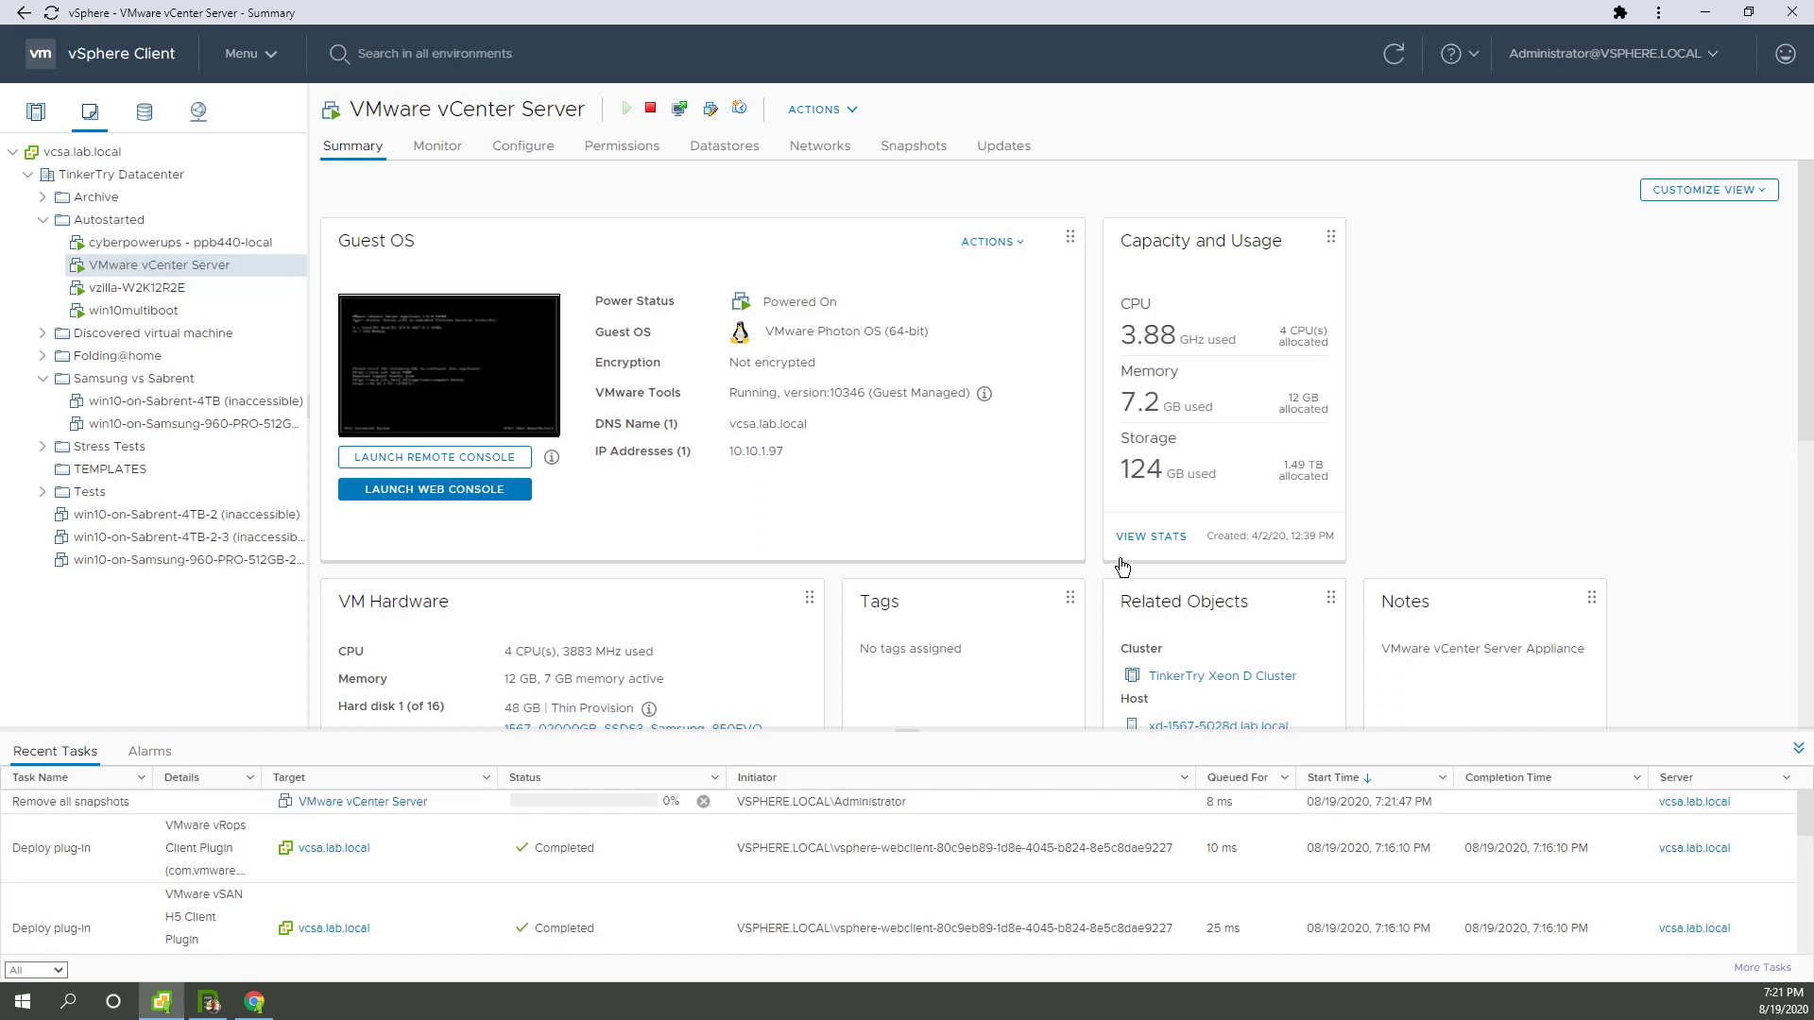
pyautogui.moveTo(934, 851)
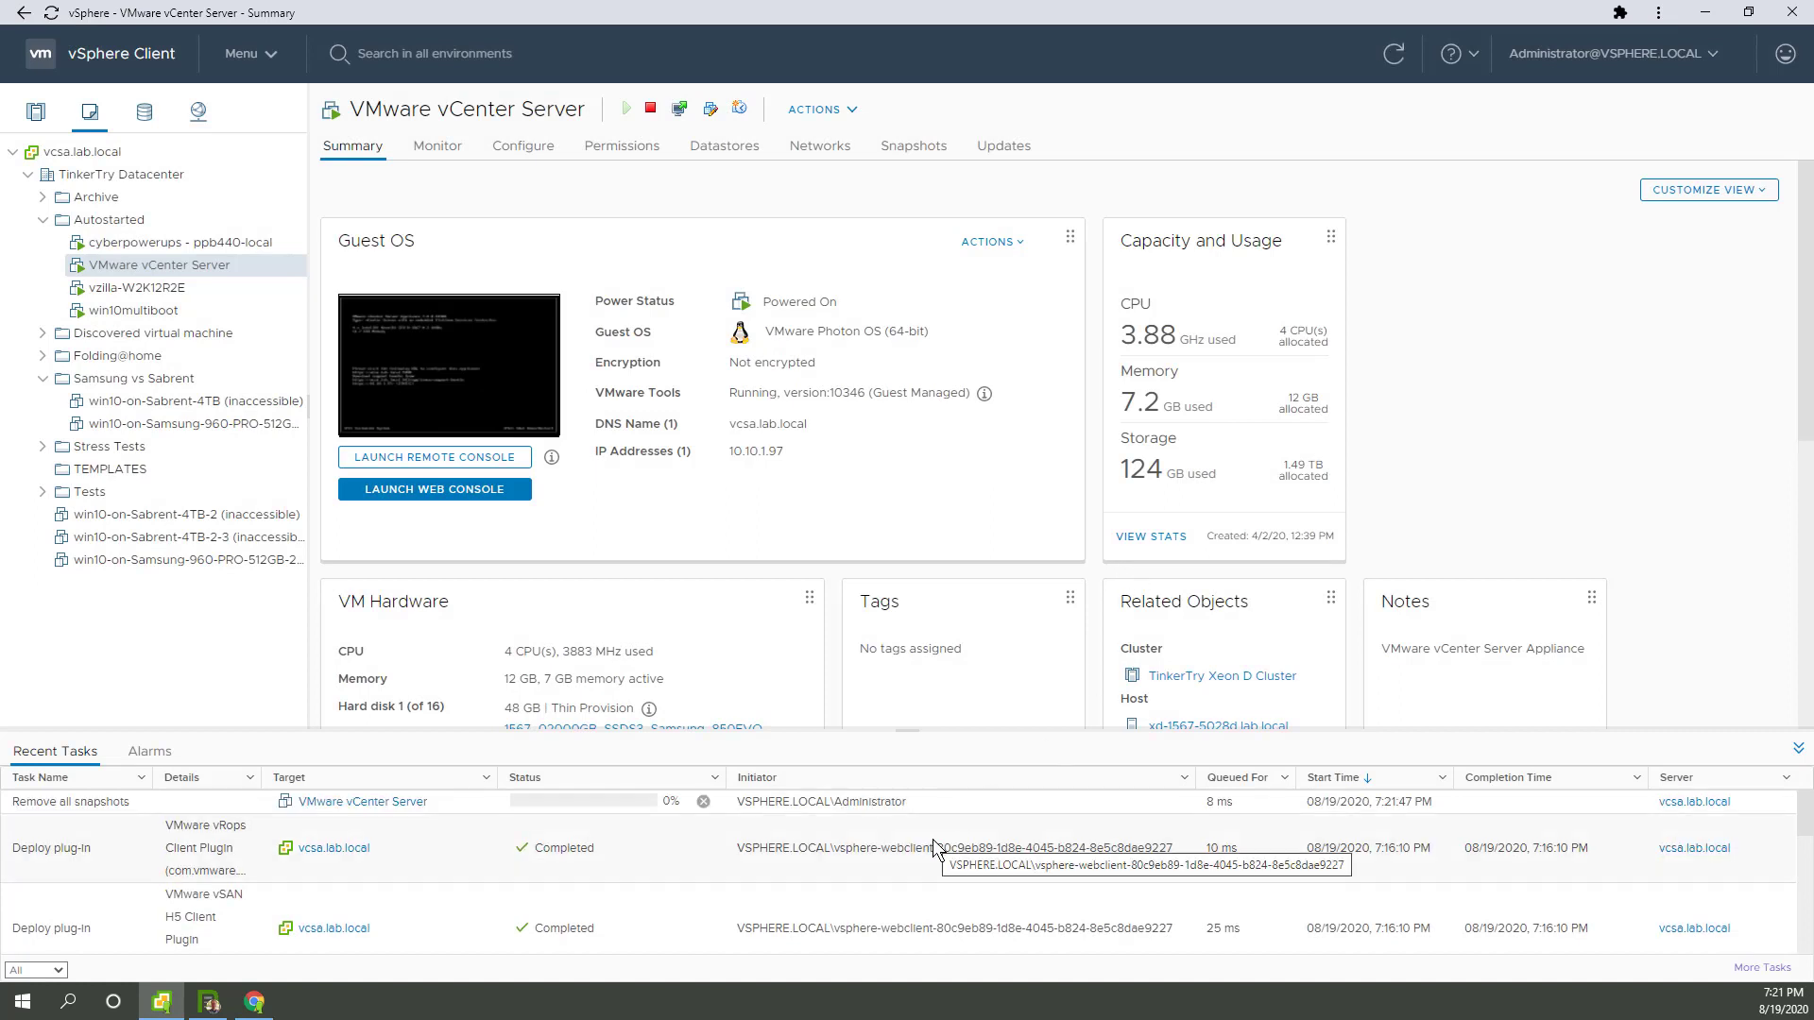
pyautogui.moveTo(406, 833)
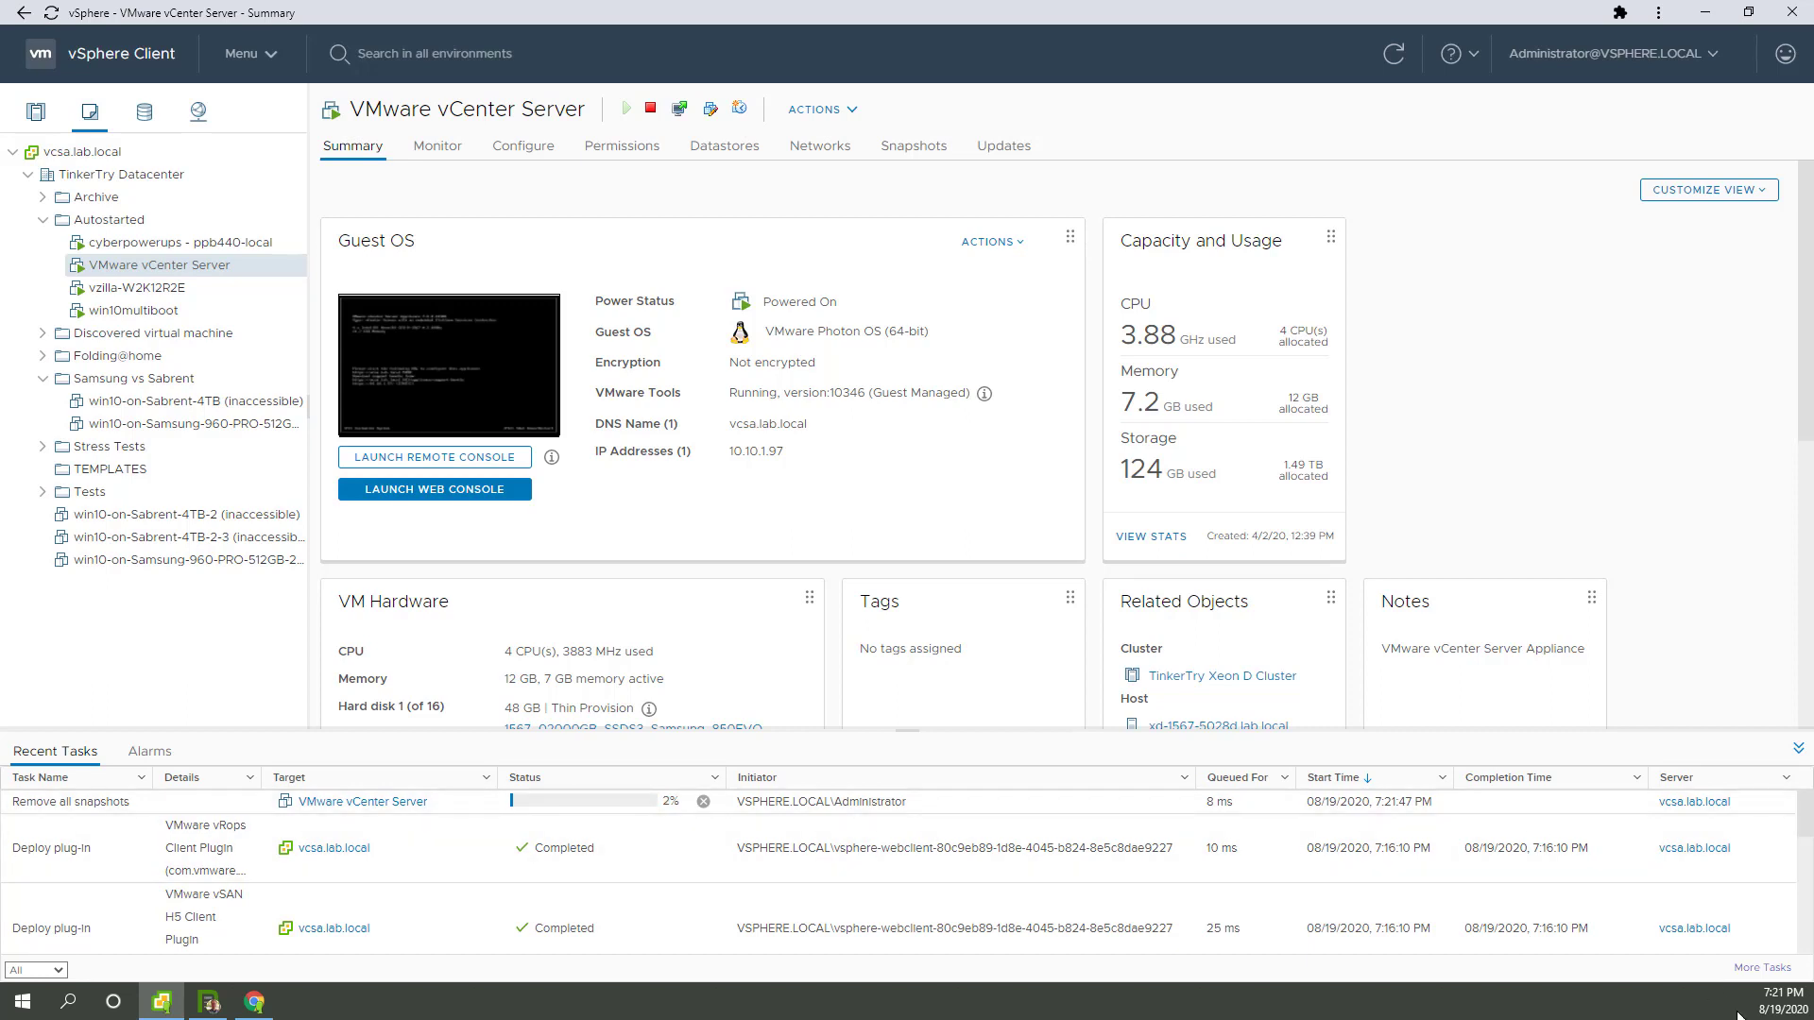
pyautogui.moveTo(1722, 1008)
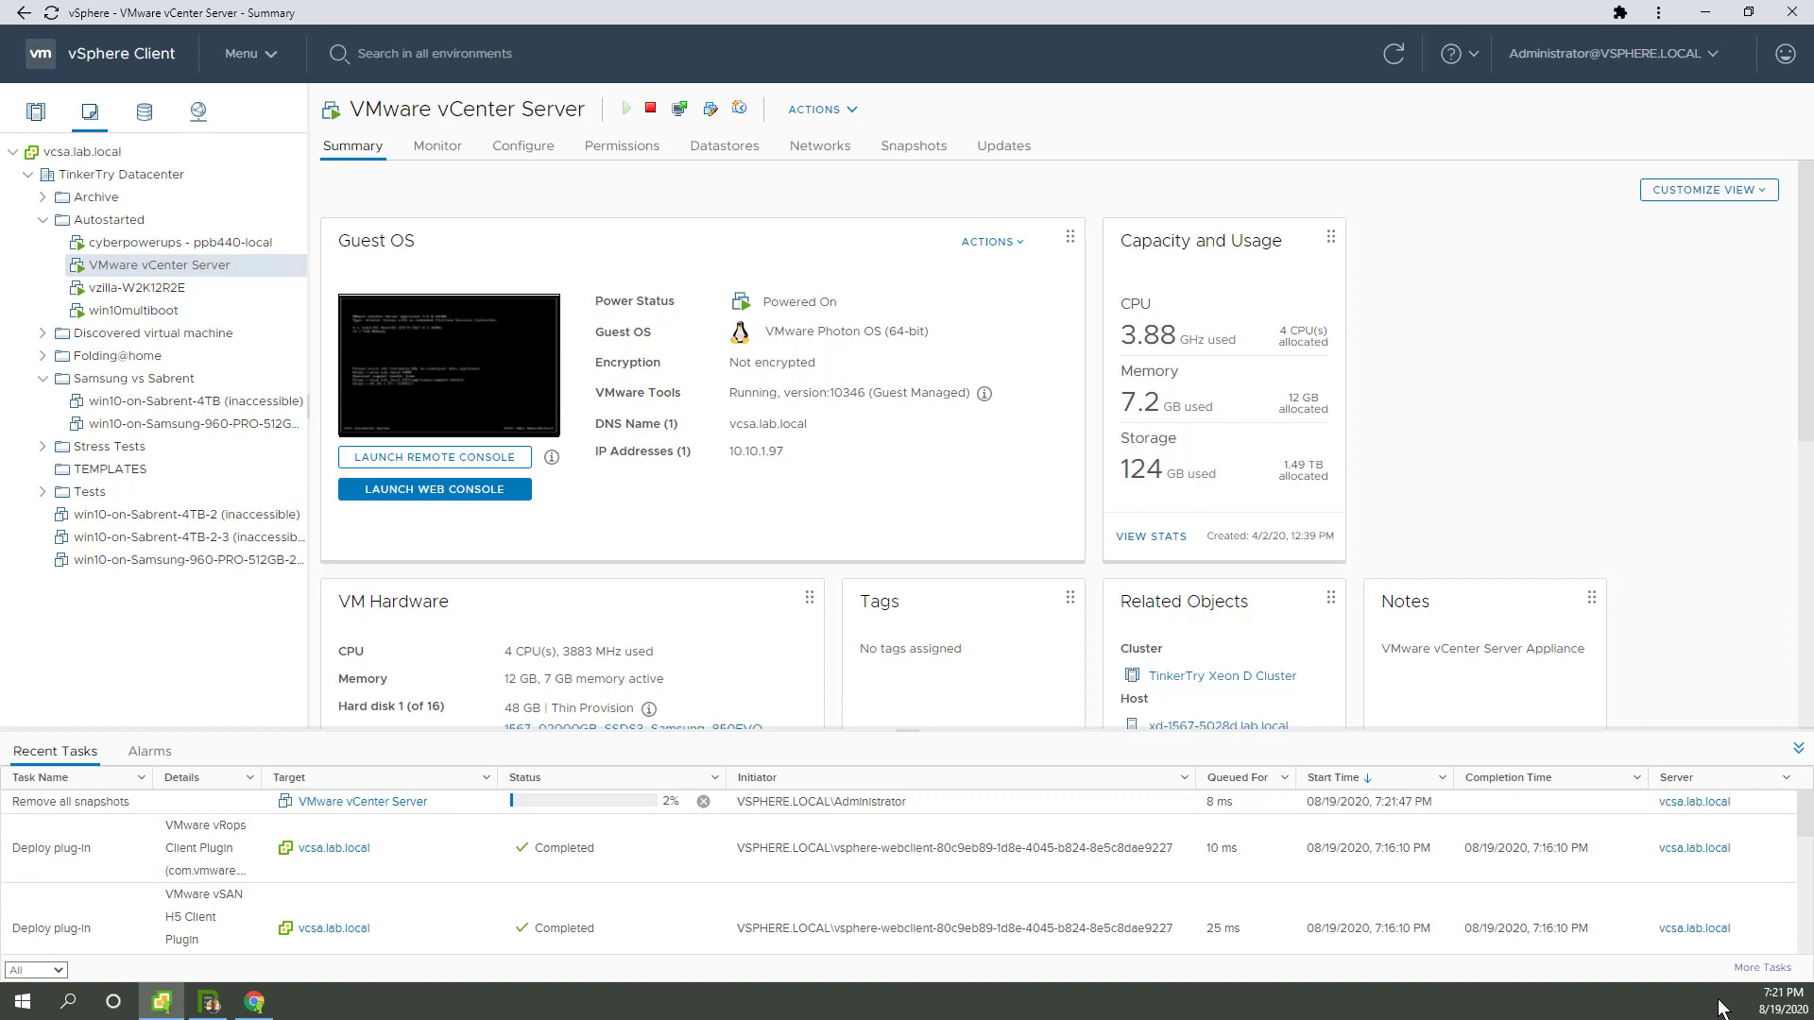
pyautogui.moveTo(997, 820)
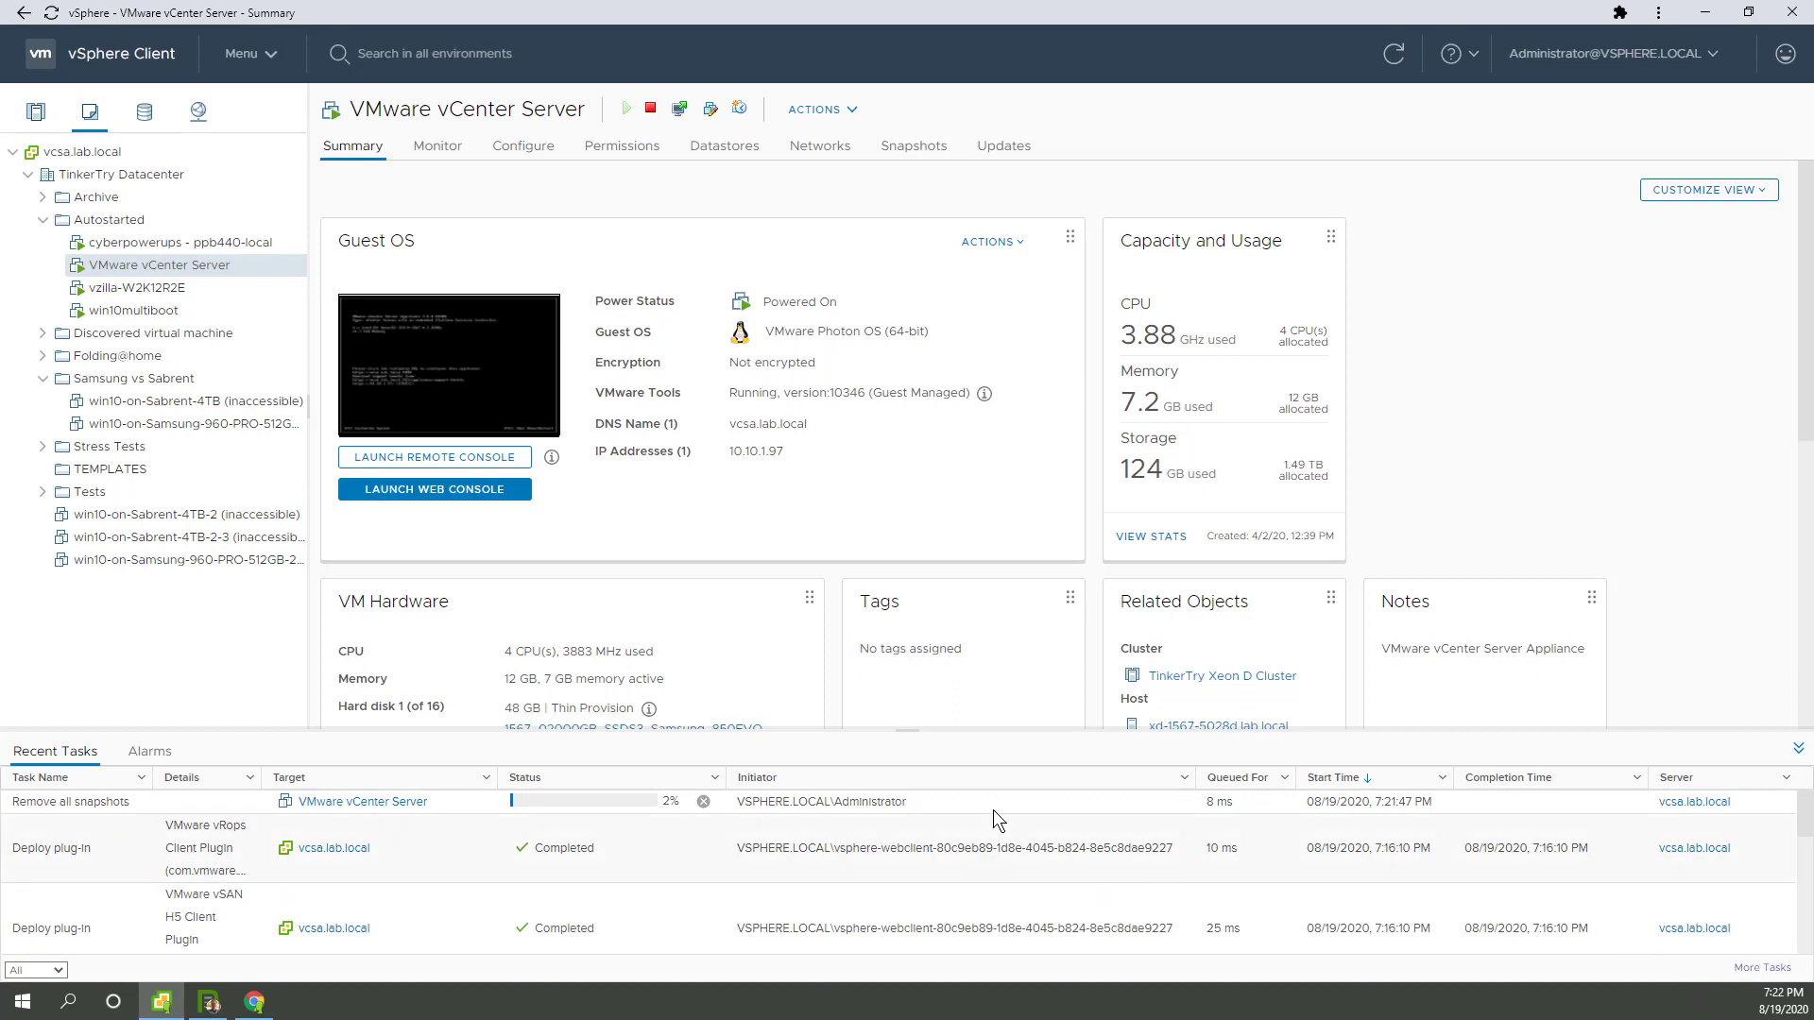
pyautogui.moveTo(880, 495)
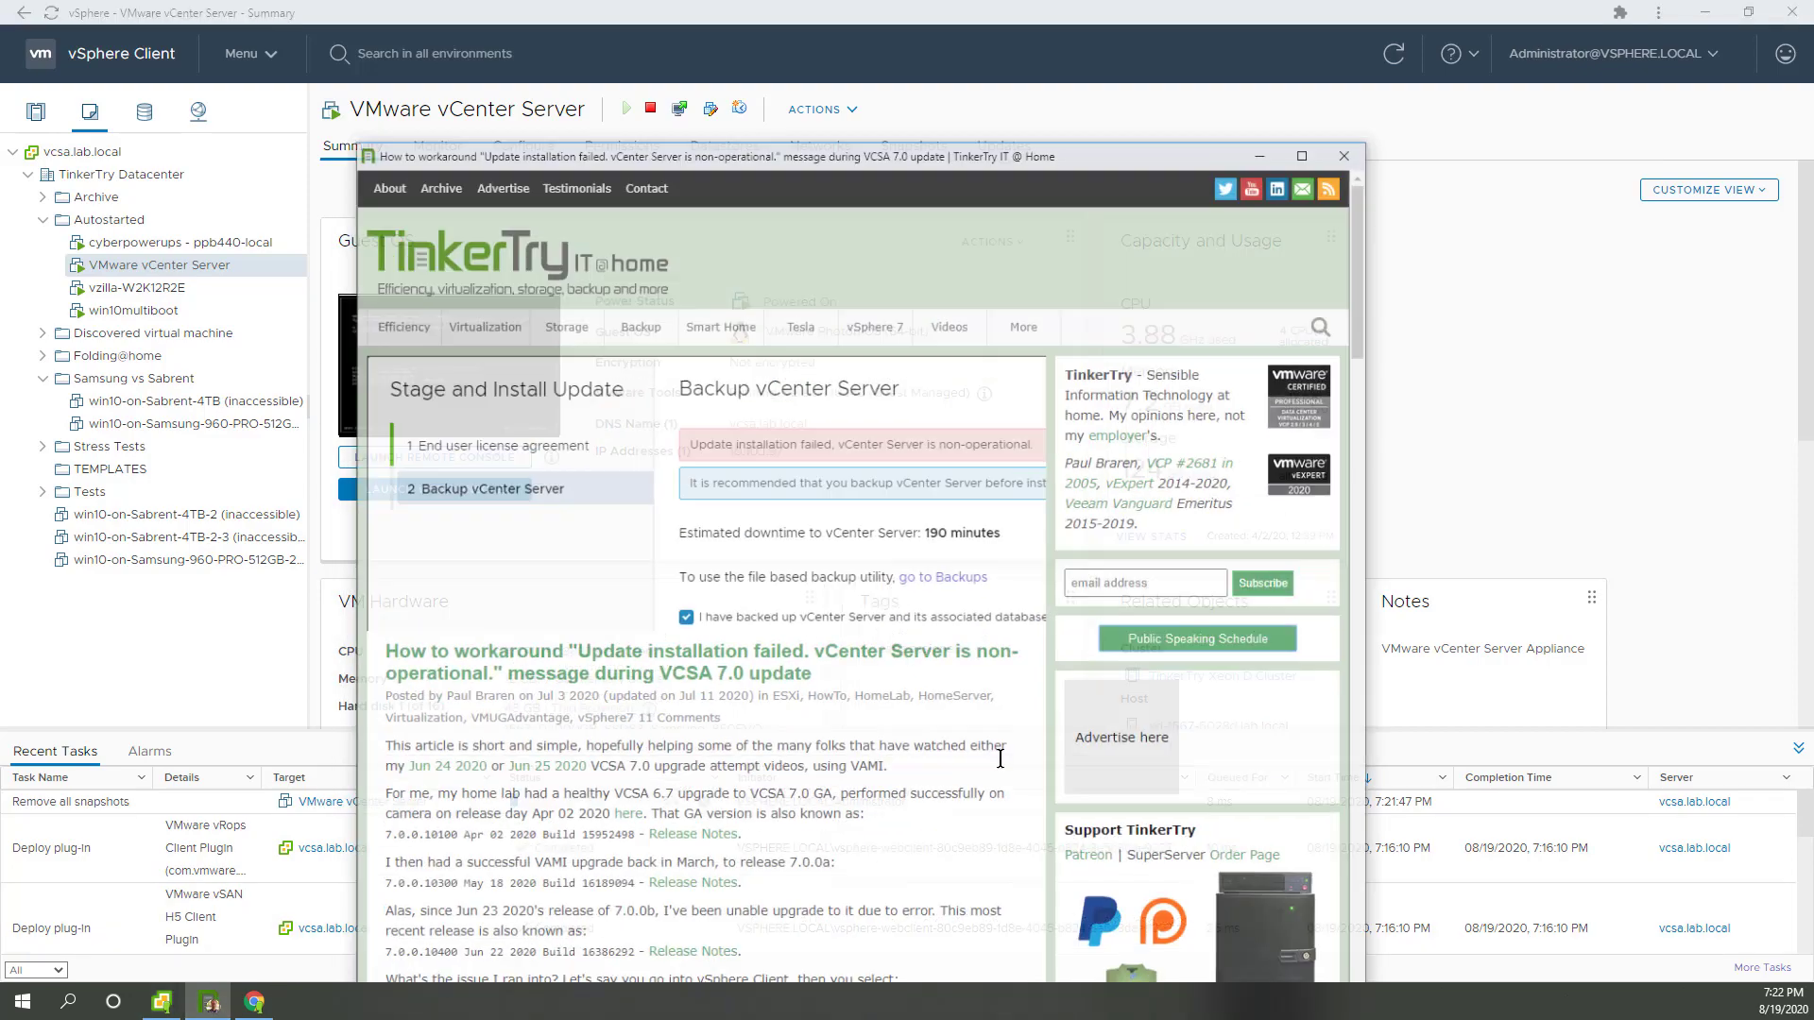
# Maximize the browser and open TinkerTry's easy ESXi update article
pyautogui.click(1300, 156)
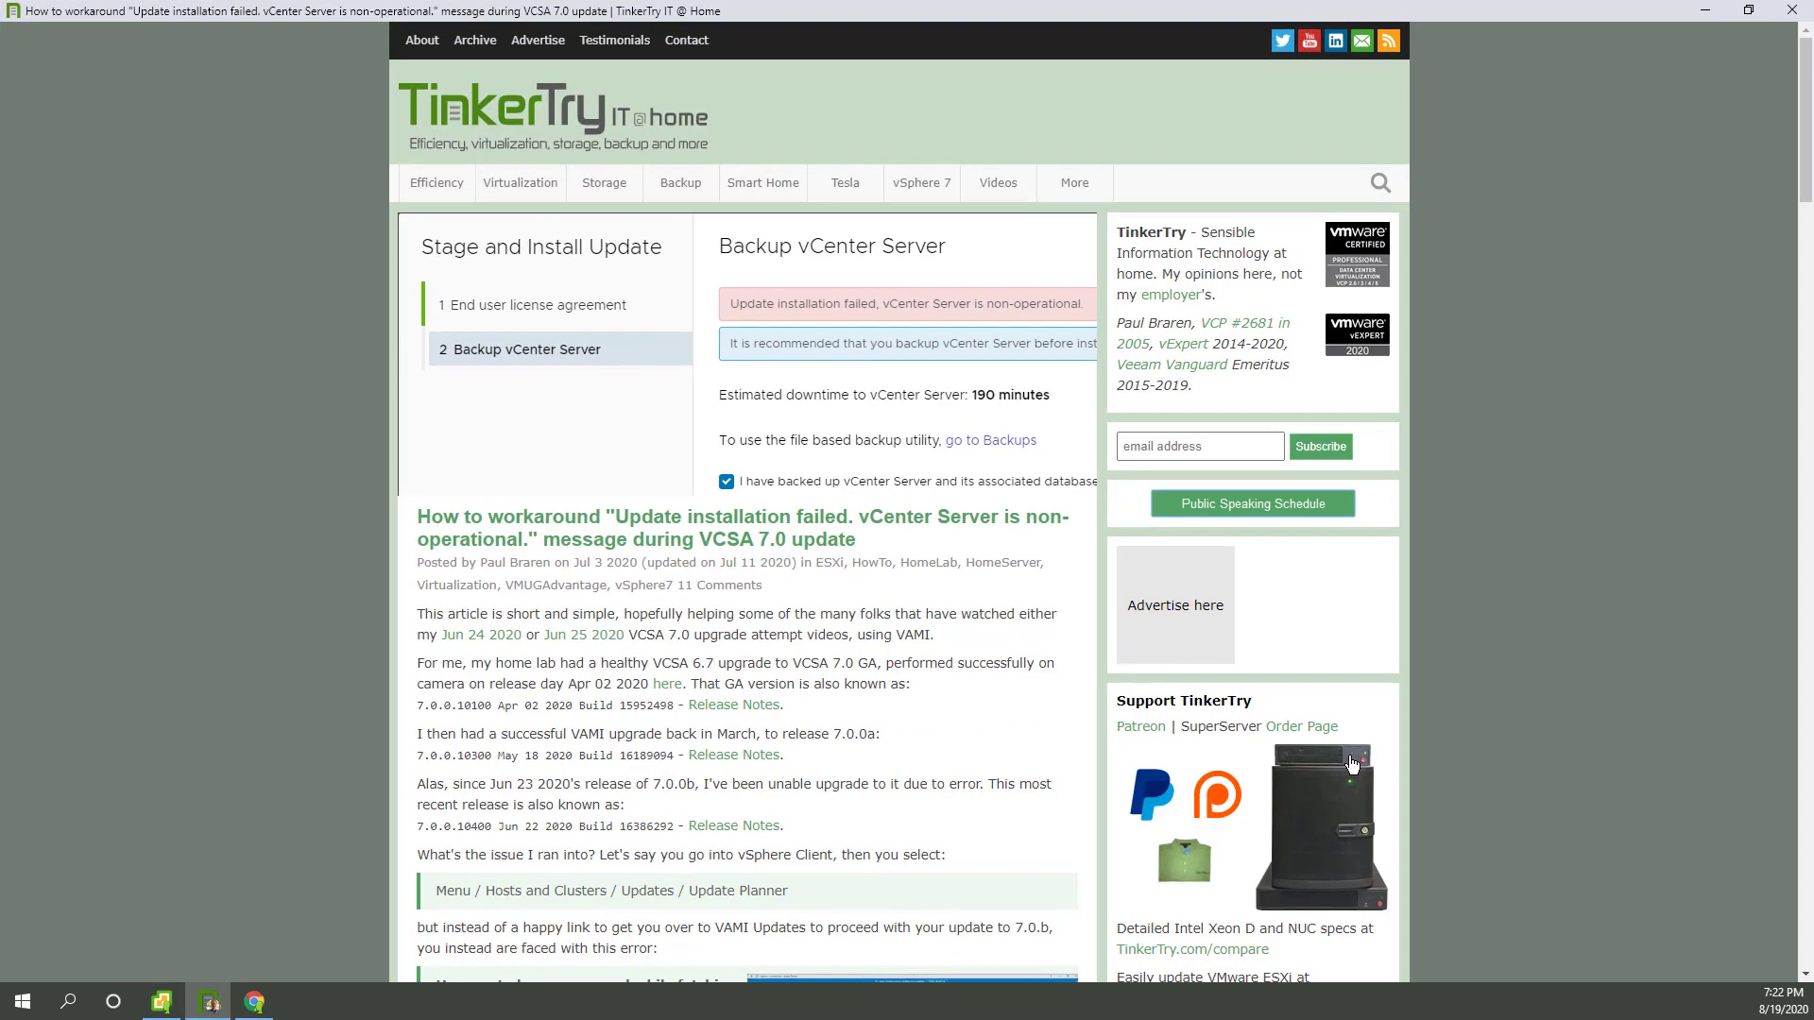
pyautogui.scroll(-3)
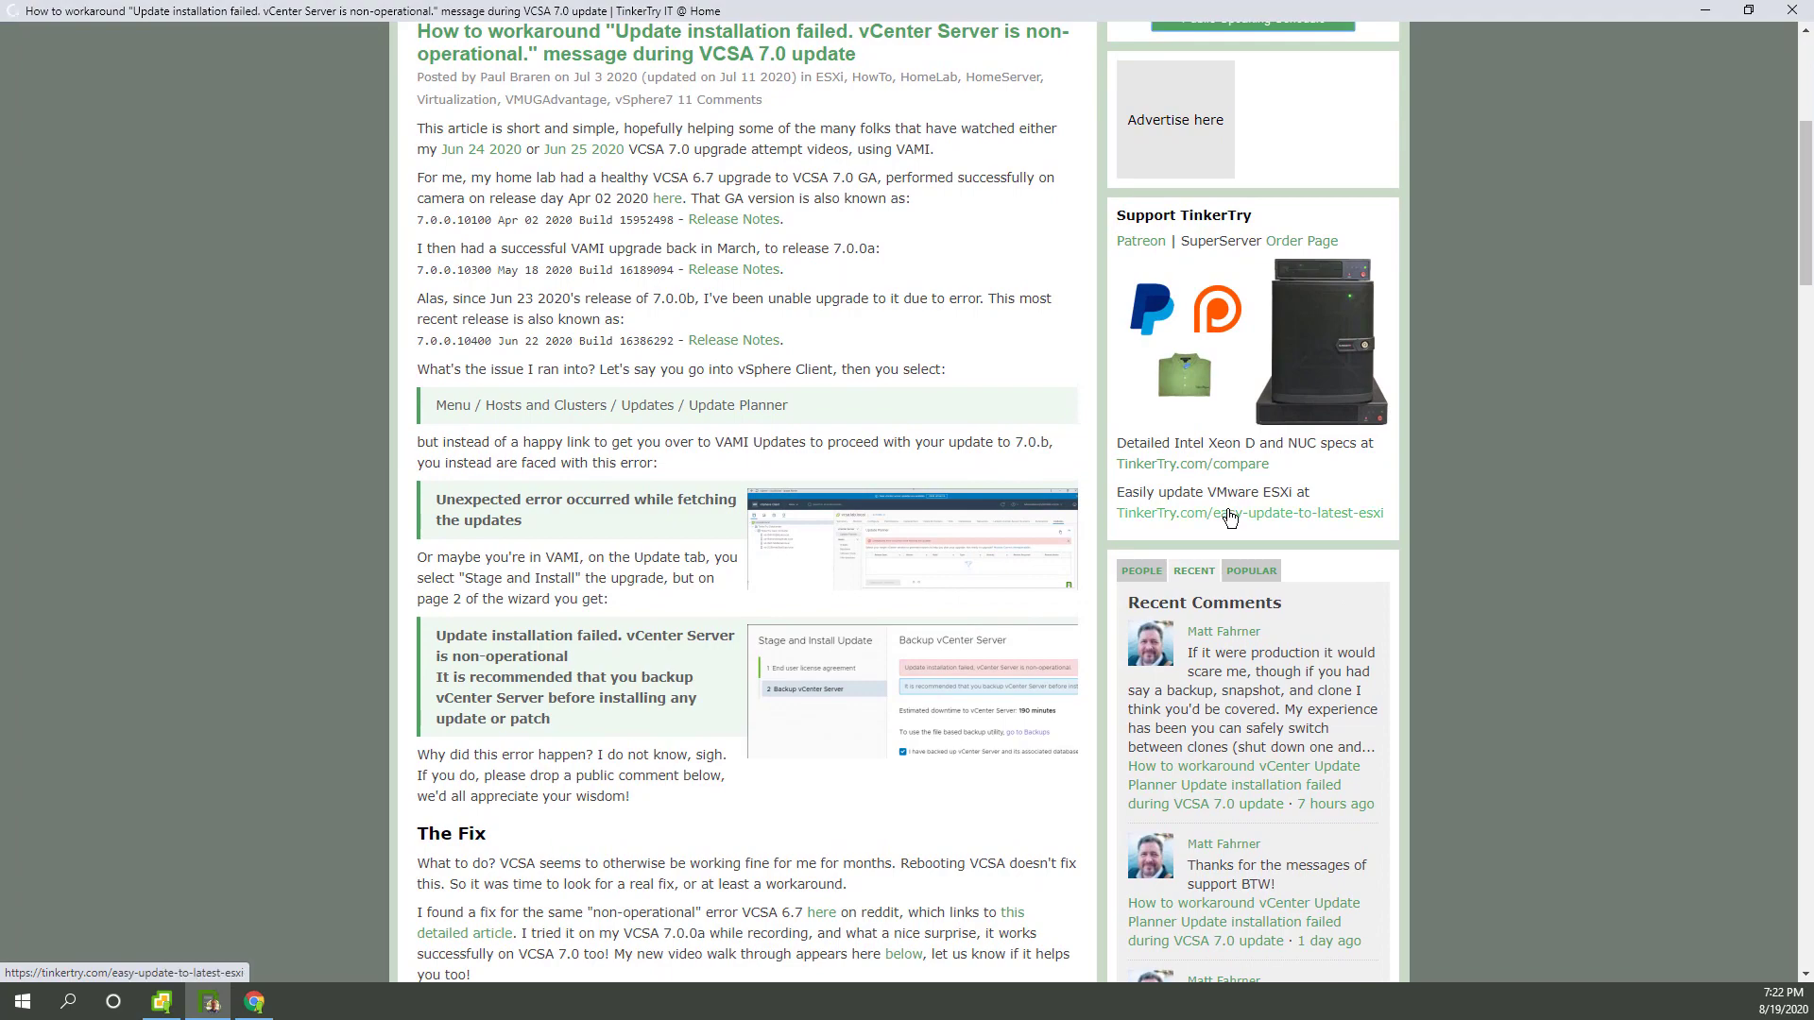
pyautogui.click(1250, 512)
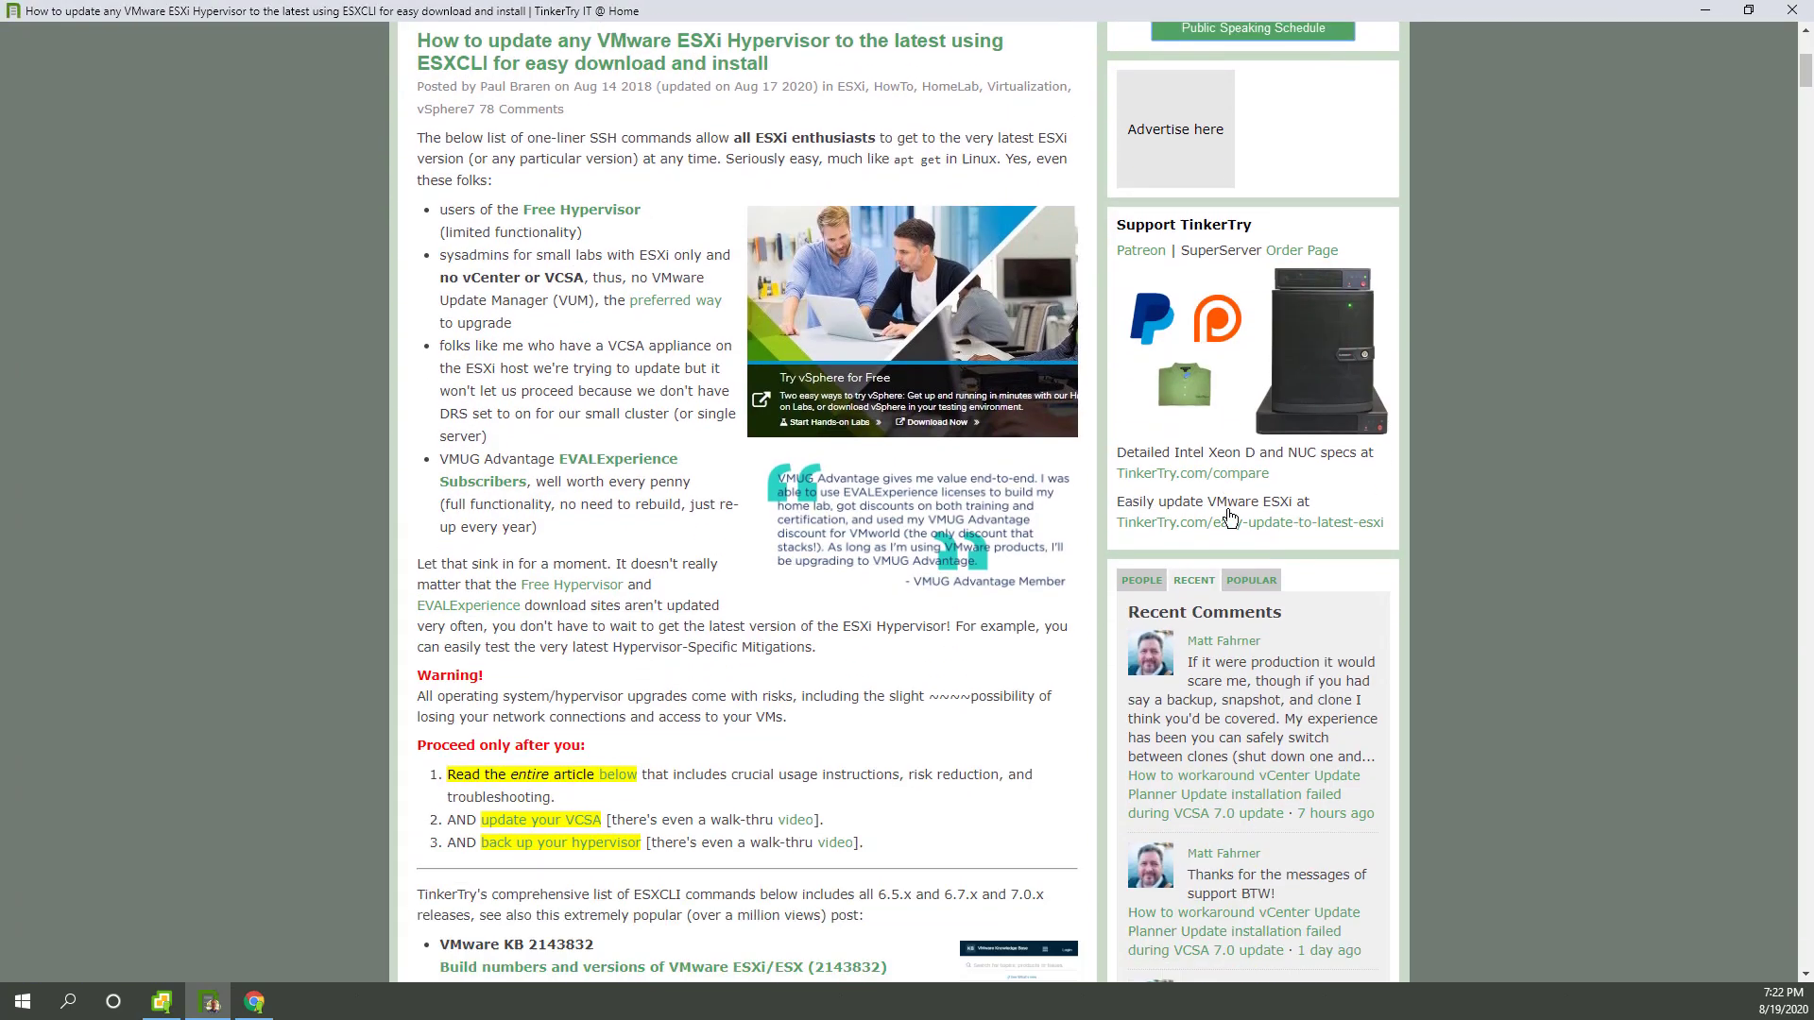
# Scroll through the ESXi update article and check the snapshot removal progress
pyautogui.scroll(-3)
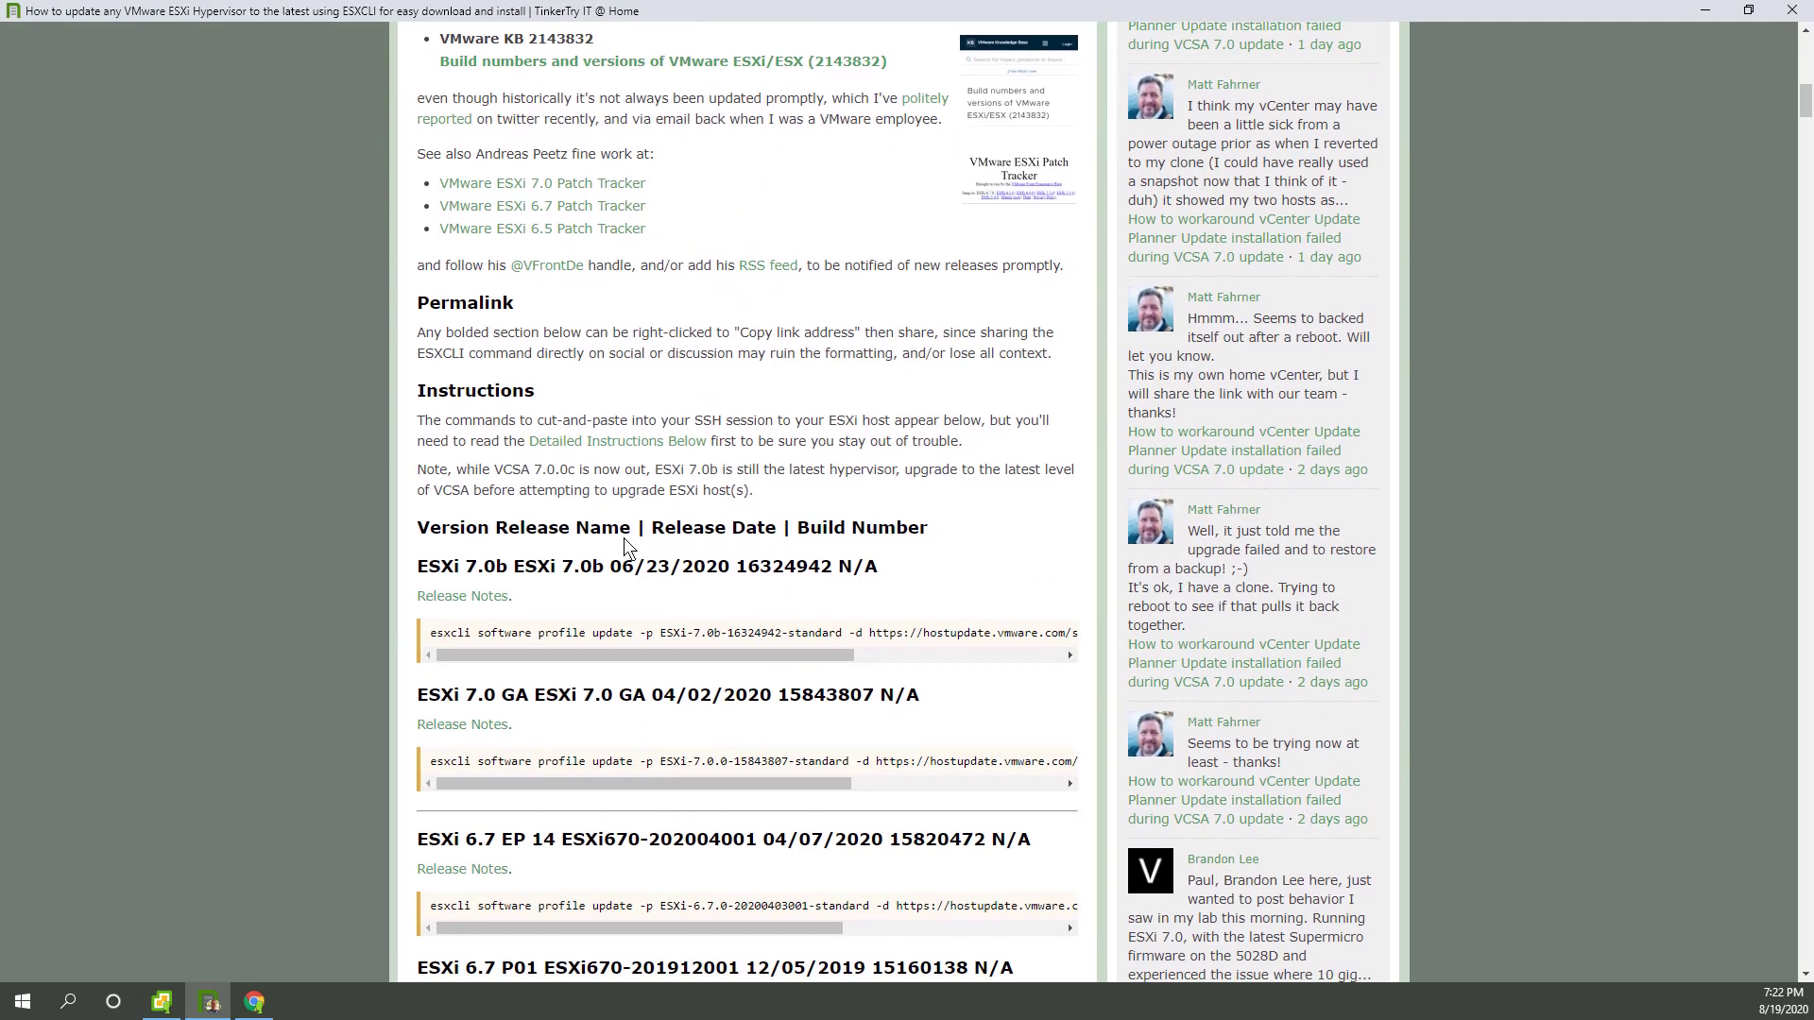
pyautogui.moveTo(702, 567)
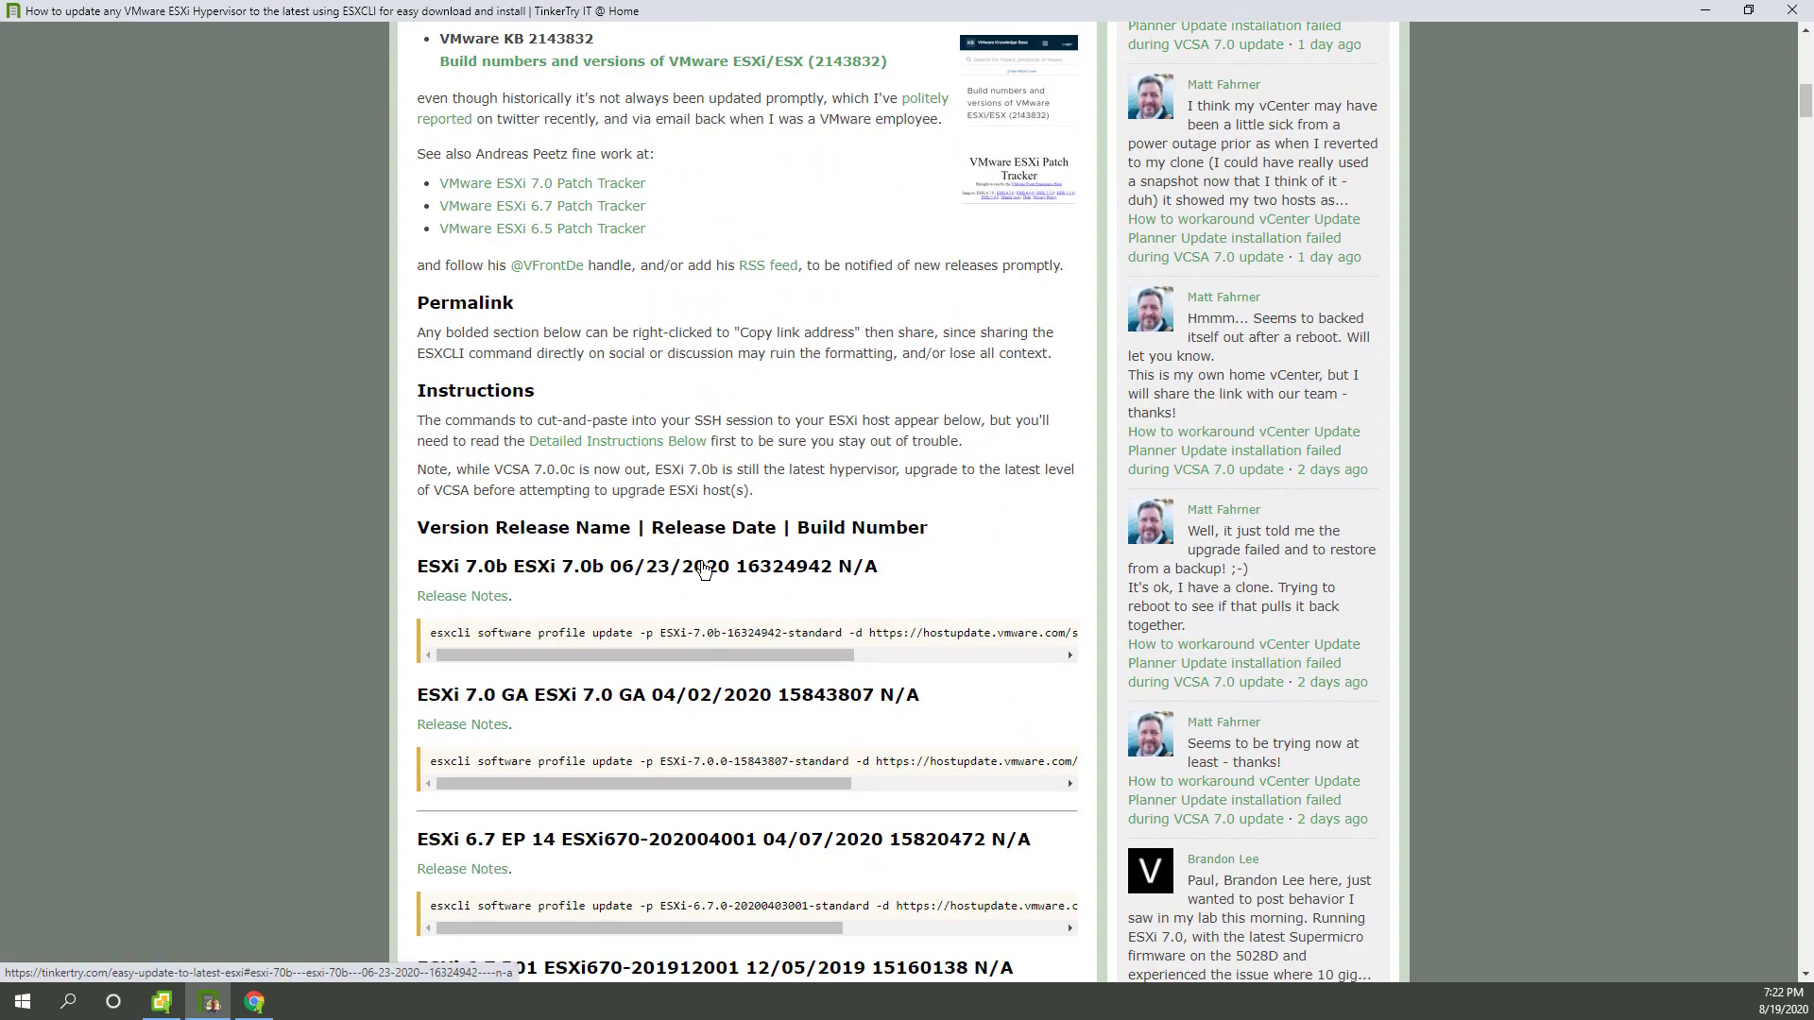
pyautogui.scroll(3)
pyautogui.write('7.0.0c')
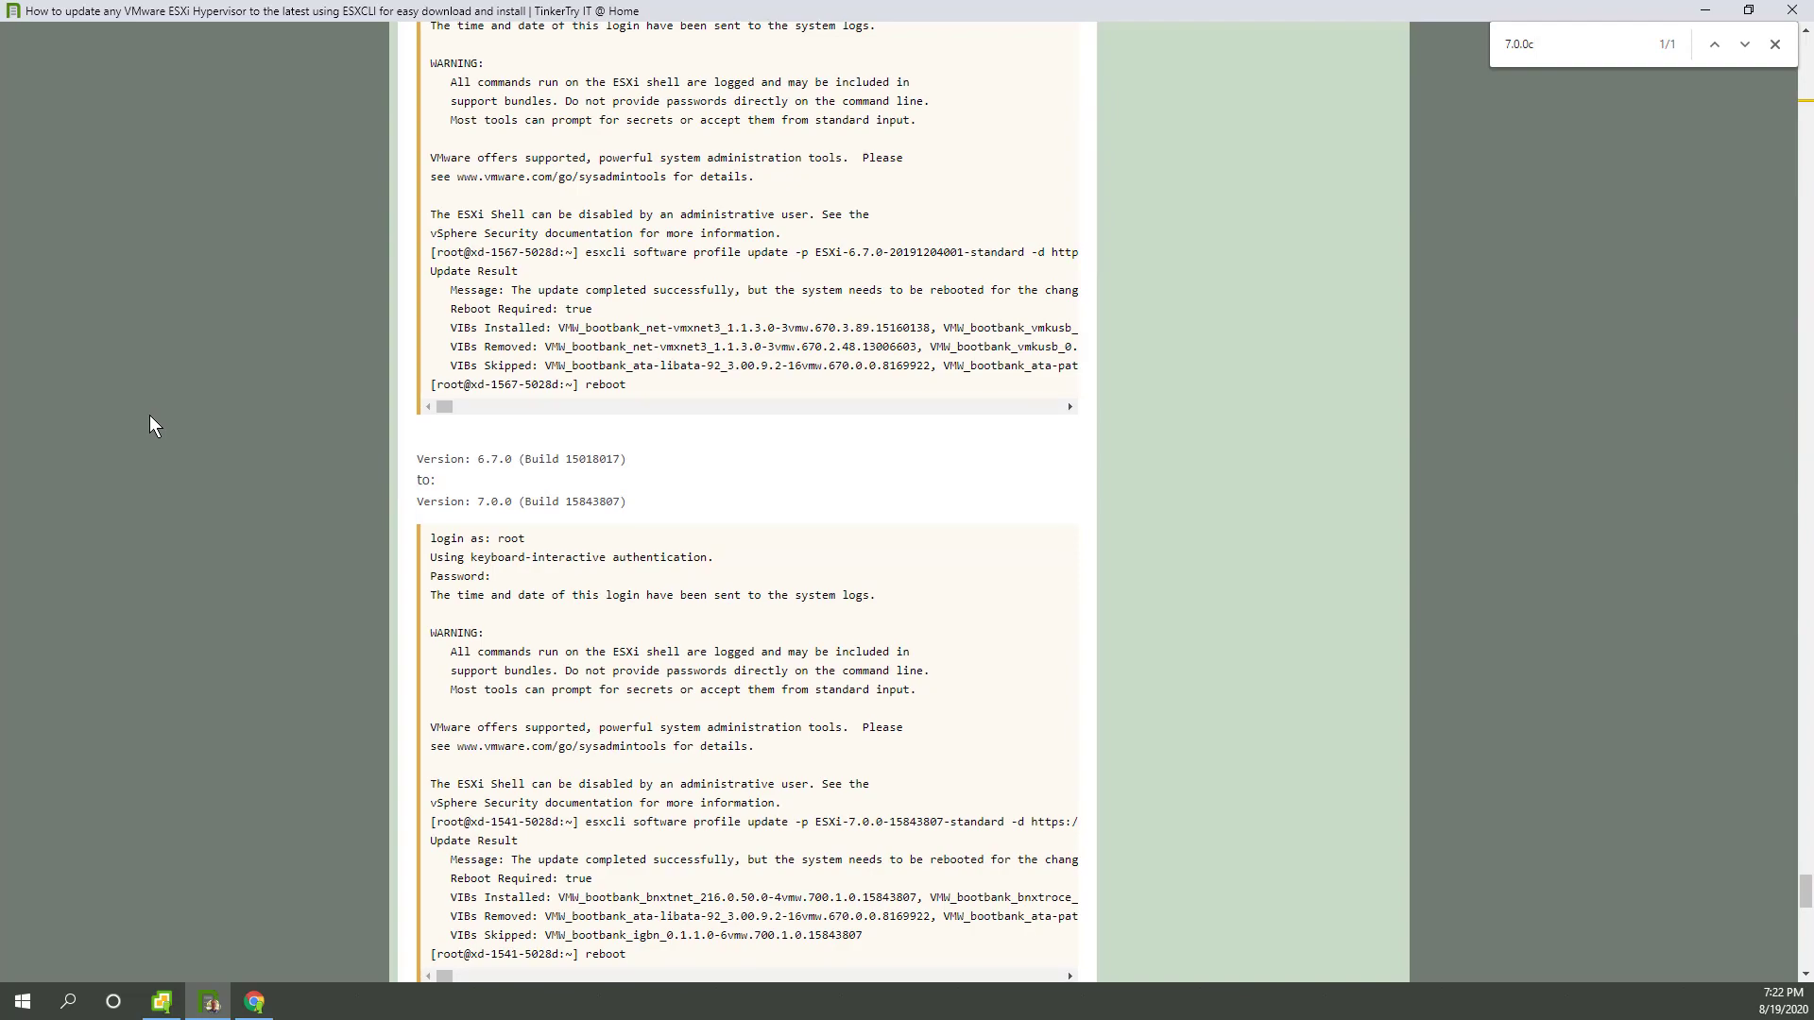
pyautogui.scroll(3)
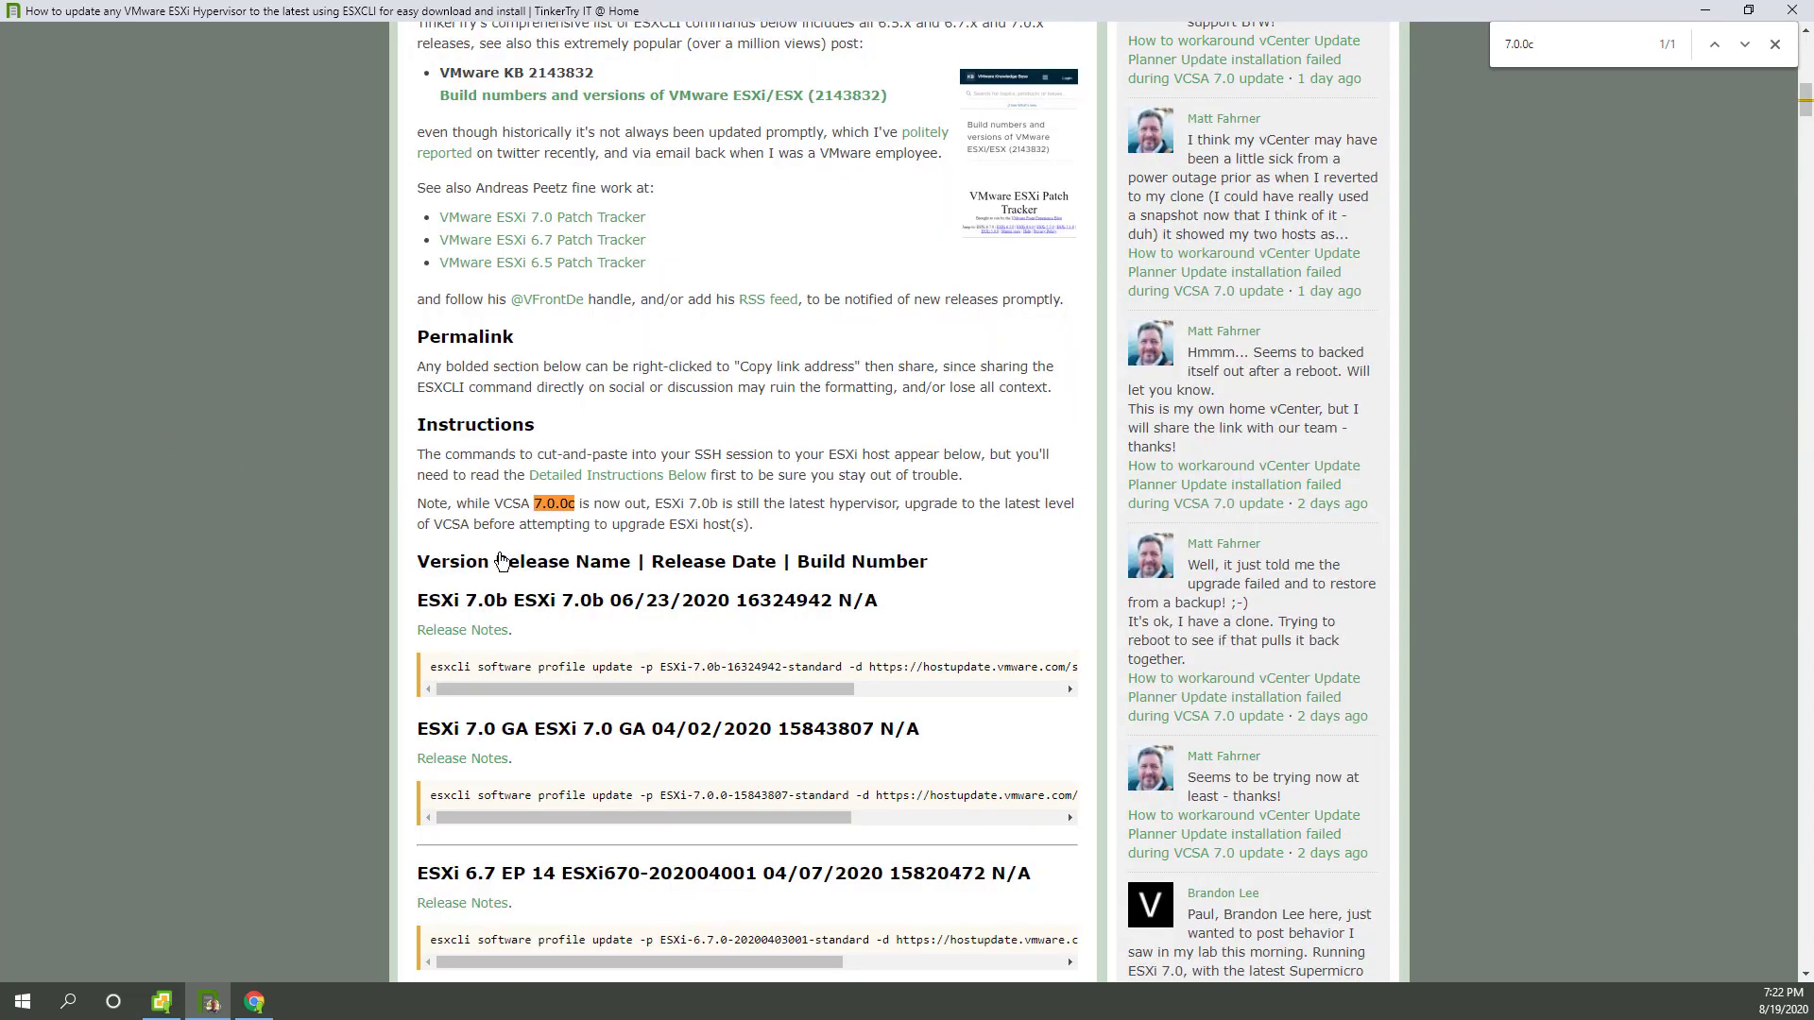
pyautogui.moveTo(748, 516)
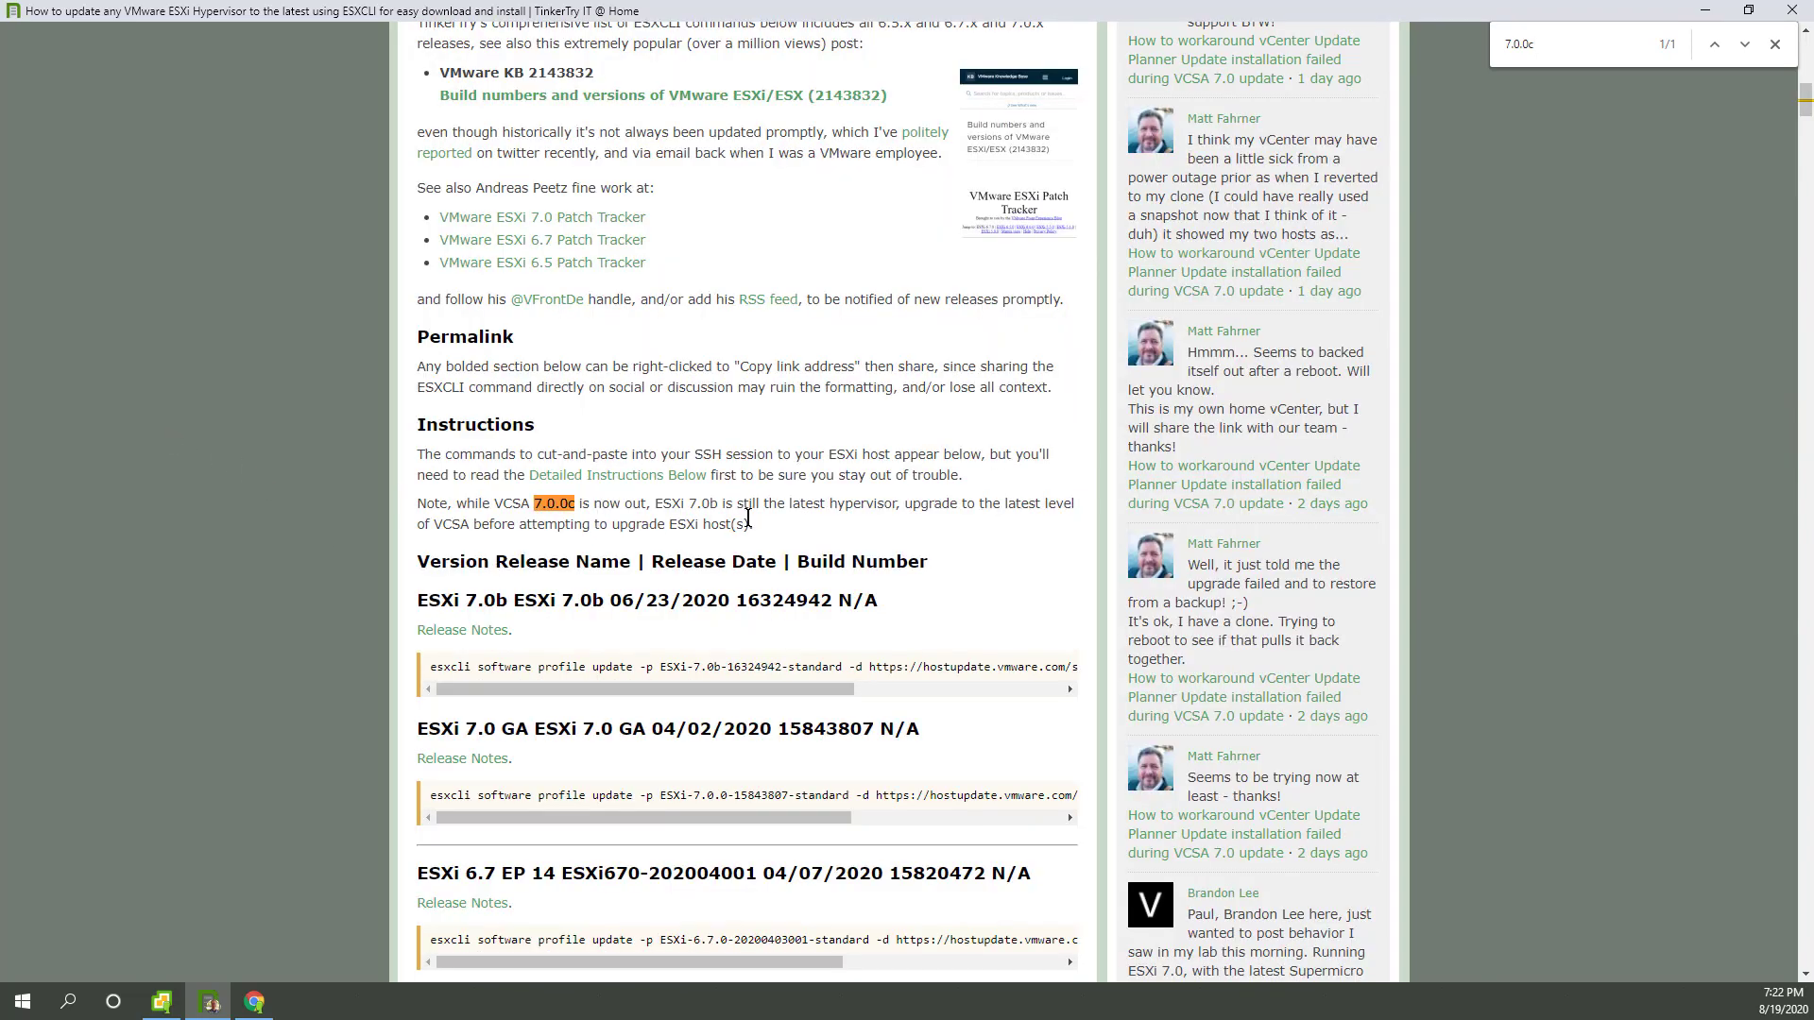
pyautogui.scroll(3)
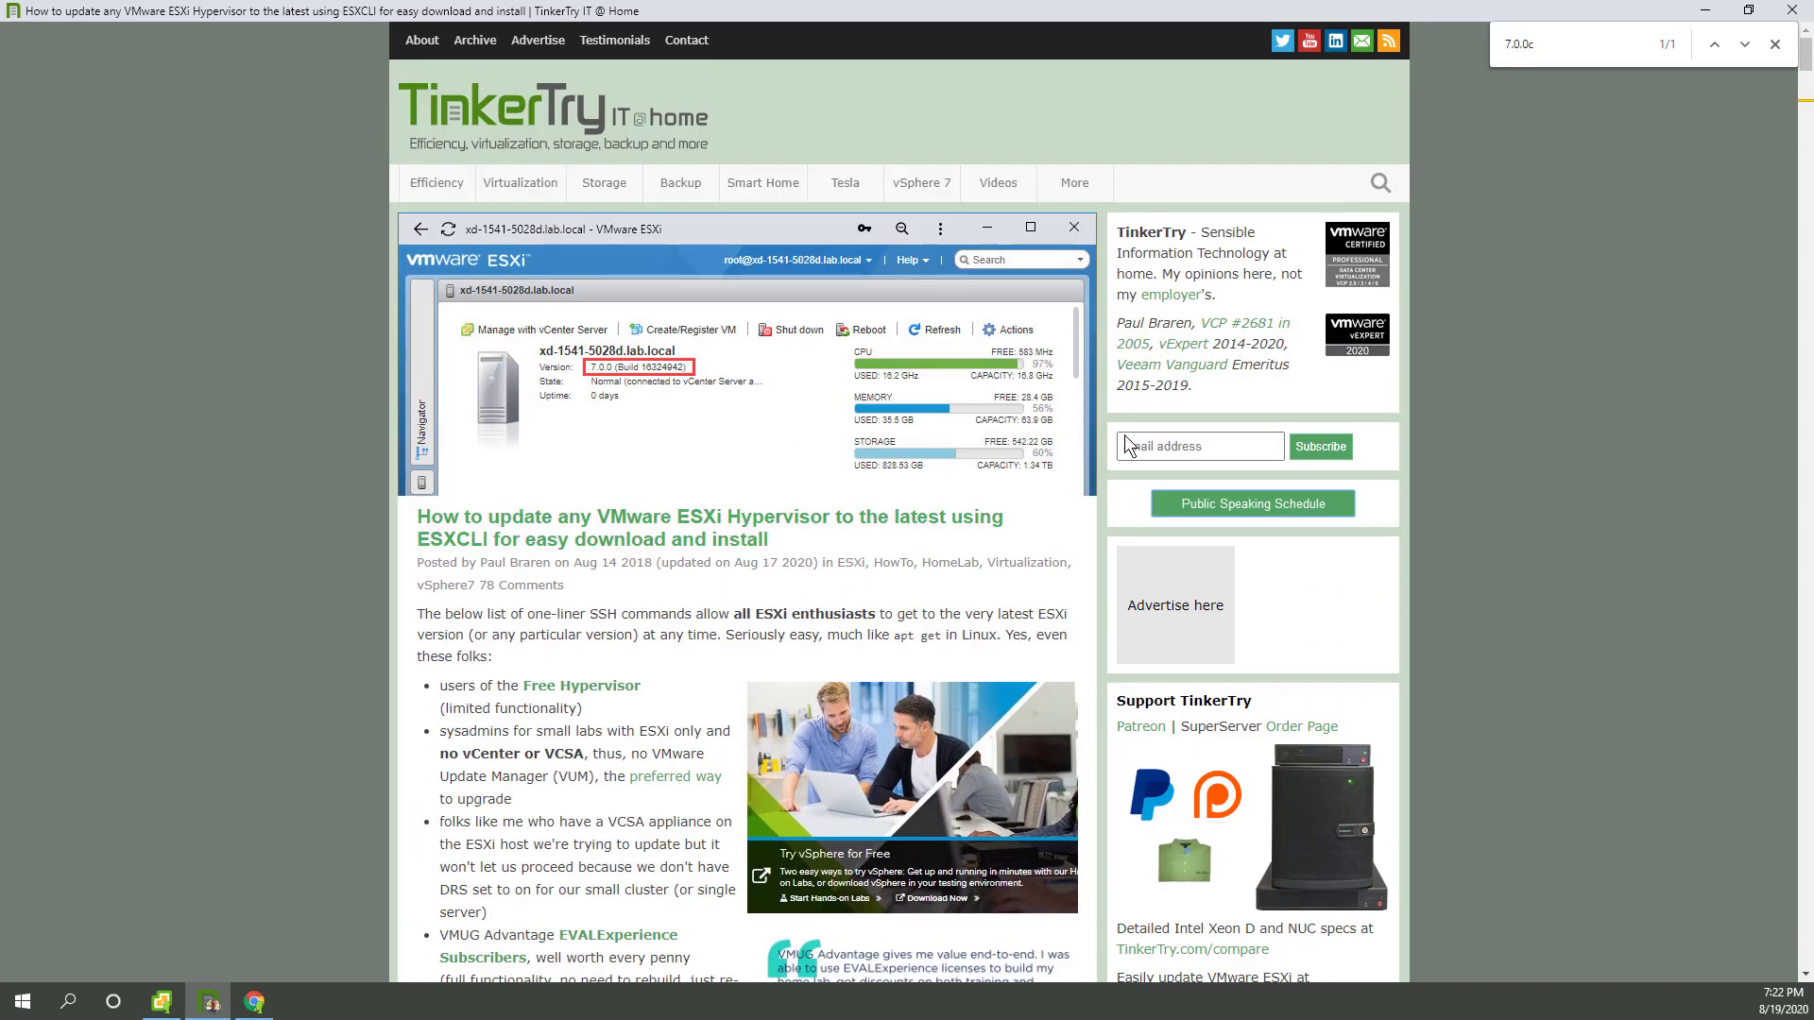
pyautogui.moveTo(816, 298)
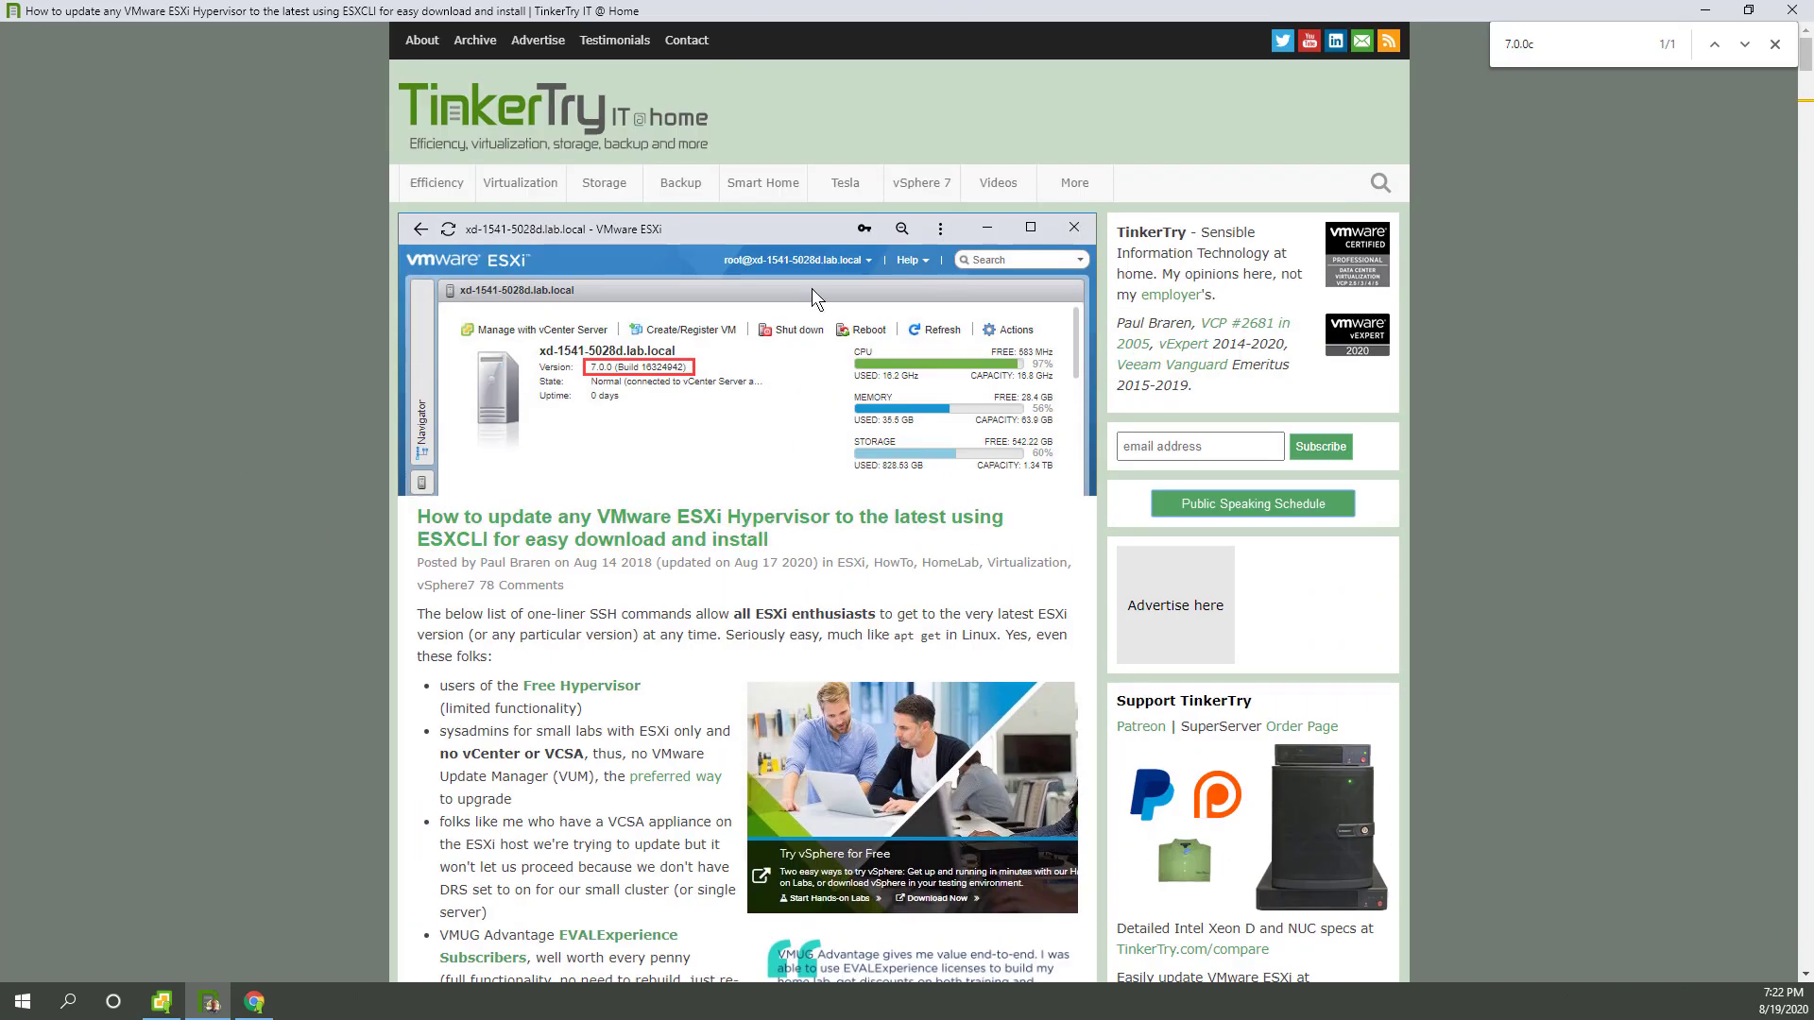
pyautogui.moveTo(618, 292)
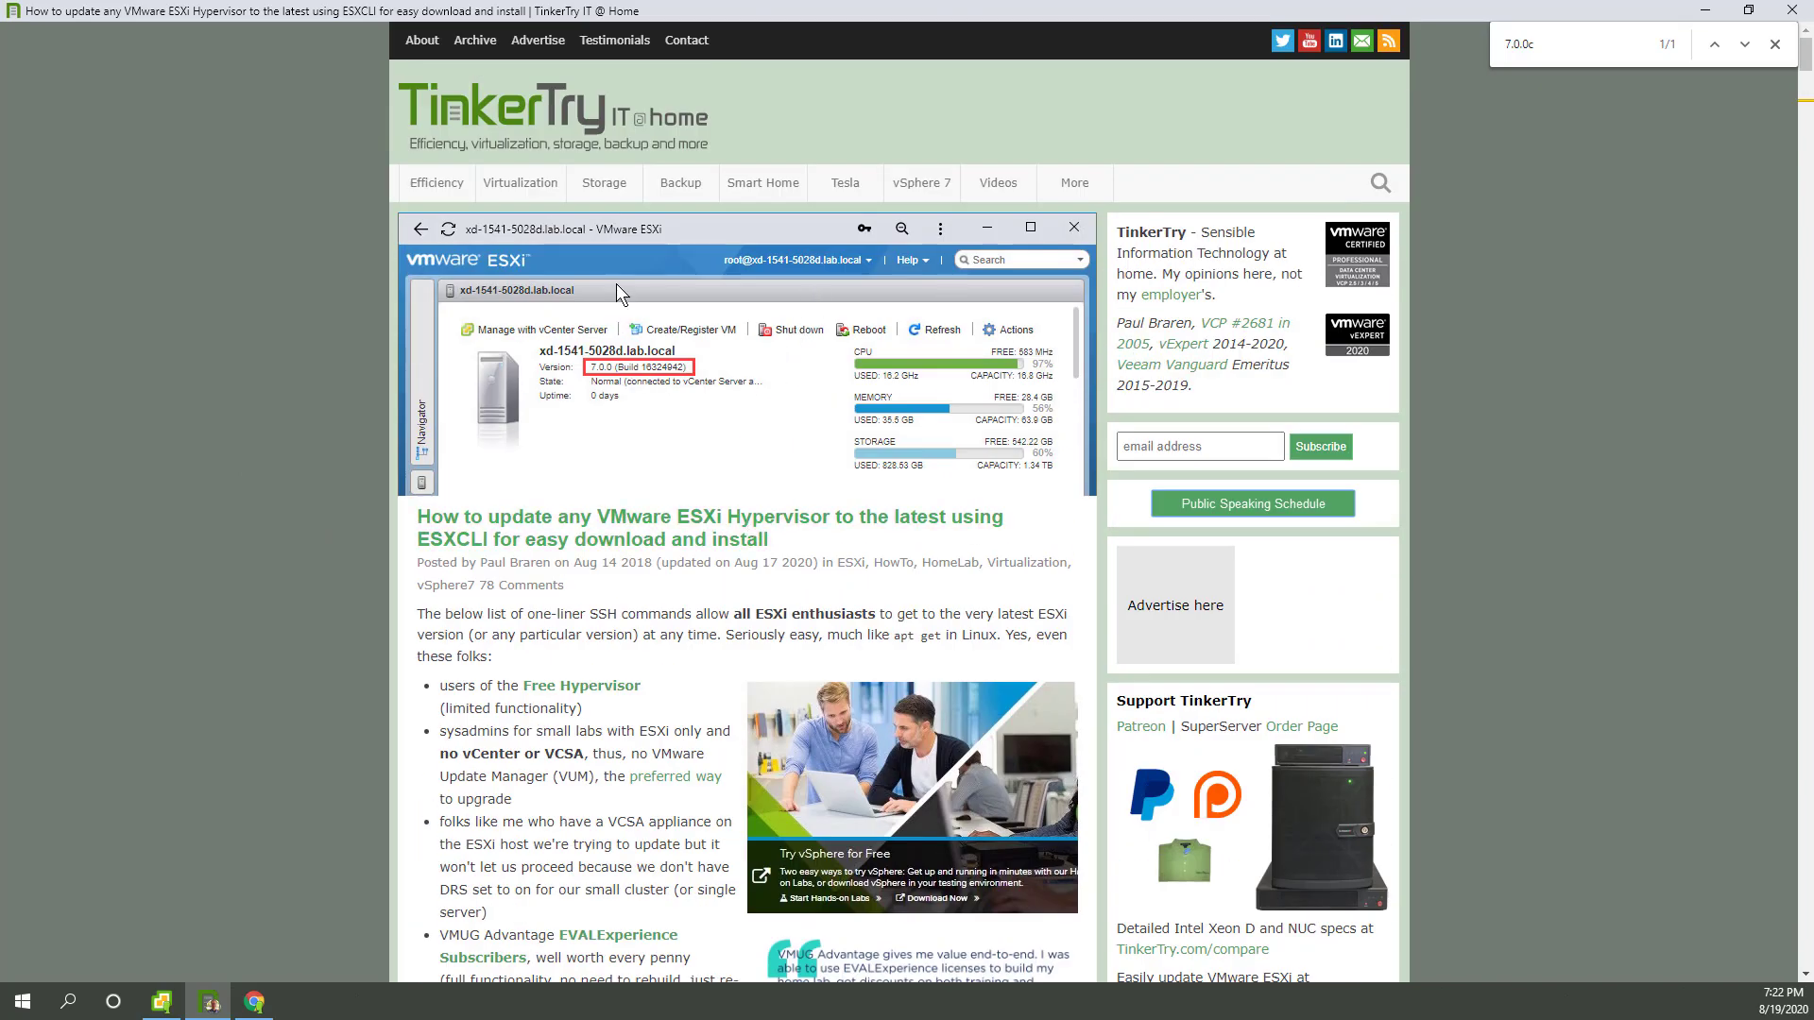
pyautogui.moveTo(633, 278)
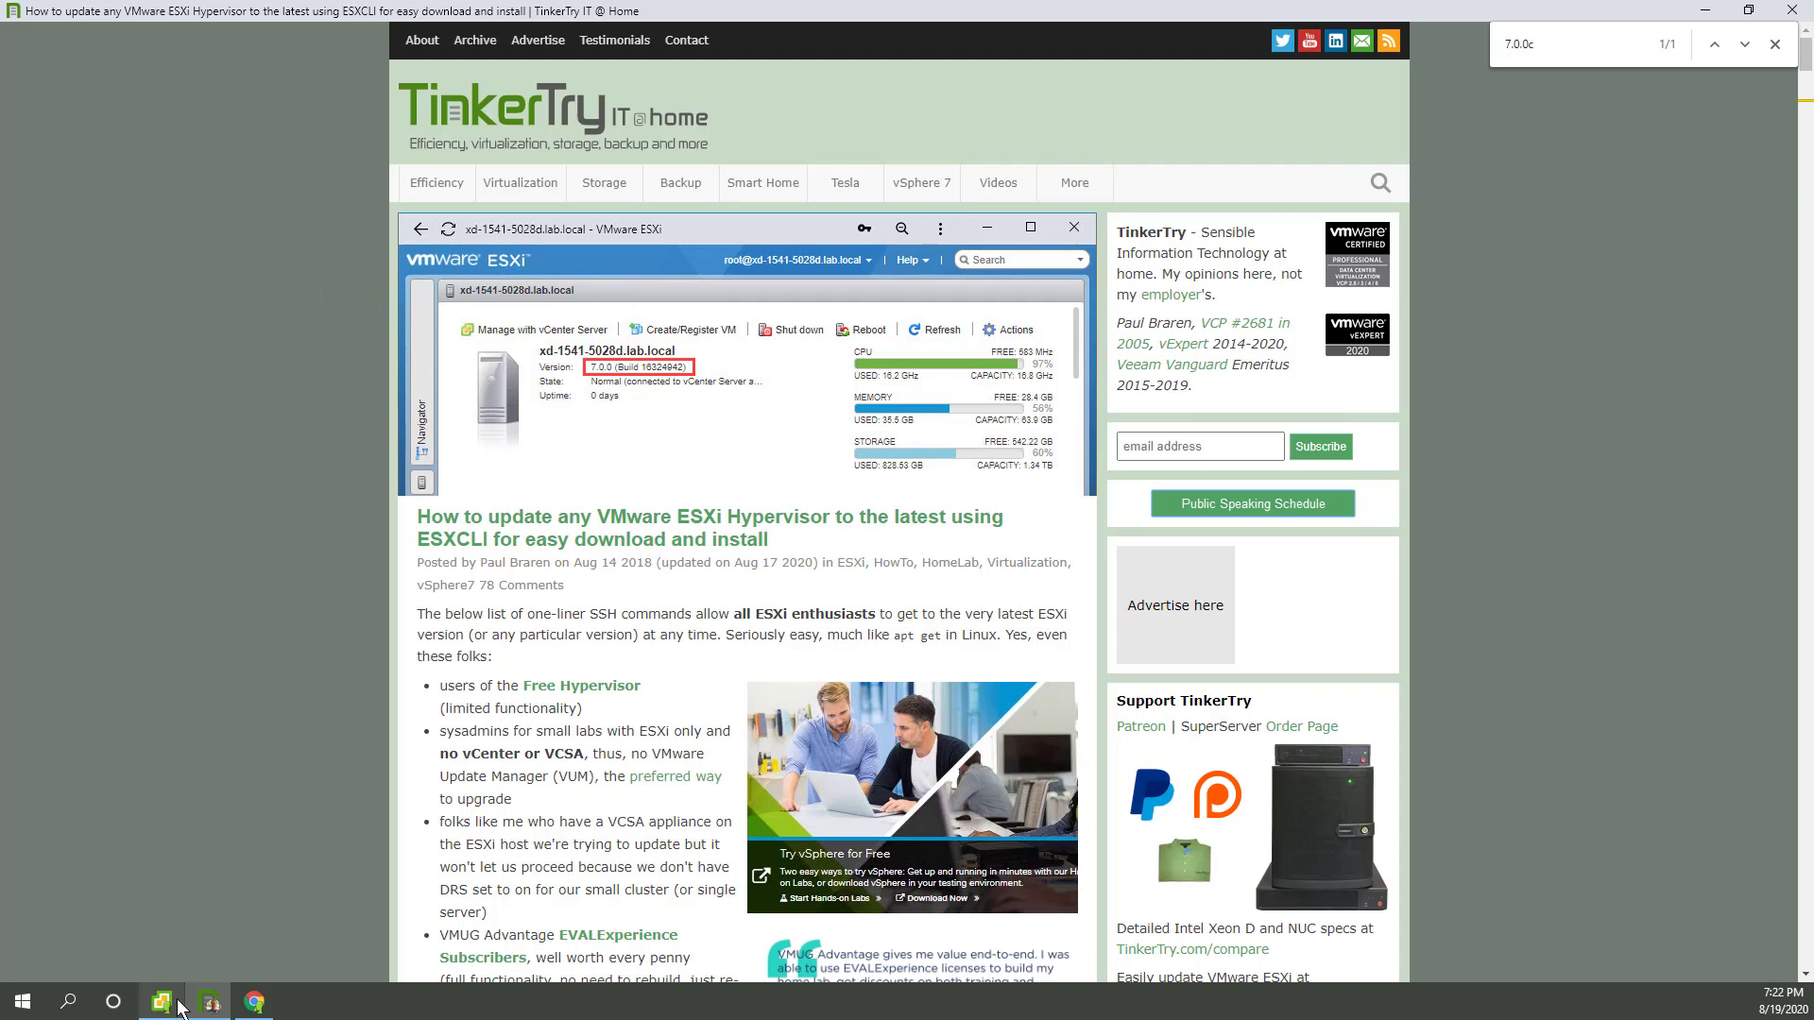
pyautogui.click(208, 1002)
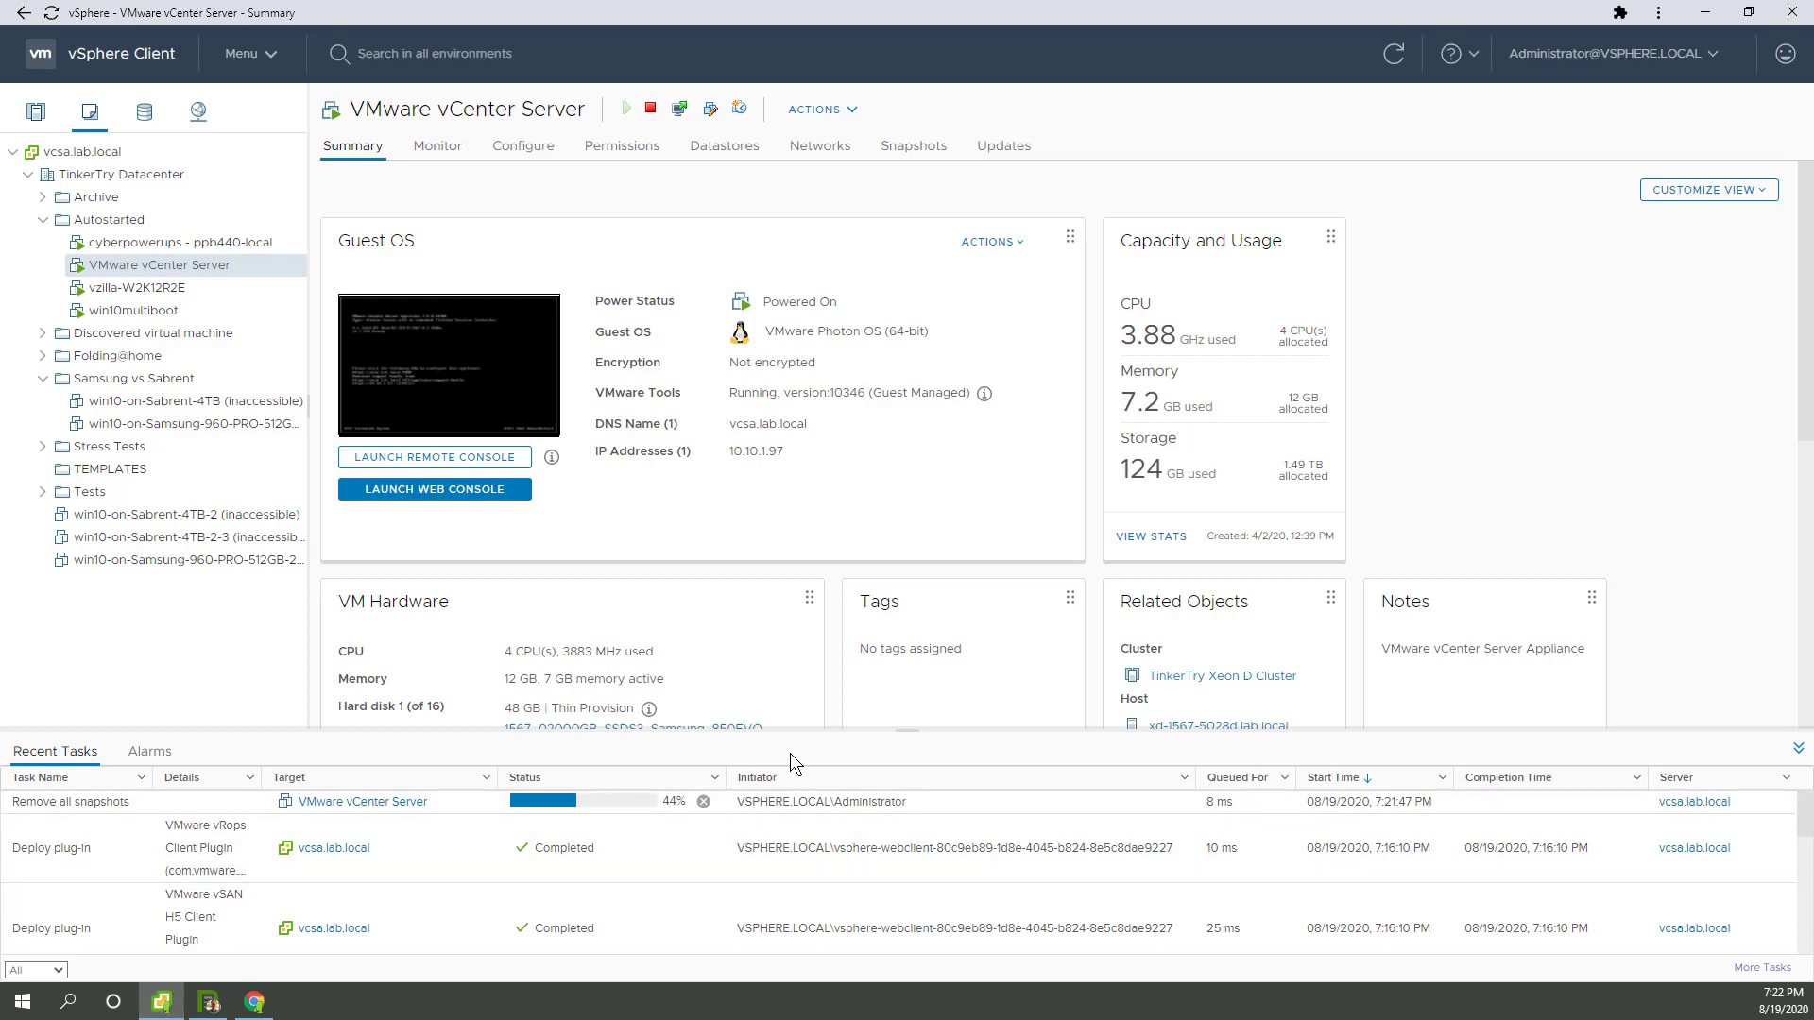
pyautogui.moveTo(210, 1002)
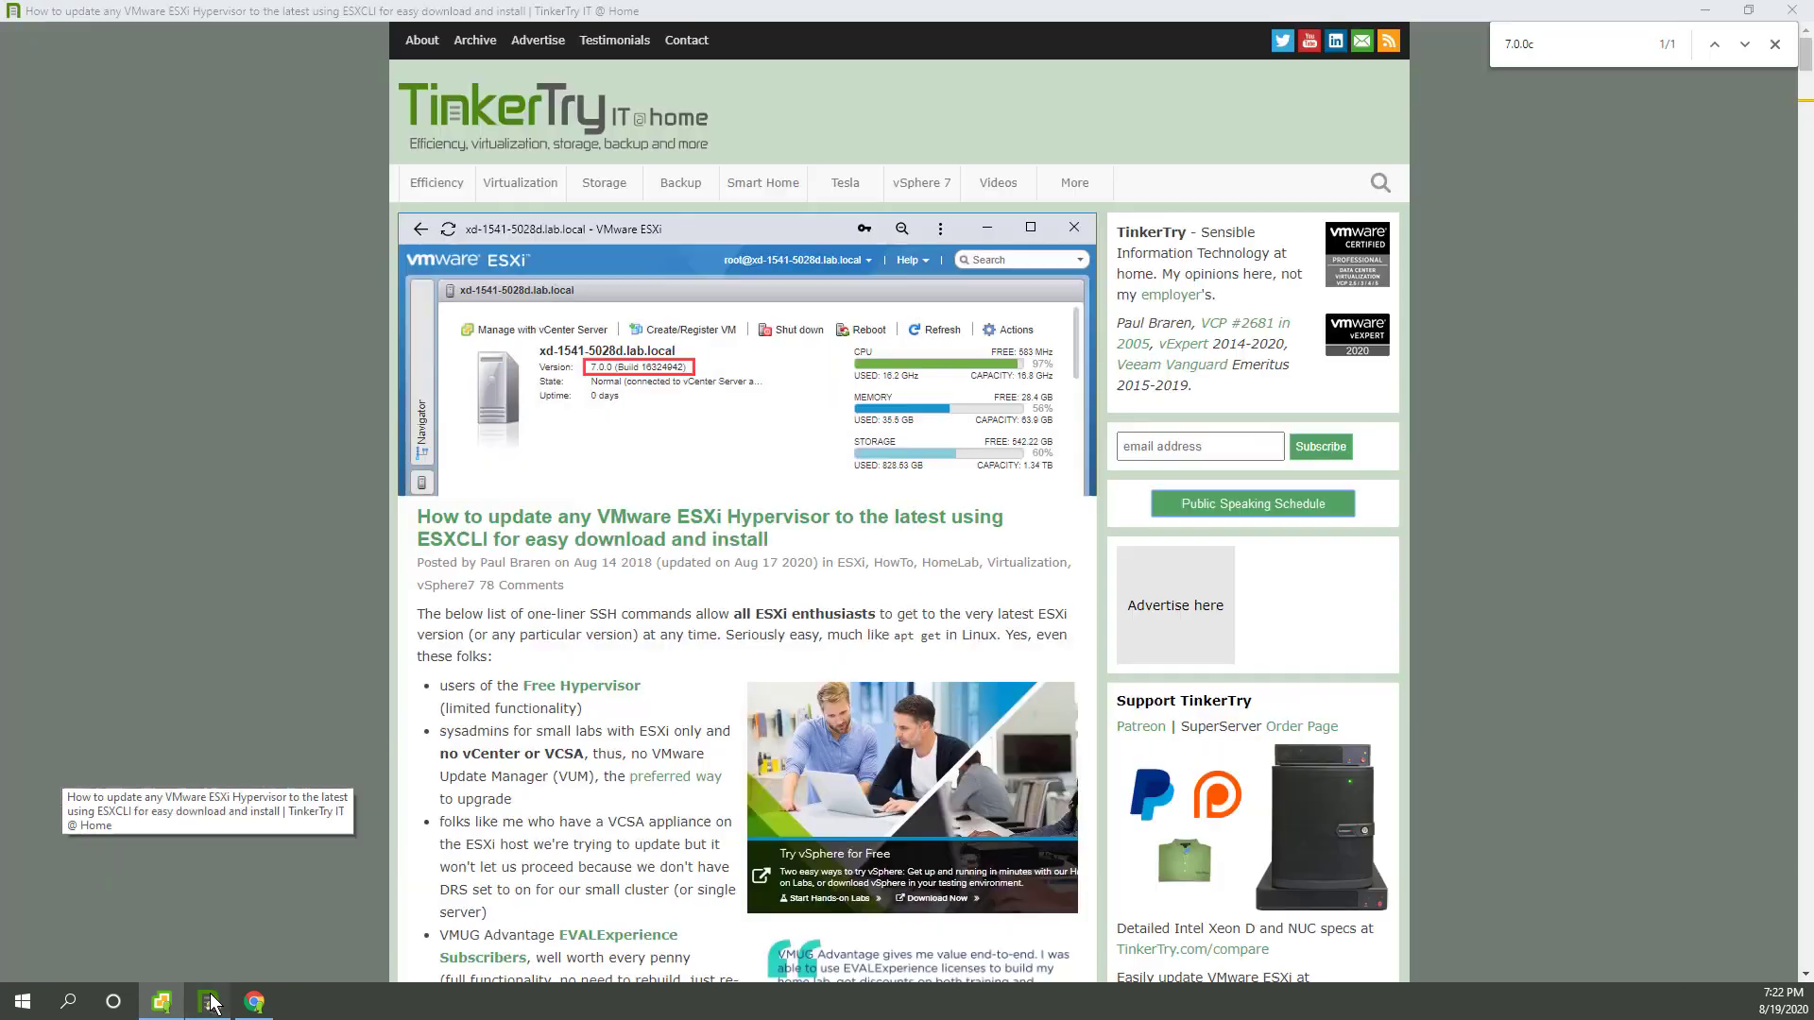
pyautogui.moveTo(921, 182)
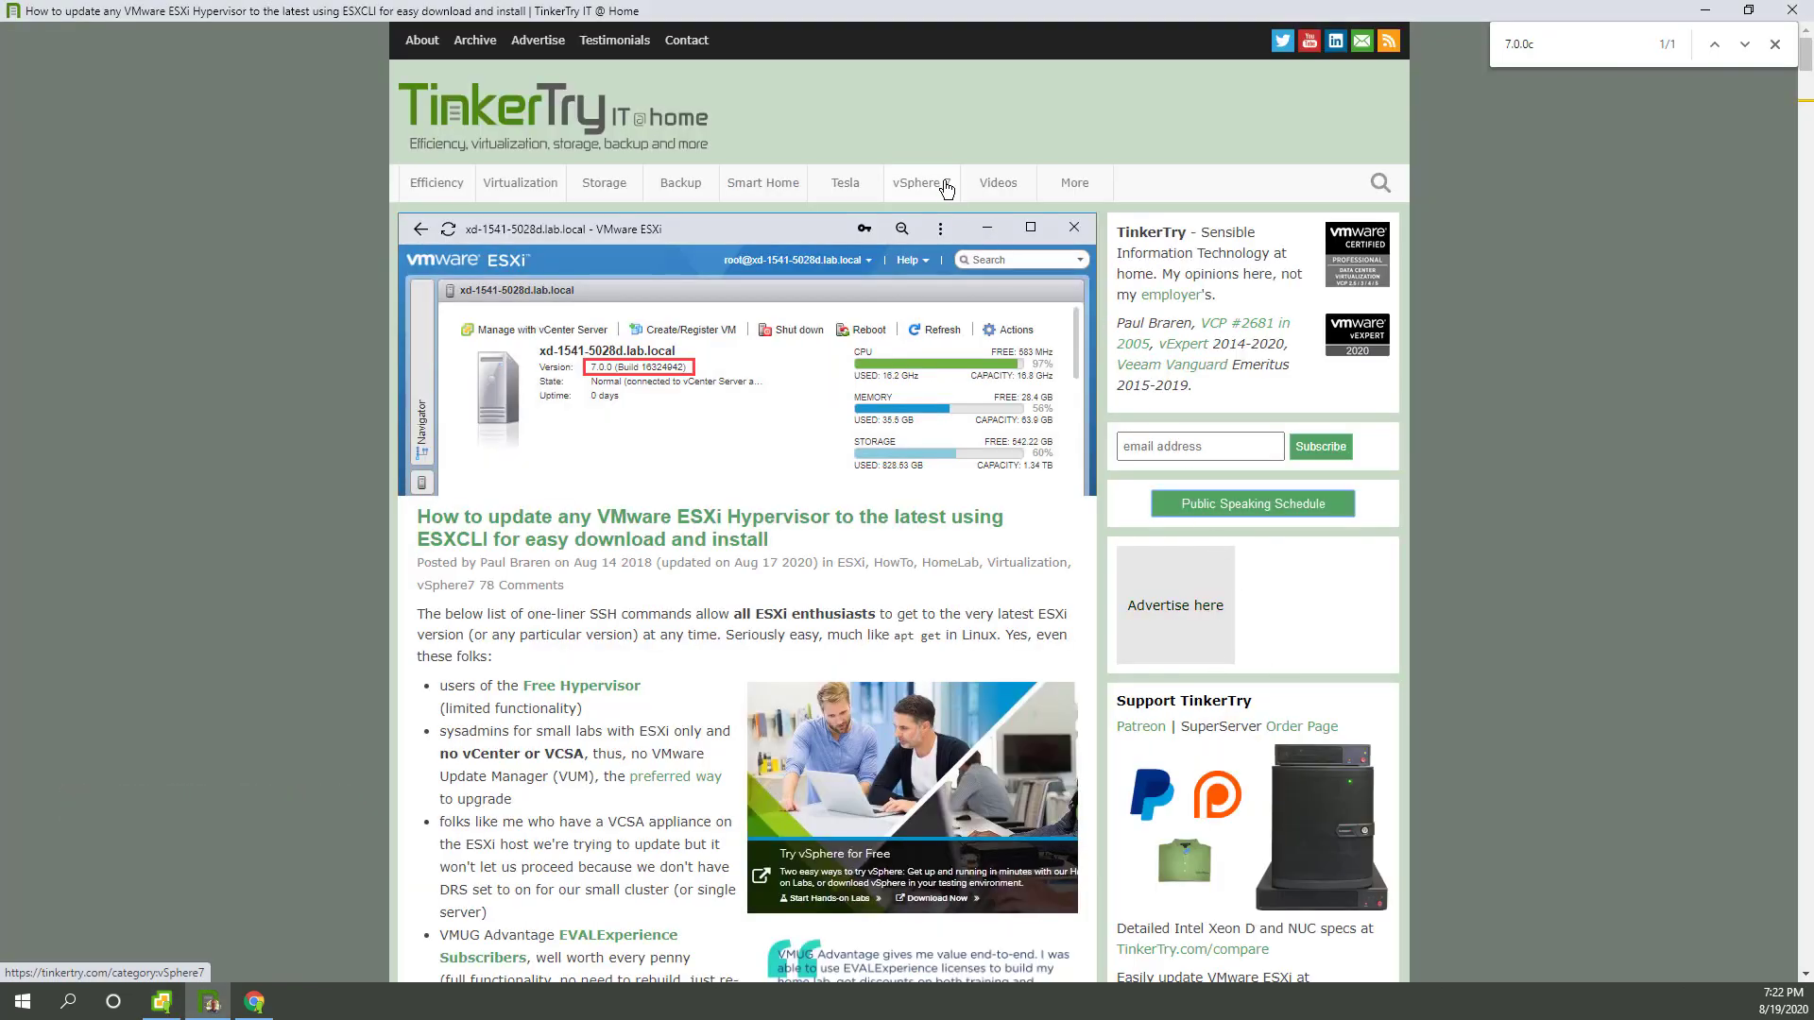
# Browse TinkerTry's vSphere 7 article listing, then go to its Videos channel
pyautogui.click(918, 182)
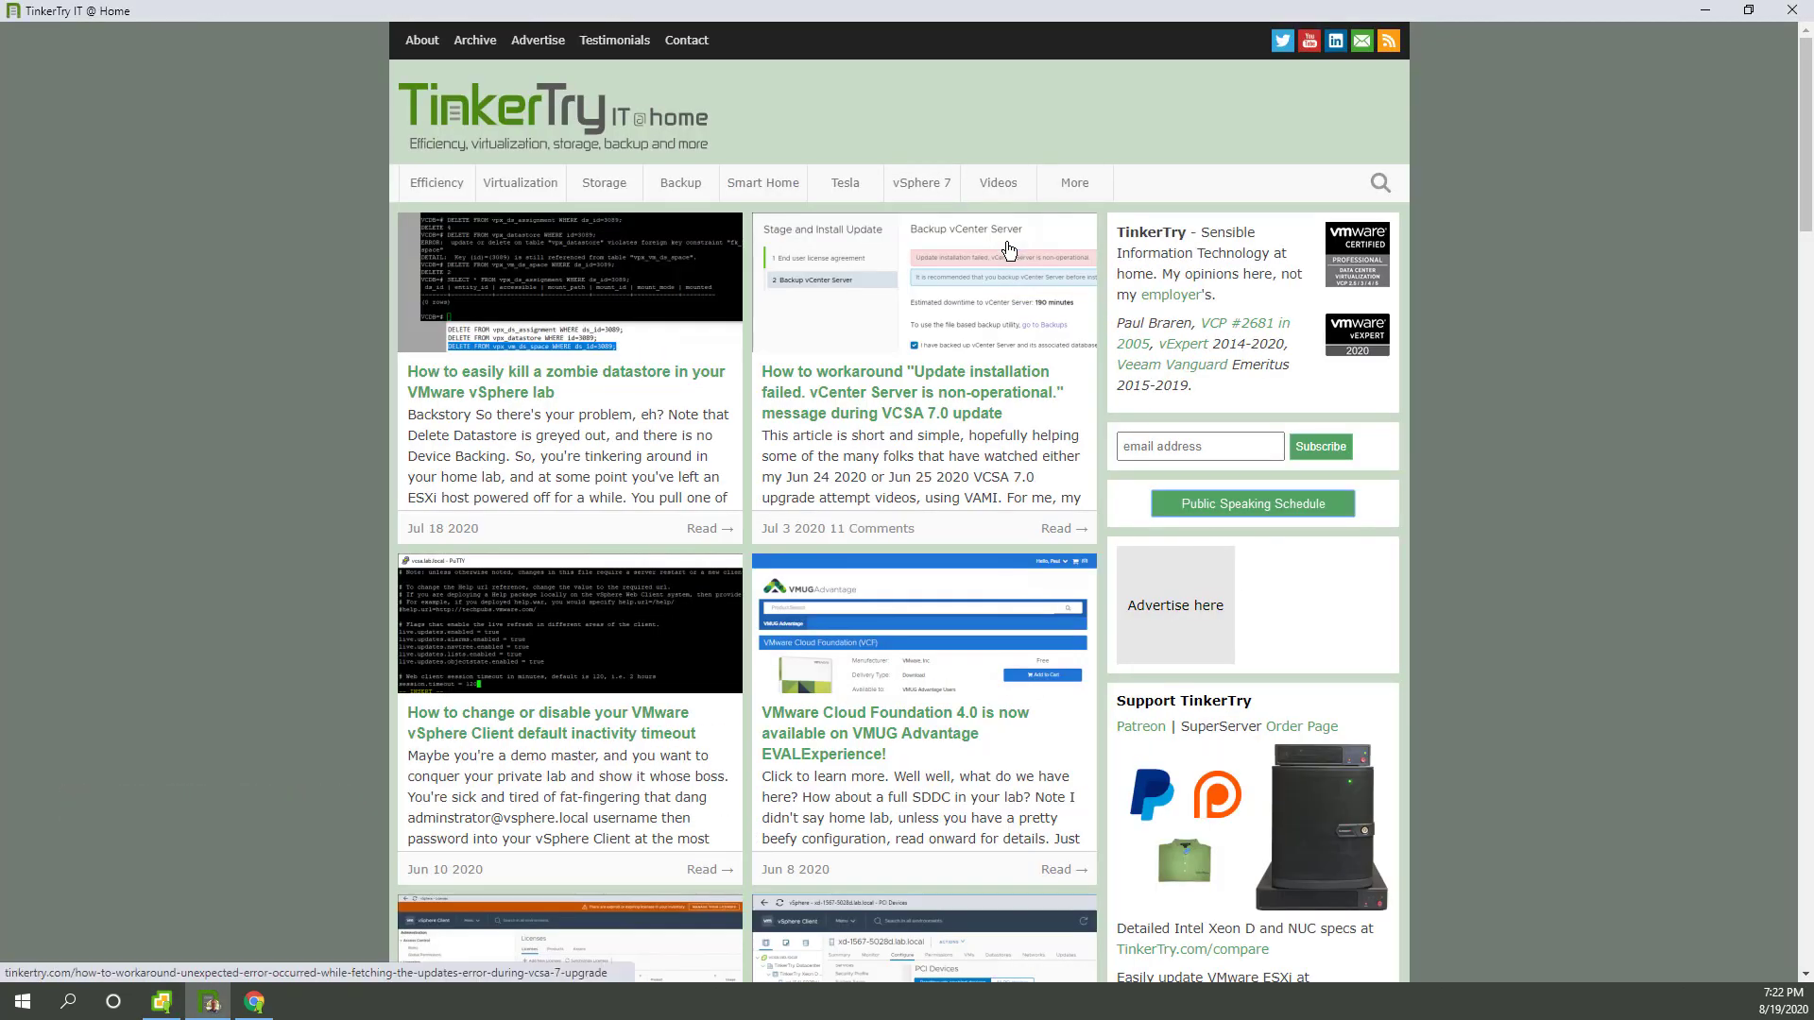
pyautogui.moveTo(1398, 399)
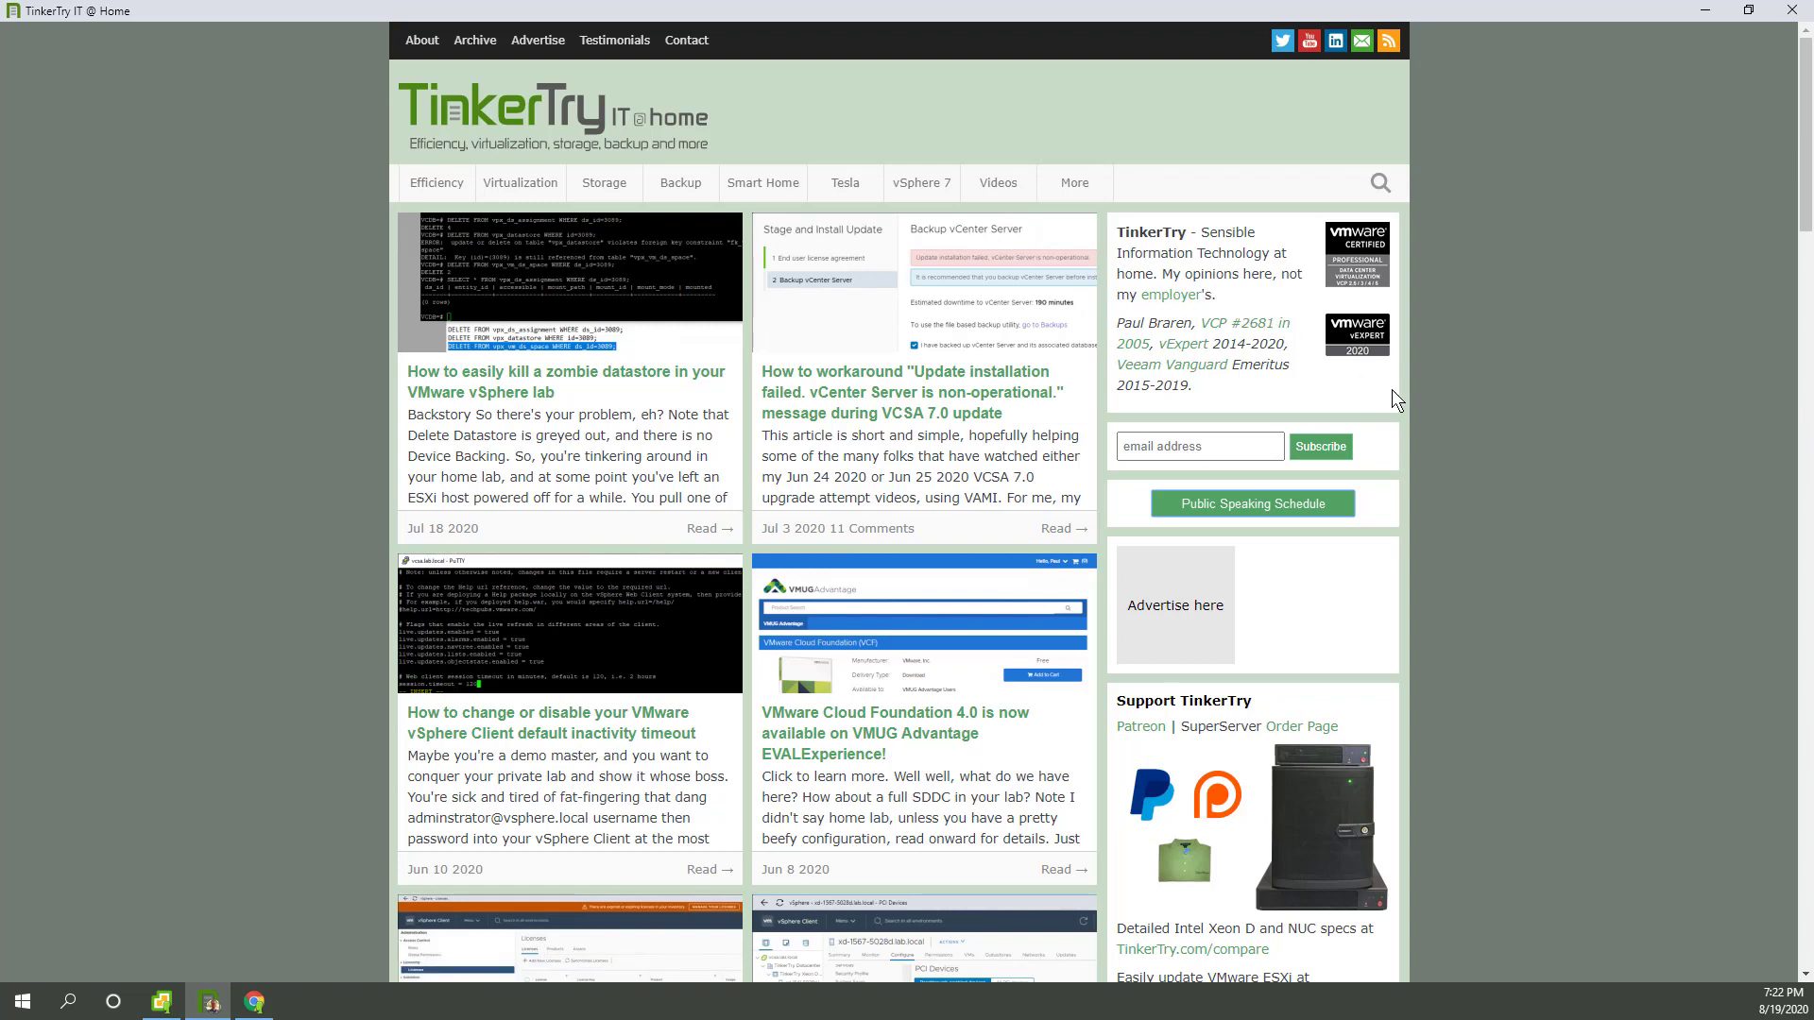
pyautogui.moveTo(1324, 357)
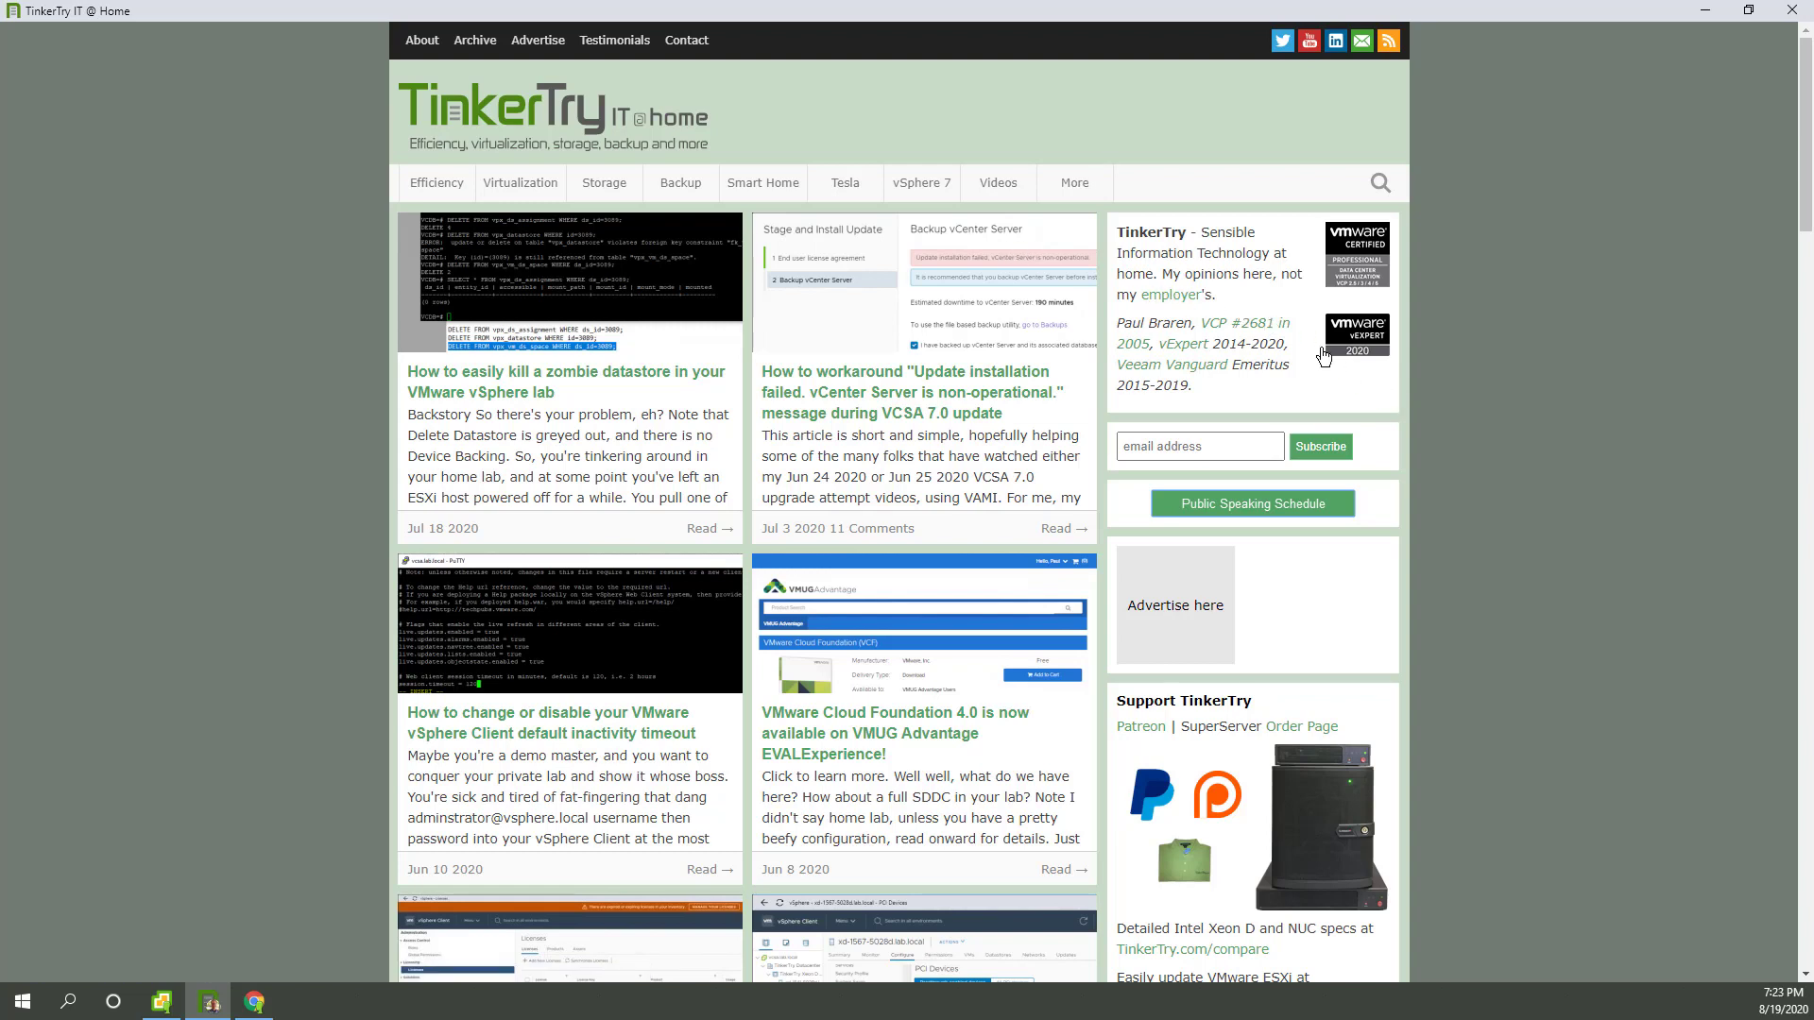
pyautogui.click(998, 182)
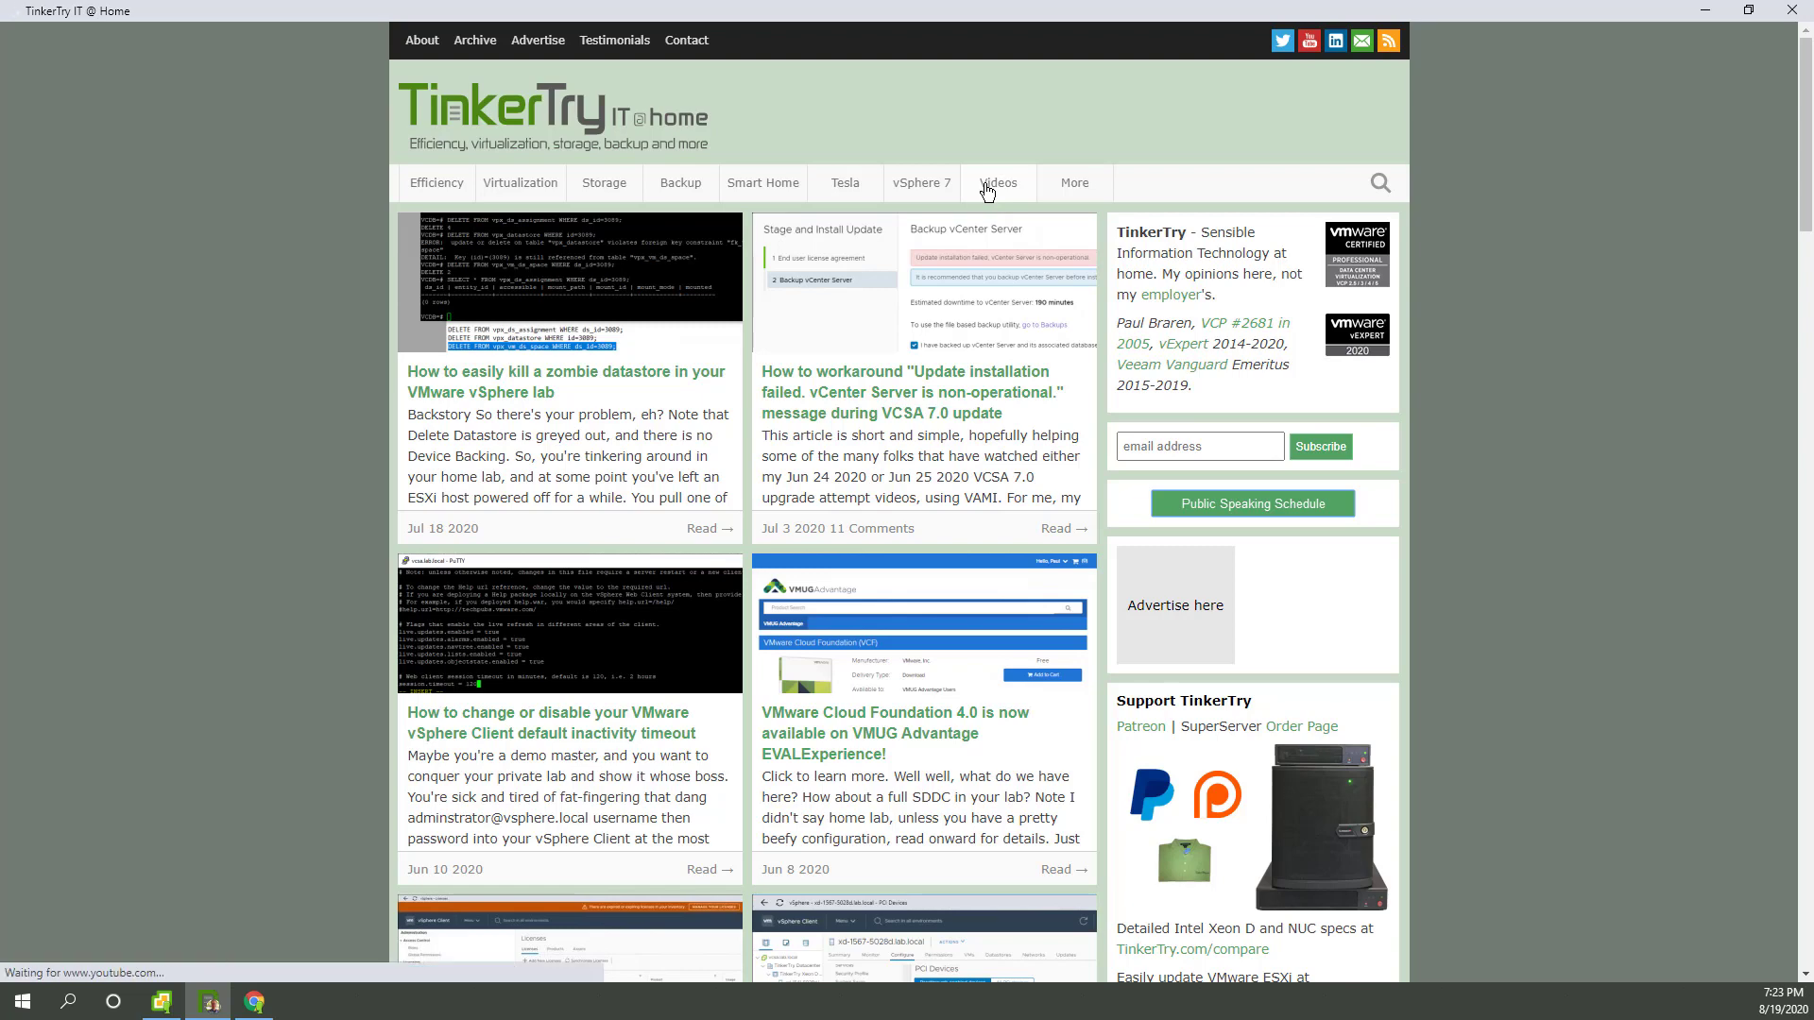
pyautogui.click(999, 182)
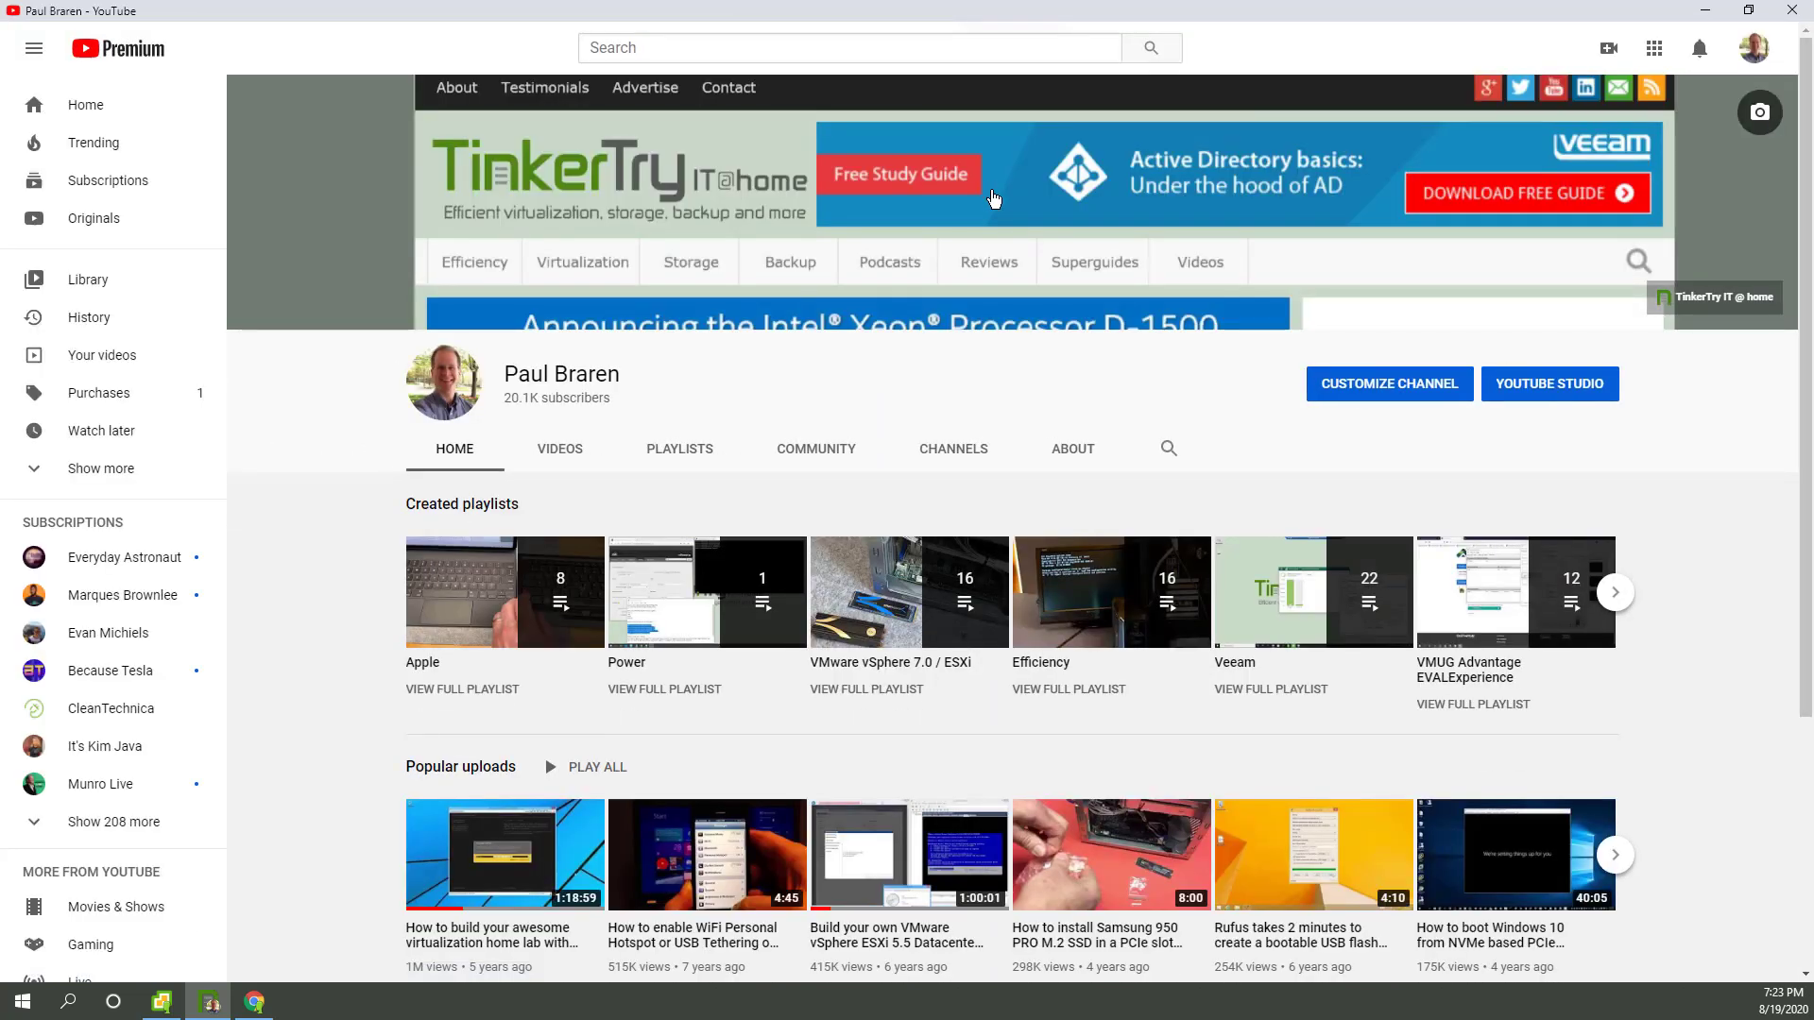
pyautogui.moveTo(870, 702)
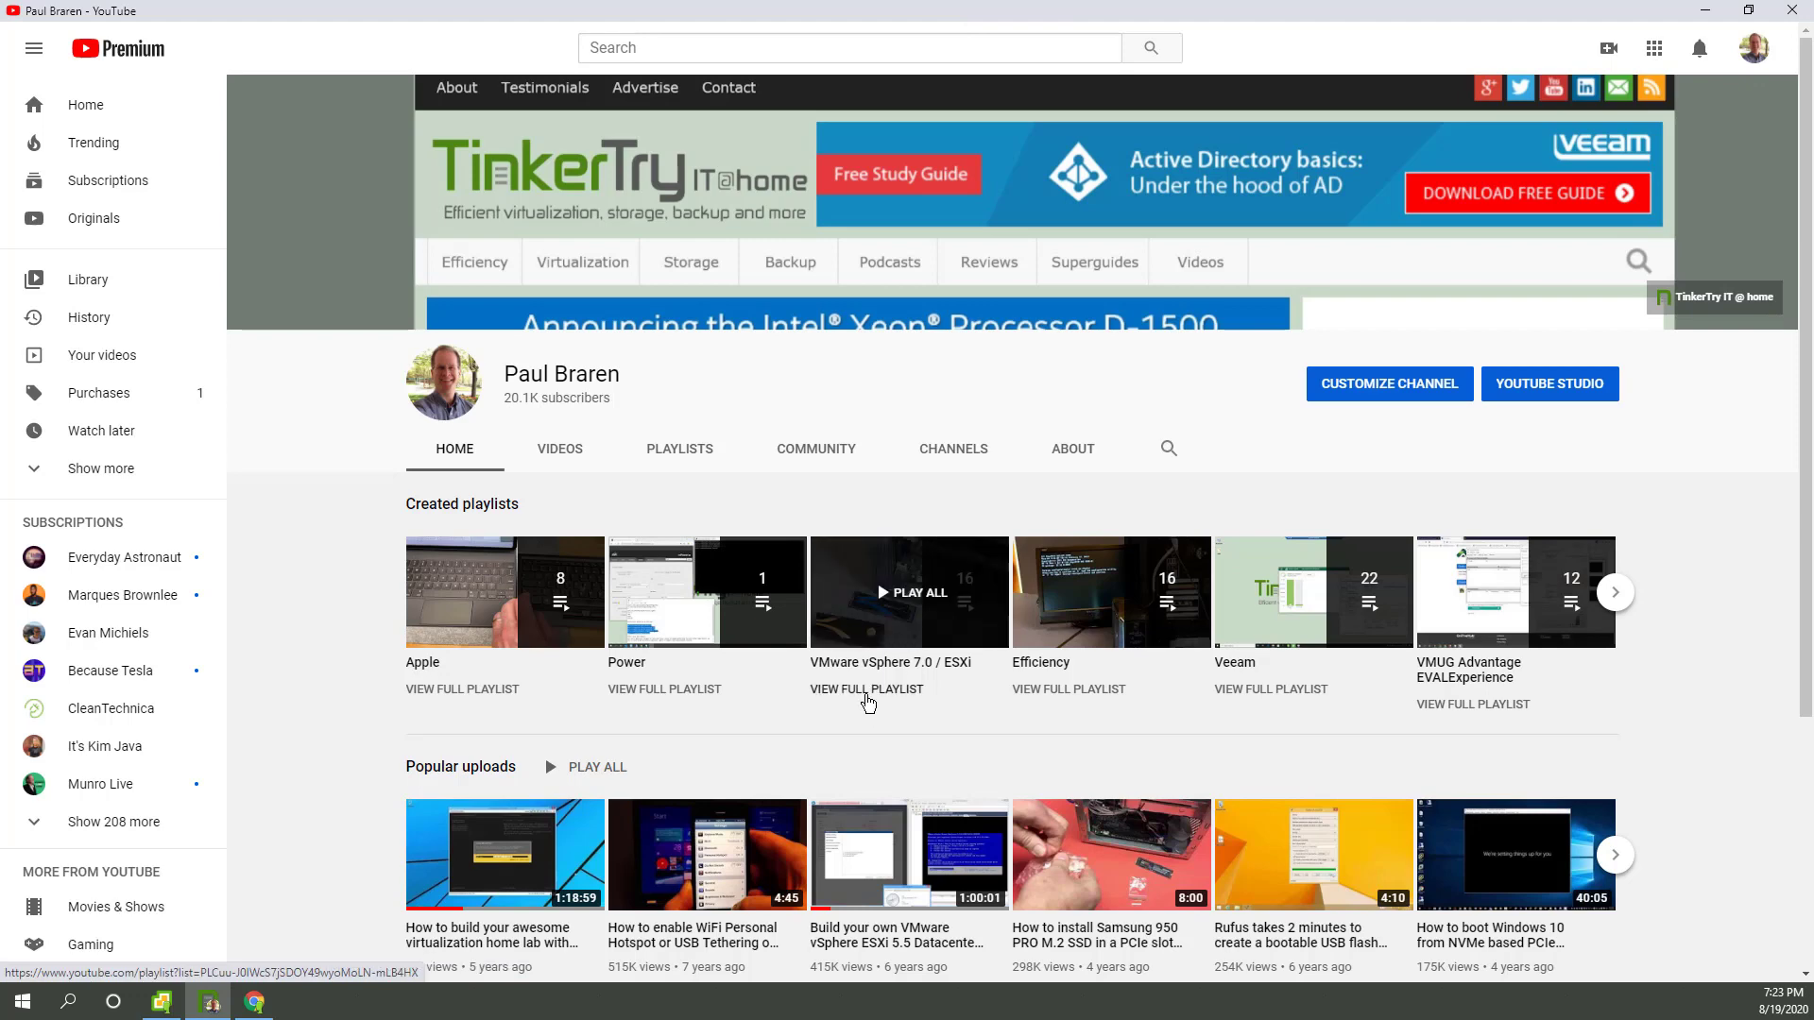
# Open the full VMware vSphere 7.0 / ESXi playlist on TinkerTry's channel
pyautogui.click(867, 689)
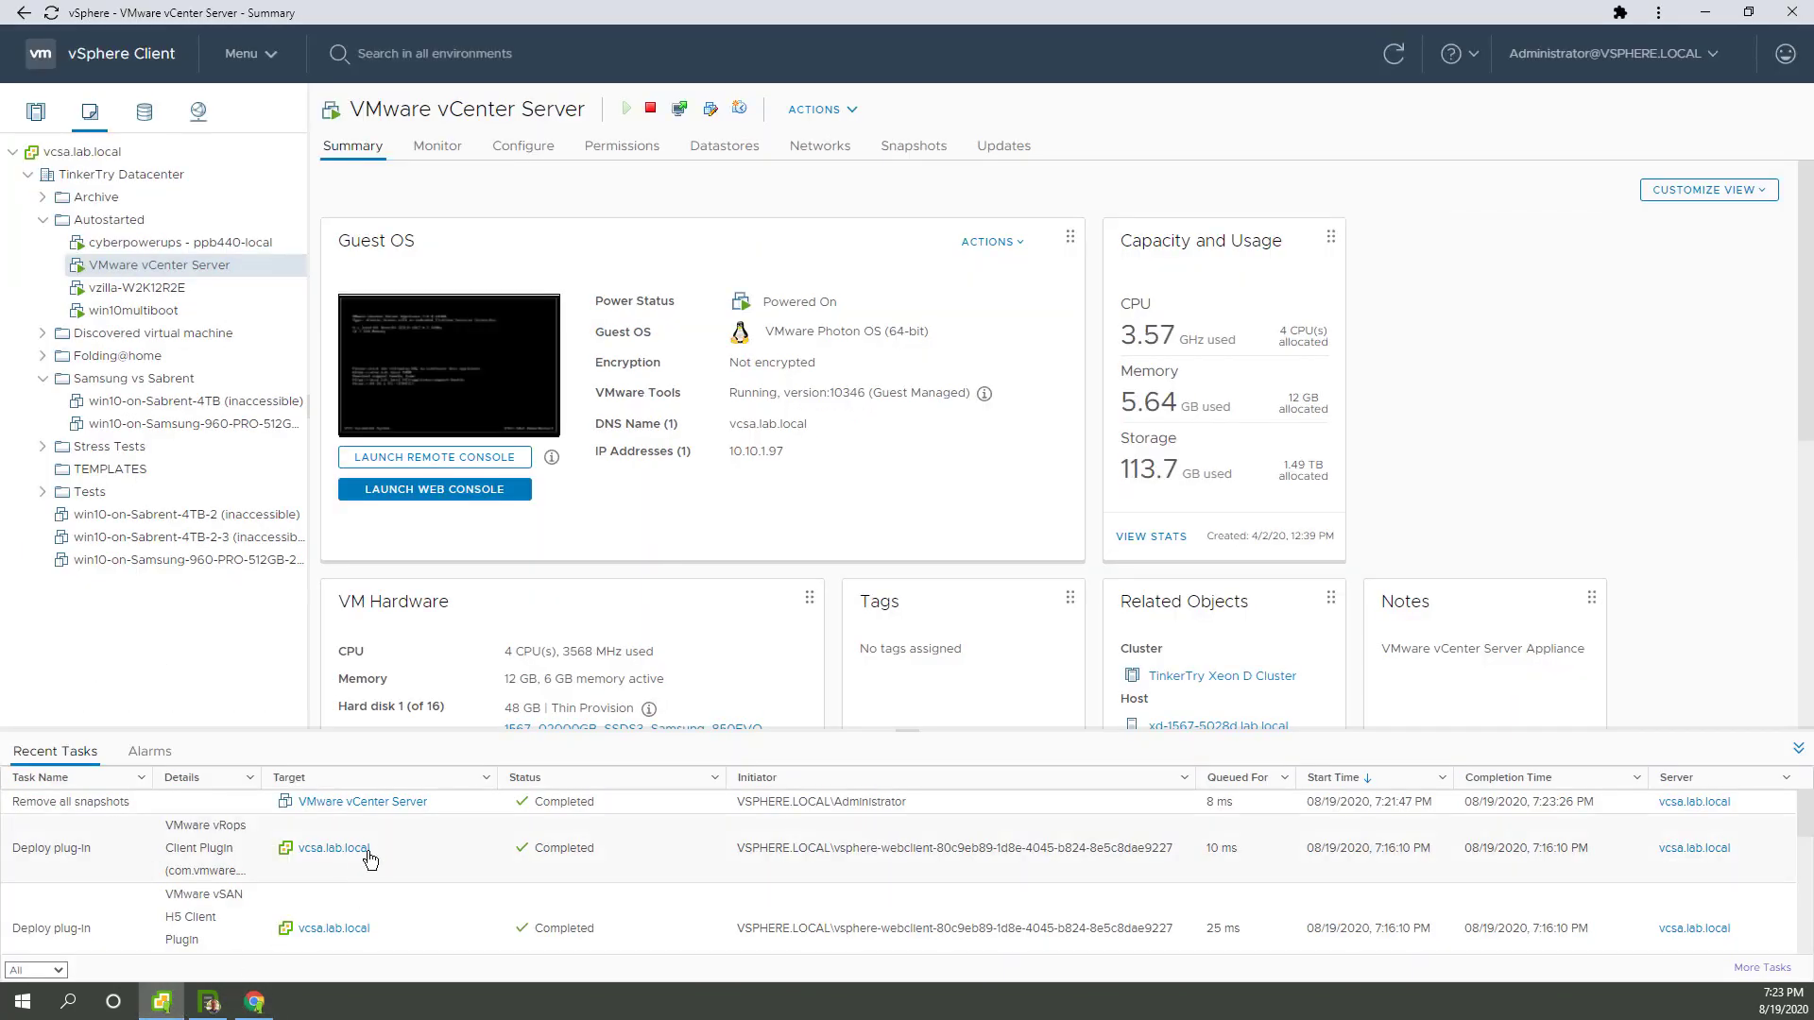
pyautogui.moveTo(729, 802)
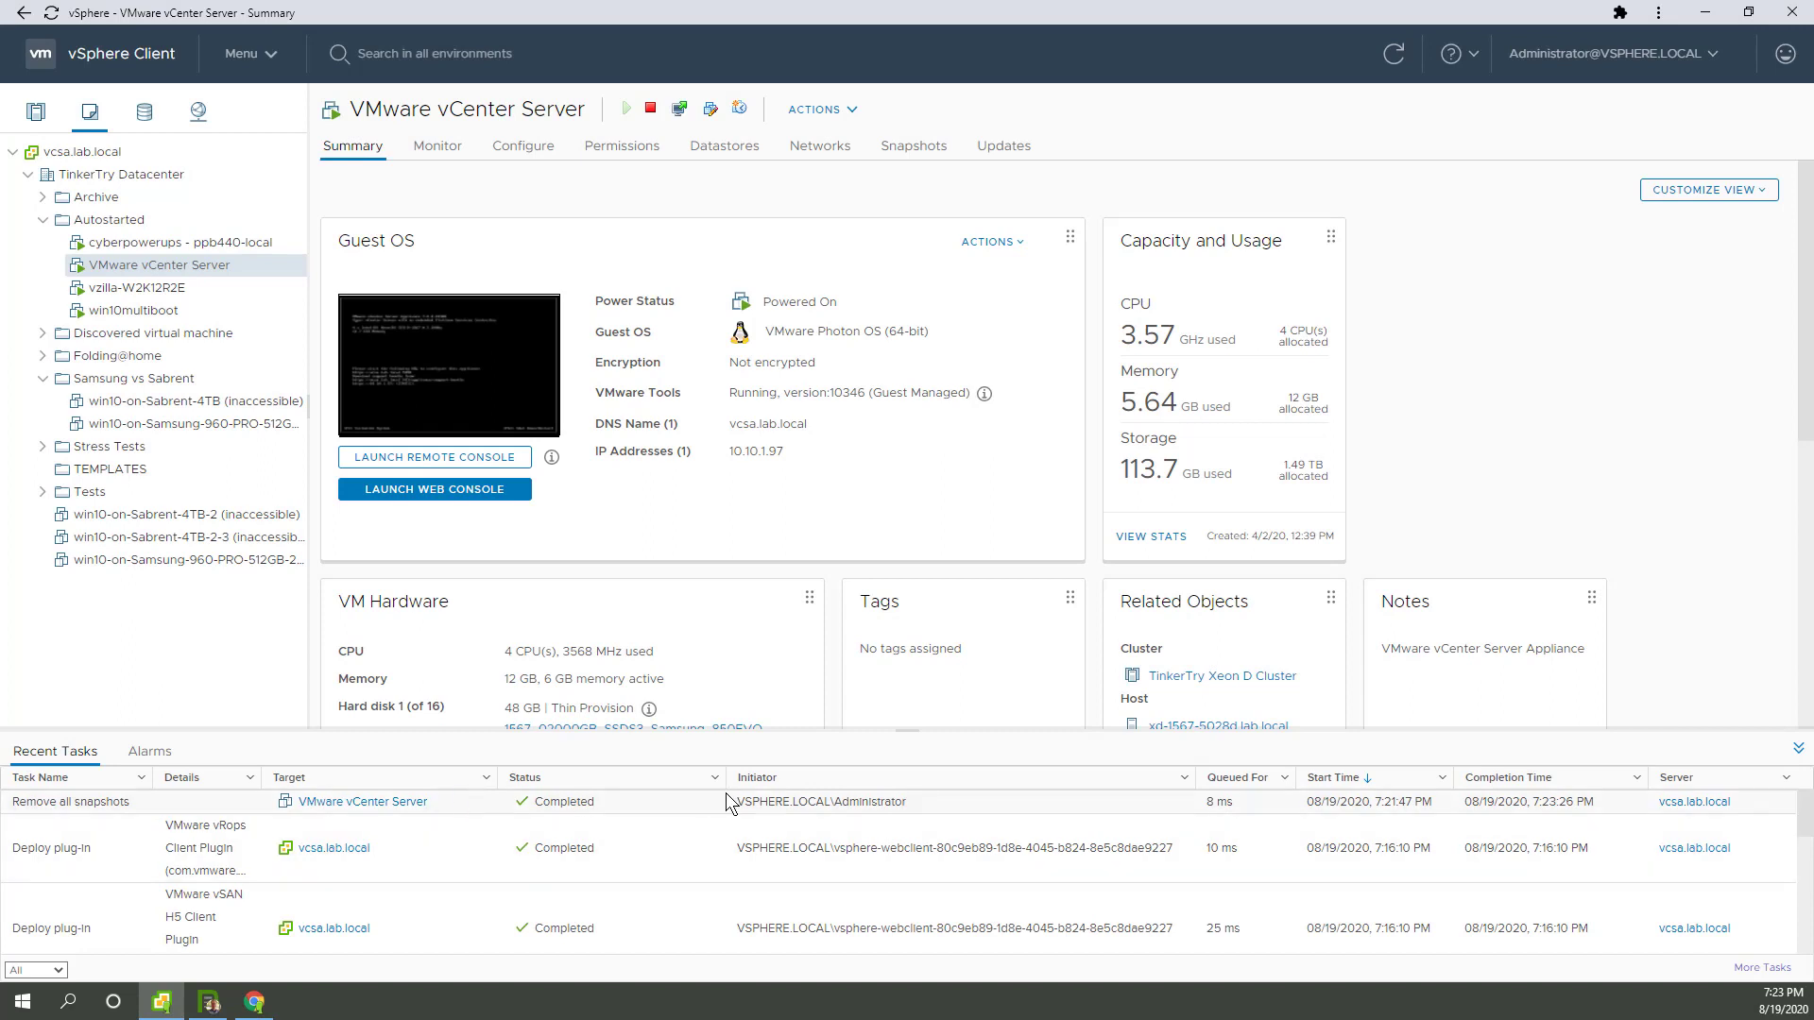
pyautogui.moveTo(869, 750)
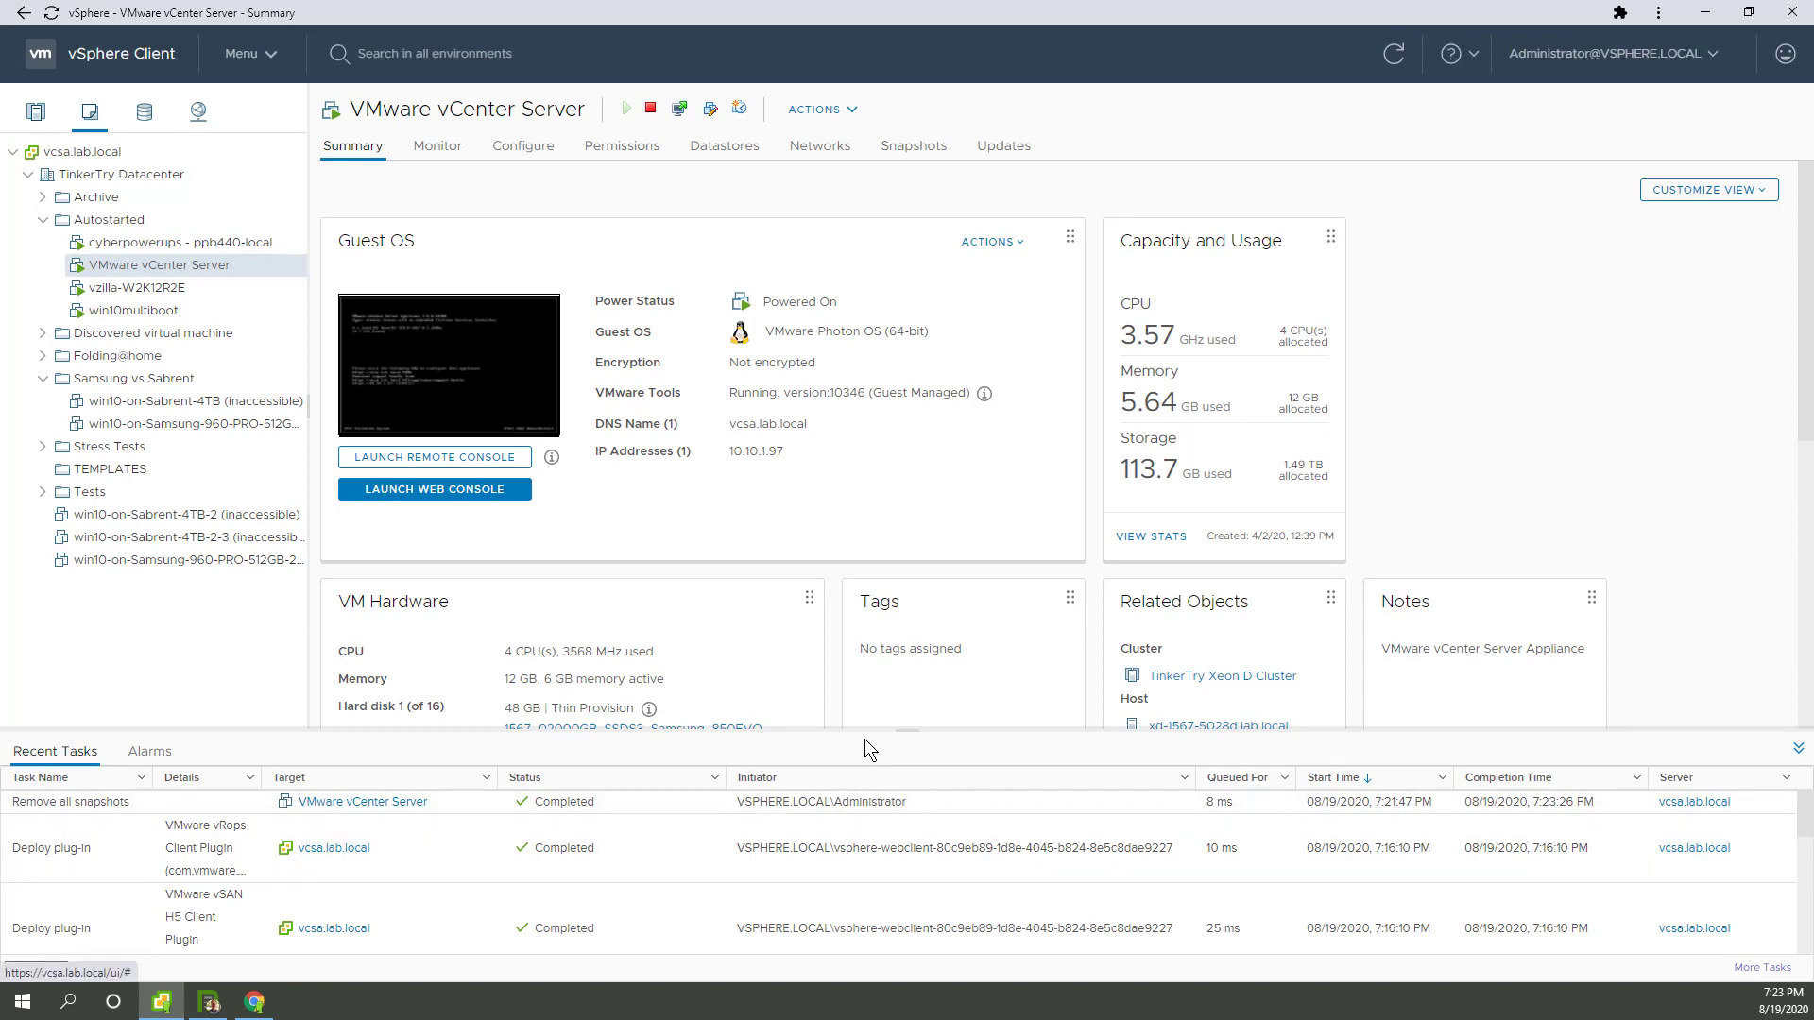